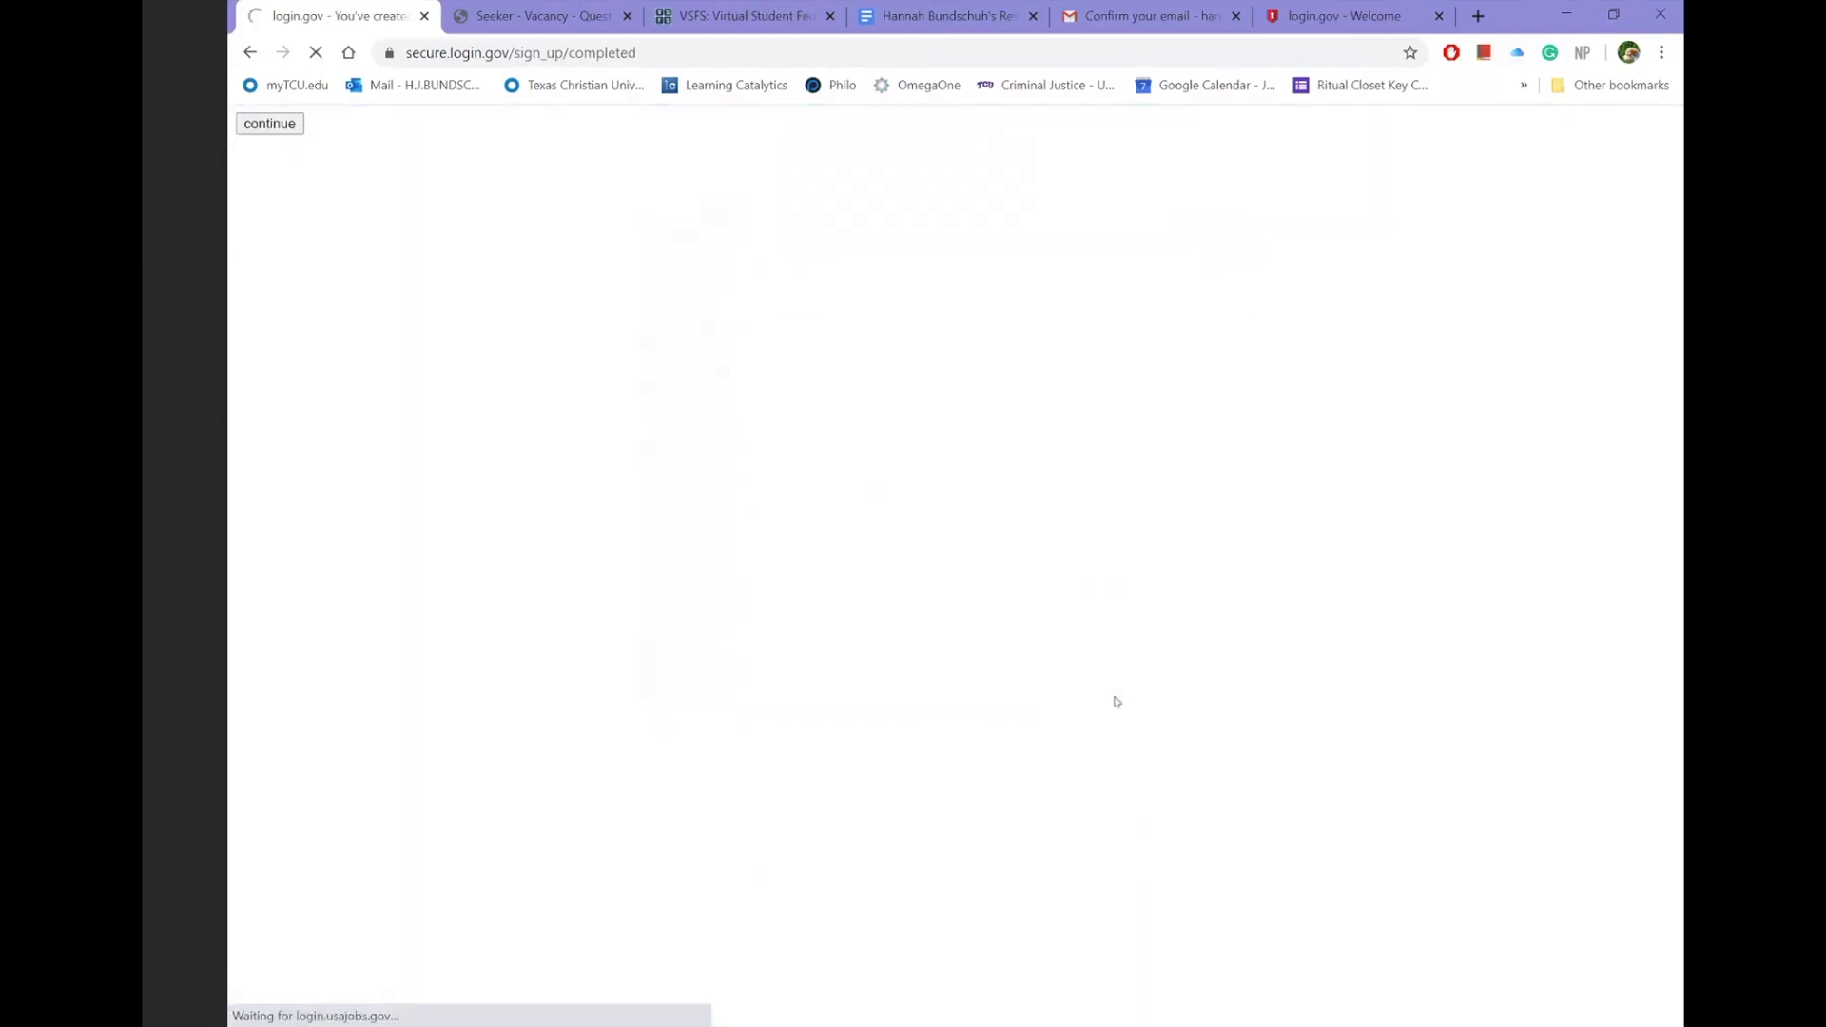
- Continue from the login.gov completion page to the USAJOBS dashboard showing zero applications
{"action": "left_click", "coordinate": [268, 124]}
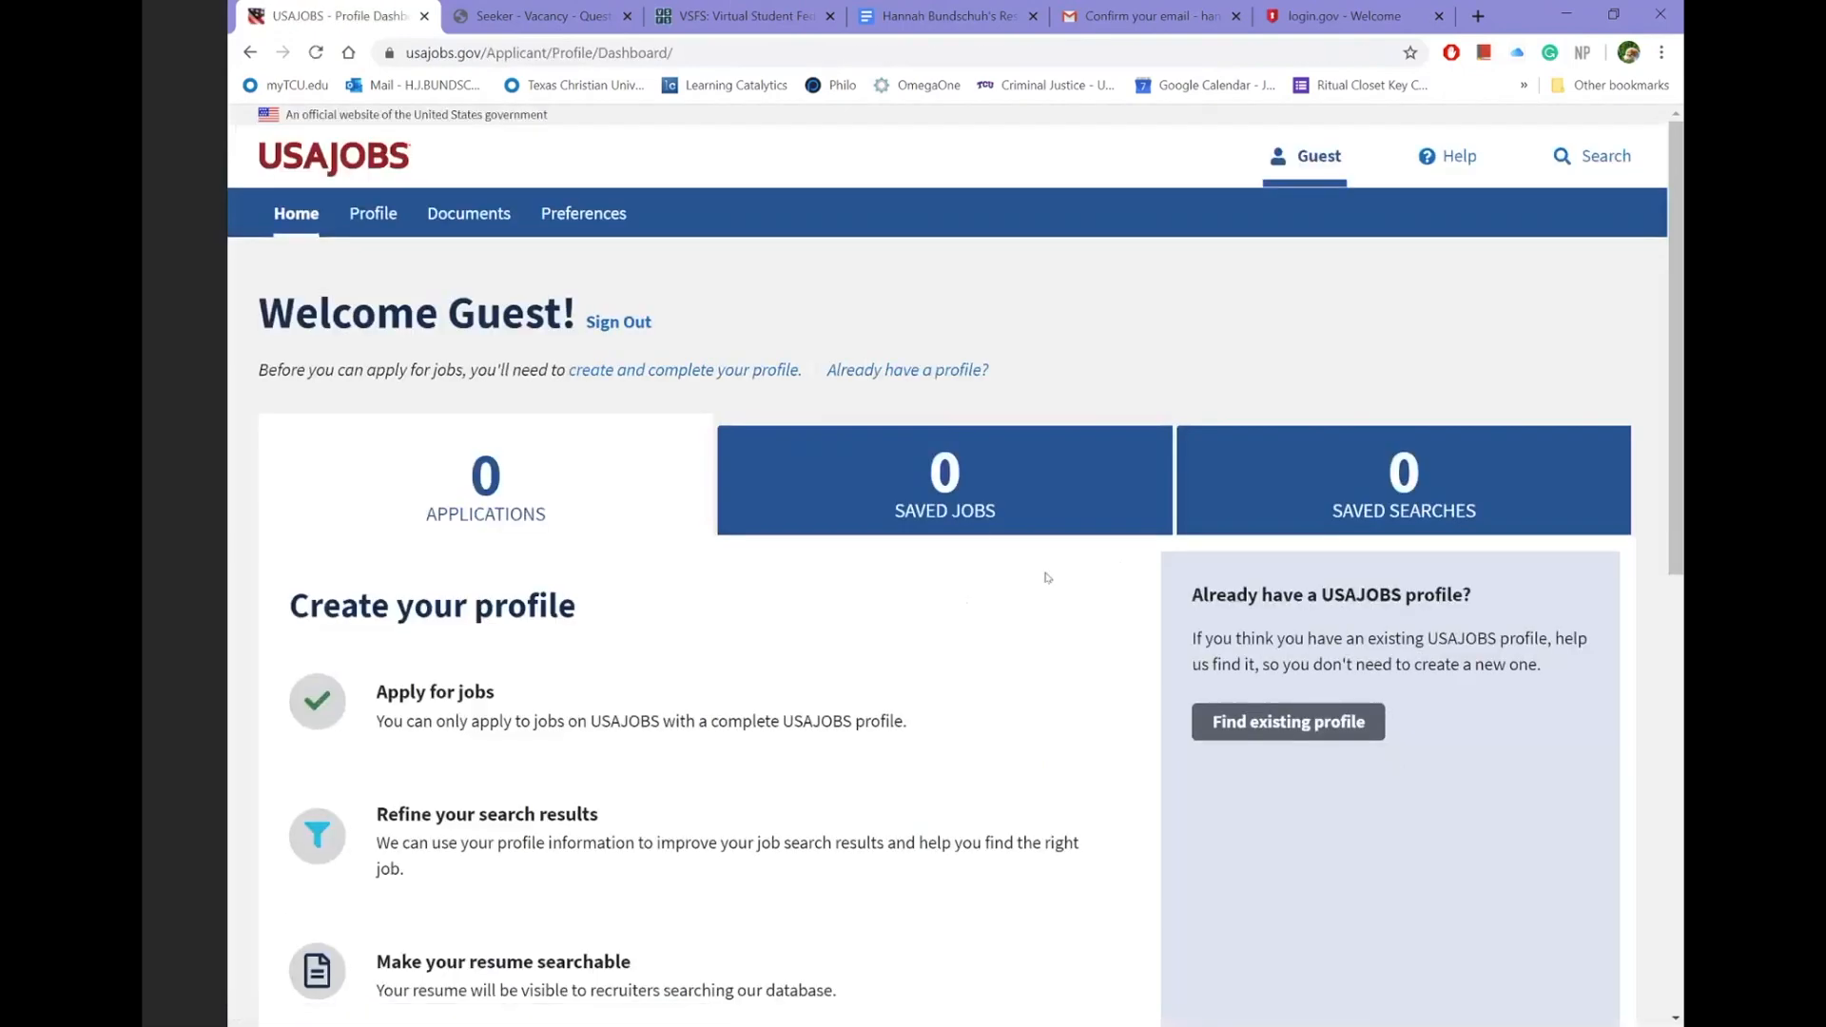
{"action": "mouse_move", "coordinate": [930, 656]}
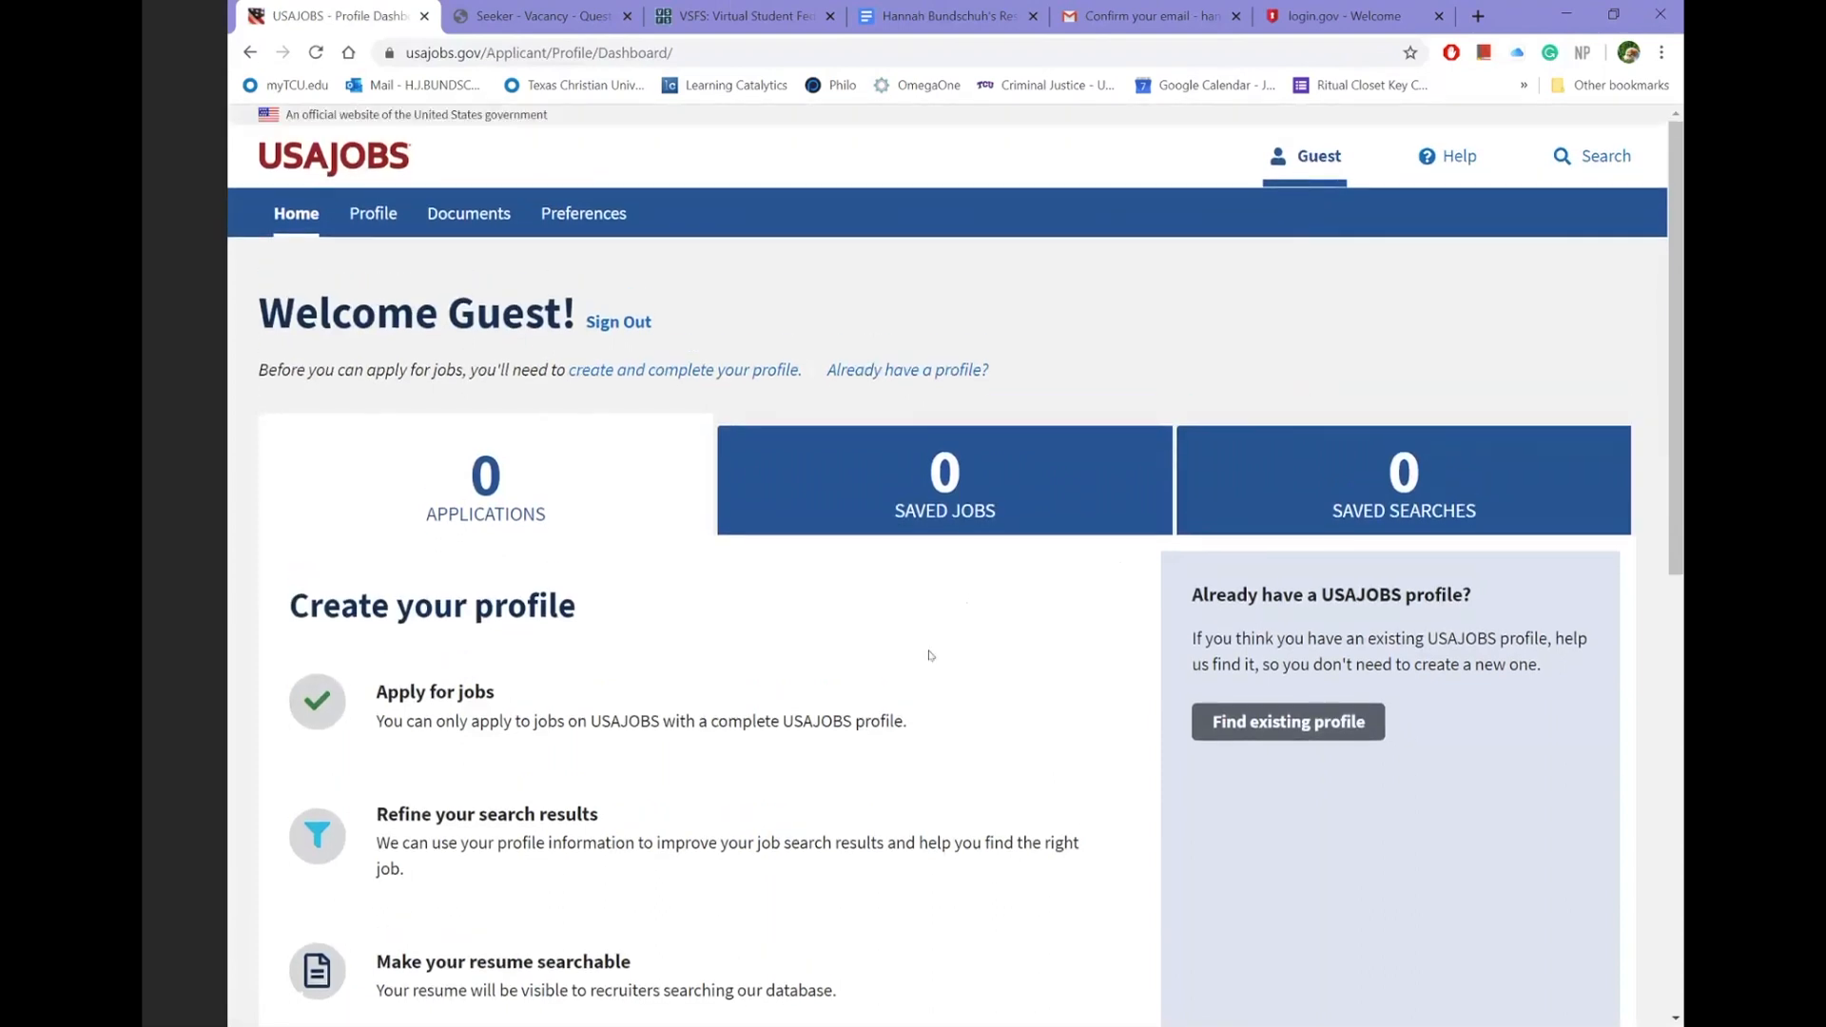
{"action": "scroll", "scroll_direction": "down", "scroll_amount": 3}
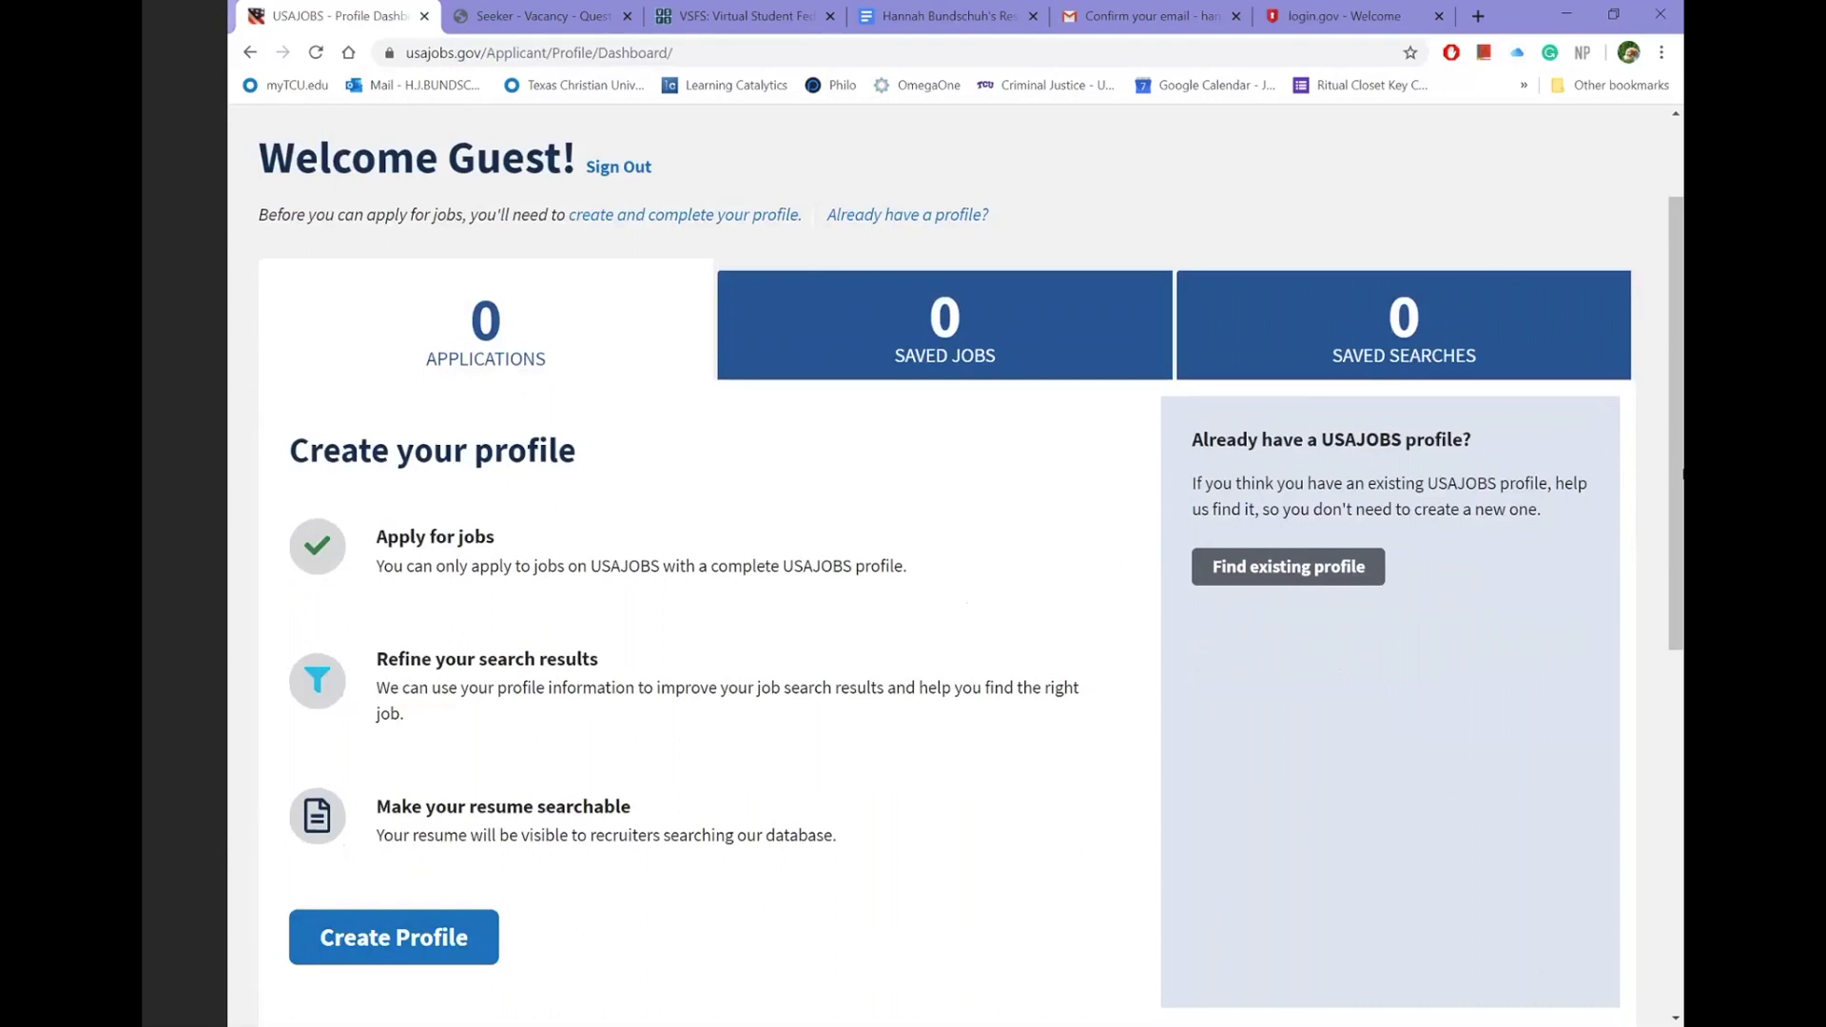
{"action": "mouse_move", "coordinate": [1581, 723]}
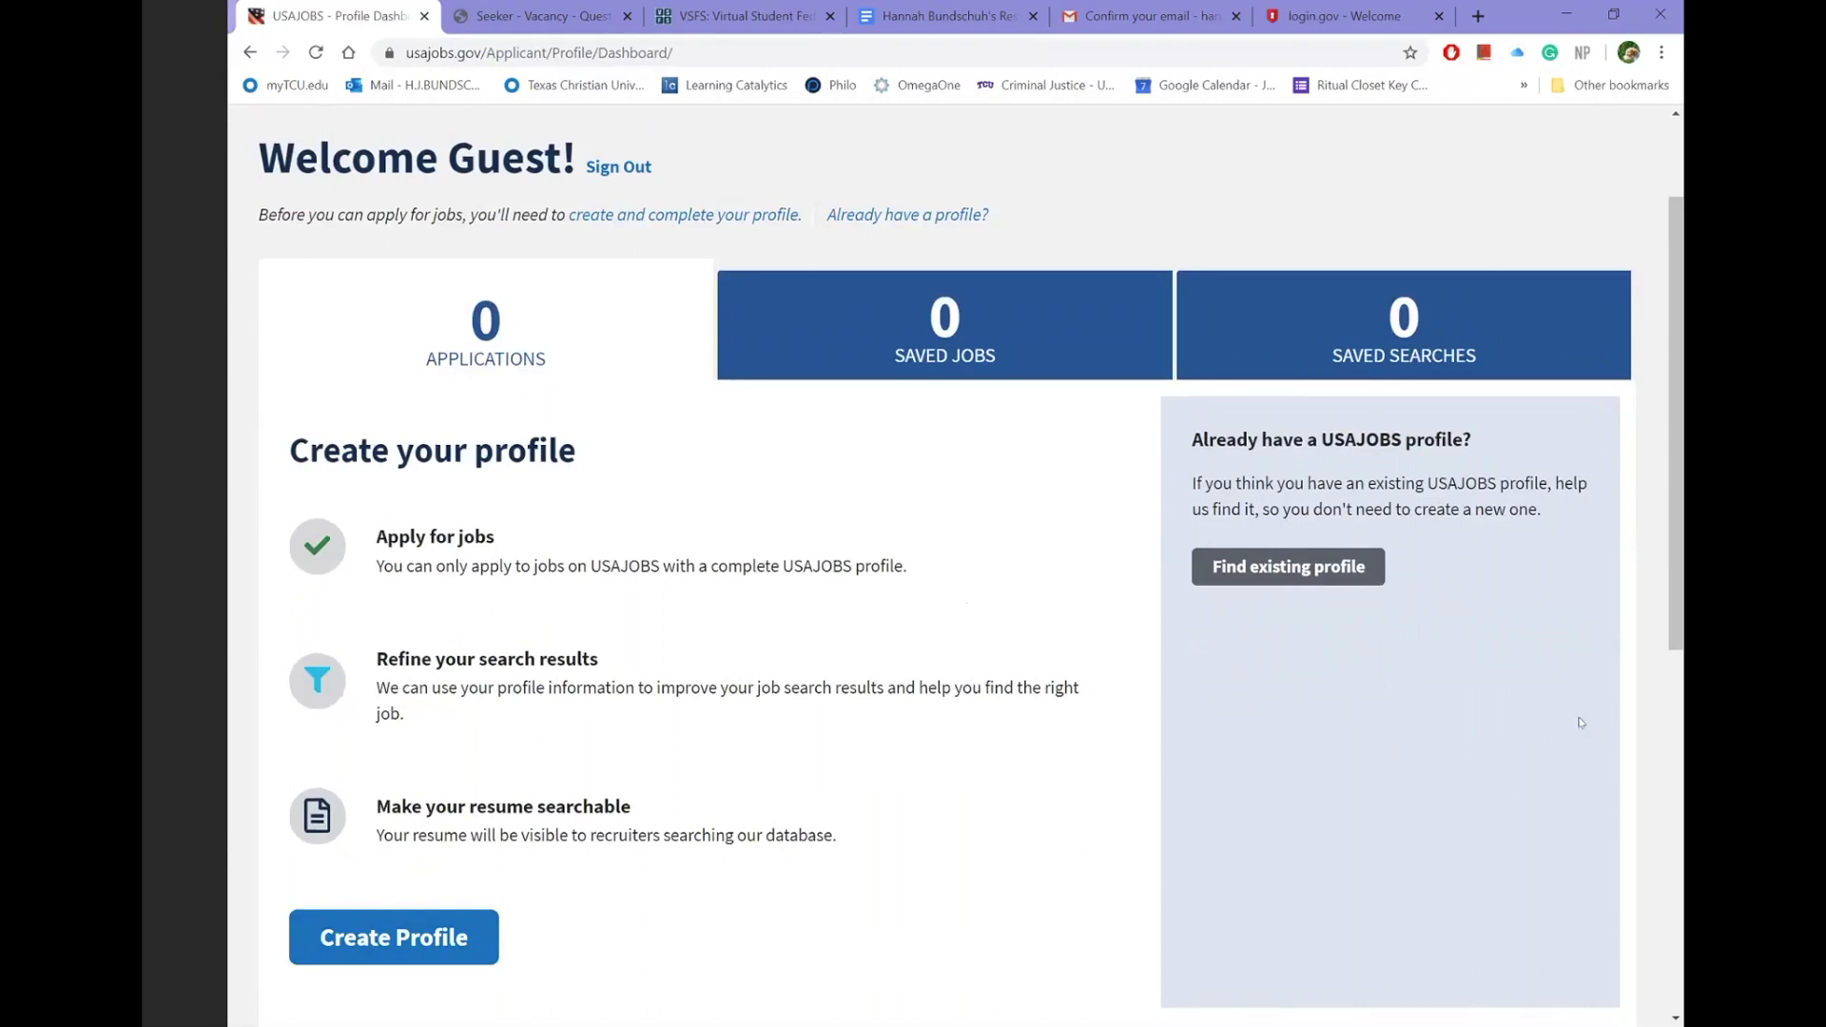
{"action": "scroll", "scroll_direction": "down", "scroll_amount": 3}
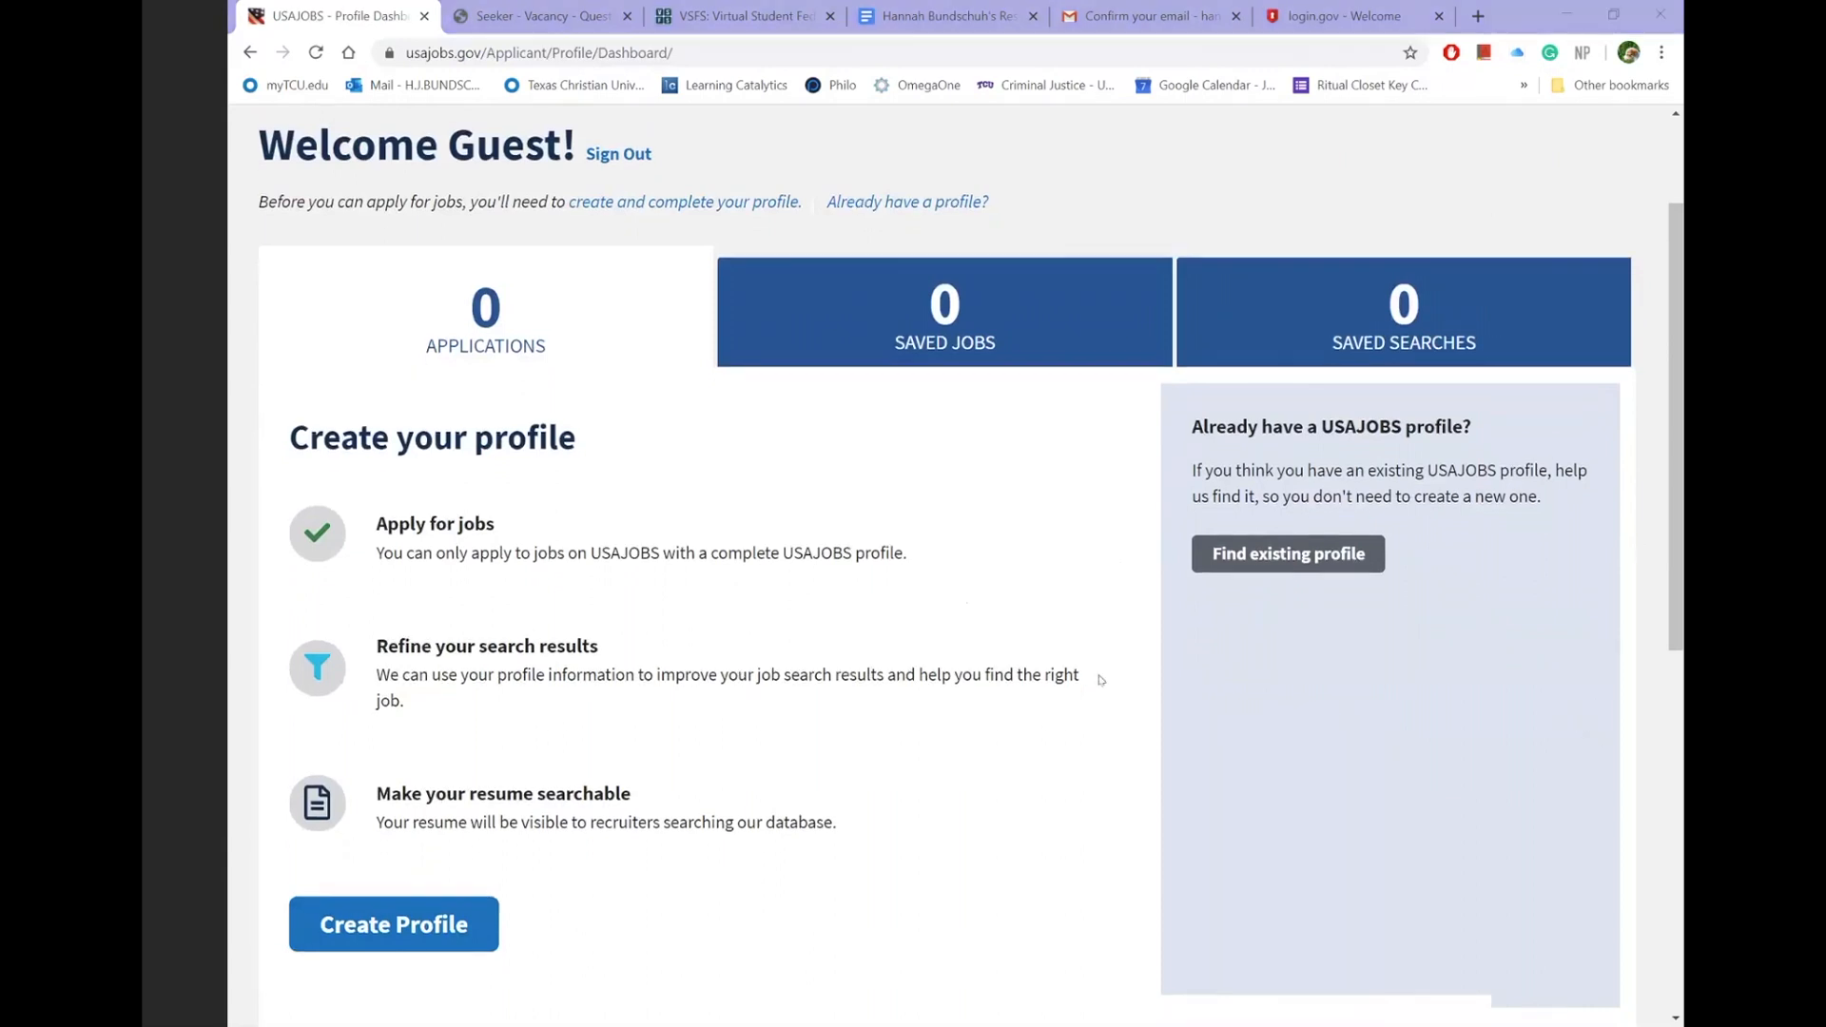
{"action": "scroll", "scroll_direction": "down", "scroll_amount": 3}
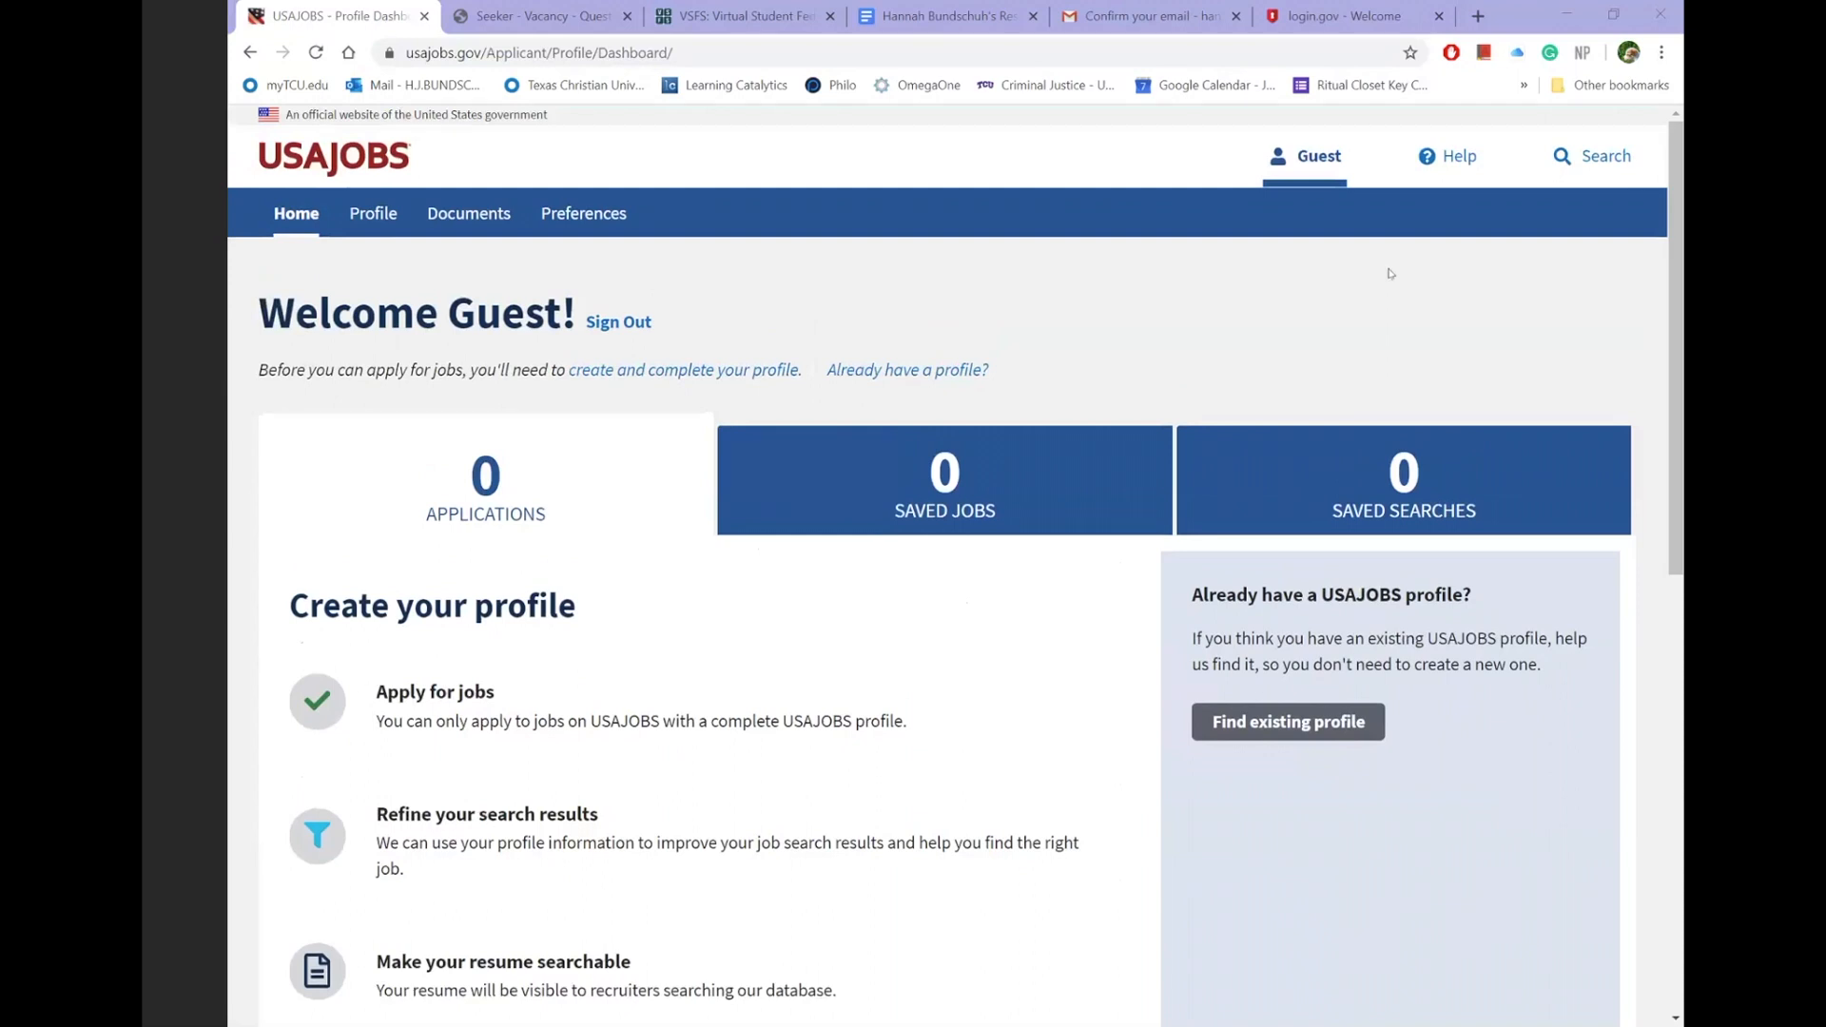
{"action": "mouse_move", "coordinate": [1518, 149]}
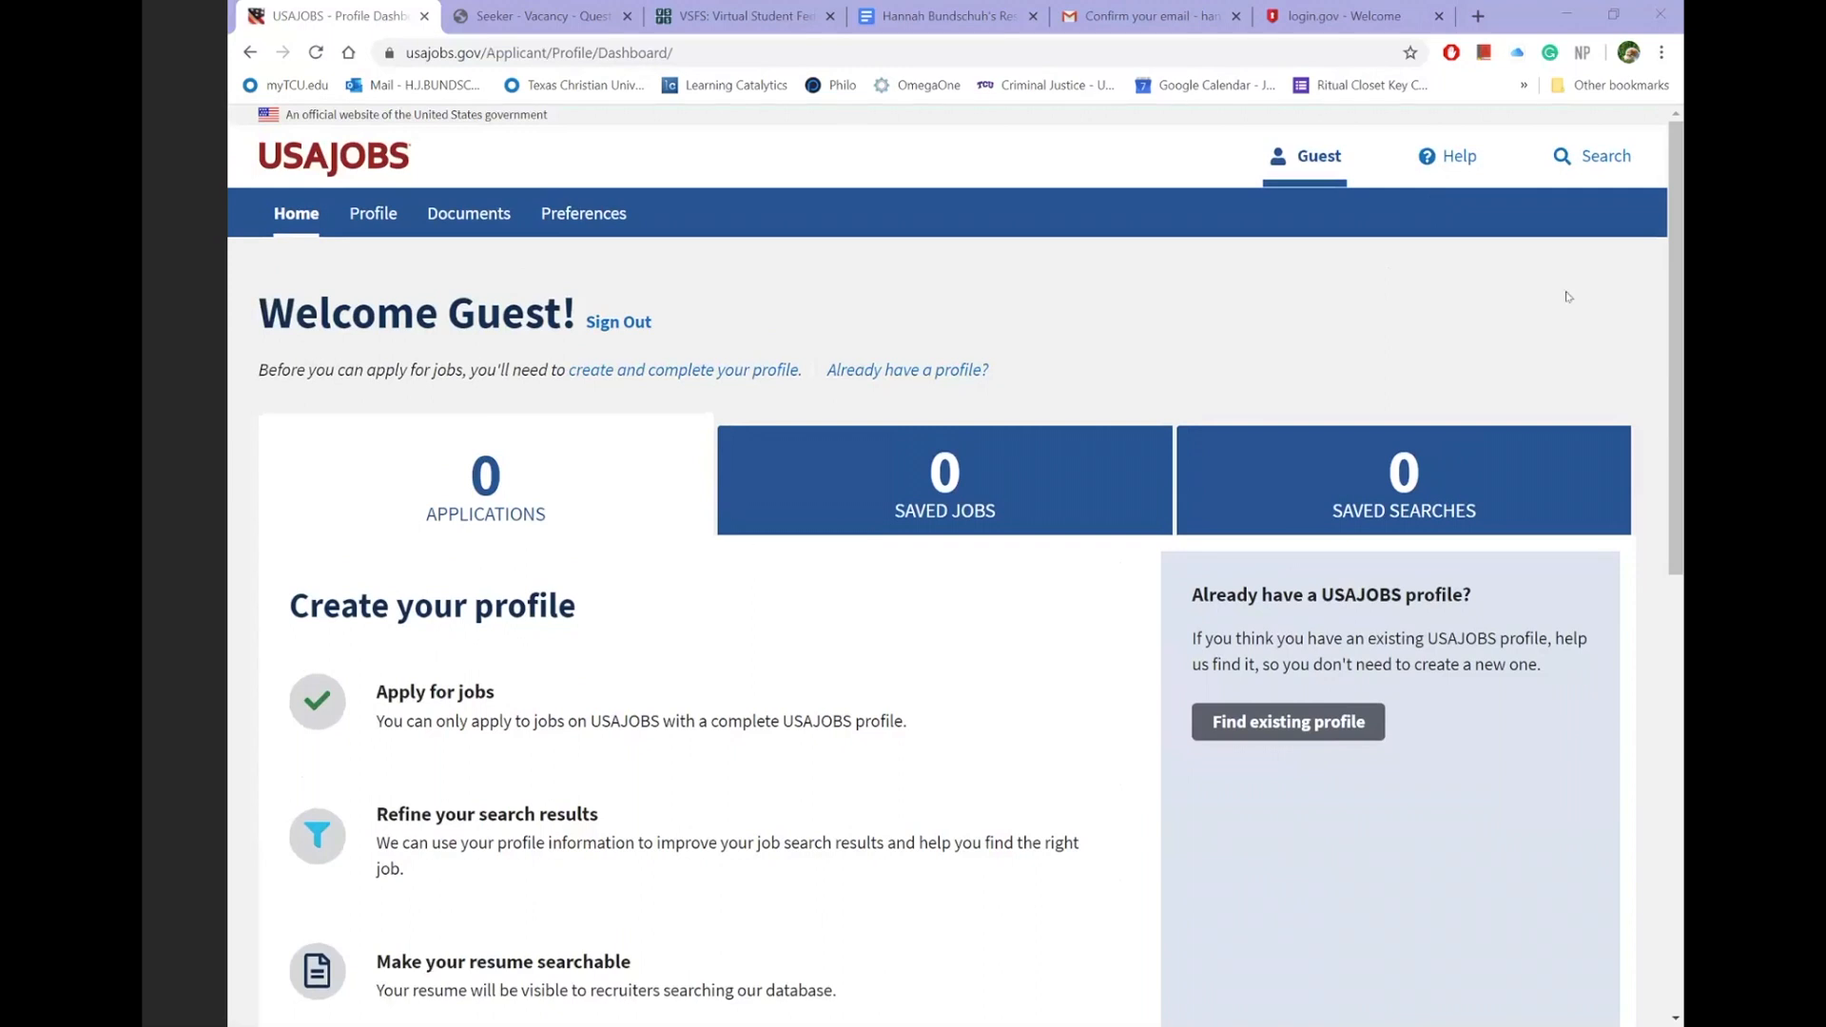
{"action": "mouse_move", "coordinate": [1592, 154]}
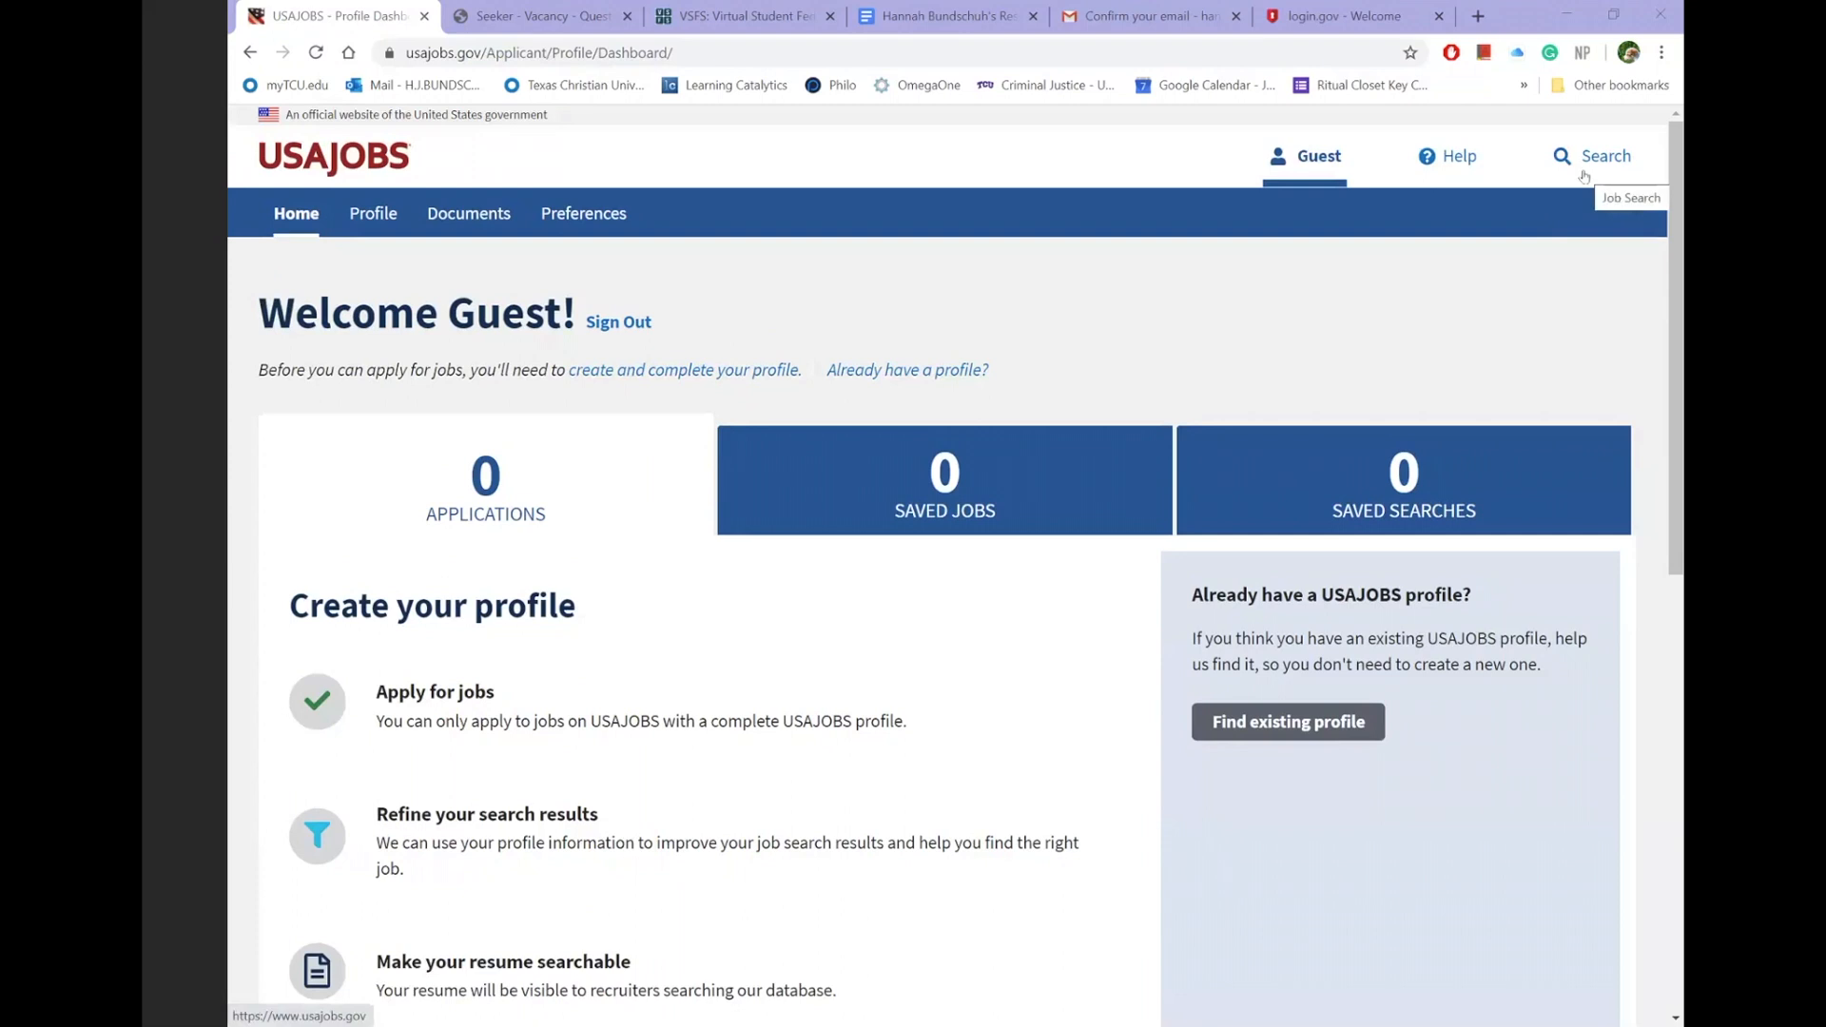
{"action": "mouse_move", "coordinate": [1575, 241]}
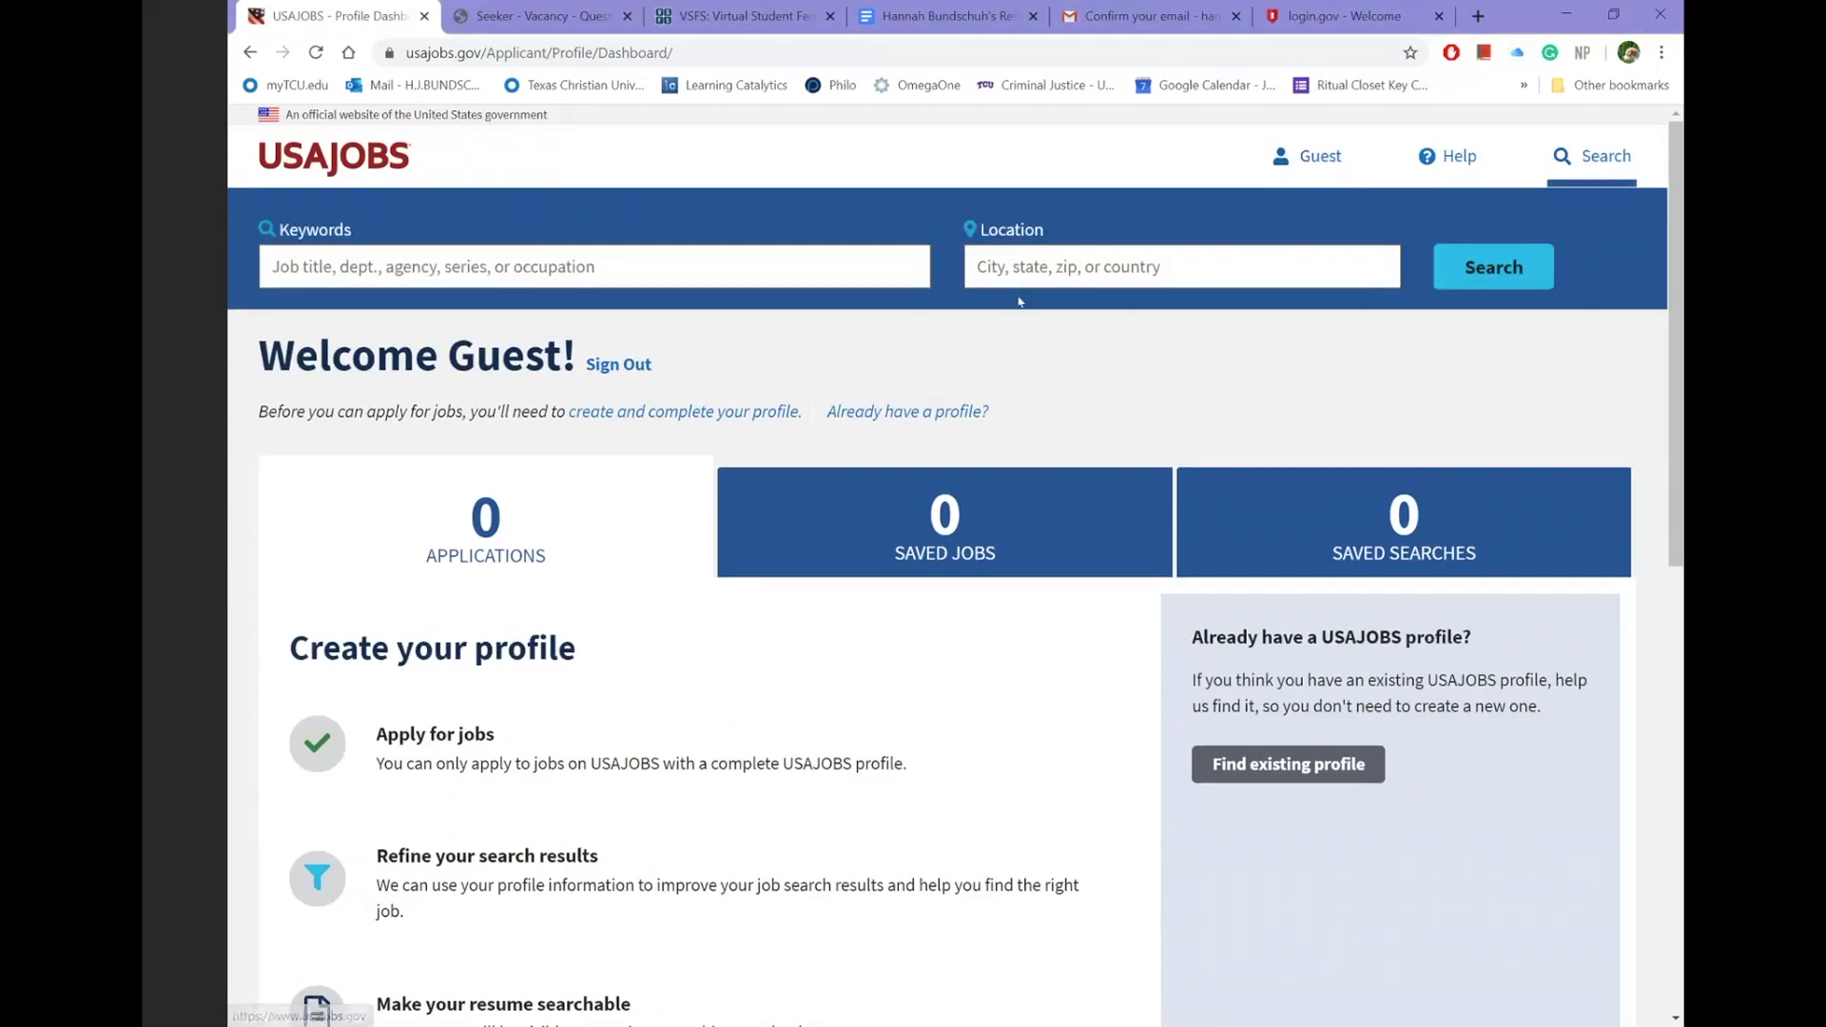
- Search USAJOBS with the keyword VSFS
{"action": "type", "text": "V"}
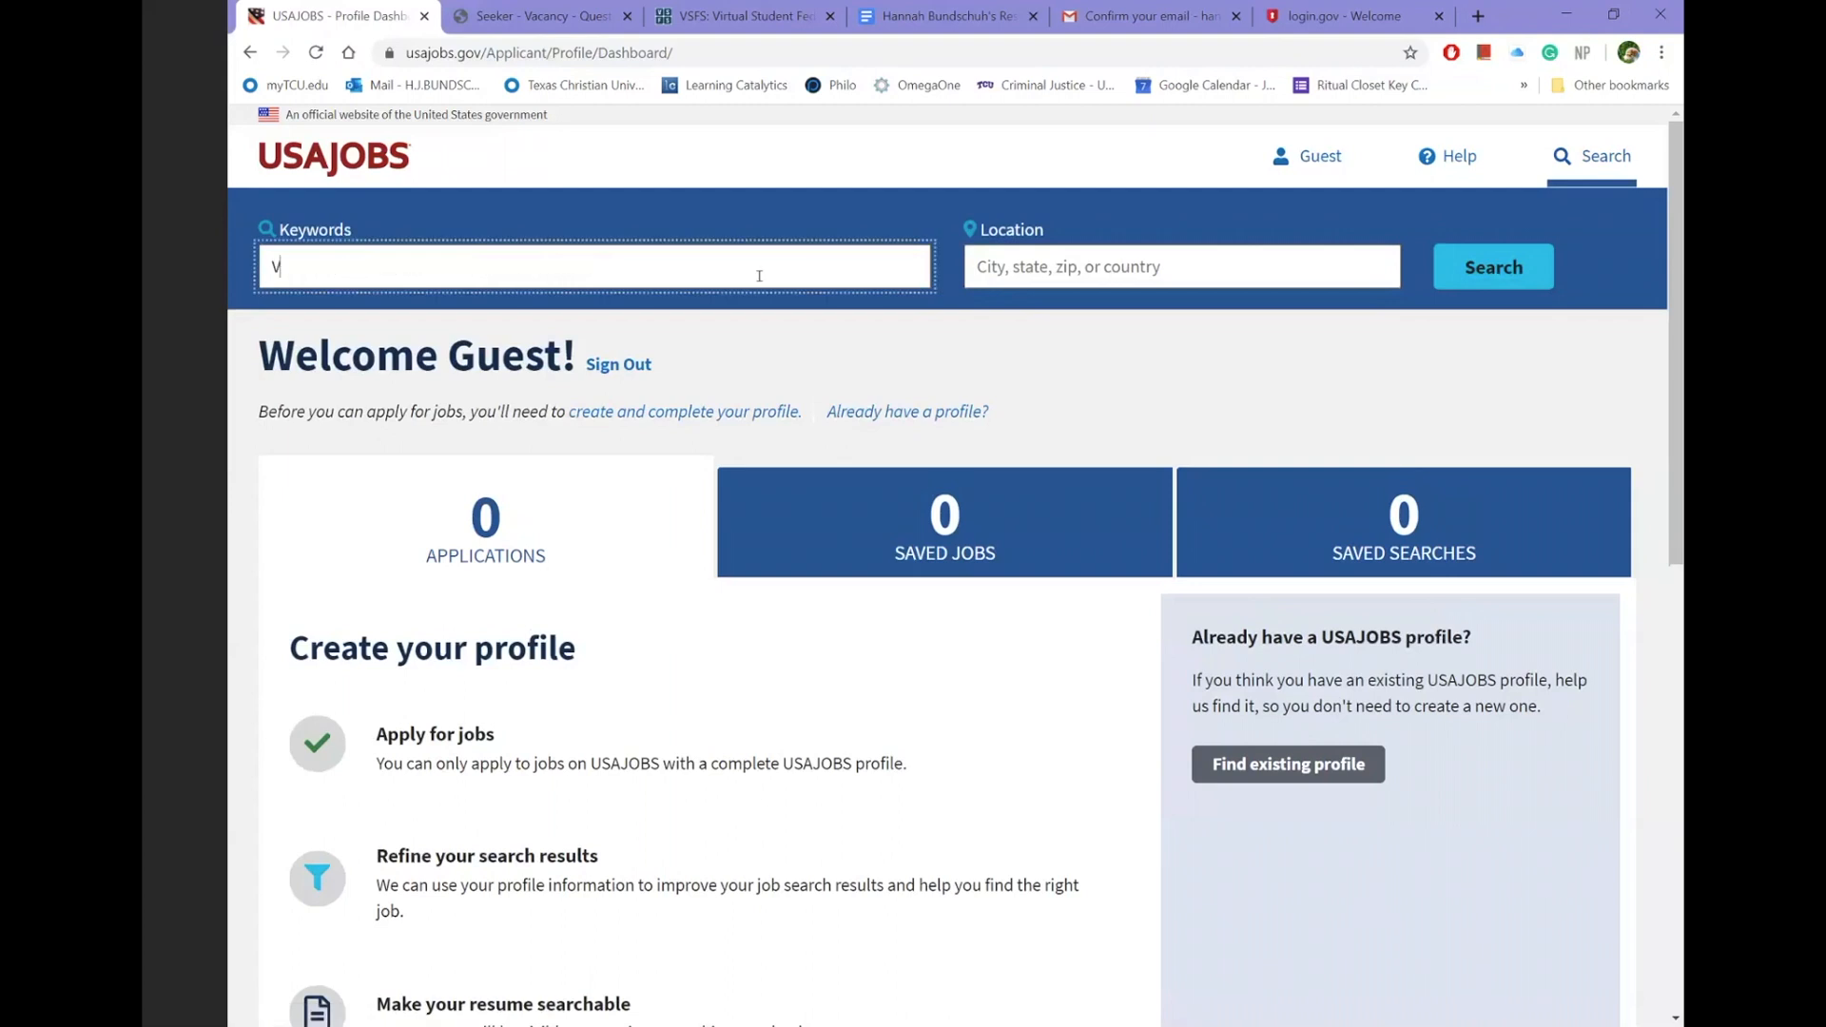
{"action": "type", "text": "SFS"}
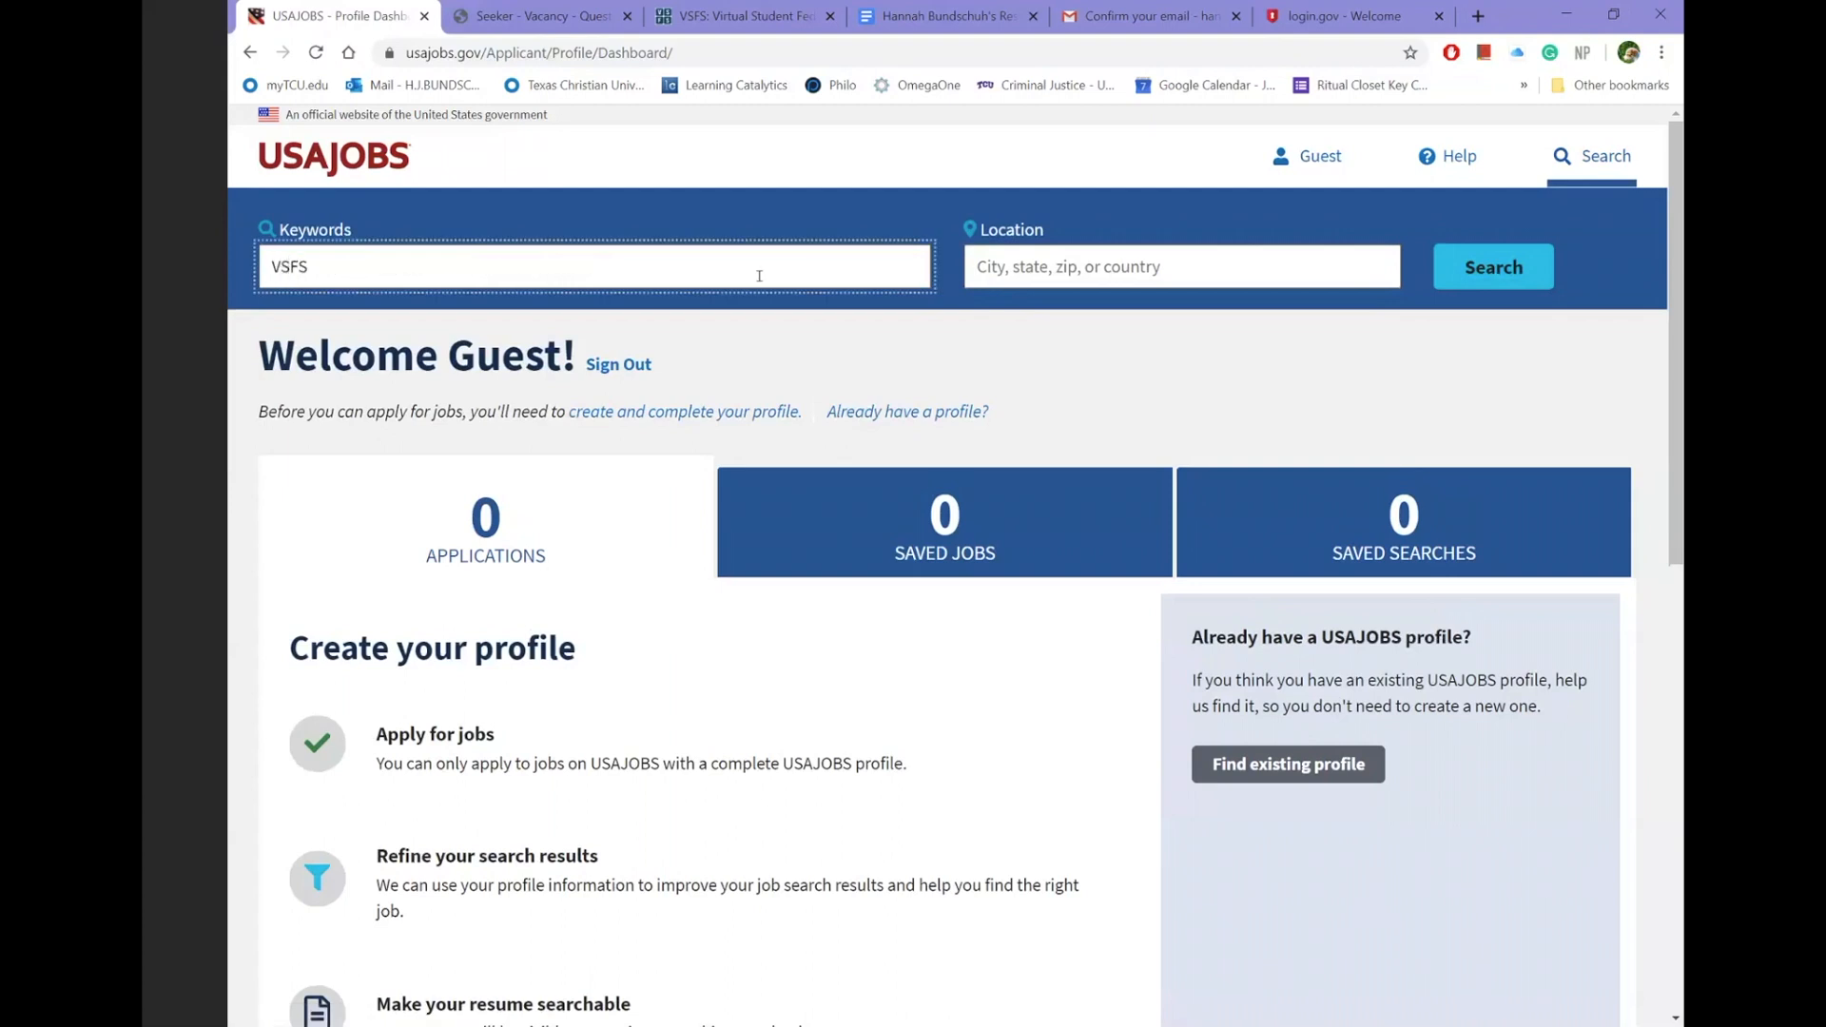
{"action": "left_click", "coordinate": [1491, 266]}
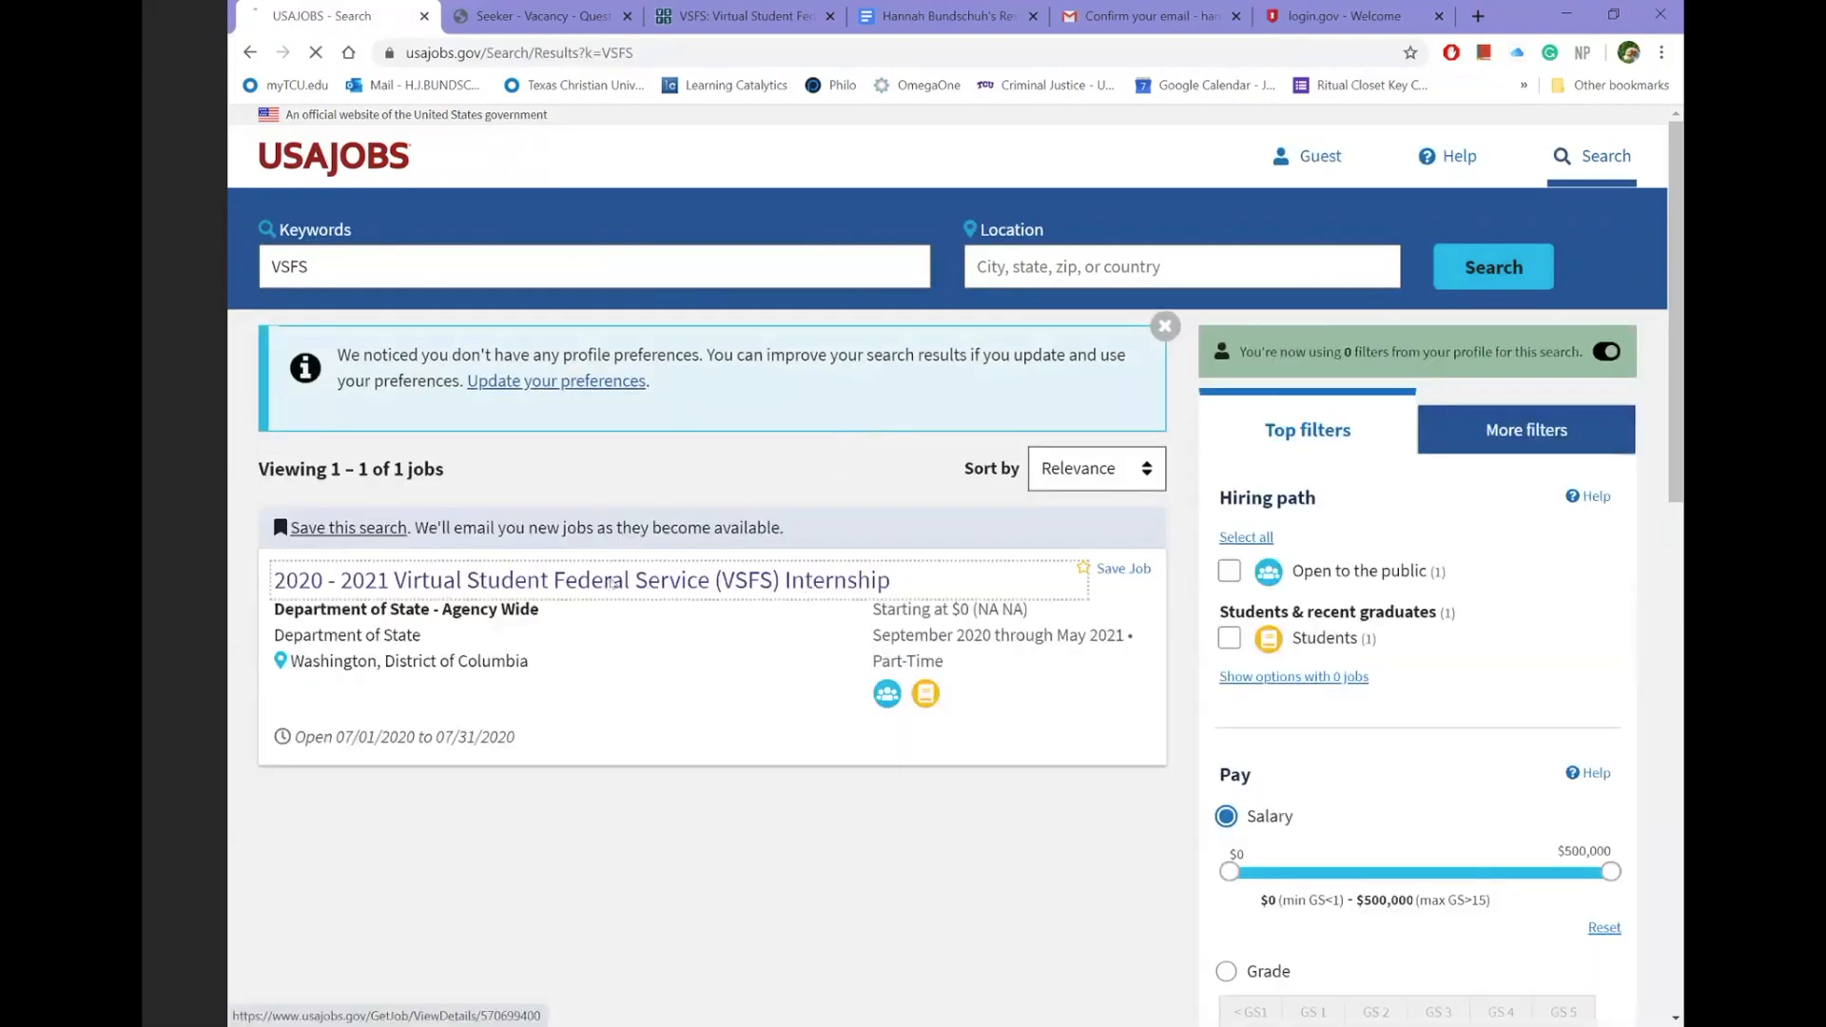
- Open the 2020–2021 VSFS Internship announcement and start applying
{"action": "left_click", "coordinate": [580, 580]}
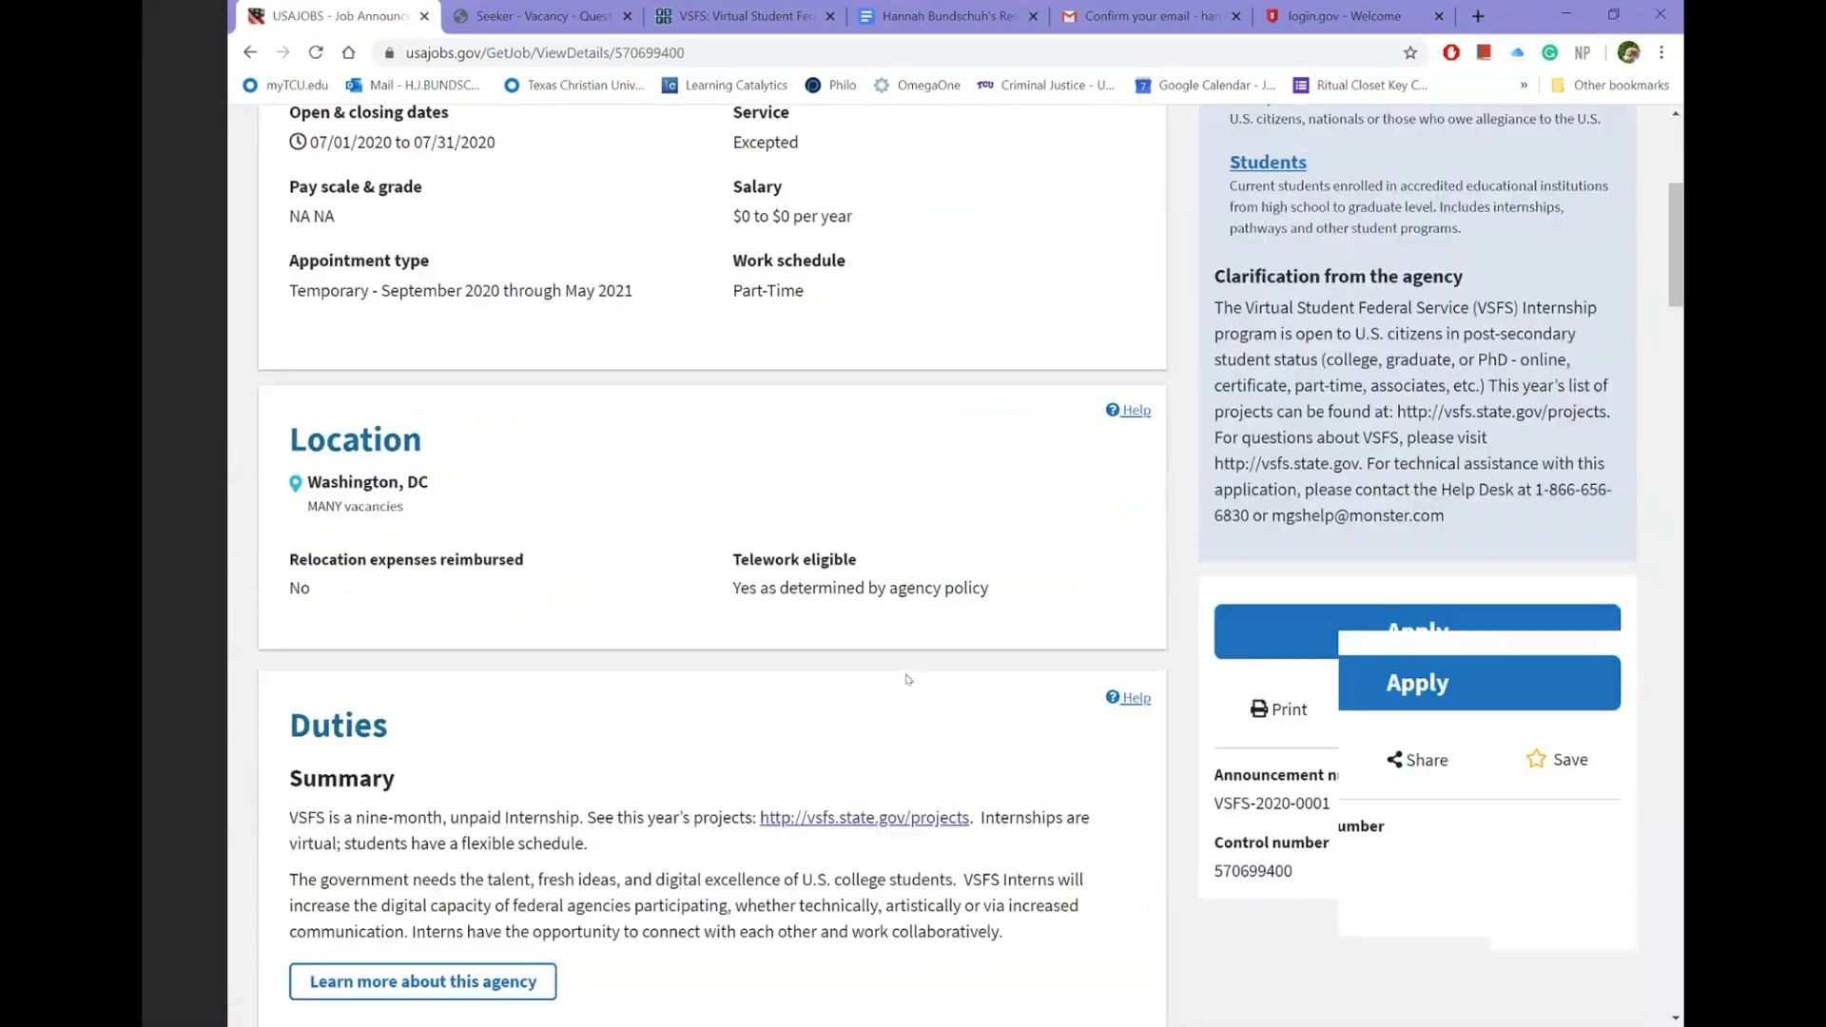
{"action": "scroll", "scroll_direction": "down", "scroll_amount": 3}
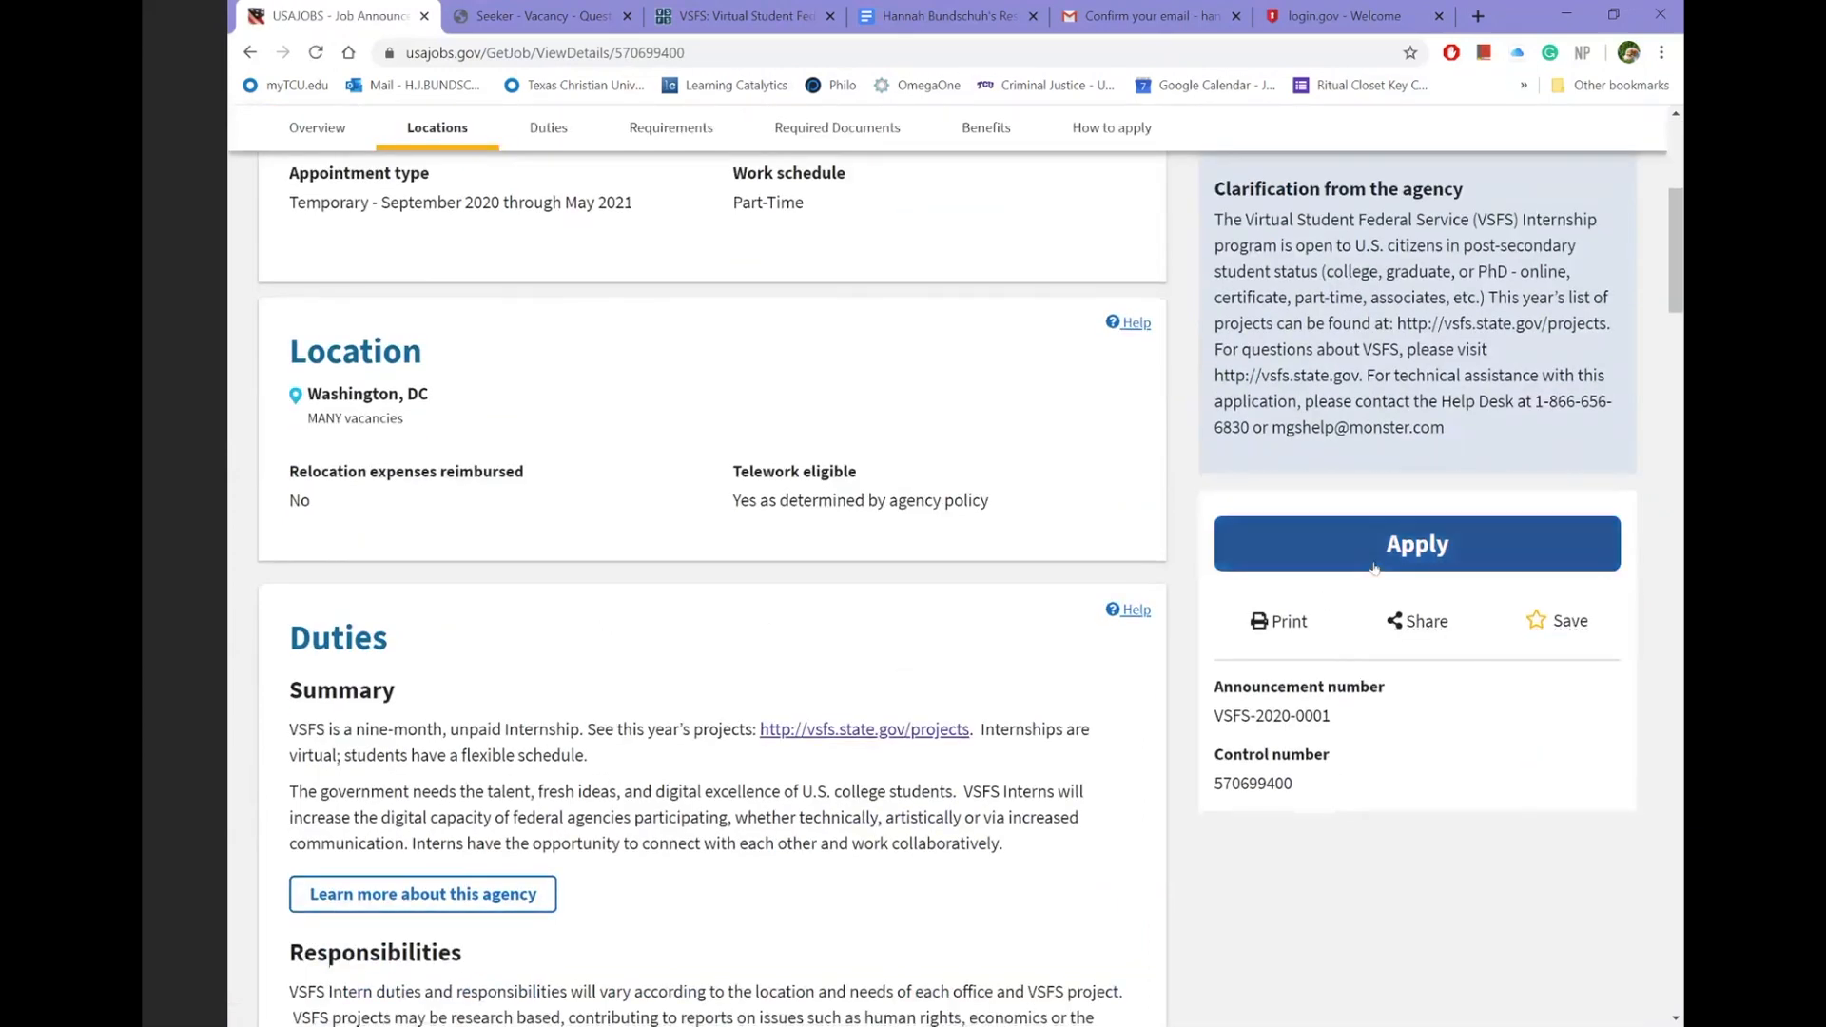
{"action": "mouse_move", "coordinate": [1415, 542]}
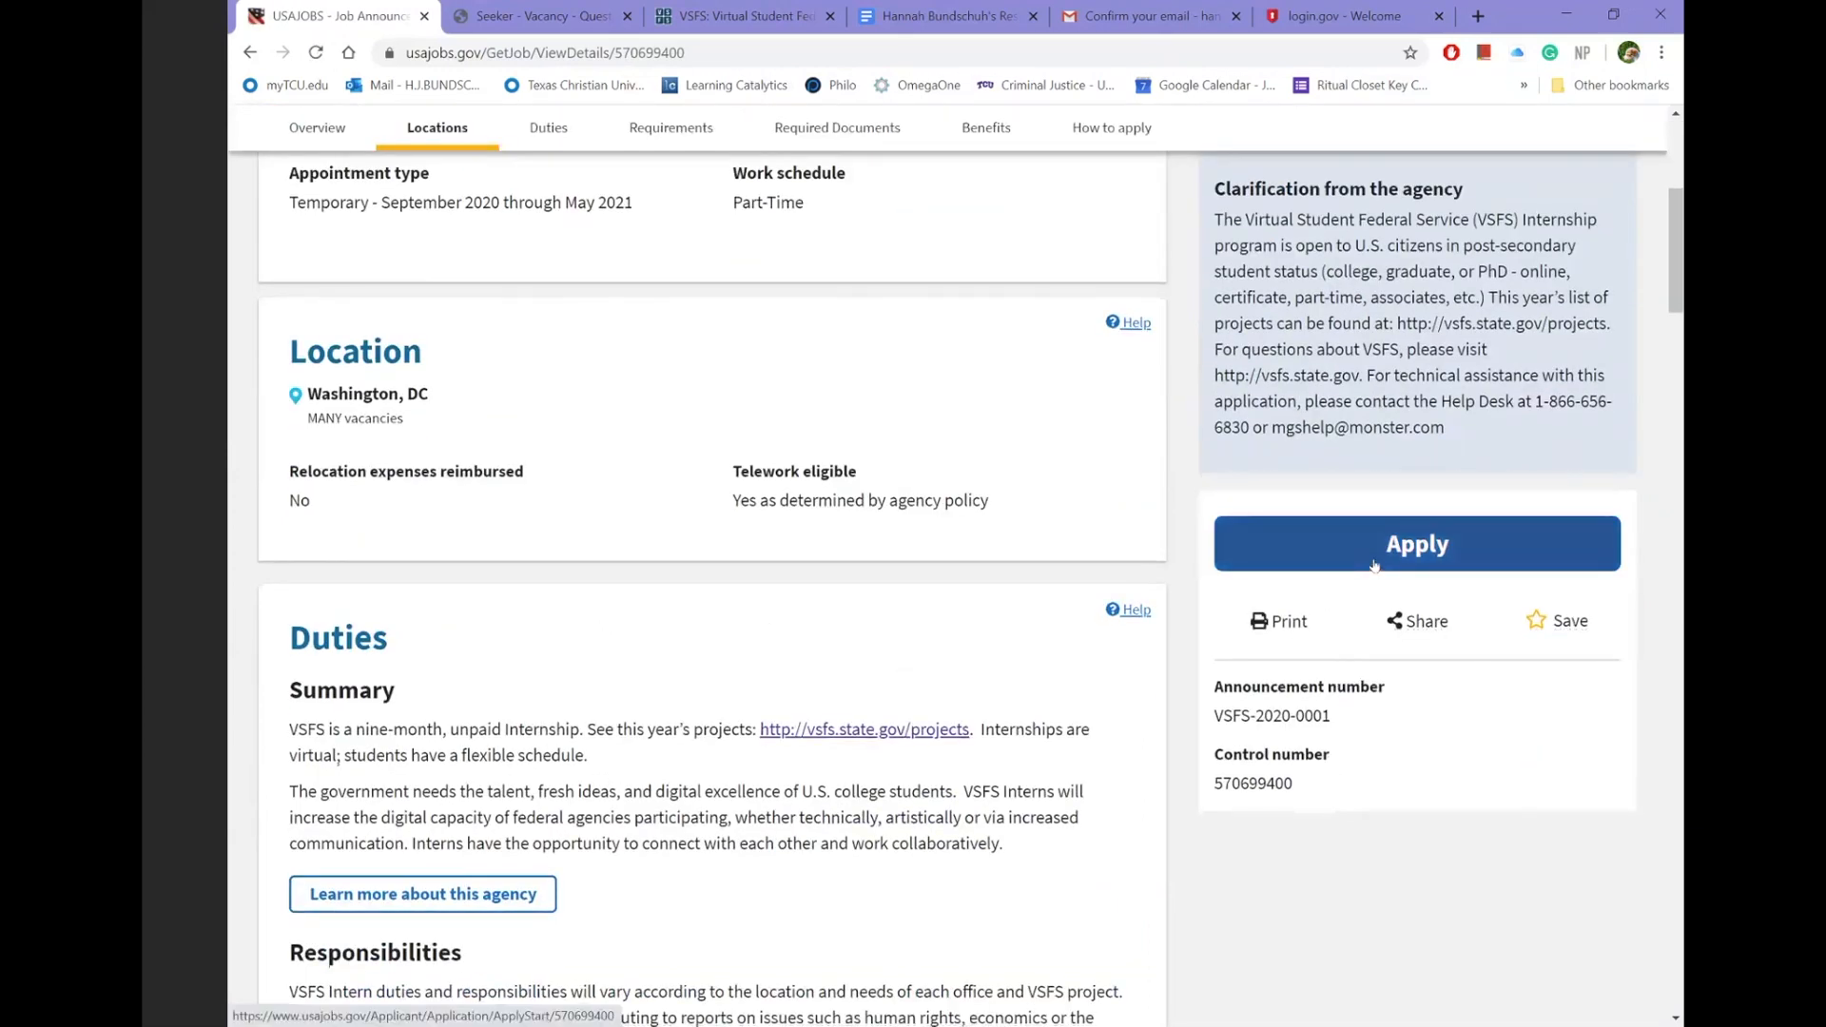
{"action": "left_click", "coordinate": [1416, 542]}
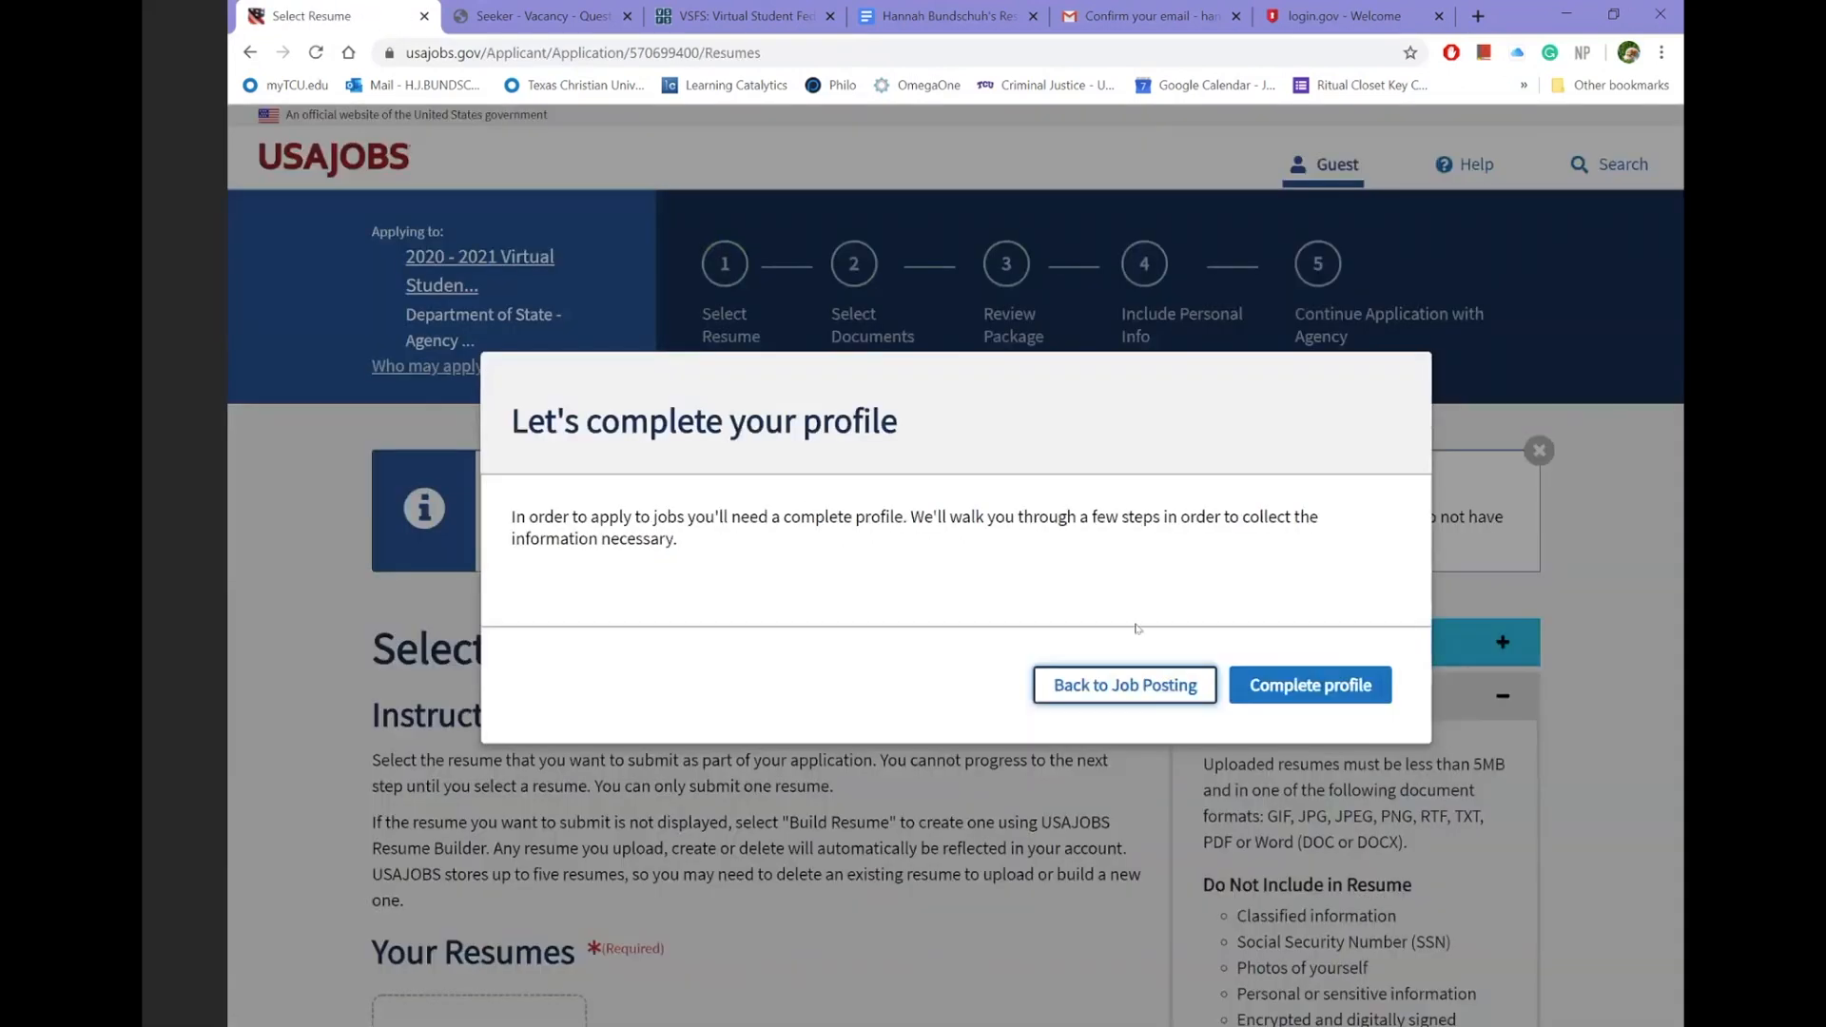
{"action": "mouse_move", "coordinate": [1170, 894]}
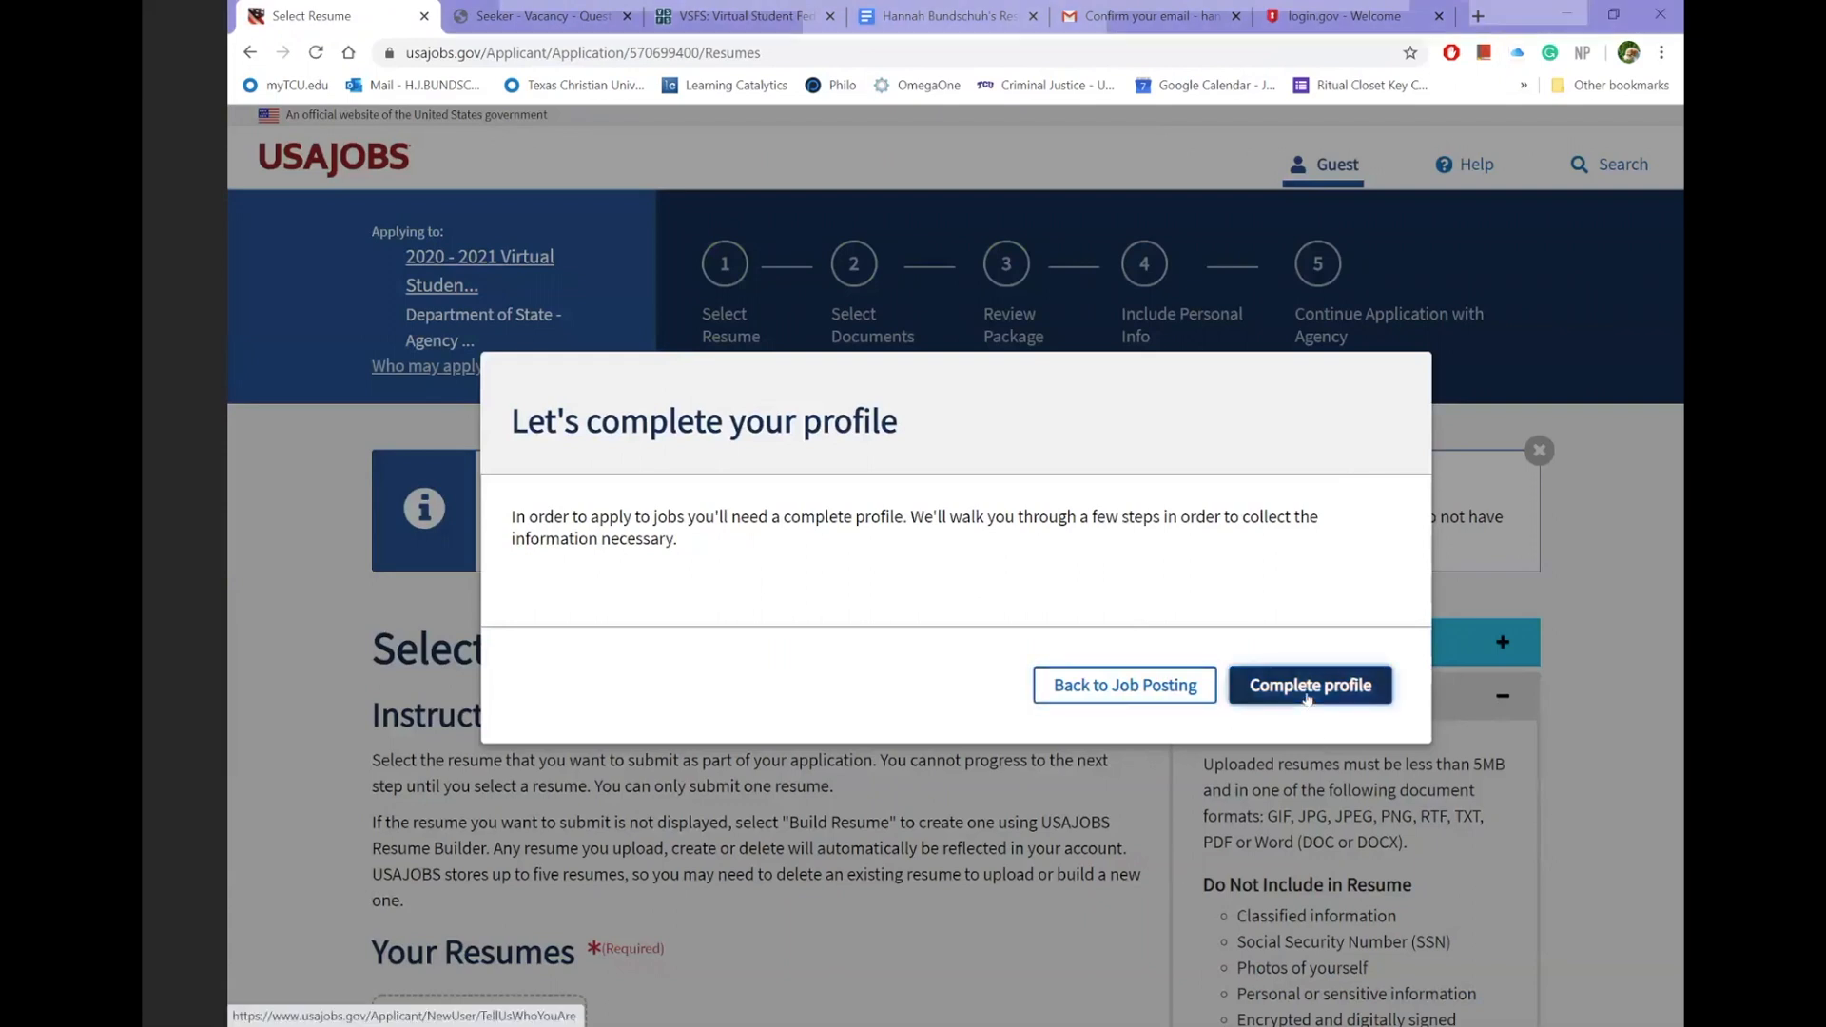
- Start profile completion, confirming the applicant is a U.S. citizen student, and continue
{"action": "left_click", "coordinate": [1309, 685]}
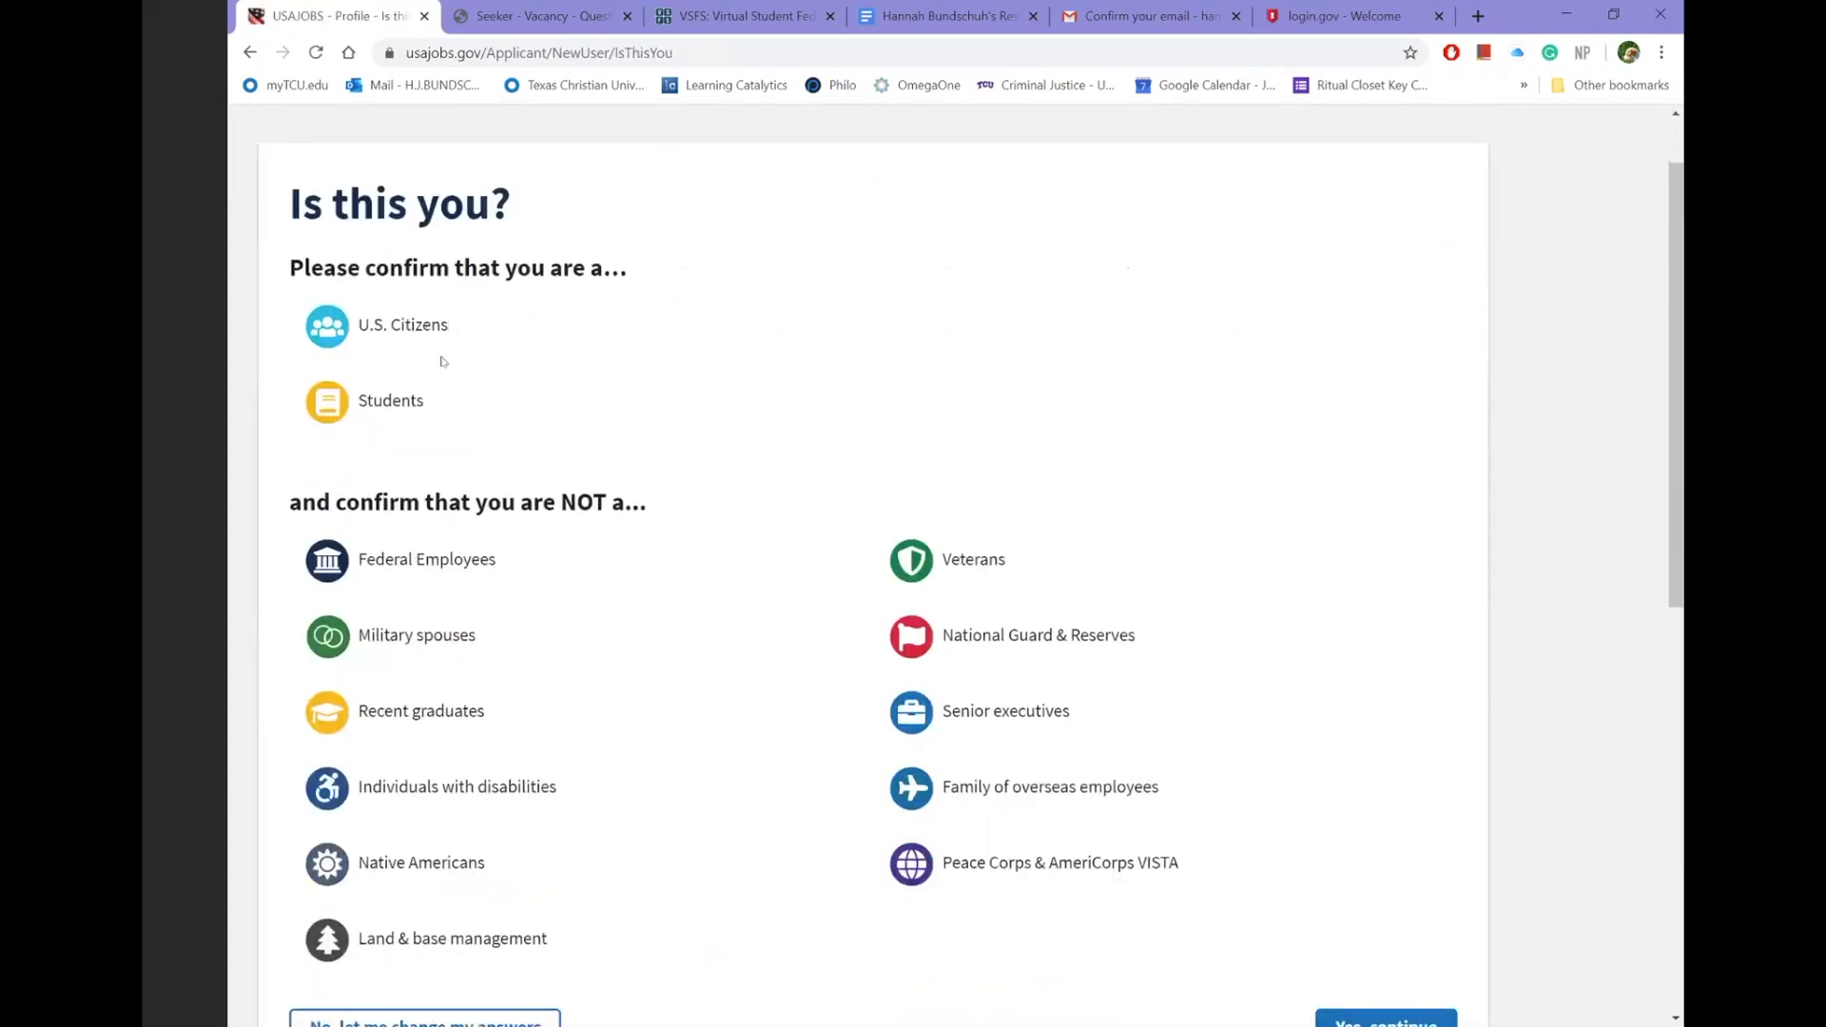
{"action": "scroll", "scroll_direction": "down", "scroll_amount": 3}
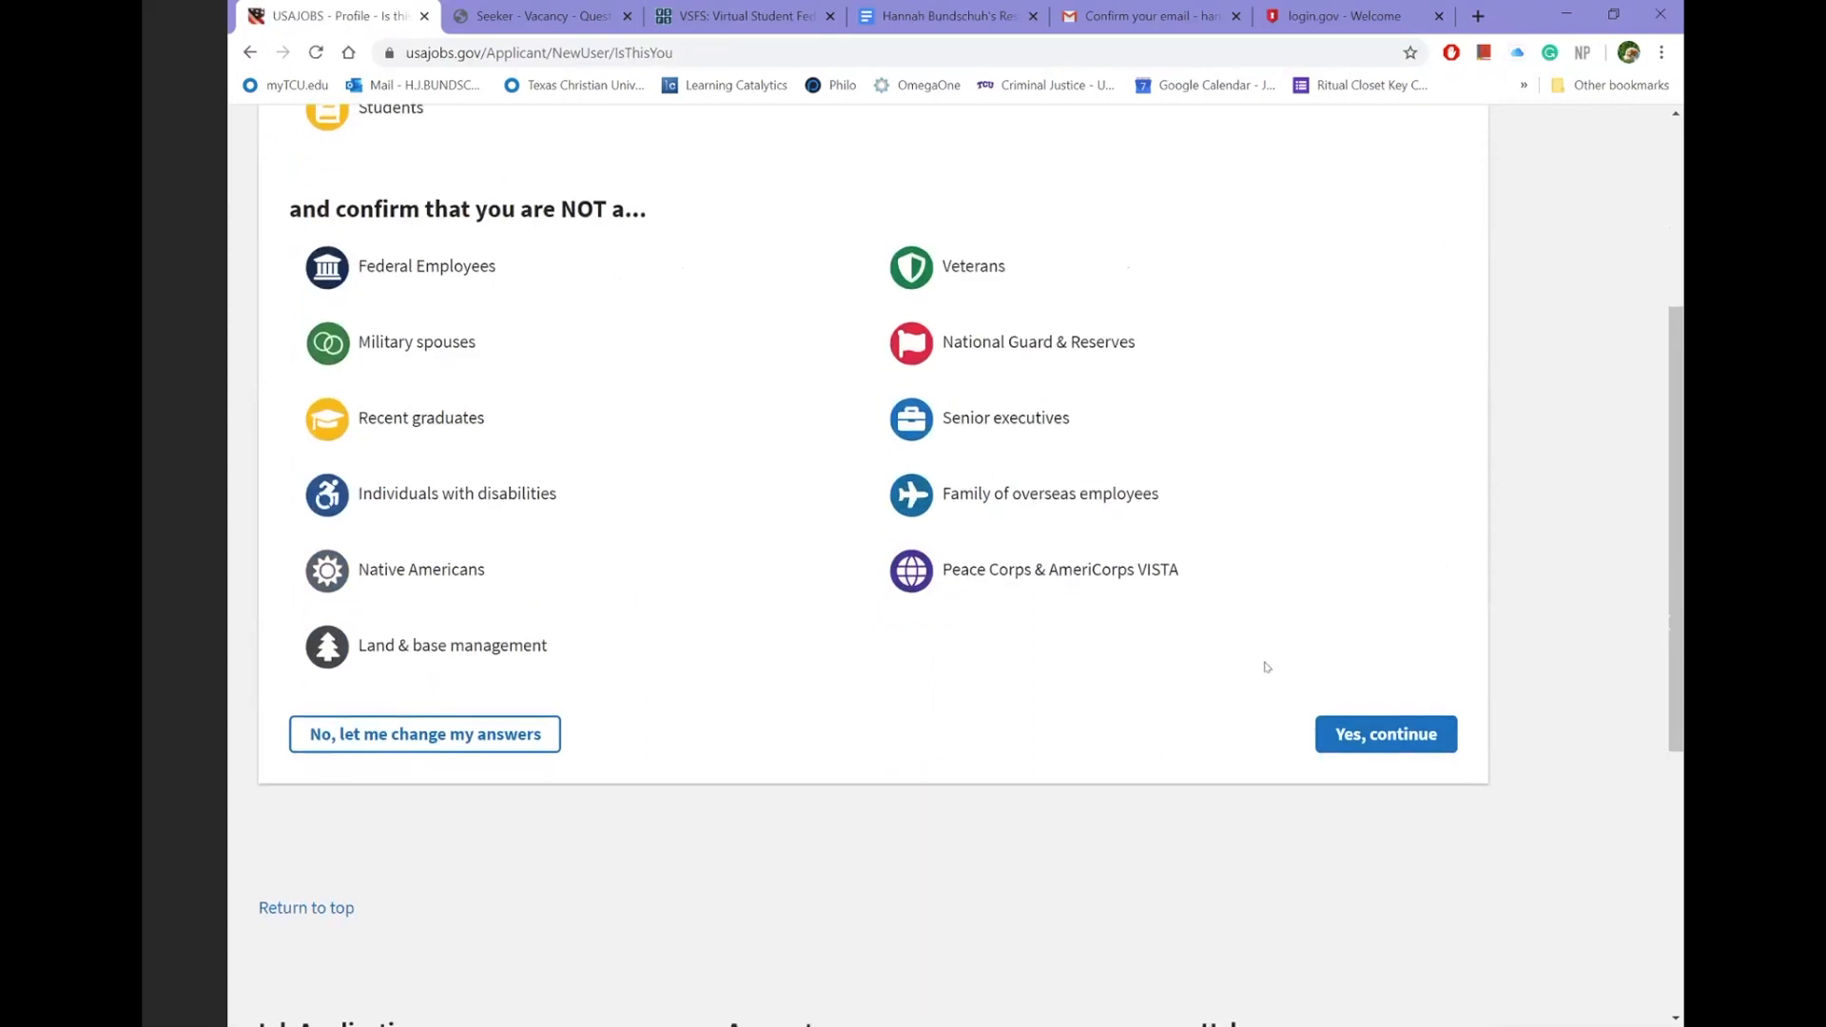
{"action": "left_click", "coordinate": [1385, 735]}
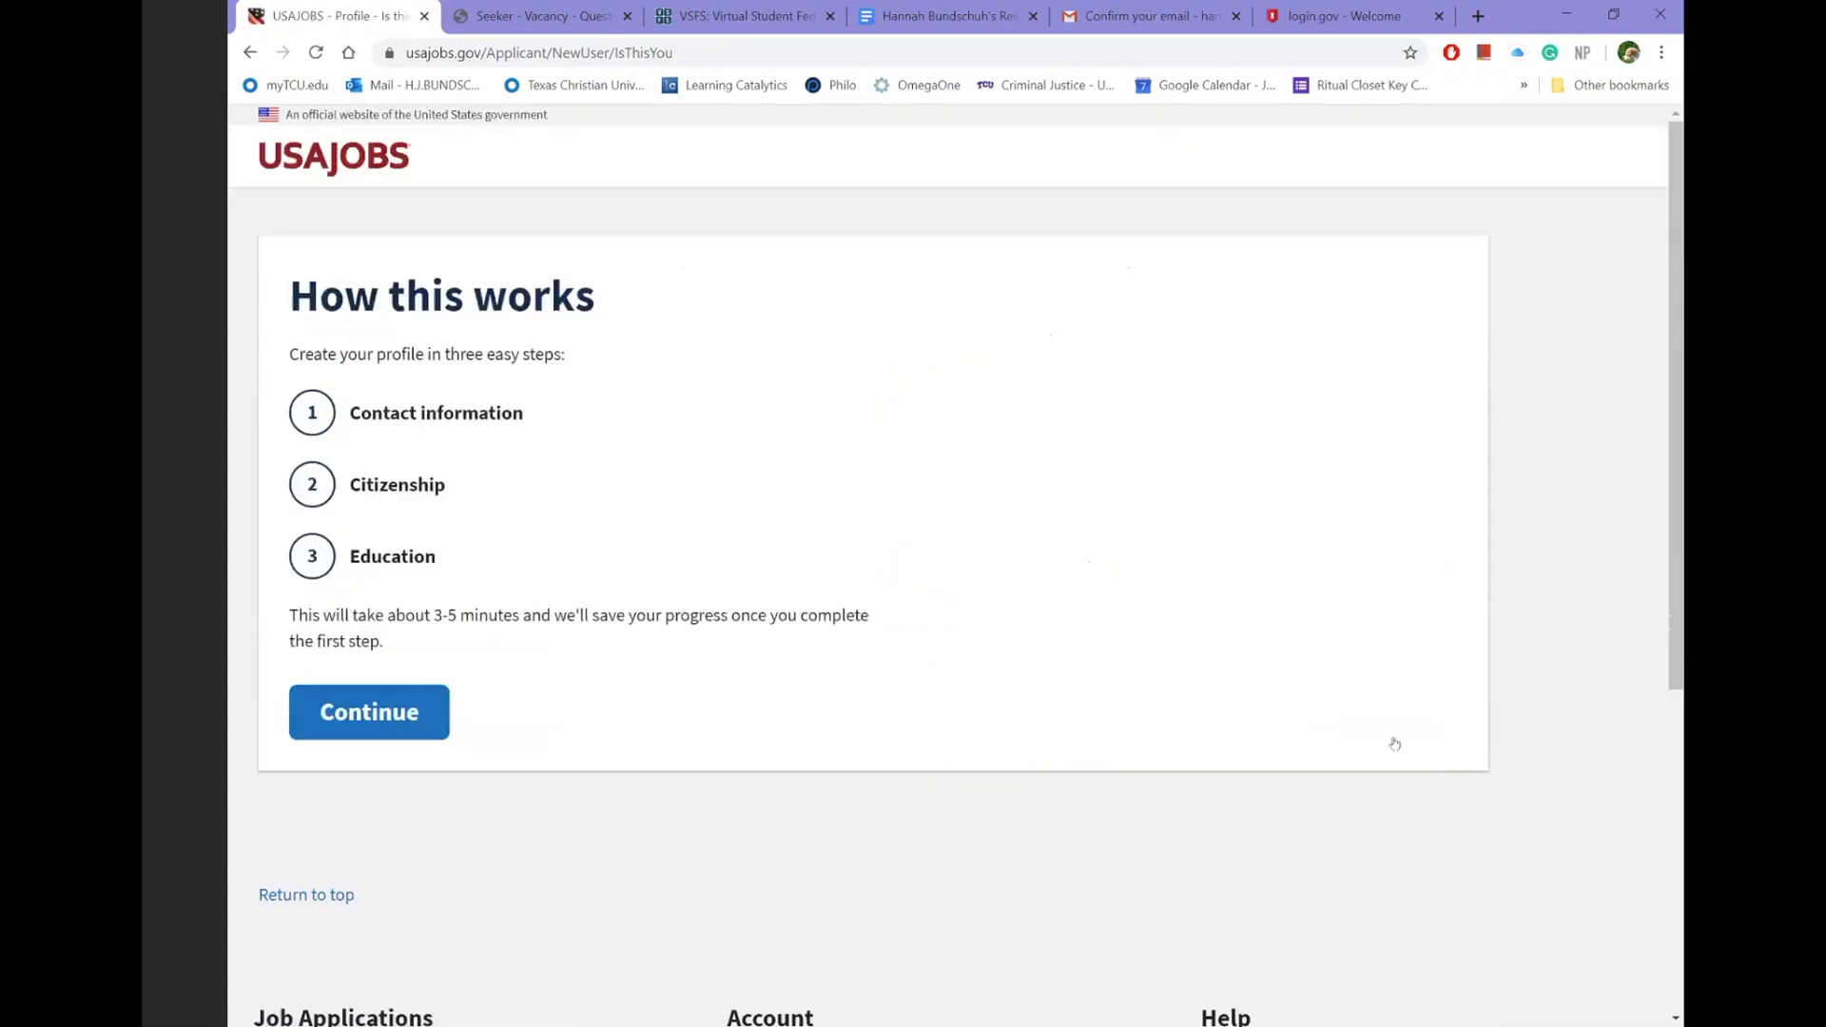
{"action": "left_click", "coordinate": [367, 711]}
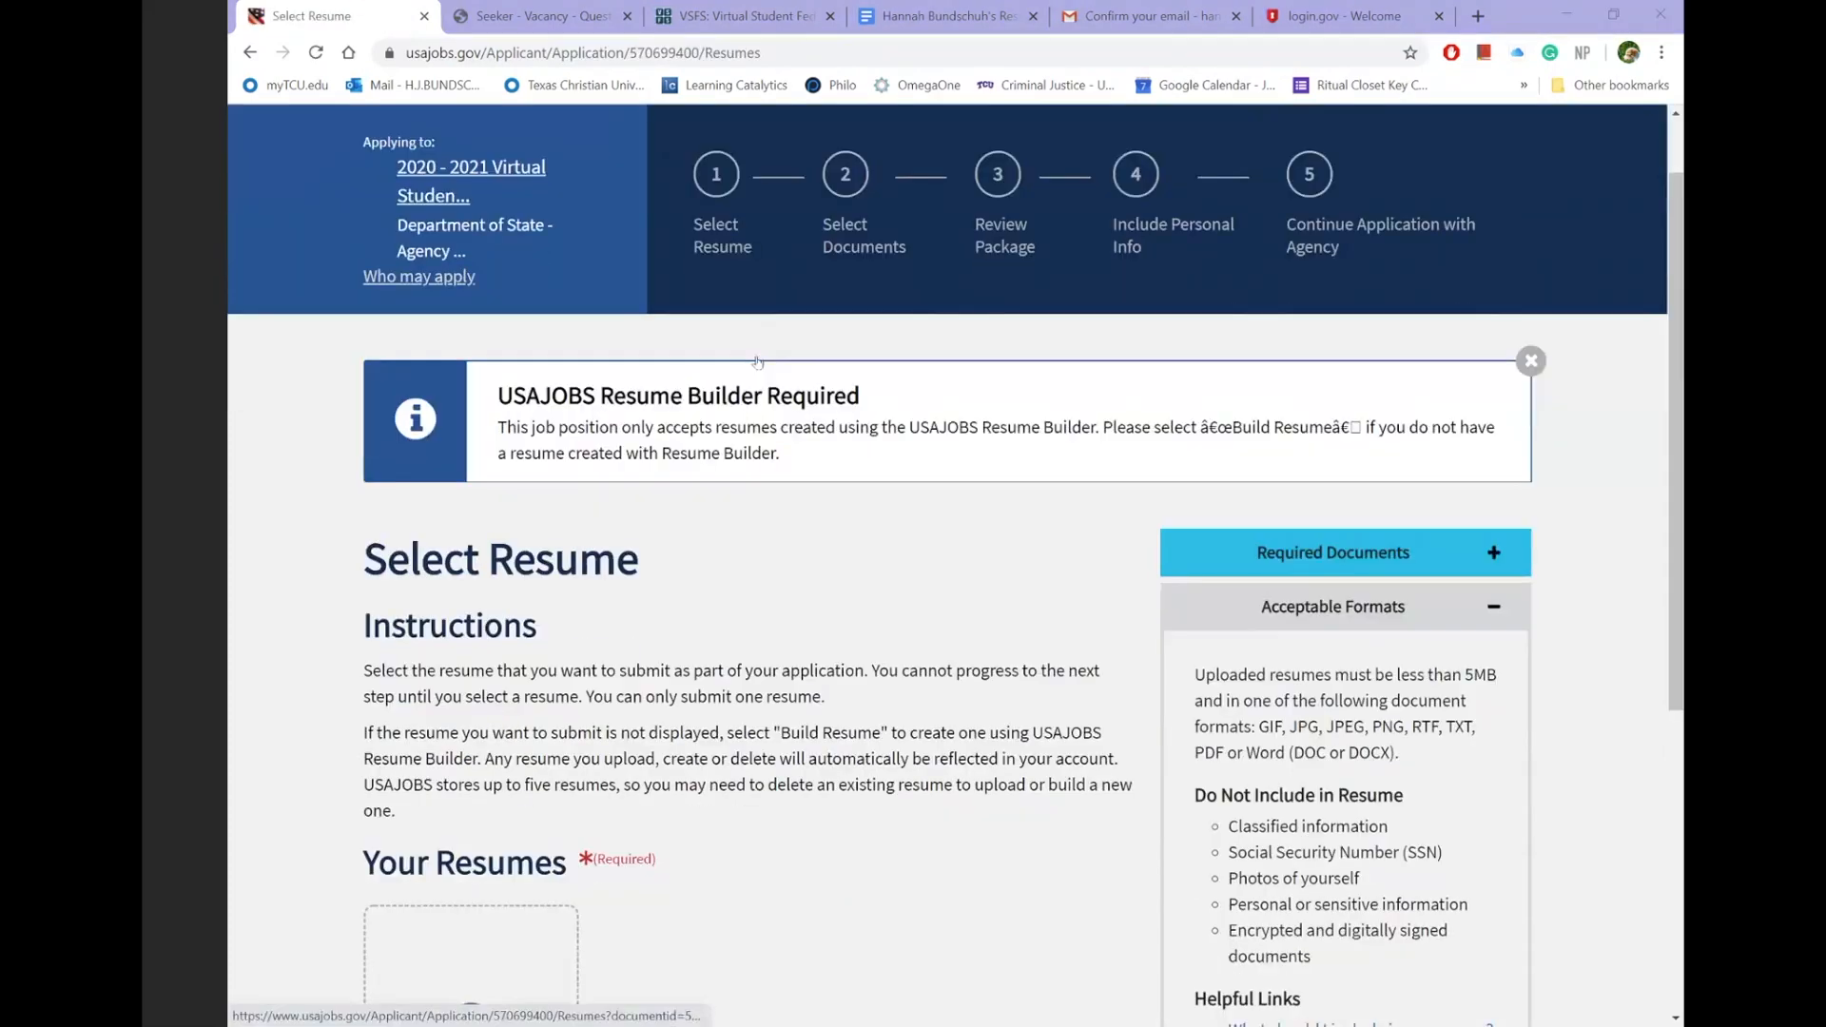
{"action": "scroll", "scroll_direction": "down", "scroll_amount": 3}
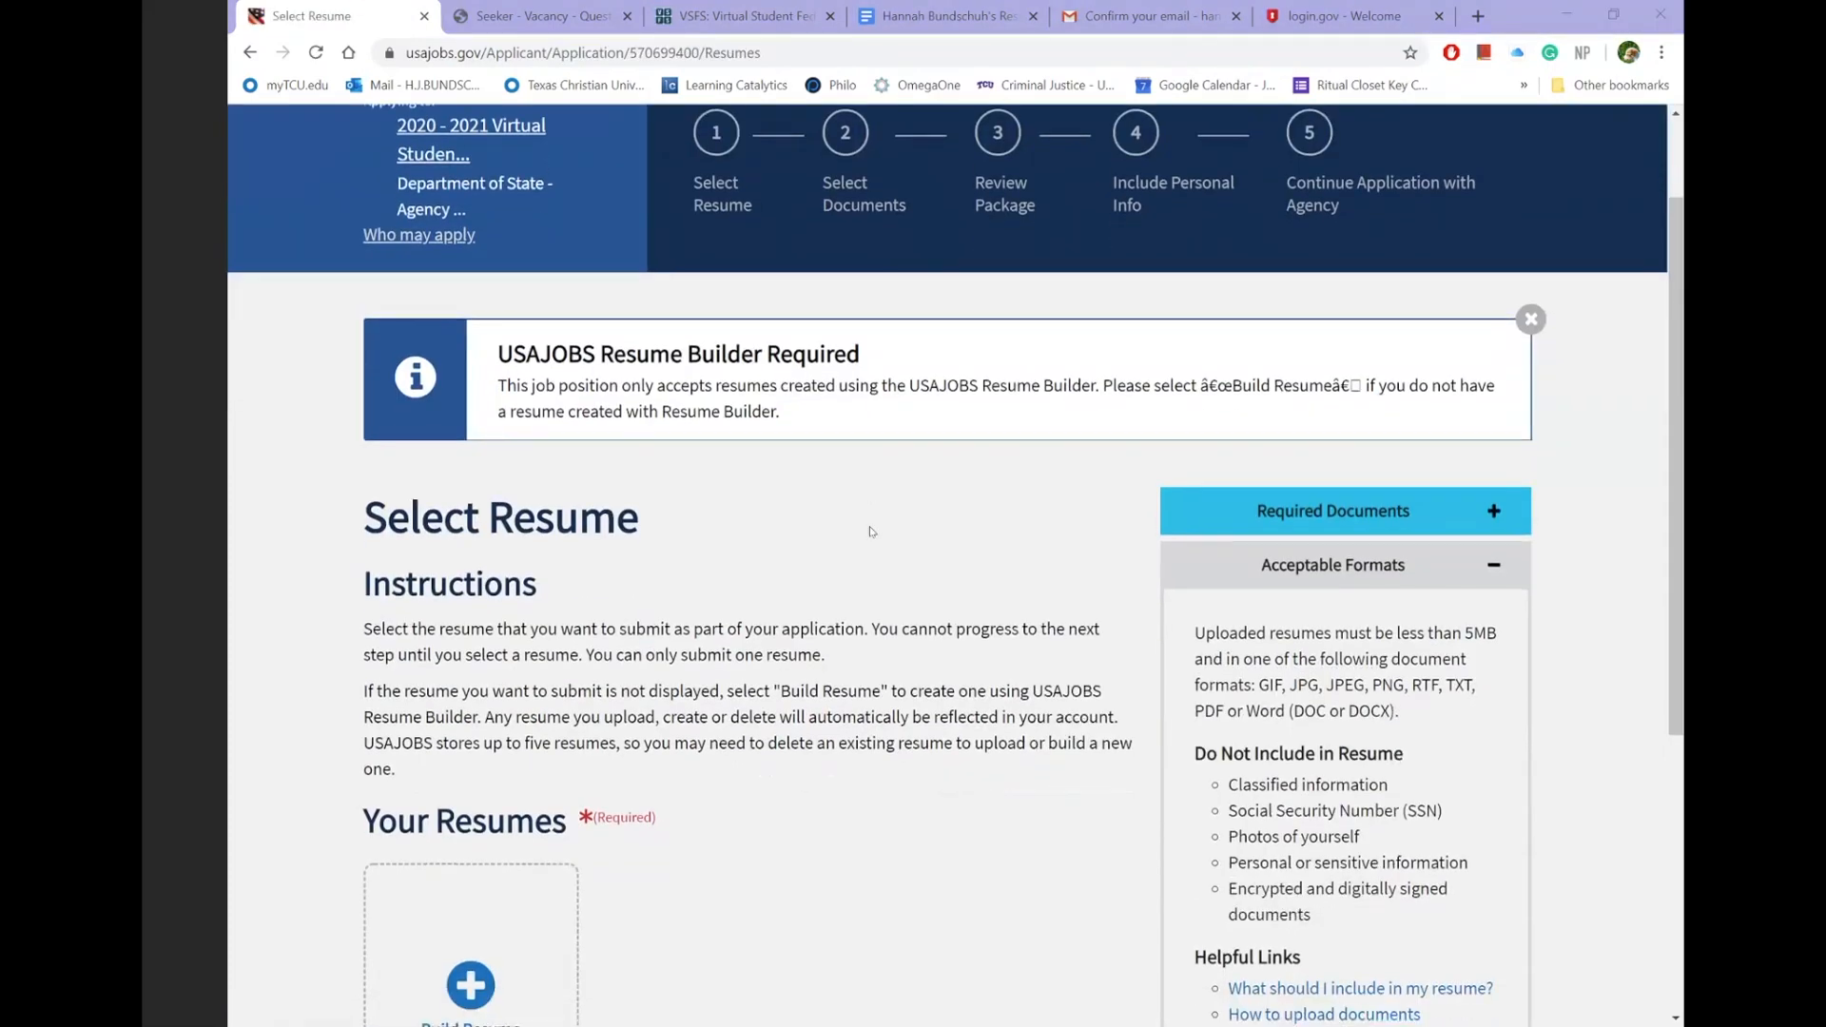
{"action": "scroll", "scroll_direction": "down", "scroll_amount": 3}
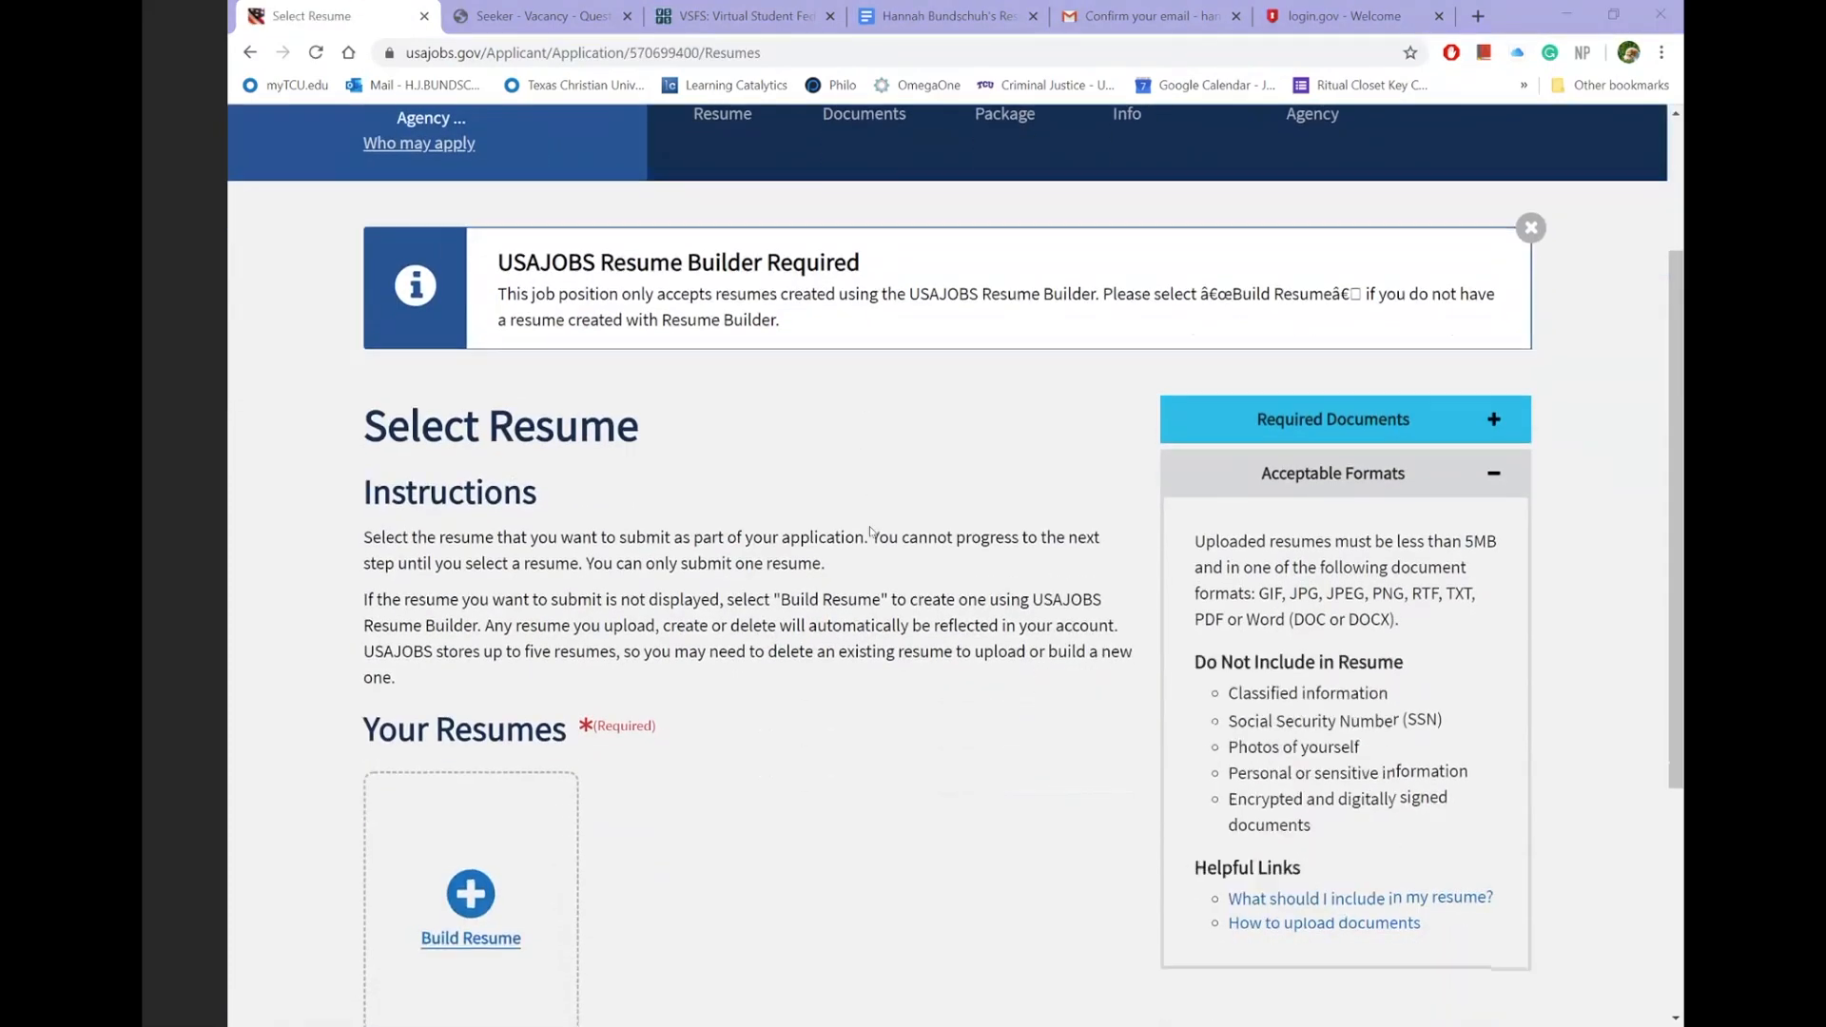
{"action": "scroll", "scroll_direction": "down", "scroll_amount": 3}
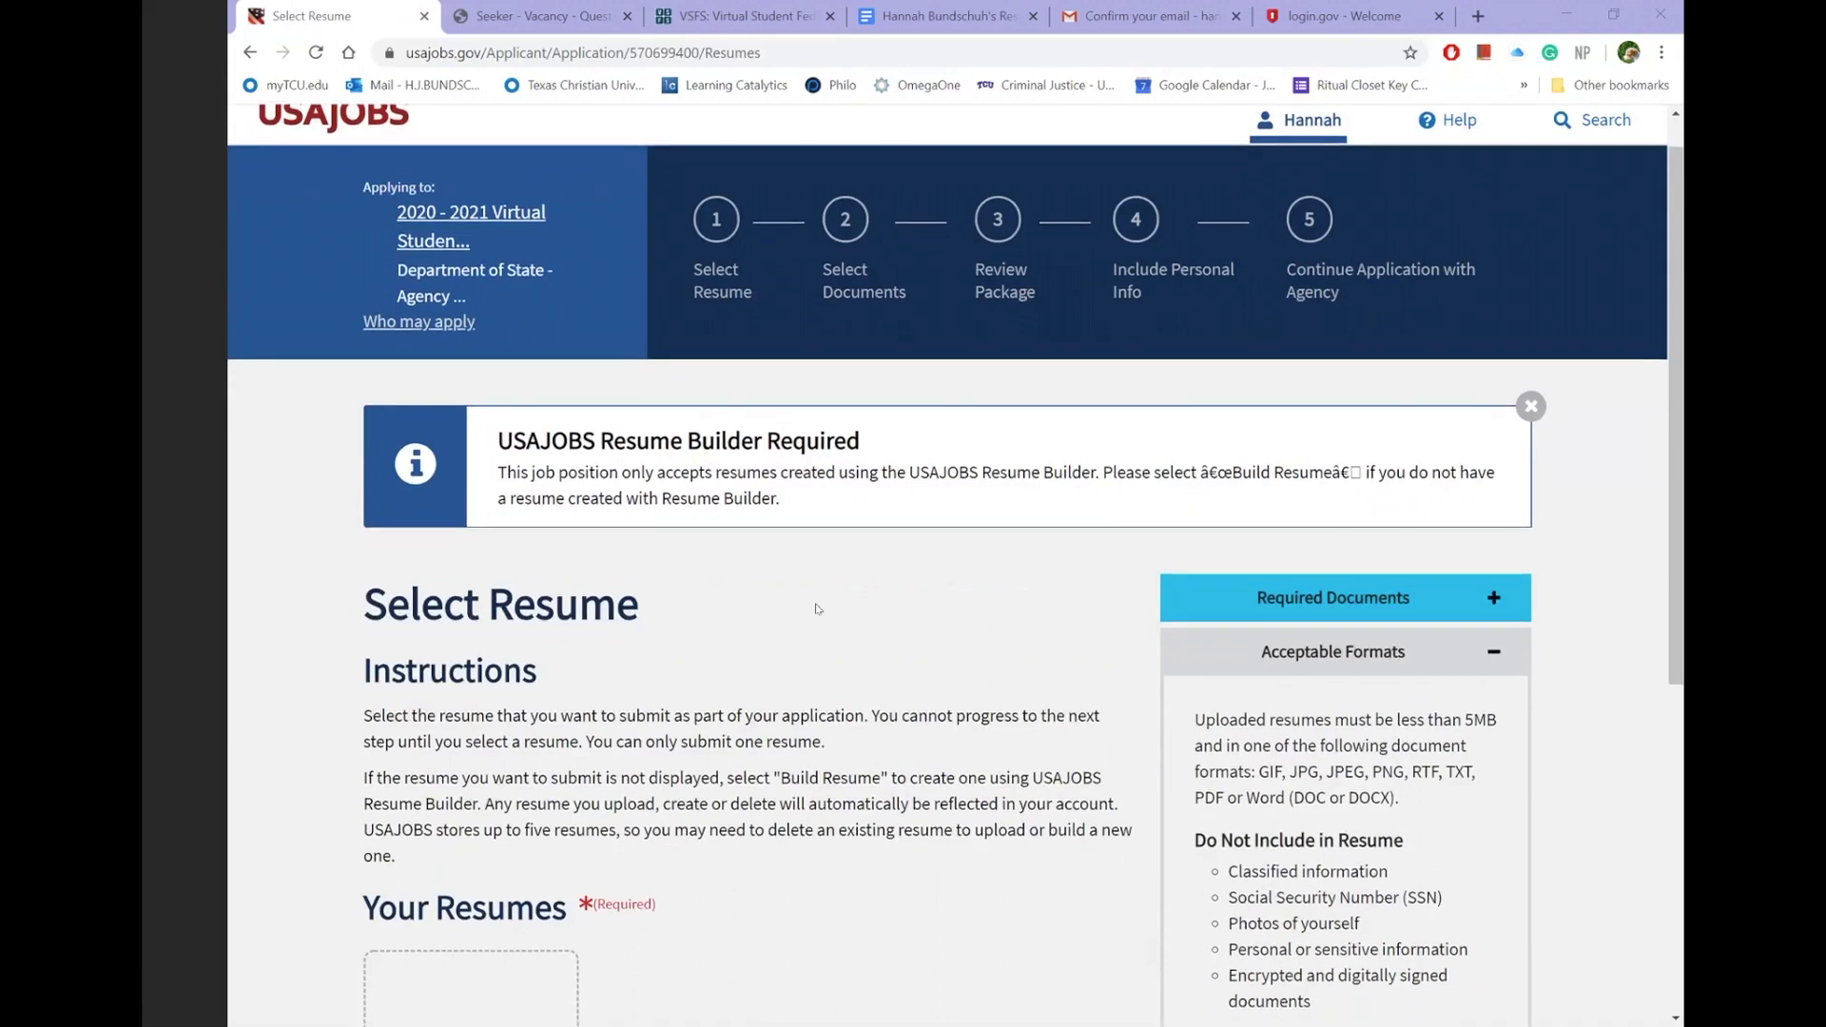
{"action": "scroll", "scroll_direction": "down", "scroll_amount": 3}
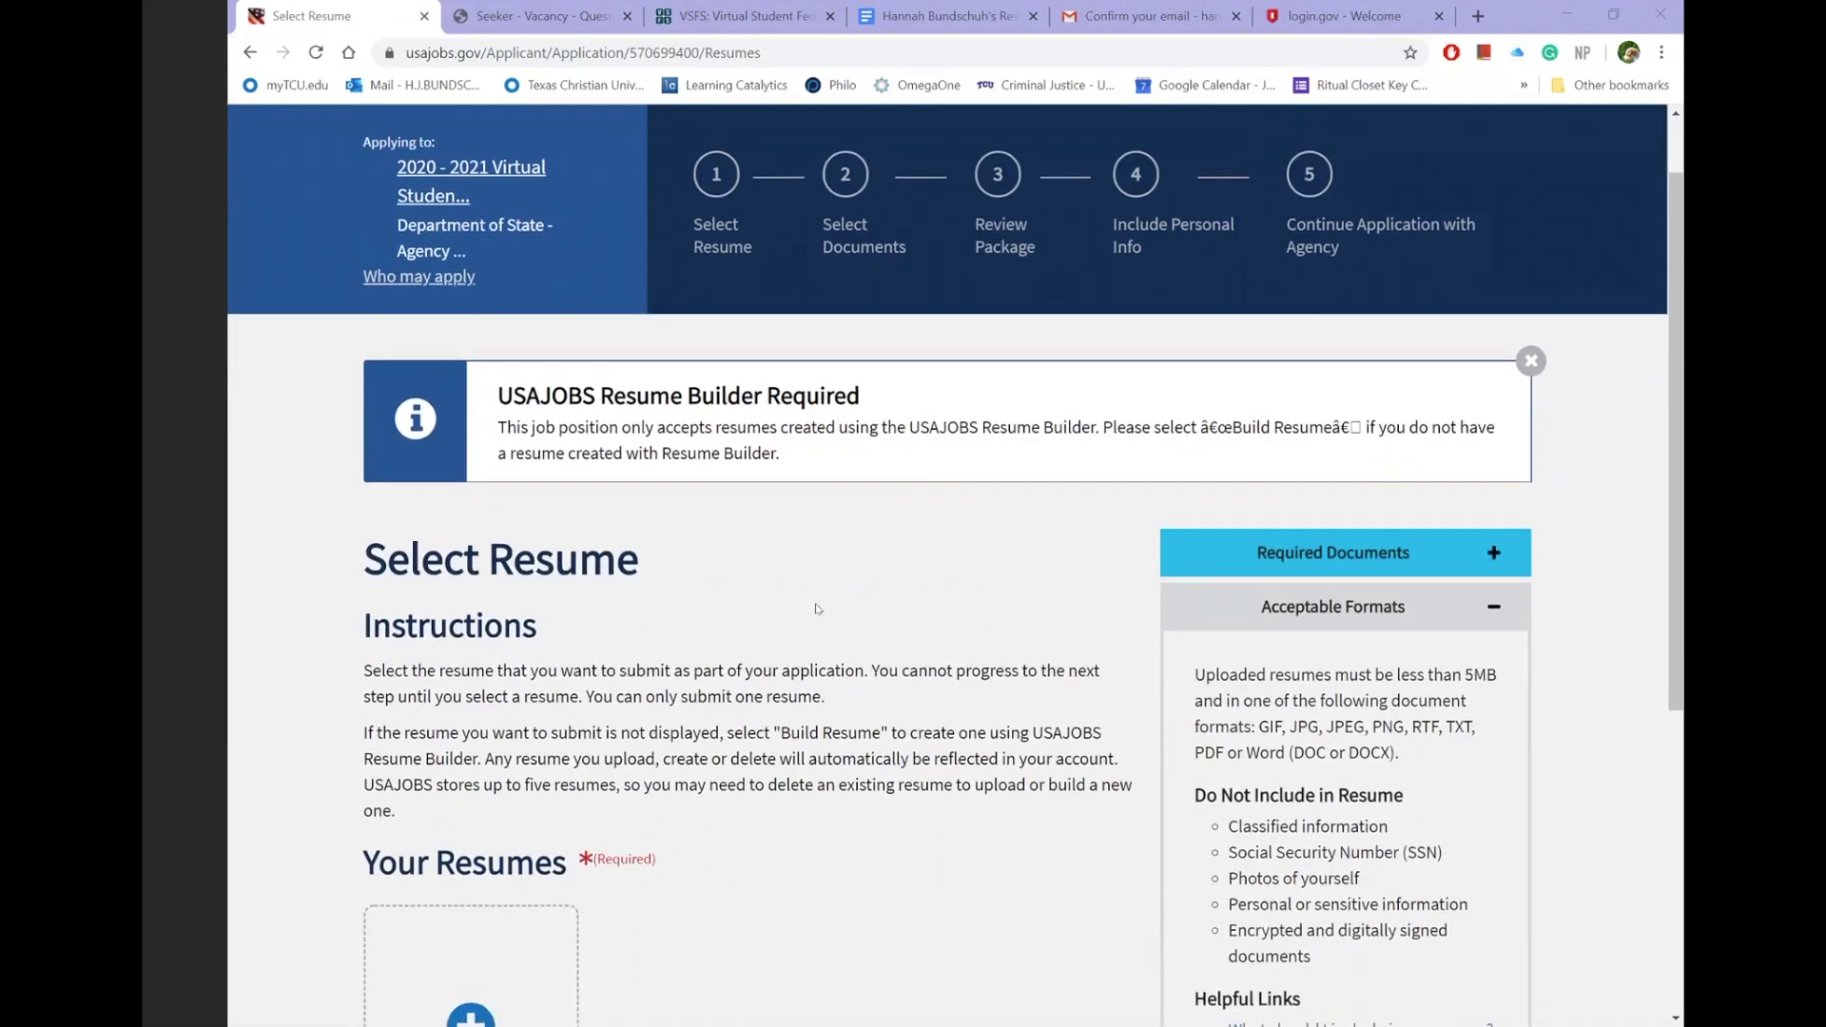
{"action": "scroll", "scroll_direction": "down", "scroll_amount": 3}
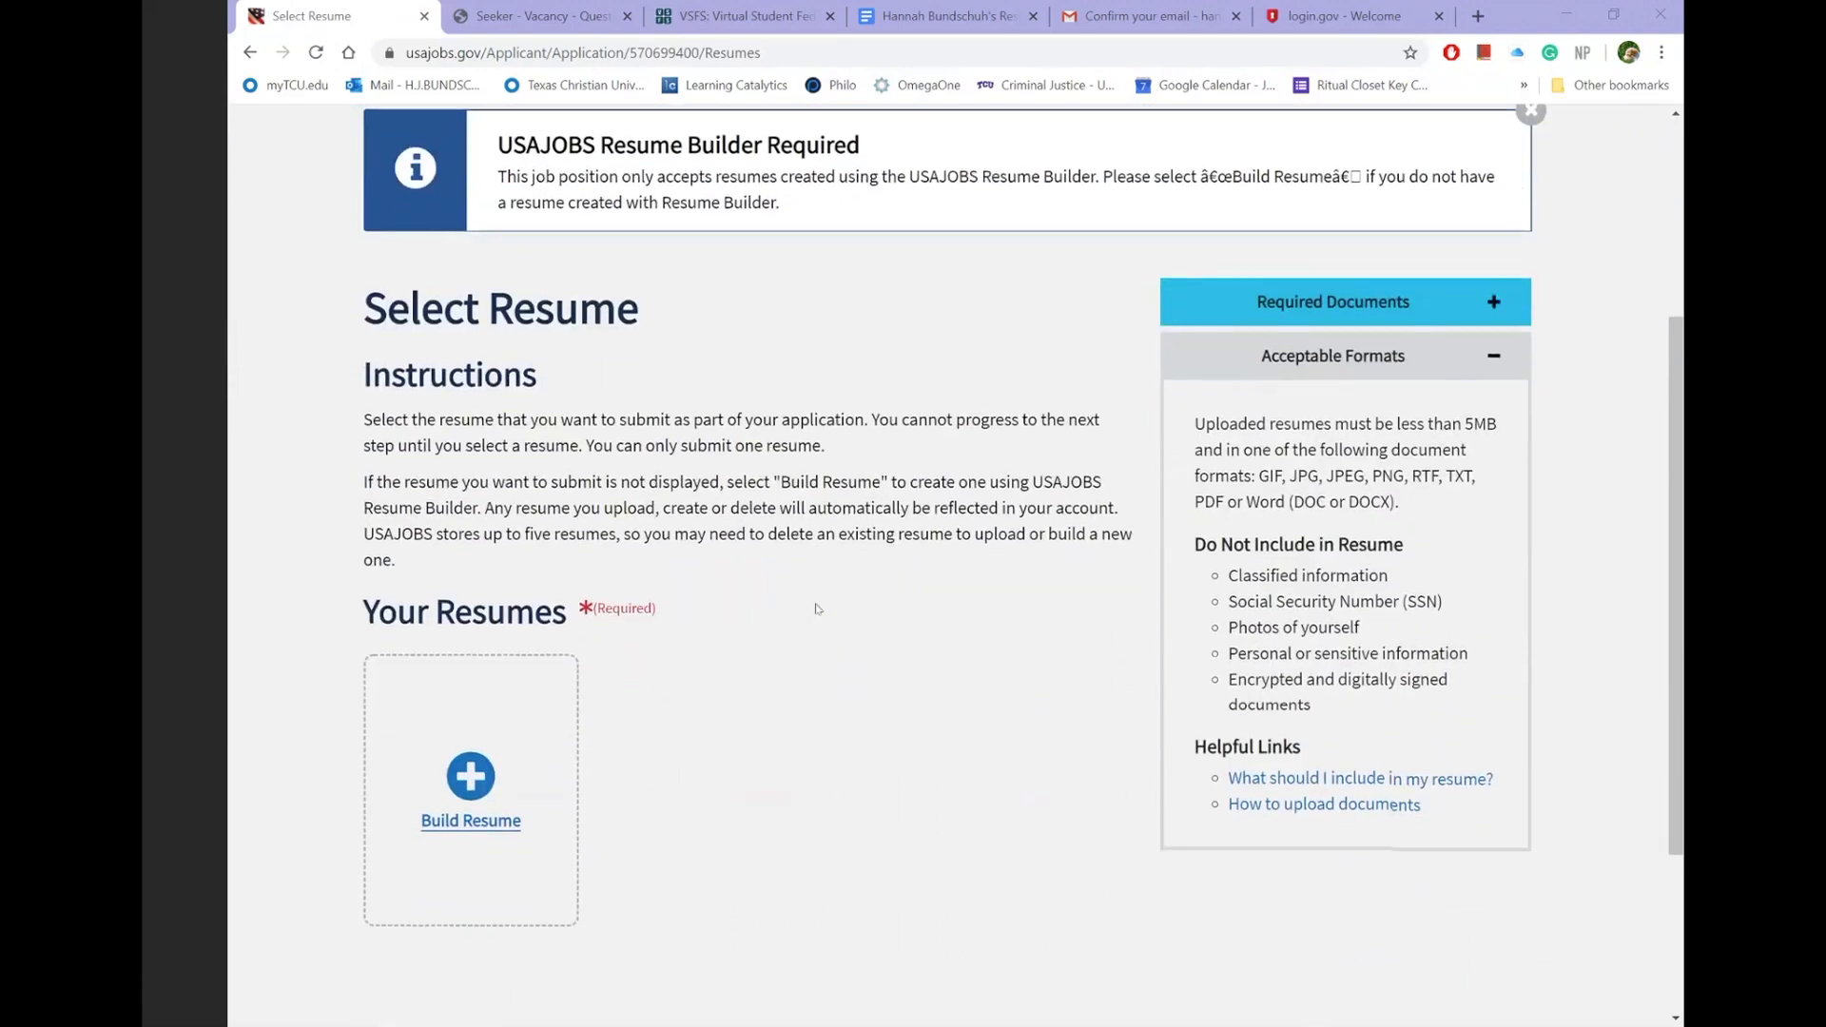
{"action": "mouse_move", "coordinate": [470, 820]}
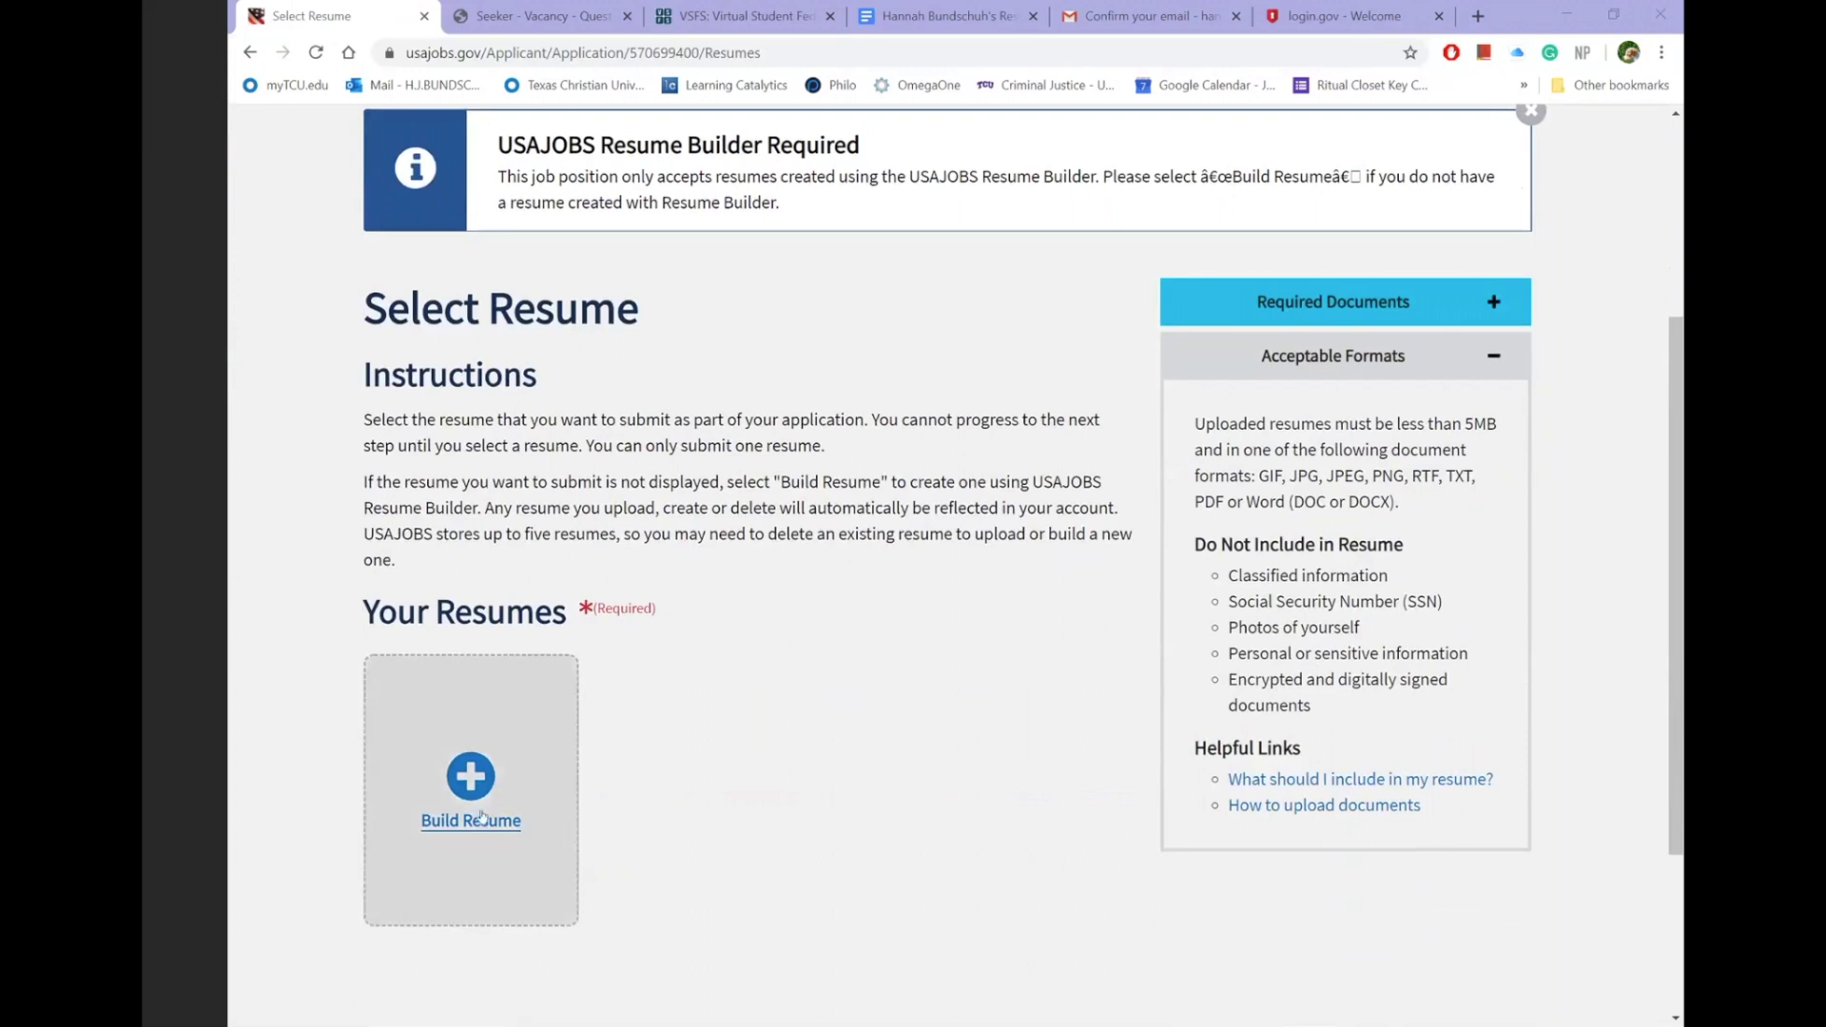
{"action": "left_click", "coordinate": [1530, 111]}
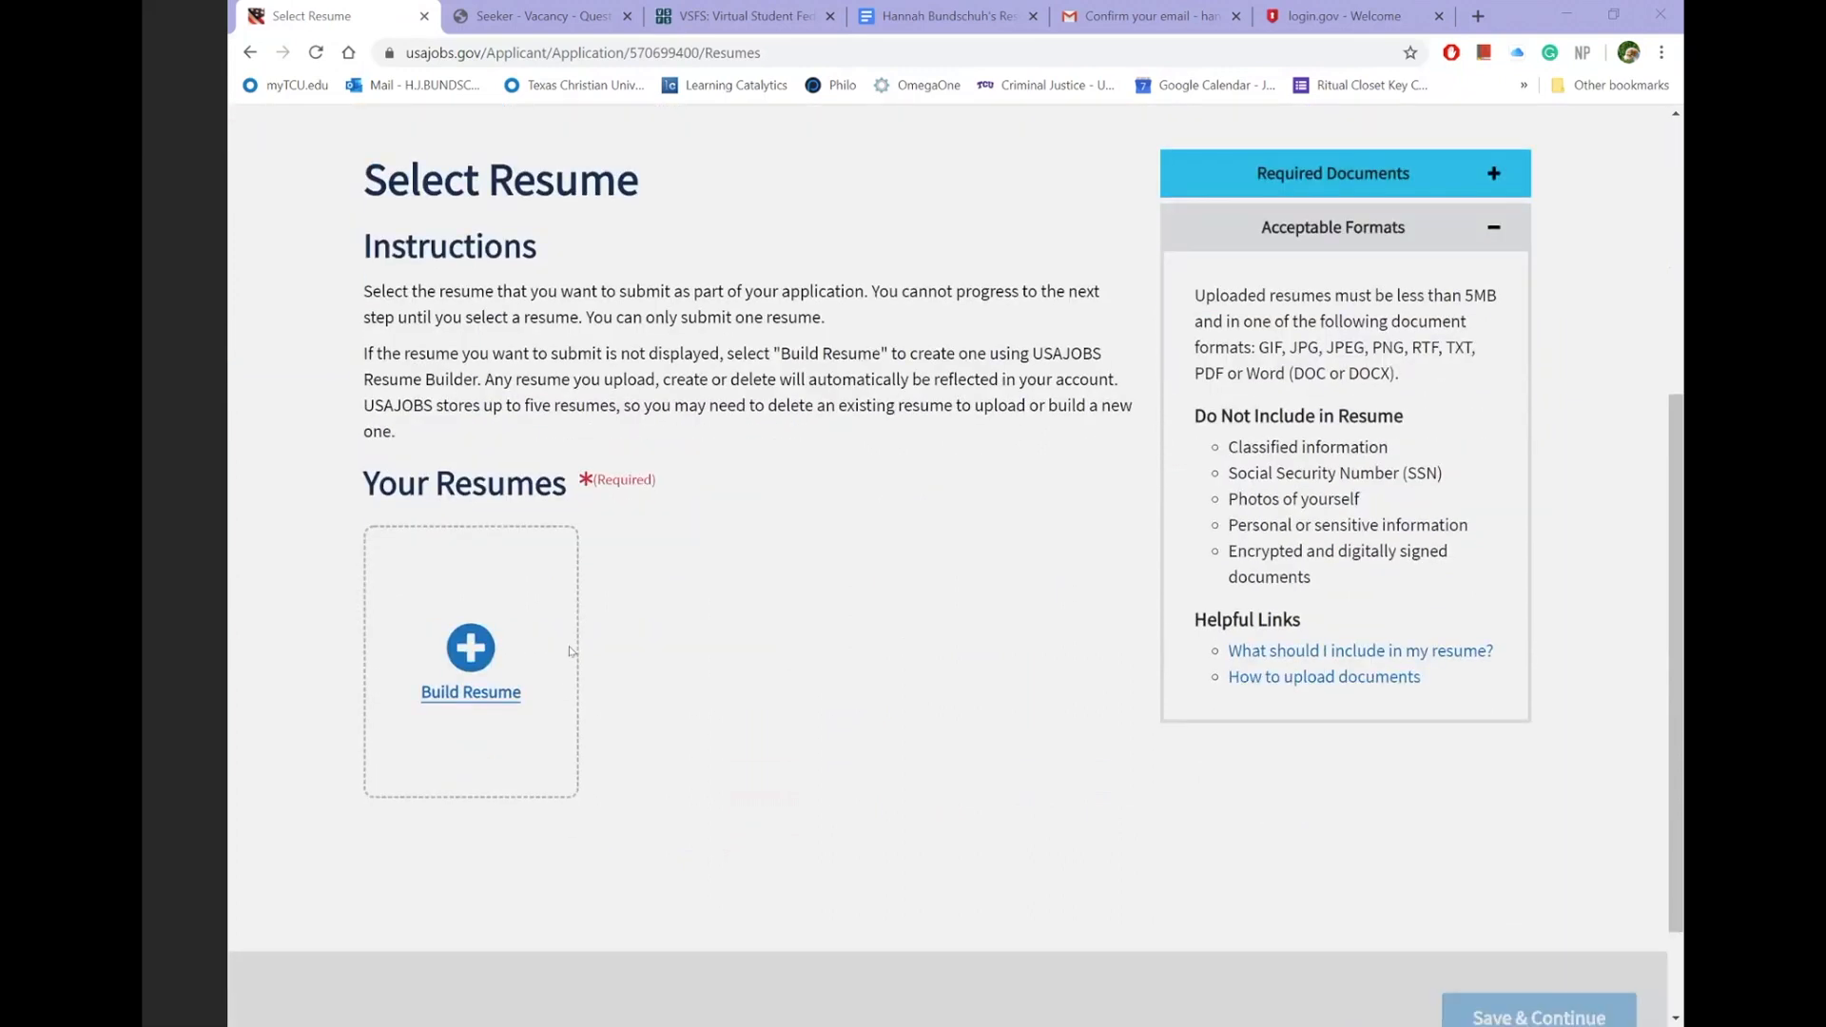
{"action": "left_click", "coordinate": [470, 660]}
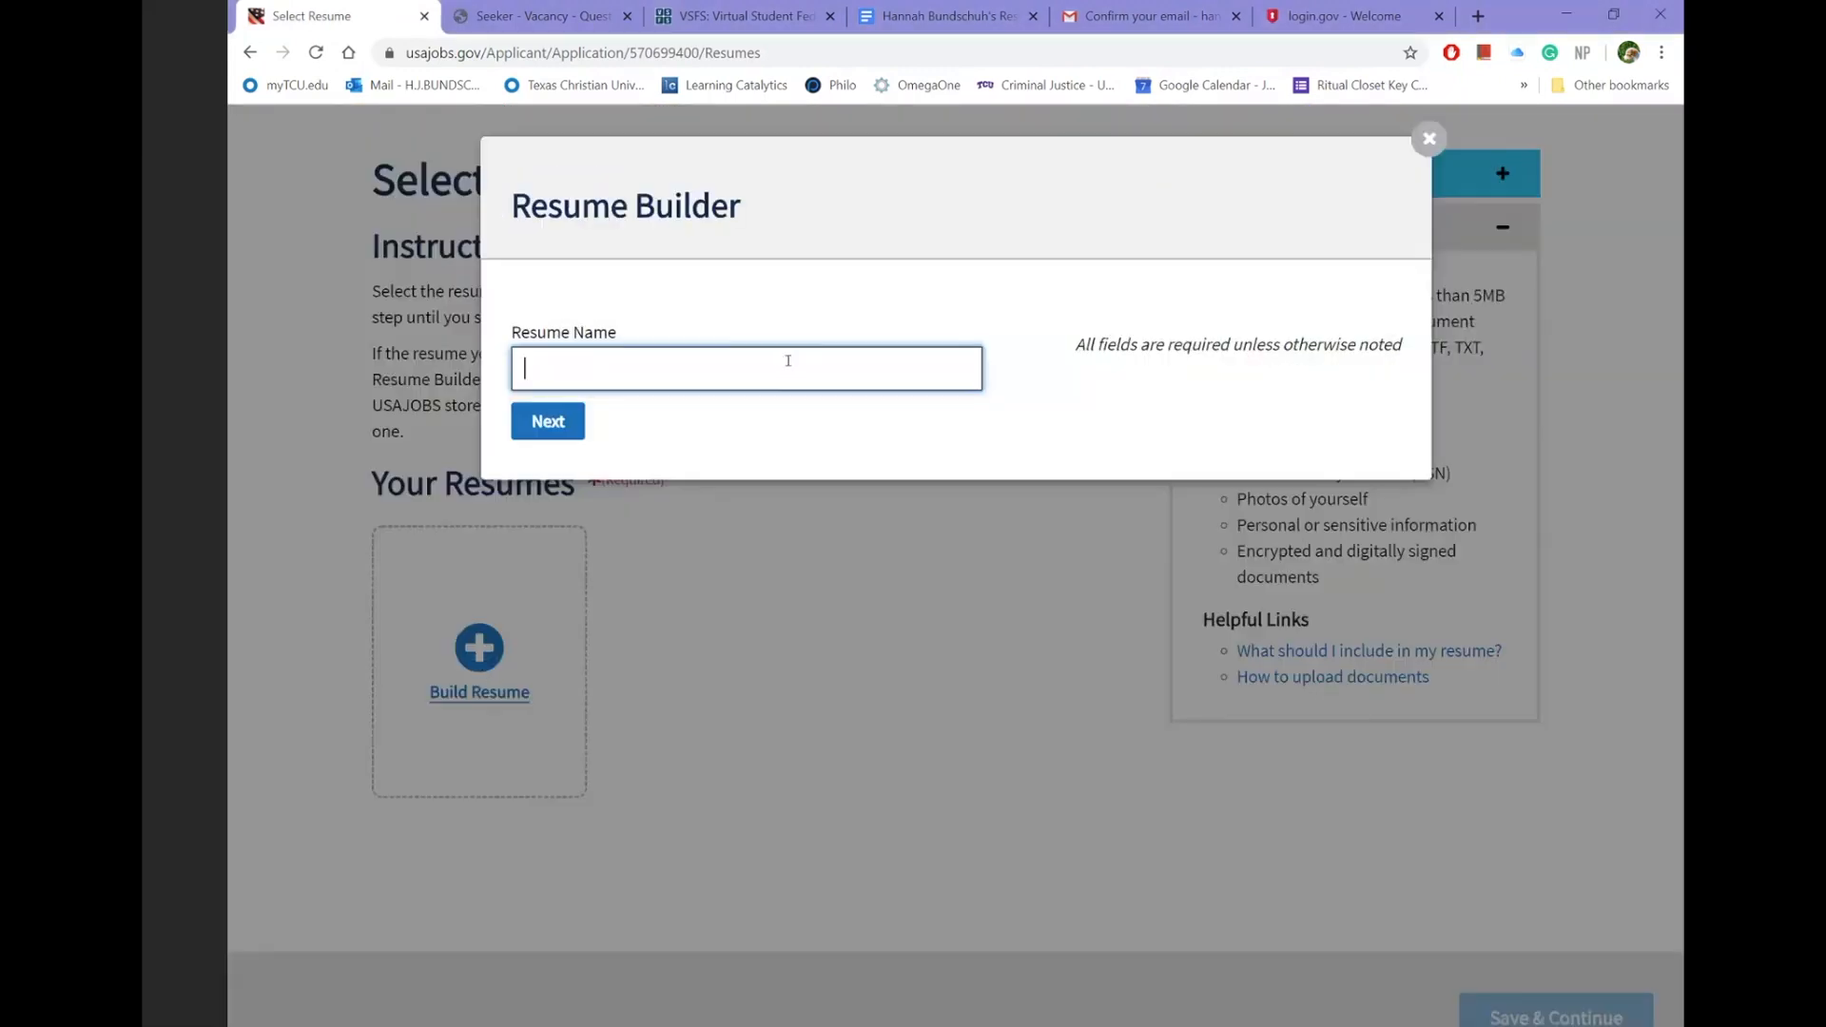
{"action": "type", "text": "Hannah B"}
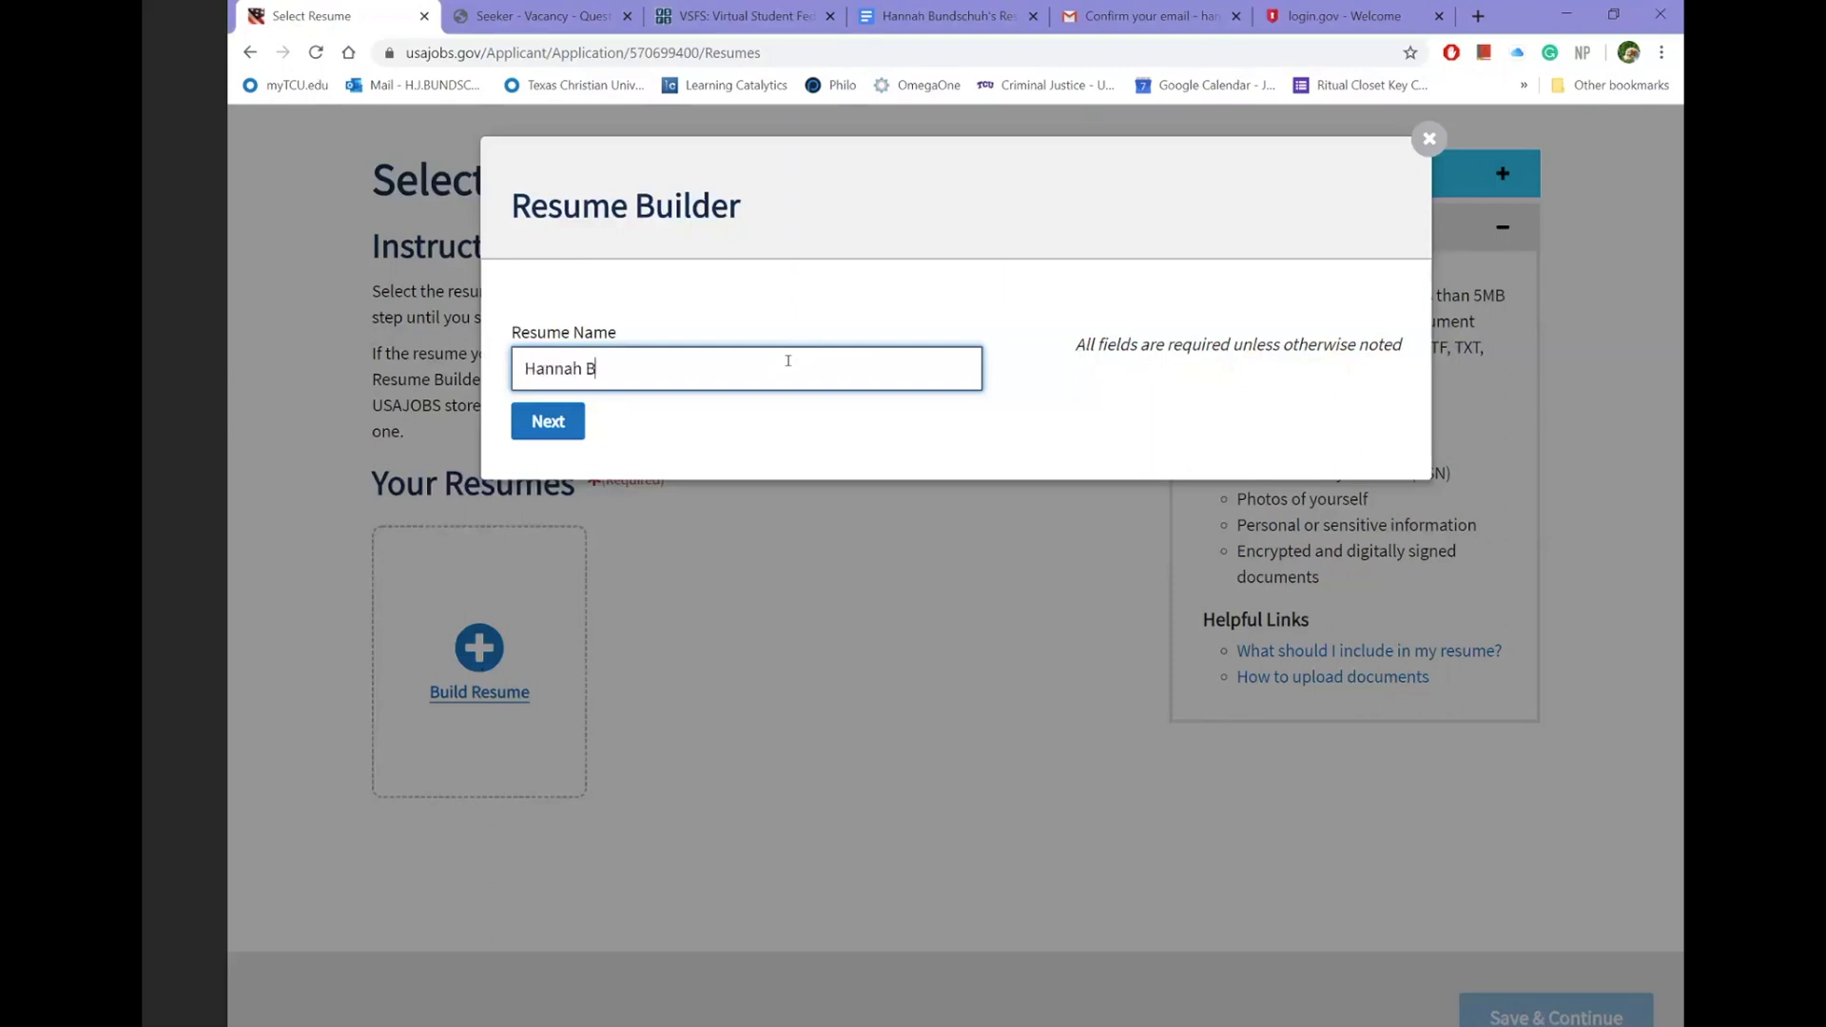
{"action": "type", "text": "undschuh's R"}
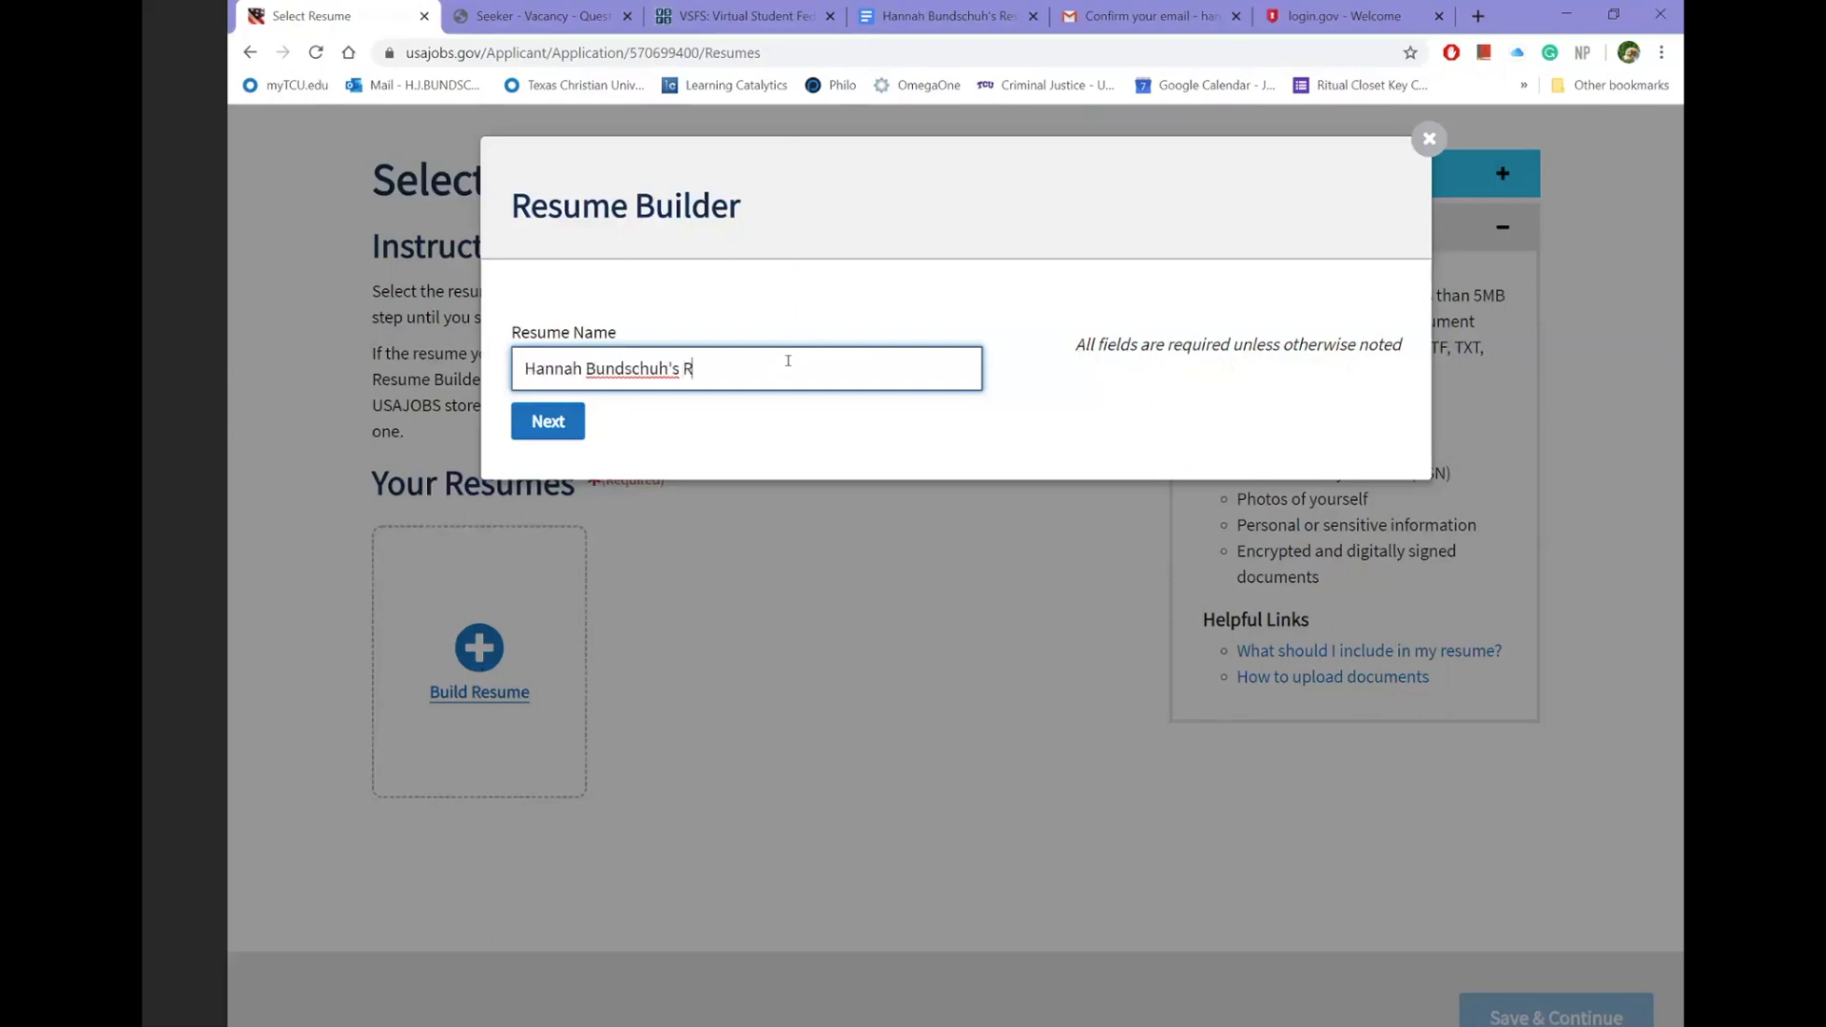
{"action": "type", "text": "esume"}
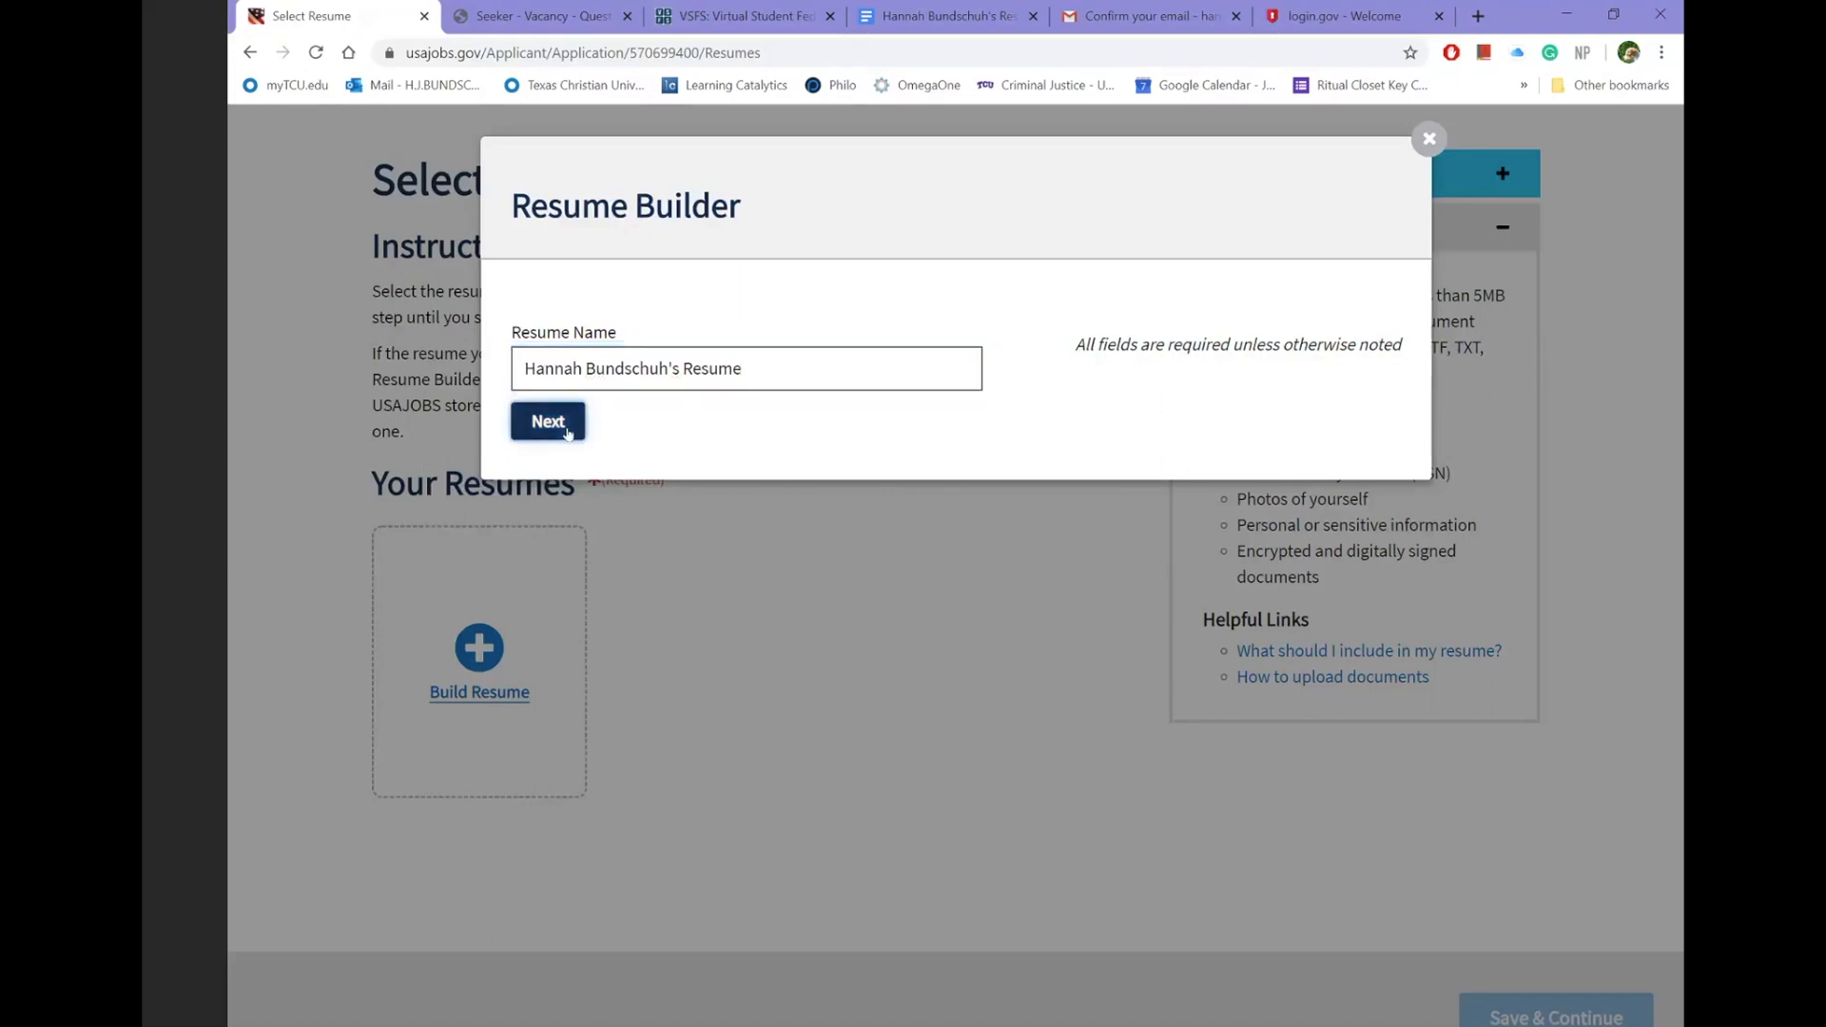
{"action": "left_click", "coordinate": [548, 421]}
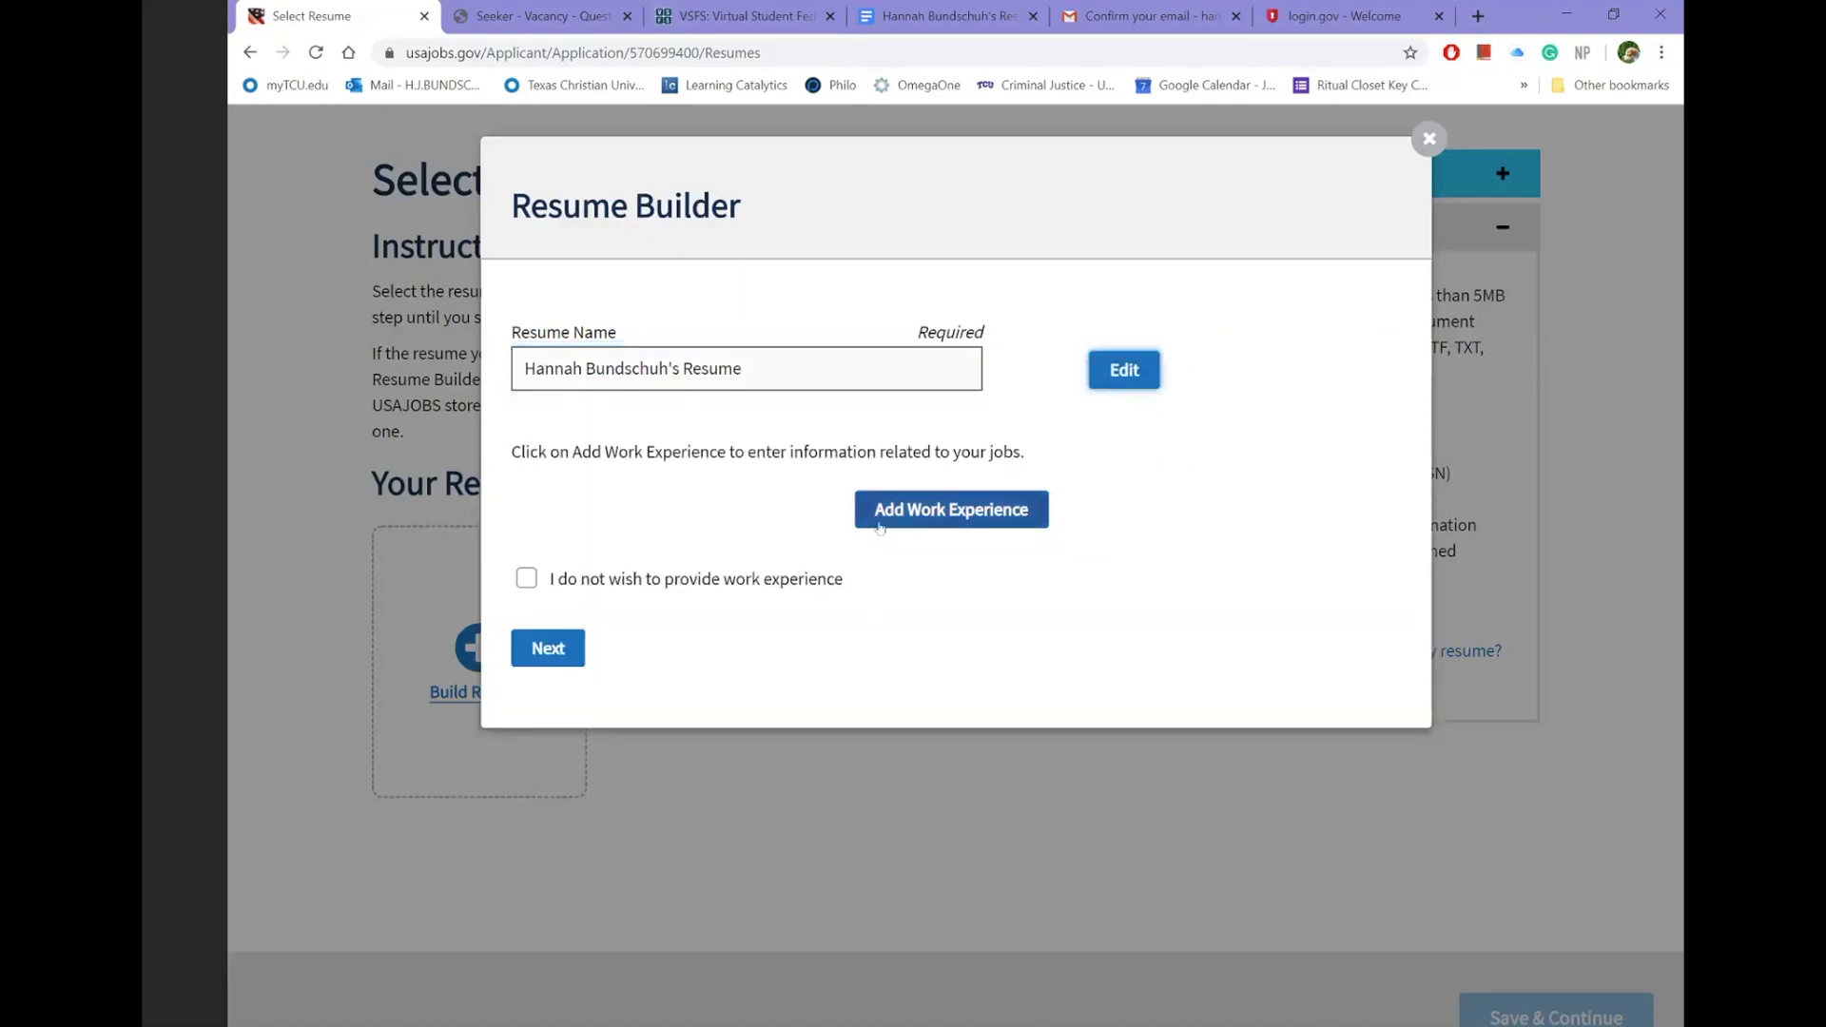
{"action": "mouse_move", "coordinate": [952, 509]}
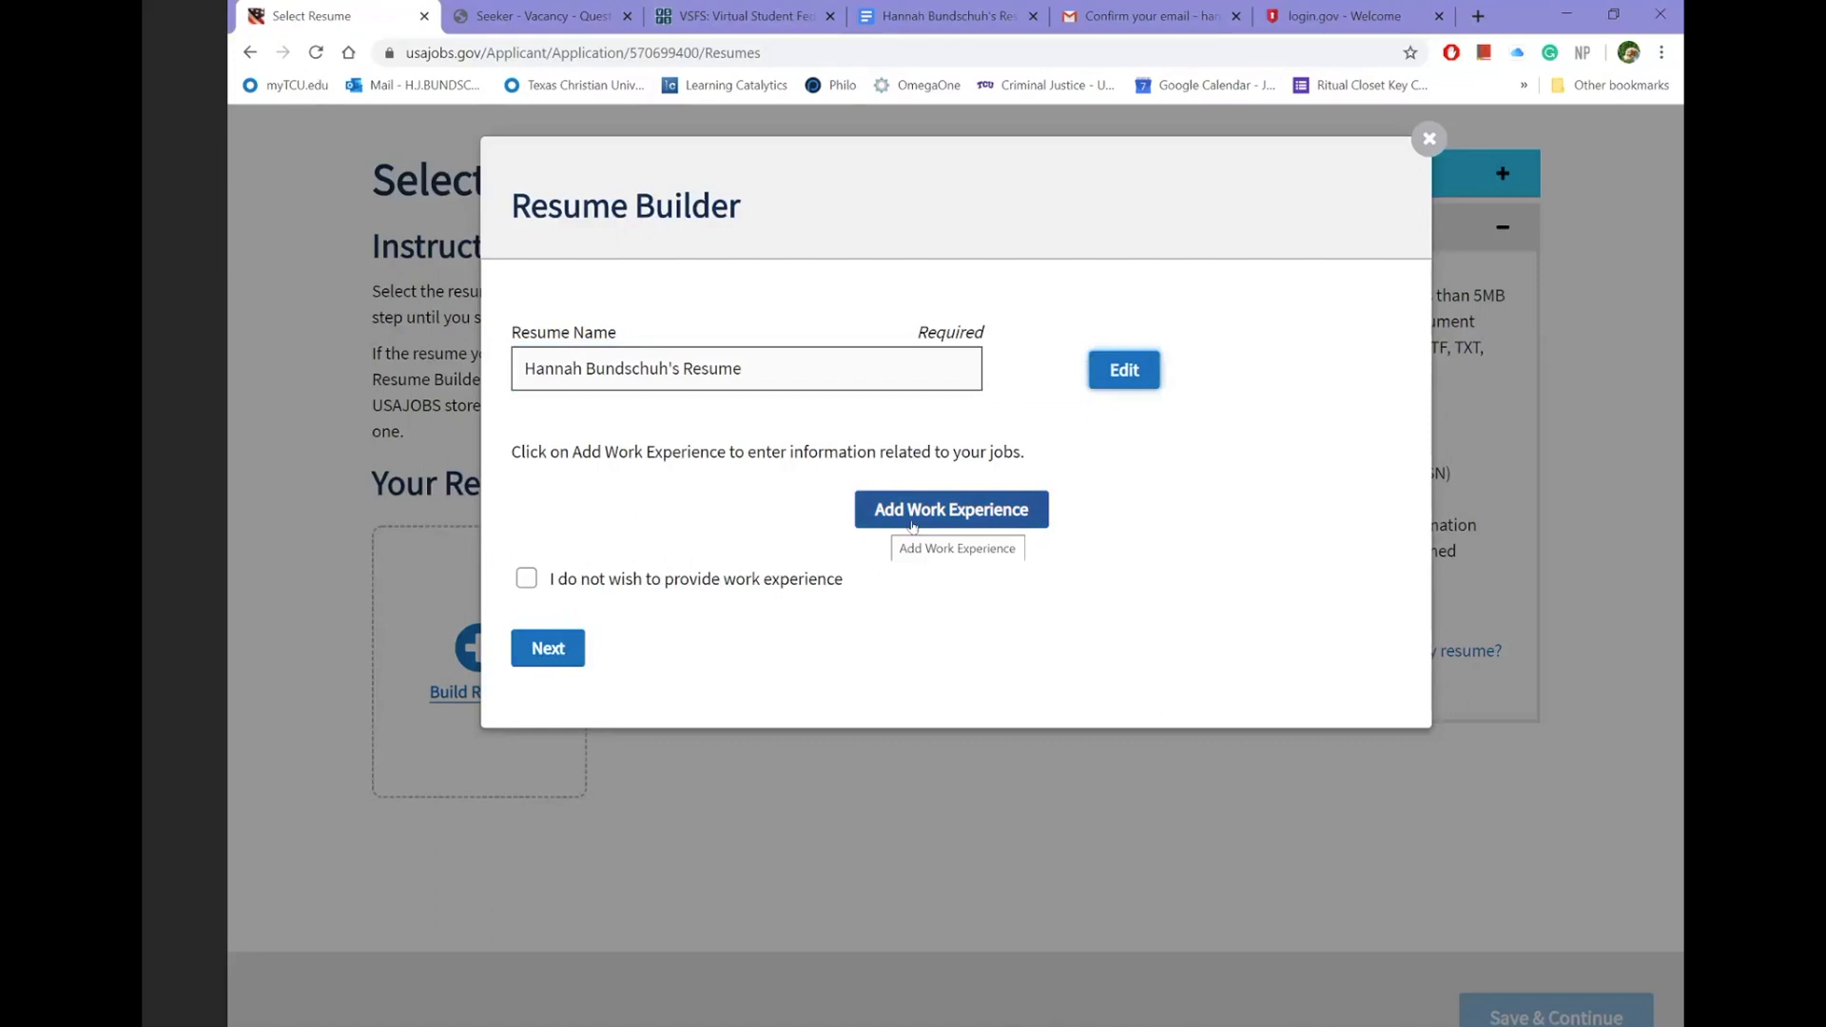
- Add the Criminal Justice Society President work experience and finish the resume
{"action": "left_click", "coordinate": [951, 510]}
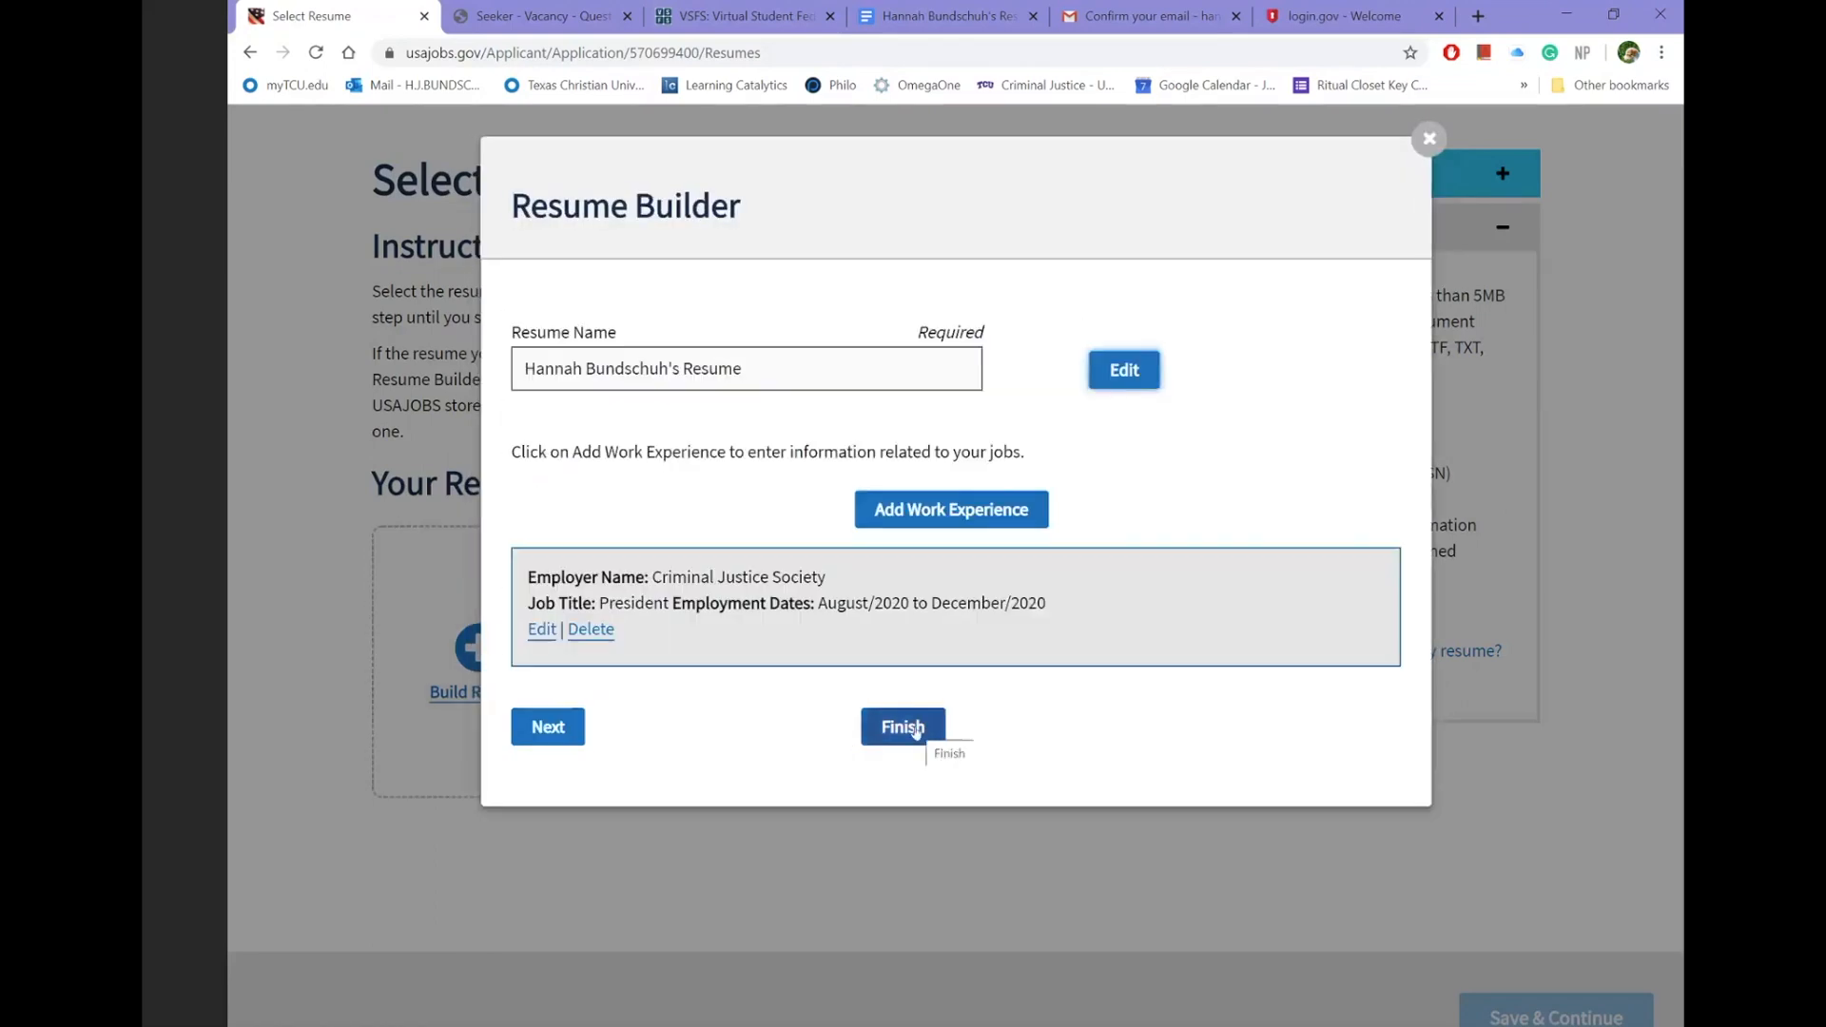
{"action": "left_click", "coordinate": [902, 727]}
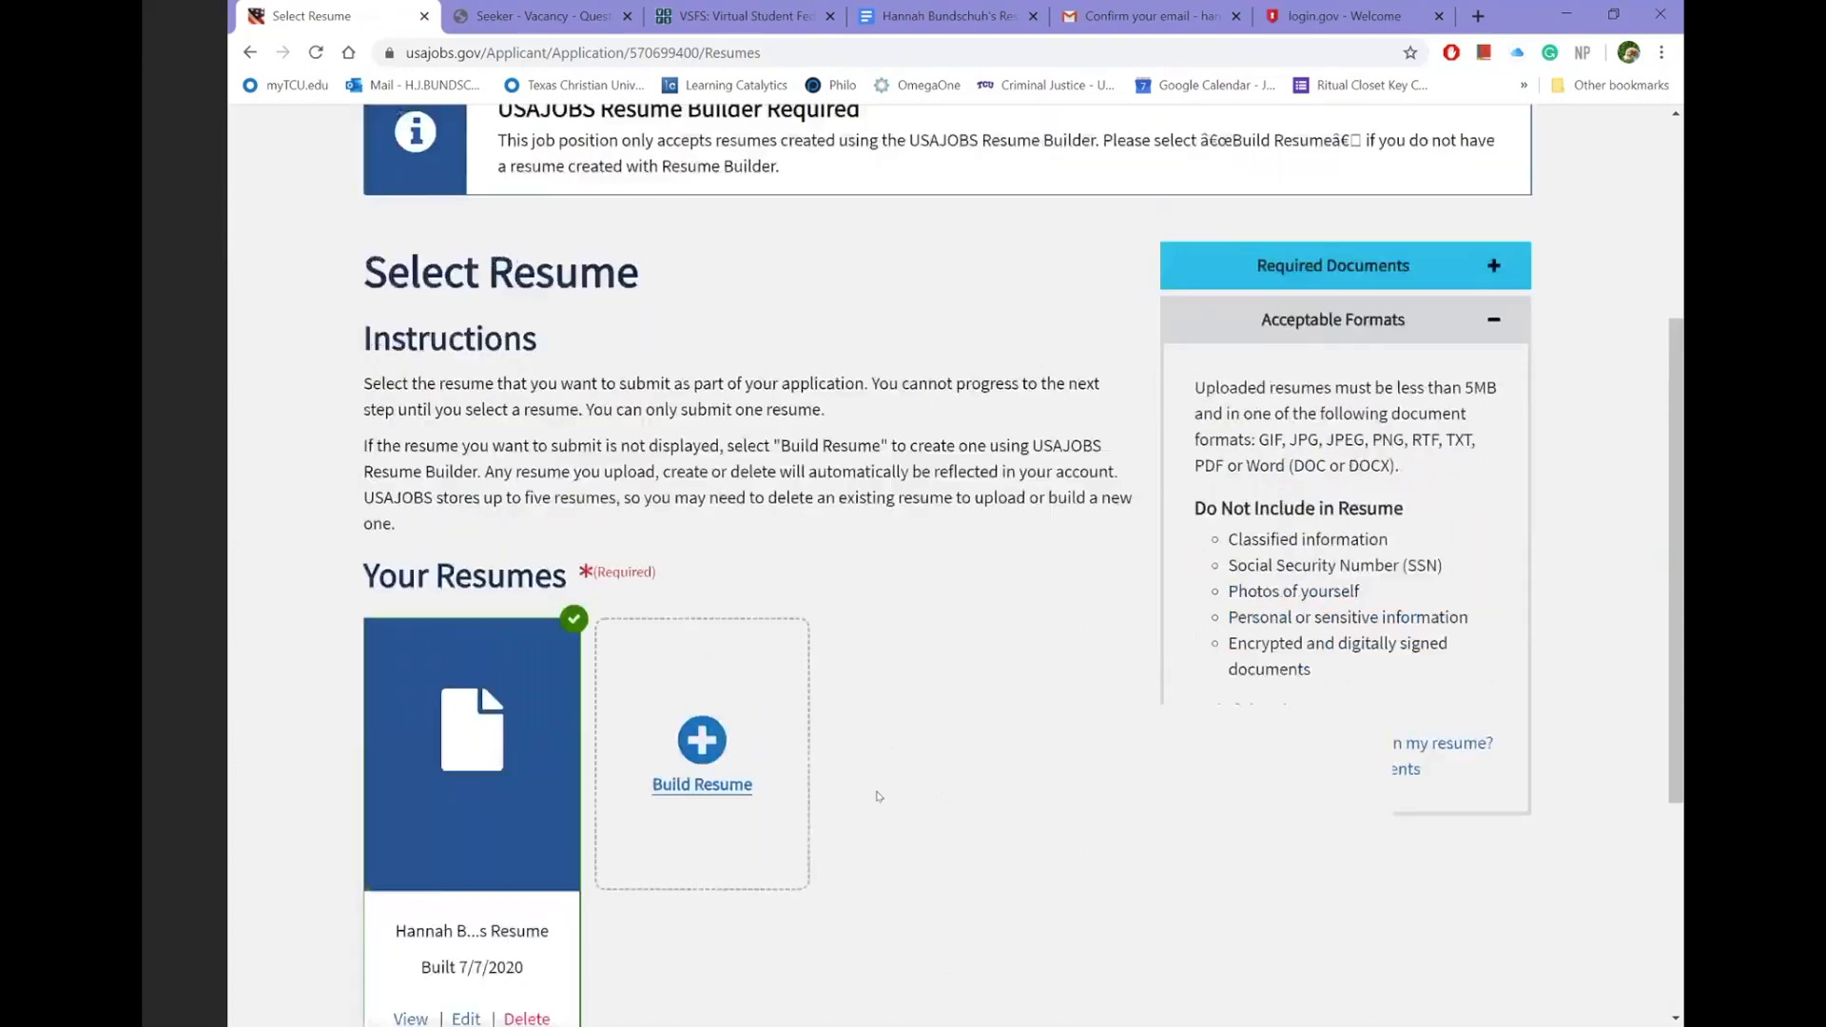
- Save the selected resume and move the application to the Select Documents step
{"action": "scroll", "scroll_direction": "down", "scroll_amount": 3}
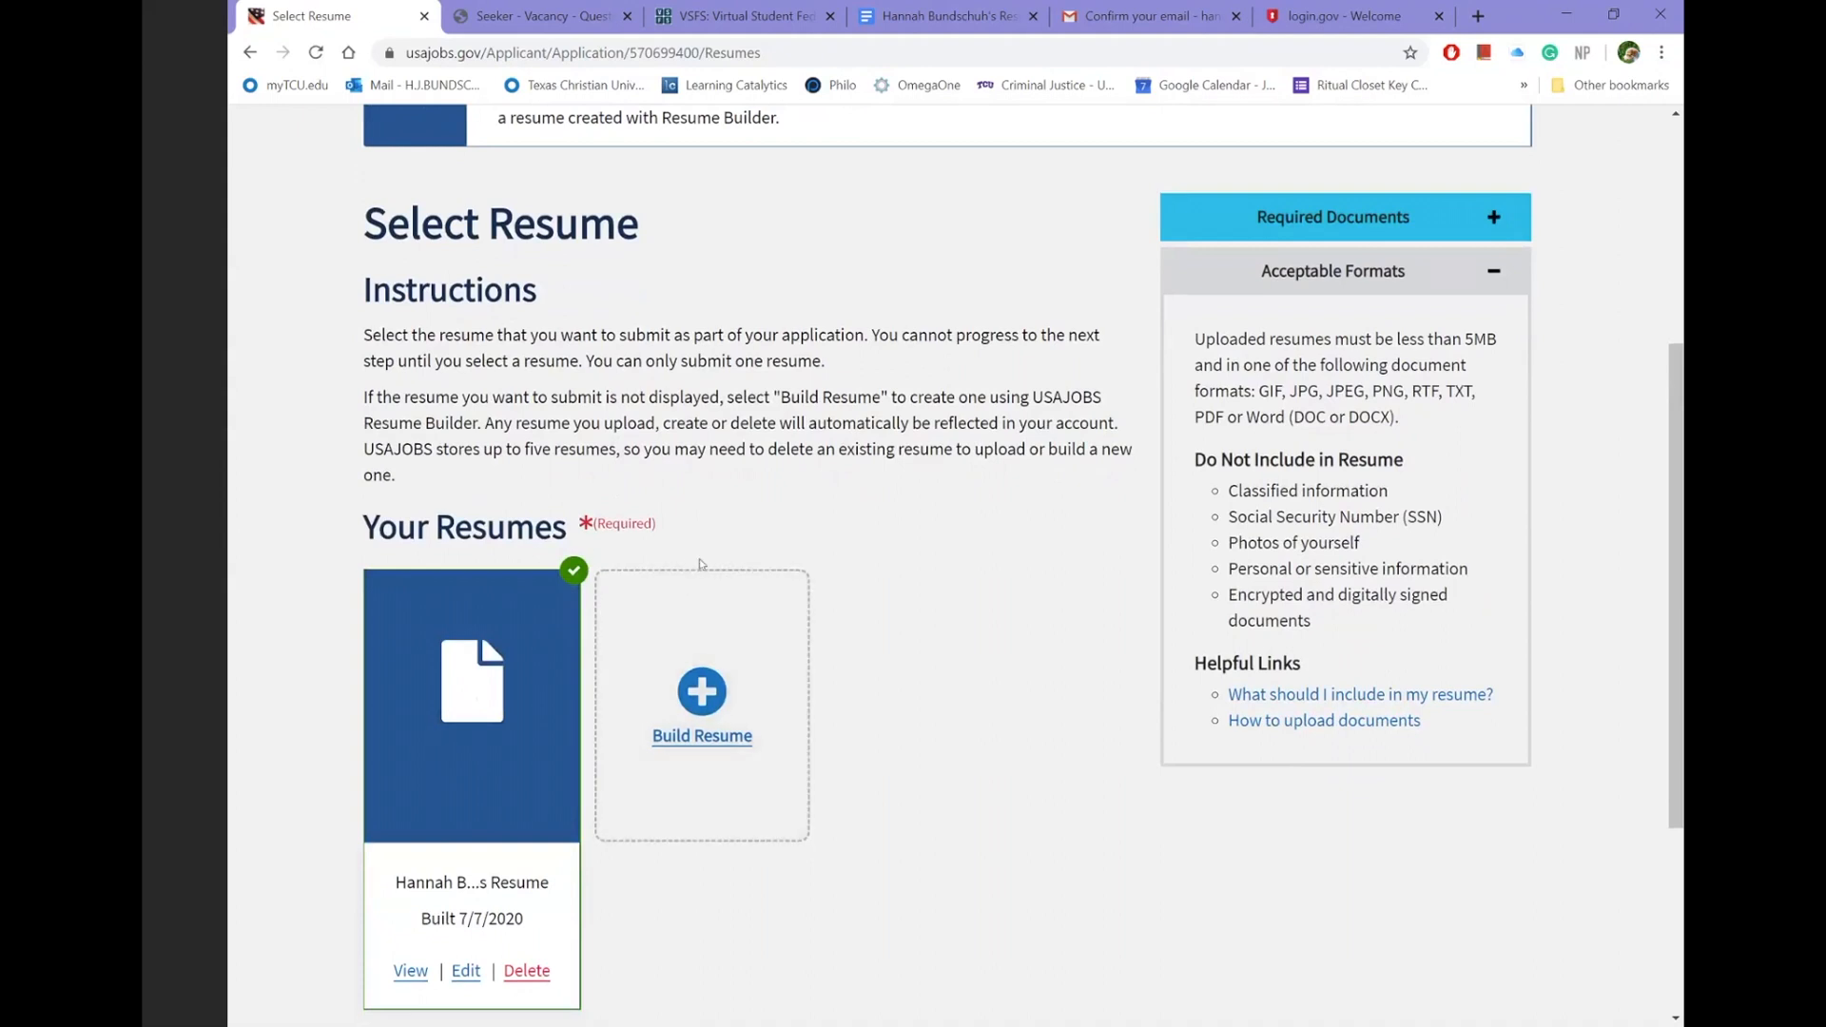
{"action": "scroll", "scroll_direction": "down", "scroll_amount": 3}
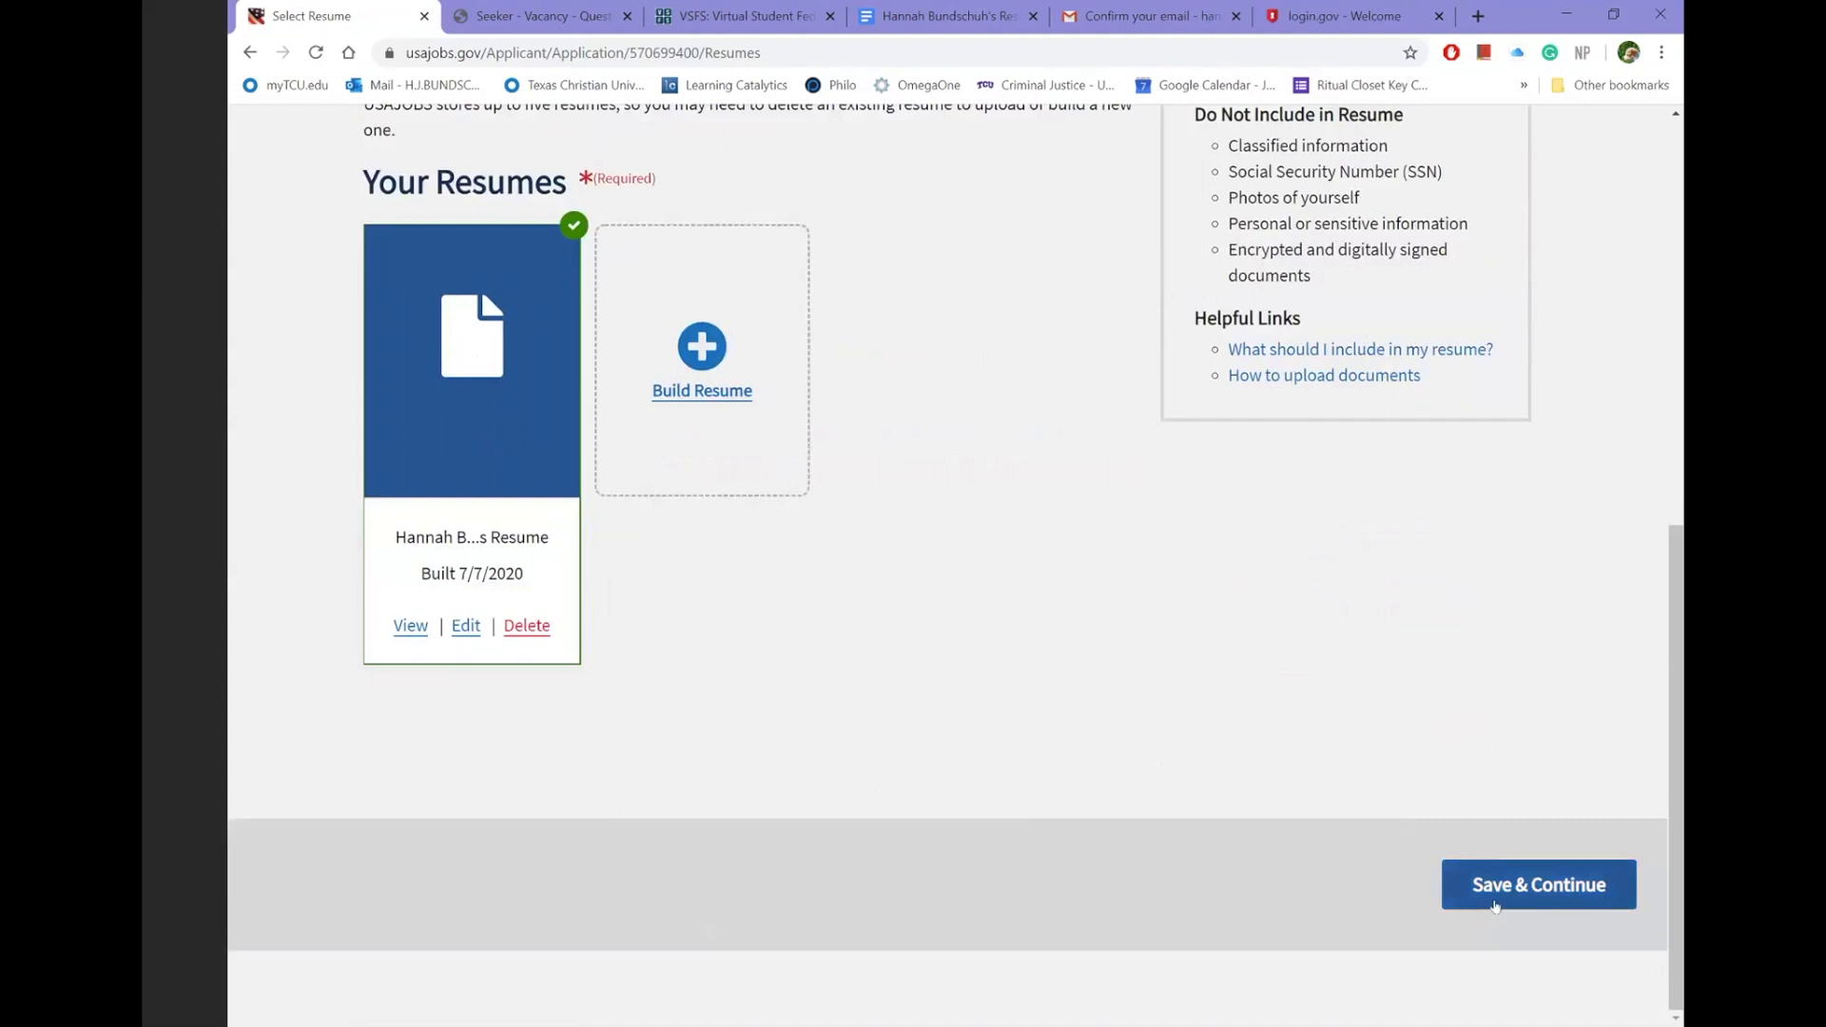
{"action": "mouse_move", "coordinate": [590, 709]}
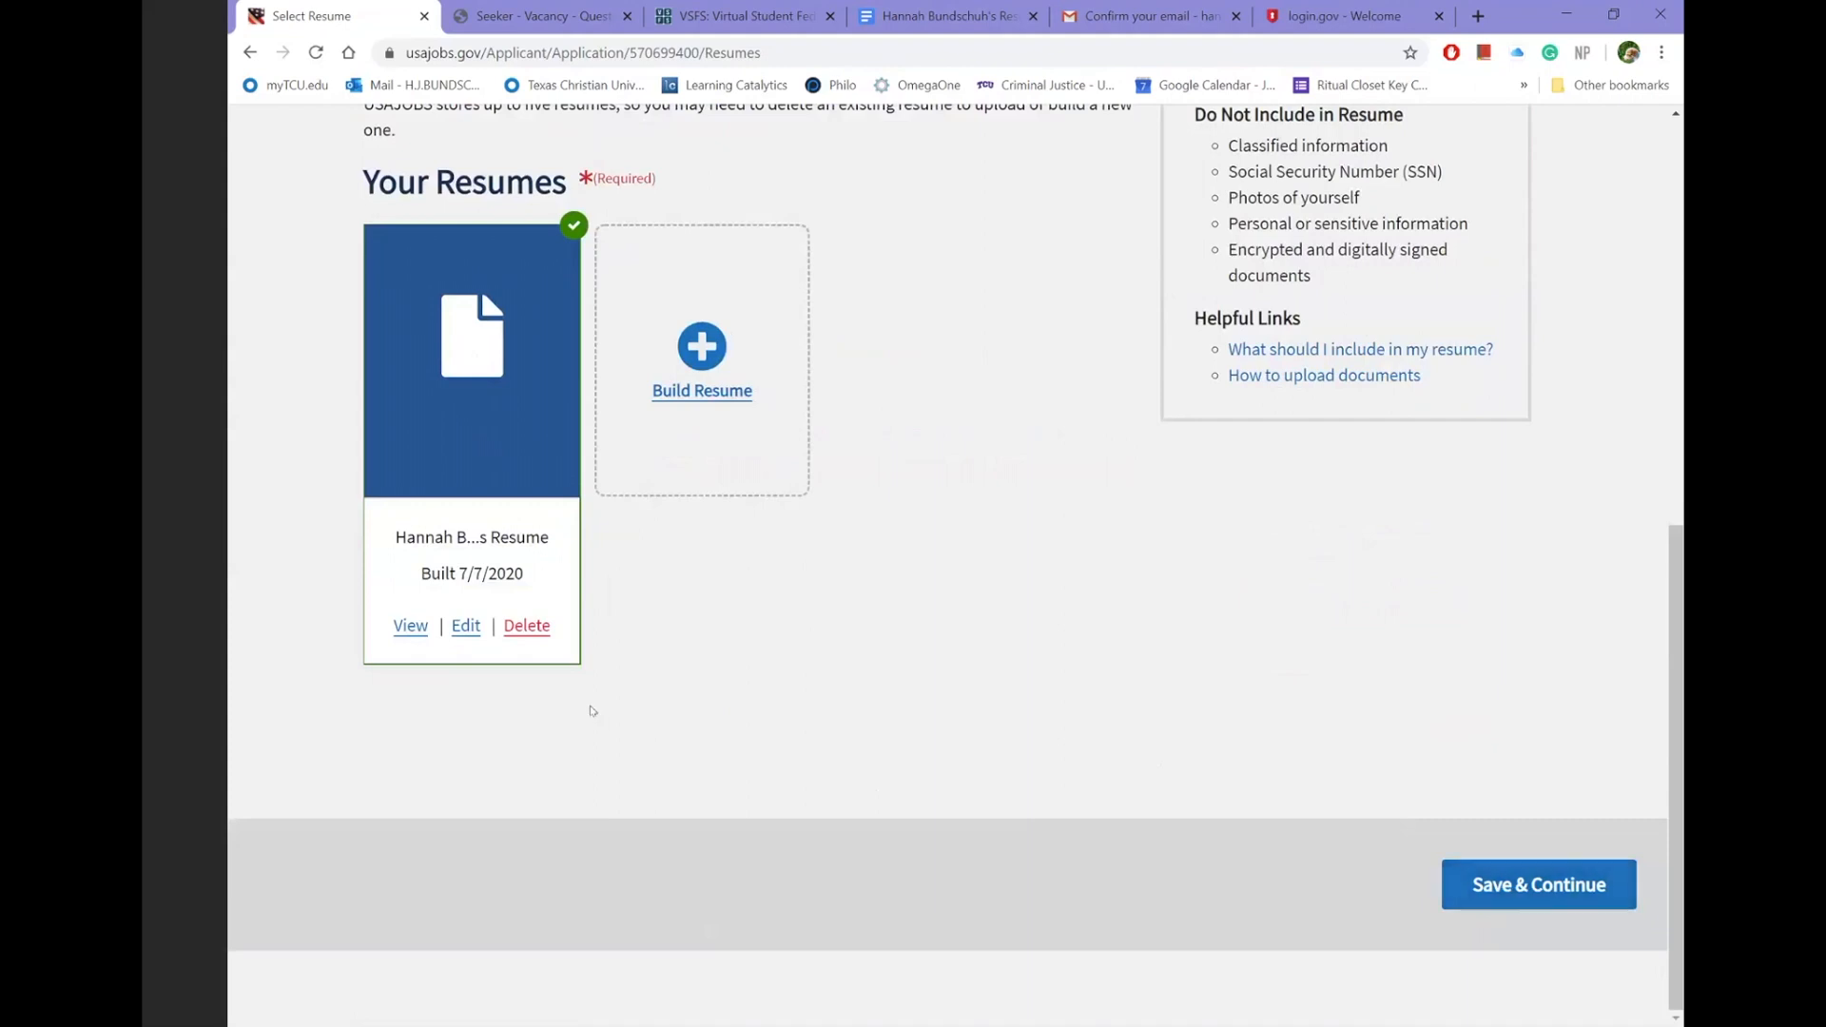
{"action": "left_click", "coordinate": [1537, 885]}
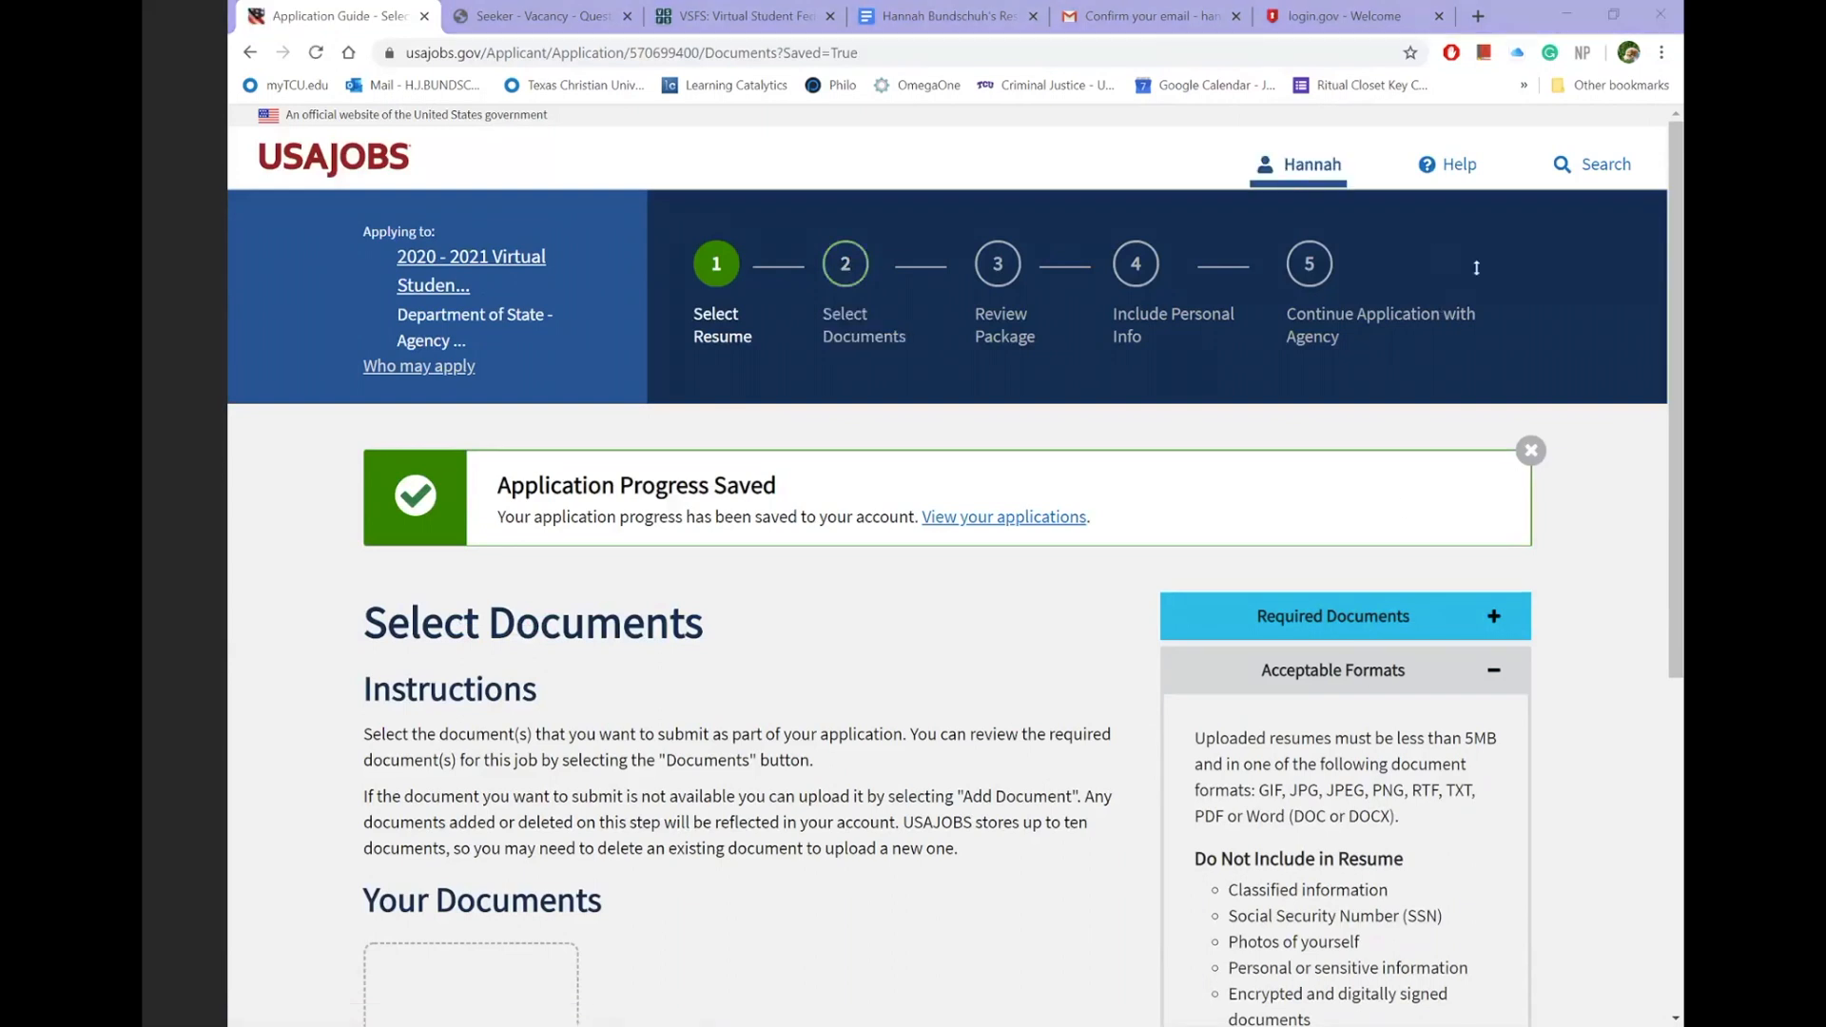
{"action": "scroll", "scroll_direction": "down", "scroll_amount": 3}
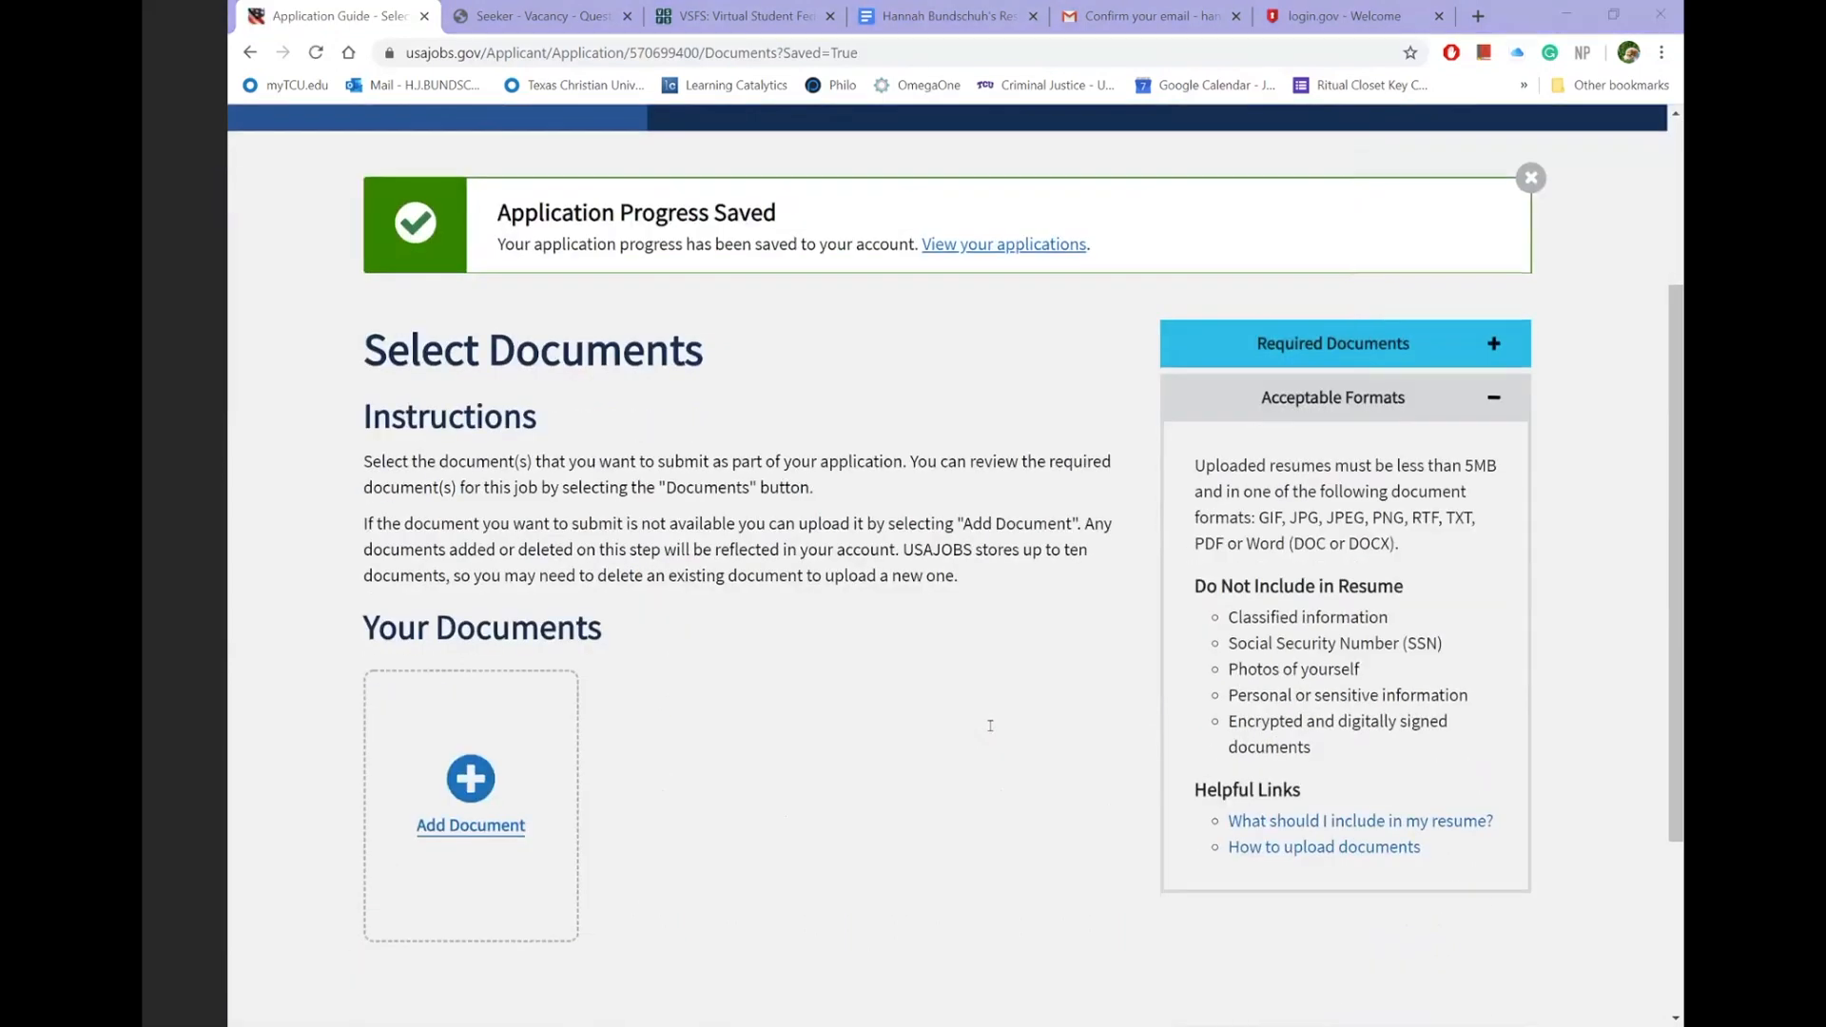
{"action": "mouse_move", "coordinate": [776, 810]}
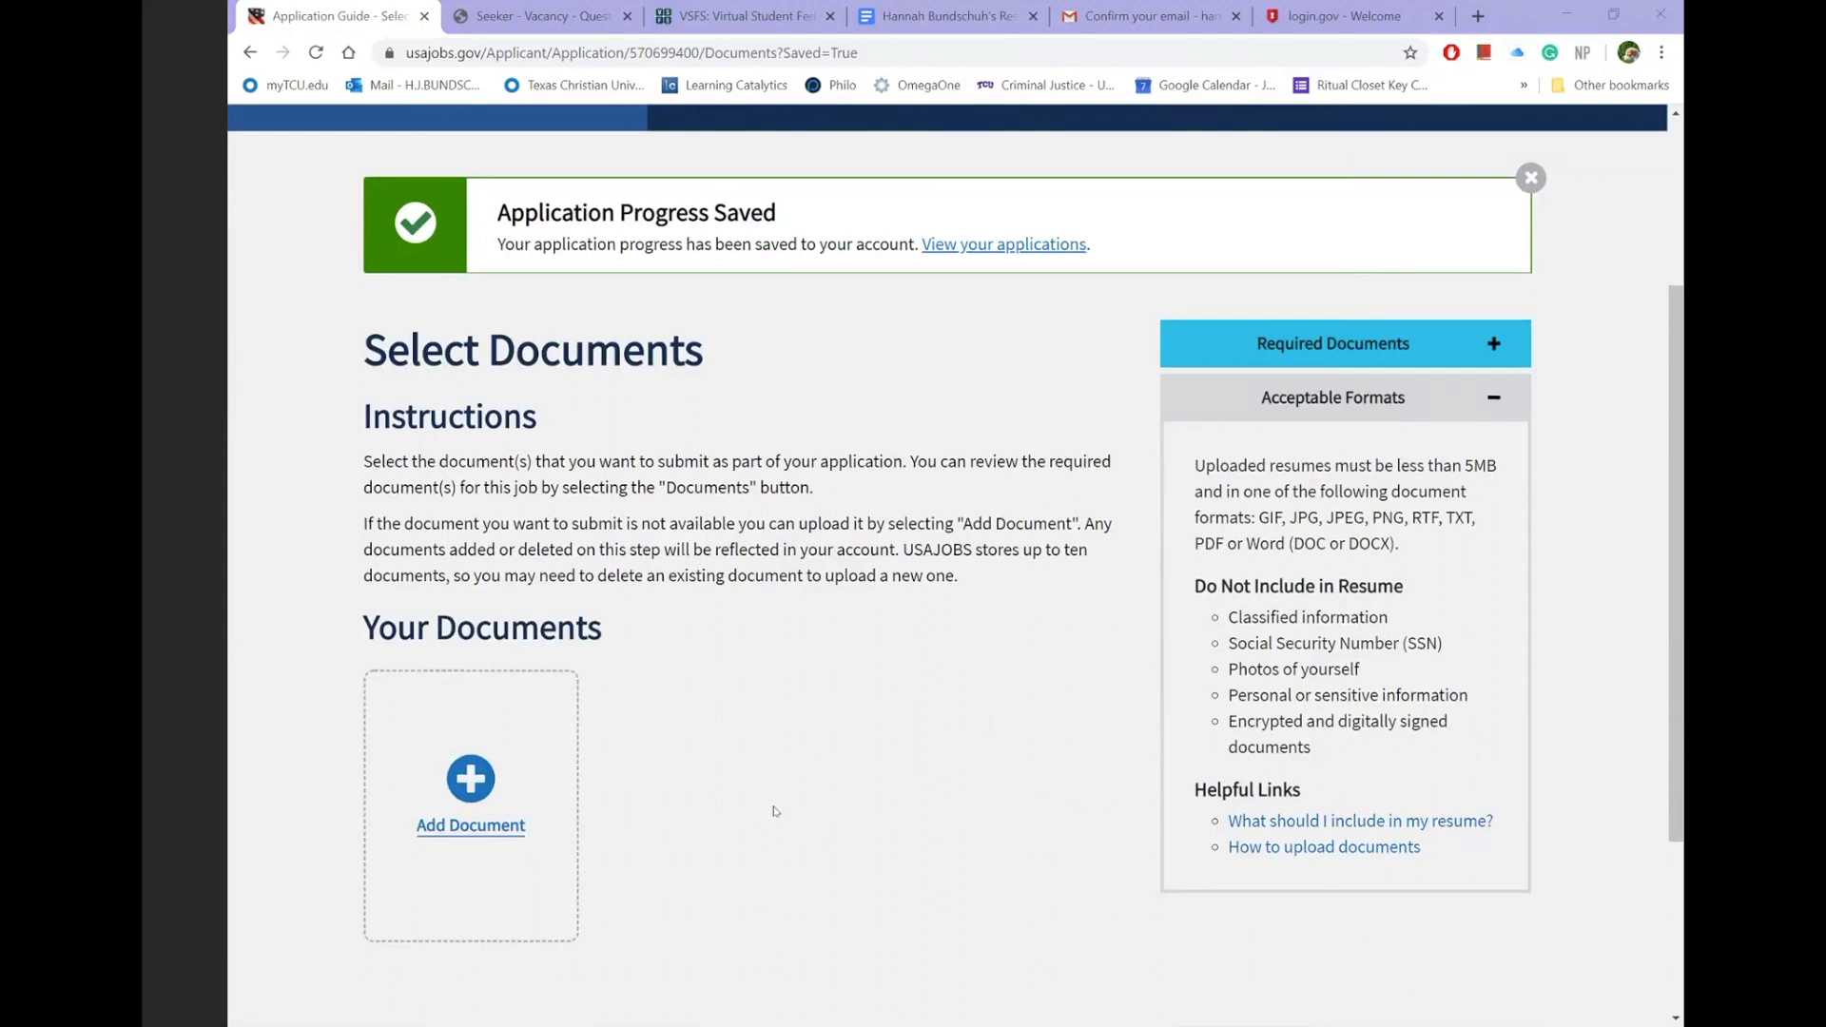
{"action": "mouse_move", "coordinate": [470, 780]}
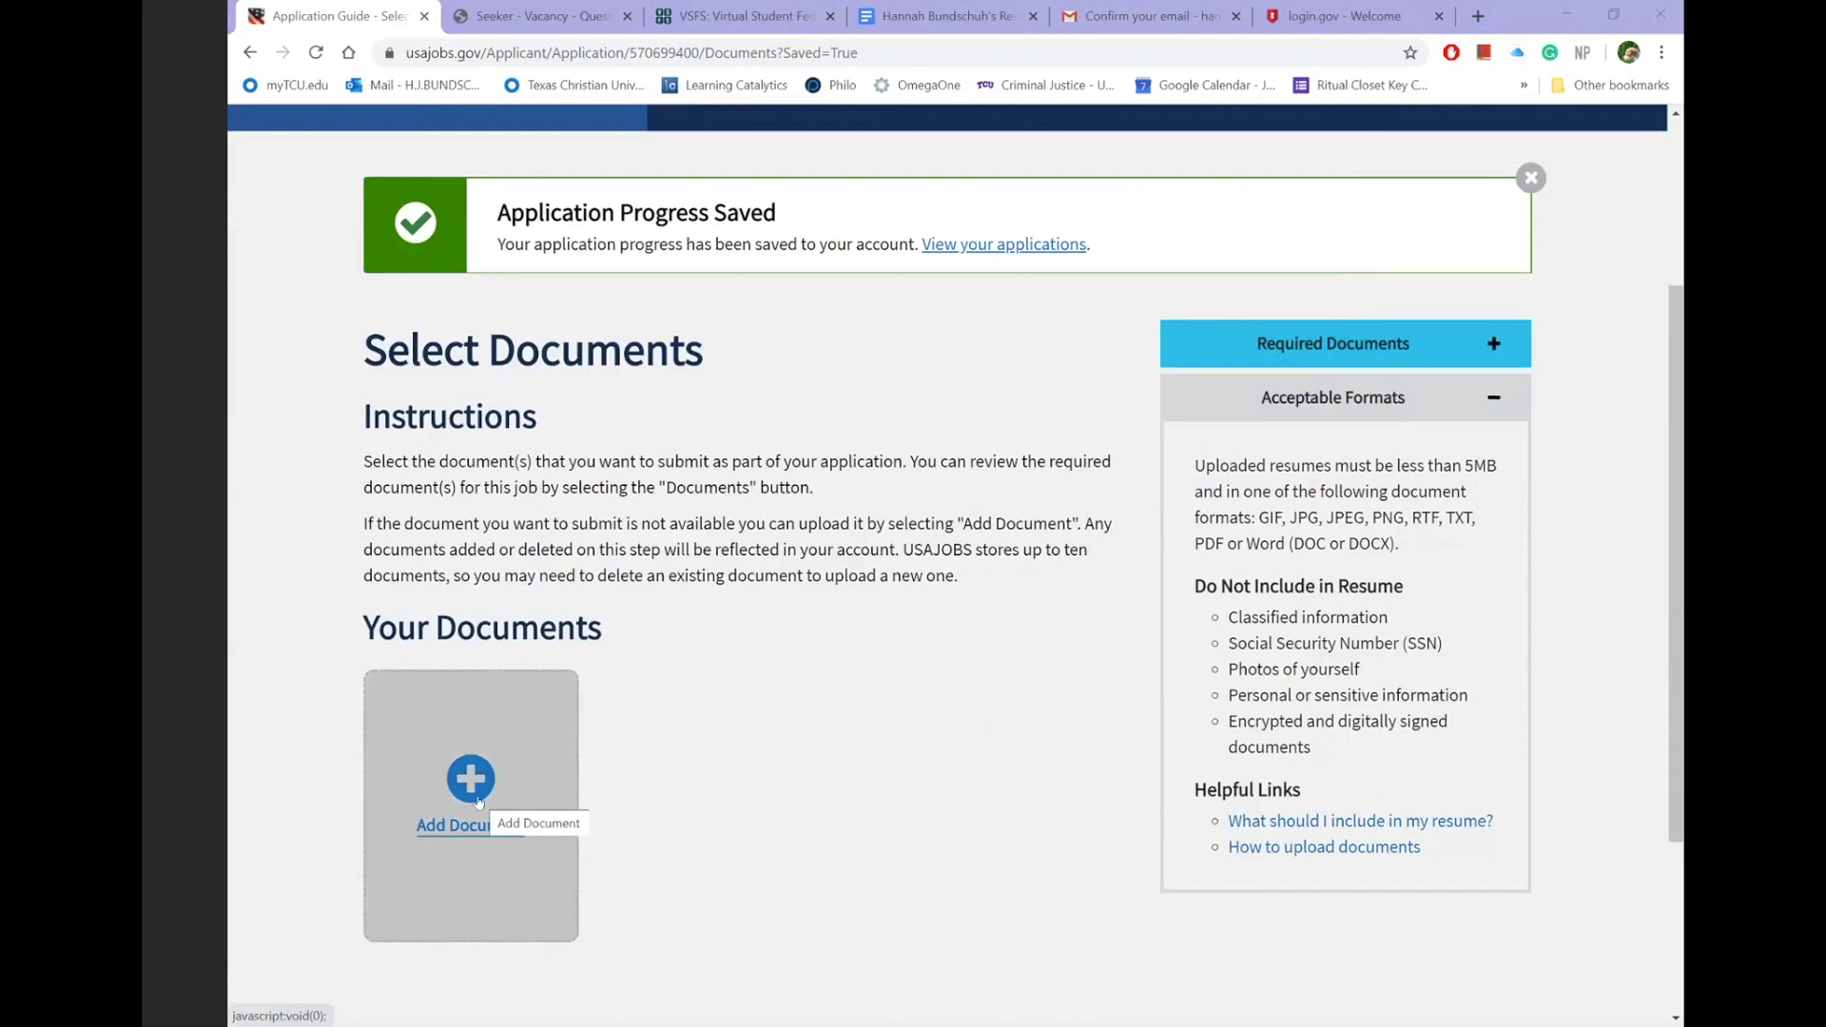
- Add a new document and browse to the Junior Year folder in Documents
{"action": "left_click", "coordinate": [469, 780]}
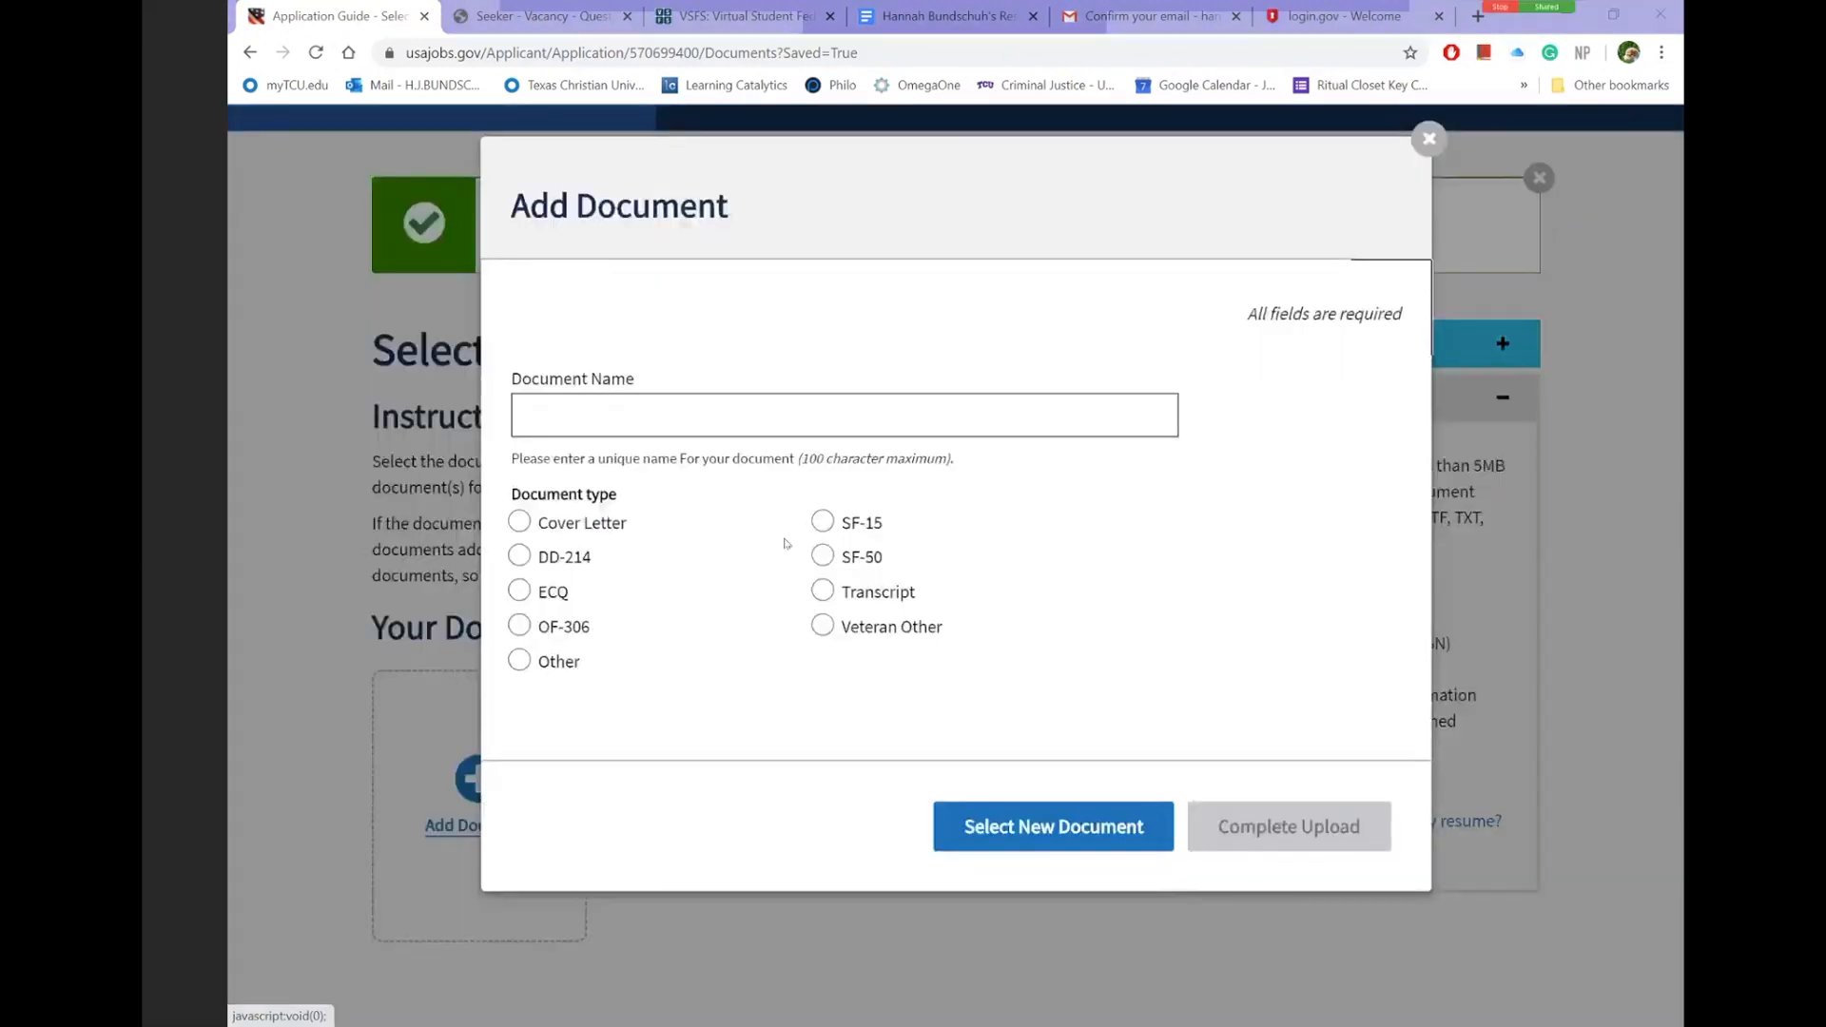
{"action": "left_click", "coordinate": [1052, 825]}
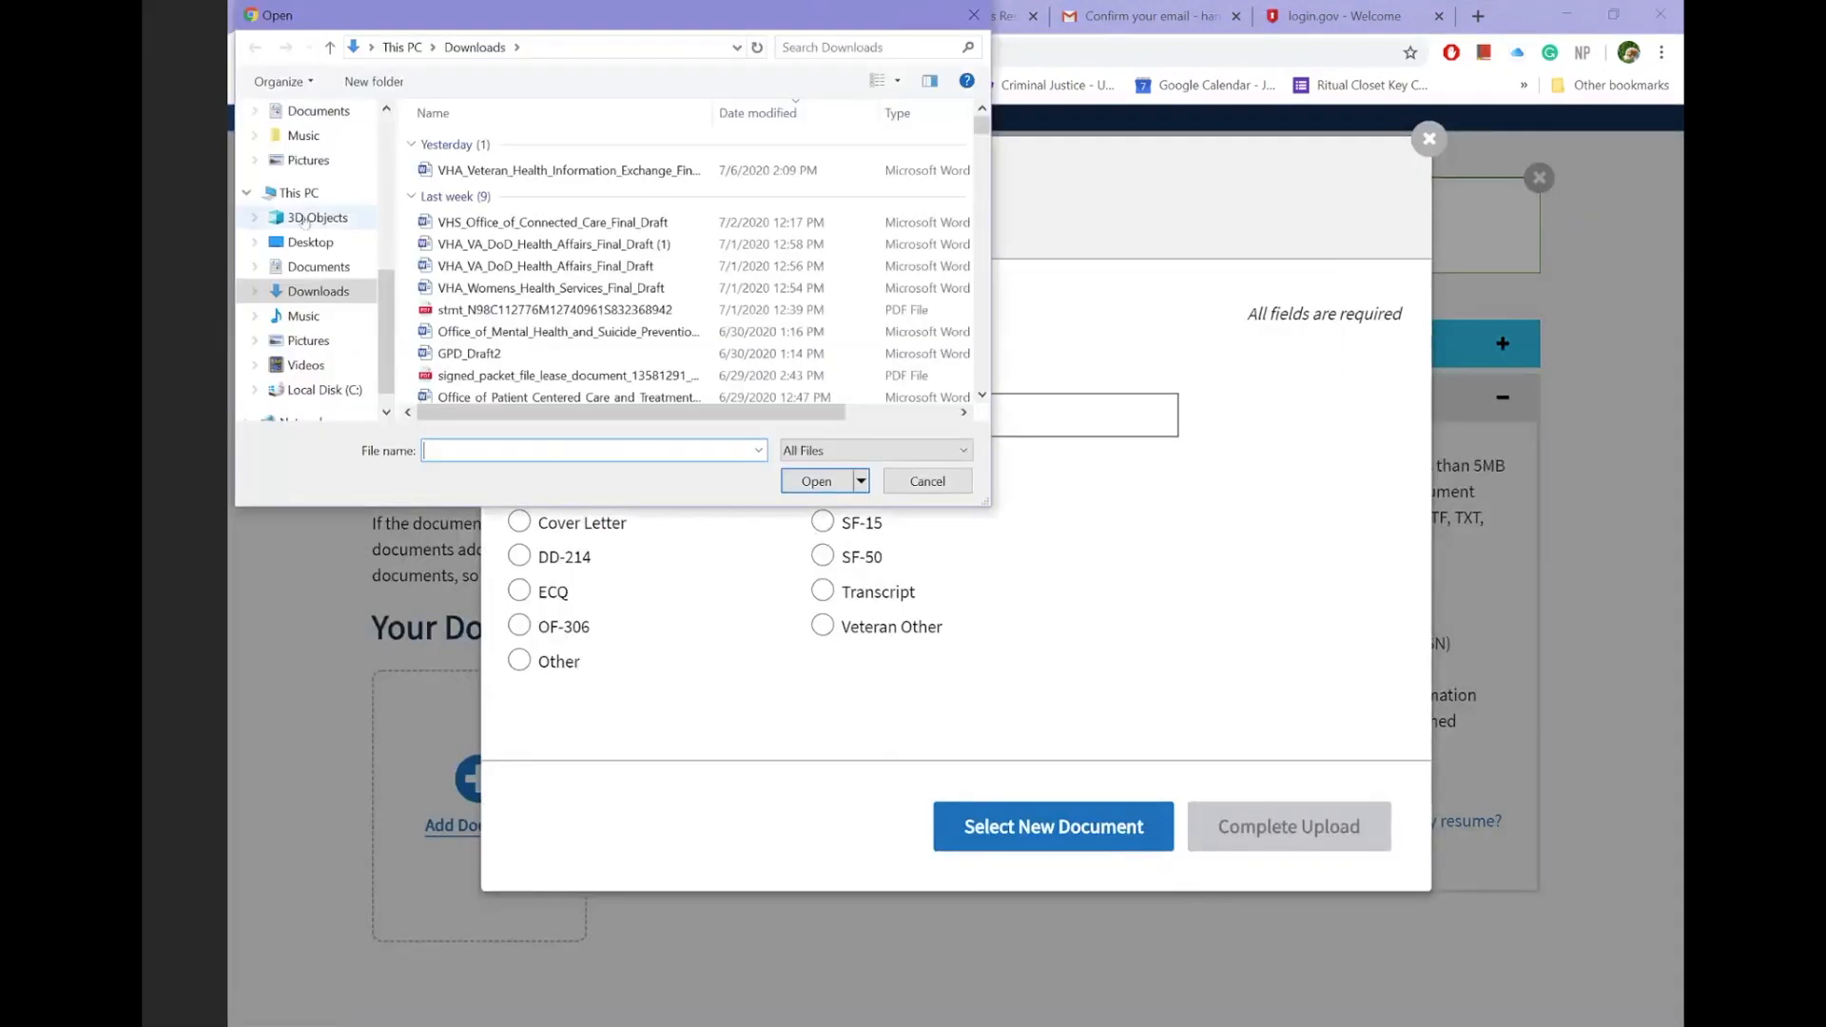
{"action": "left_click", "coordinate": [317, 110]}
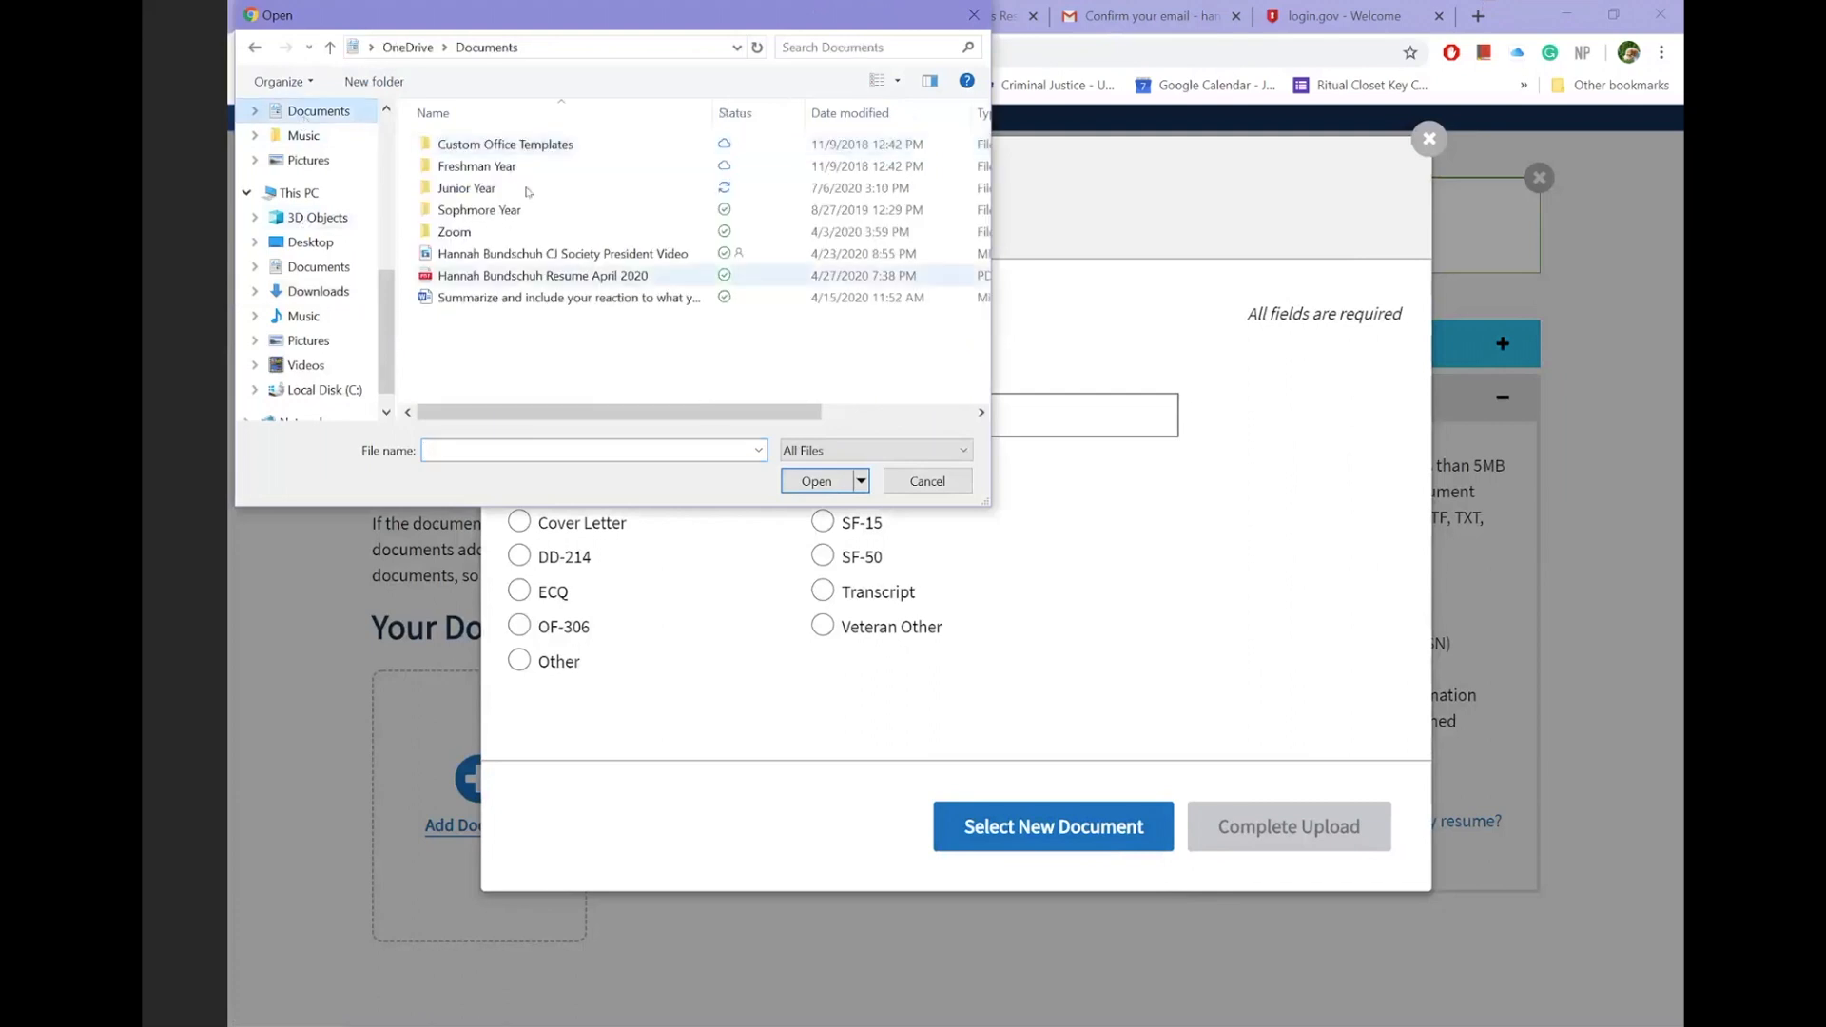
{"action": "left_click", "coordinate": [542, 274]}
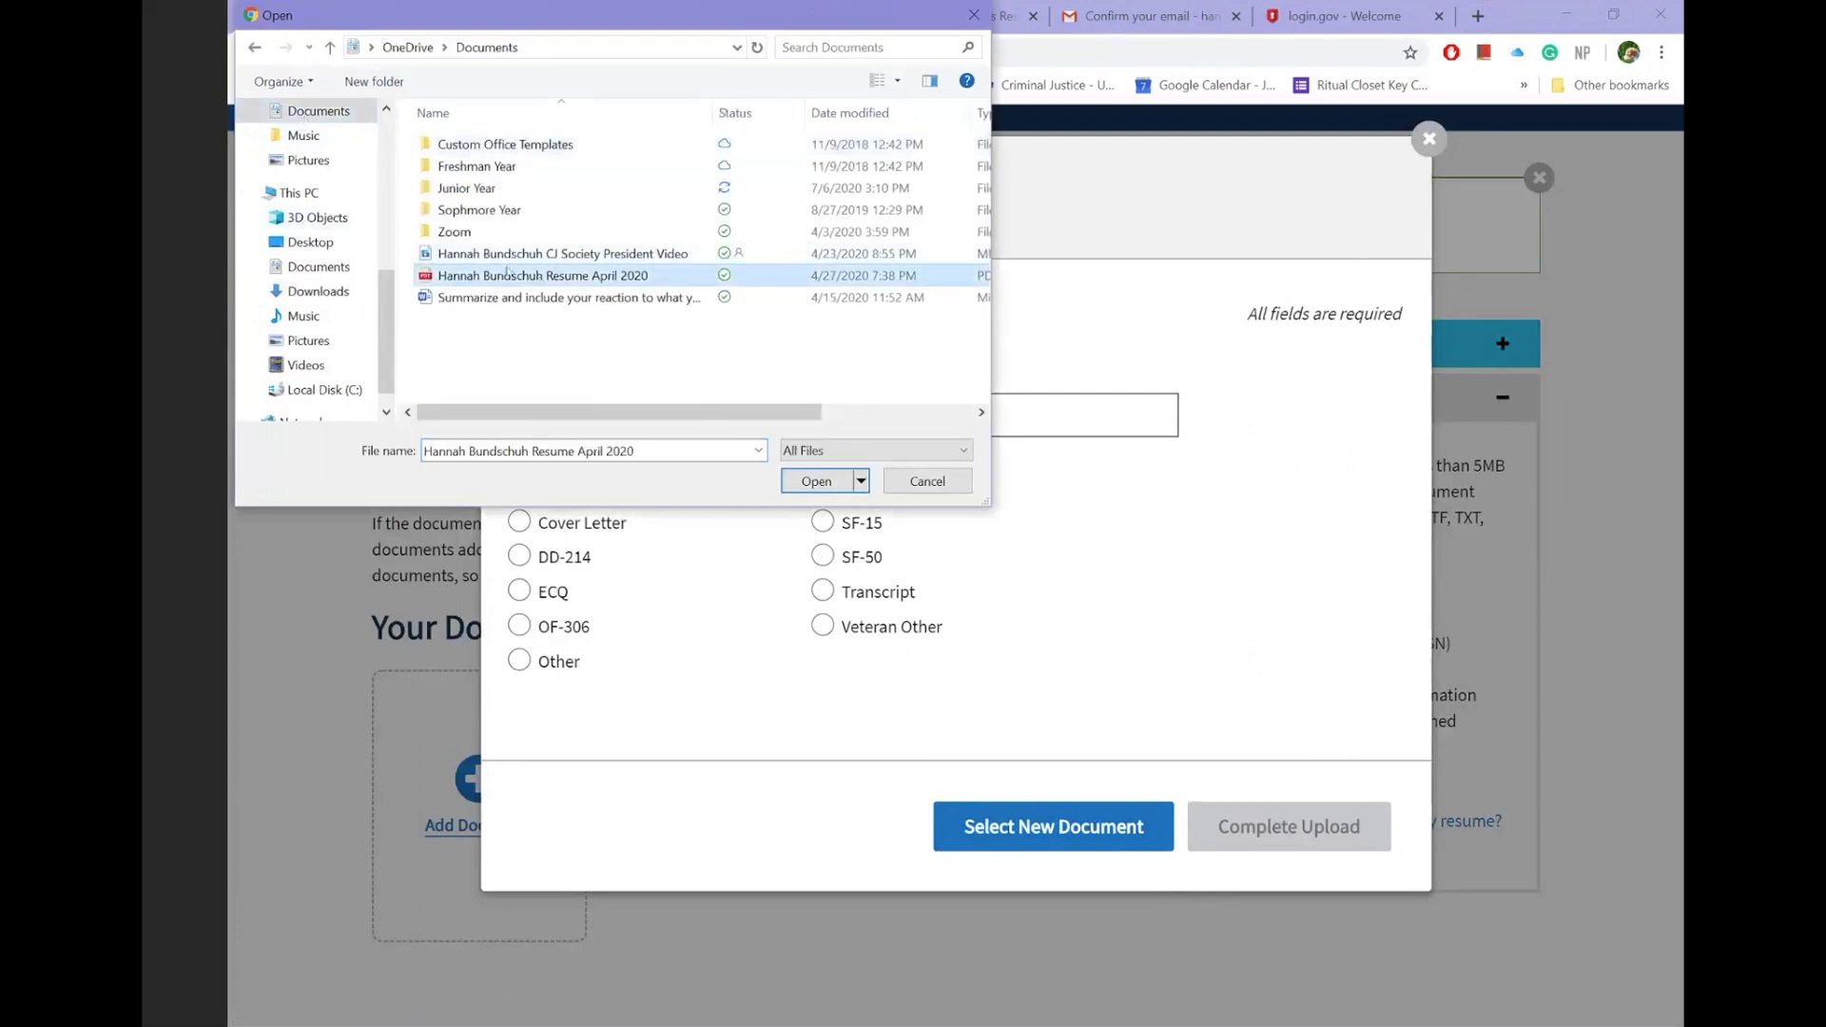
{"action": "left_click", "coordinate": [466, 188]}
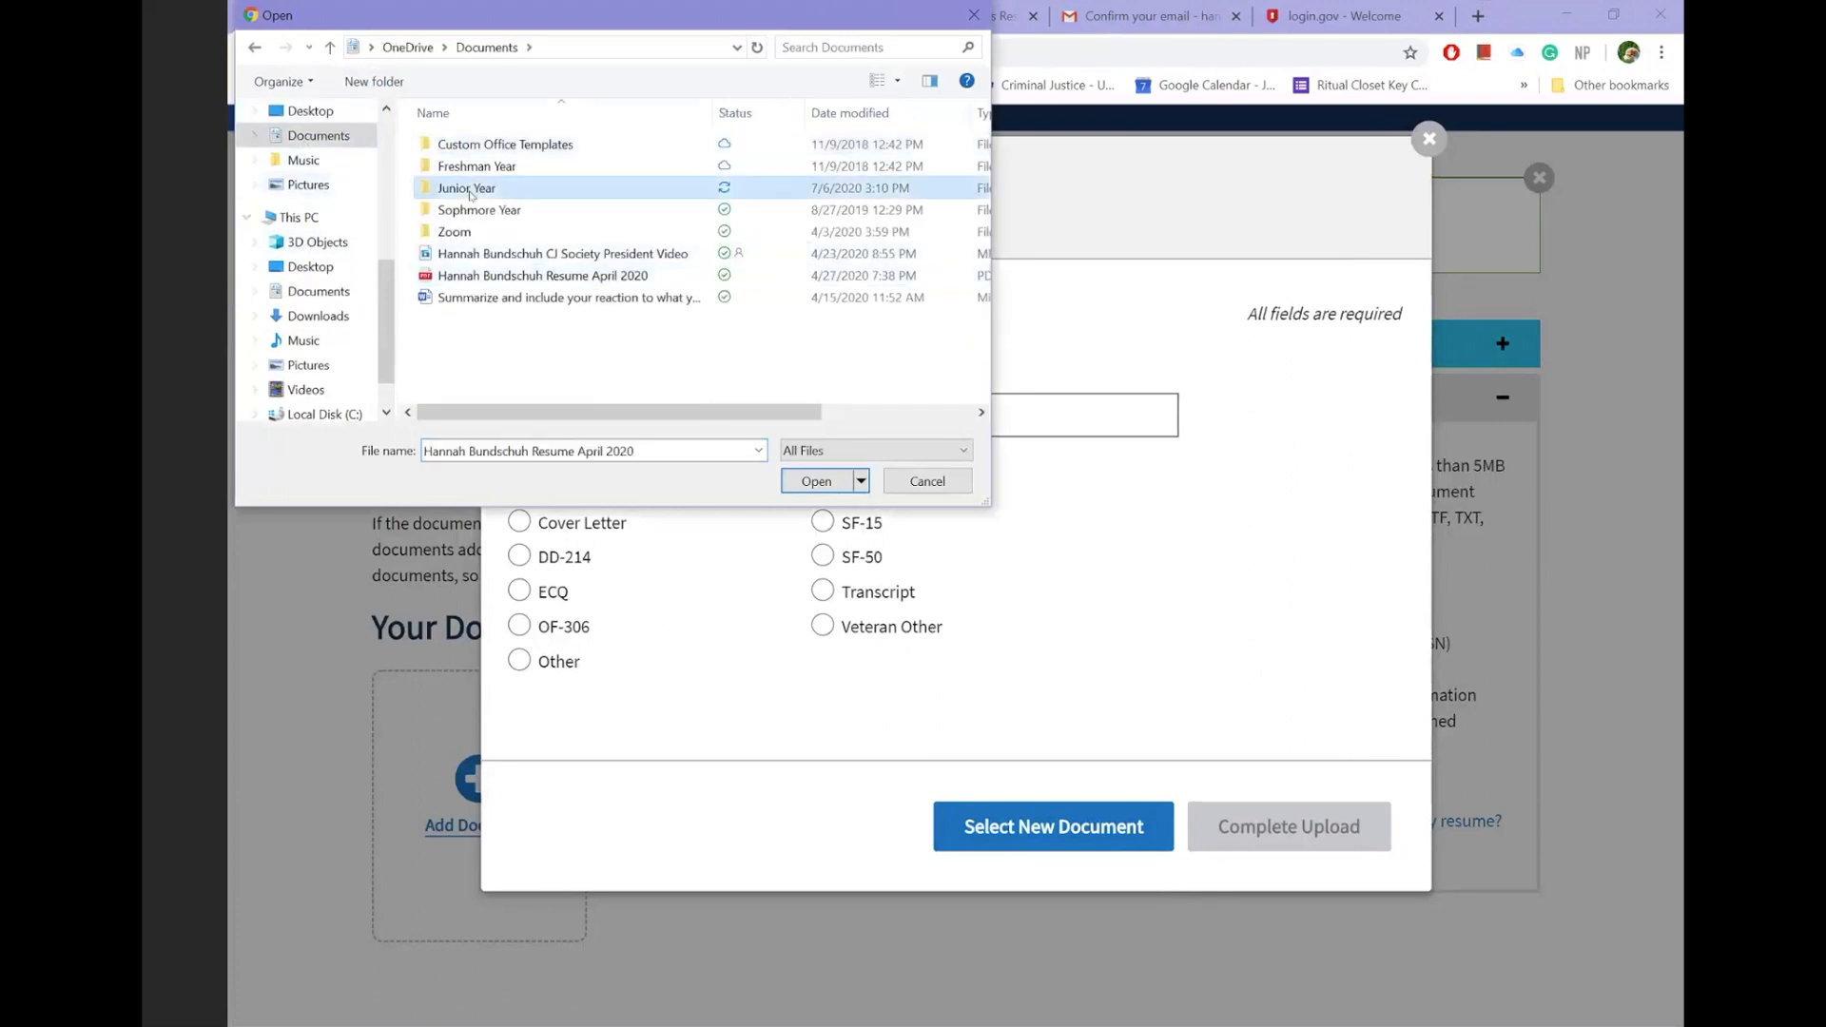
{"action": "double_click", "coordinate": [466, 188]}
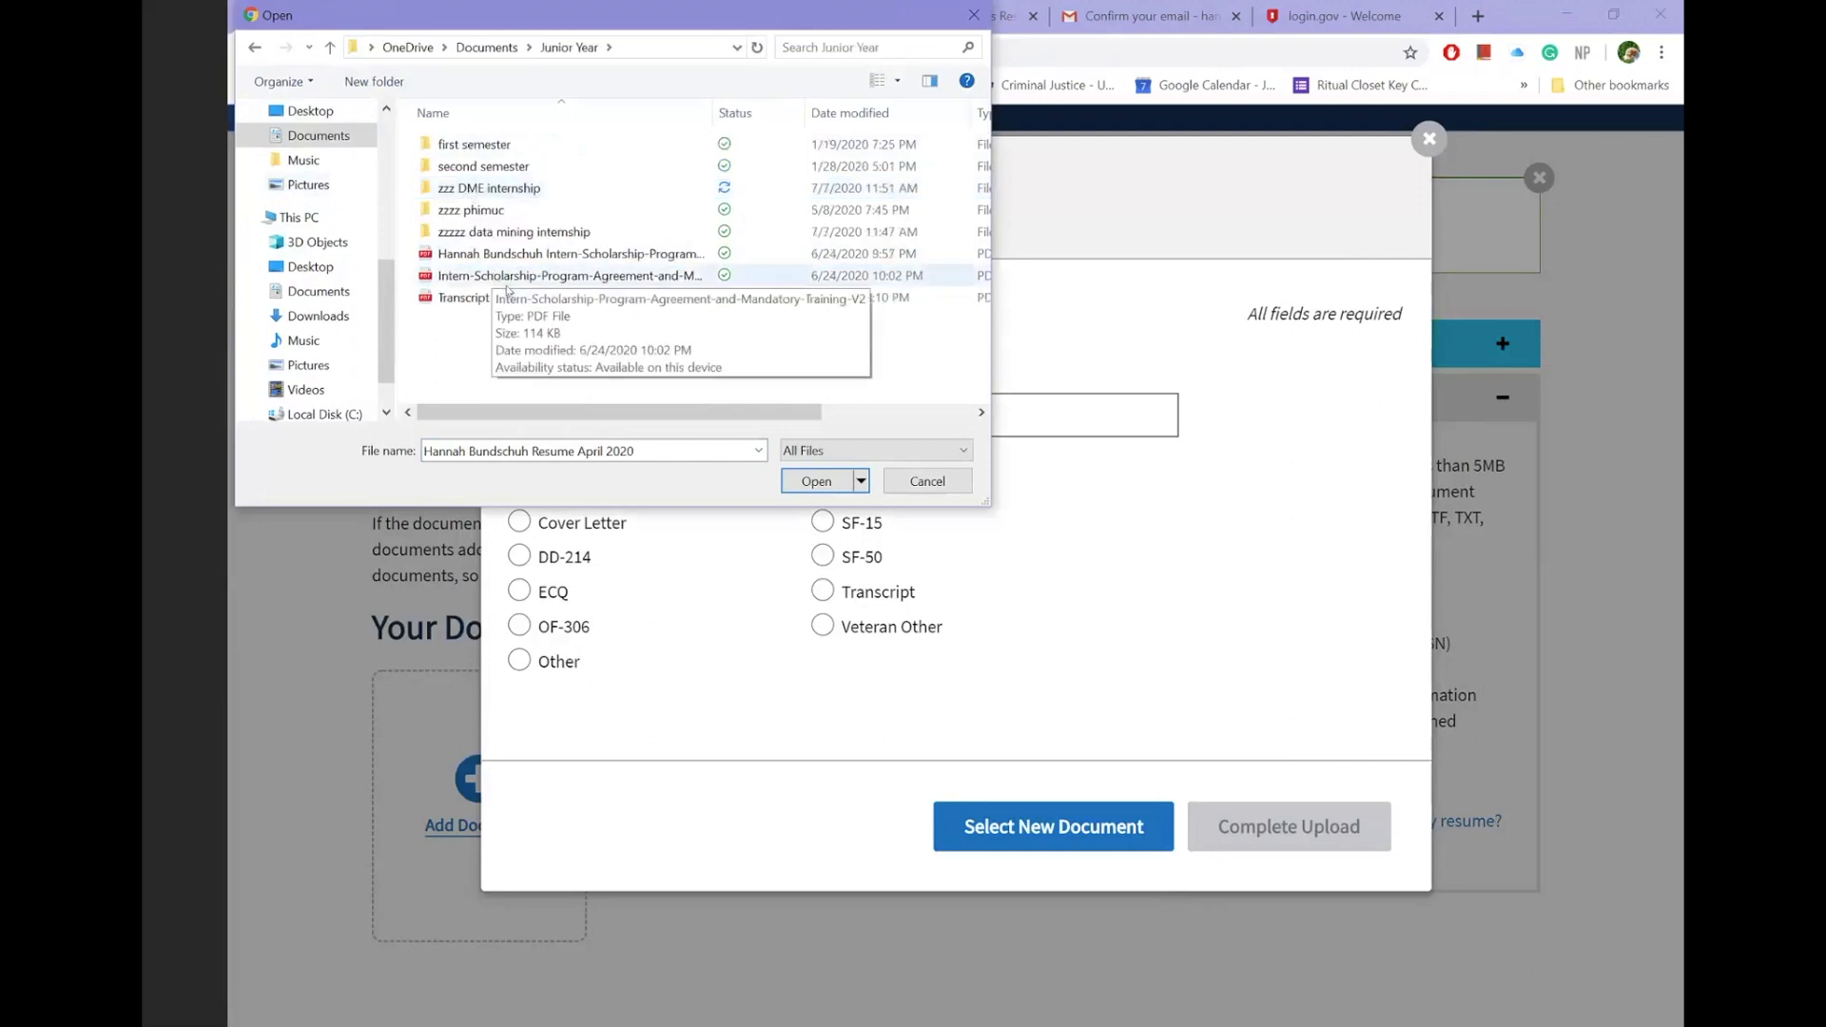
- Upload the July 2020 transcript PDF as a Transcript document
{"action": "left_click", "coordinate": [816, 481]}
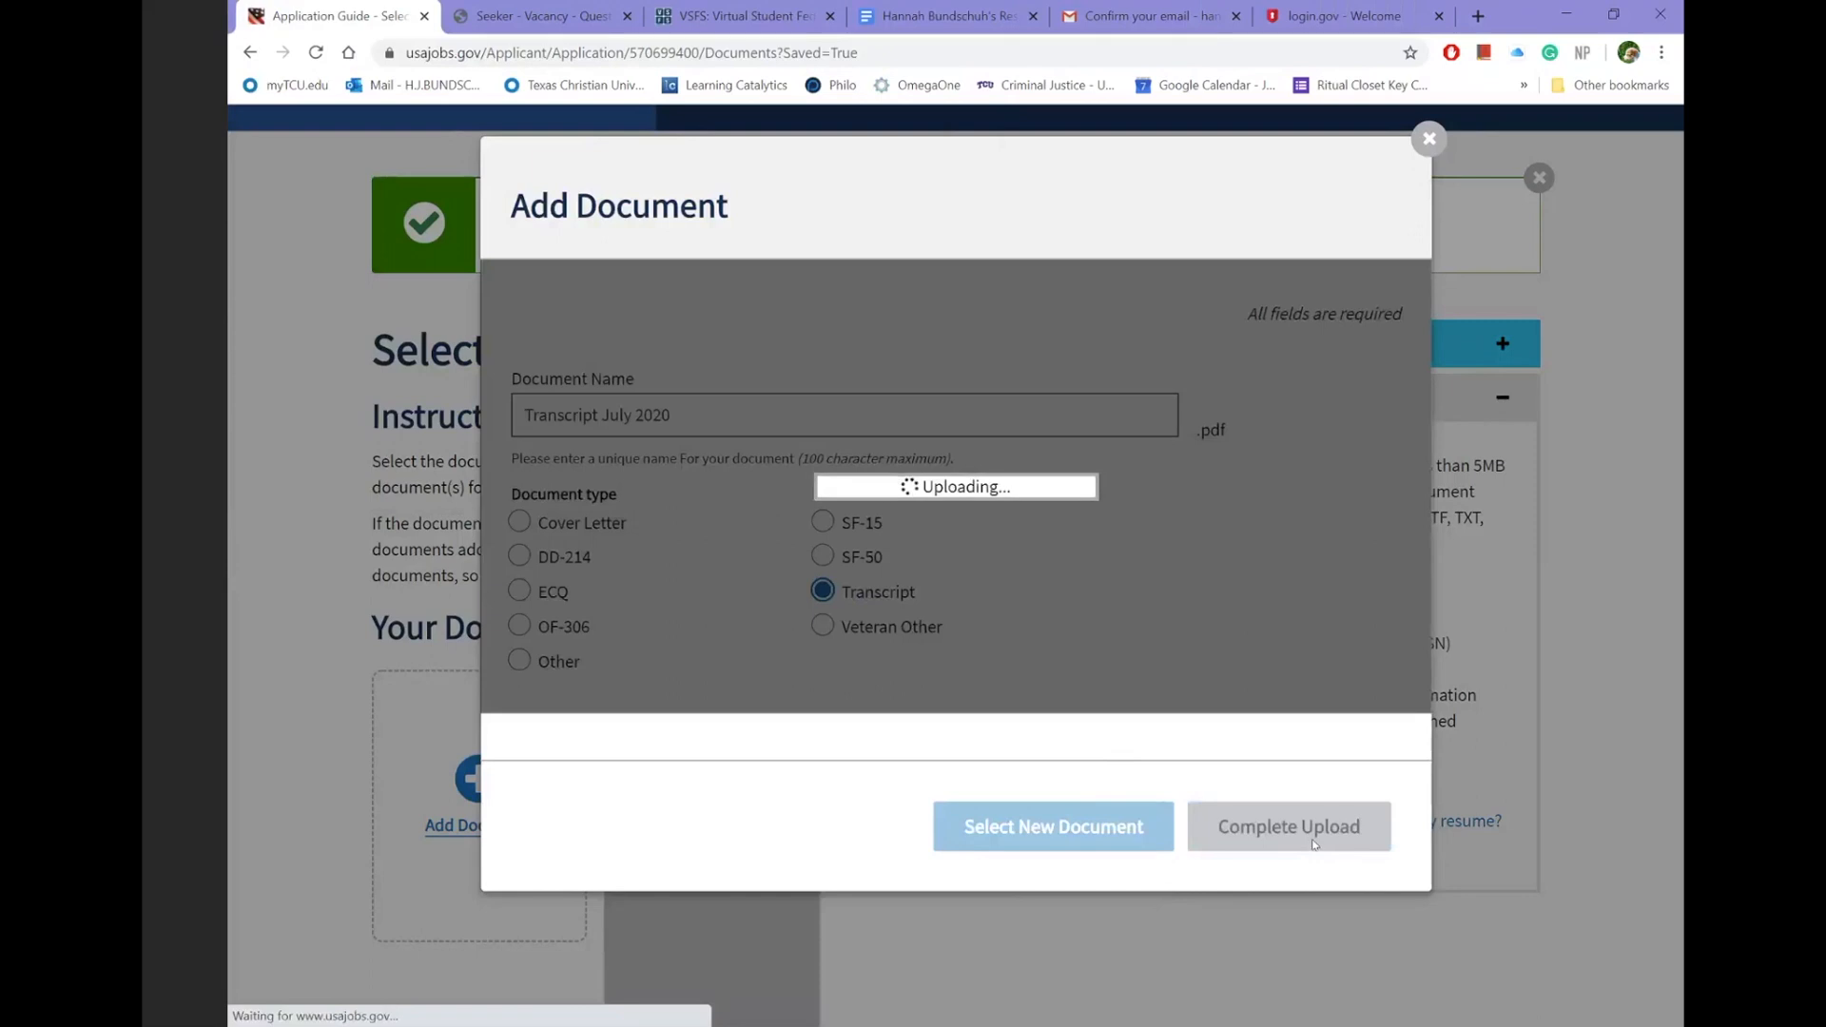
{"action": "left_click", "coordinate": [1288, 826]}
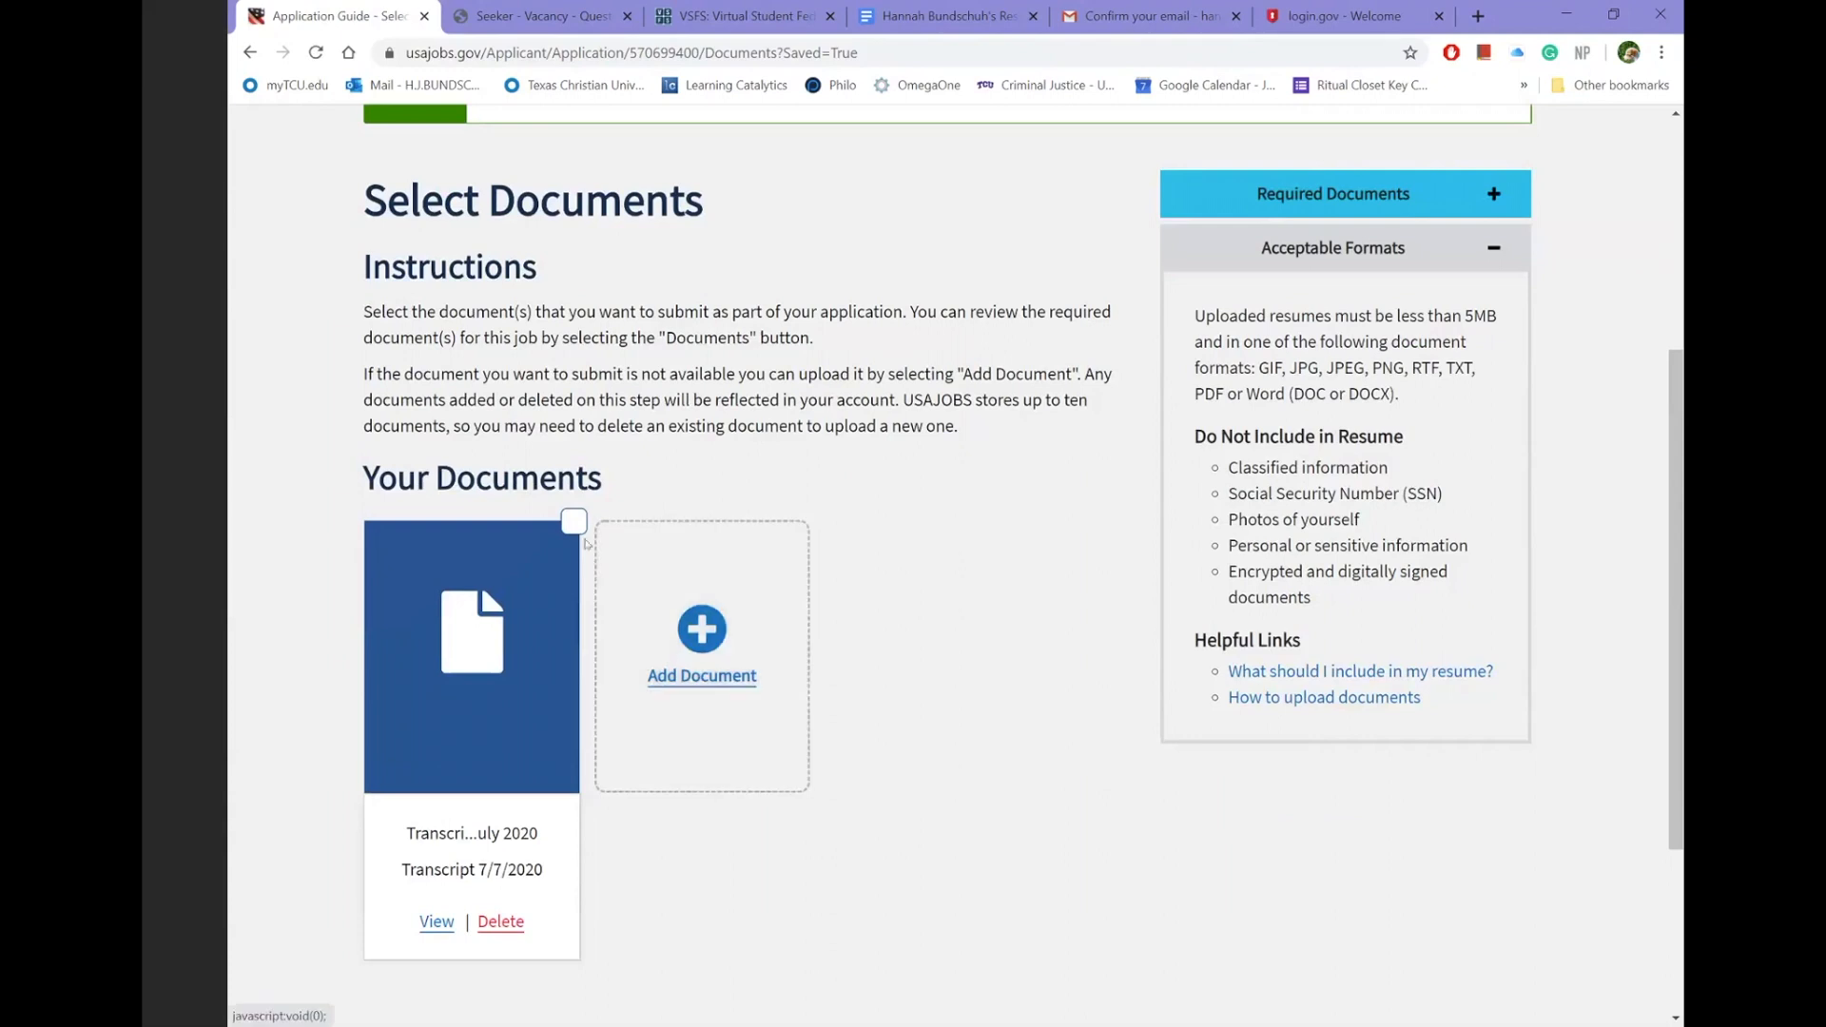
- Tick the transcript document card so it is included in the application
{"action": "left_click", "coordinate": [573, 519]}
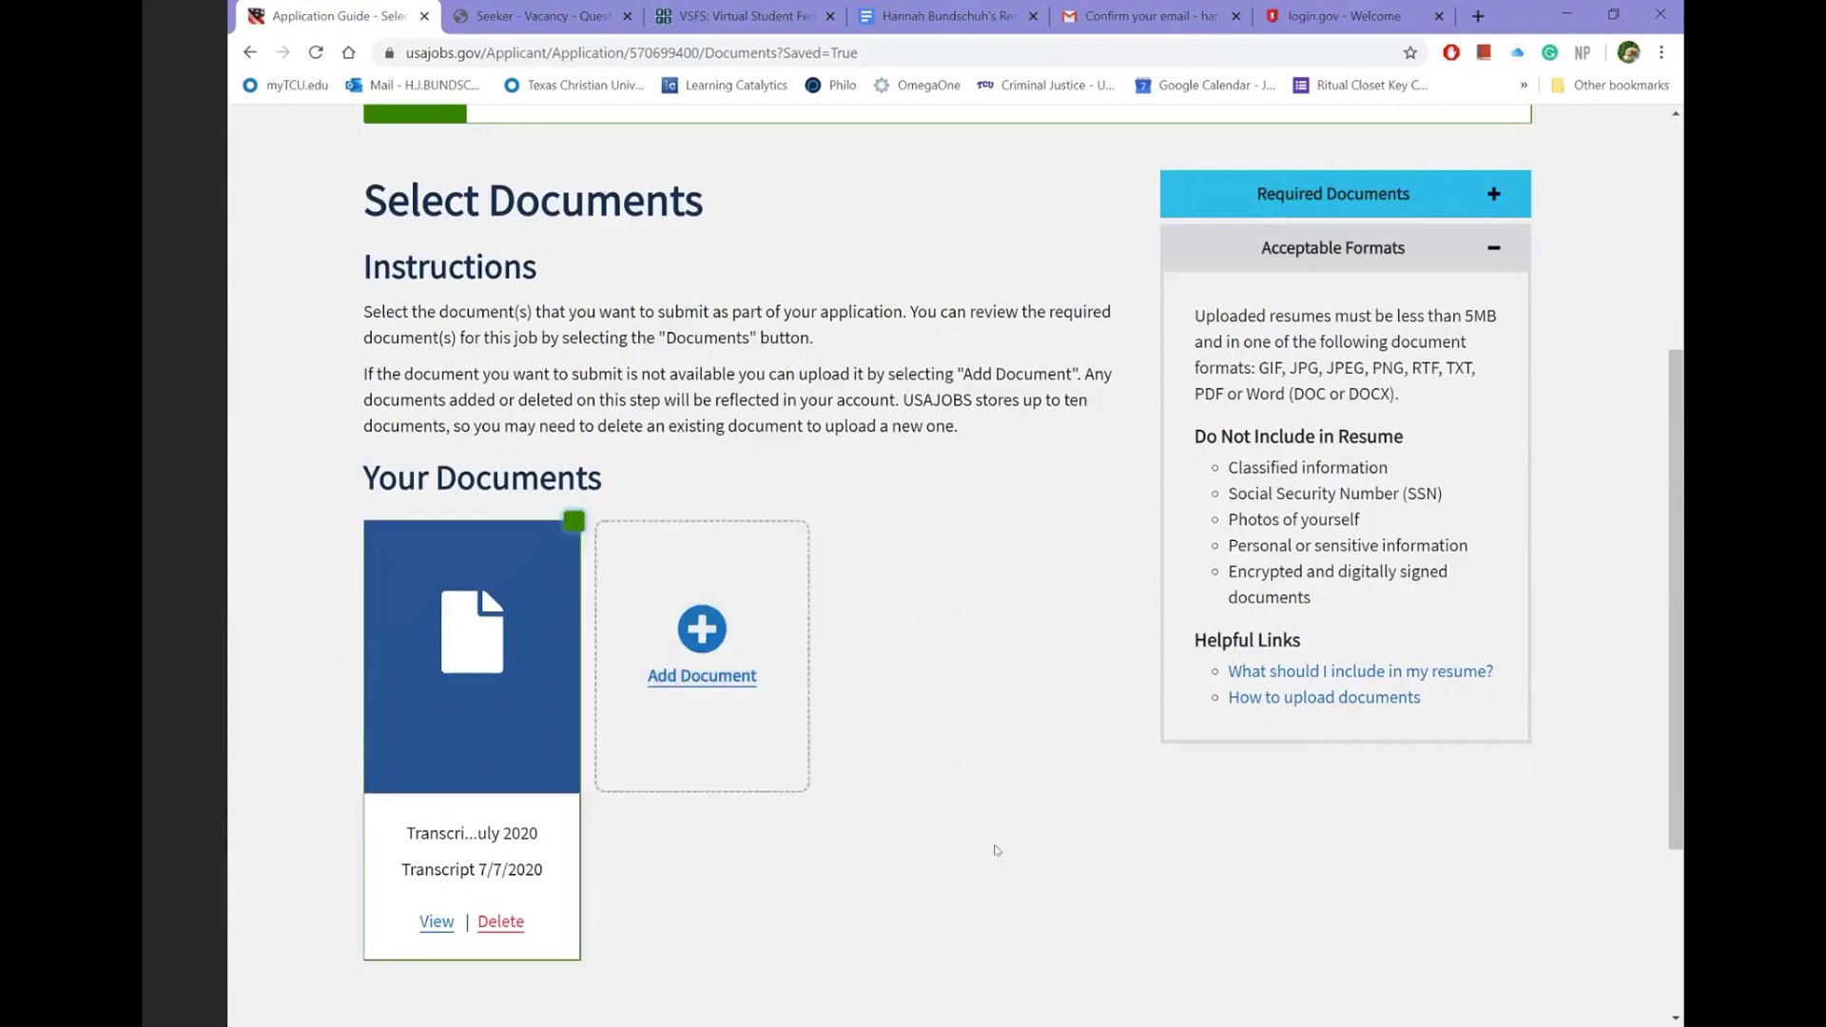
{"action": "scroll", "scroll_direction": "down", "scroll_amount": 3}
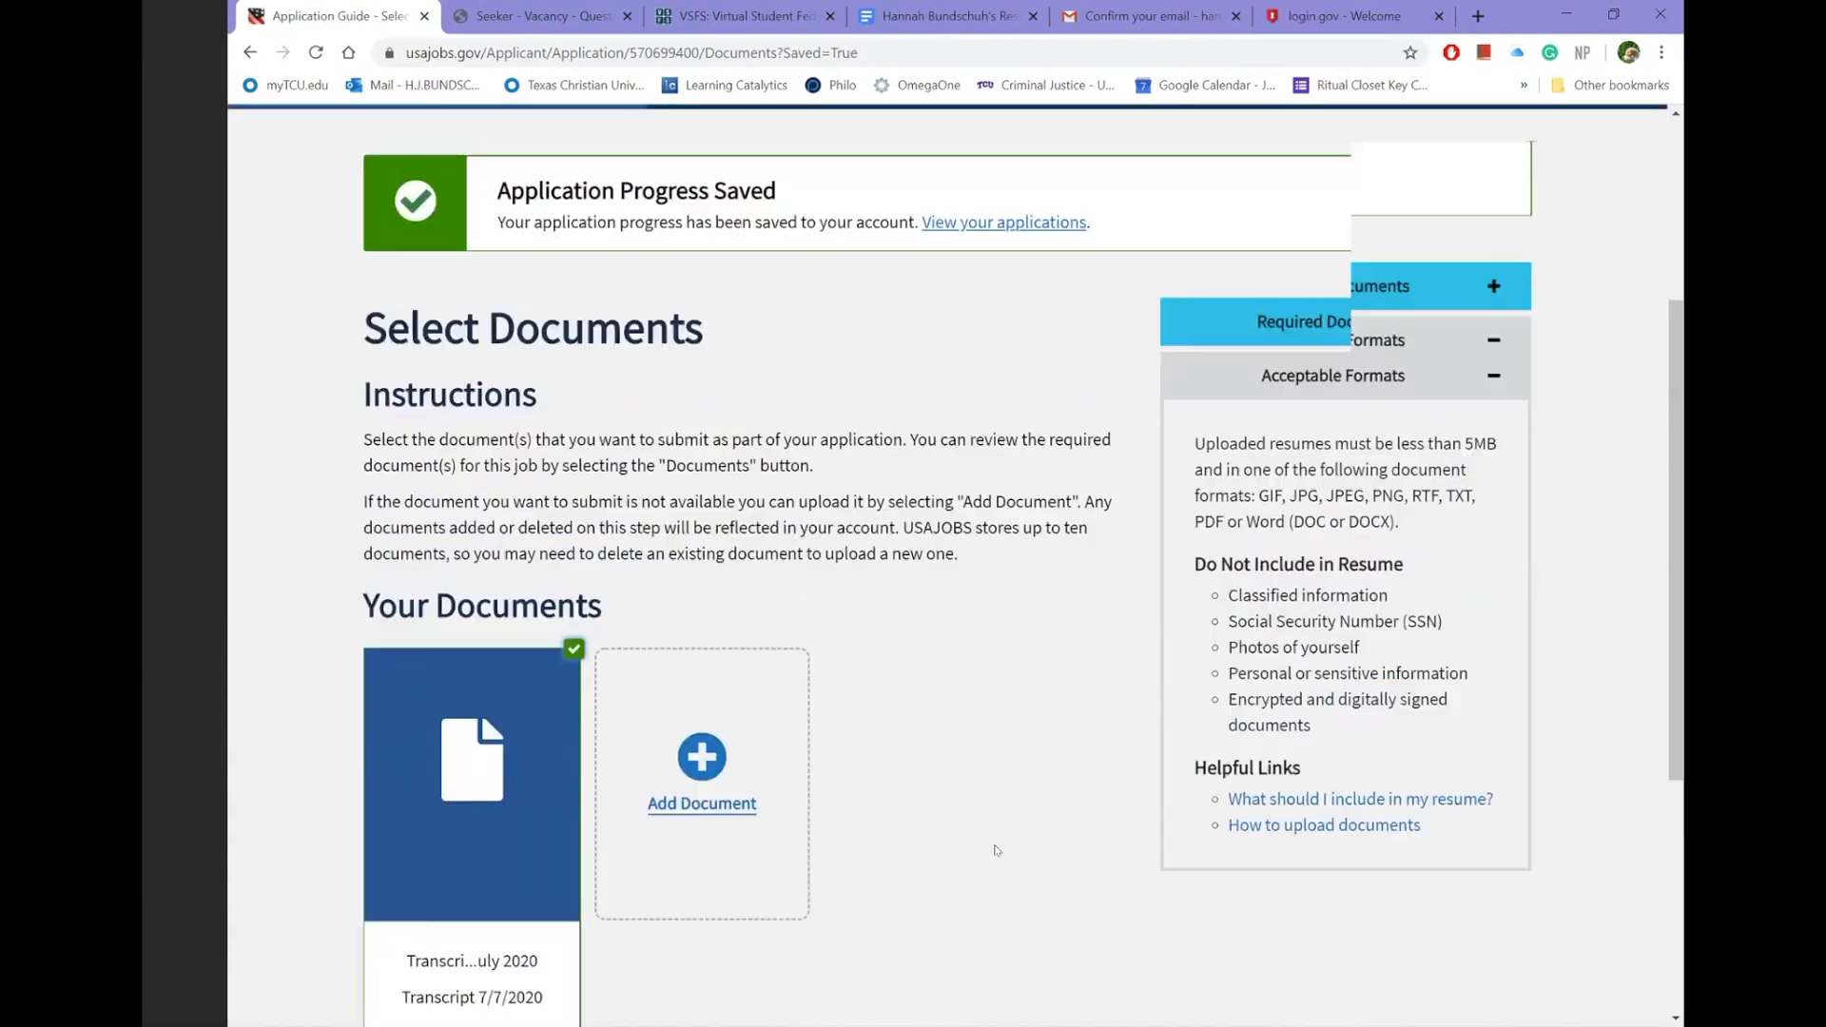
{"action": "scroll", "scroll_direction": "down", "scroll_amount": 3}
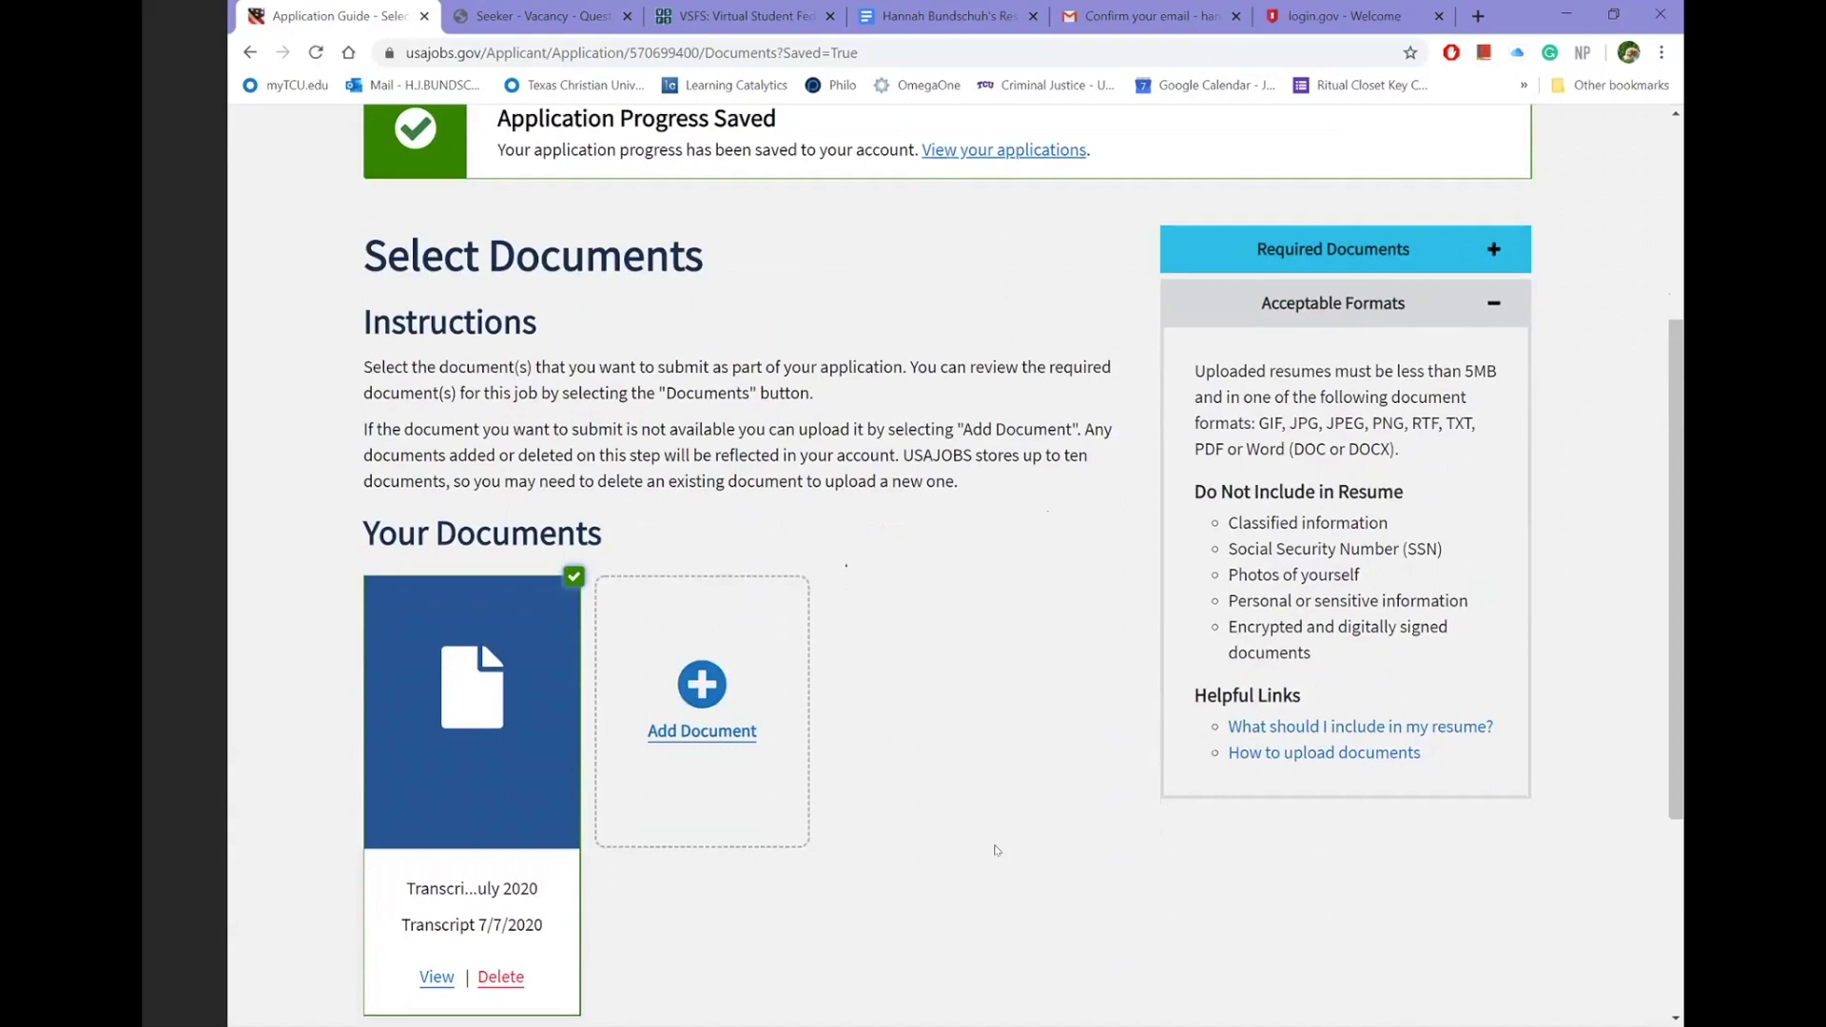
{"action": "mouse_move", "coordinate": [702, 731]}
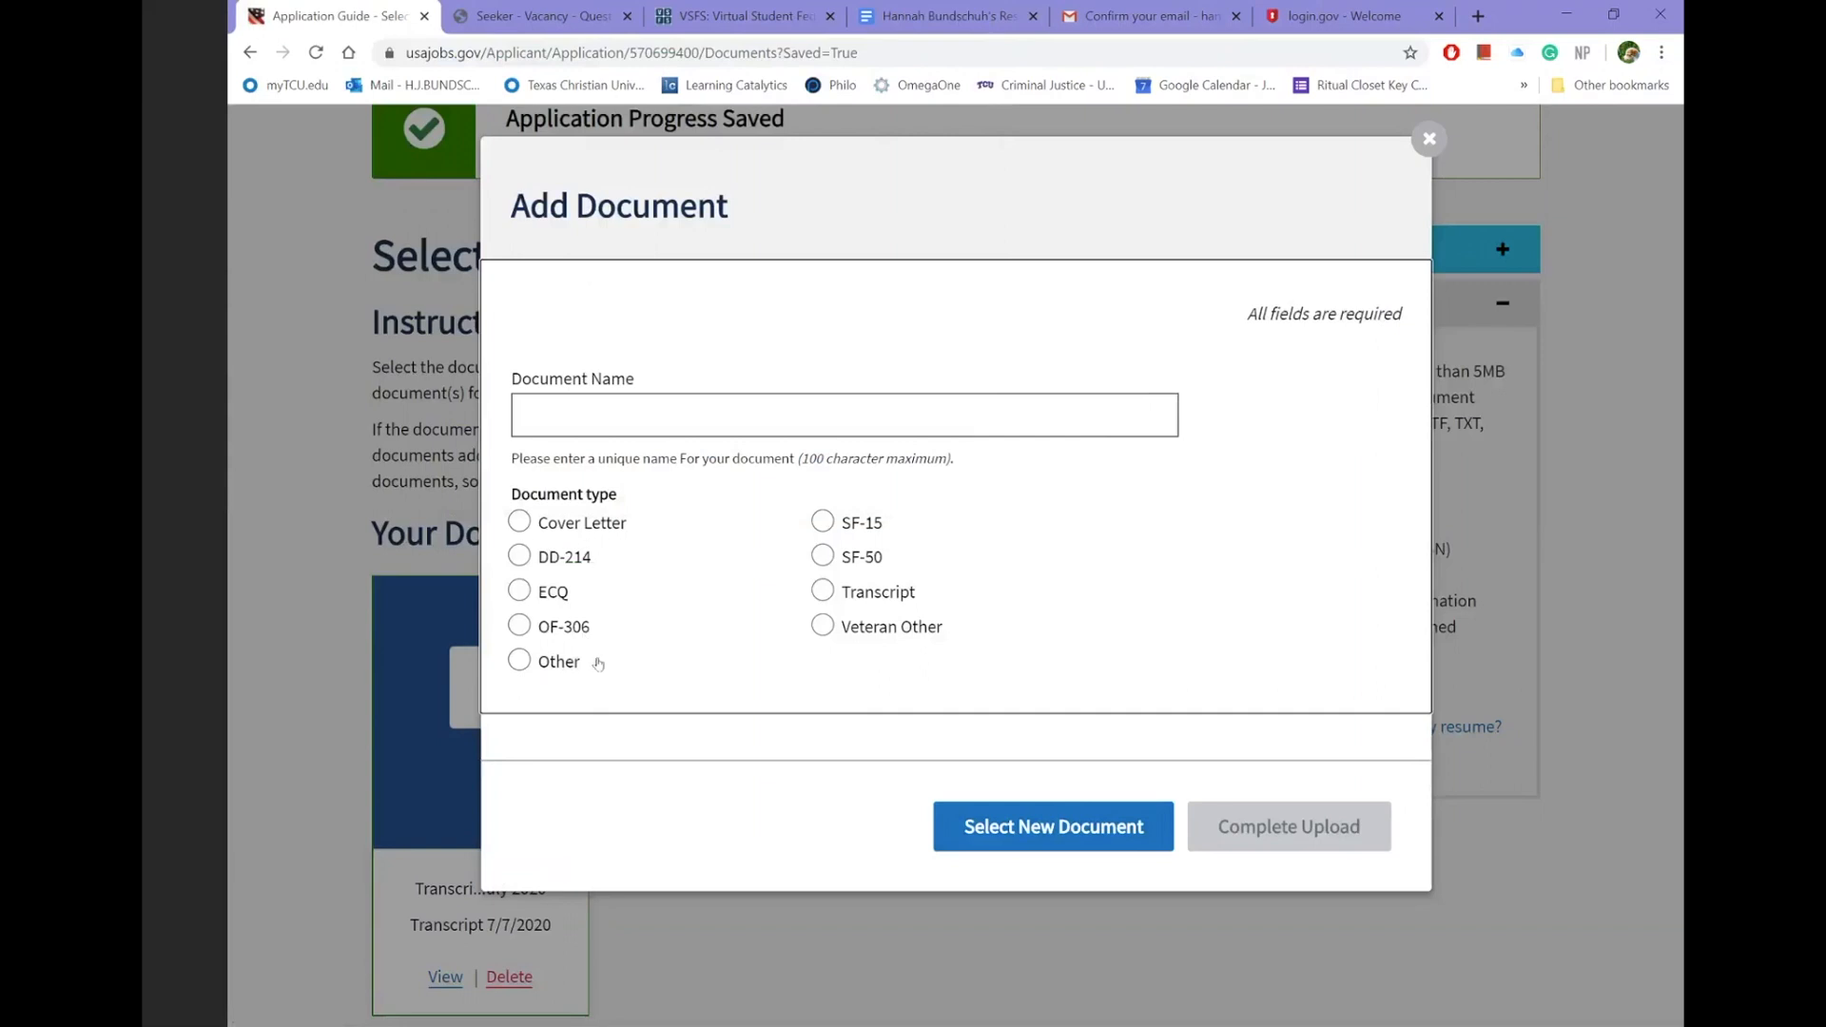
{"action": "mouse_move", "coordinate": [645, 685]}
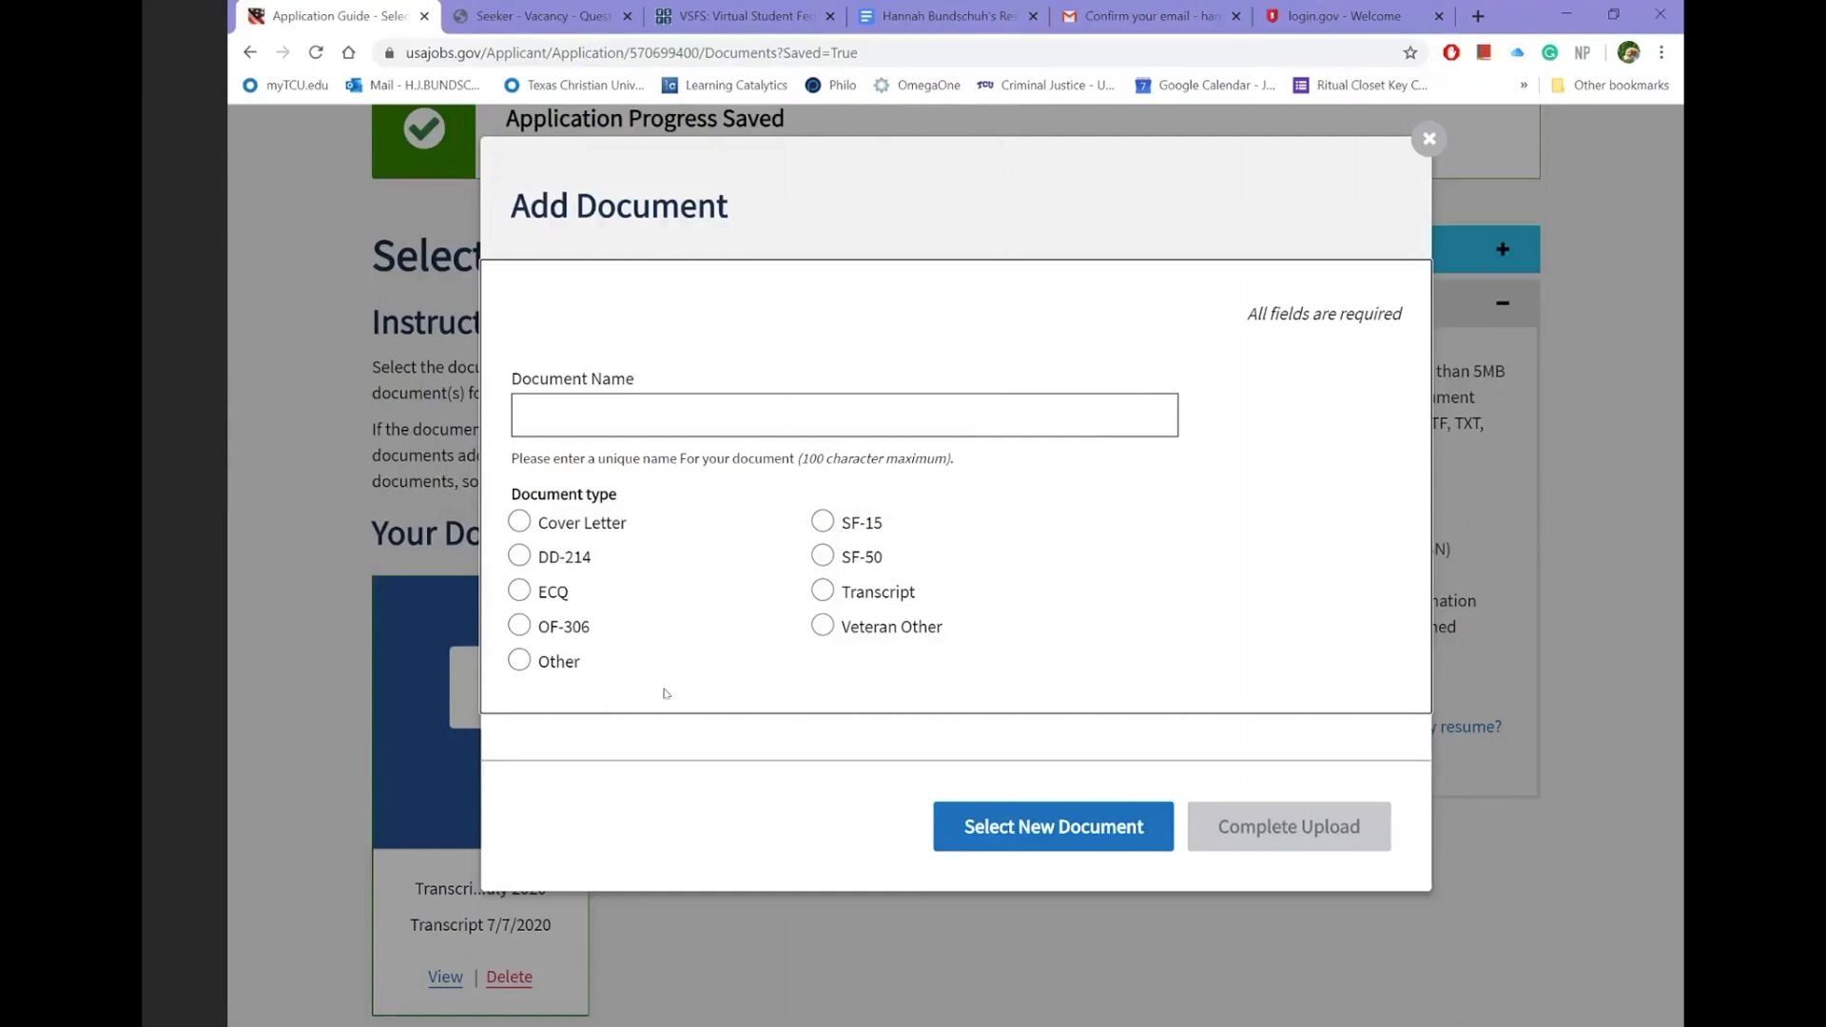
{"action": "mouse_move", "coordinate": [879, 672]}
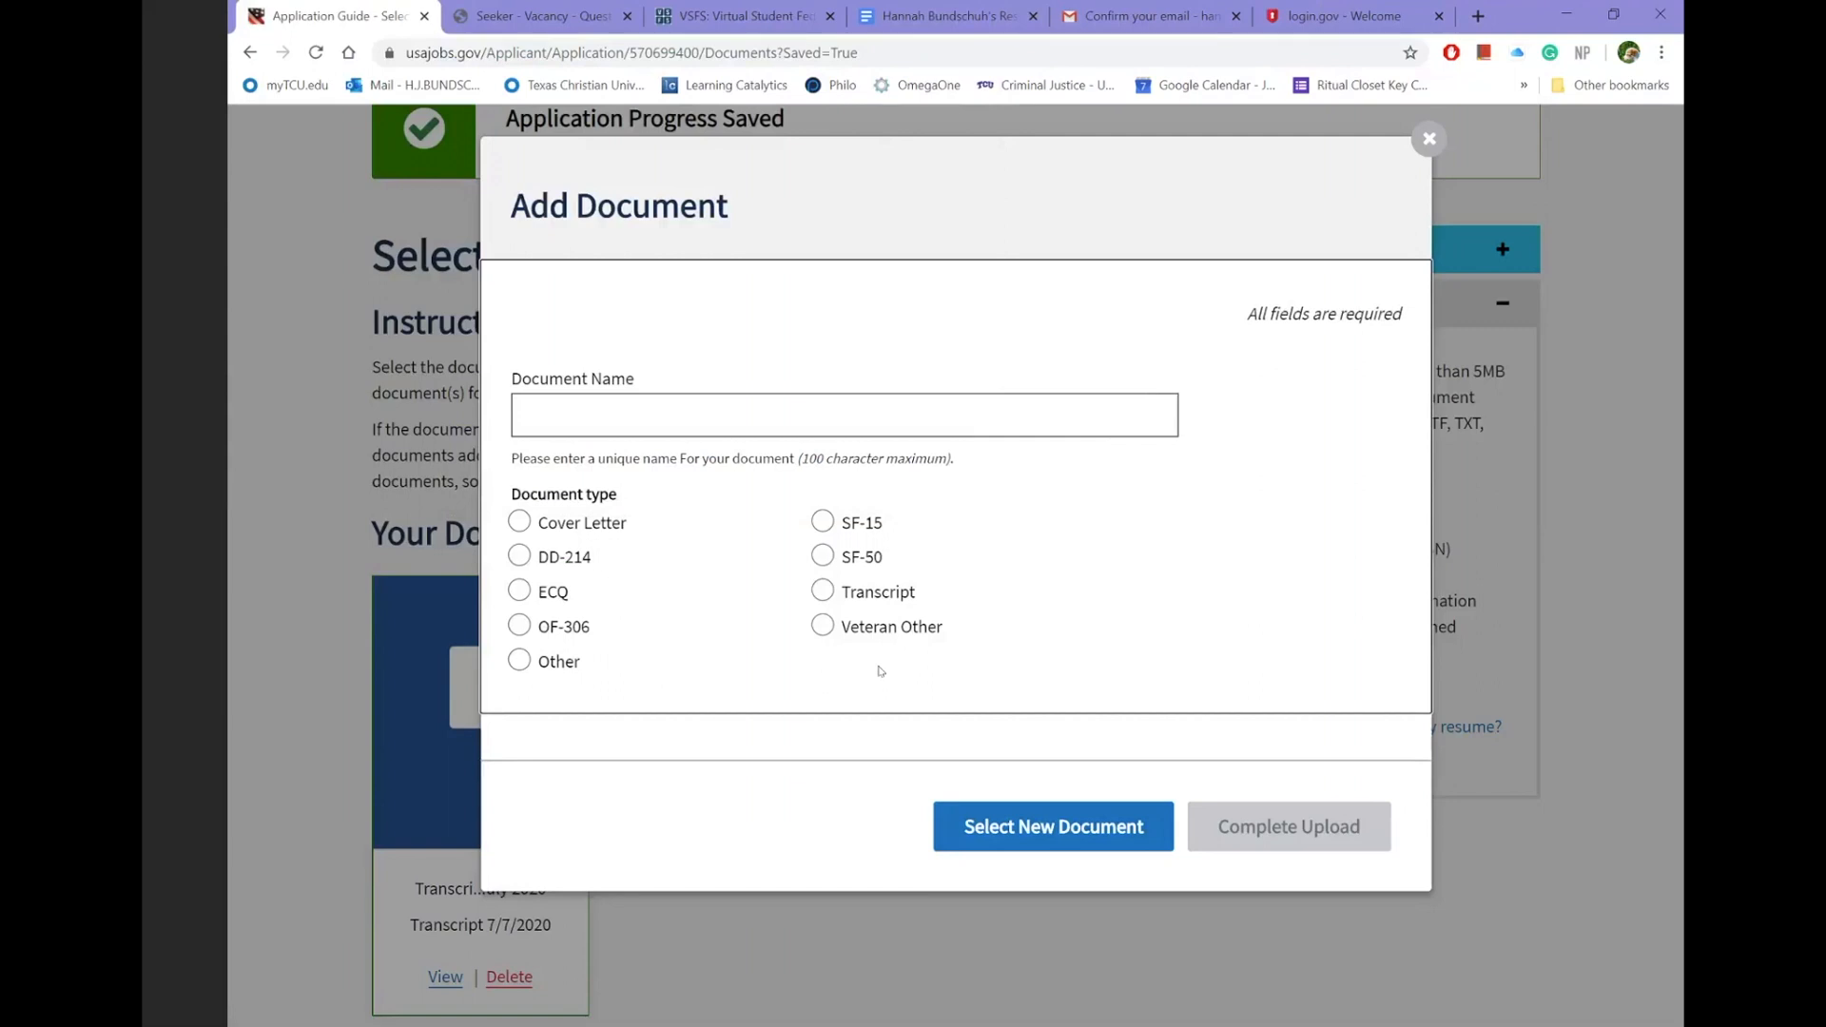
{"action": "mouse_move", "coordinate": [1248, 805]}
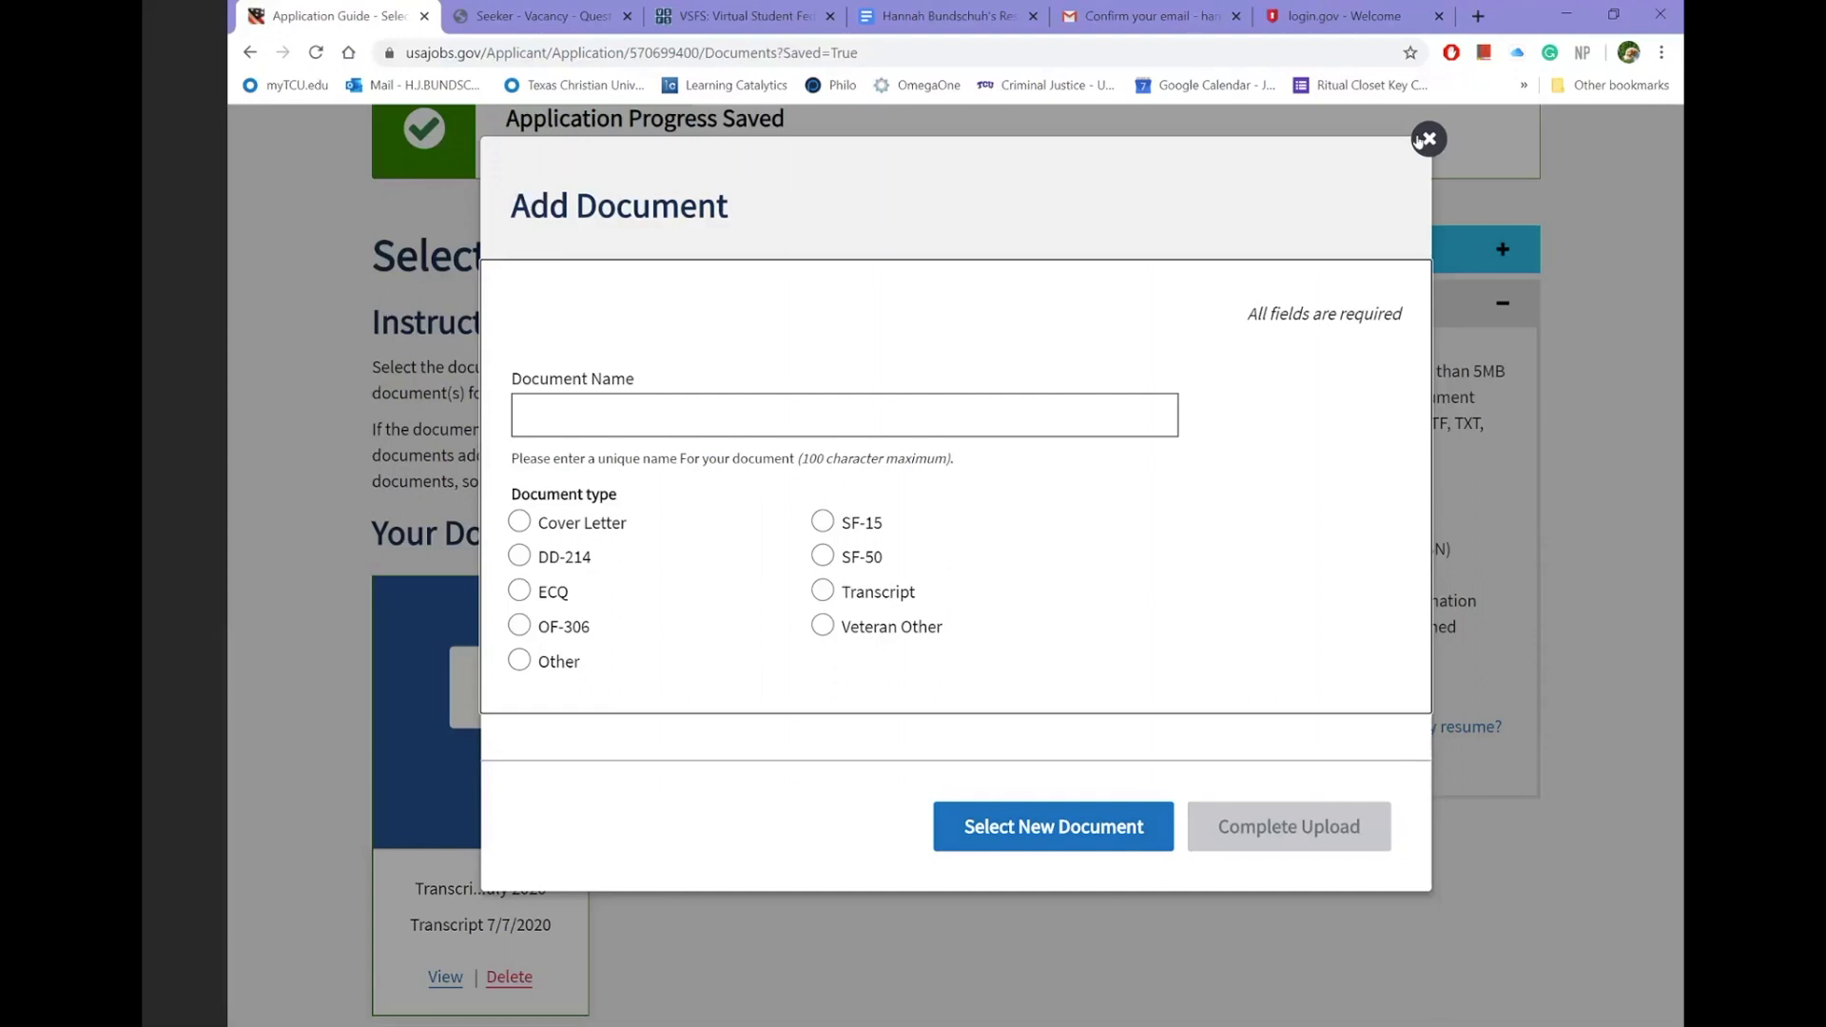
{"action": "mouse_move", "coordinate": [1567, 449]}
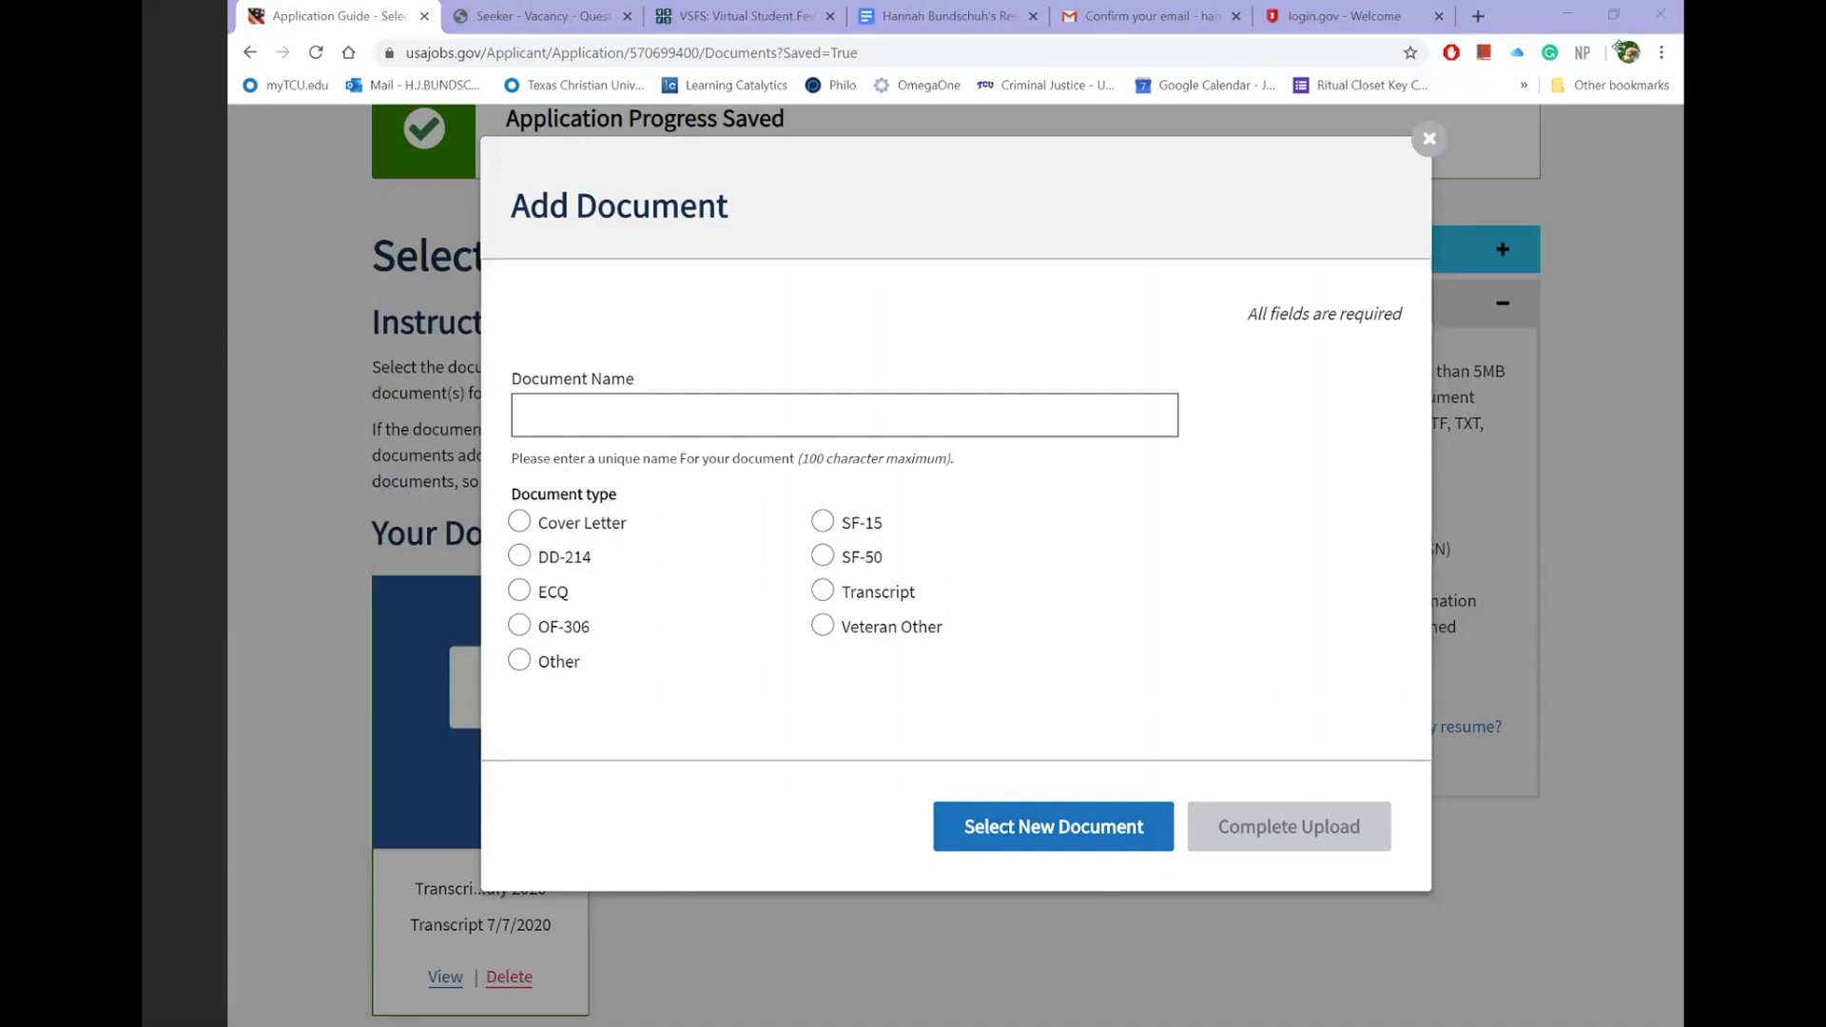
{"action": "mouse_move", "coordinate": [1084, 464]}
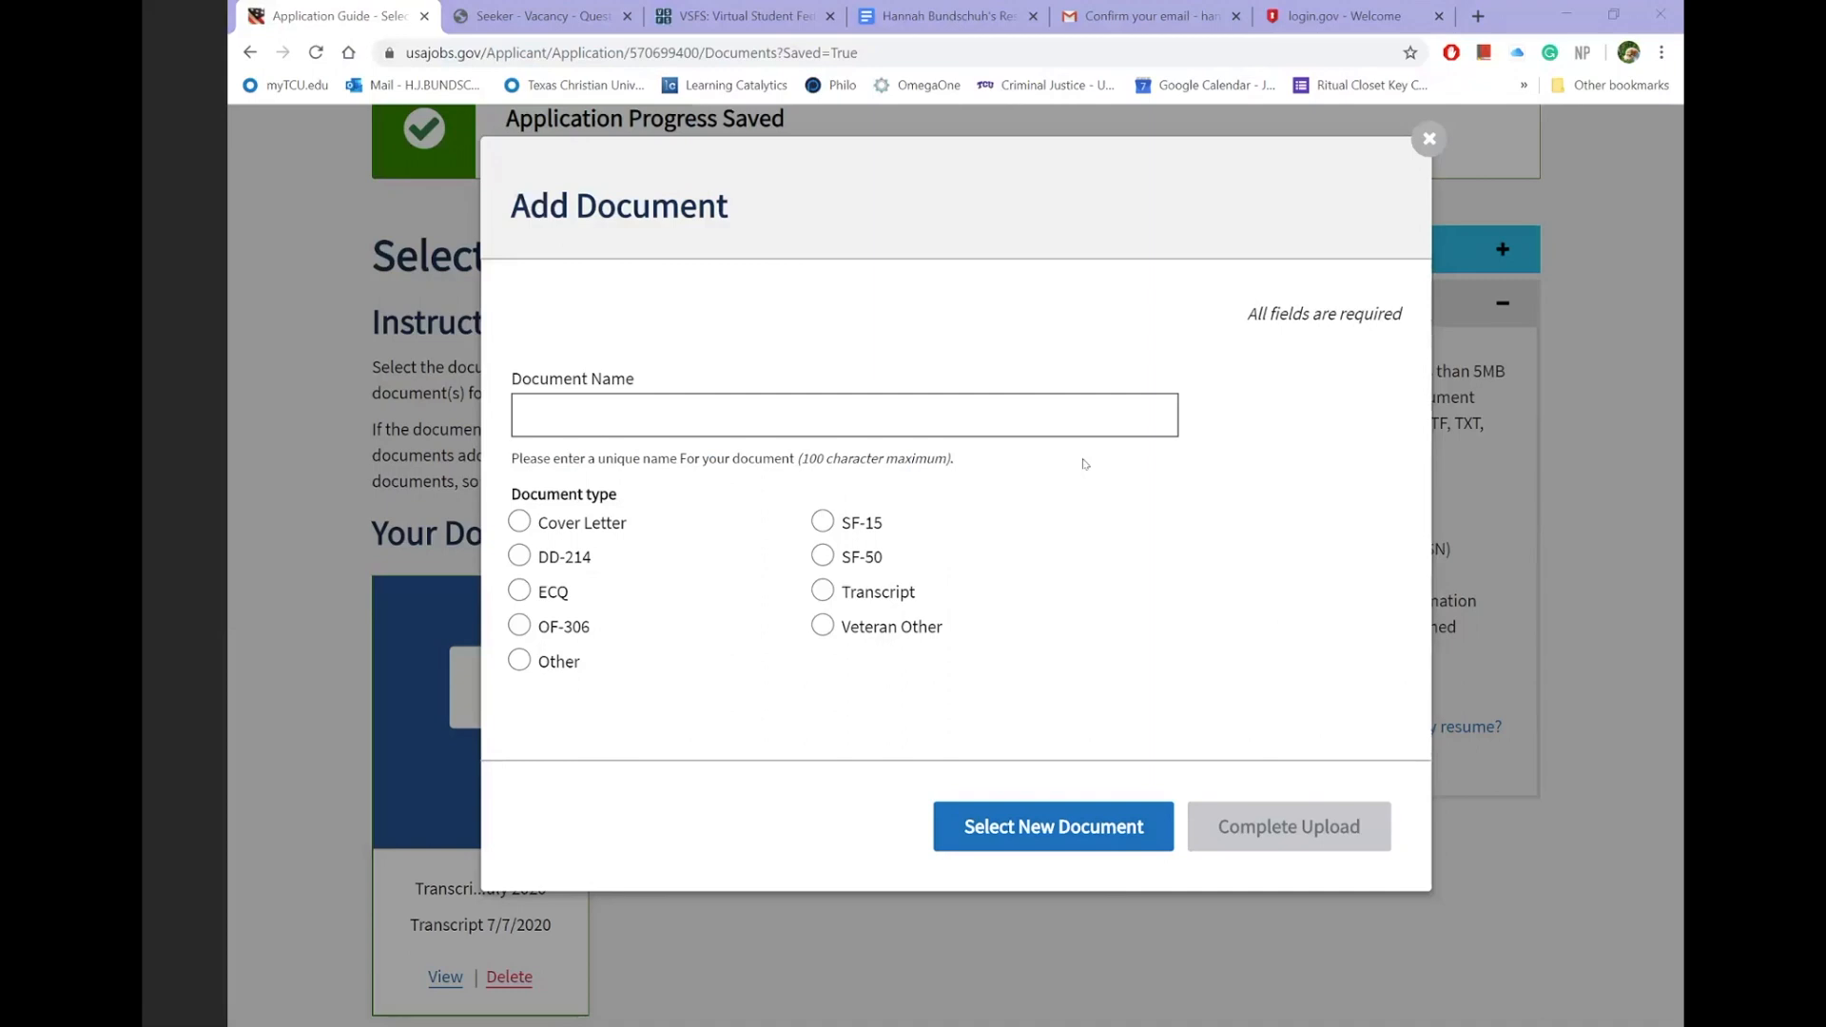
{"action": "mouse_move", "coordinate": [1313, 163]}
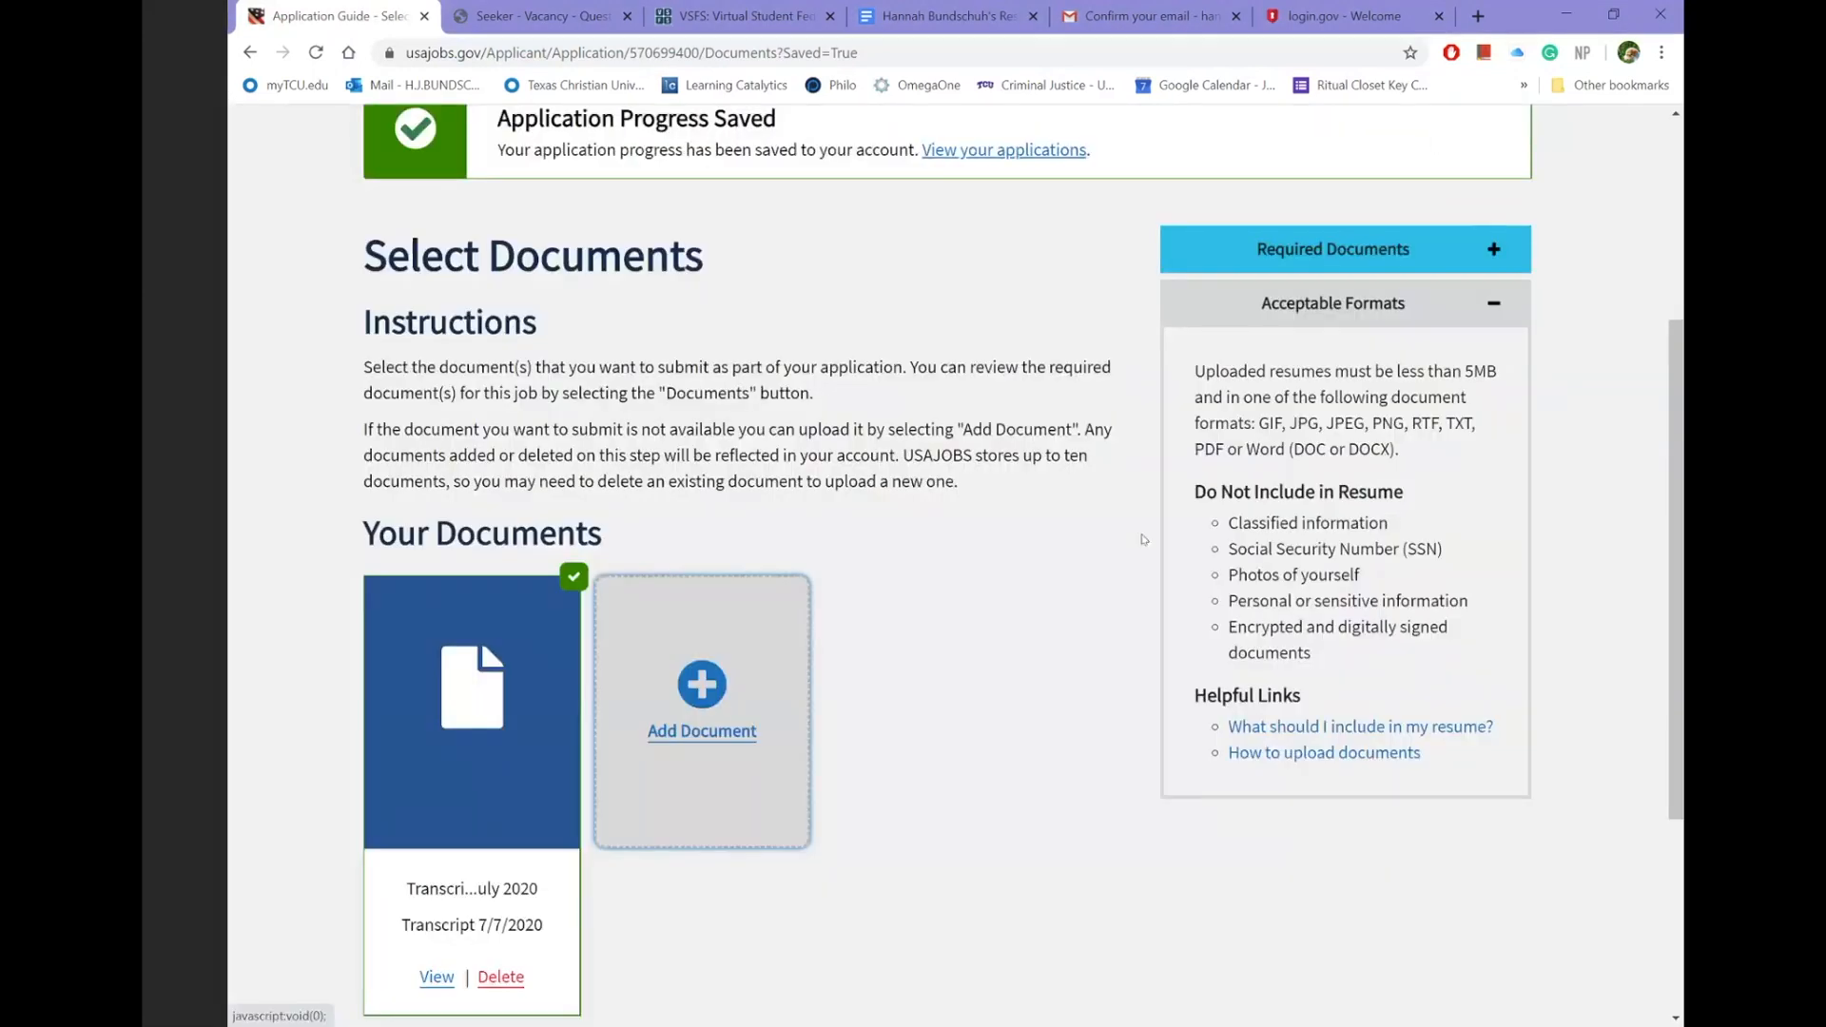
{"action": "scroll", "scroll_direction": "down", "scroll_amount": 3}
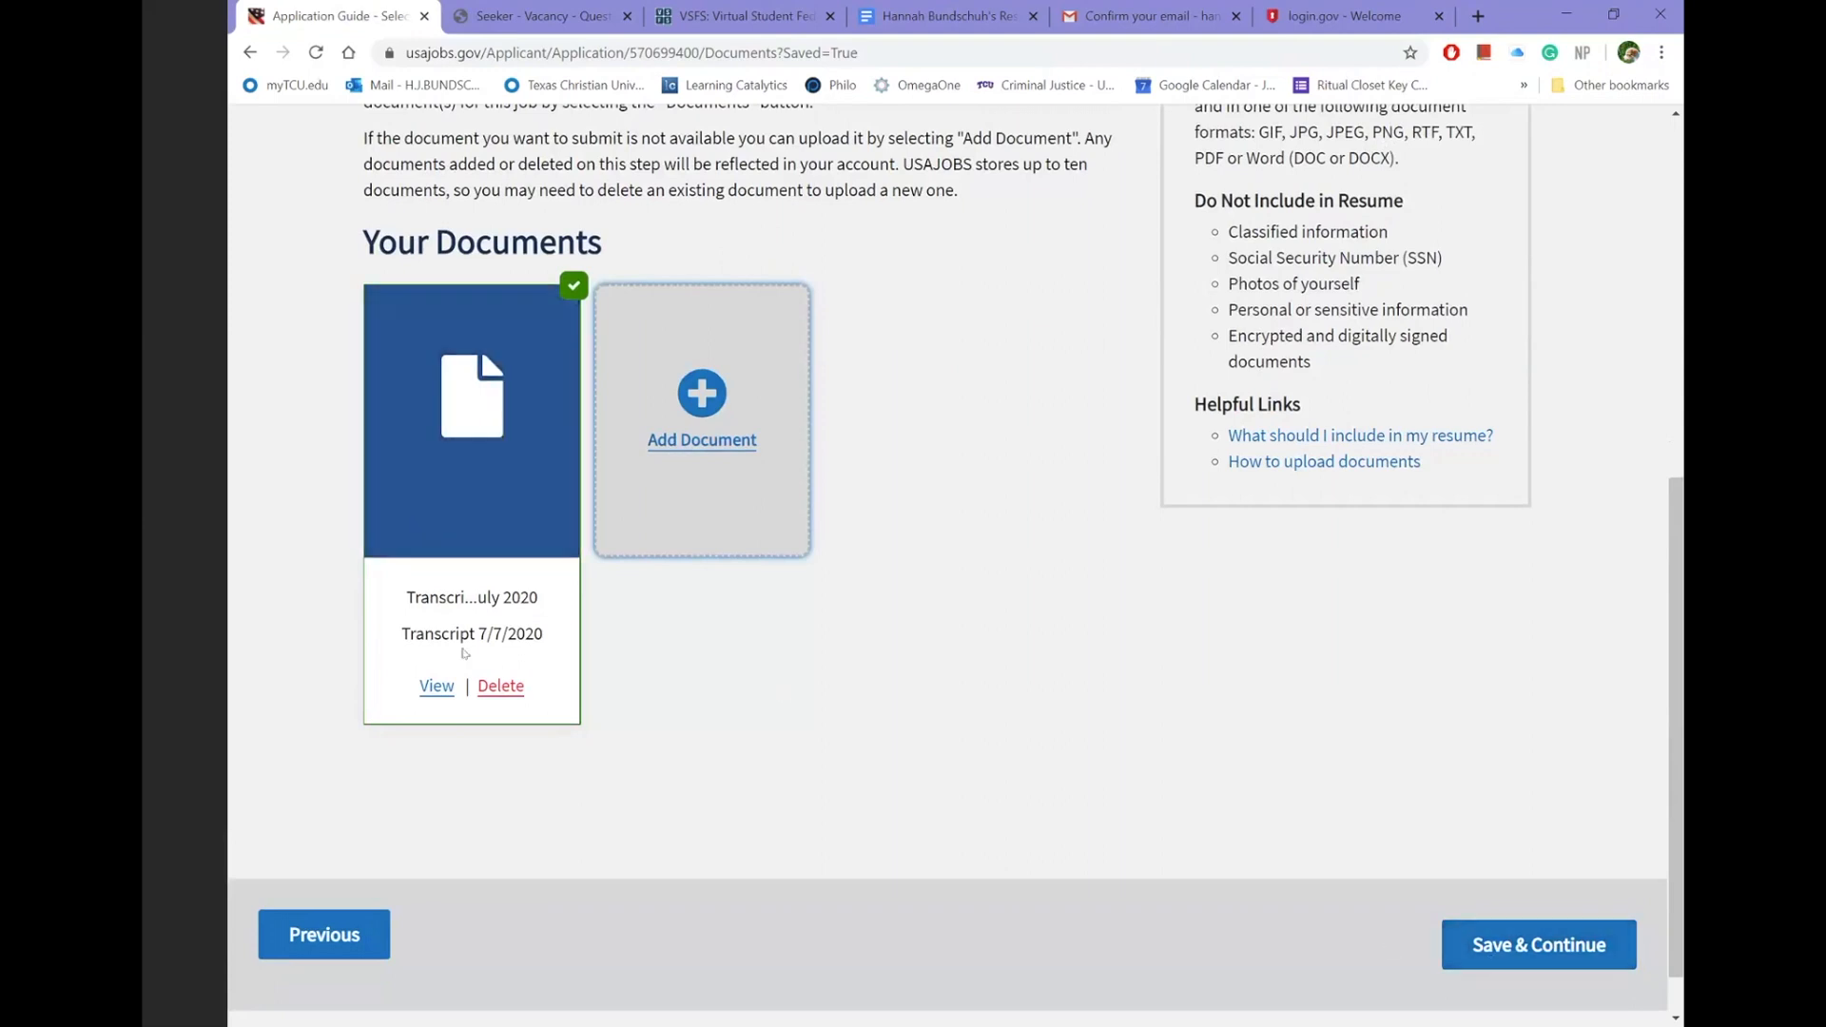
{"action": "mouse_move", "coordinate": [1526, 932]}
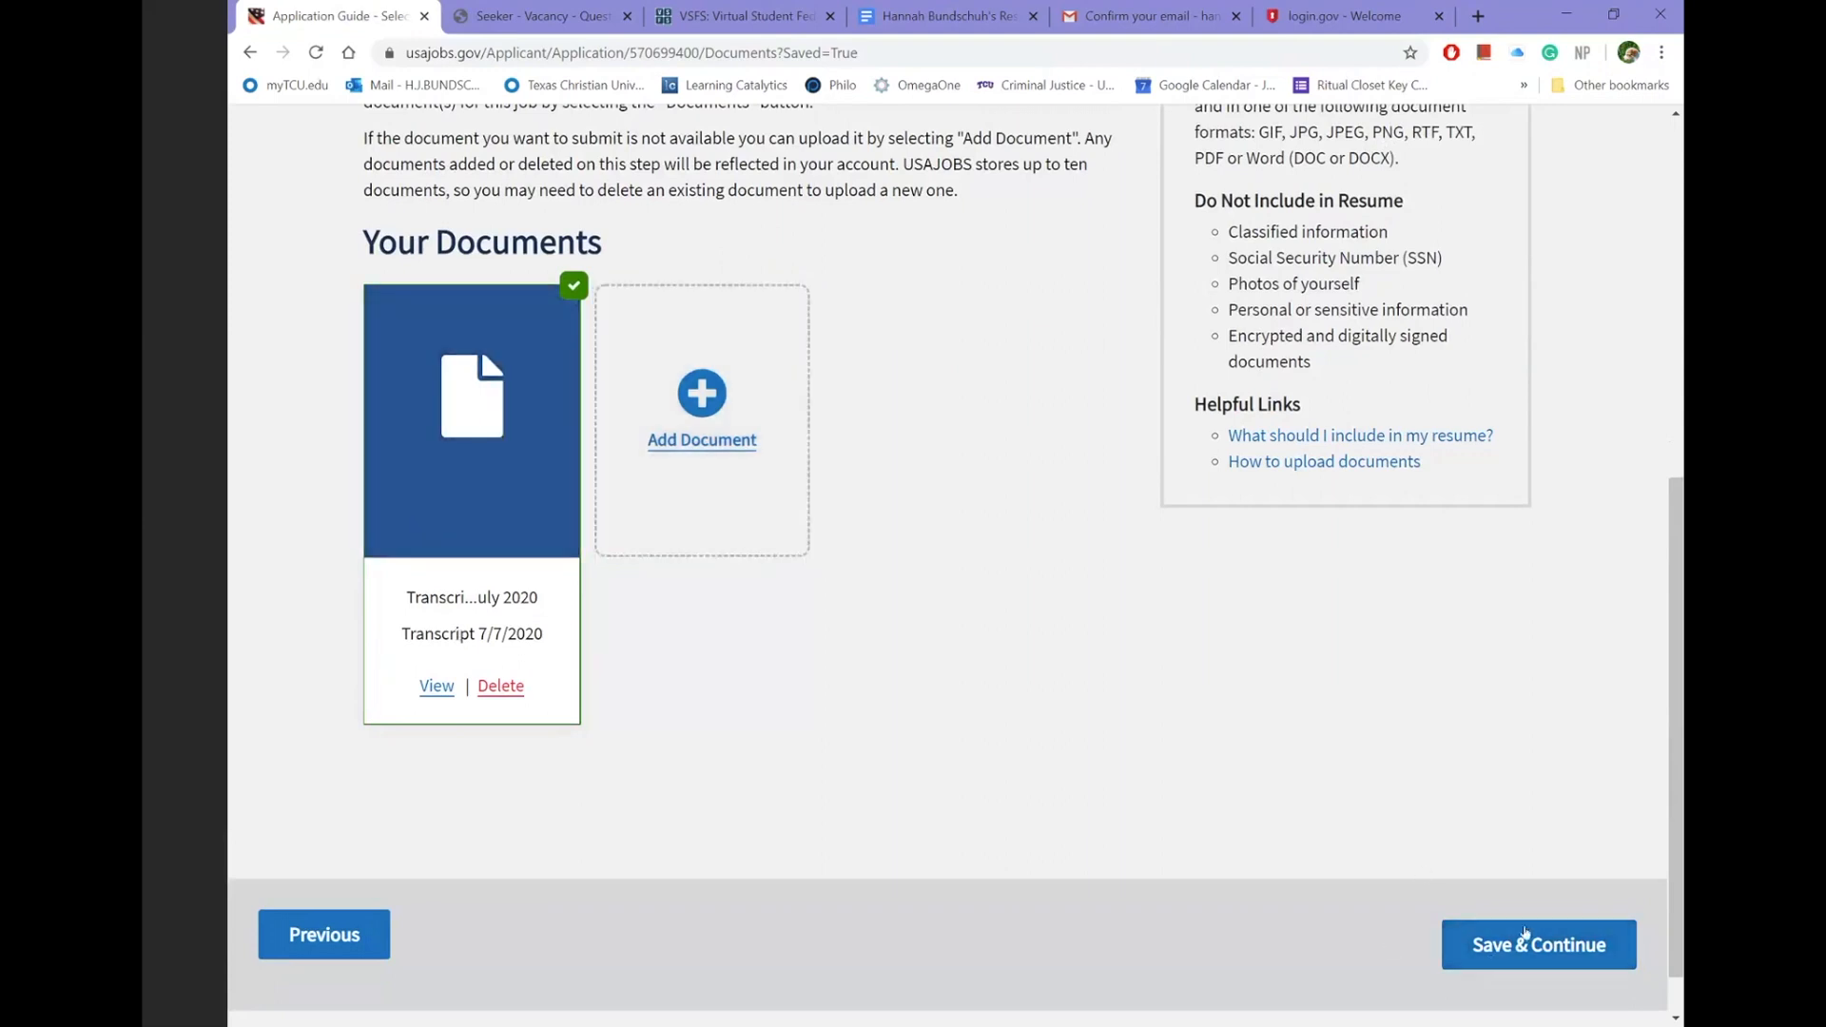
- Save the documents and review the package listing the resume and transcript
{"action": "left_click", "coordinate": [1538, 946]}
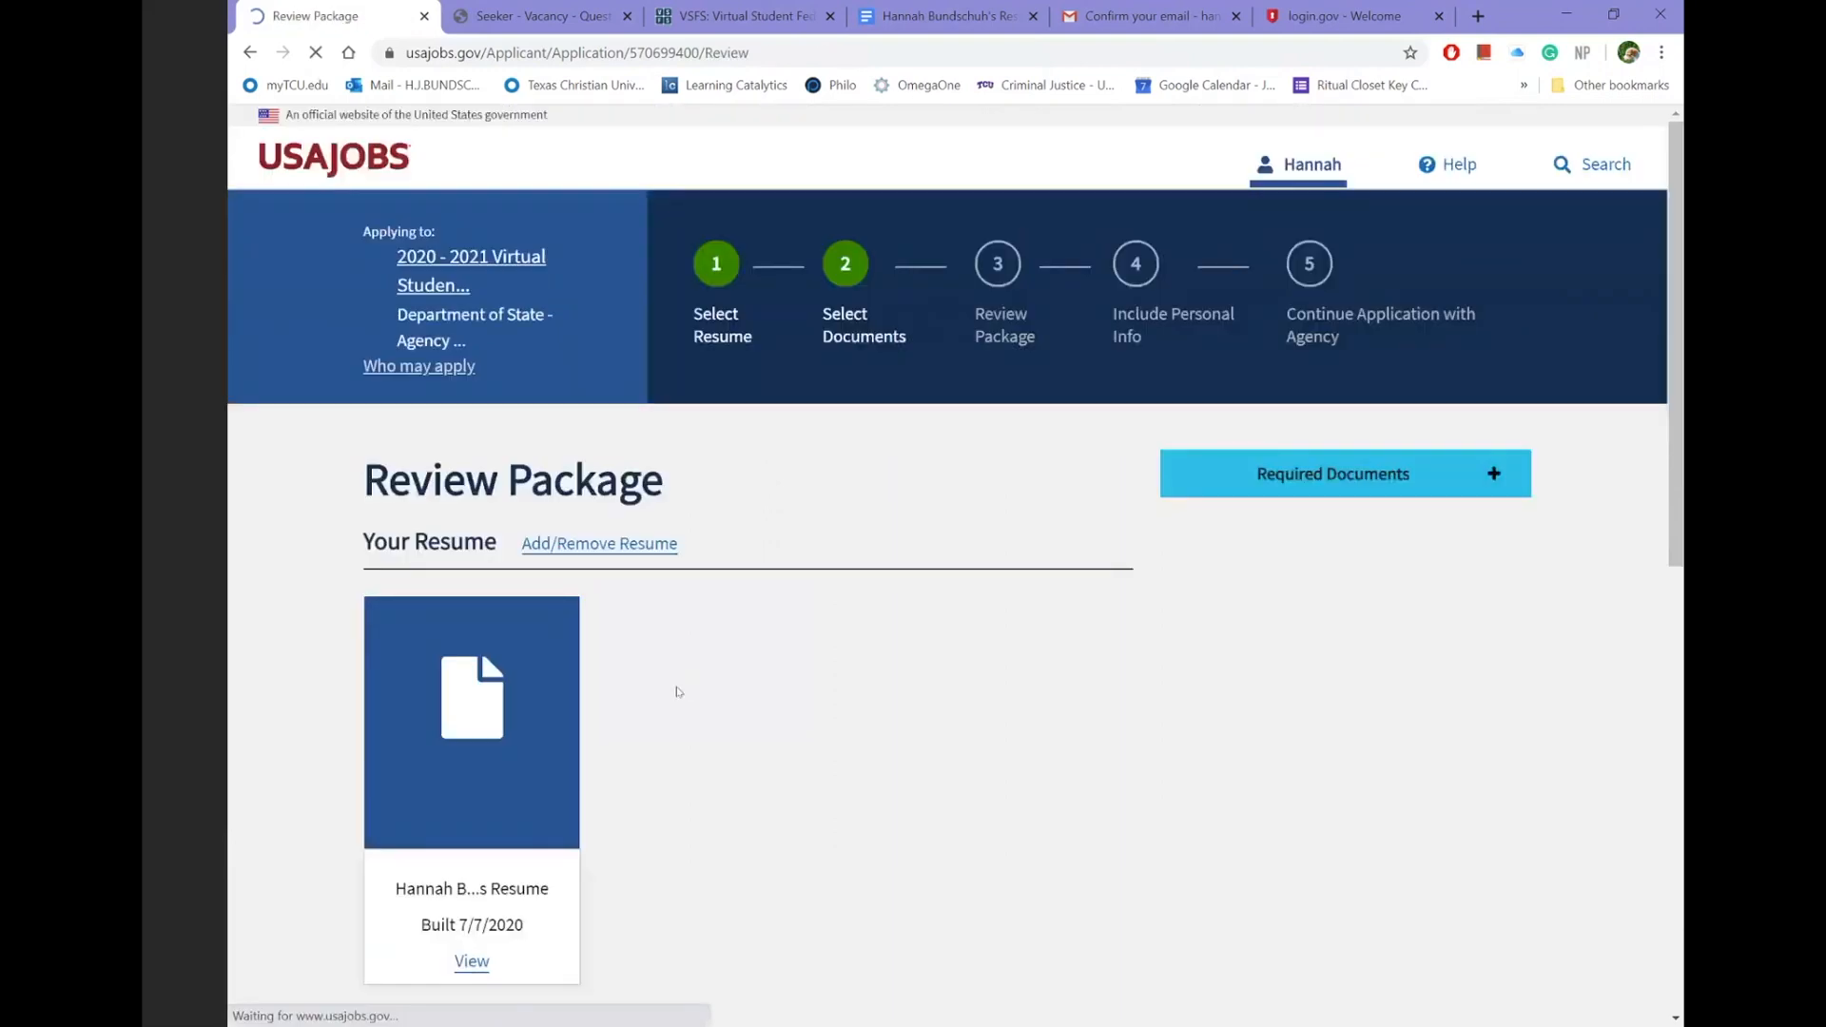
{"action": "scroll", "scroll_direction": "down", "scroll_amount": 3}
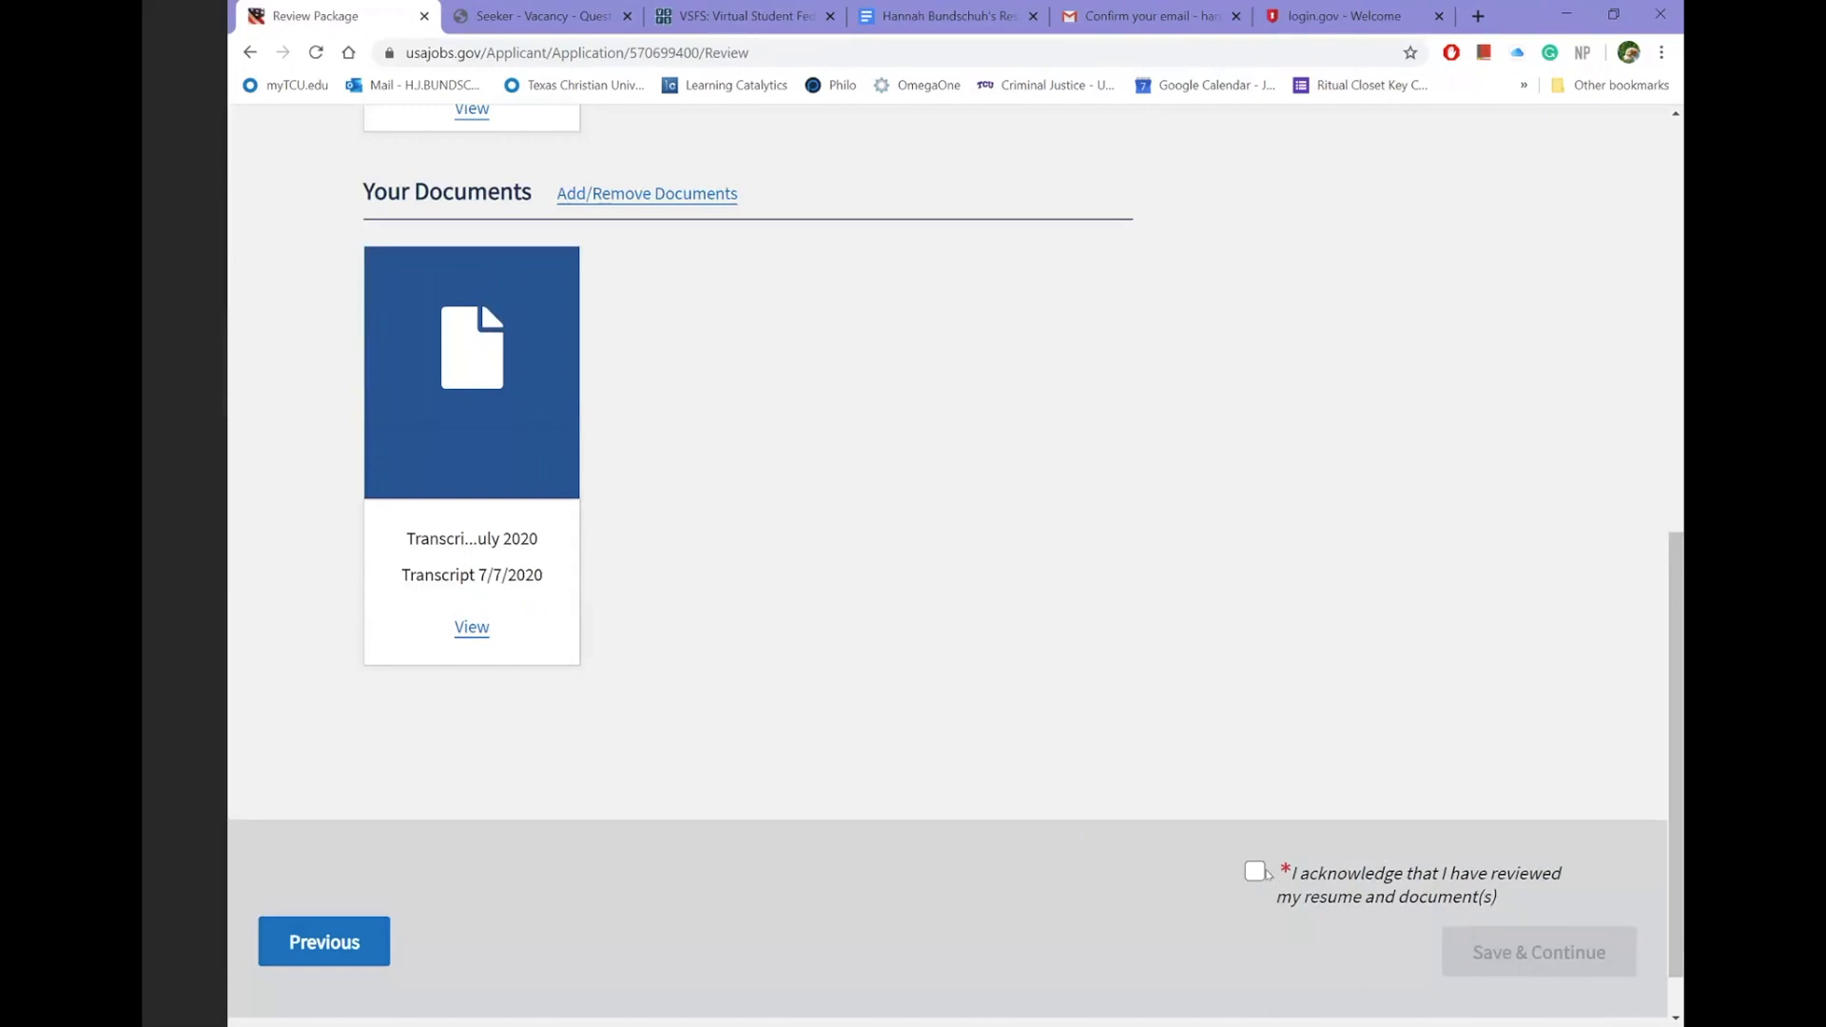
{"action": "scroll", "scroll_direction": "up", "scroll_amount": 3}
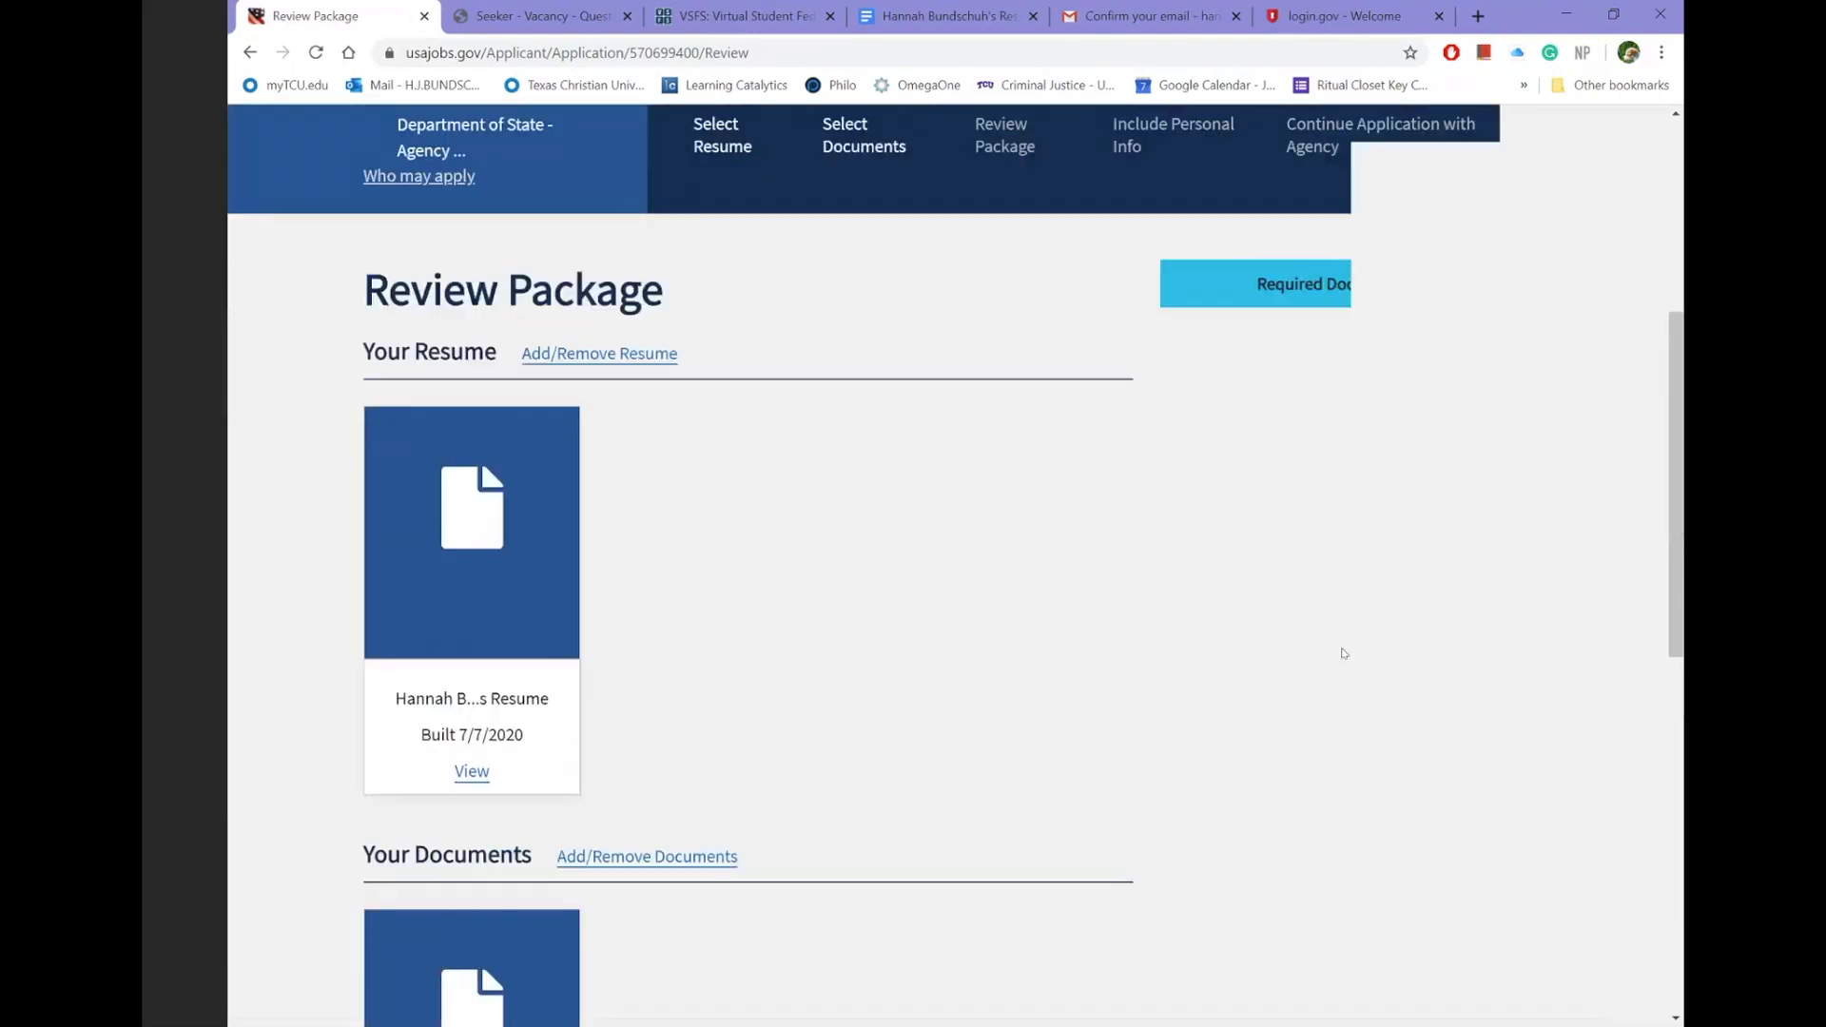
{"action": "scroll", "scroll_direction": "down", "scroll_amount": 3}
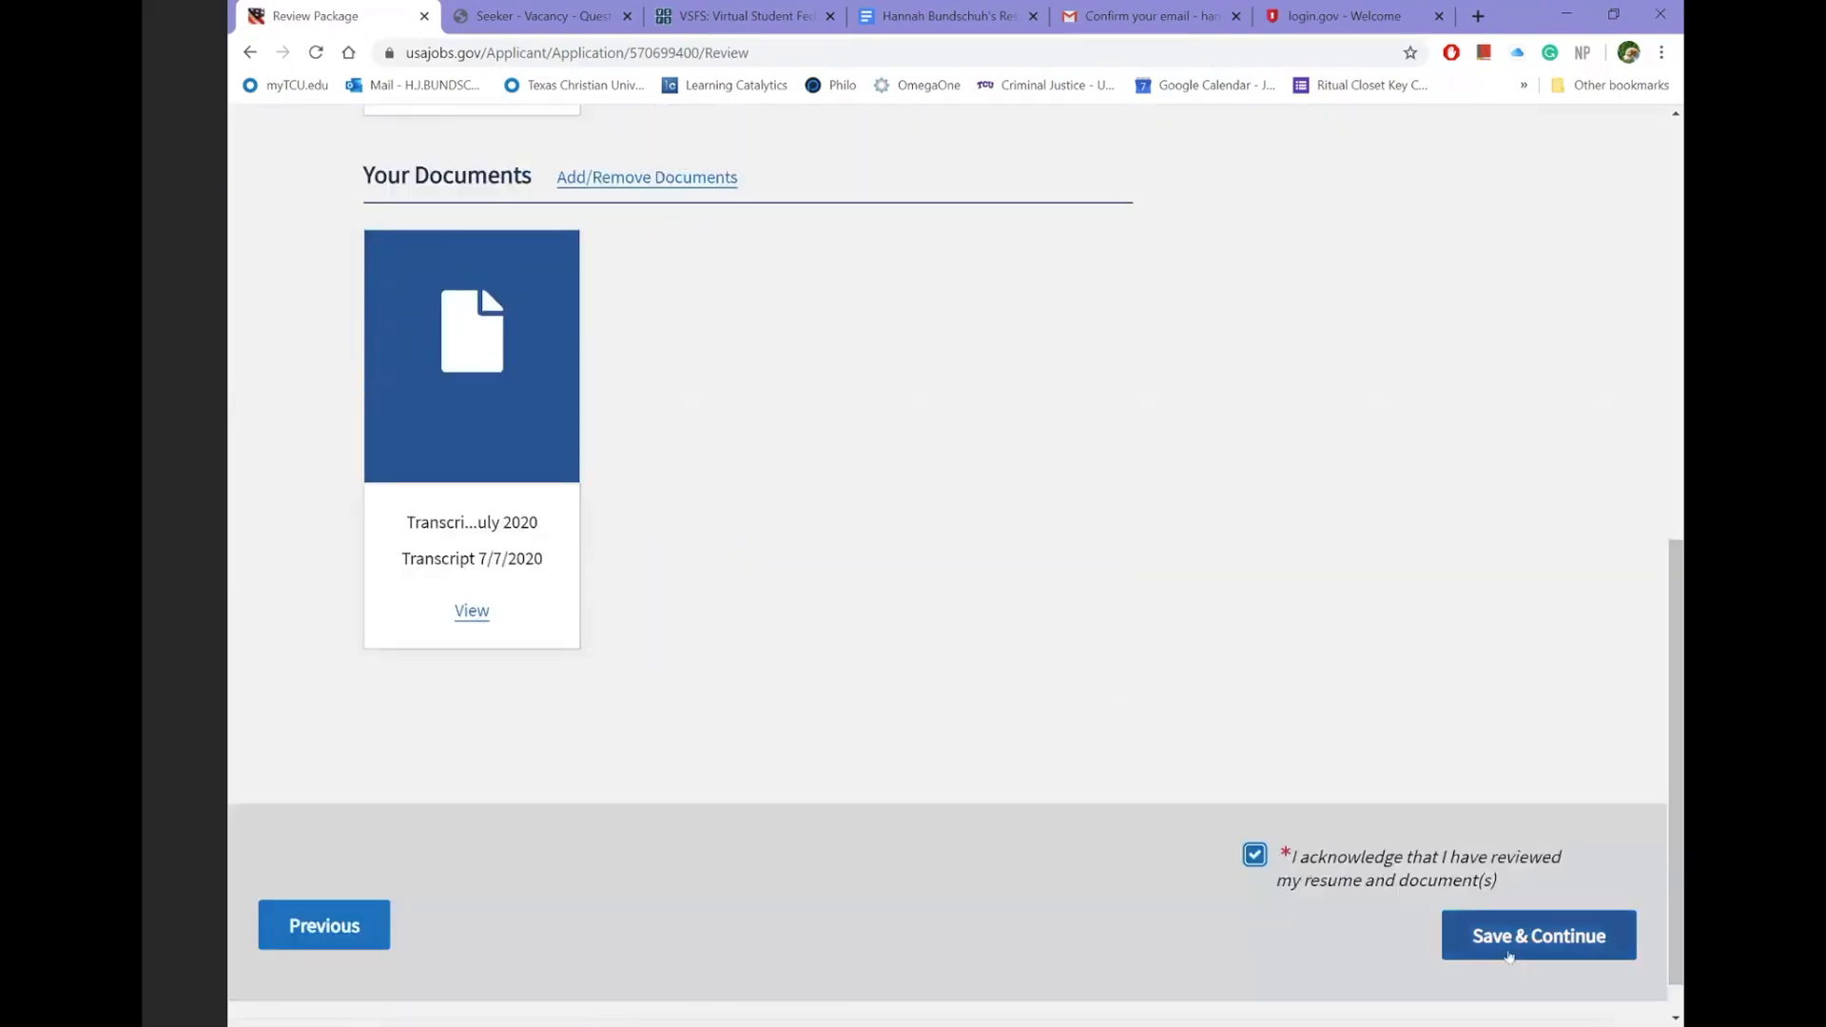
- Confirm the reviewed package and reach the personal information questions
{"action": "left_click", "coordinate": [1537, 936]}
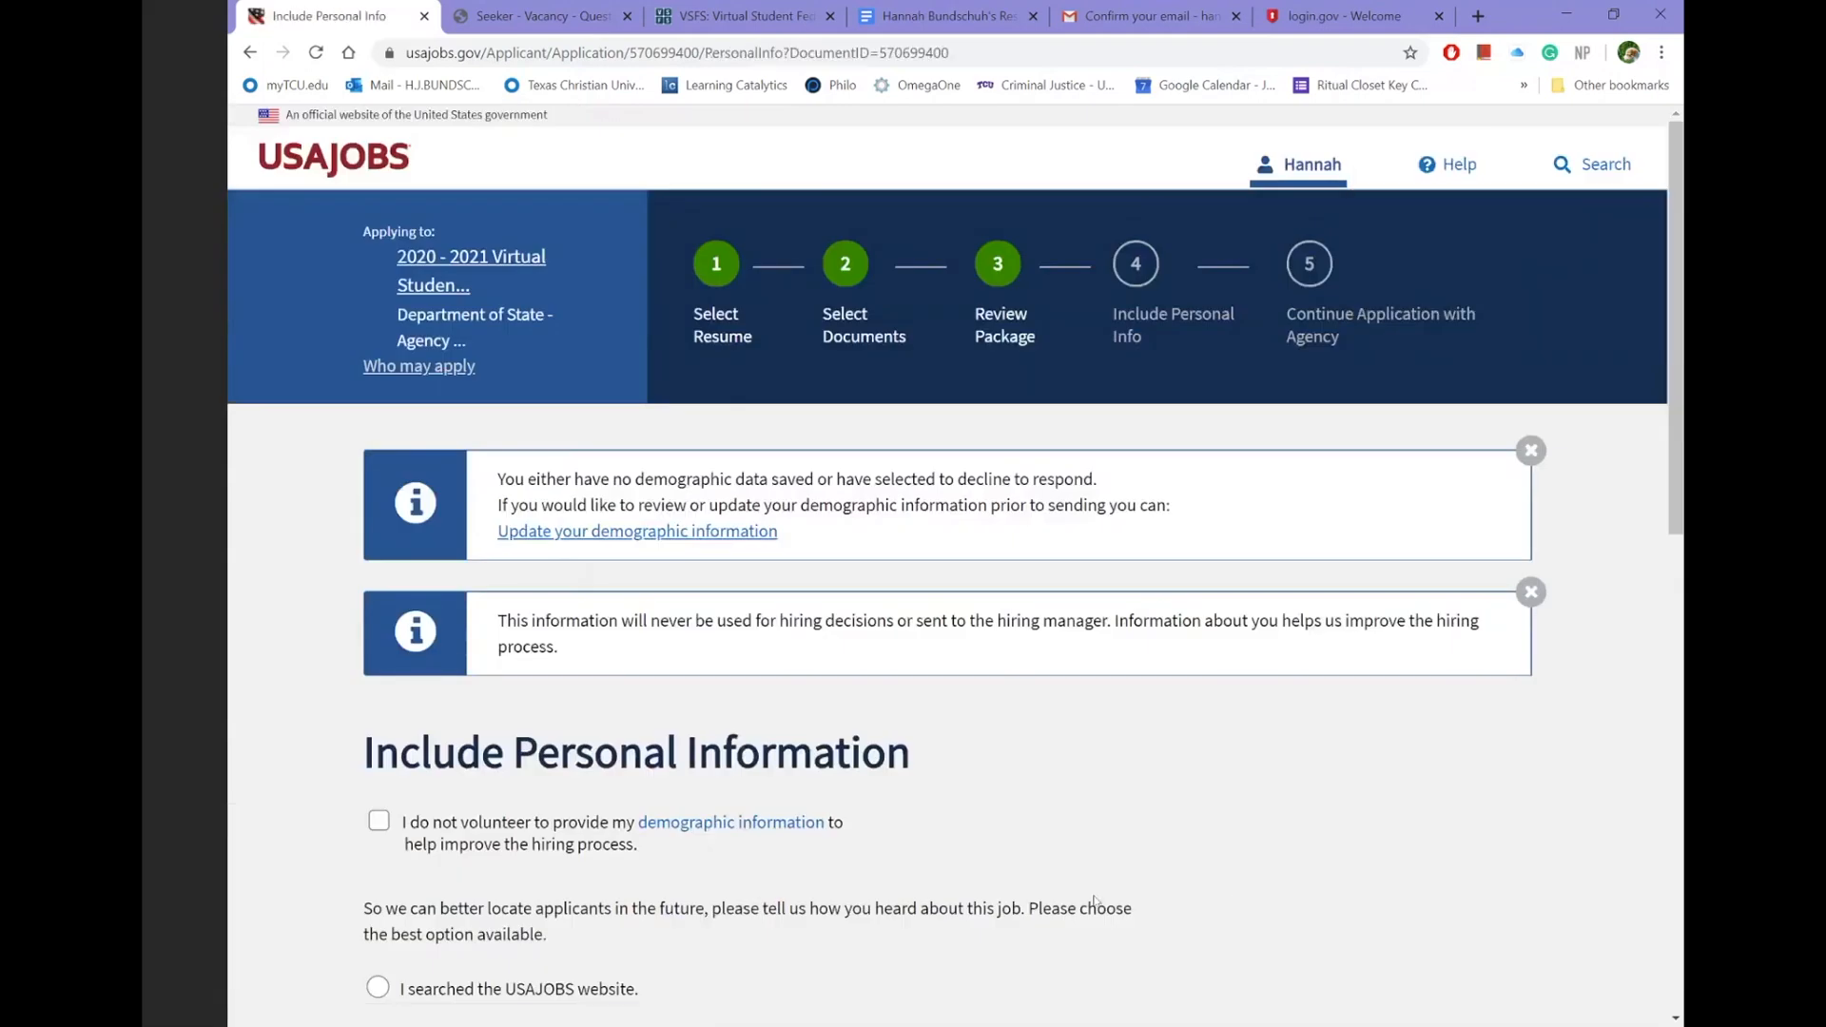
{"action": "scroll", "scroll_direction": "down", "scroll_amount": 3}
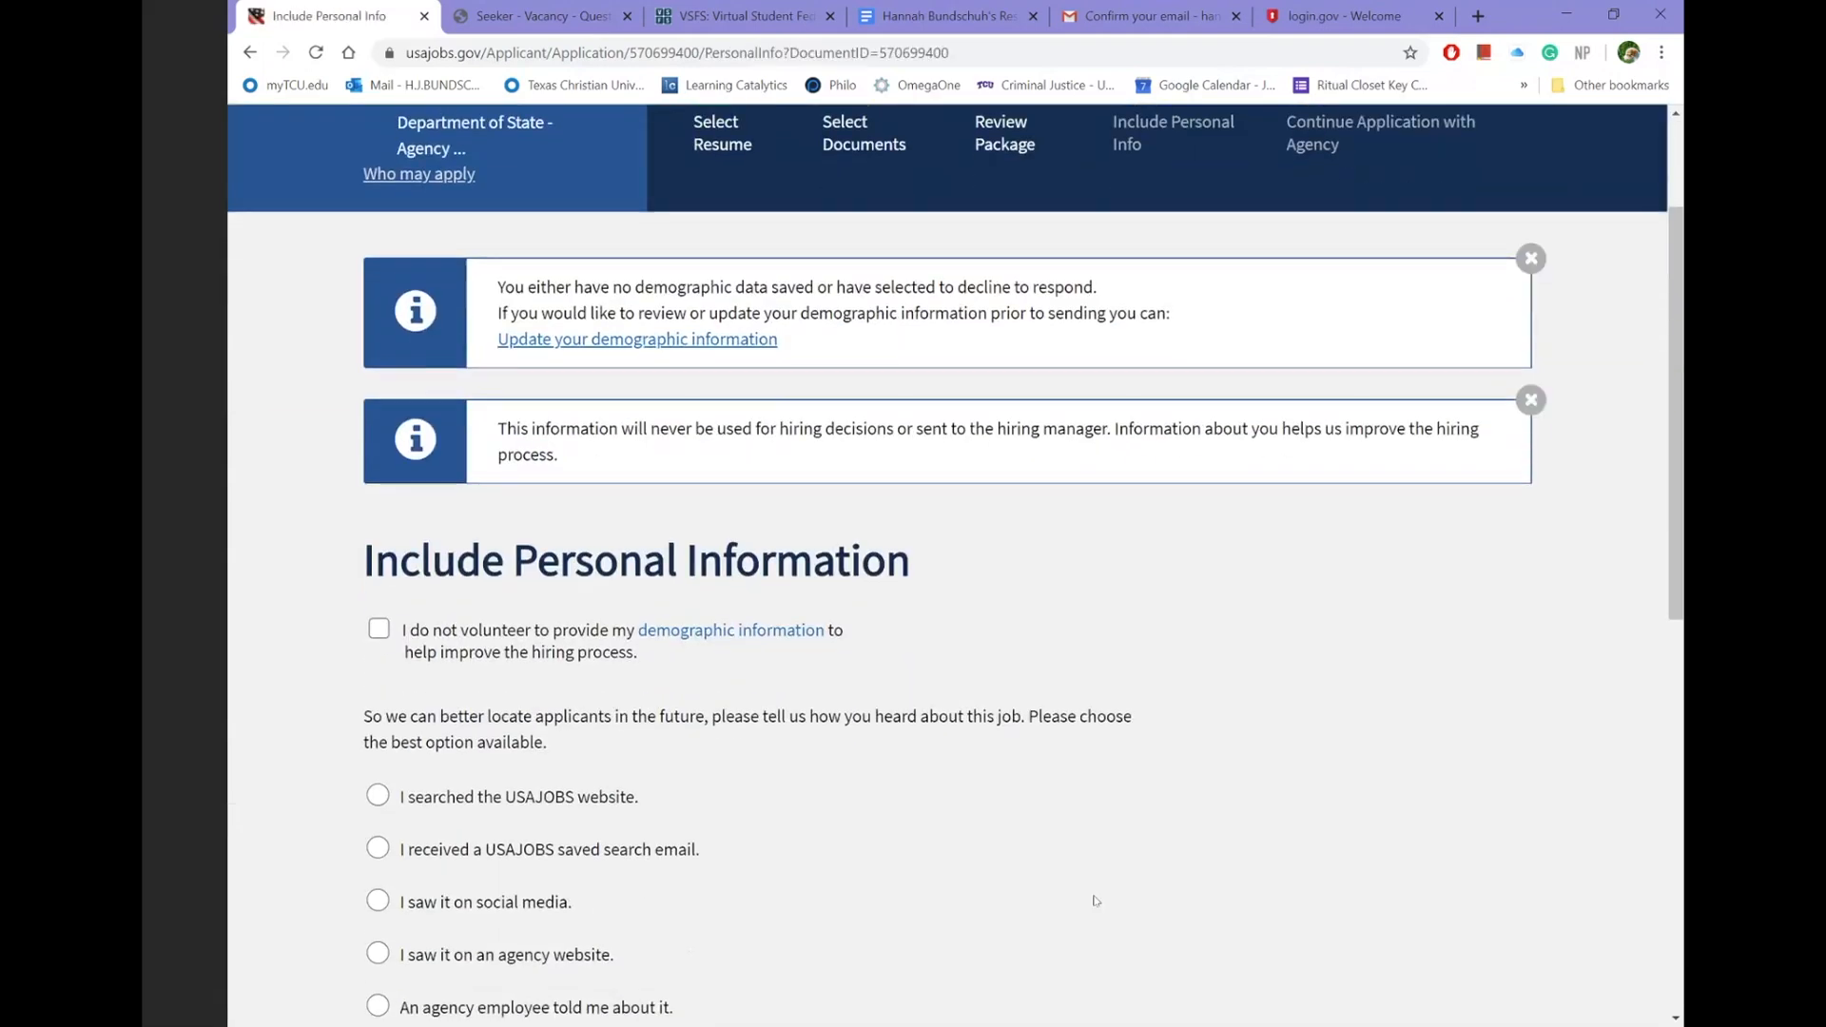
{"action": "scroll", "scroll_direction": "down", "scroll_amount": 3}
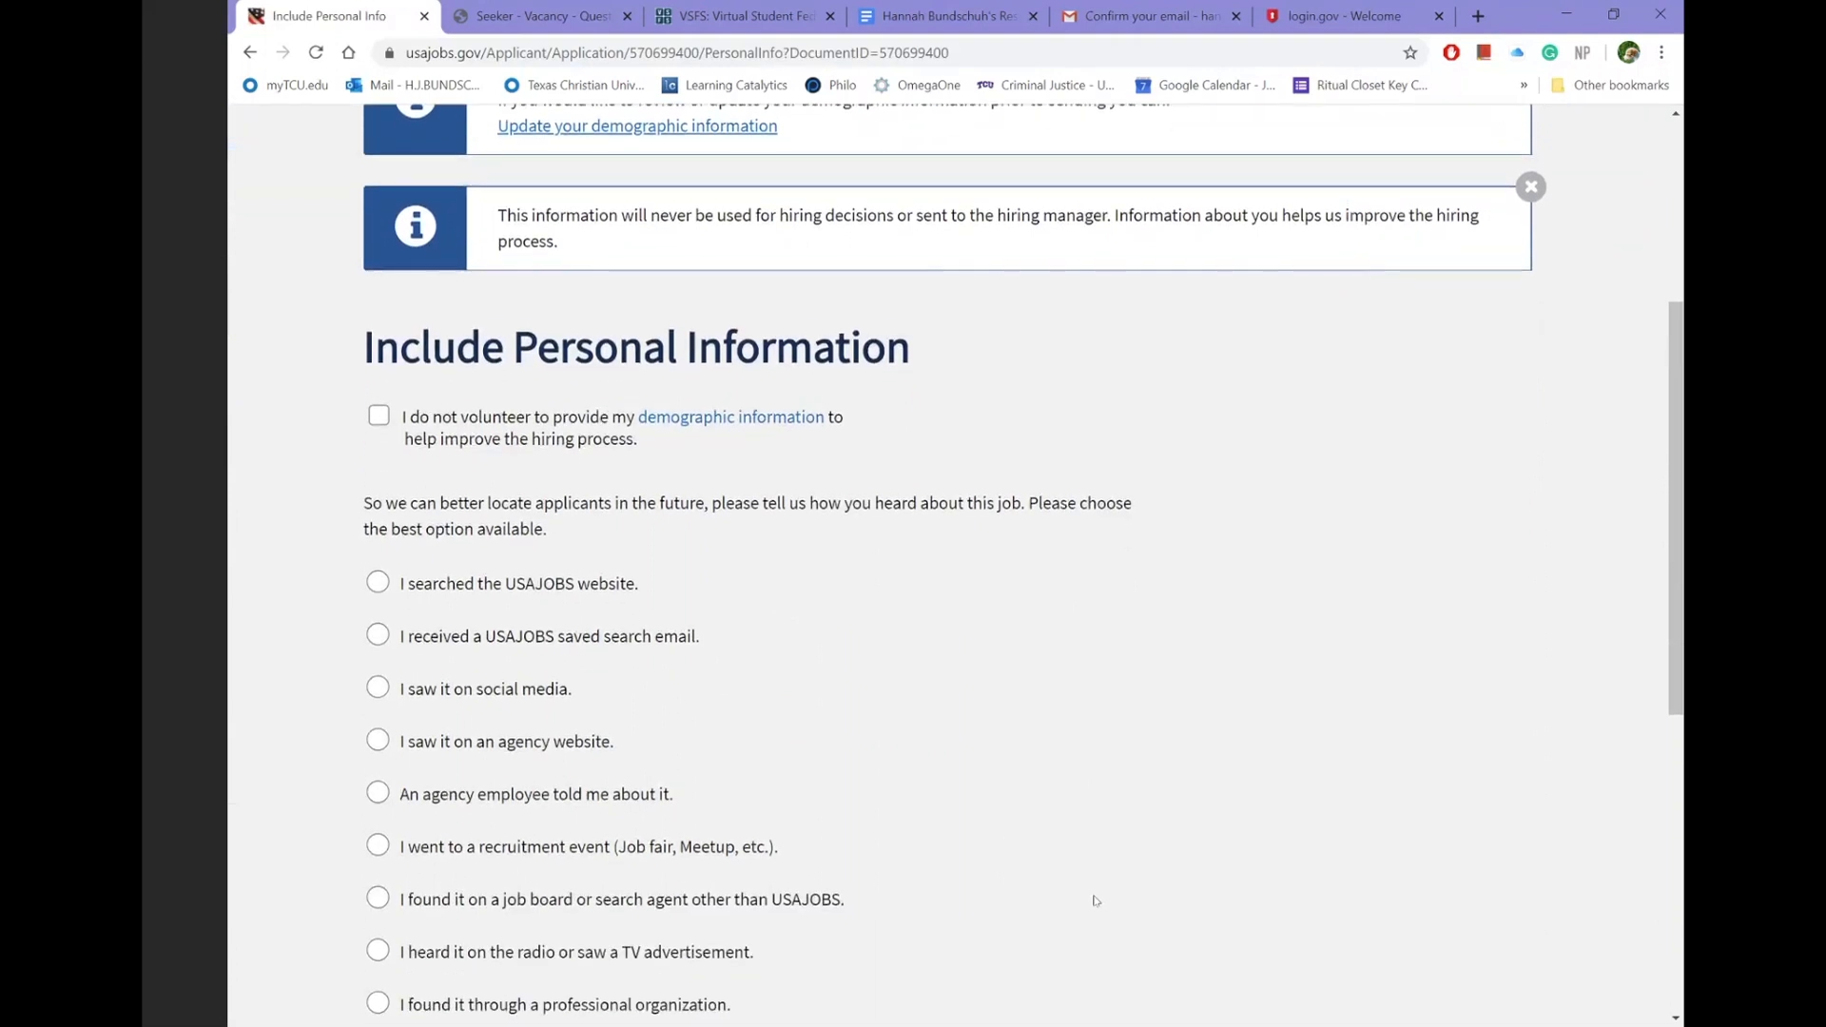
{"action": "scroll", "scroll_direction": "down", "scroll_amount": 3}
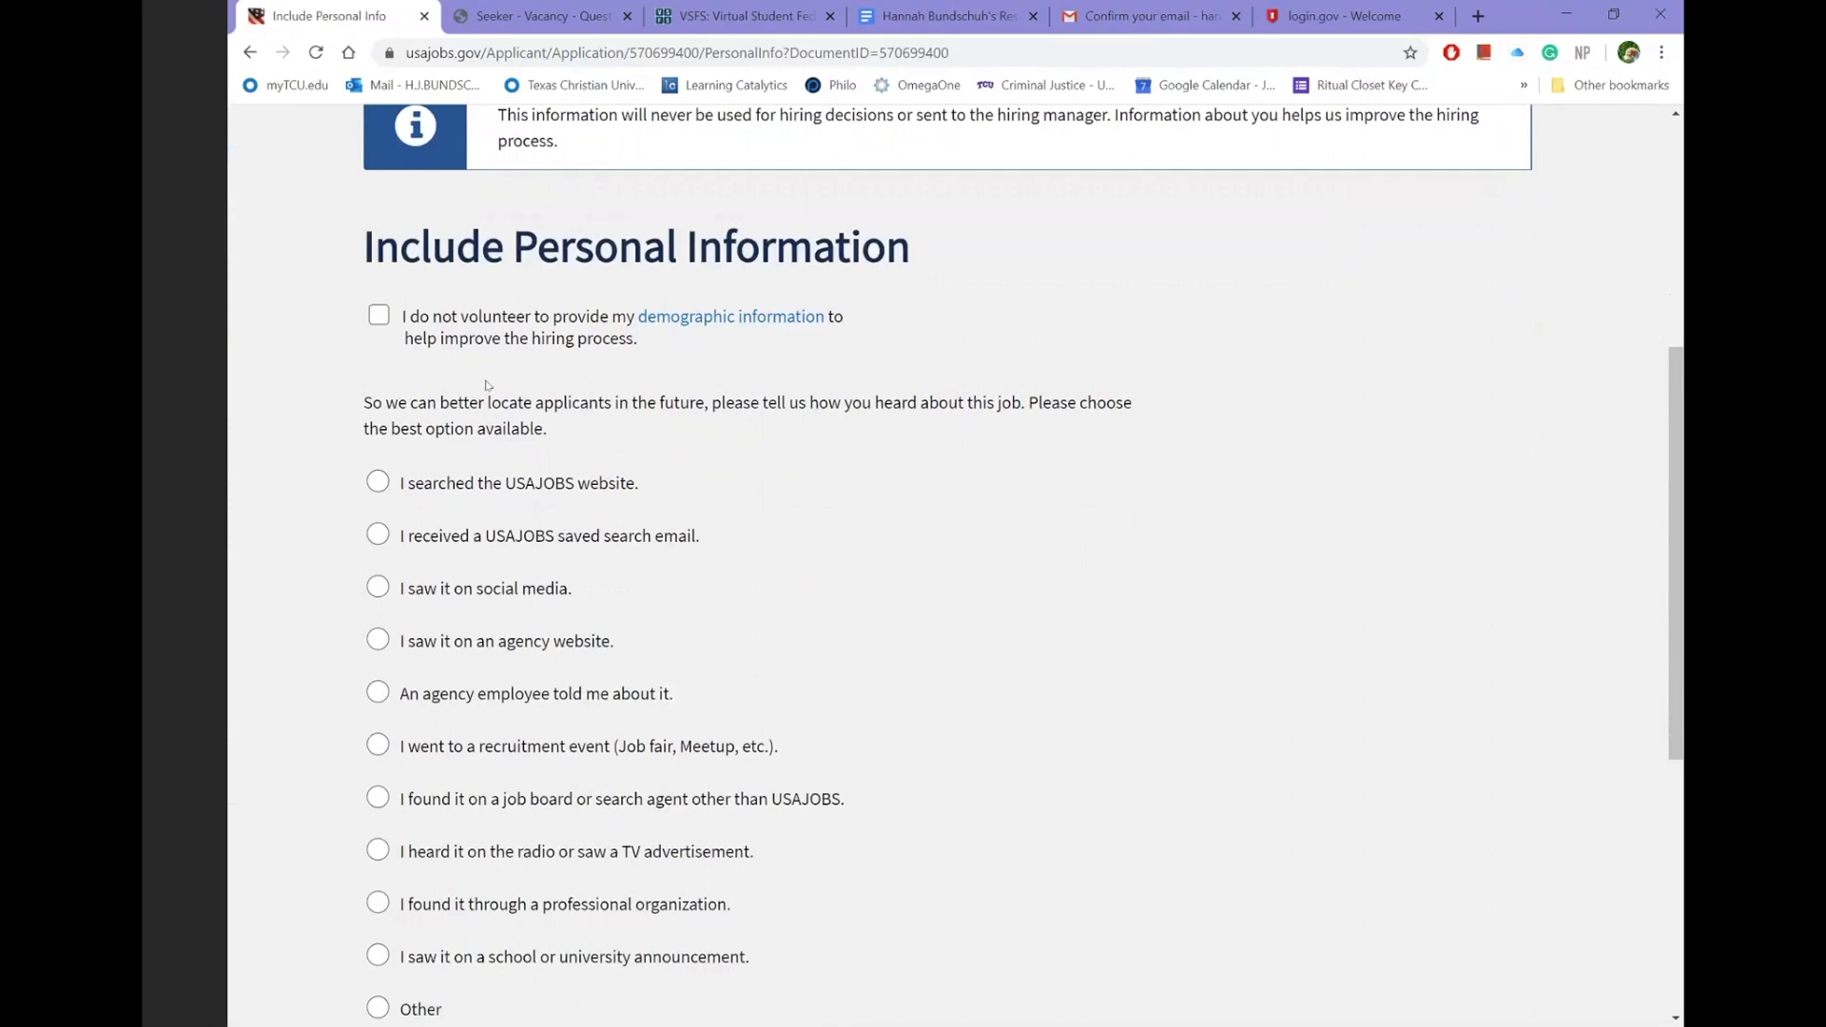
{"action": "scroll", "scroll_direction": "down", "scroll_amount": 3}
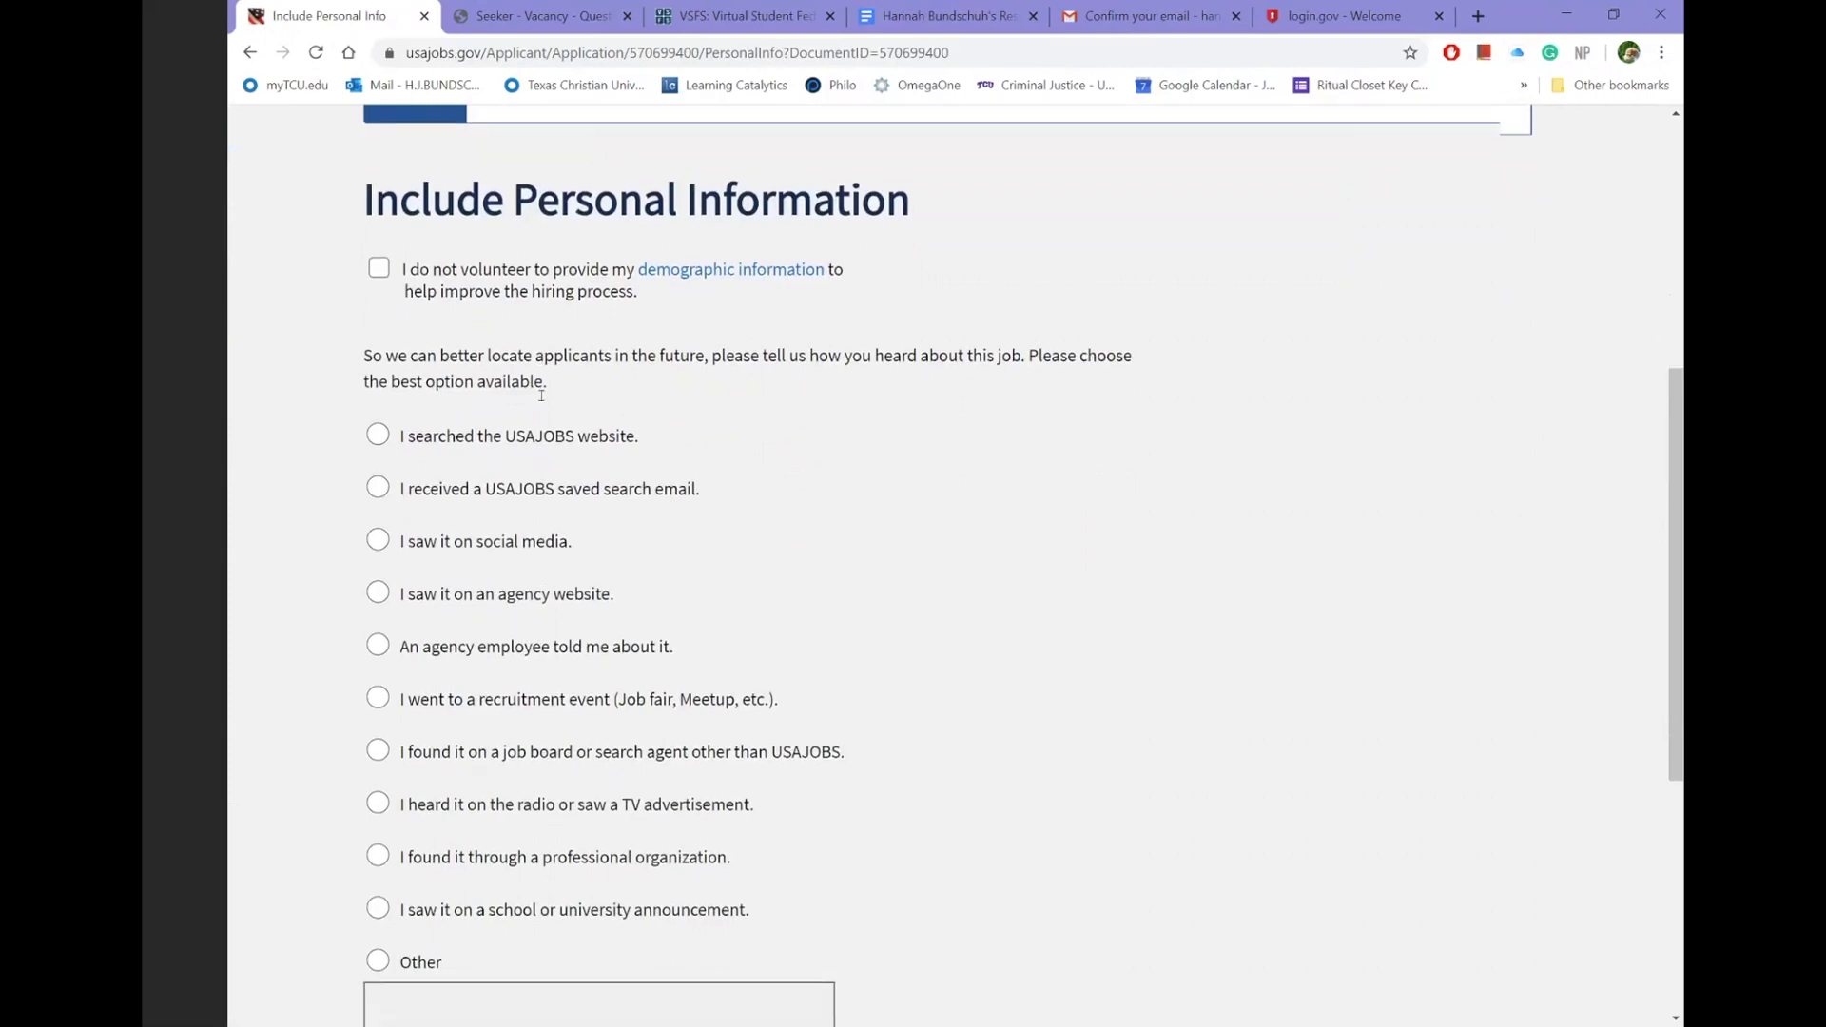
{"action": "scroll", "scroll_direction": "down", "scroll_amount": 3}
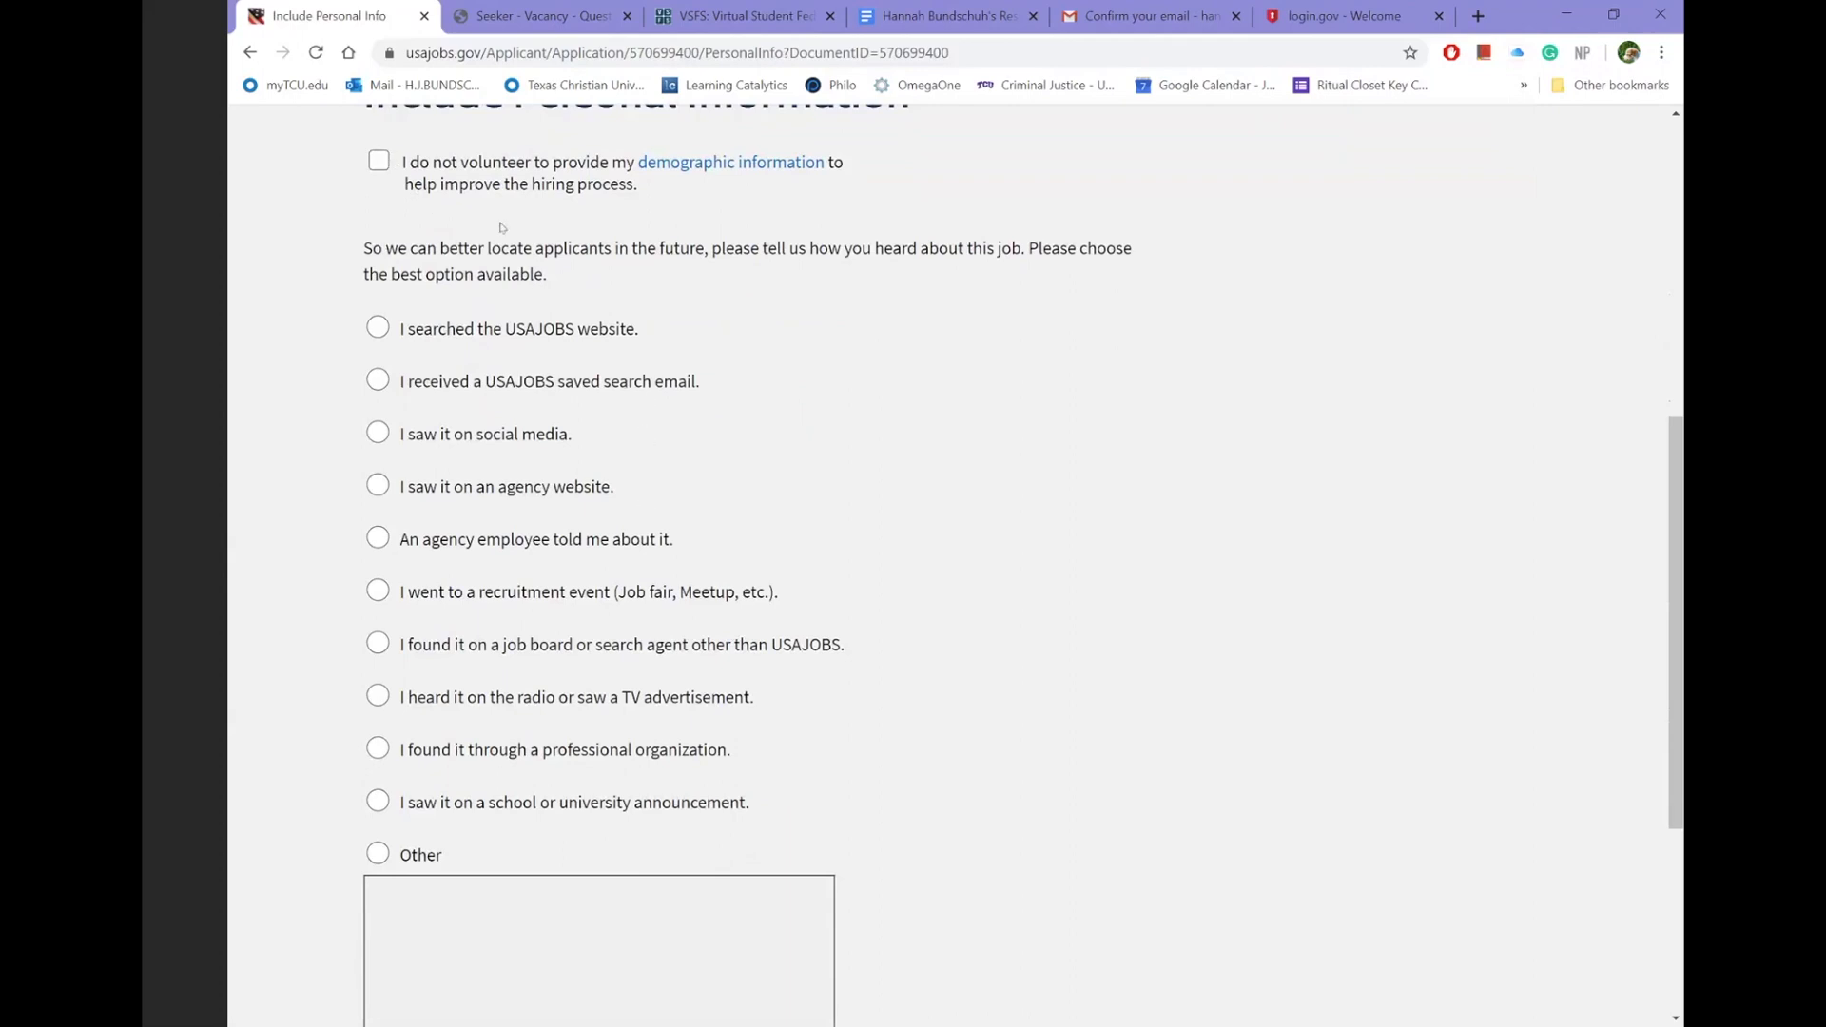
{"action": "mouse_move", "coordinate": [616, 806]}
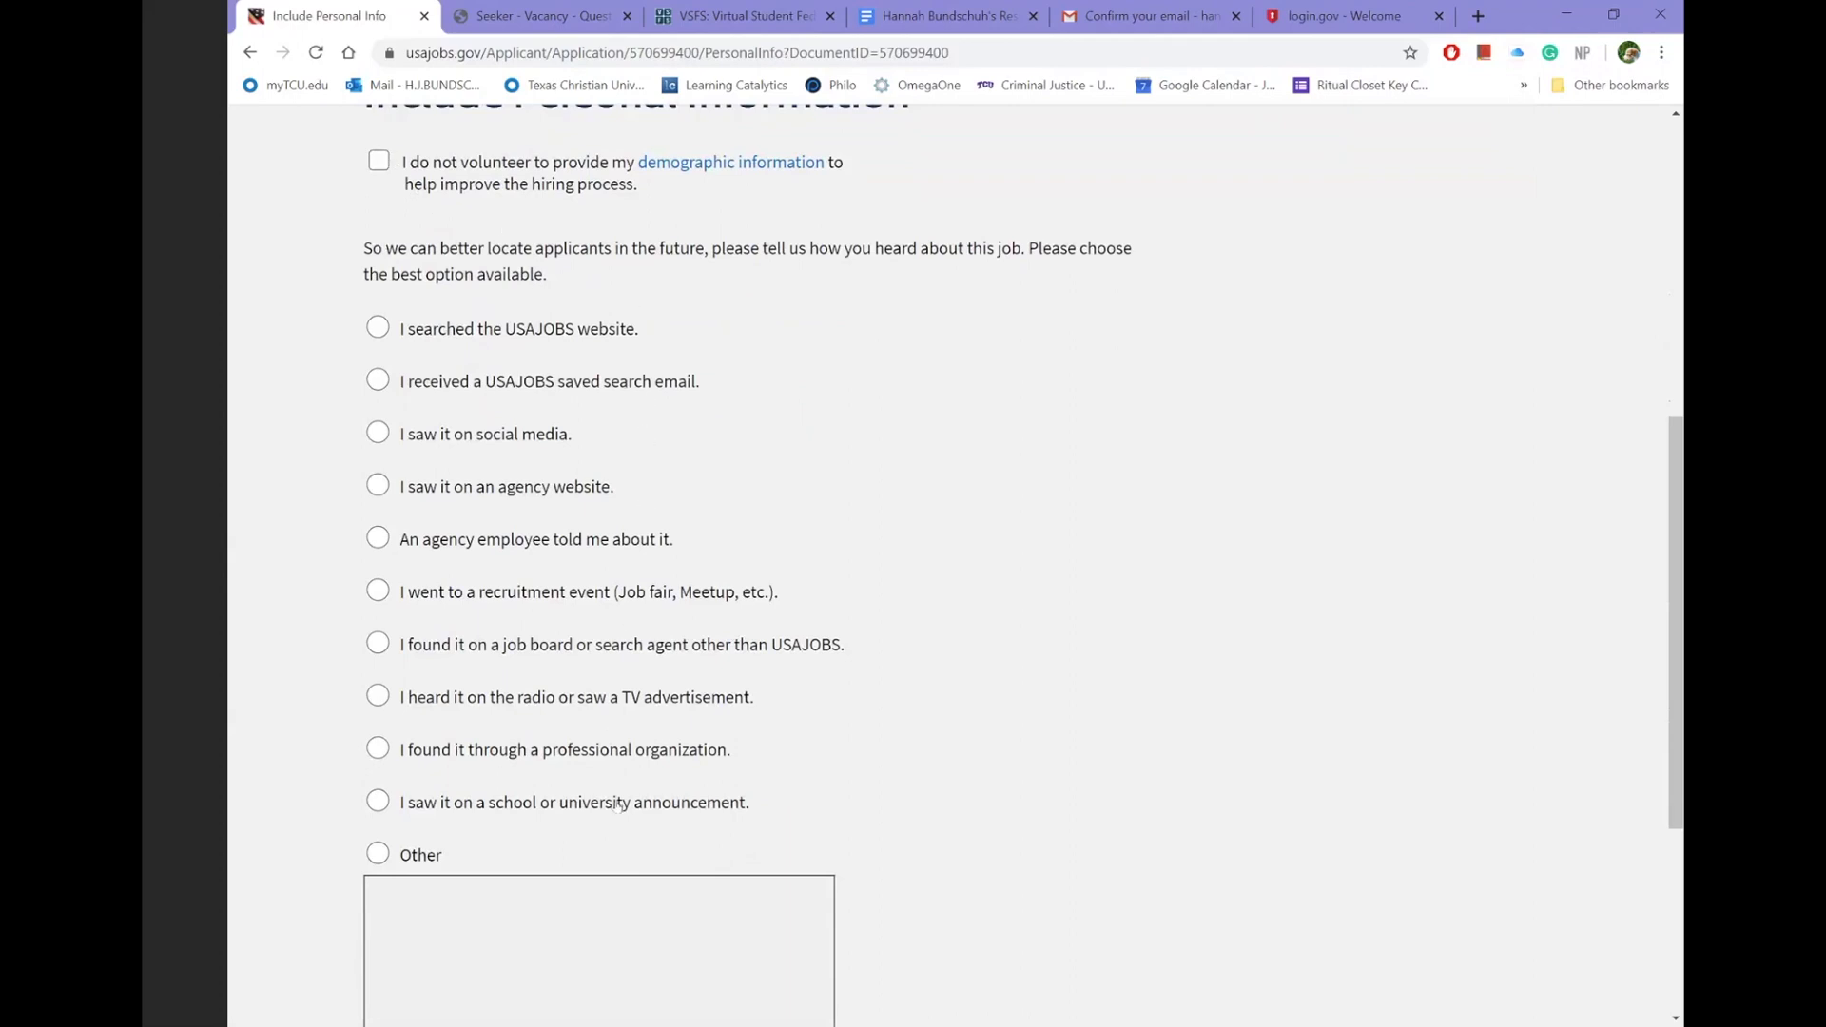
{"action": "mouse_move", "coordinate": [537, 575]}
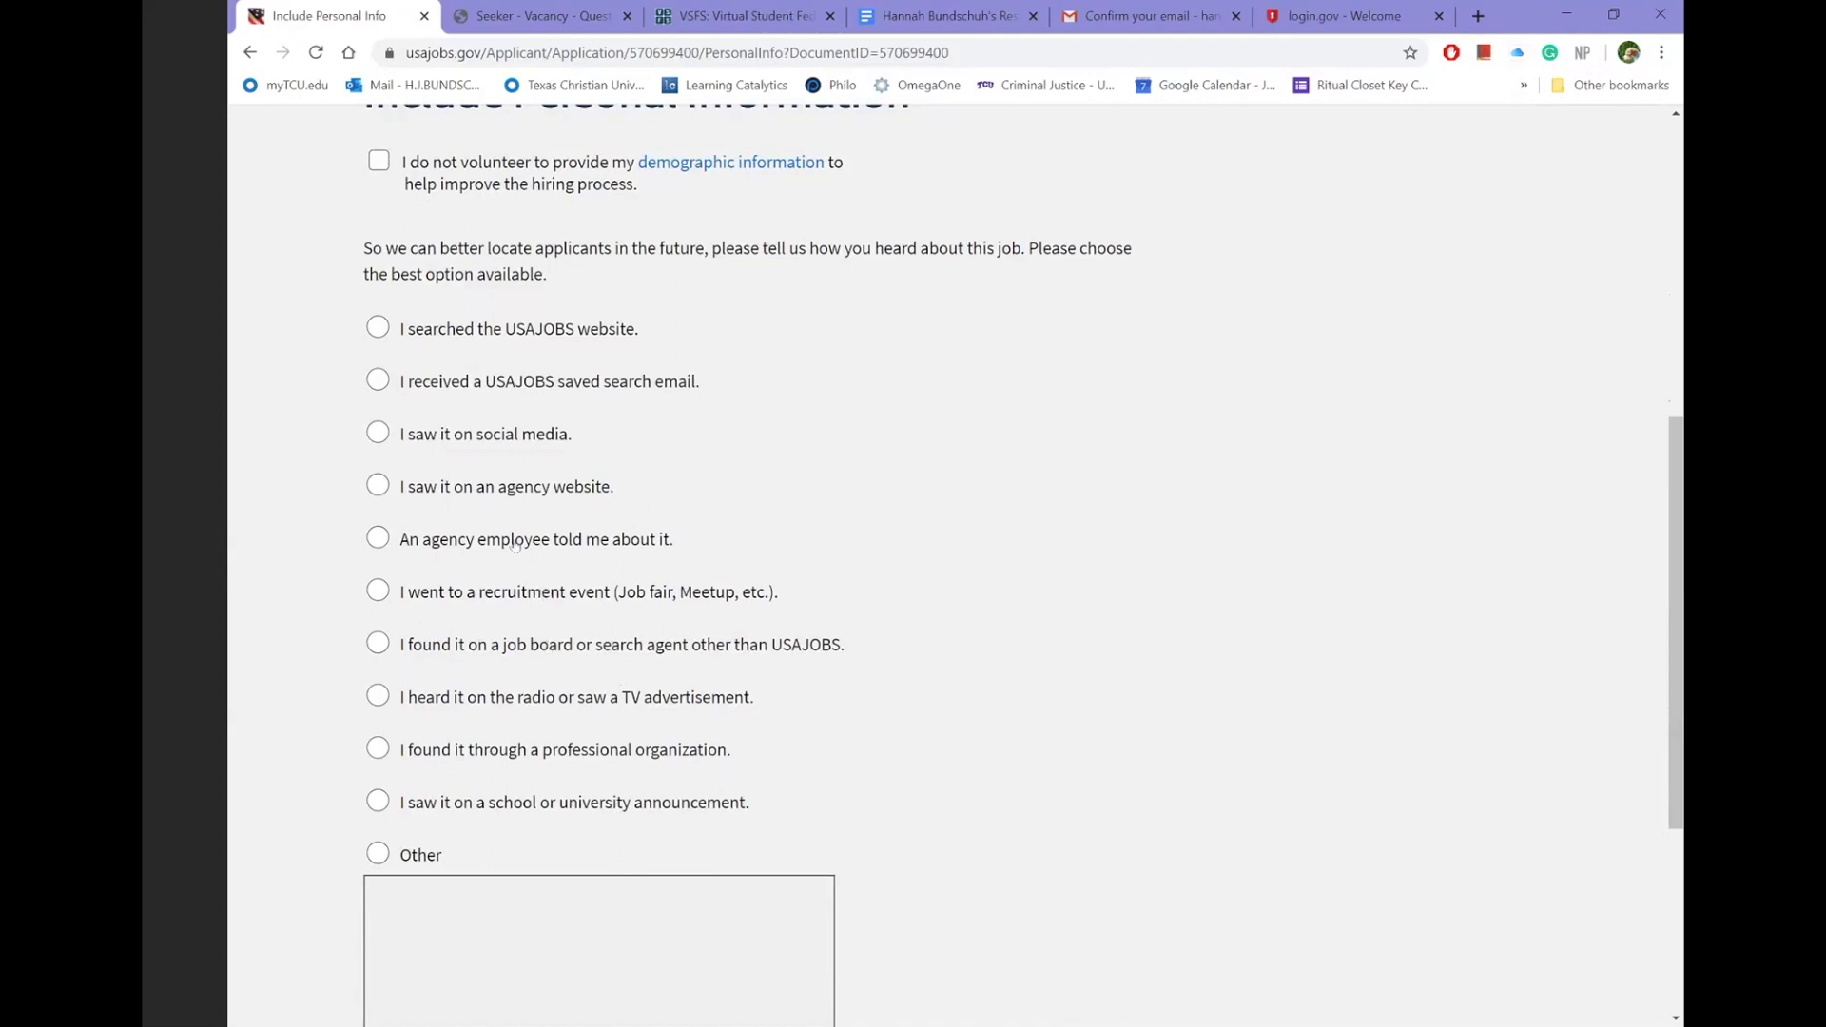
- Answer the job source as a school or university announcement and save to continue
{"action": "left_click", "coordinate": [377, 539]}
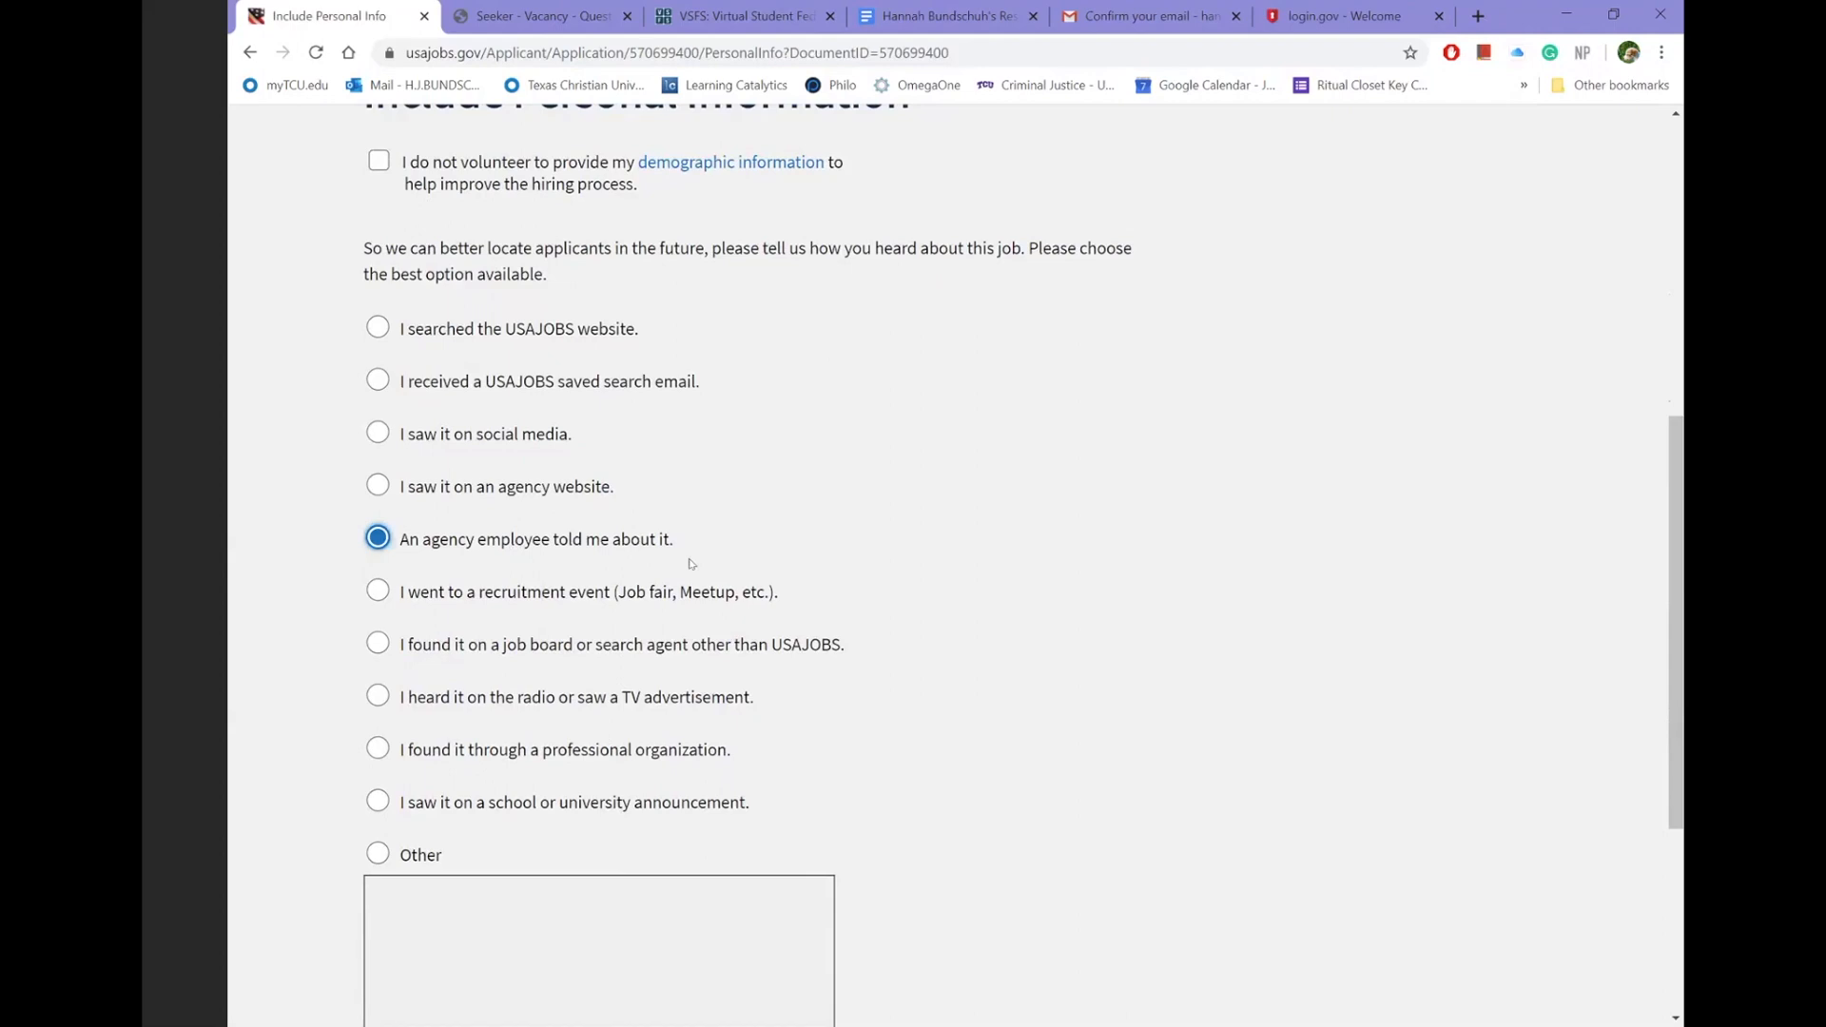
{"action": "mouse_move", "coordinate": [669, 543]}
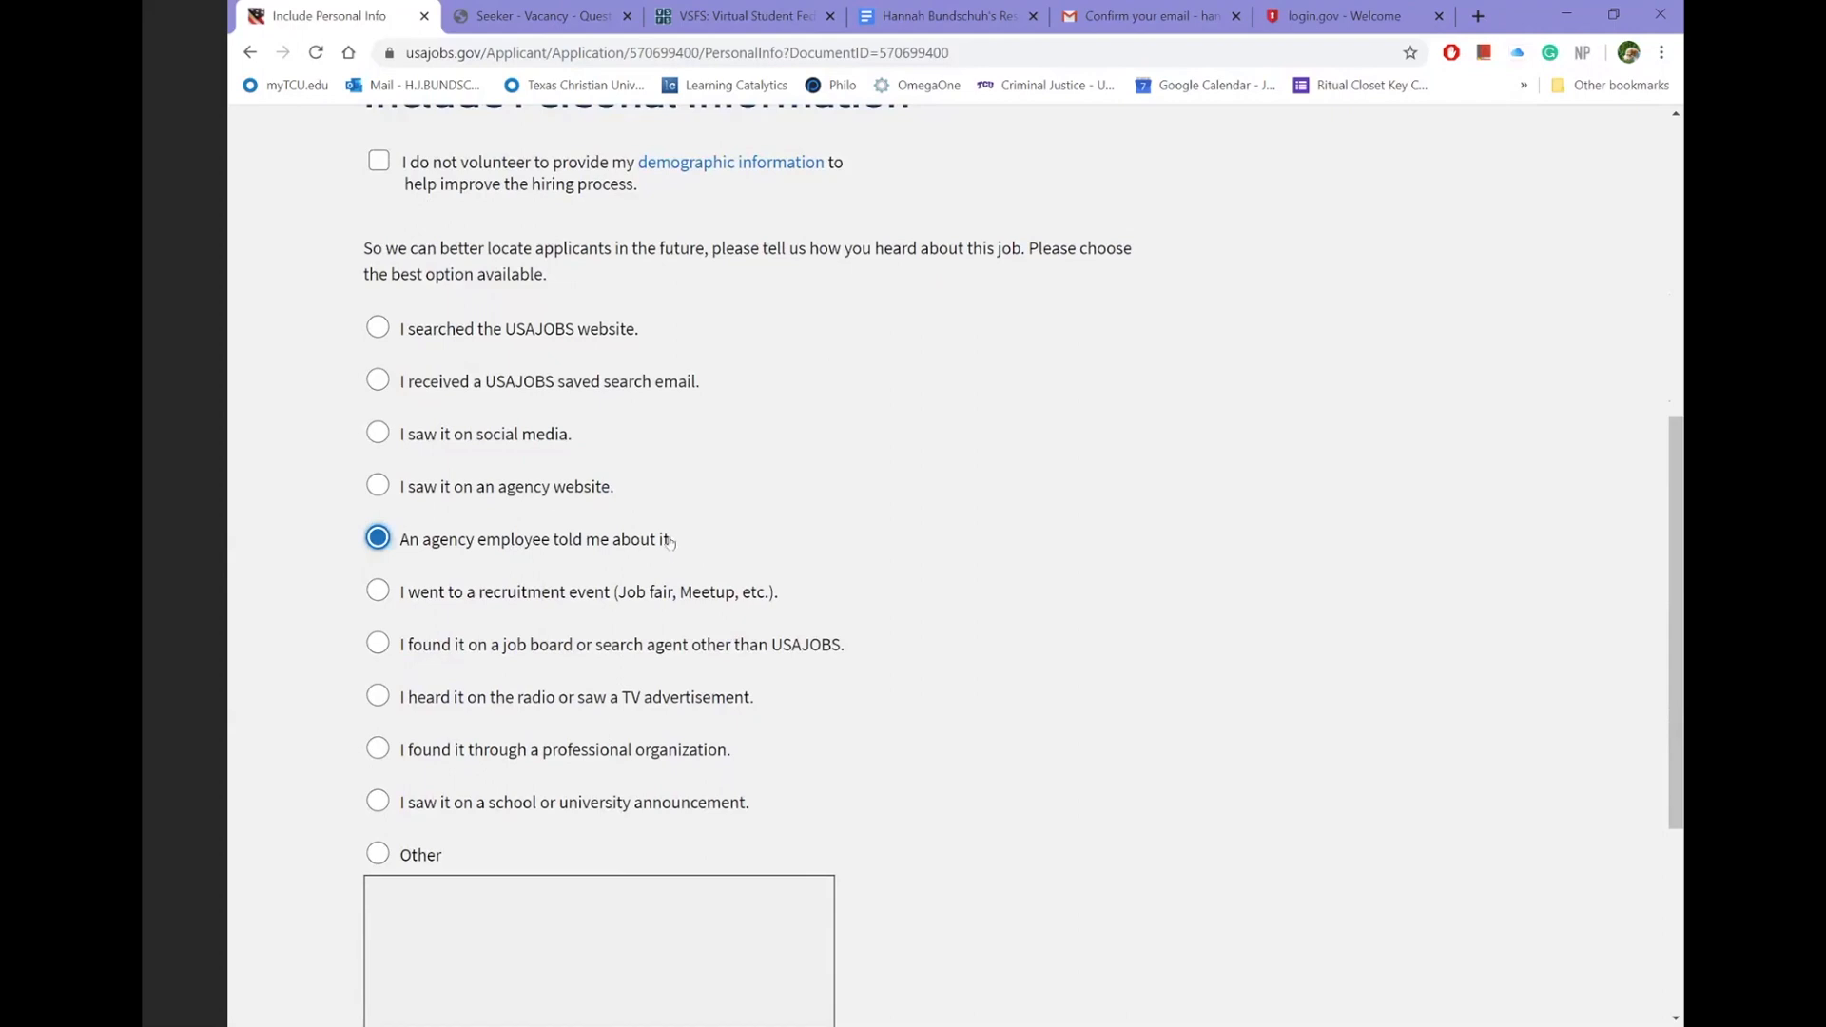
{"action": "mouse_move", "coordinate": [873, 574]}
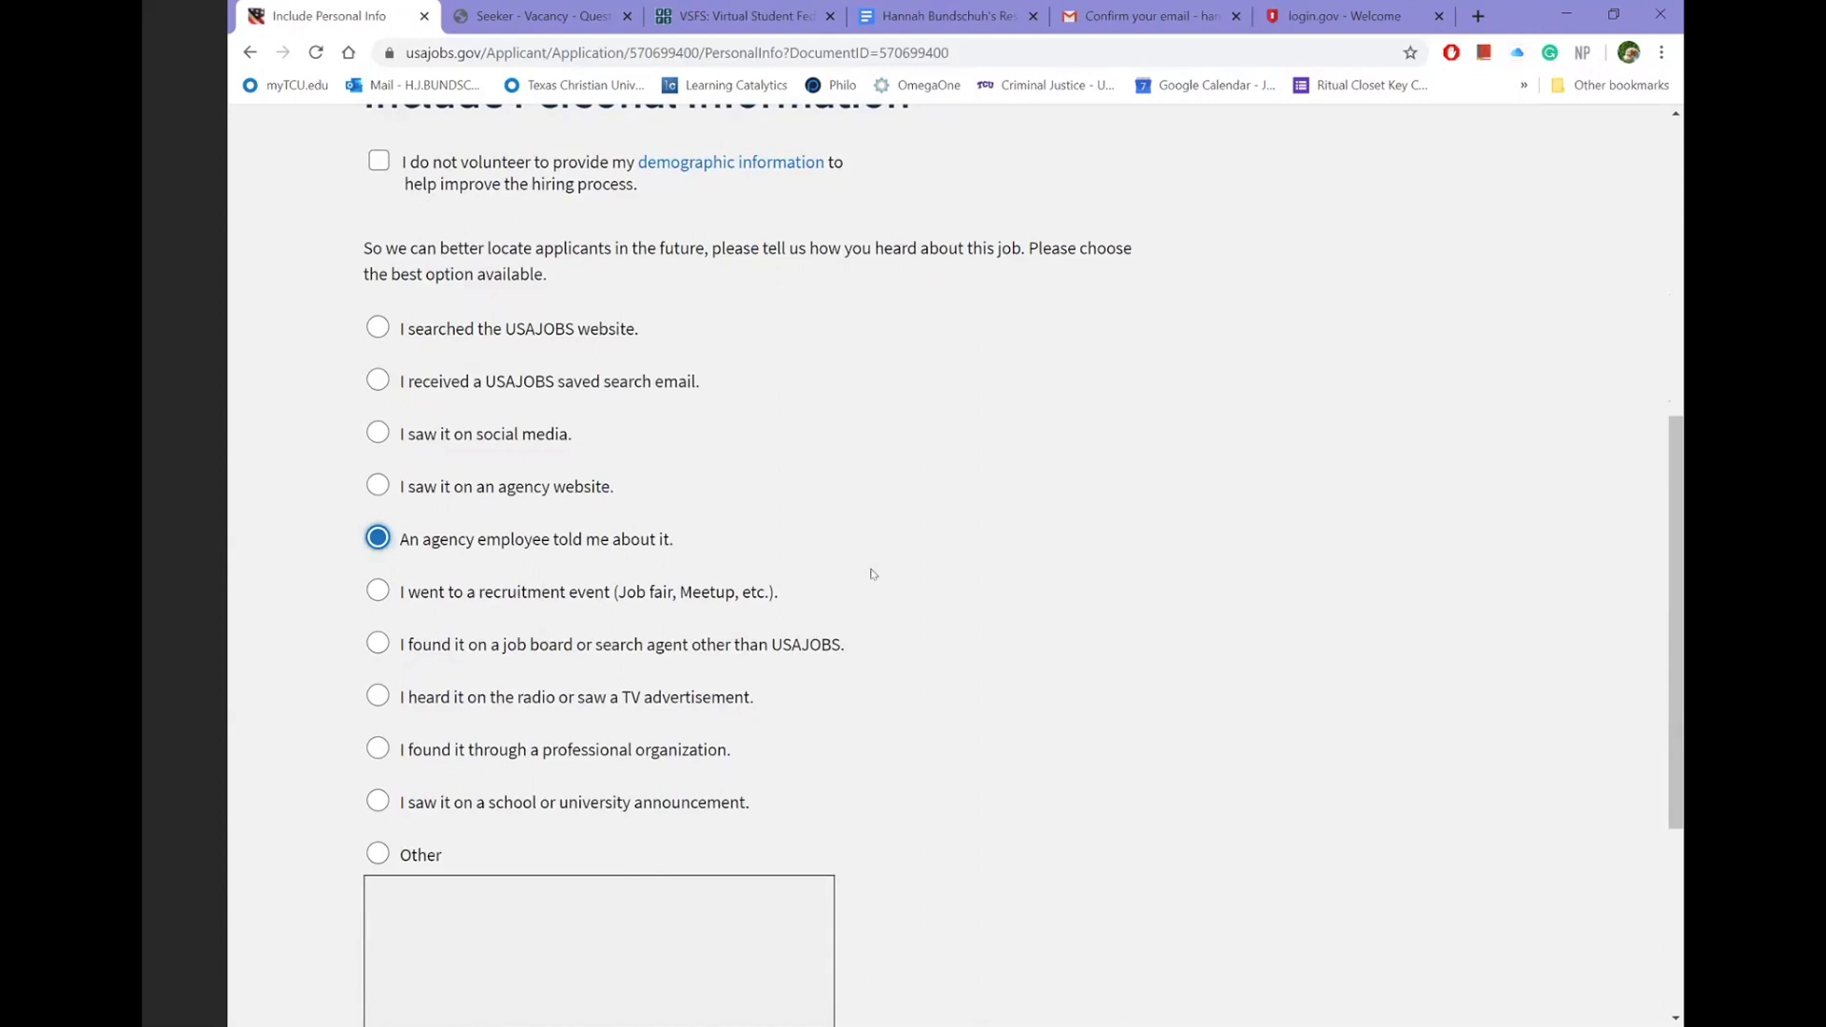
{"action": "mouse_move", "coordinate": [801, 646]}
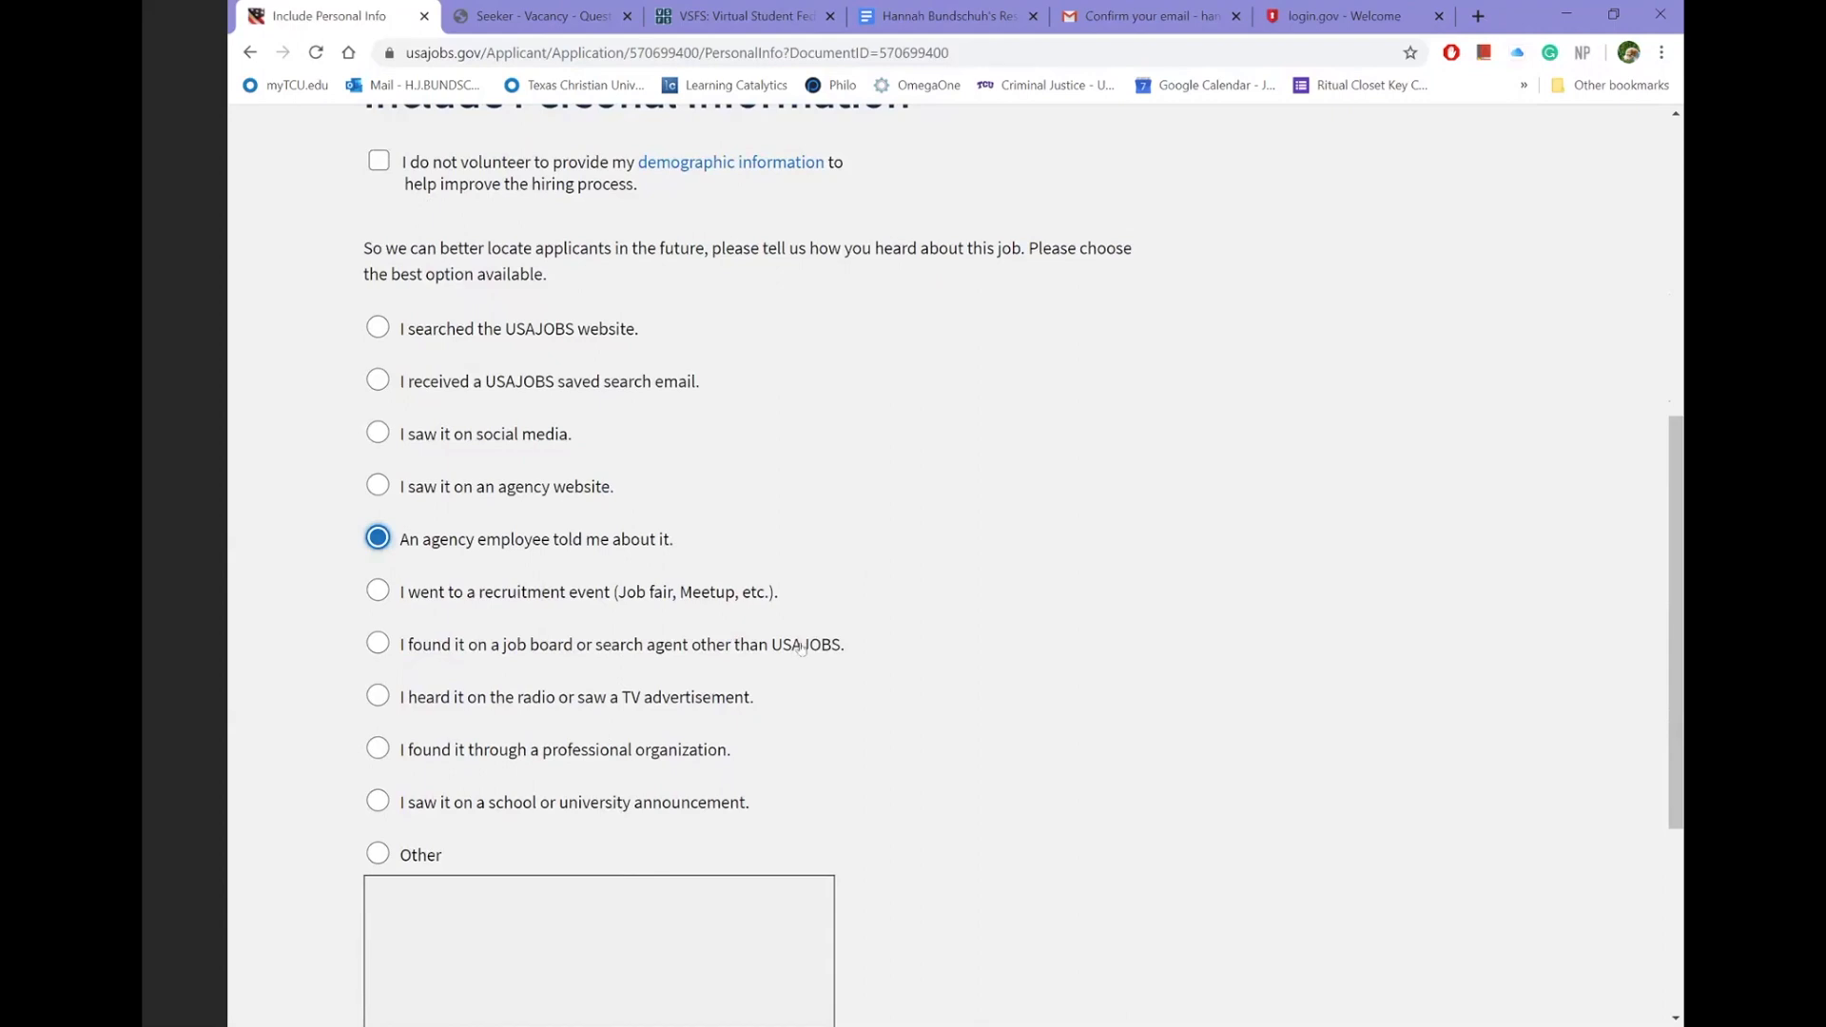
{"action": "left_click", "coordinate": [377, 800]}
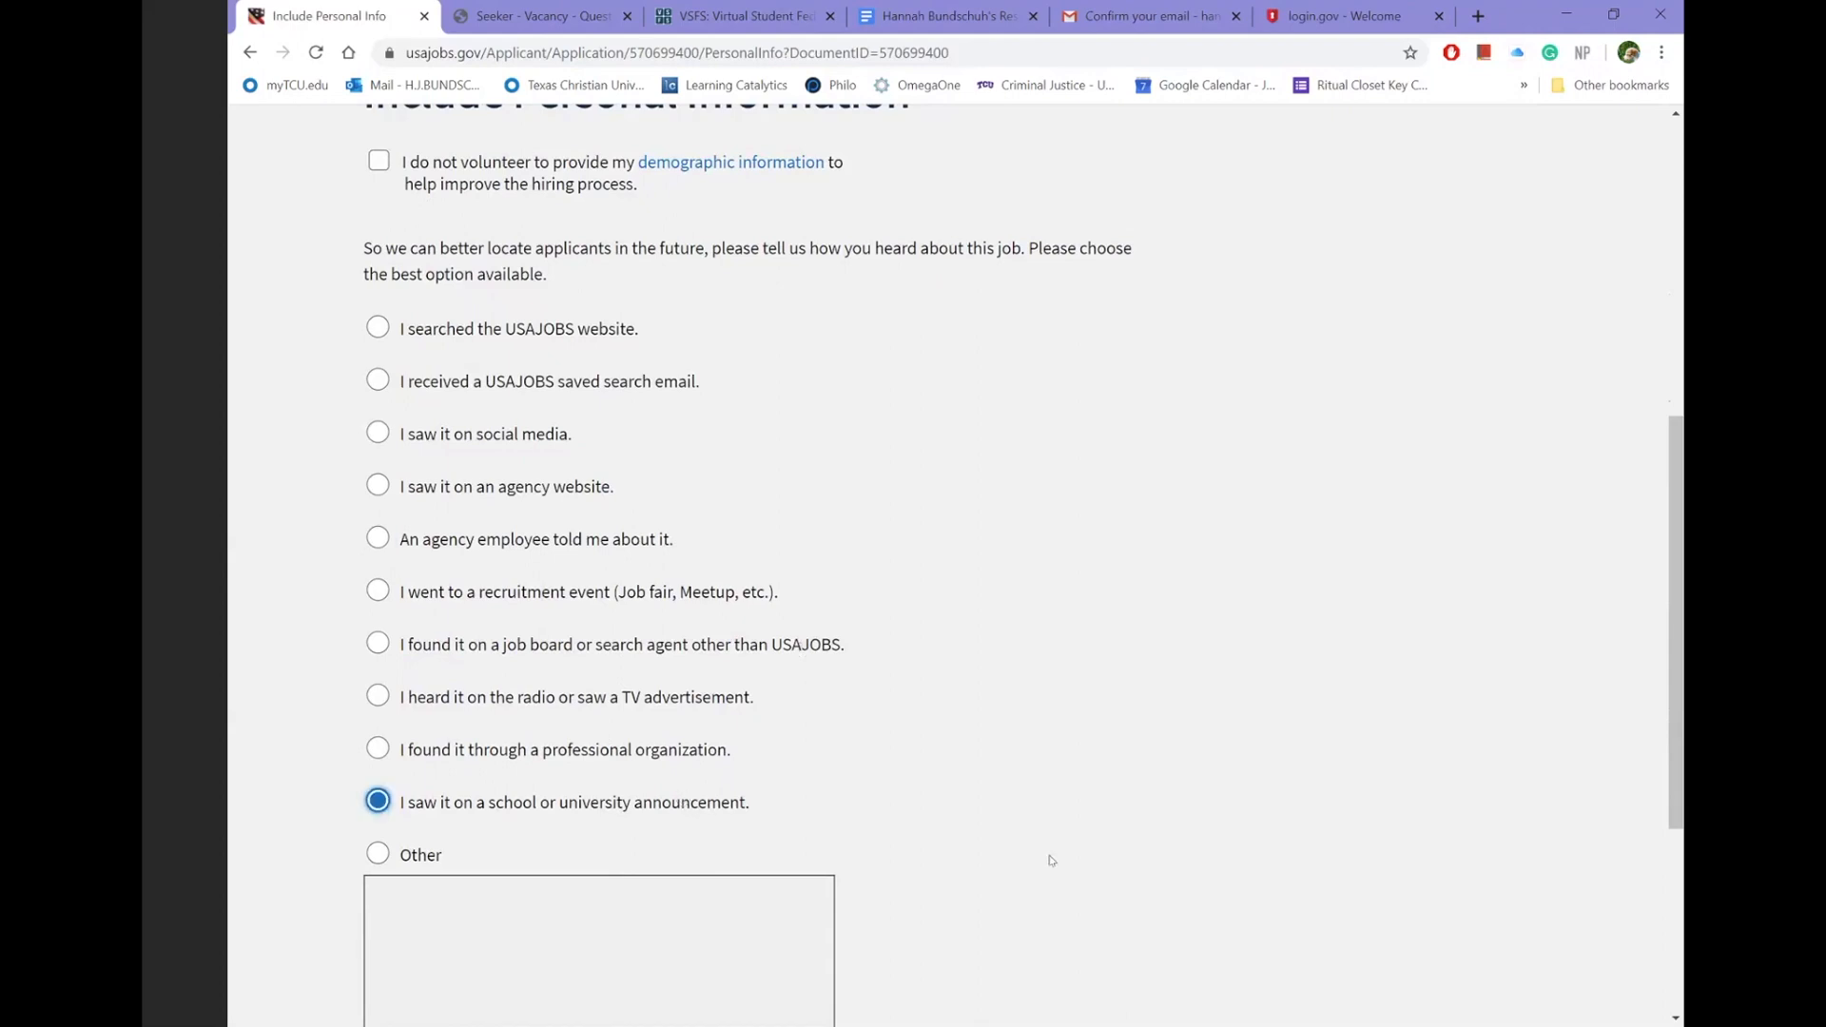
{"action": "scroll", "scroll_direction": "down", "scroll_amount": 3}
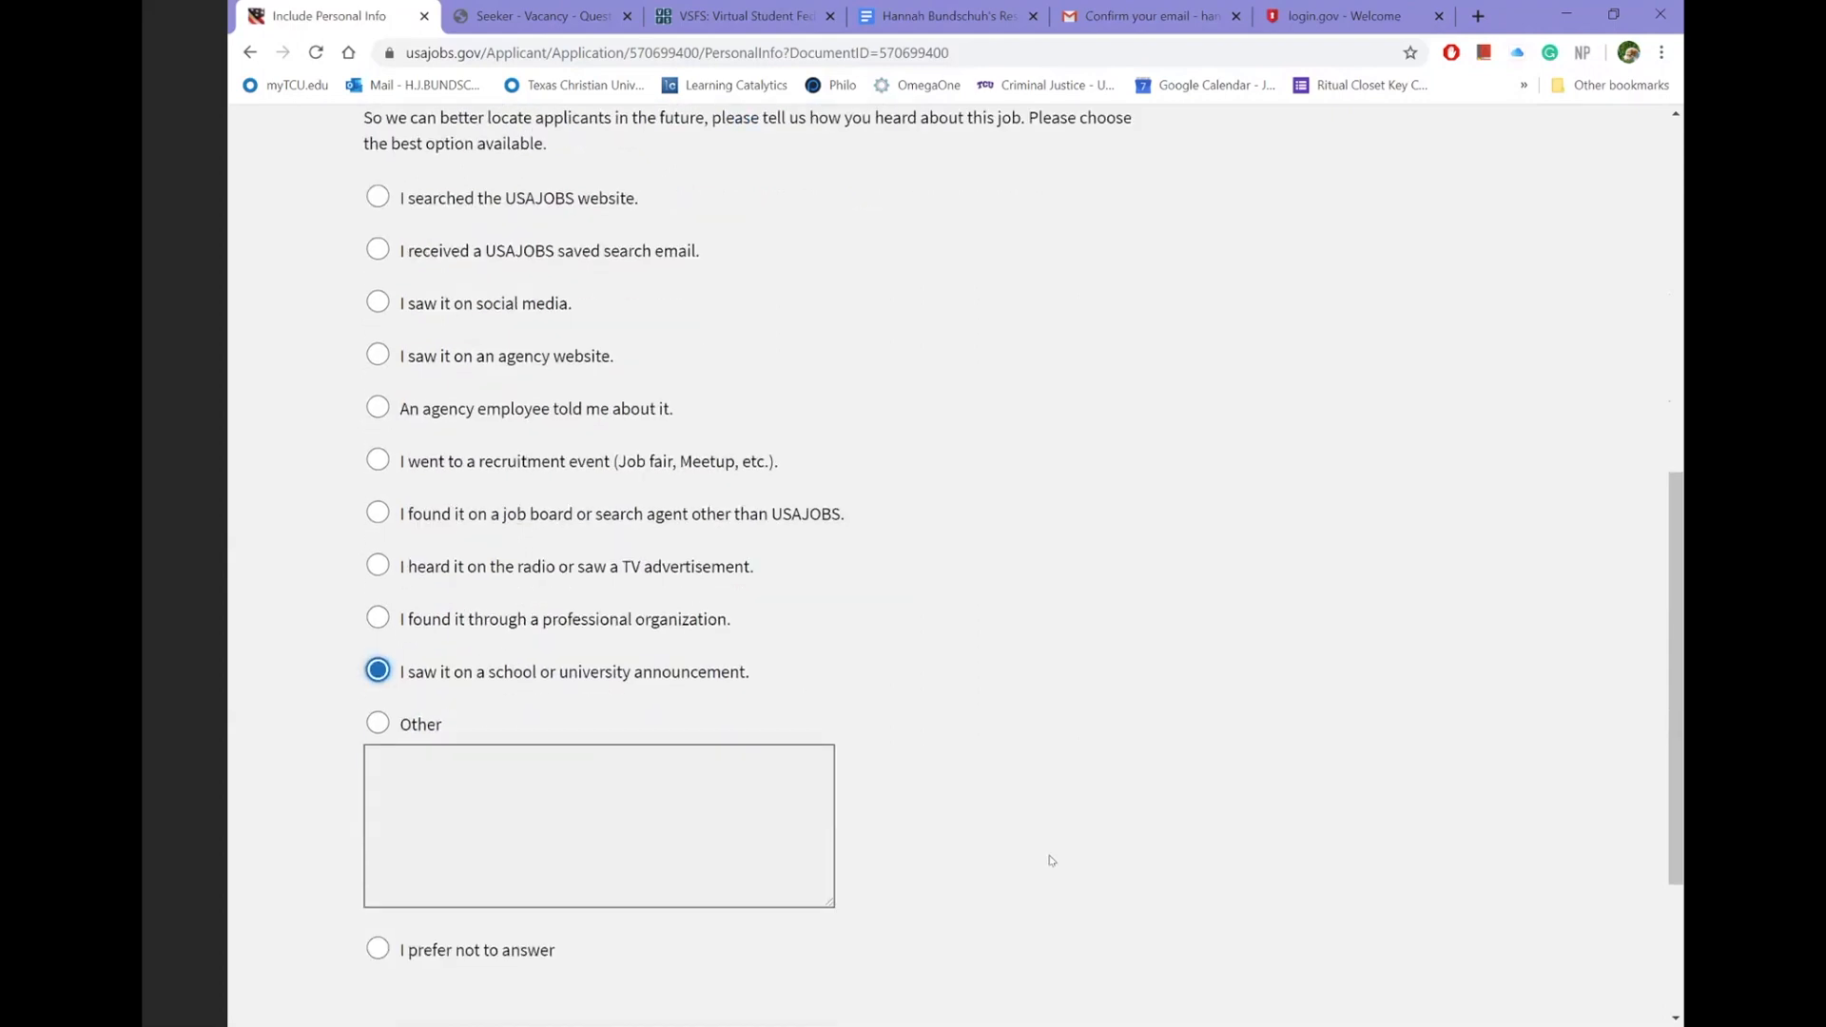
{"action": "scroll", "scroll_direction": "down", "scroll_amount": 3}
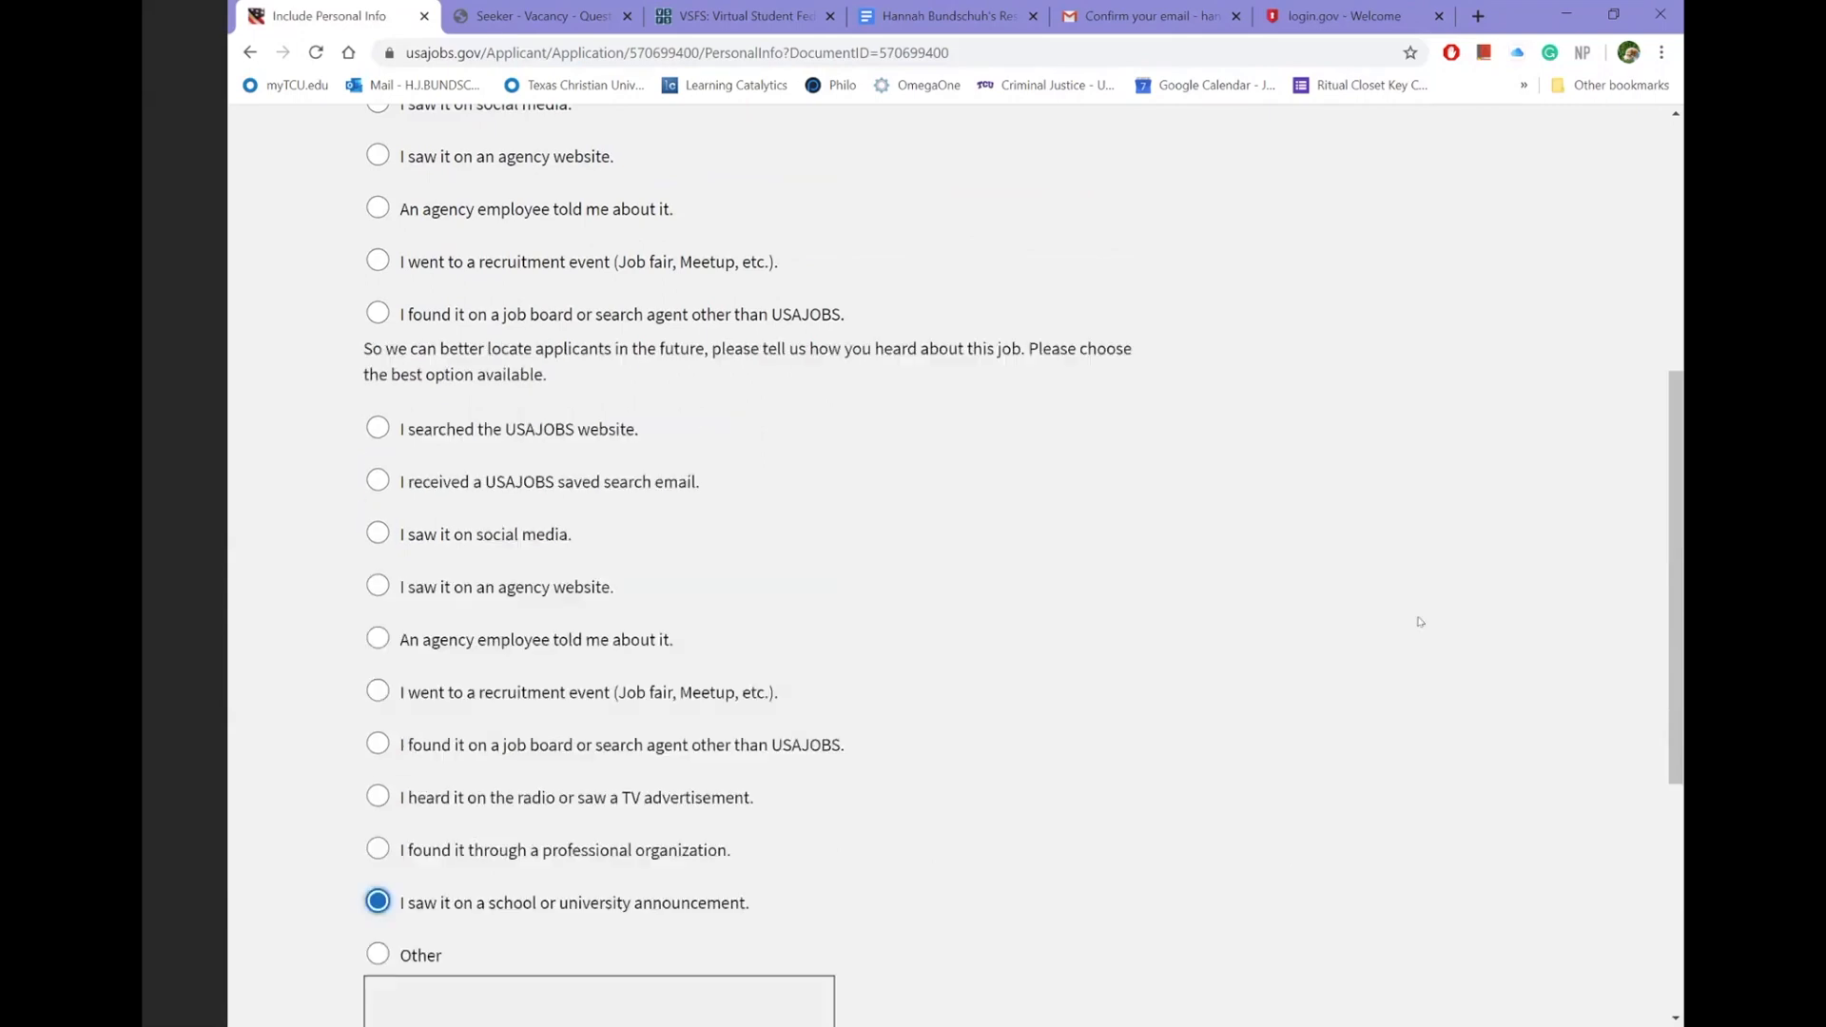
{"action": "left_click", "coordinate": [1537, 977]}
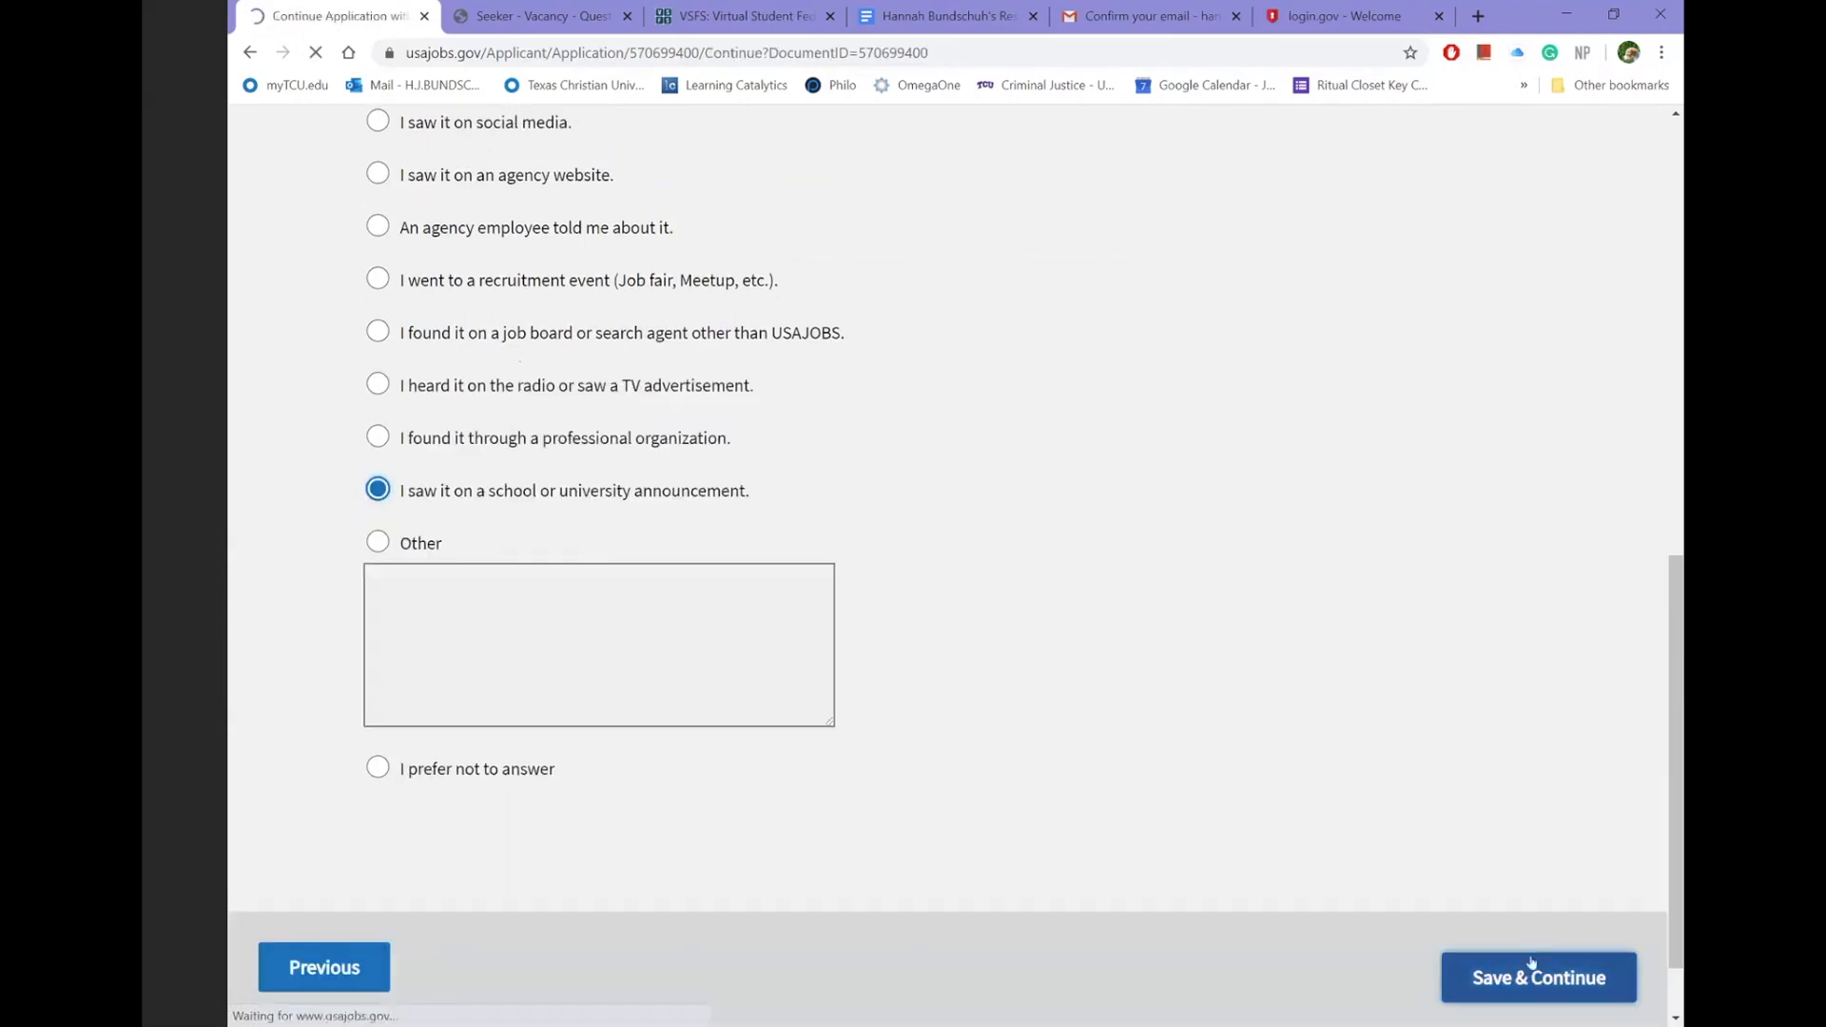
{"action": "left_click", "coordinate": [1537, 977]}
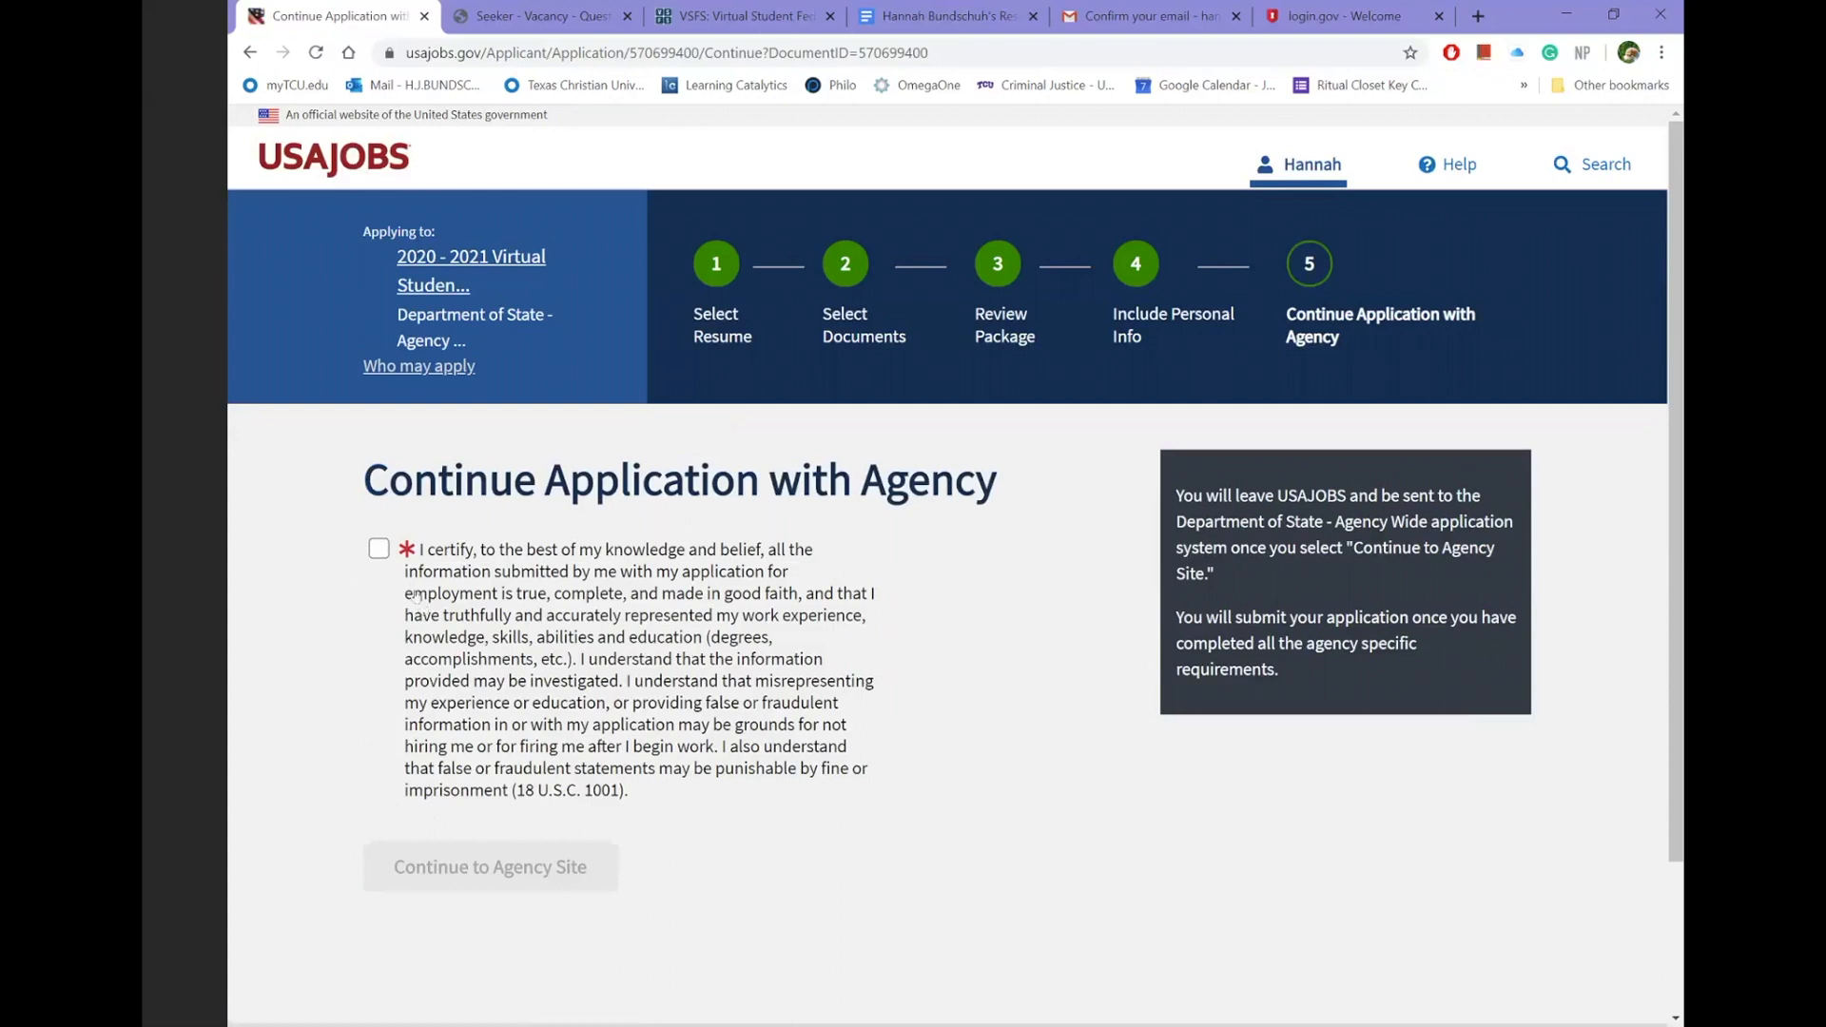
- Certify the application information is true and continue to the Department of State site
{"action": "left_click", "coordinate": [378, 548]}
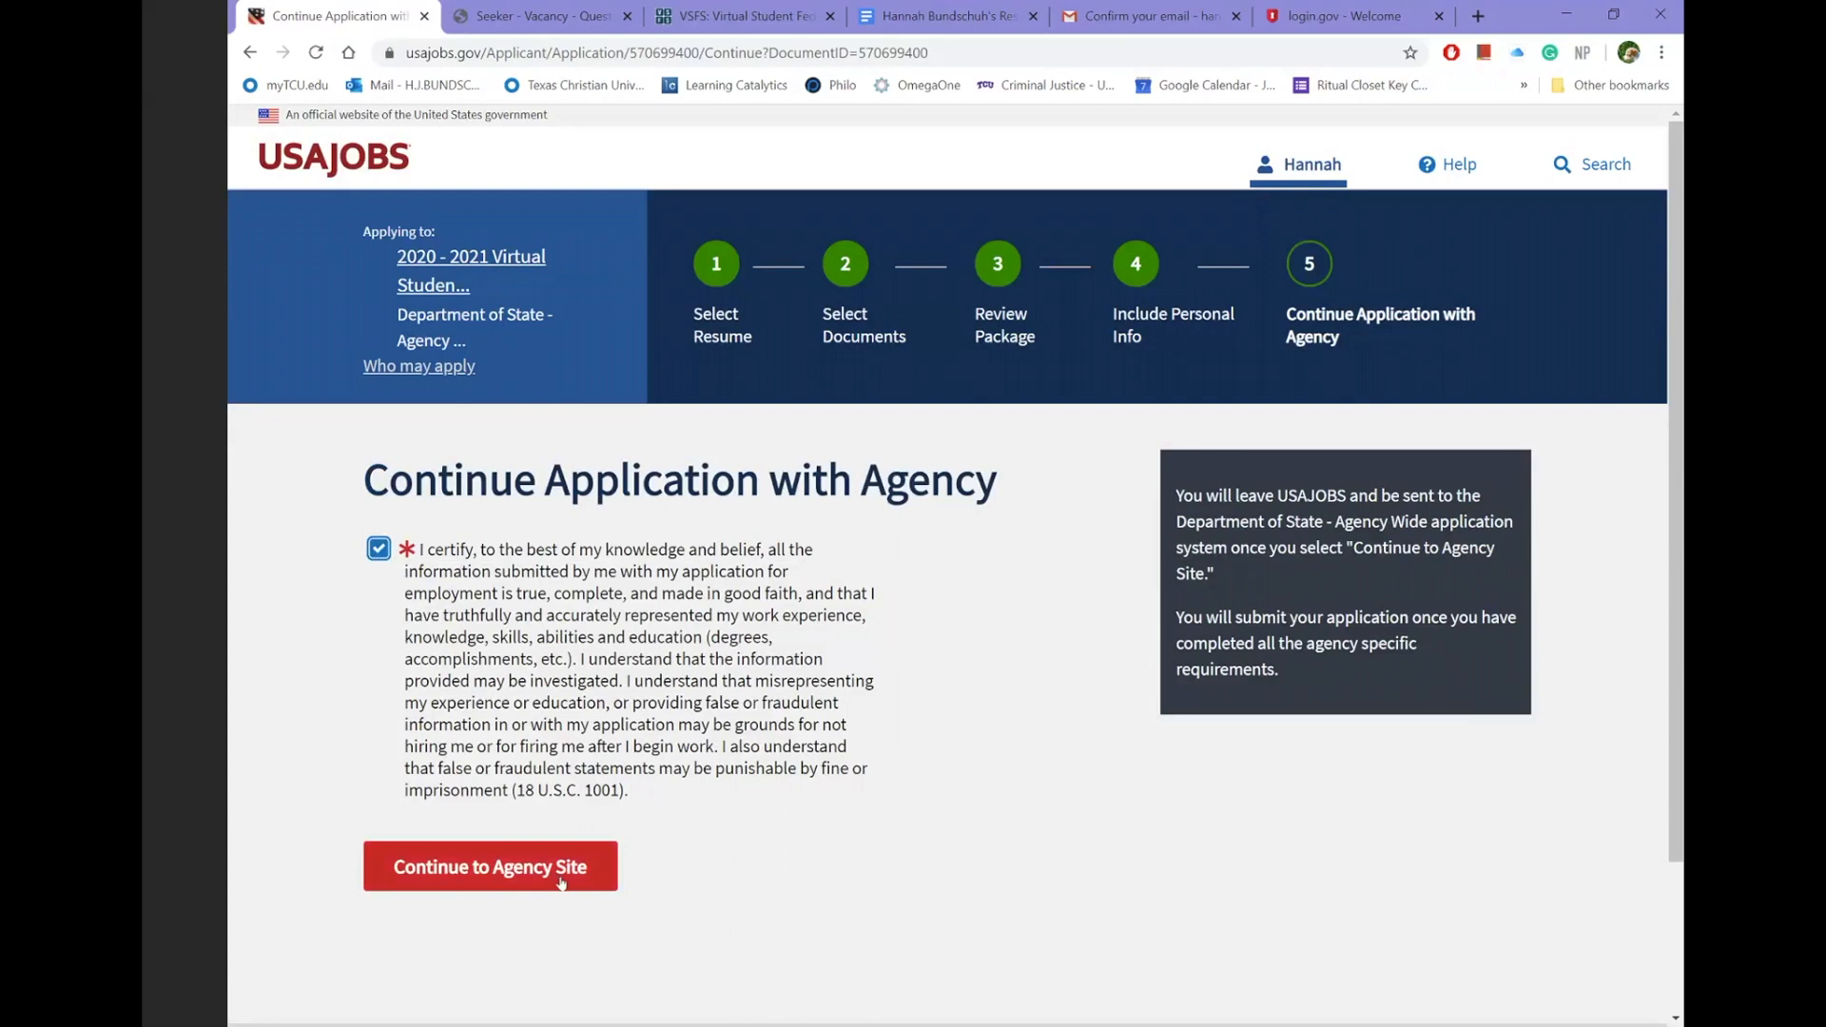
{"action": "left_click", "coordinate": [489, 867]}
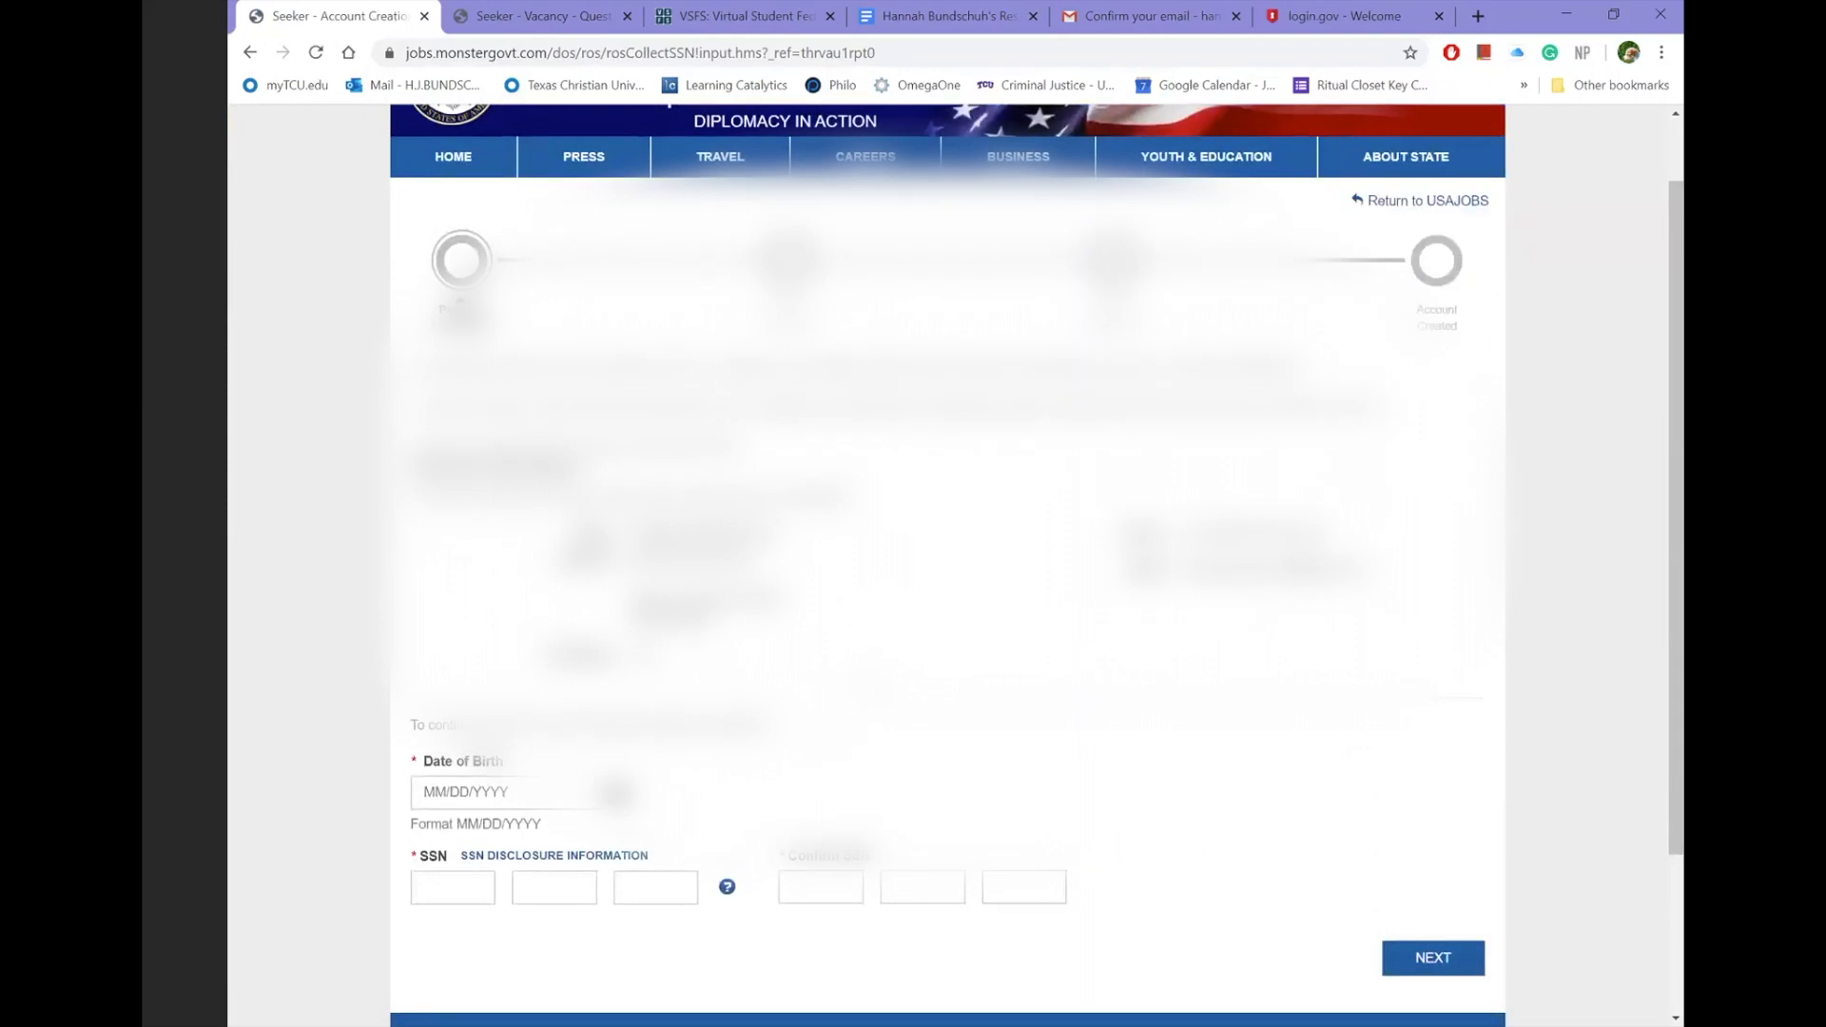
- Review the read-only personal information and advance to Veterans' Preference
{"action": "scroll", "scroll_direction": "down", "scroll_amount": 3}
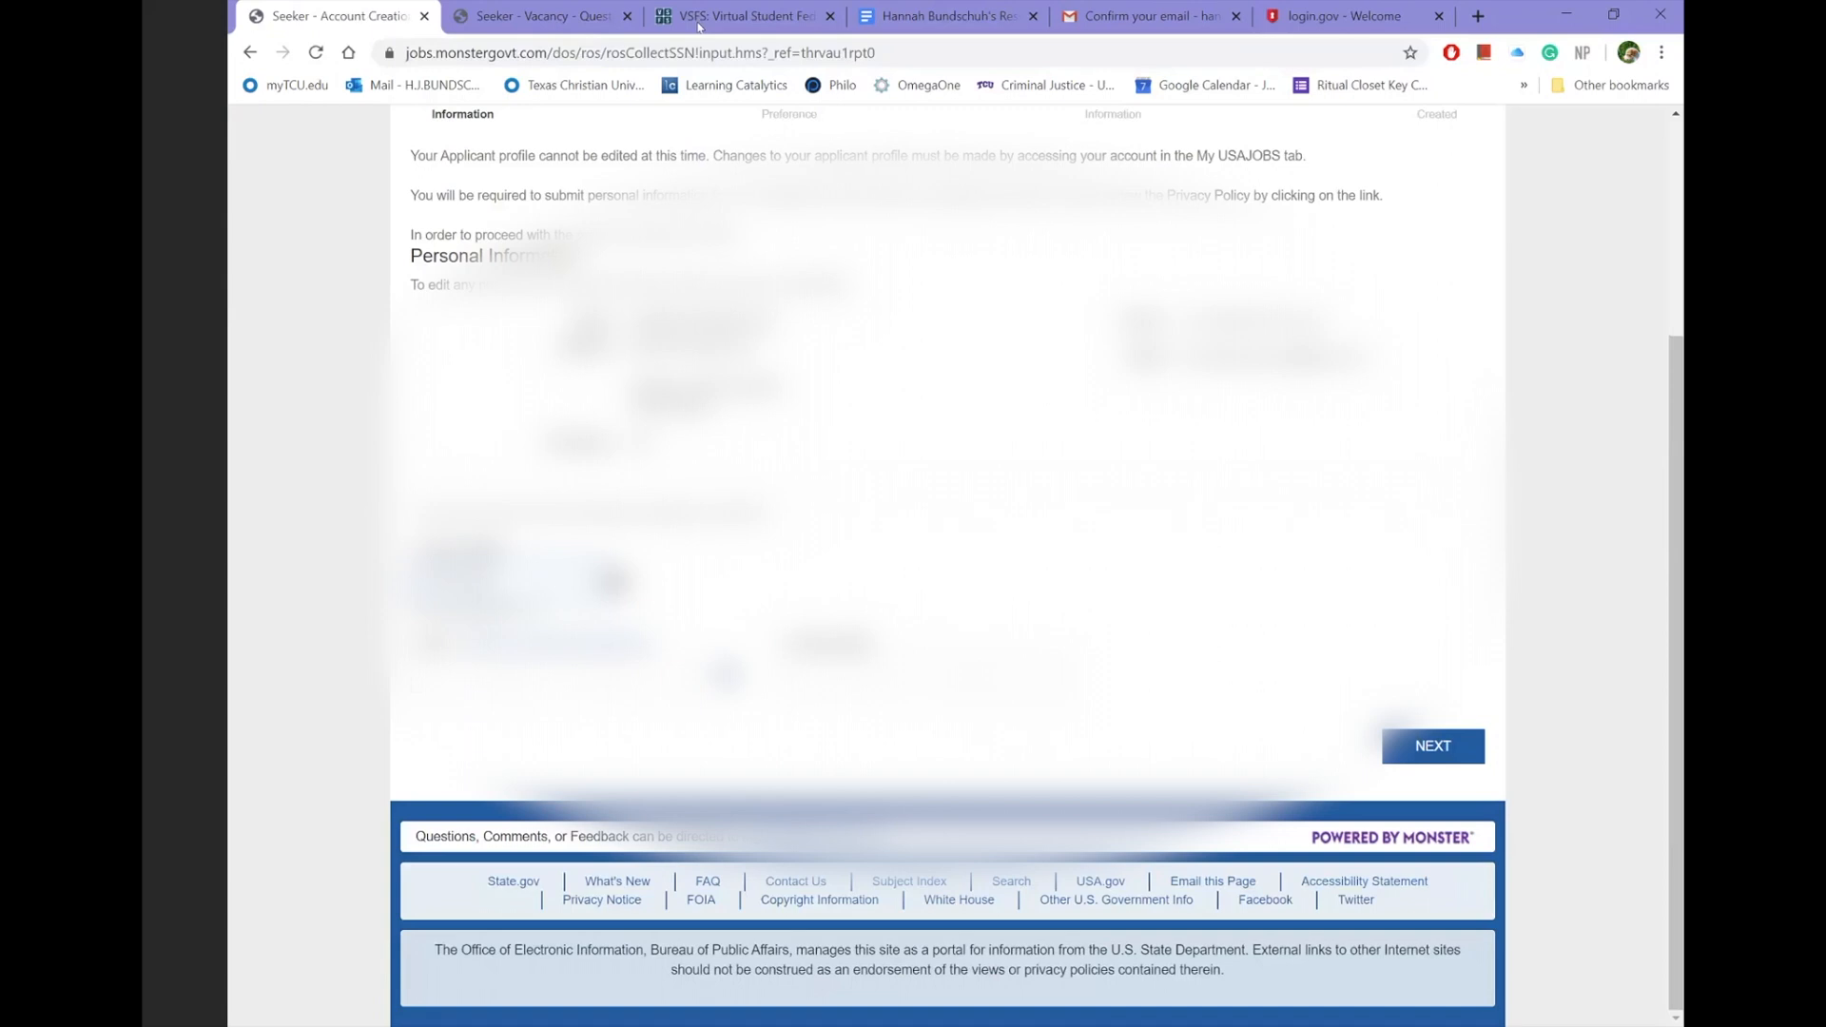
{"action": "left_click", "coordinate": [1430, 746]}
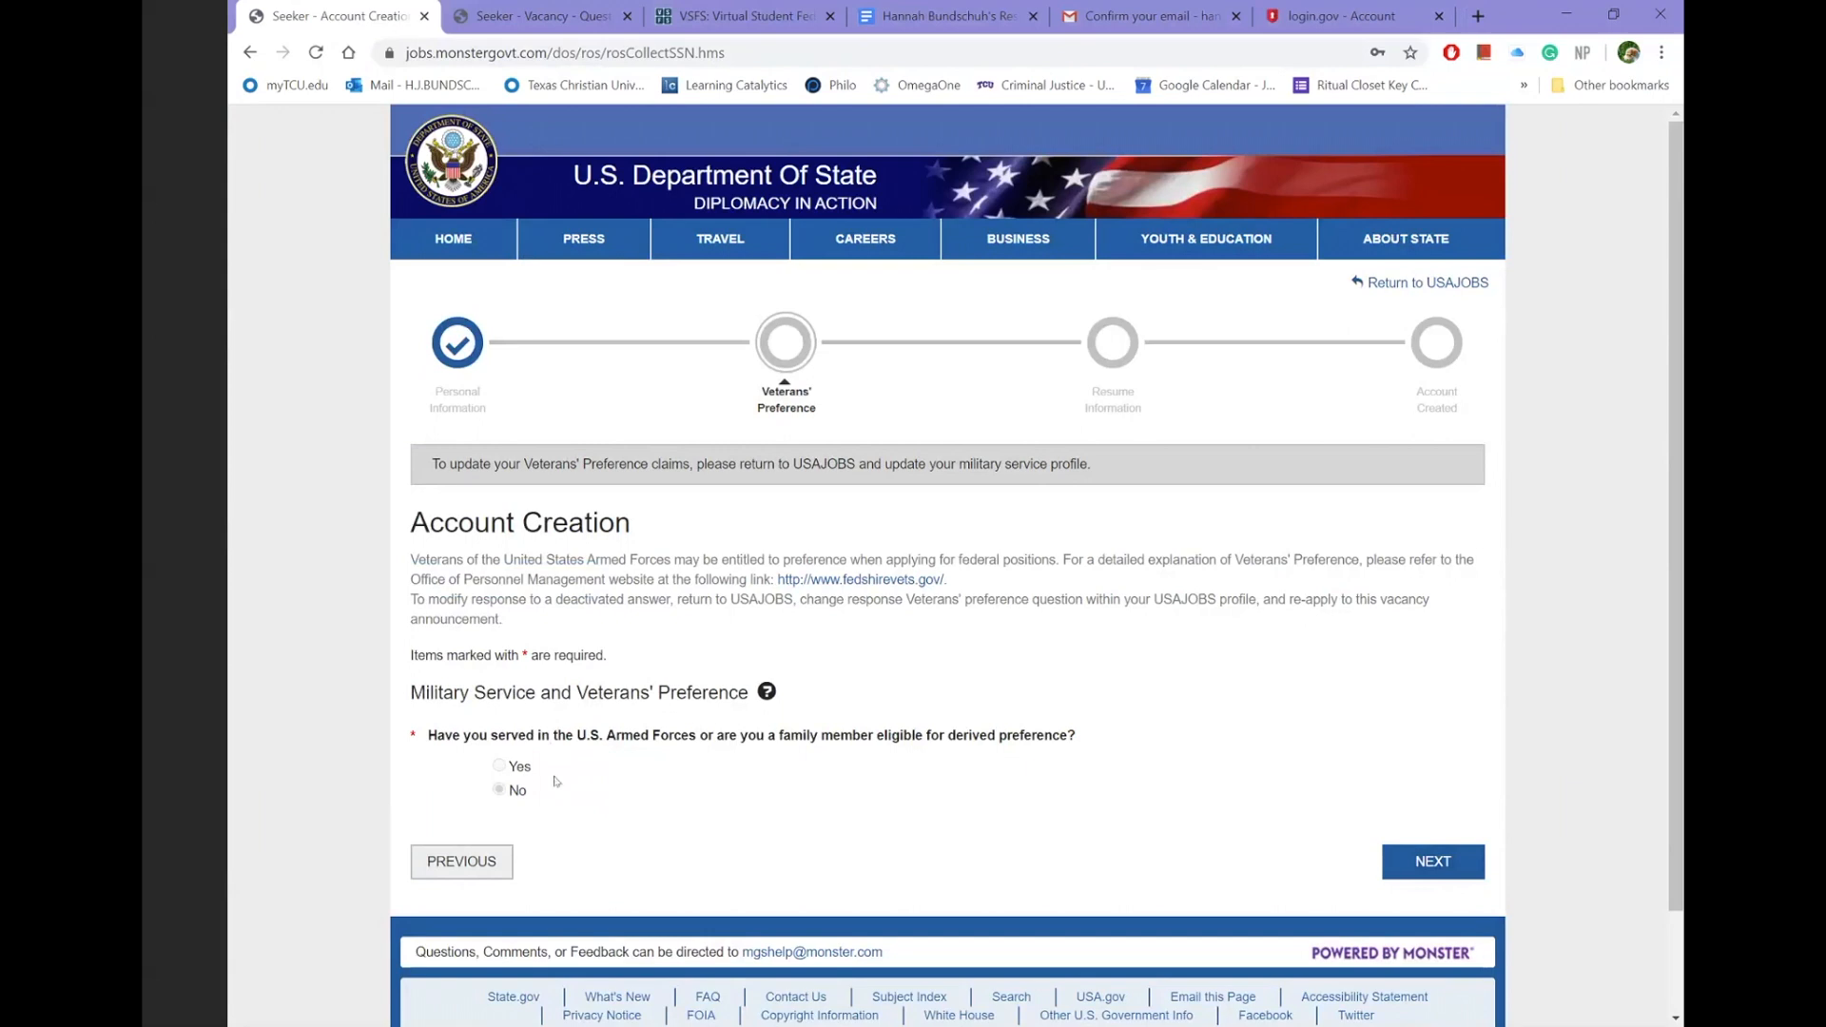
{"action": "mouse_move", "coordinate": [894, 837]}
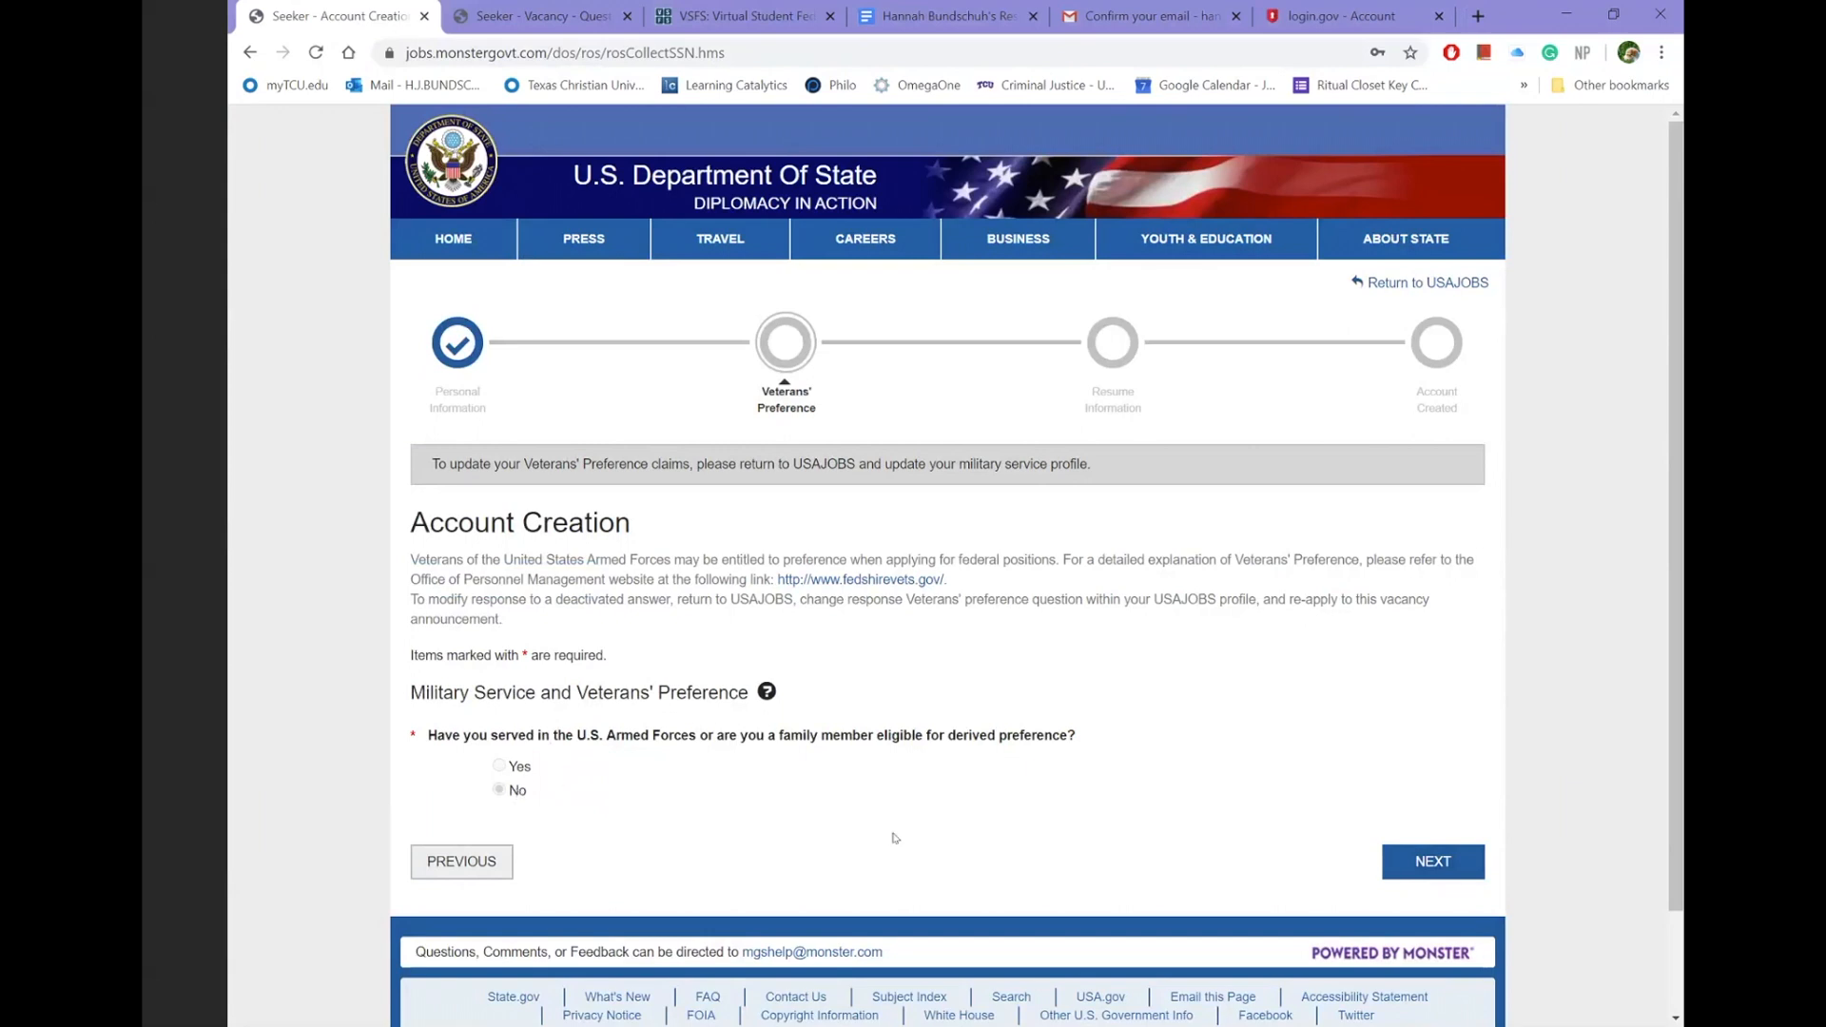
{"action": "mouse_move", "coordinate": [1554, 911]}
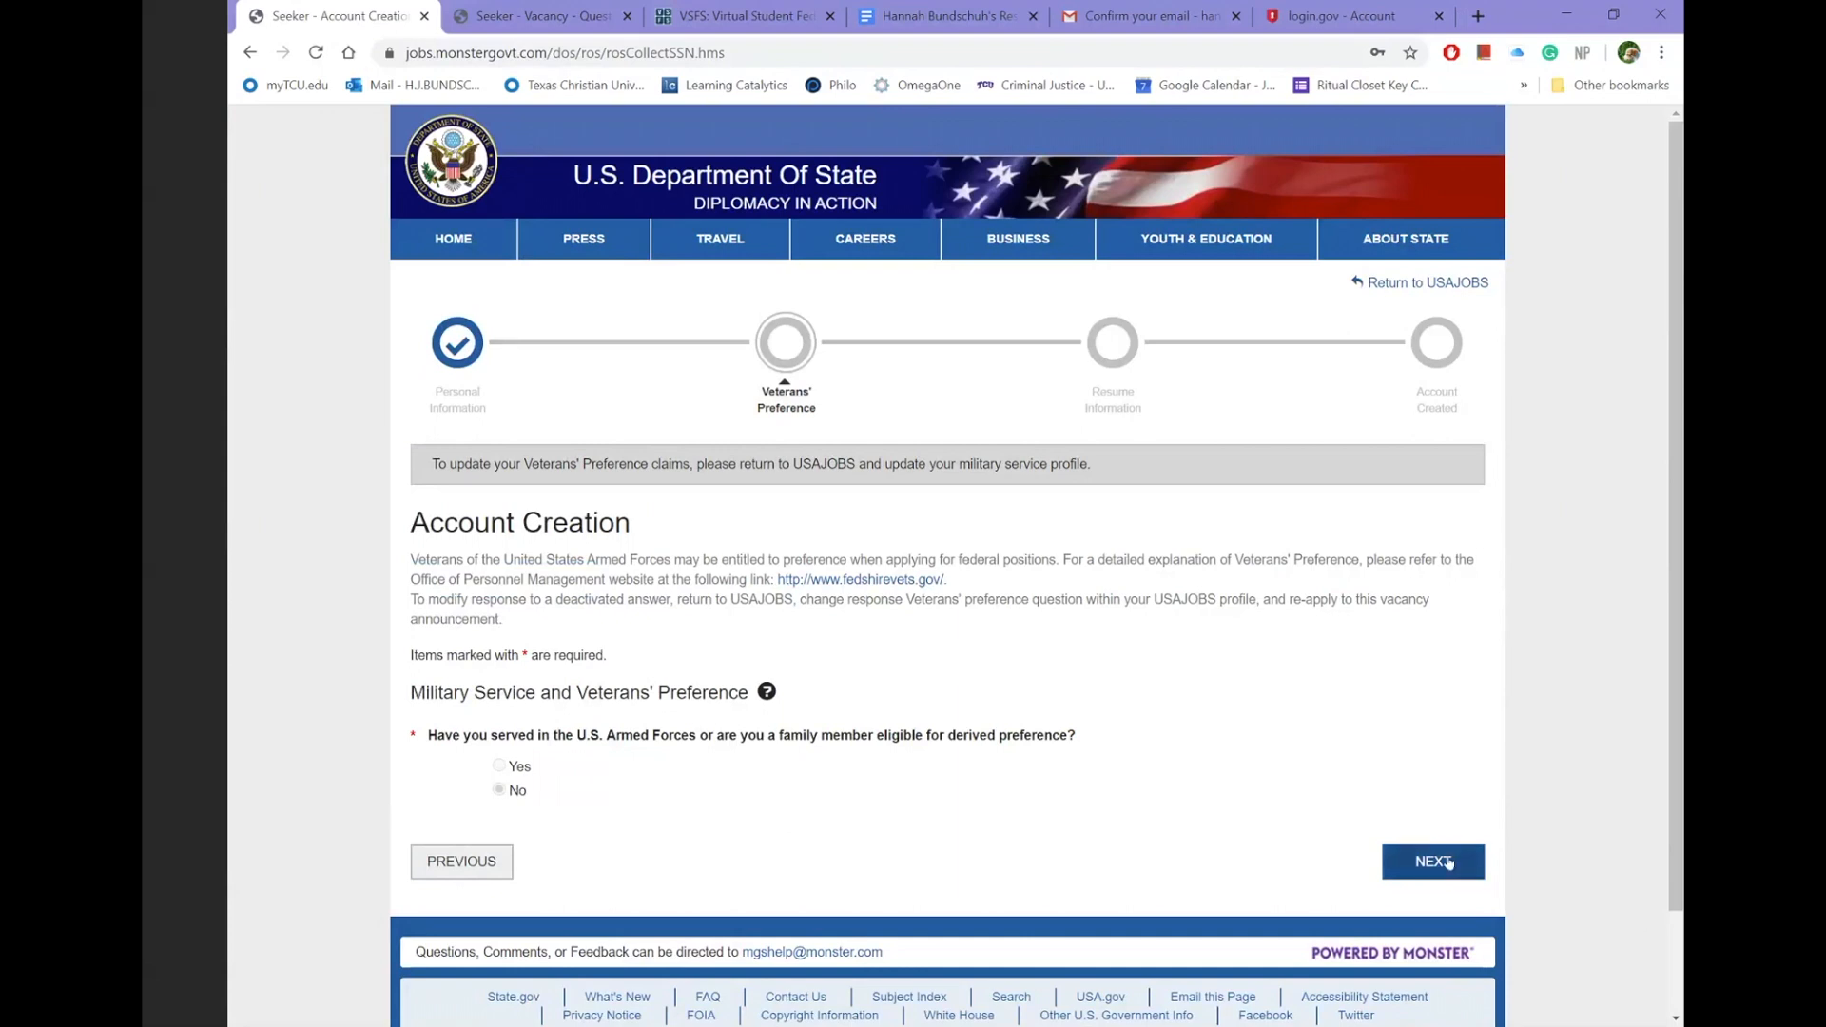
- Keep No for military service and advance through Resume Information to Account Created
{"action": "left_click", "coordinate": [1433, 859]}
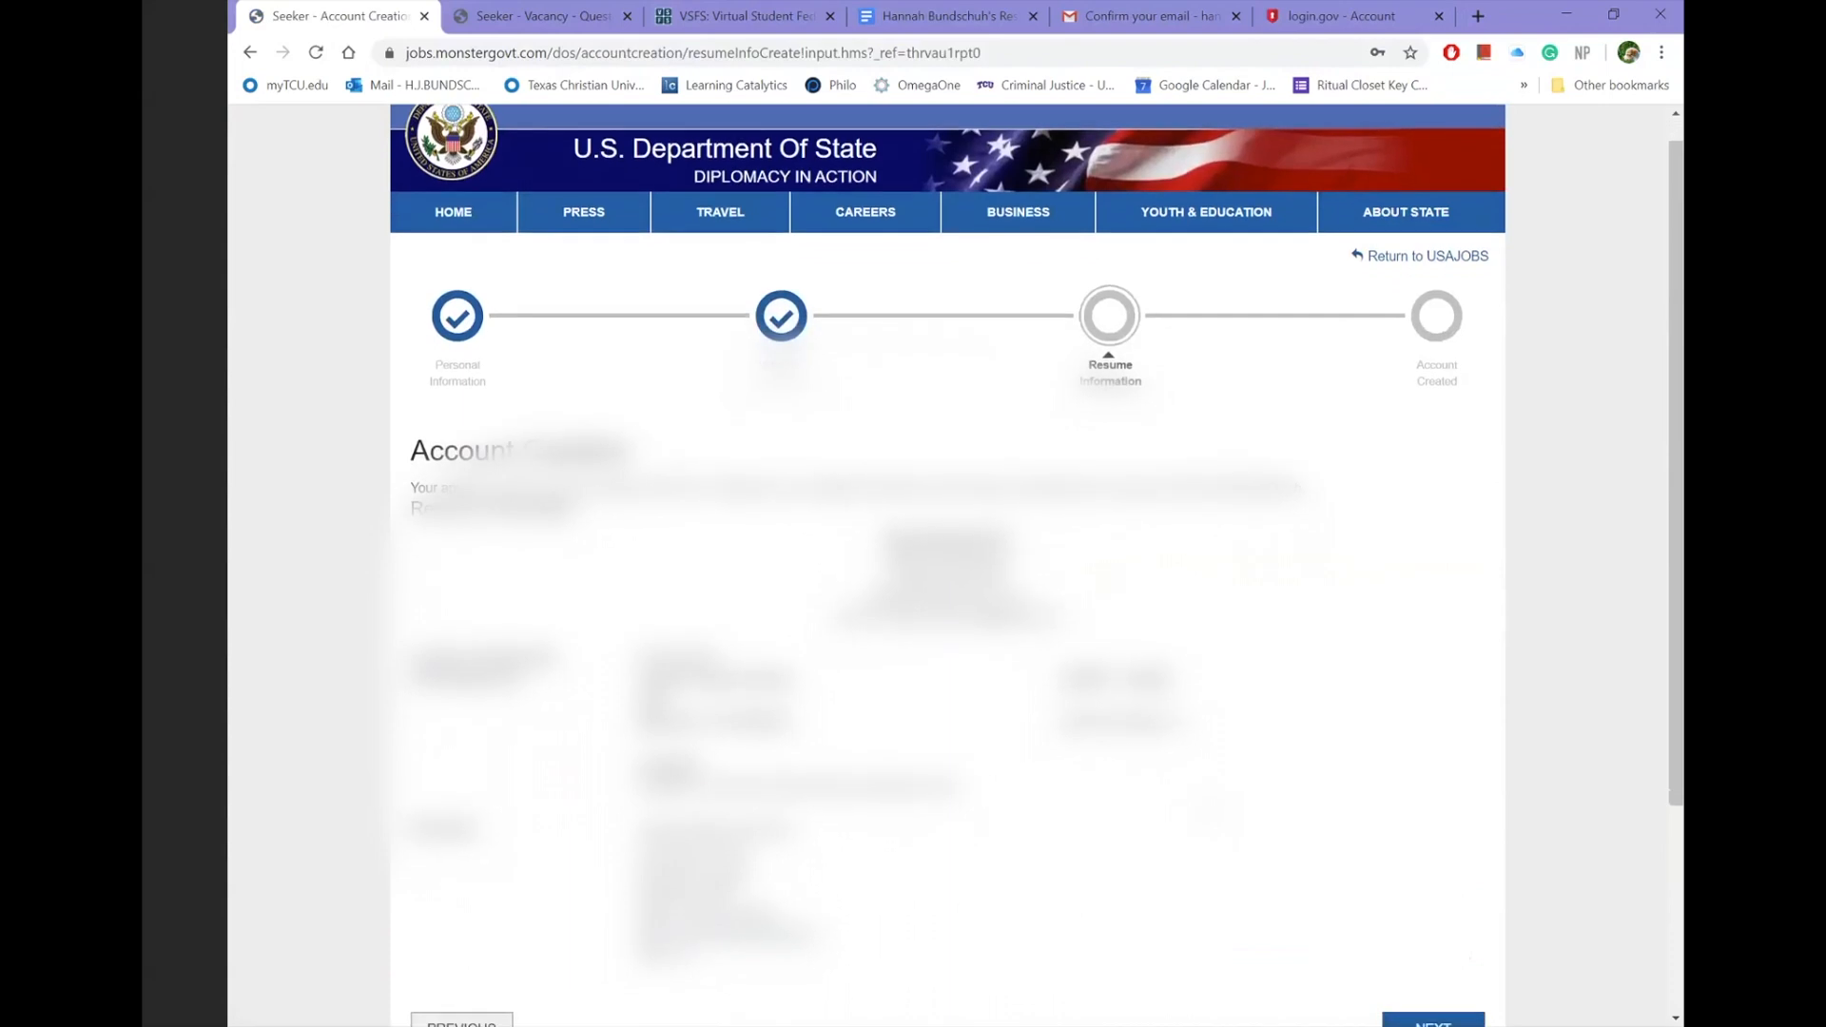
{"action": "scroll", "scroll_direction": "down", "scroll_amount": 3}
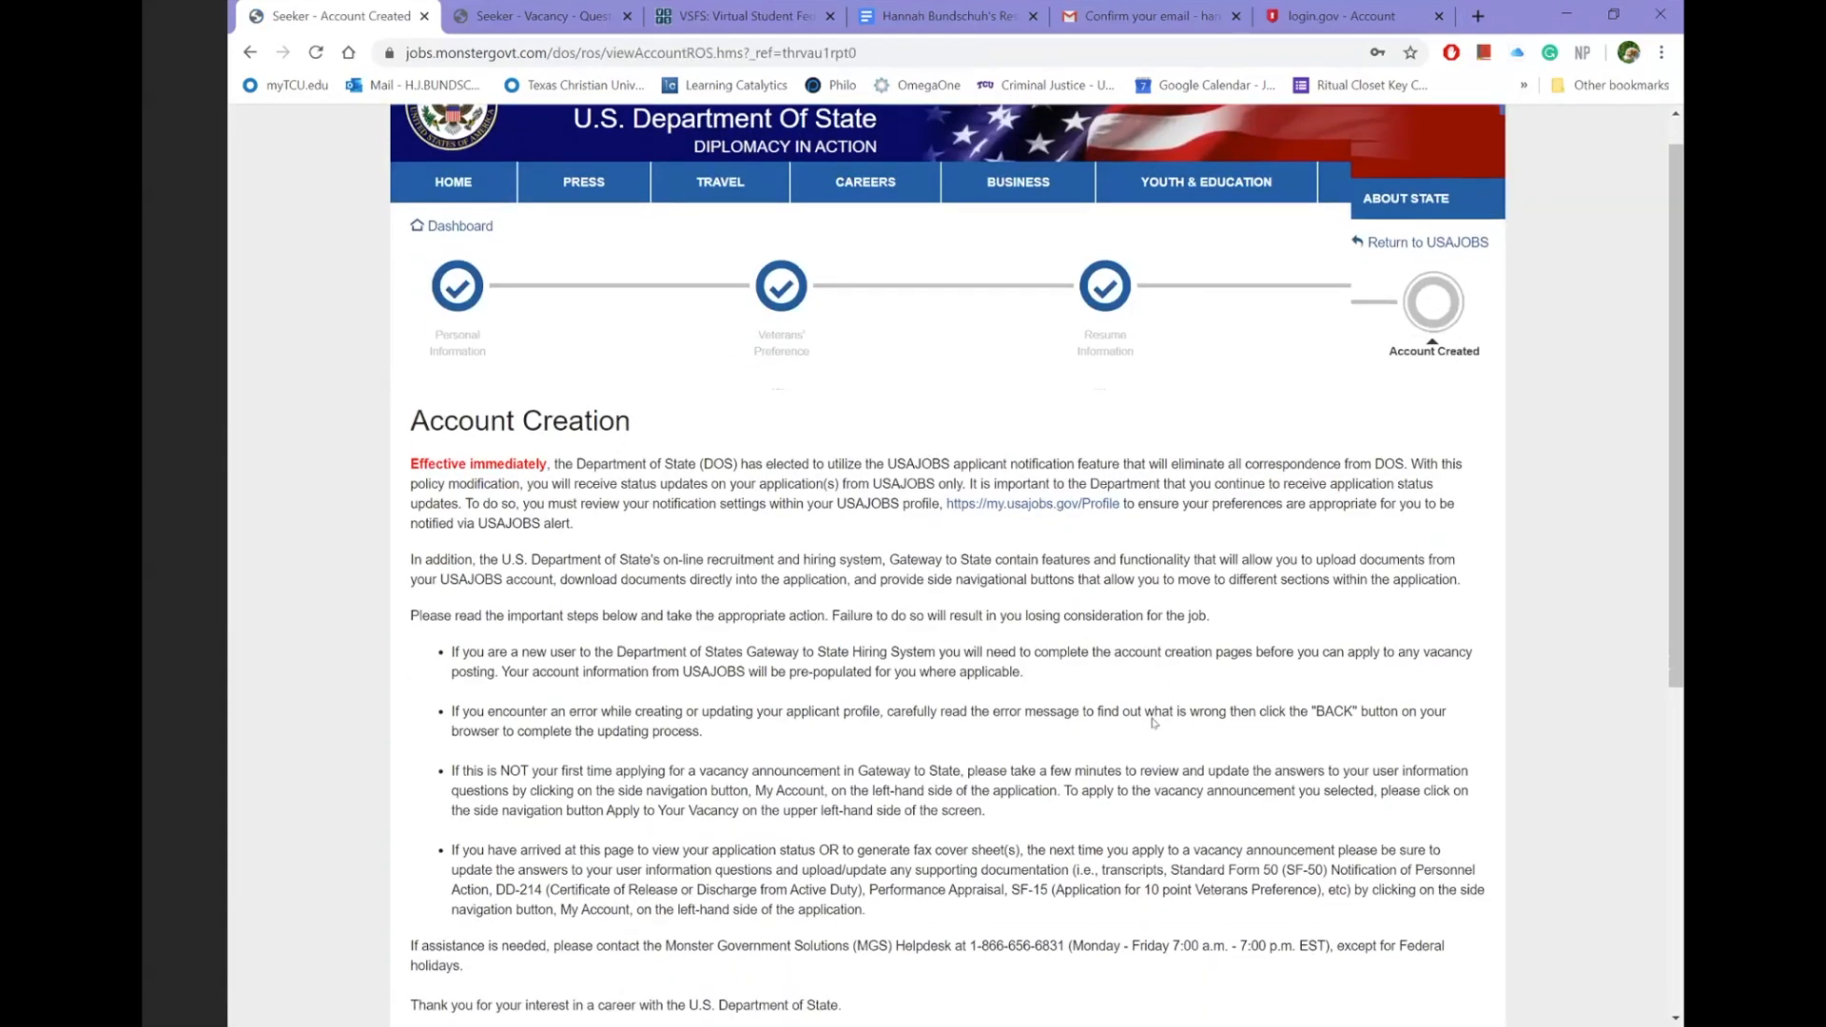
- Start the VSFS vacancy application from the Account Created page, reaching Eligibility
{"action": "scroll", "scroll_direction": "down", "scroll_amount": 3}
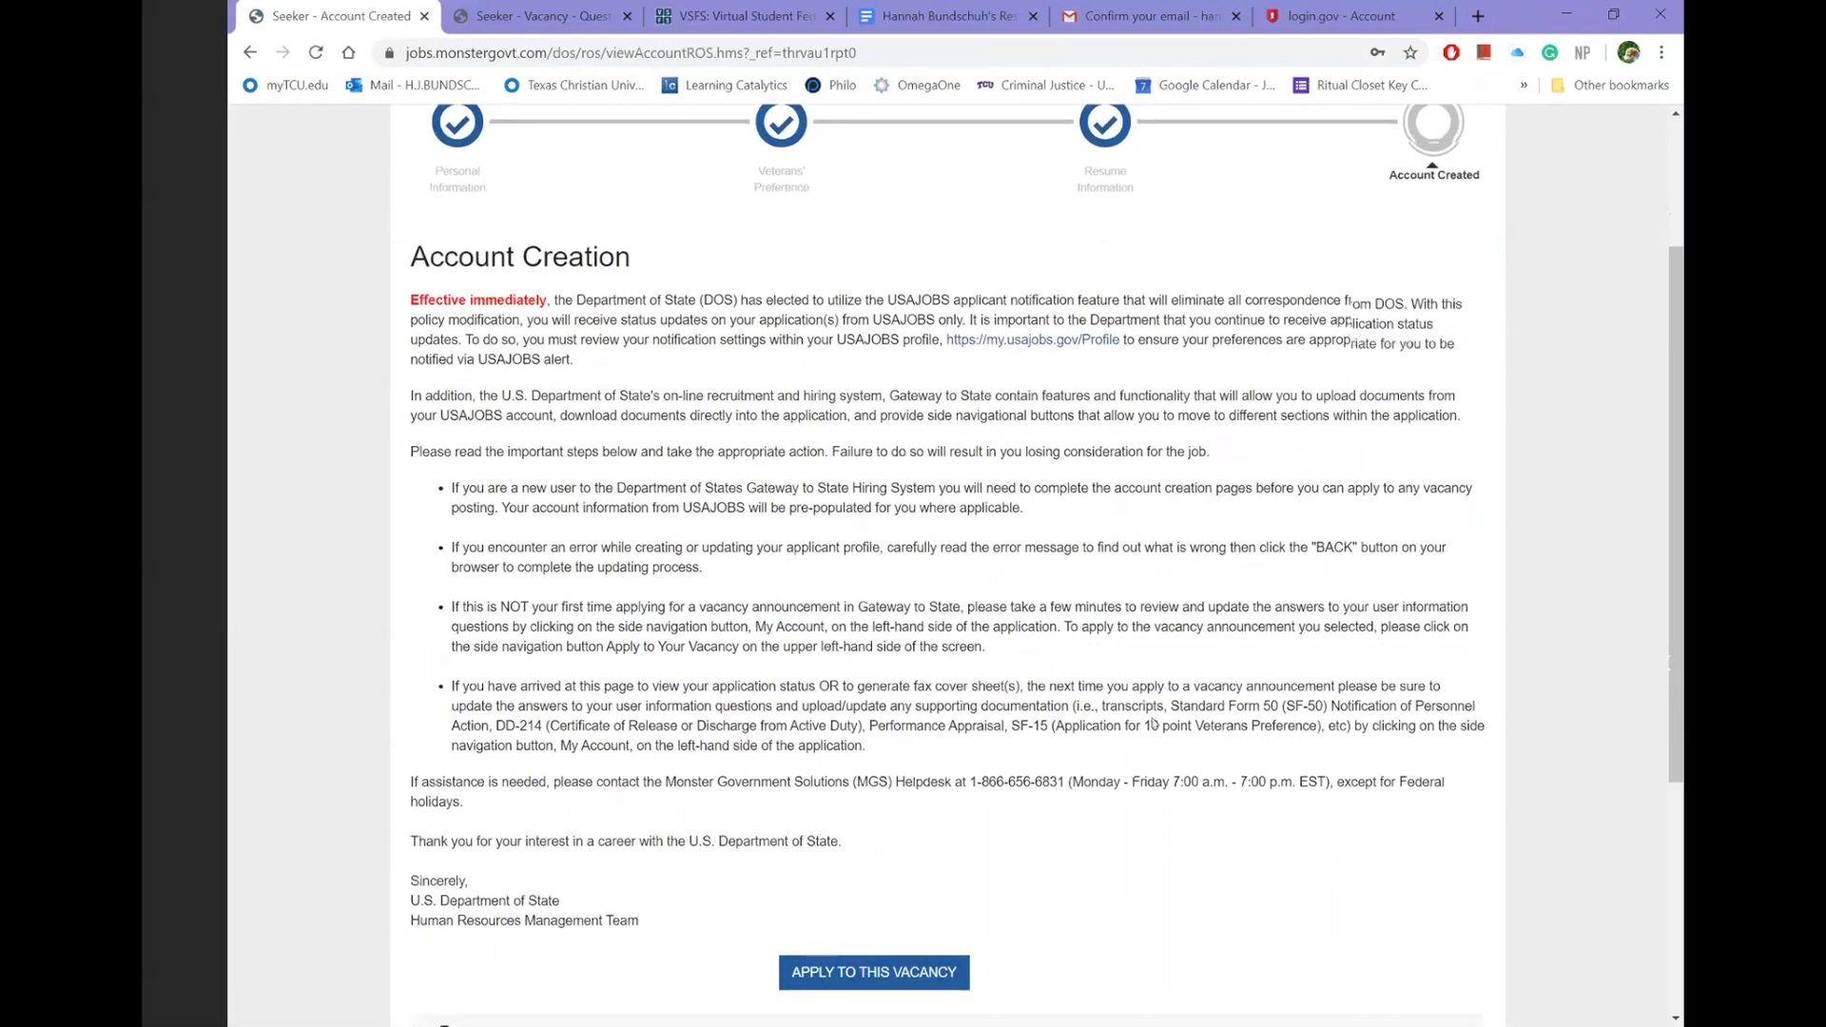
{"action": "scroll", "scroll_direction": "down", "scroll_amount": 3}
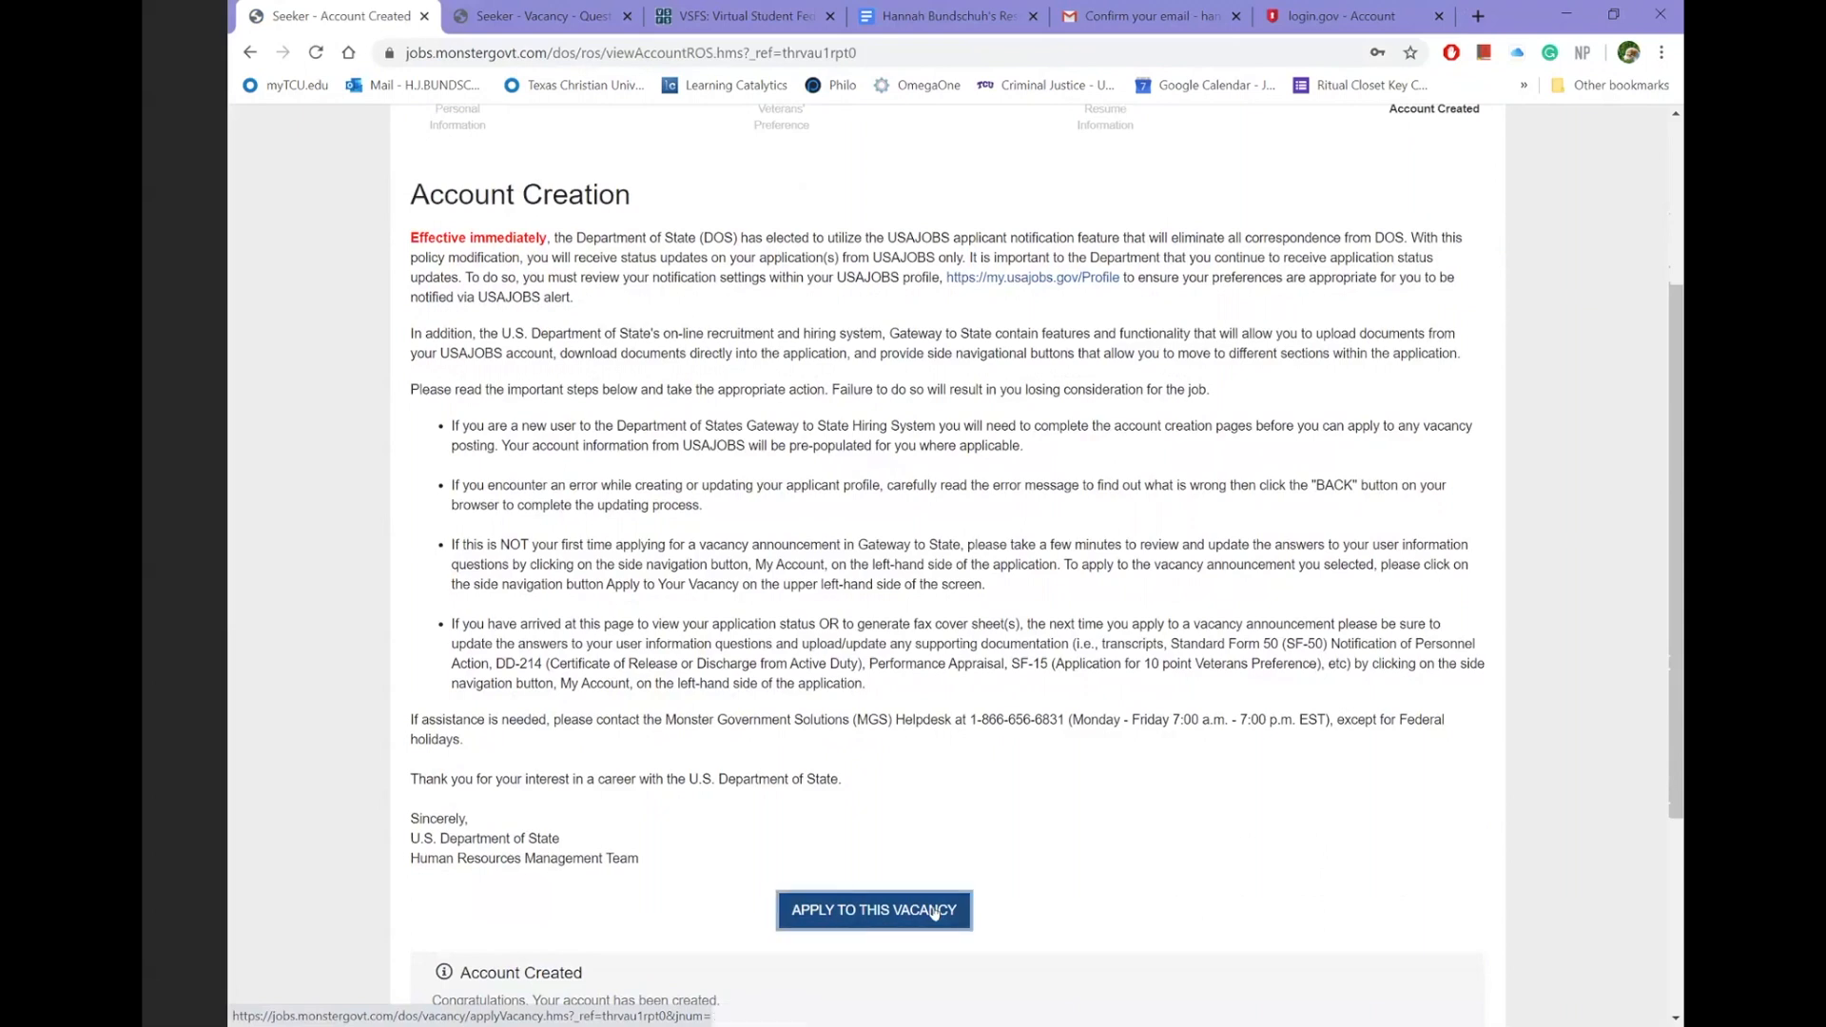
{"action": "left_click", "coordinate": [874, 909]}
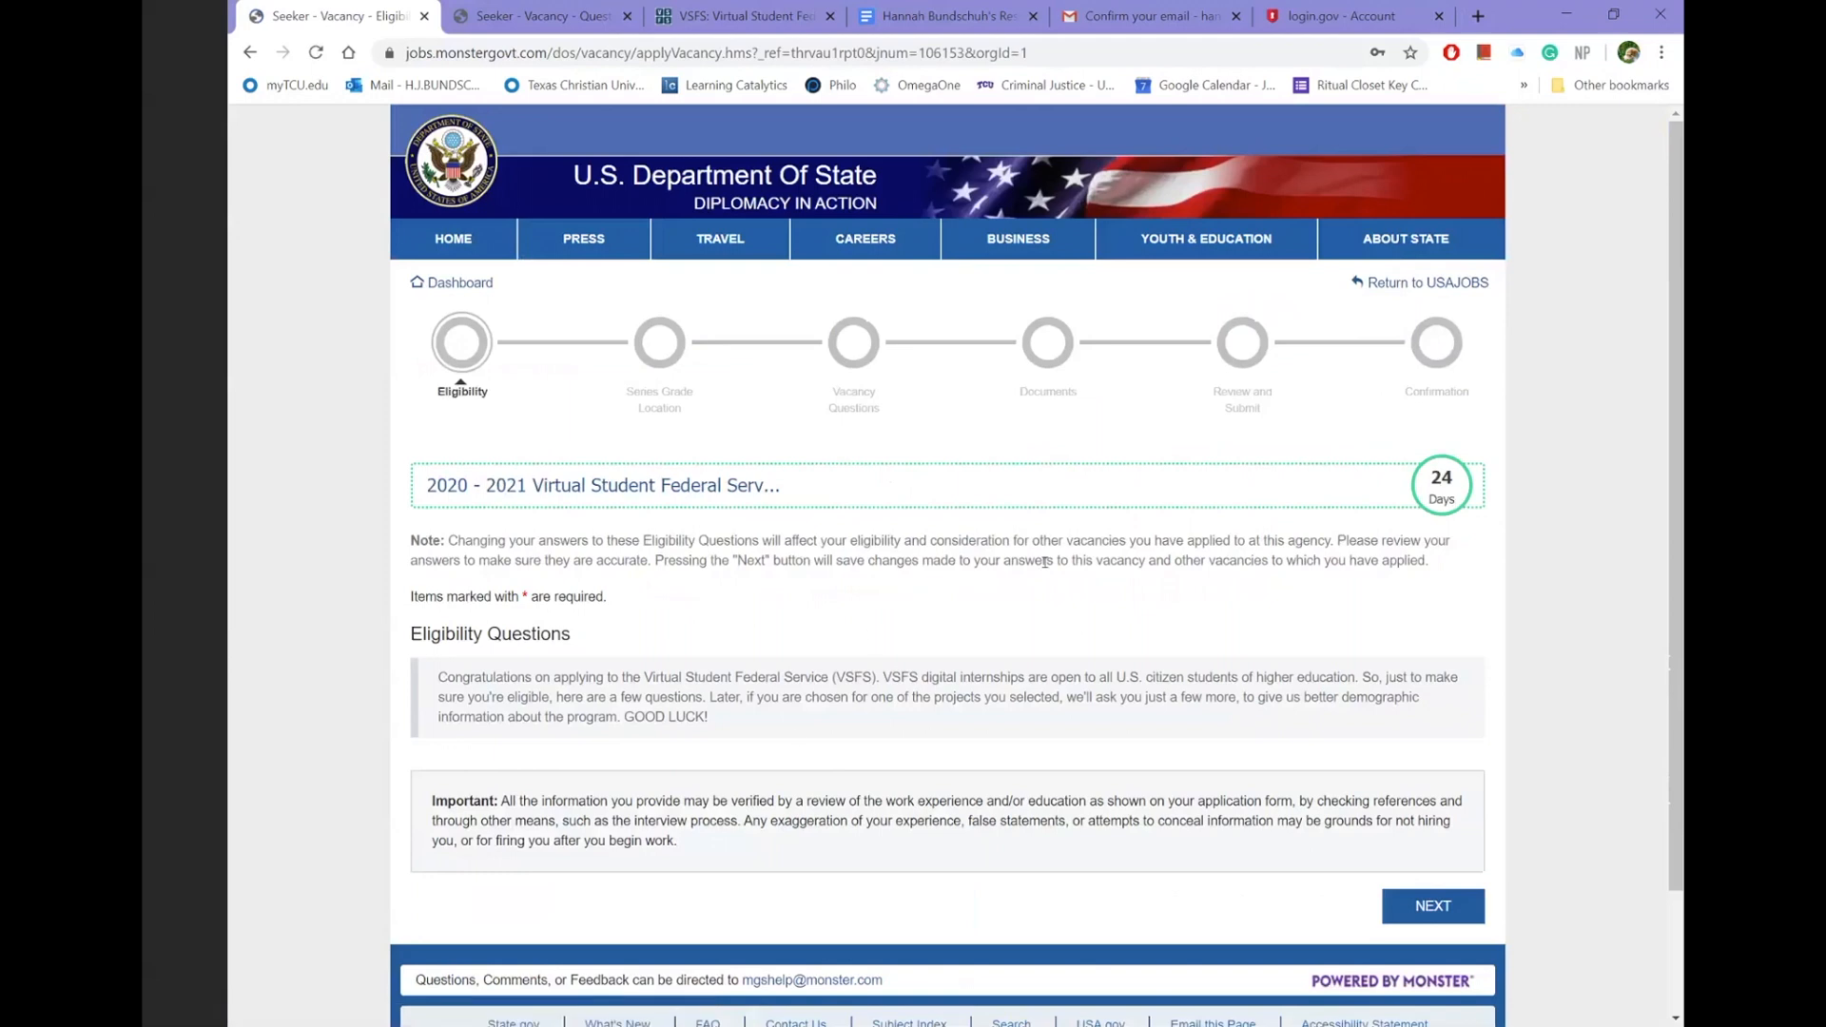
- Pass the Eligibility introduction and answer Yes to Grade NA consideration
{"action": "scroll", "scroll_direction": "down", "scroll_amount": 3}
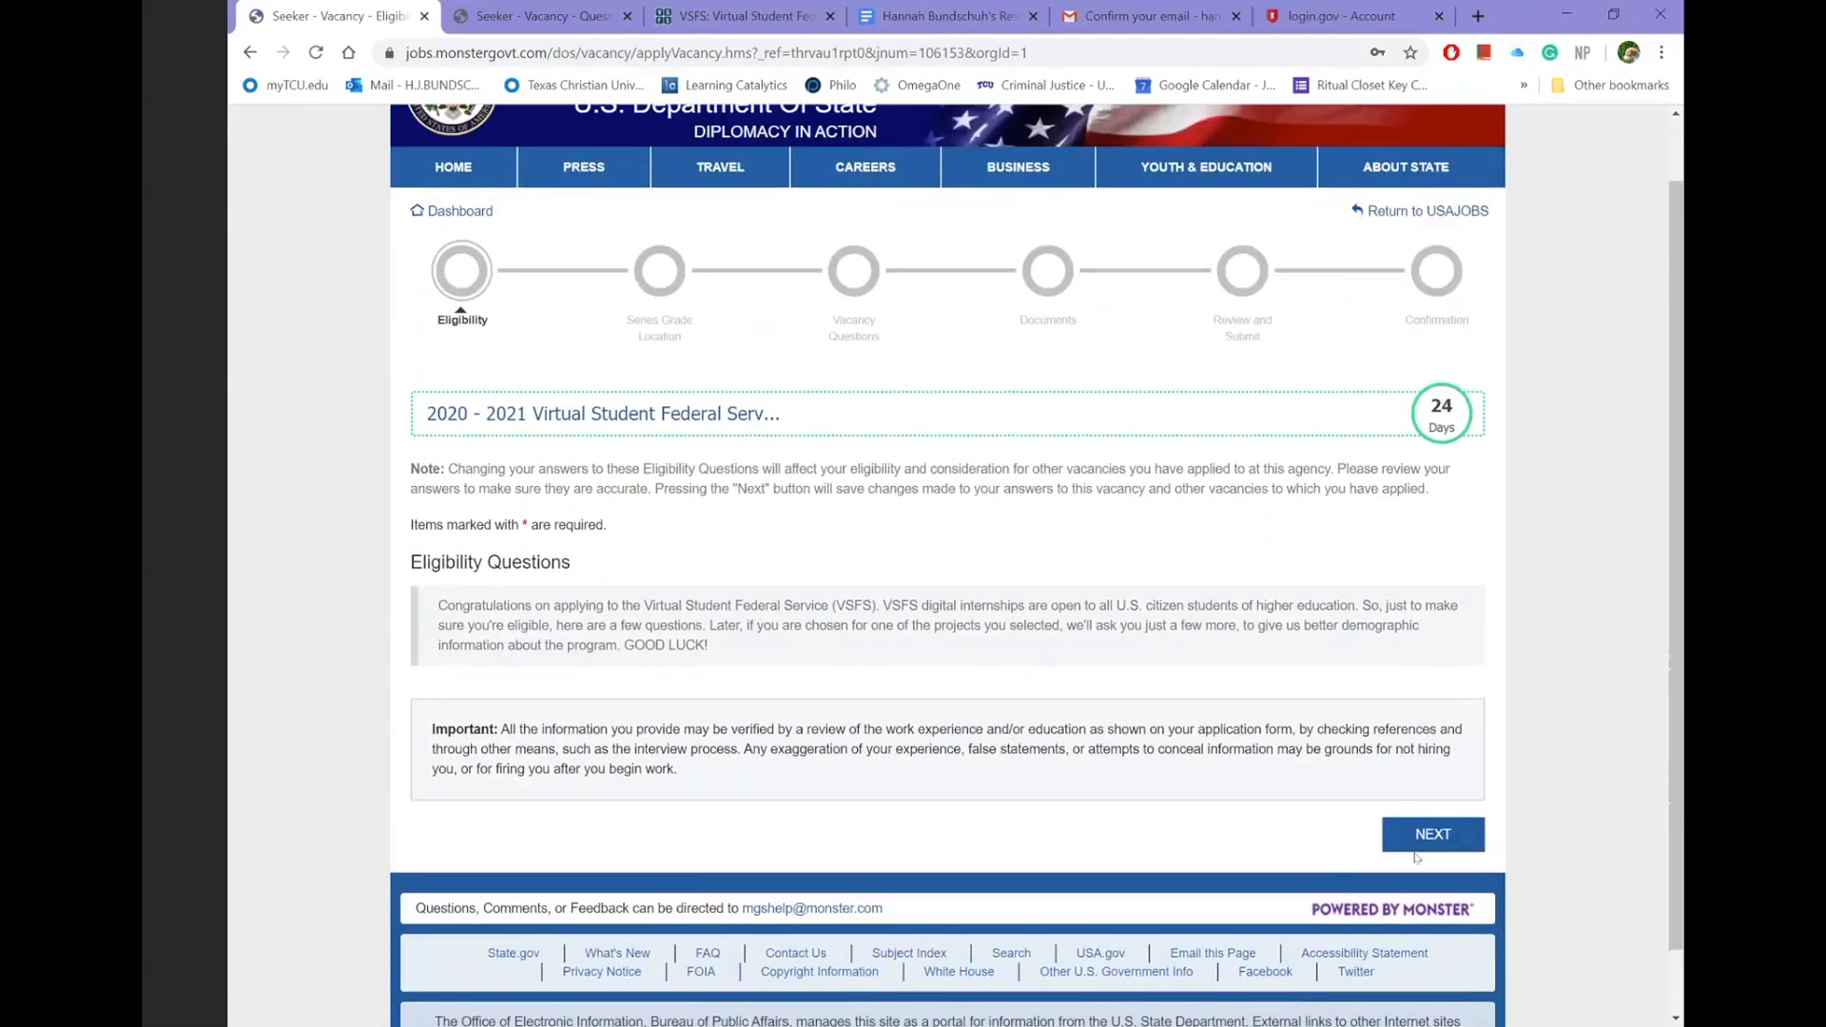
{"action": "left_click", "coordinate": [1431, 833]}
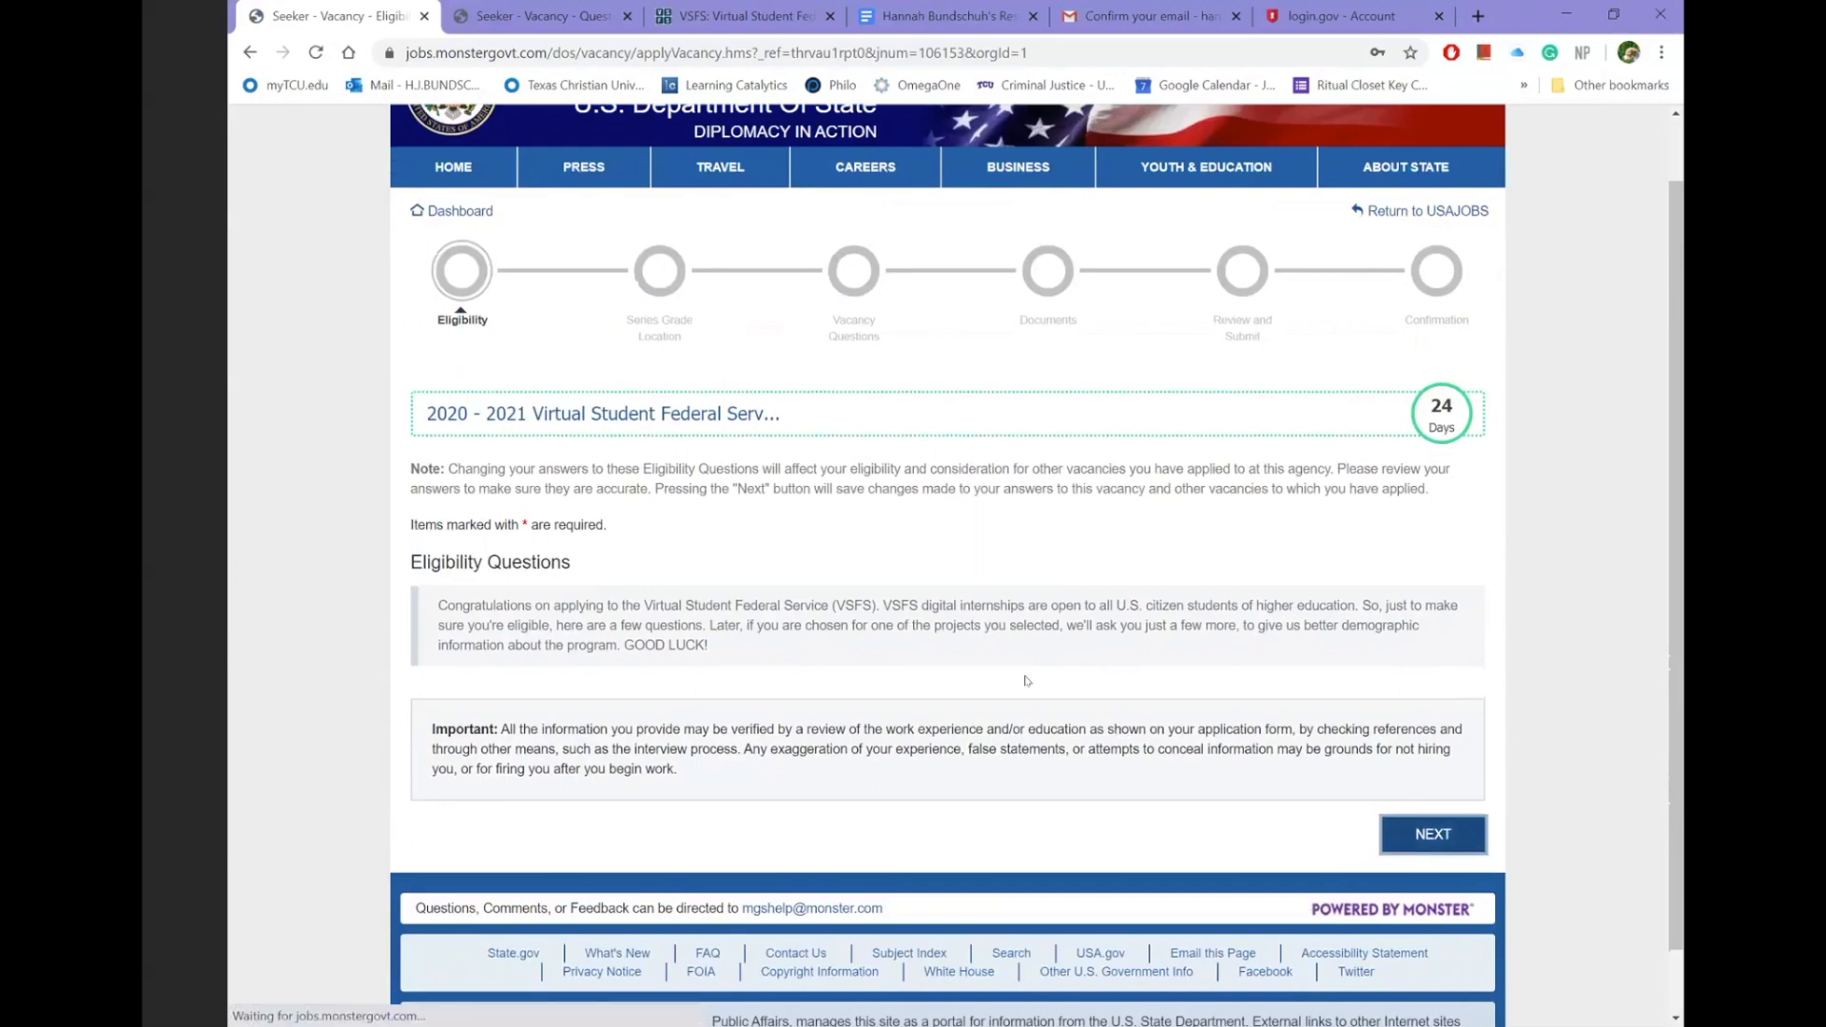
{"action": "left_click", "coordinate": [1433, 834]}
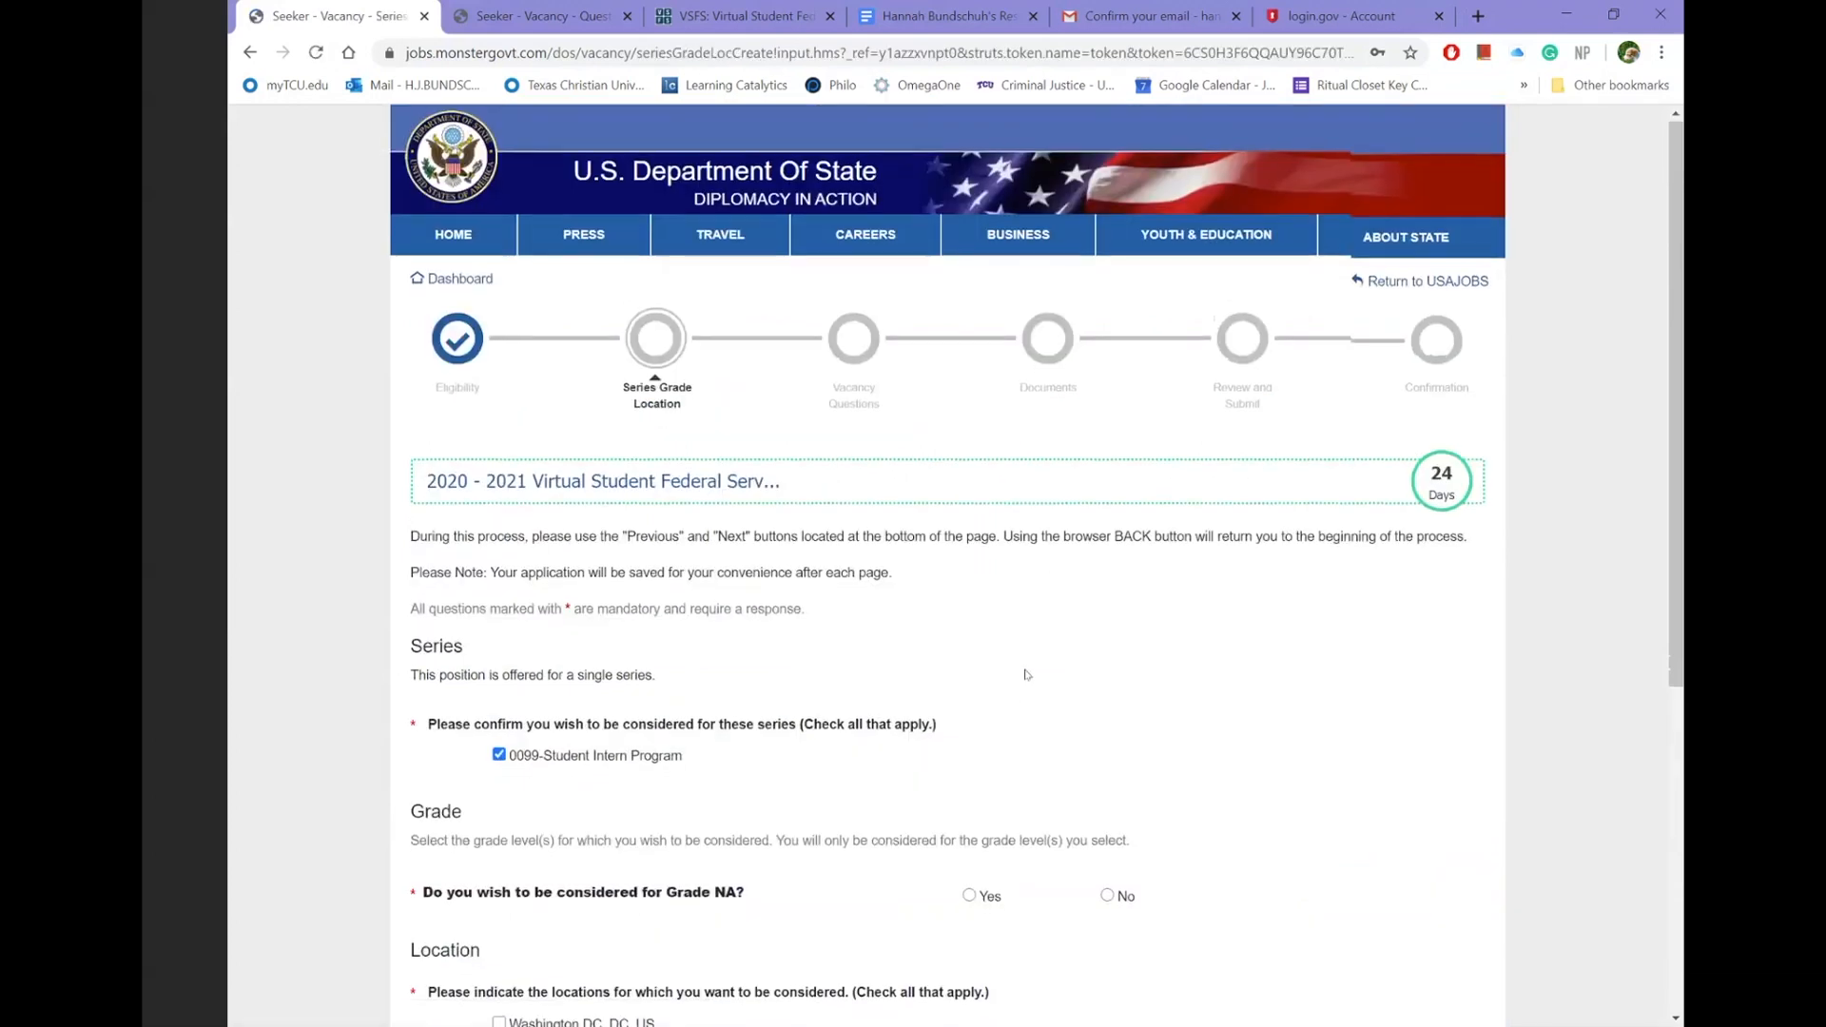
{"action": "scroll", "scroll_direction": "down", "scroll_amount": 3}
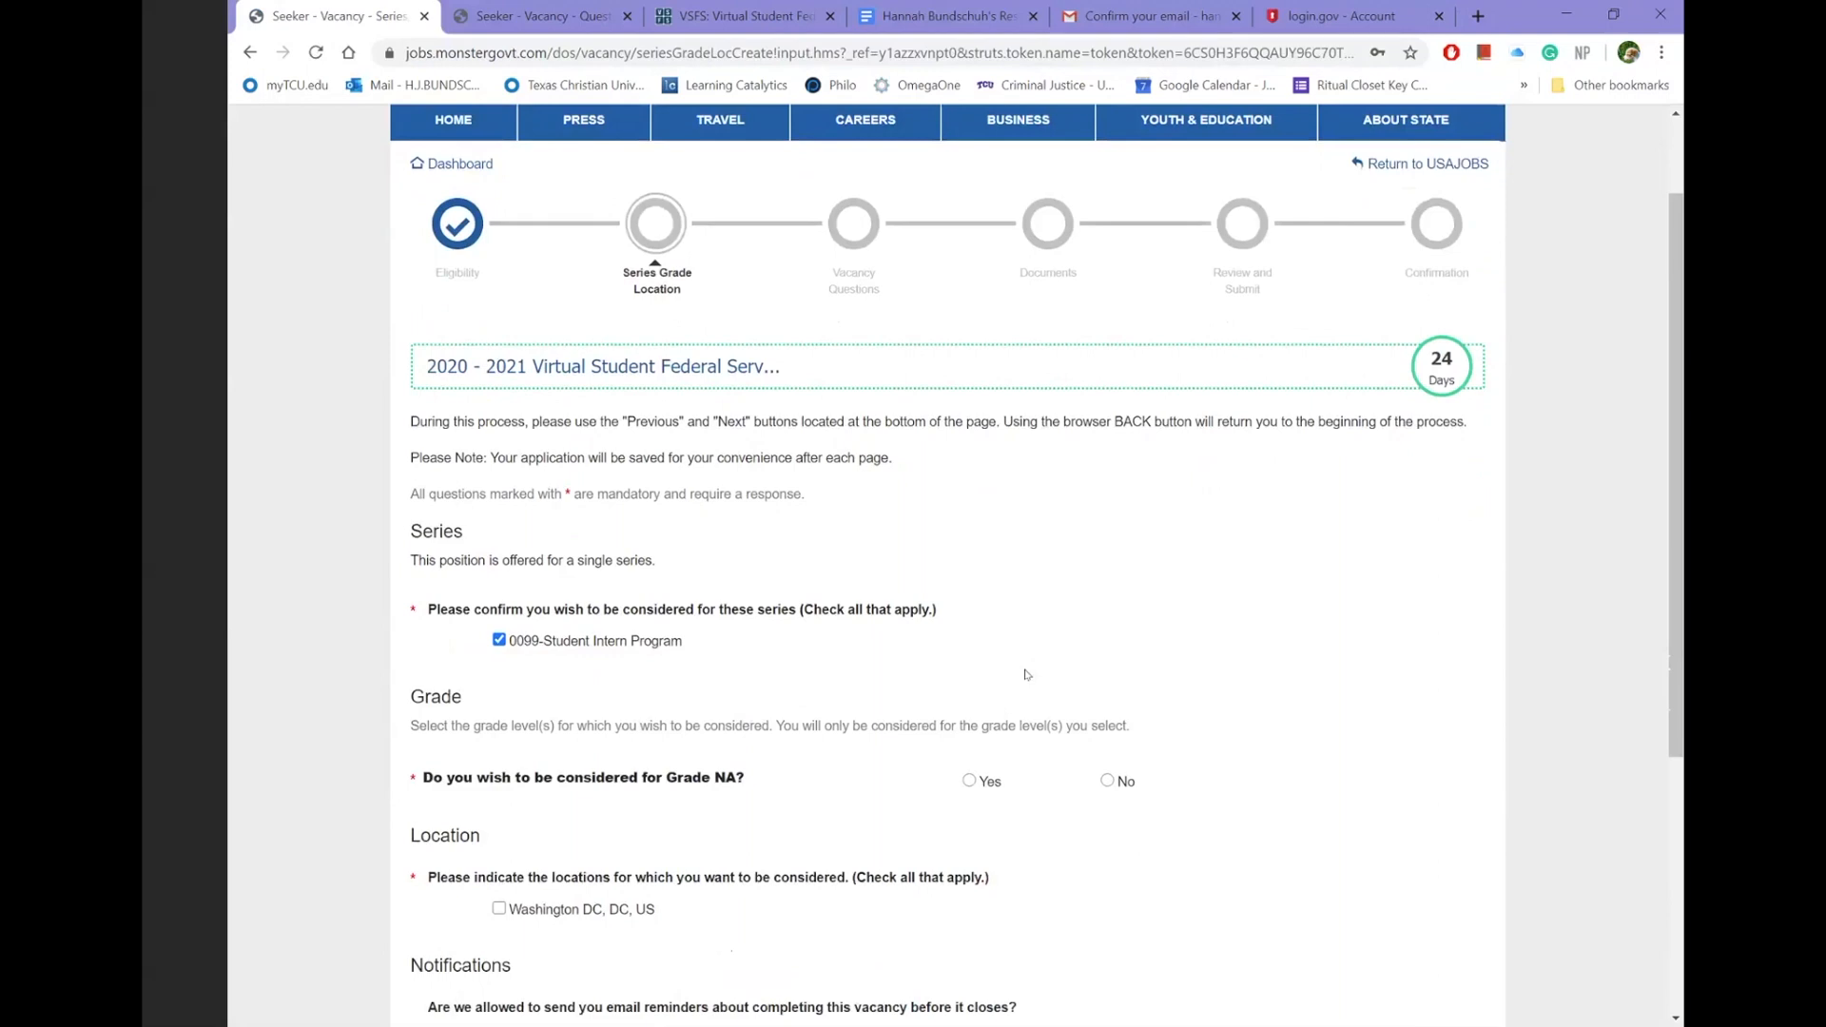
{"action": "mouse_move", "coordinate": [1059, 723]}
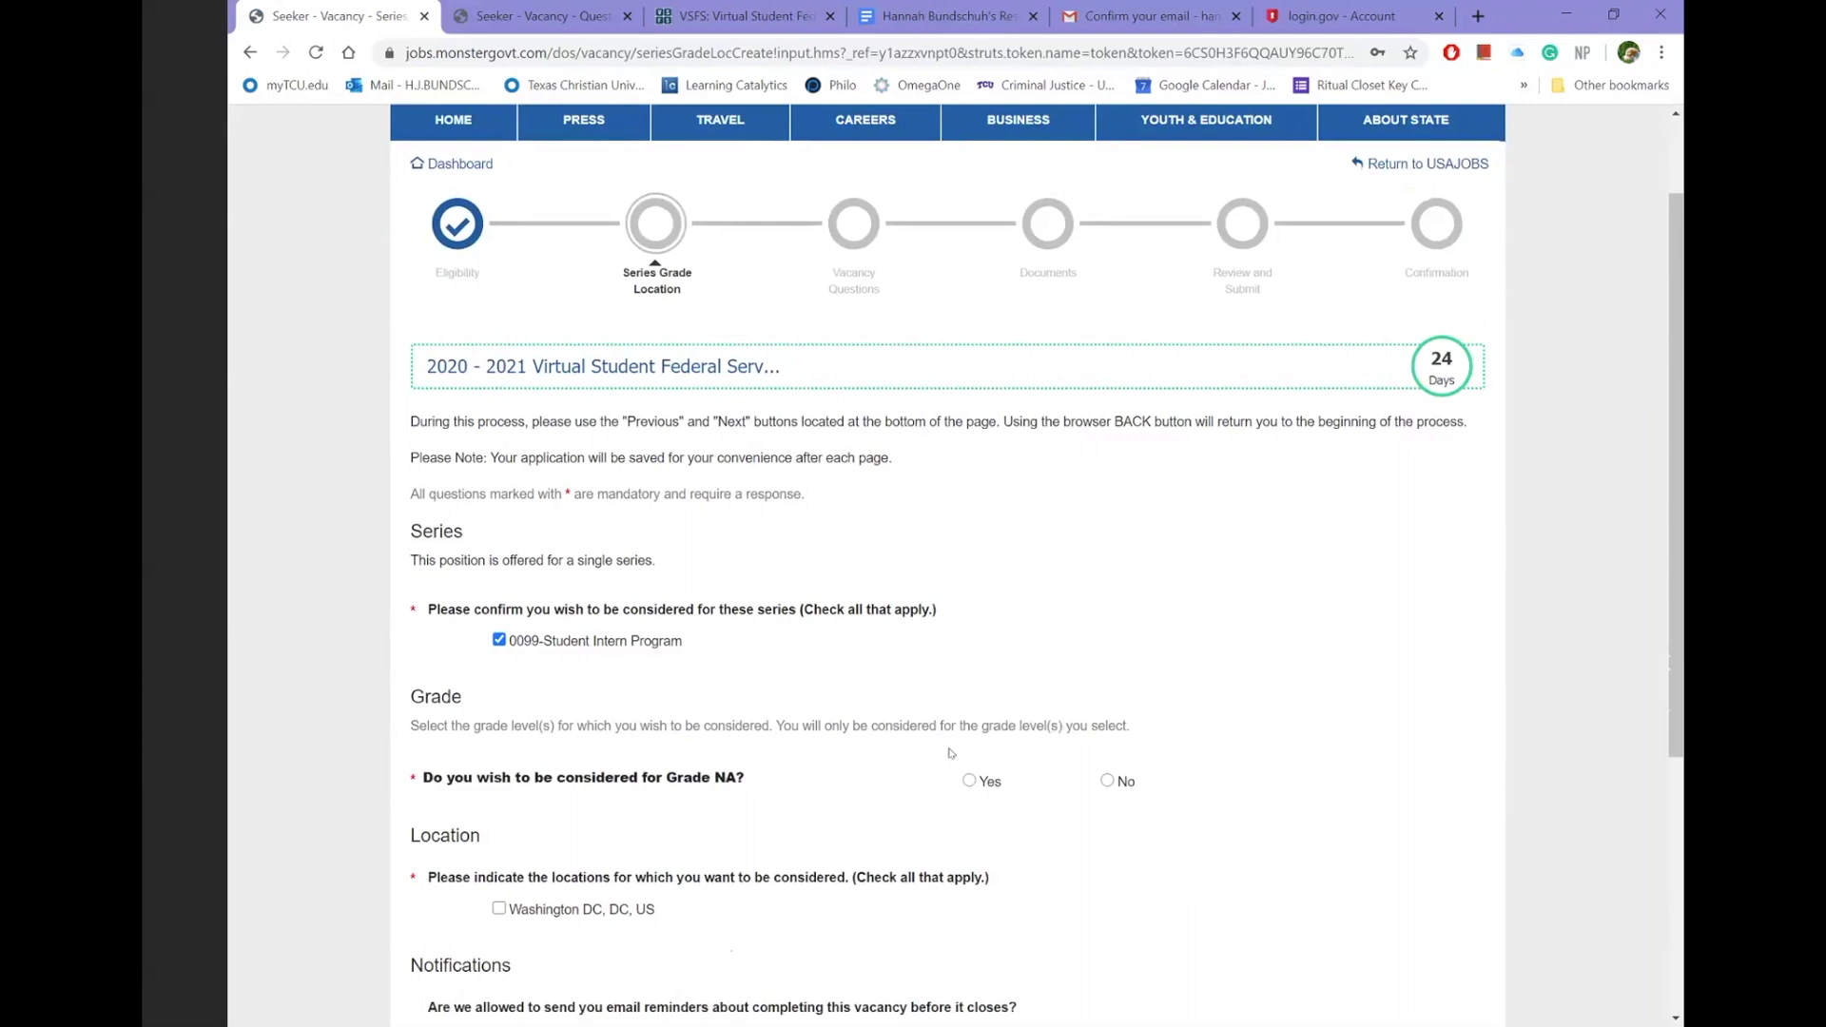
{"action": "scroll", "scroll_direction": "down", "scroll_amount": 3}
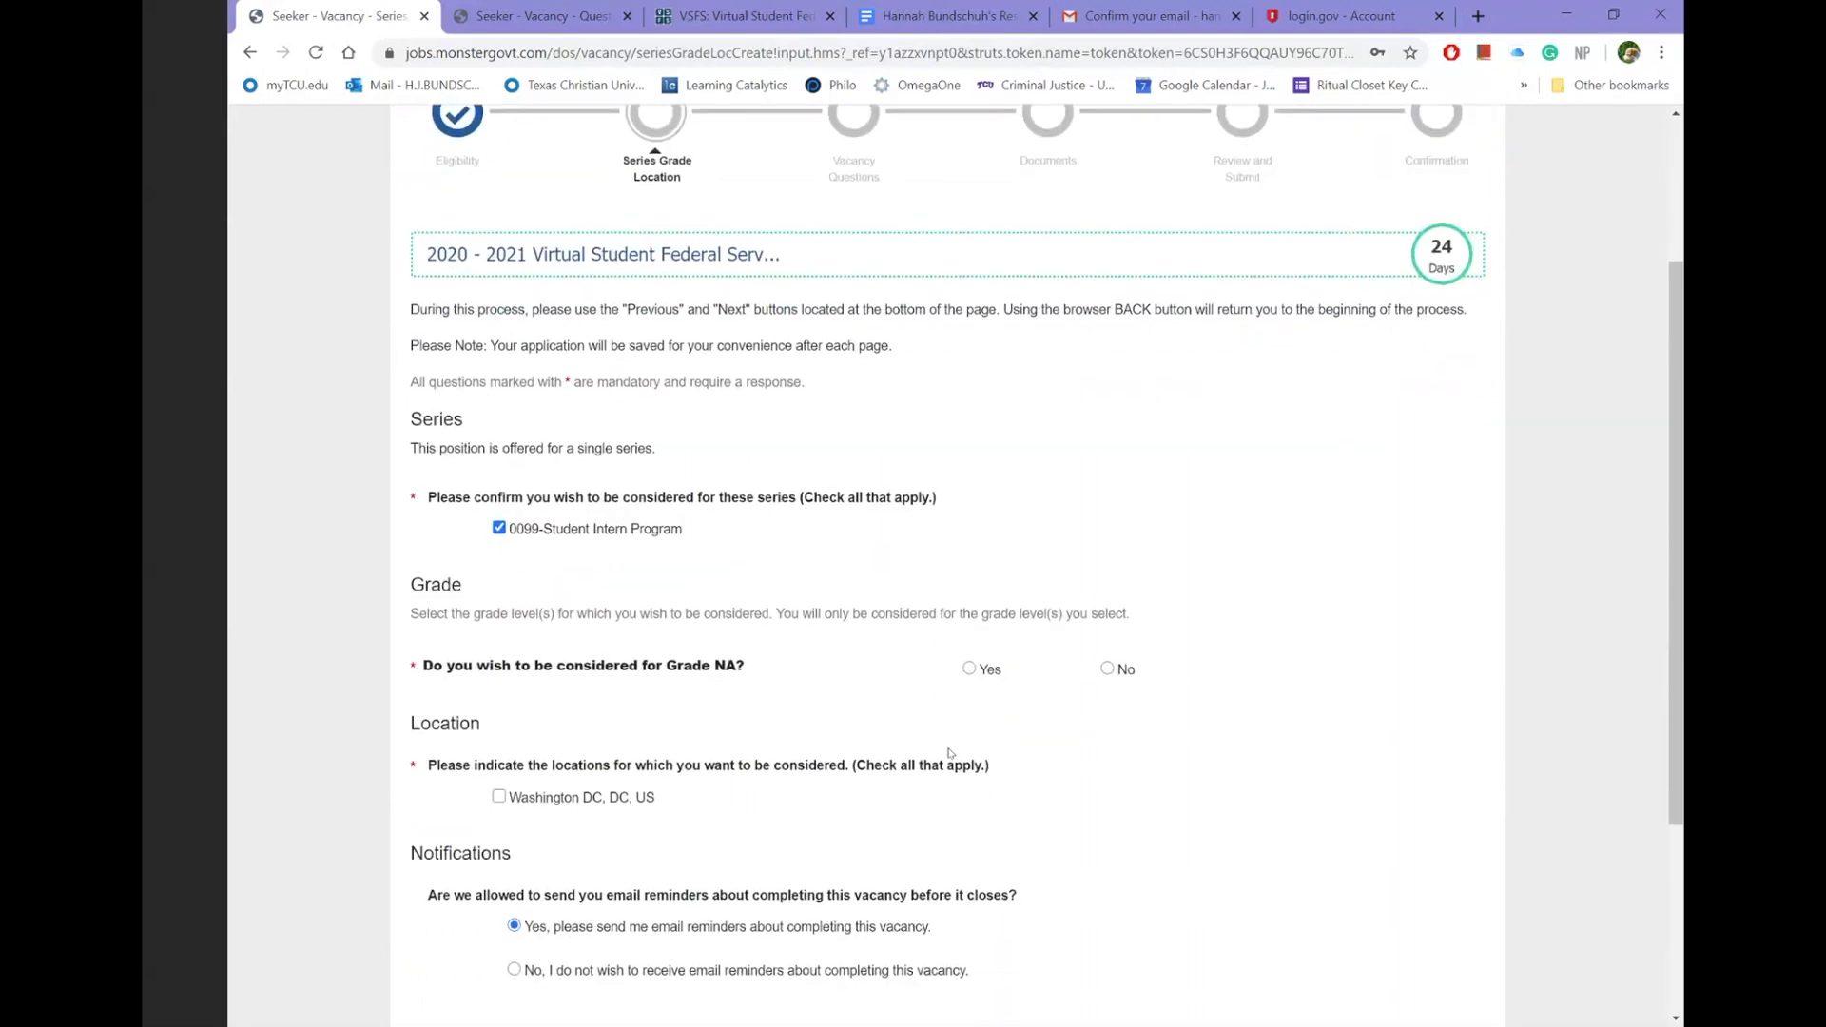
{"action": "left_click", "coordinate": [968, 667]}
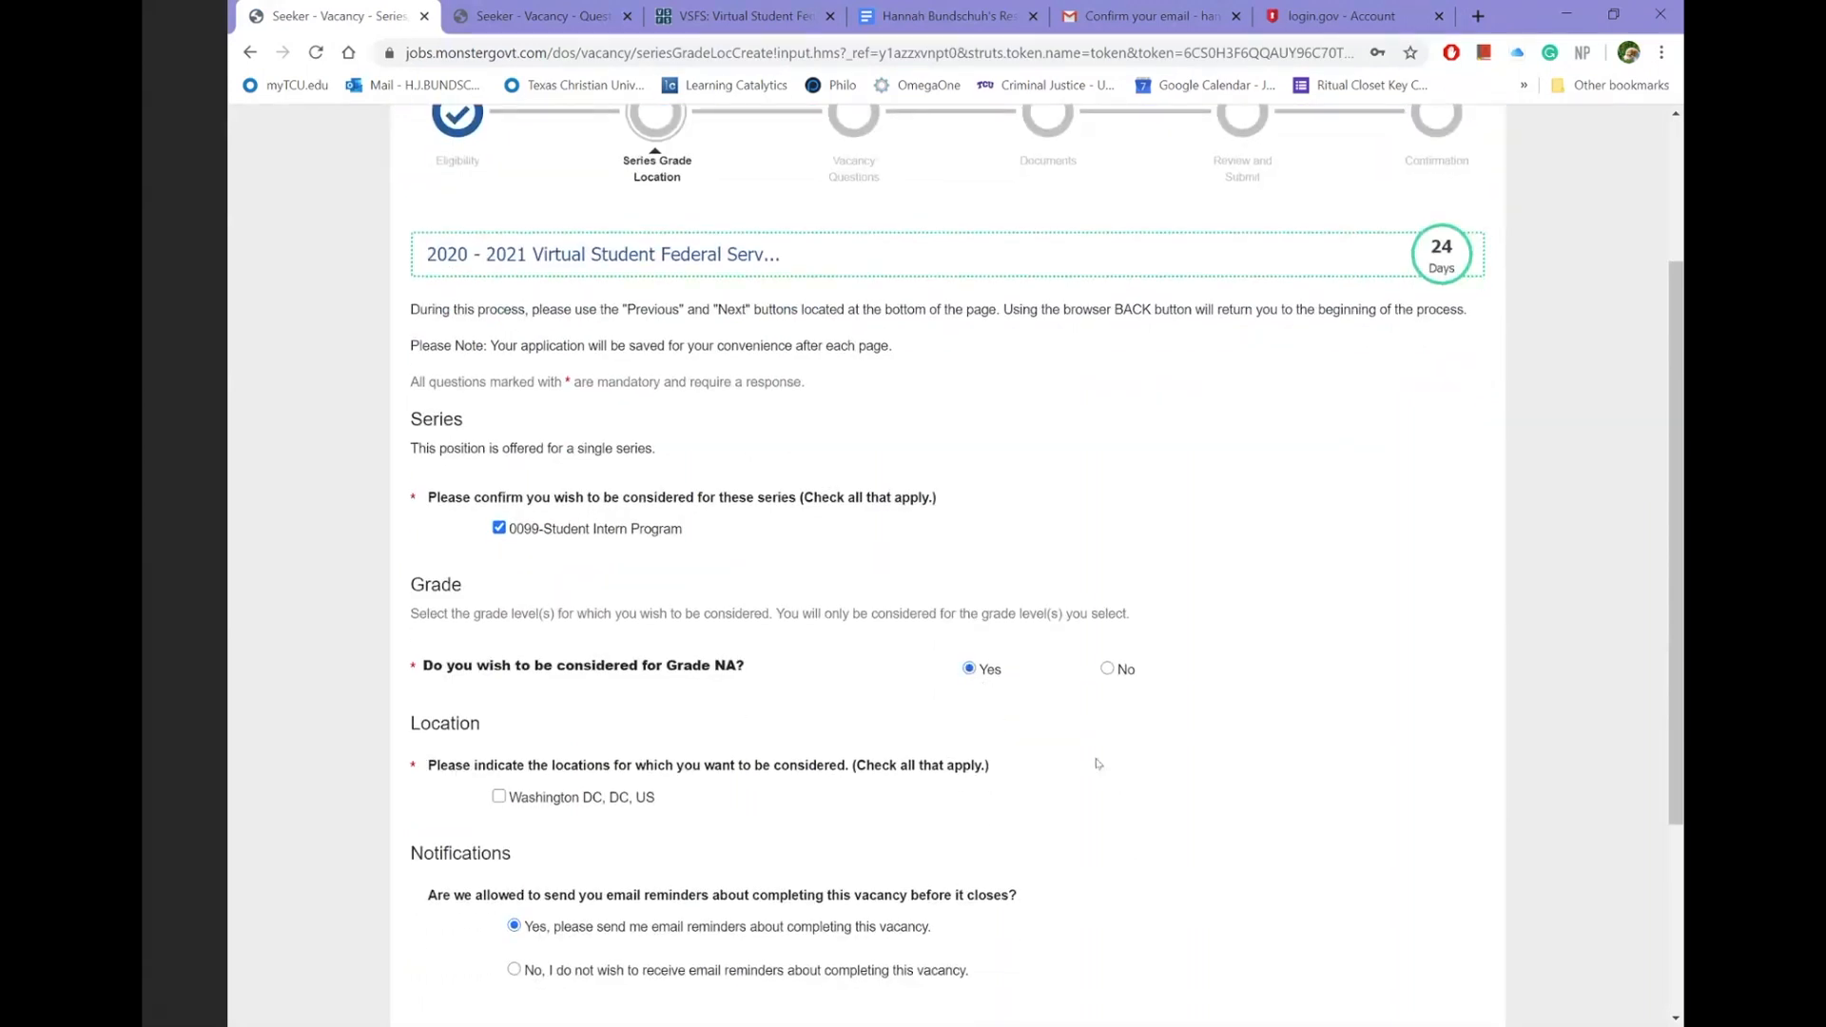
- Choose Washington DC, DC, US as location and advance to Vacancy Questions
{"action": "scroll", "scroll_direction": "down", "scroll_amount": 3}
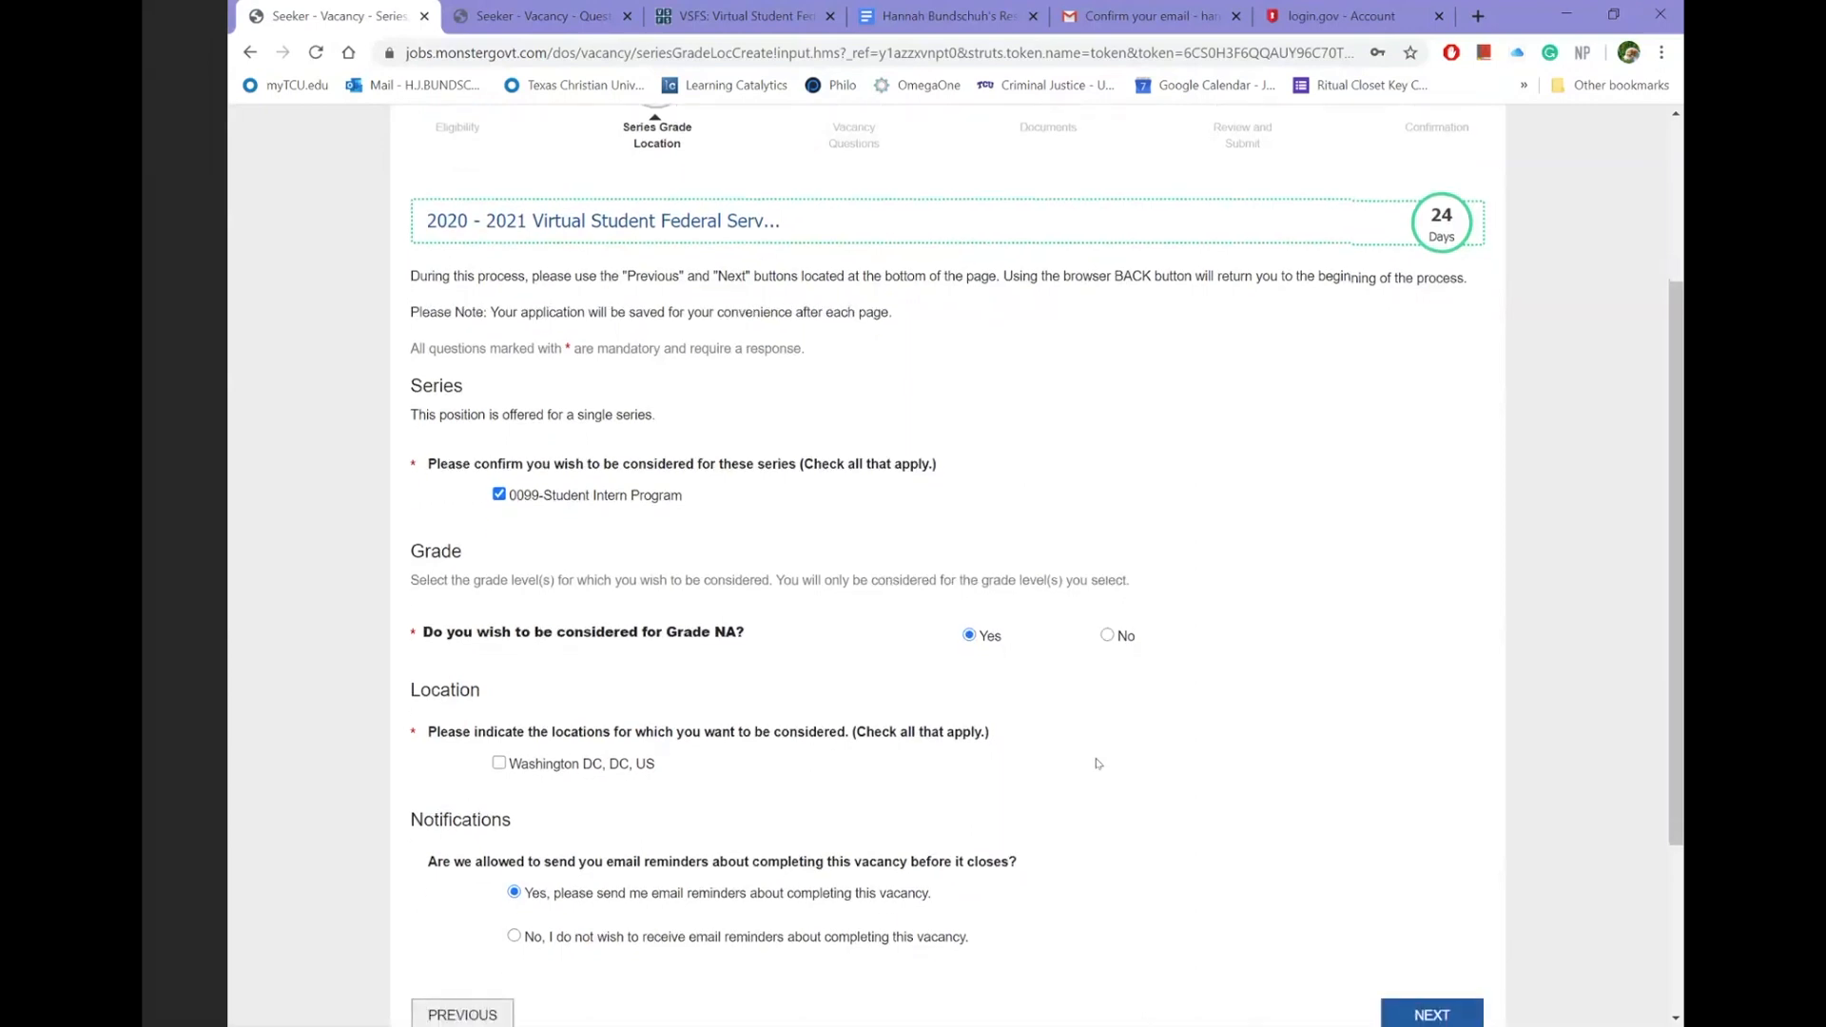
{"action": "scroll", "scroll_direction": "down", "scroll_amount": 3}
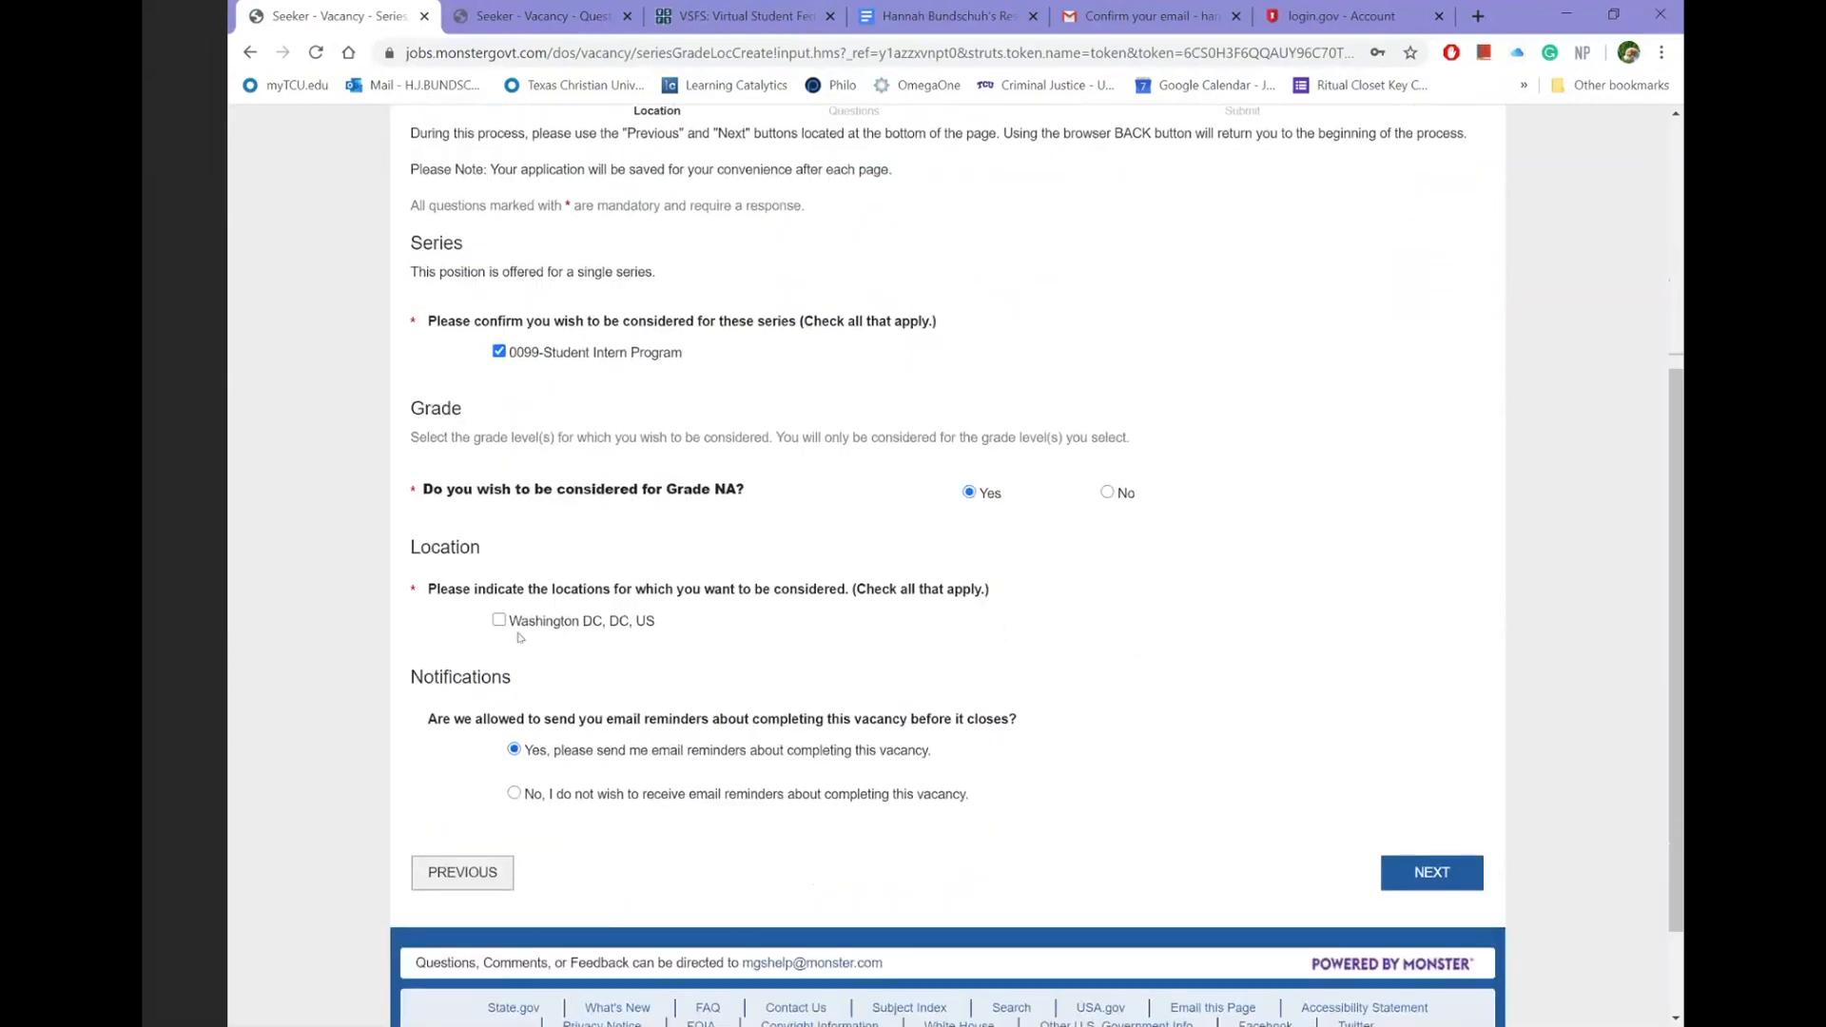
{"action": "left_click", "coordinate": [498, 620]}
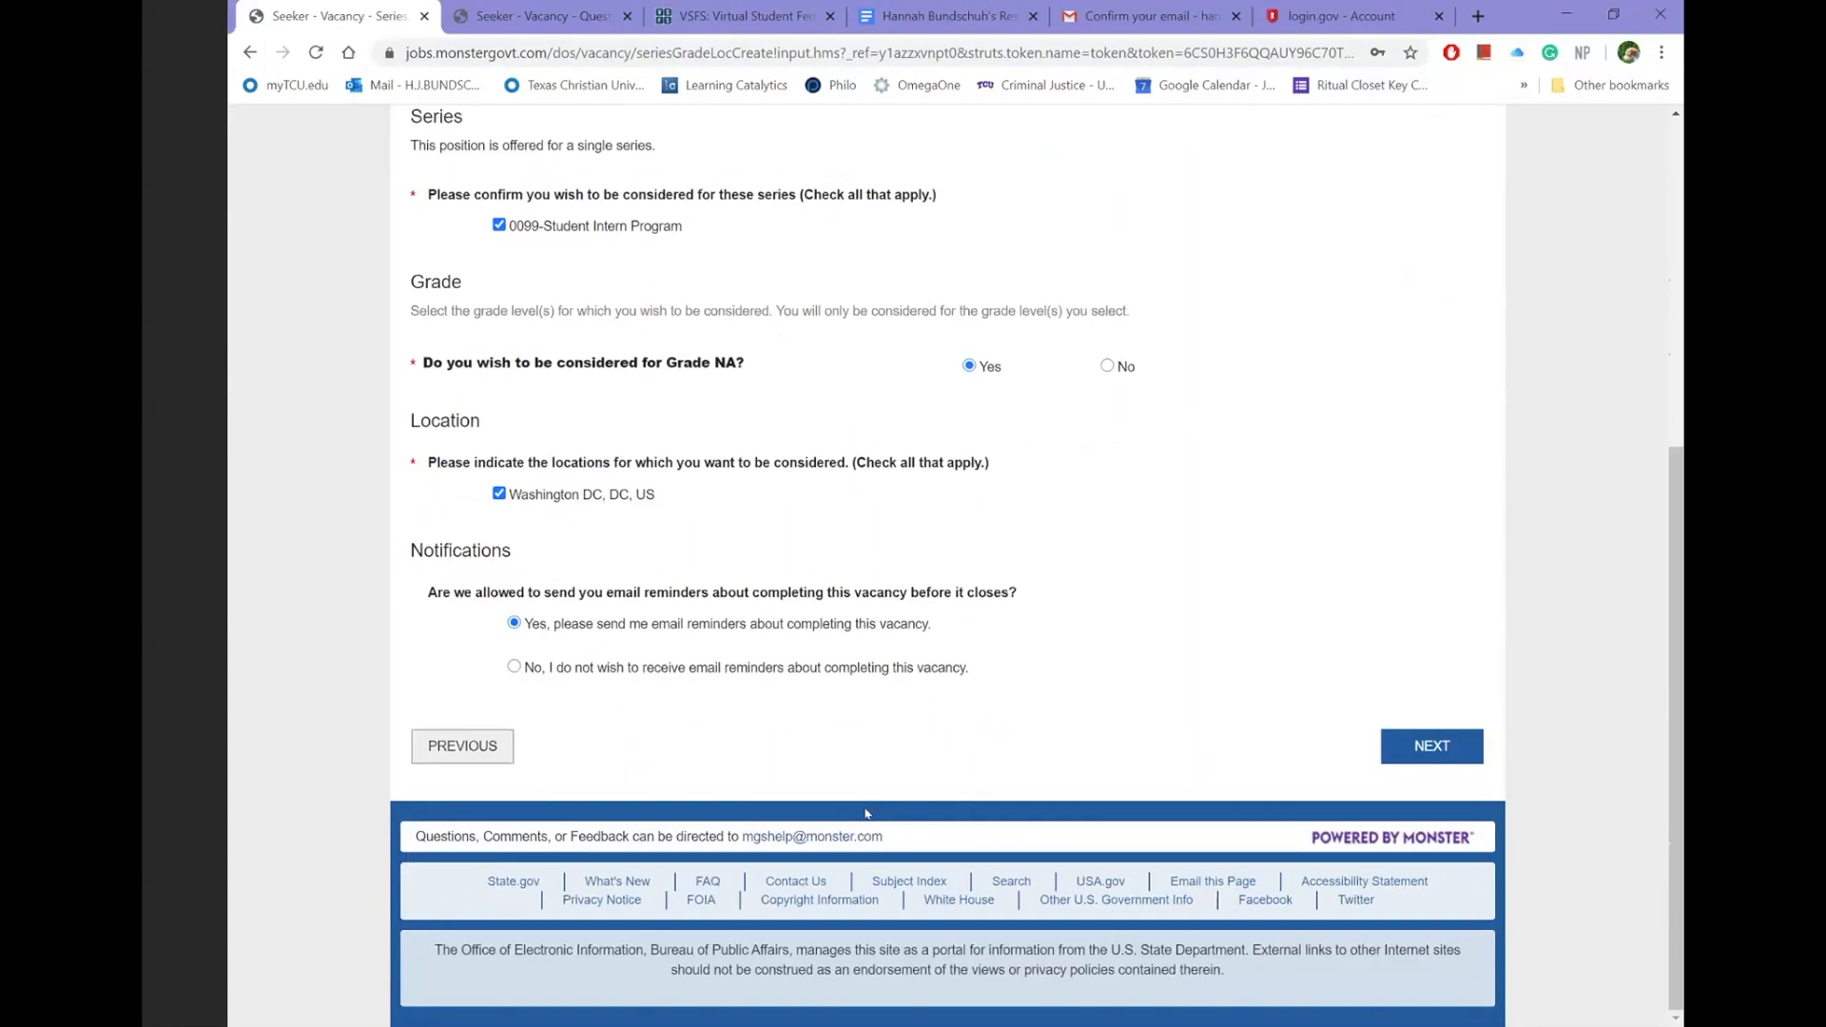
{"action": "mouse_move", "coordinate": [1233, 687]}
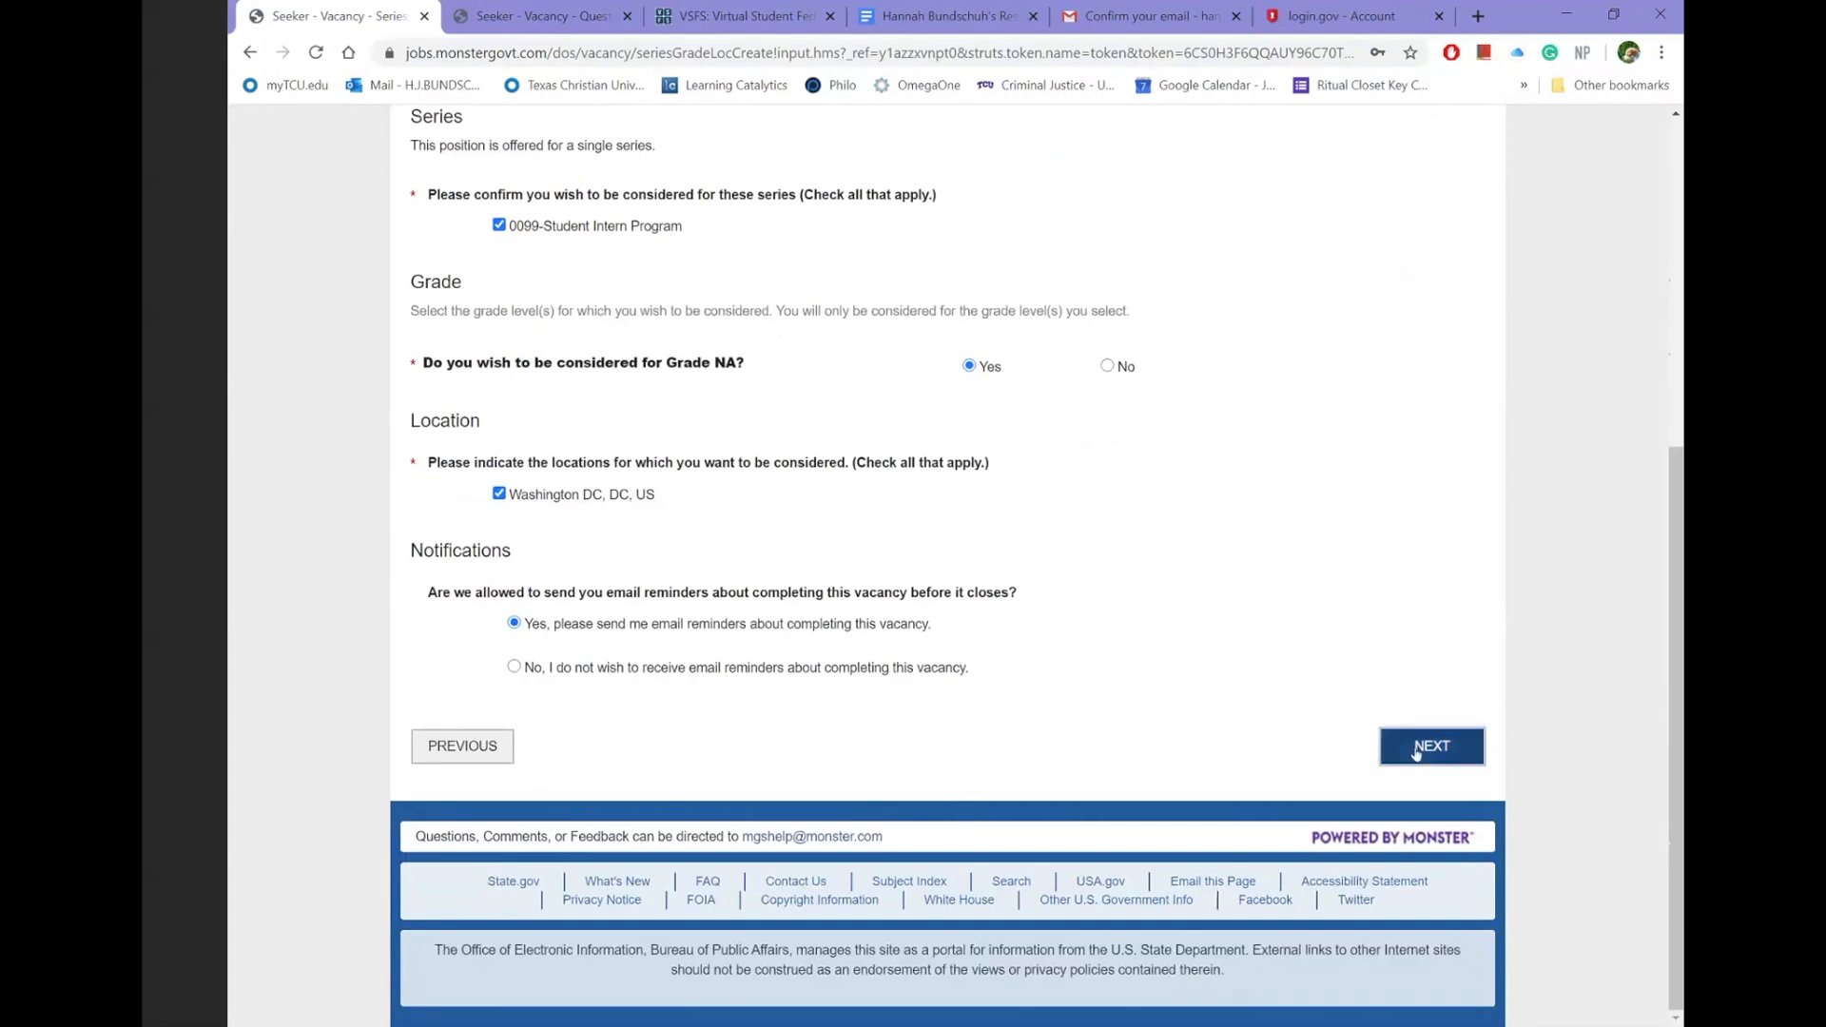
{"action": "left_click", "coordinate": [1431, 745]}
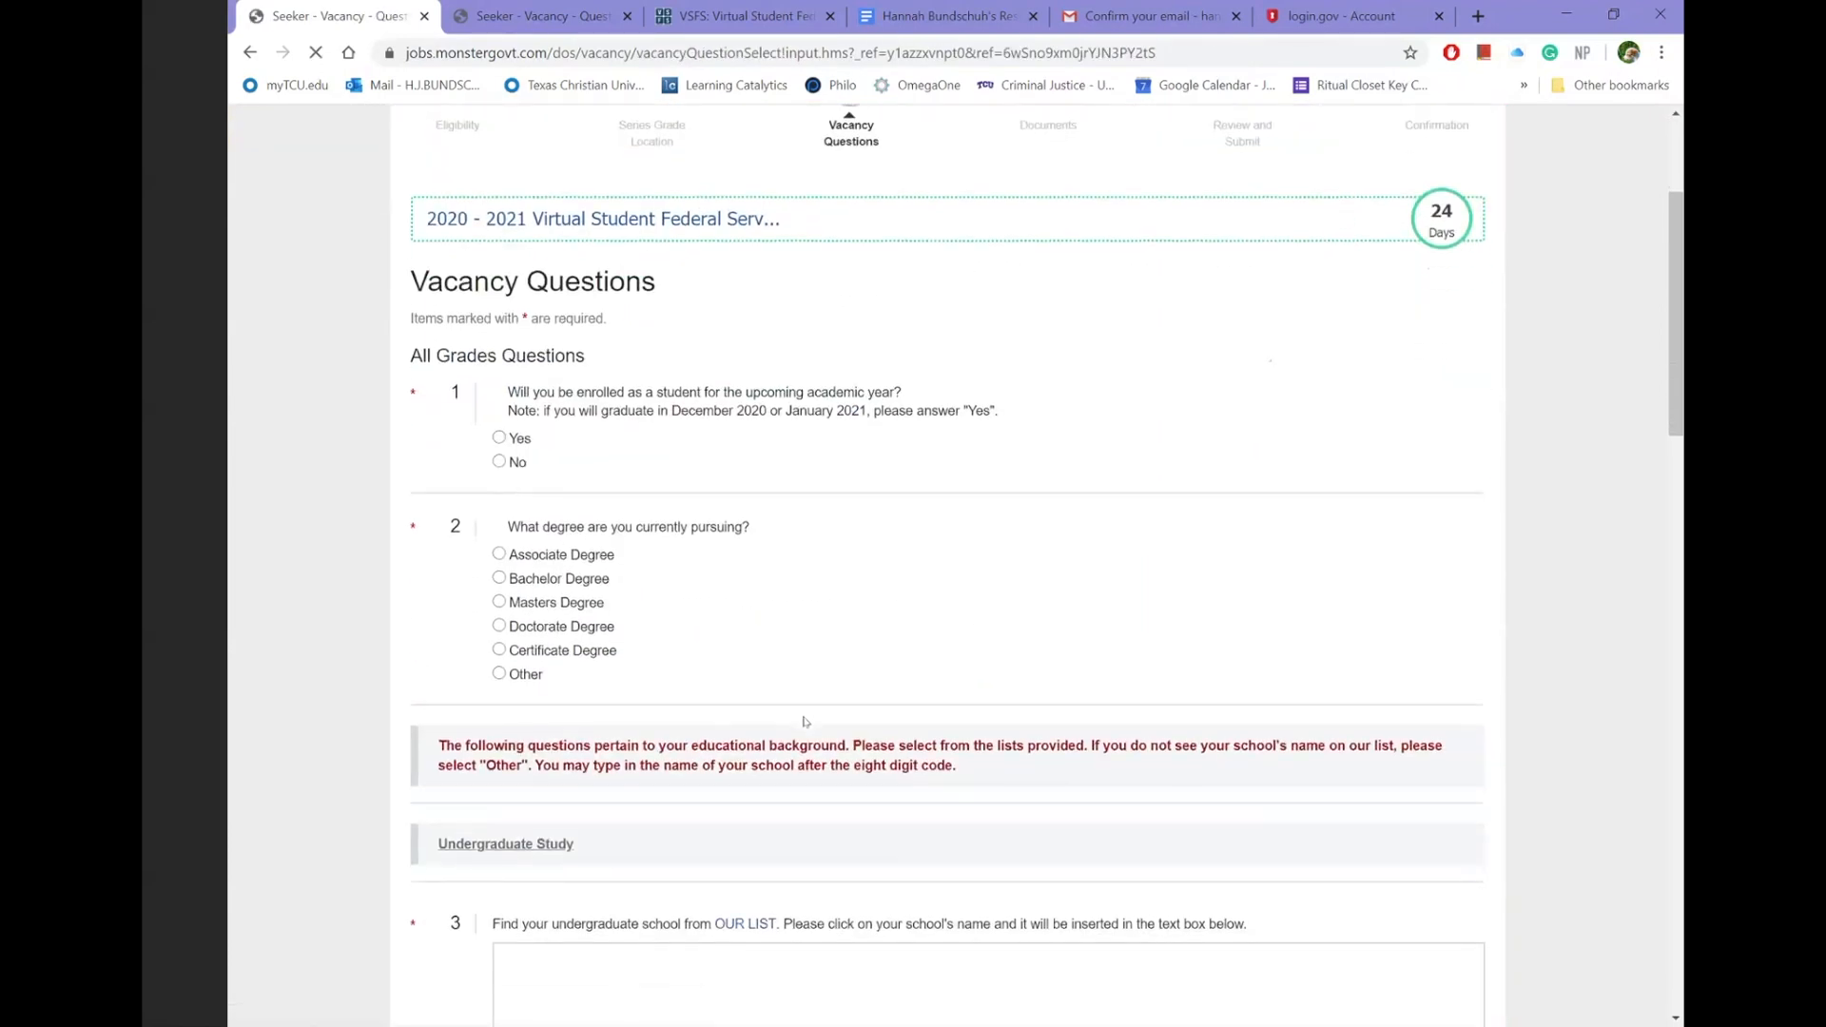
- Answer Yes to enrollment next academic year and move down to the degree question
{"action": "left_click", "coordinate": [498, 438]}
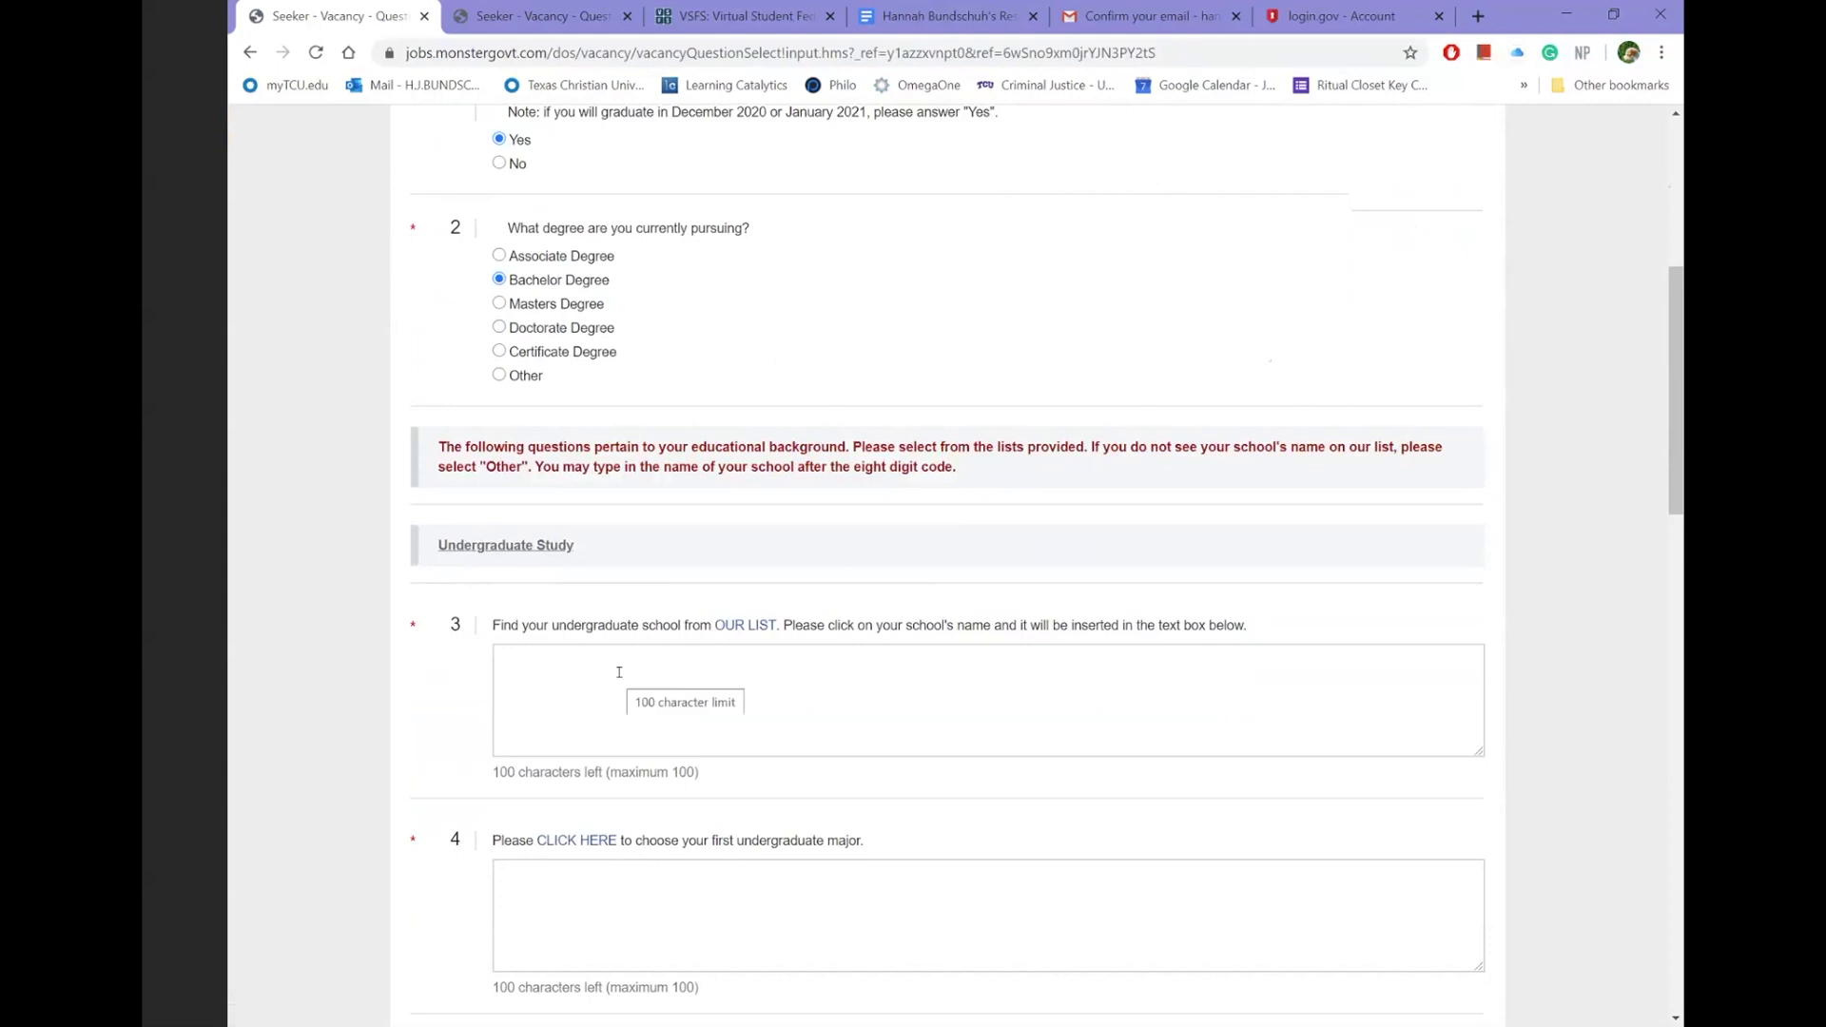
{"action": "scroll", "scroll_direction": "down", "scroll_amount": 3}
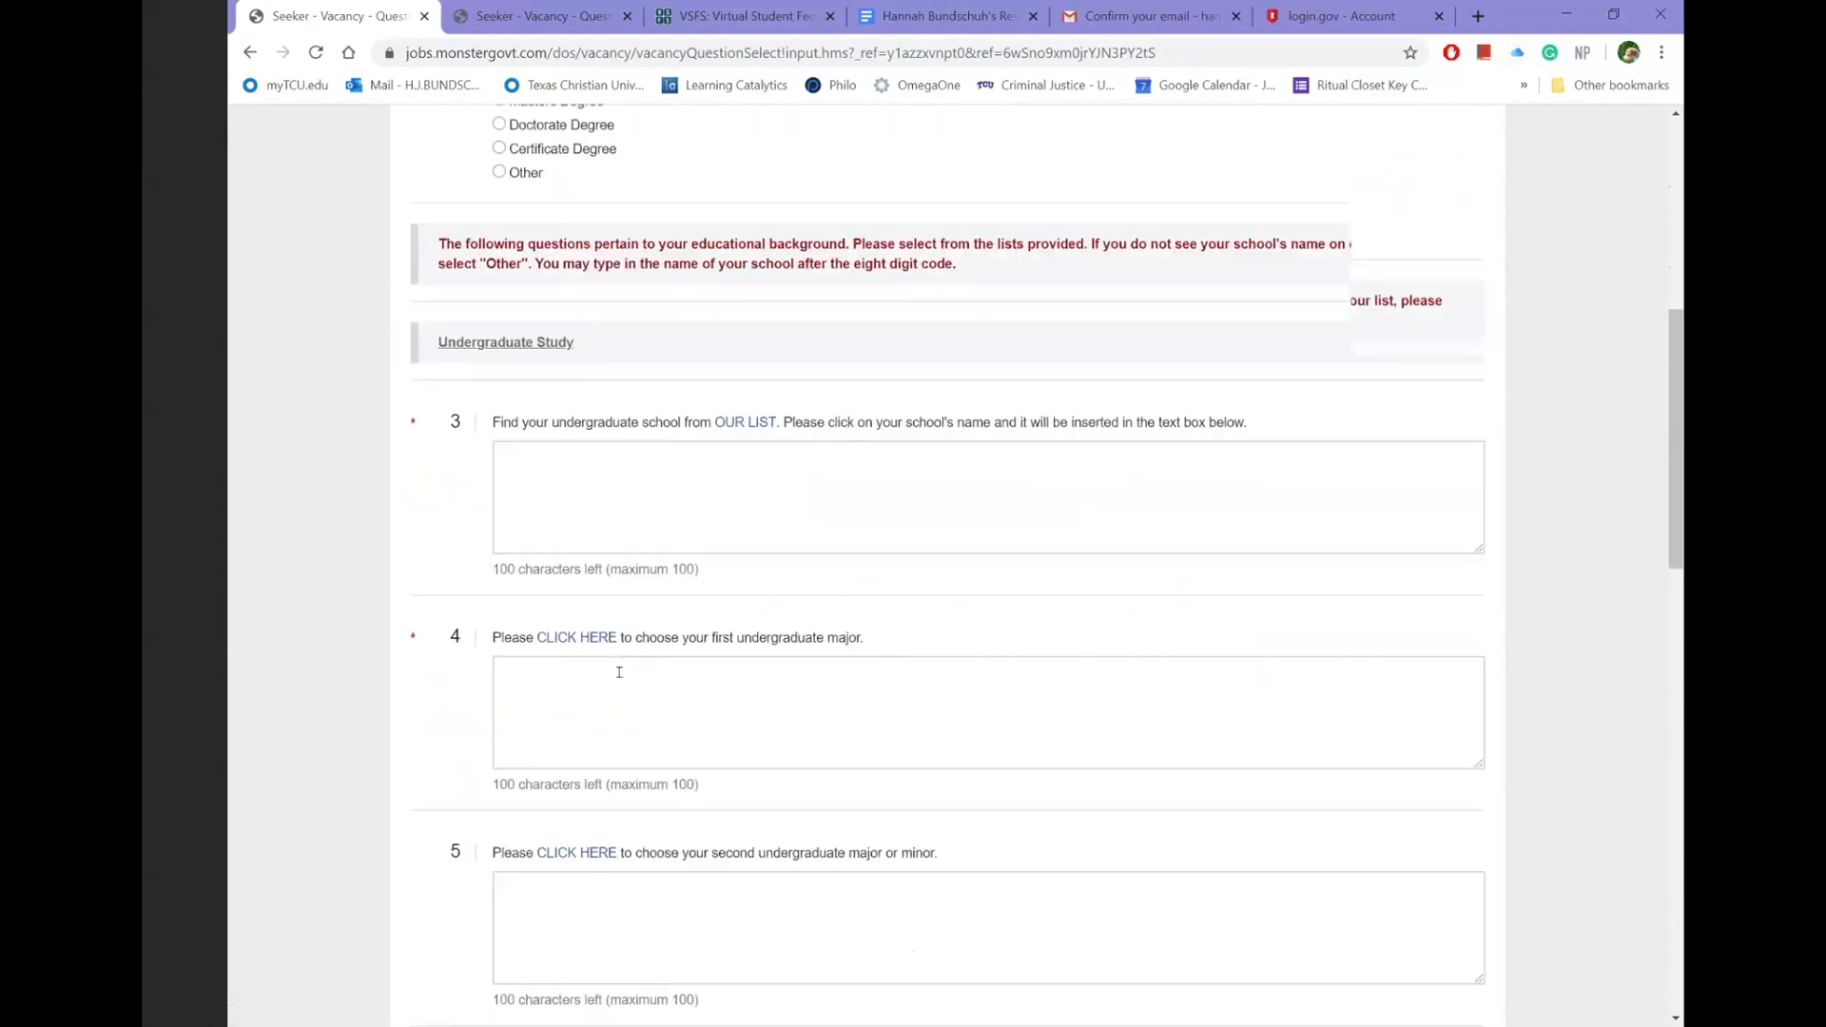
{"action": "scroll", "scroll_direction": "down", "scroll_amount": 3}
{"action": "type", "text": "texas ch"}
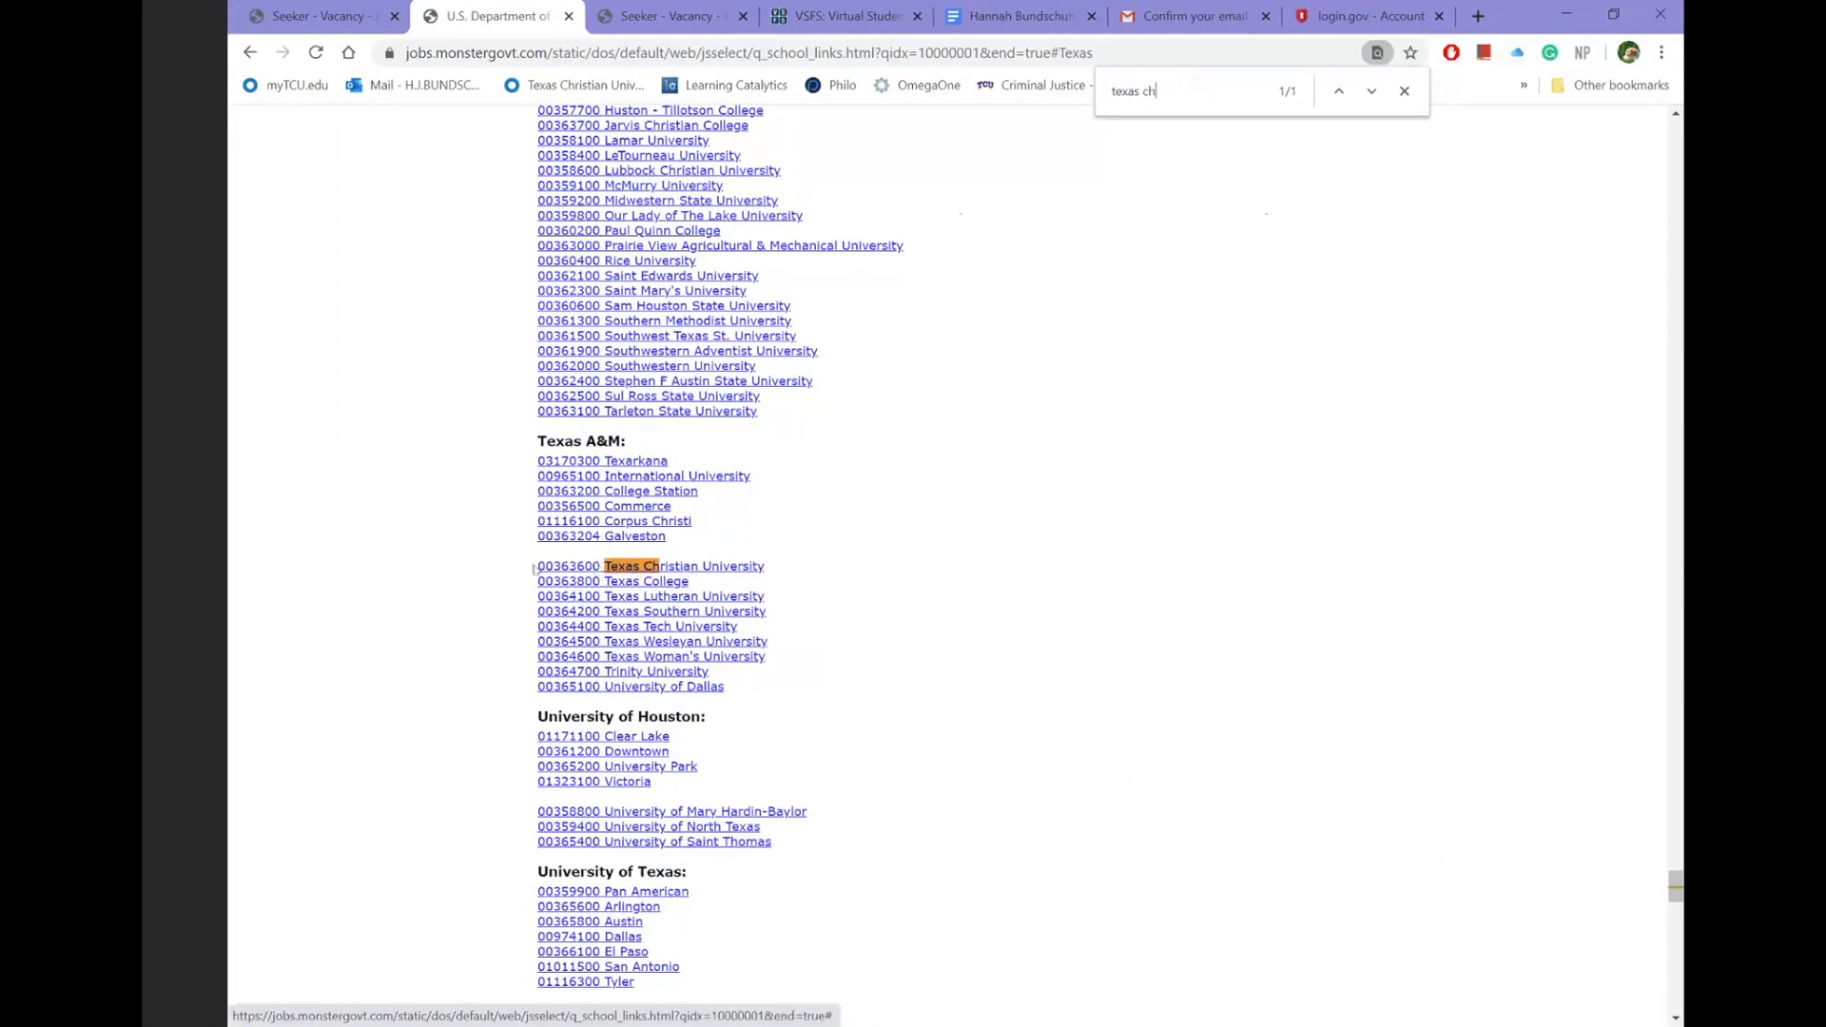
- Enter Texas Christian University as school, Criminal Justice (031) as first major, then start the minor list
{"action": "left_click", "coordinate": [681, 565]}
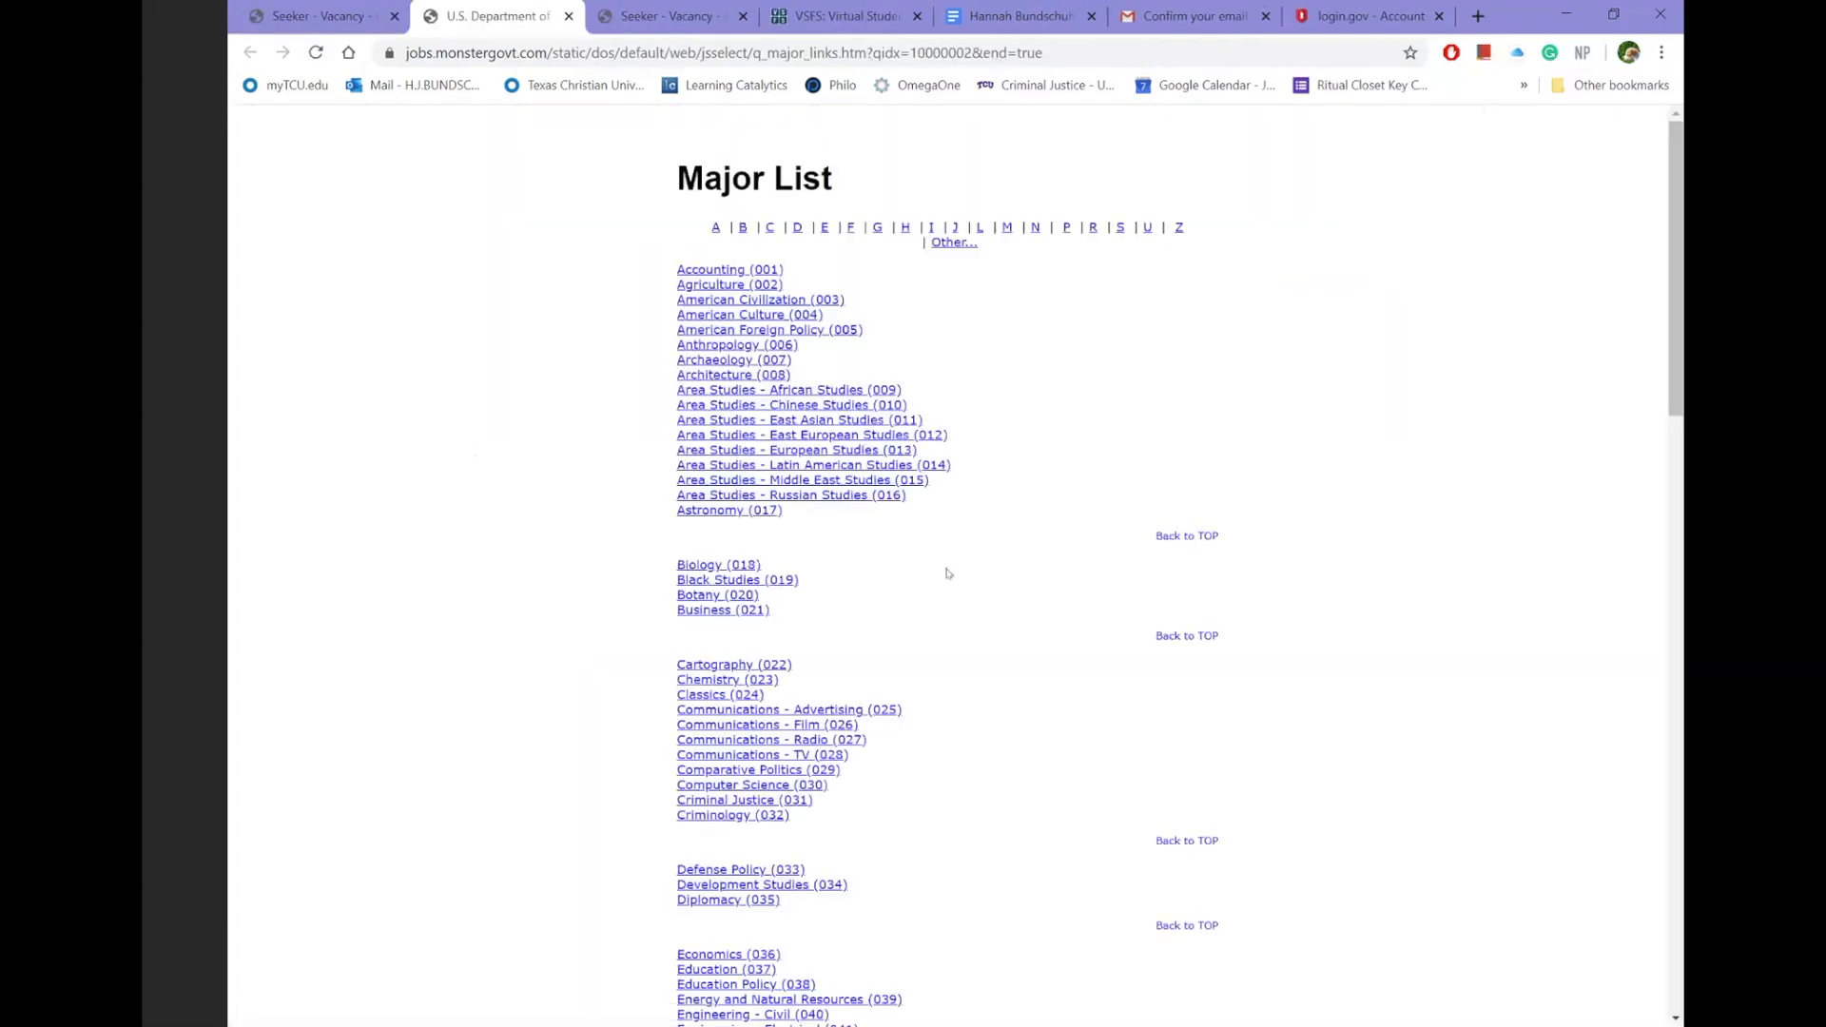
{"action": "type", "text": "criminal"}
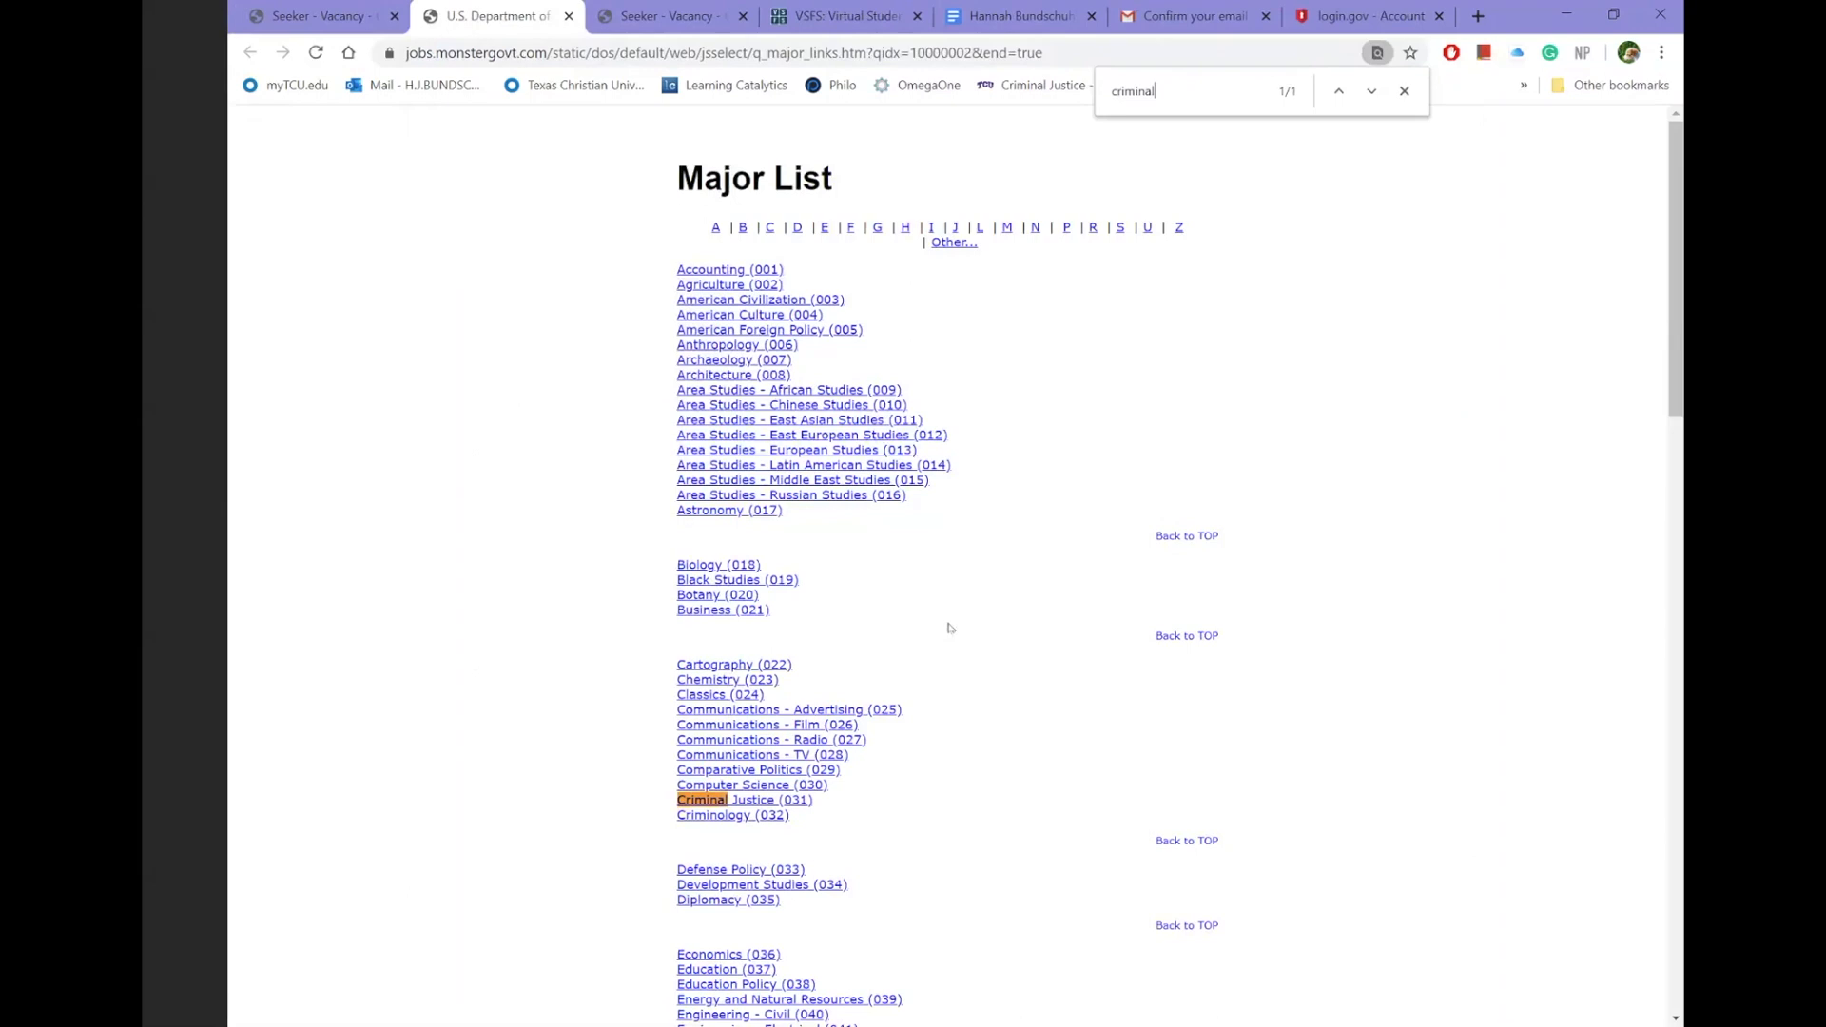
{"action": "left_click", "coordinate": [721, 799]}
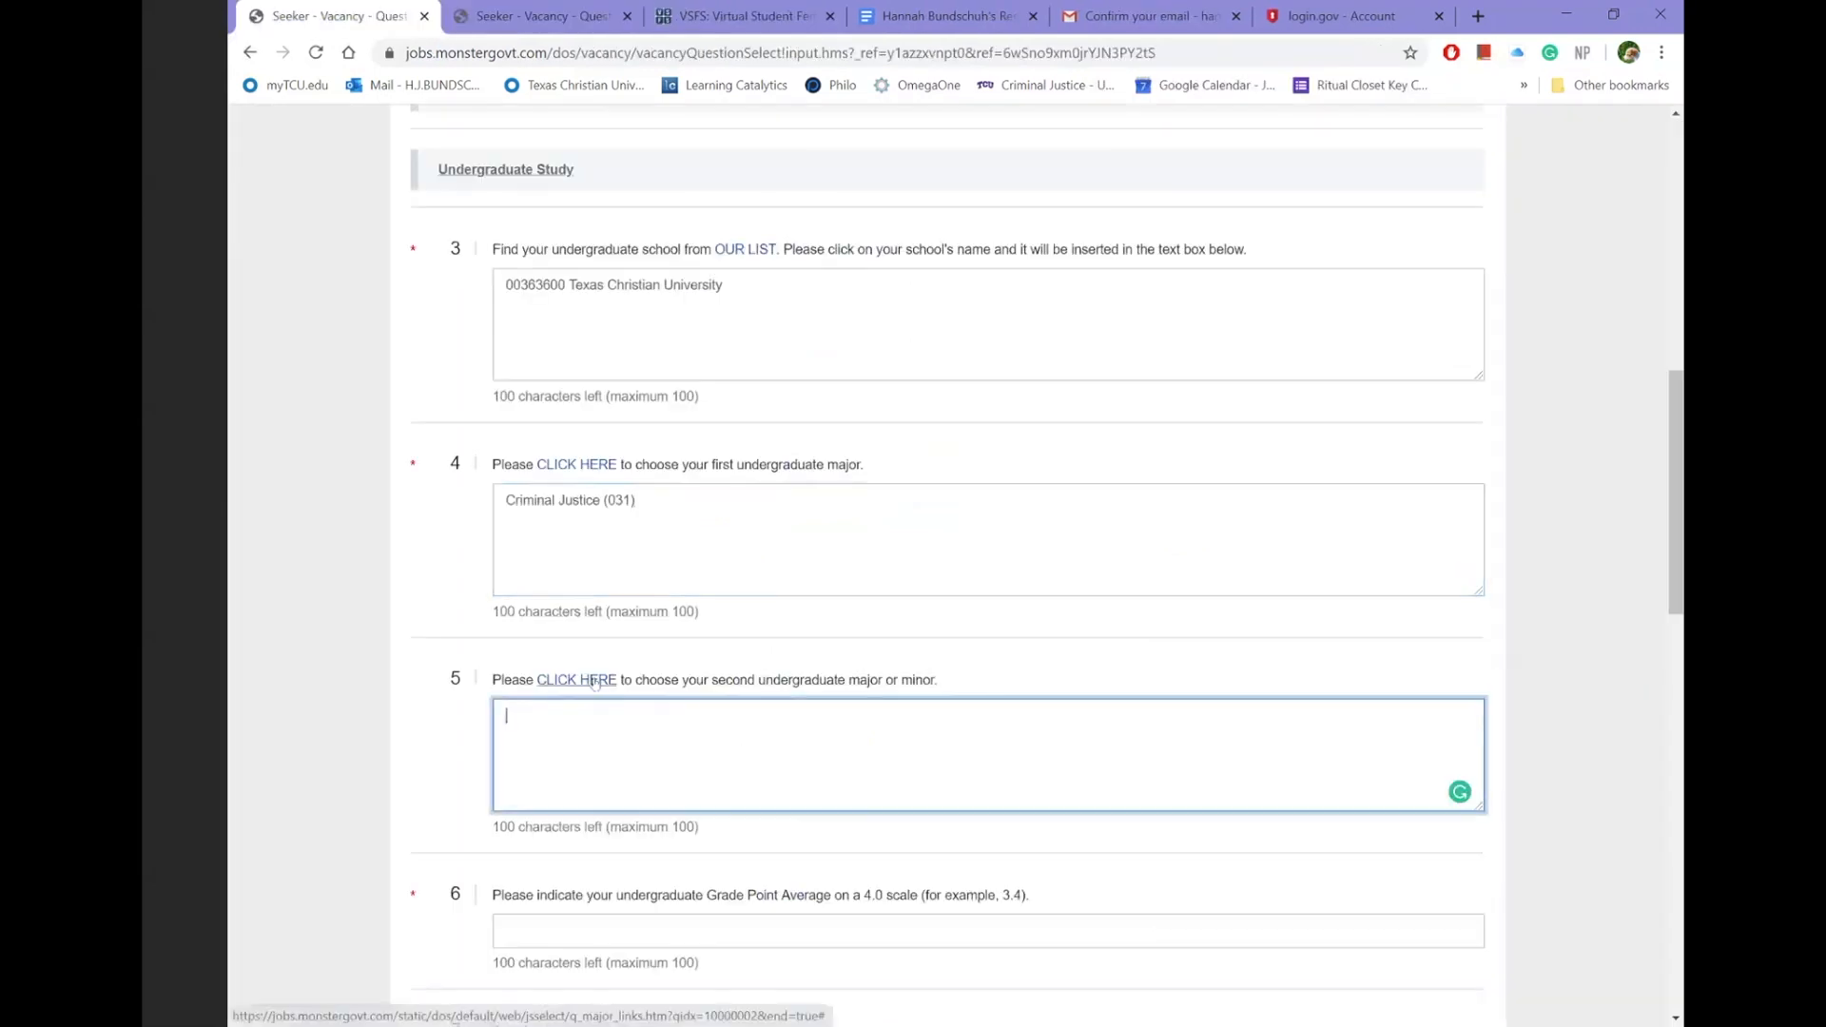
{"action": "left_click", "coordinate": [577, 679]}
{"action": "type", "text": "envi"}
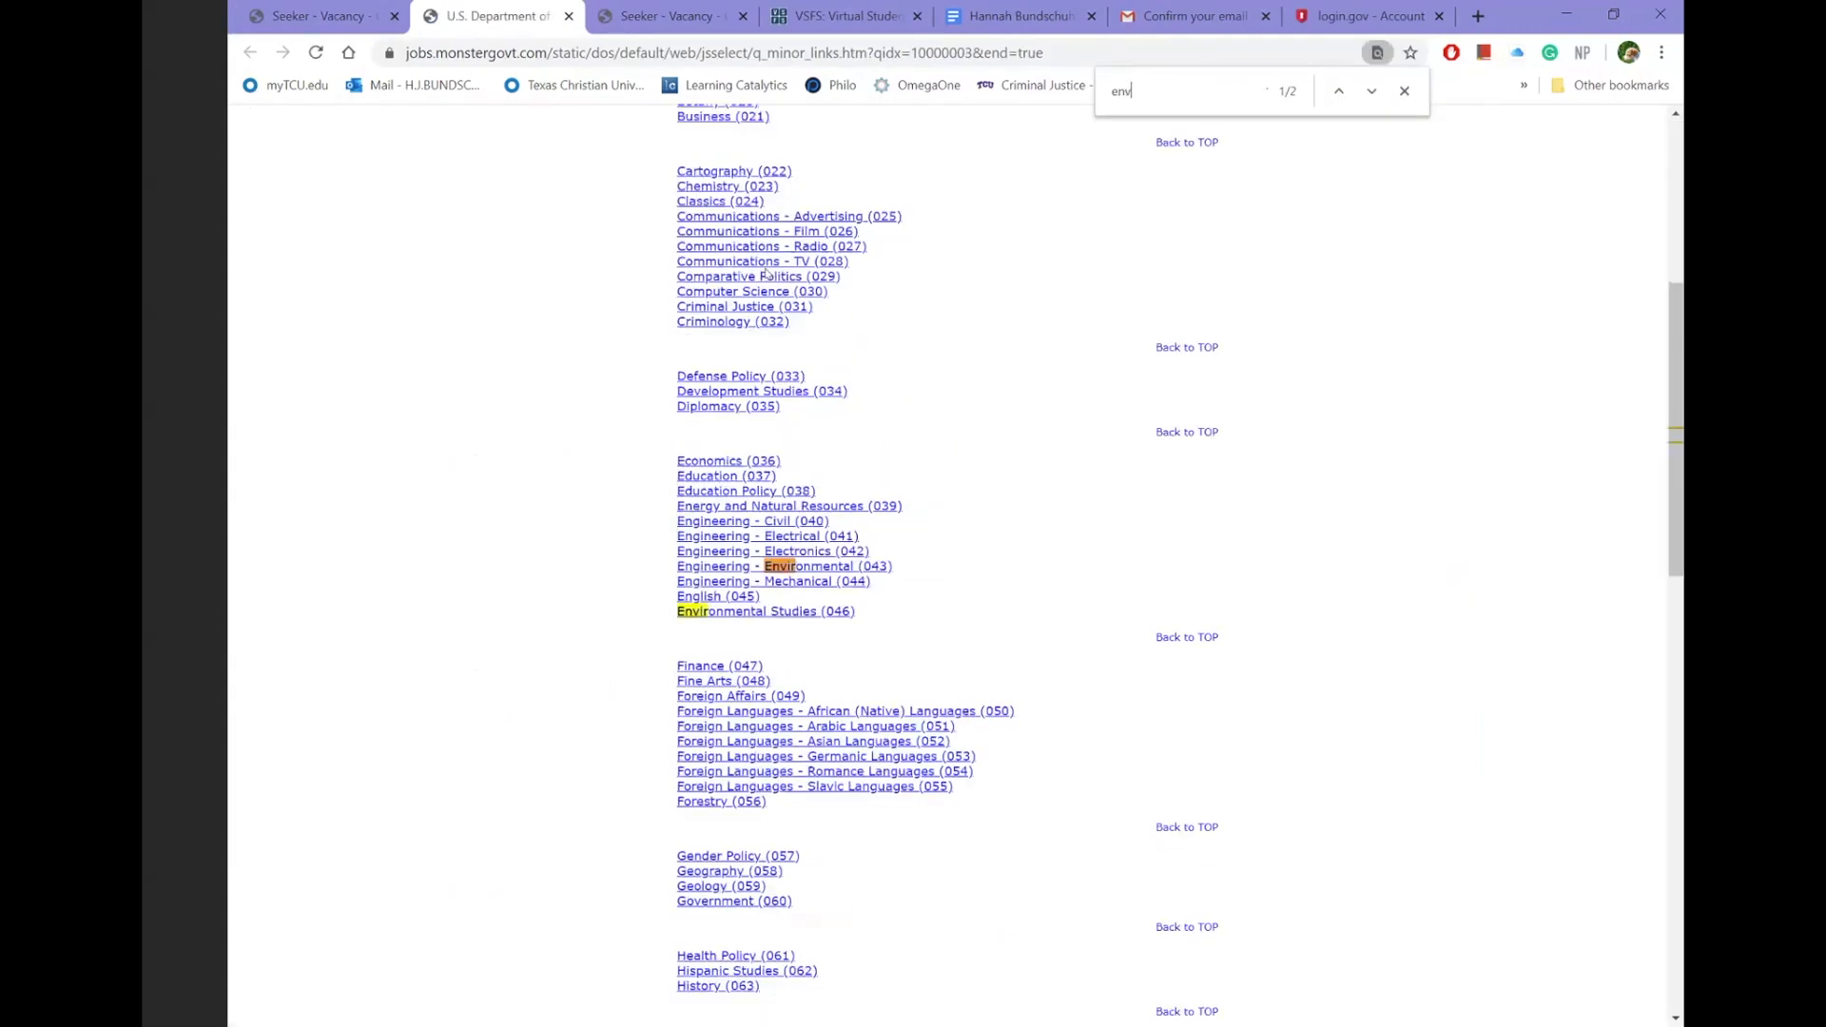
{"action": "mouse_move", "coordinate": [784, 622]}
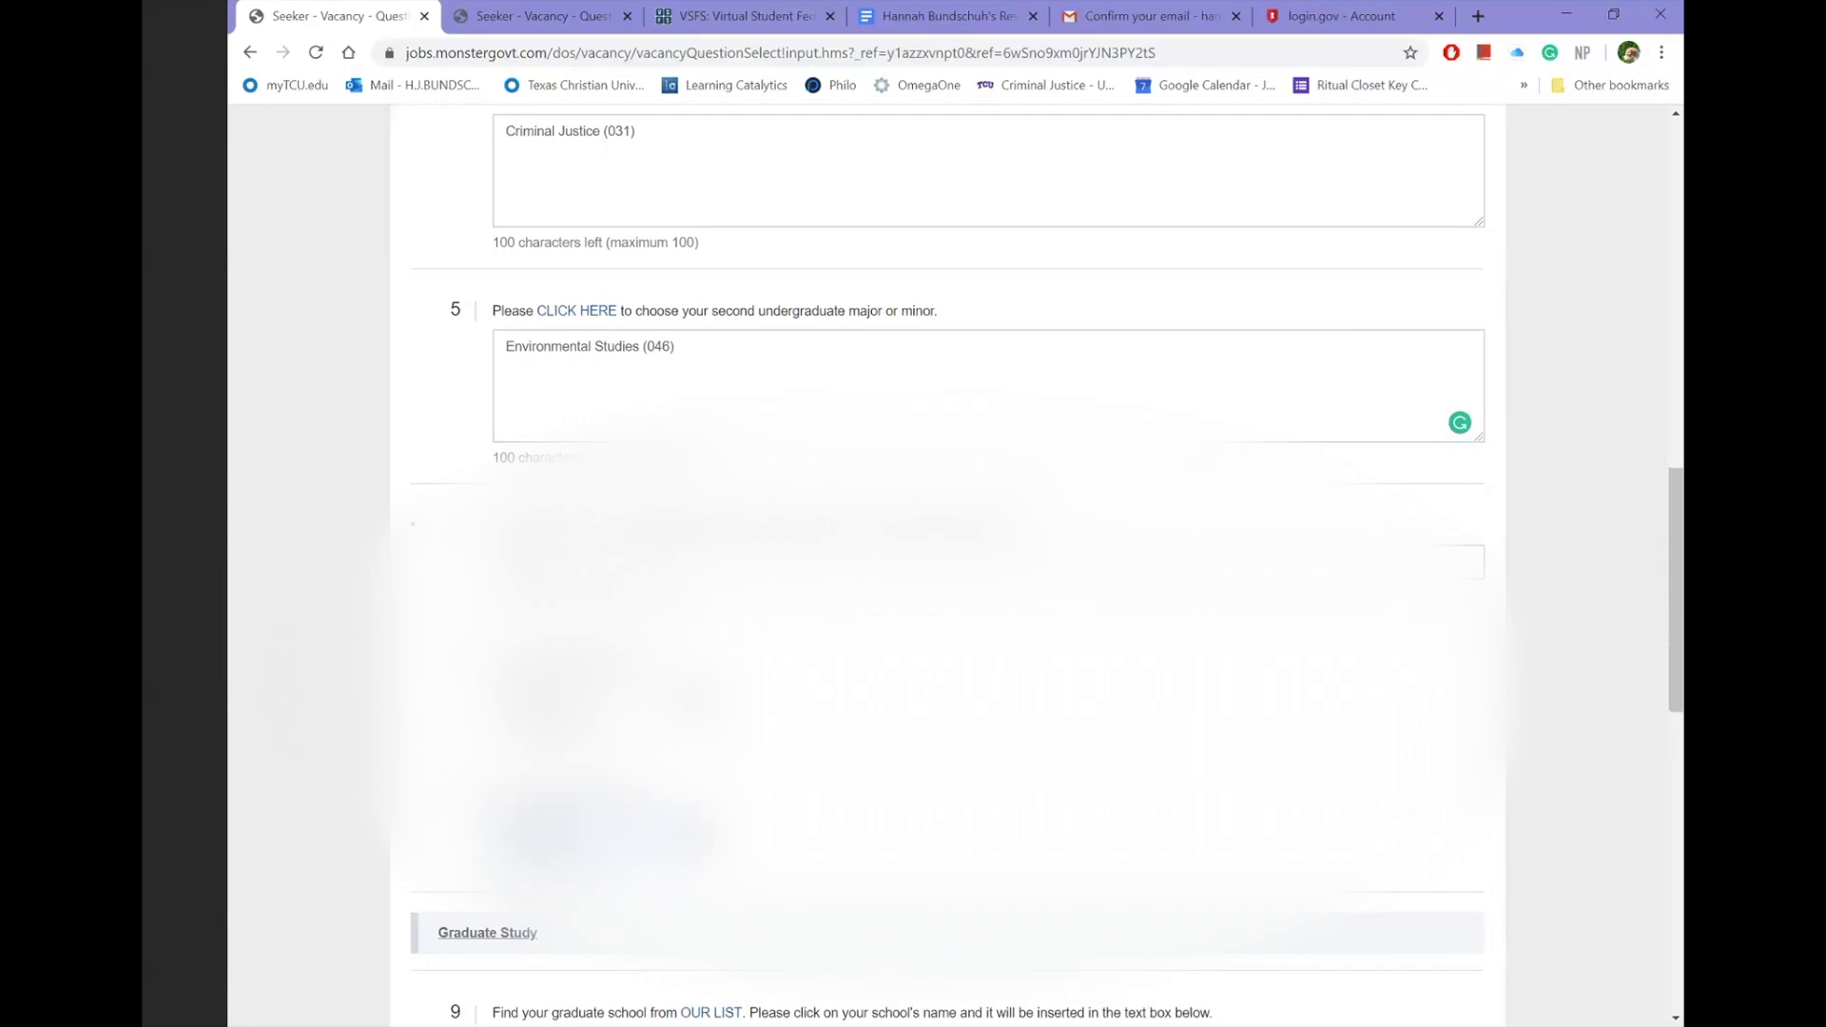
- Leave the graduate study questions blank and advance to the next Vacancy Questions page
{"action": "scroll", "scroll_direction": "down", "scroll_amount": 3}
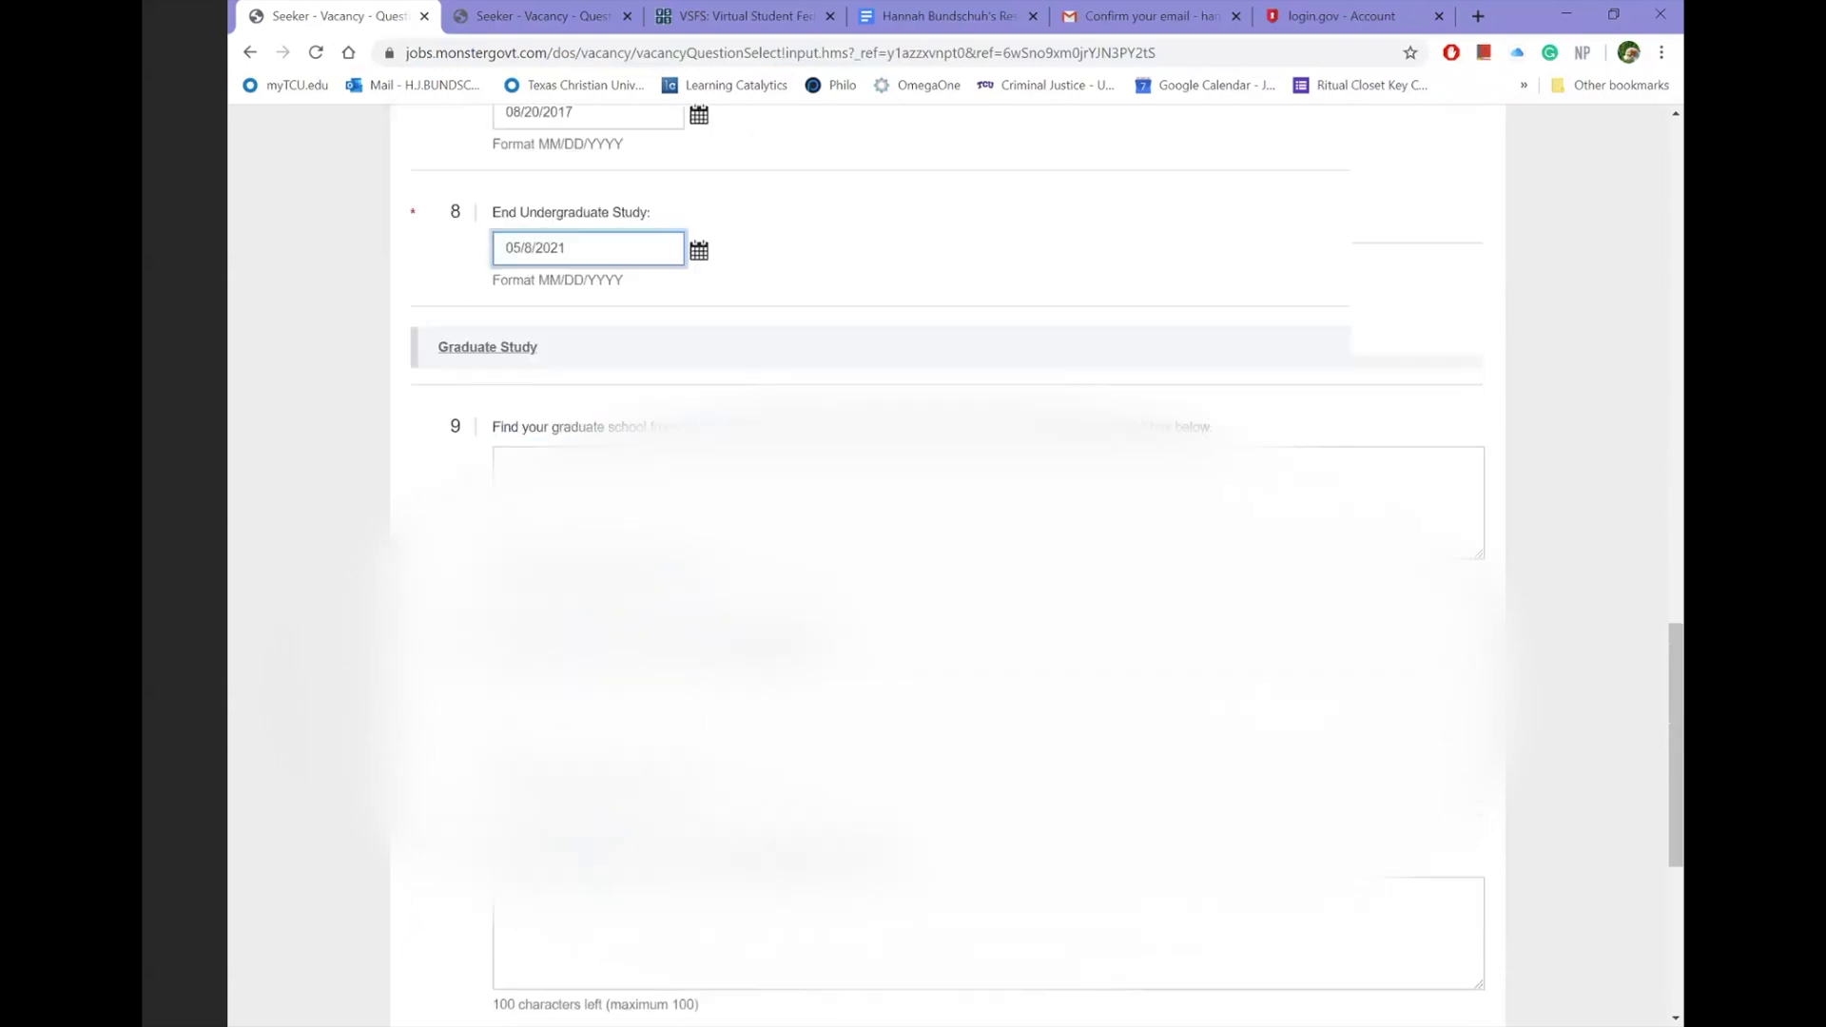
{"action": "scroll", "scroll_direction": "down", "scroll_amount": 3}
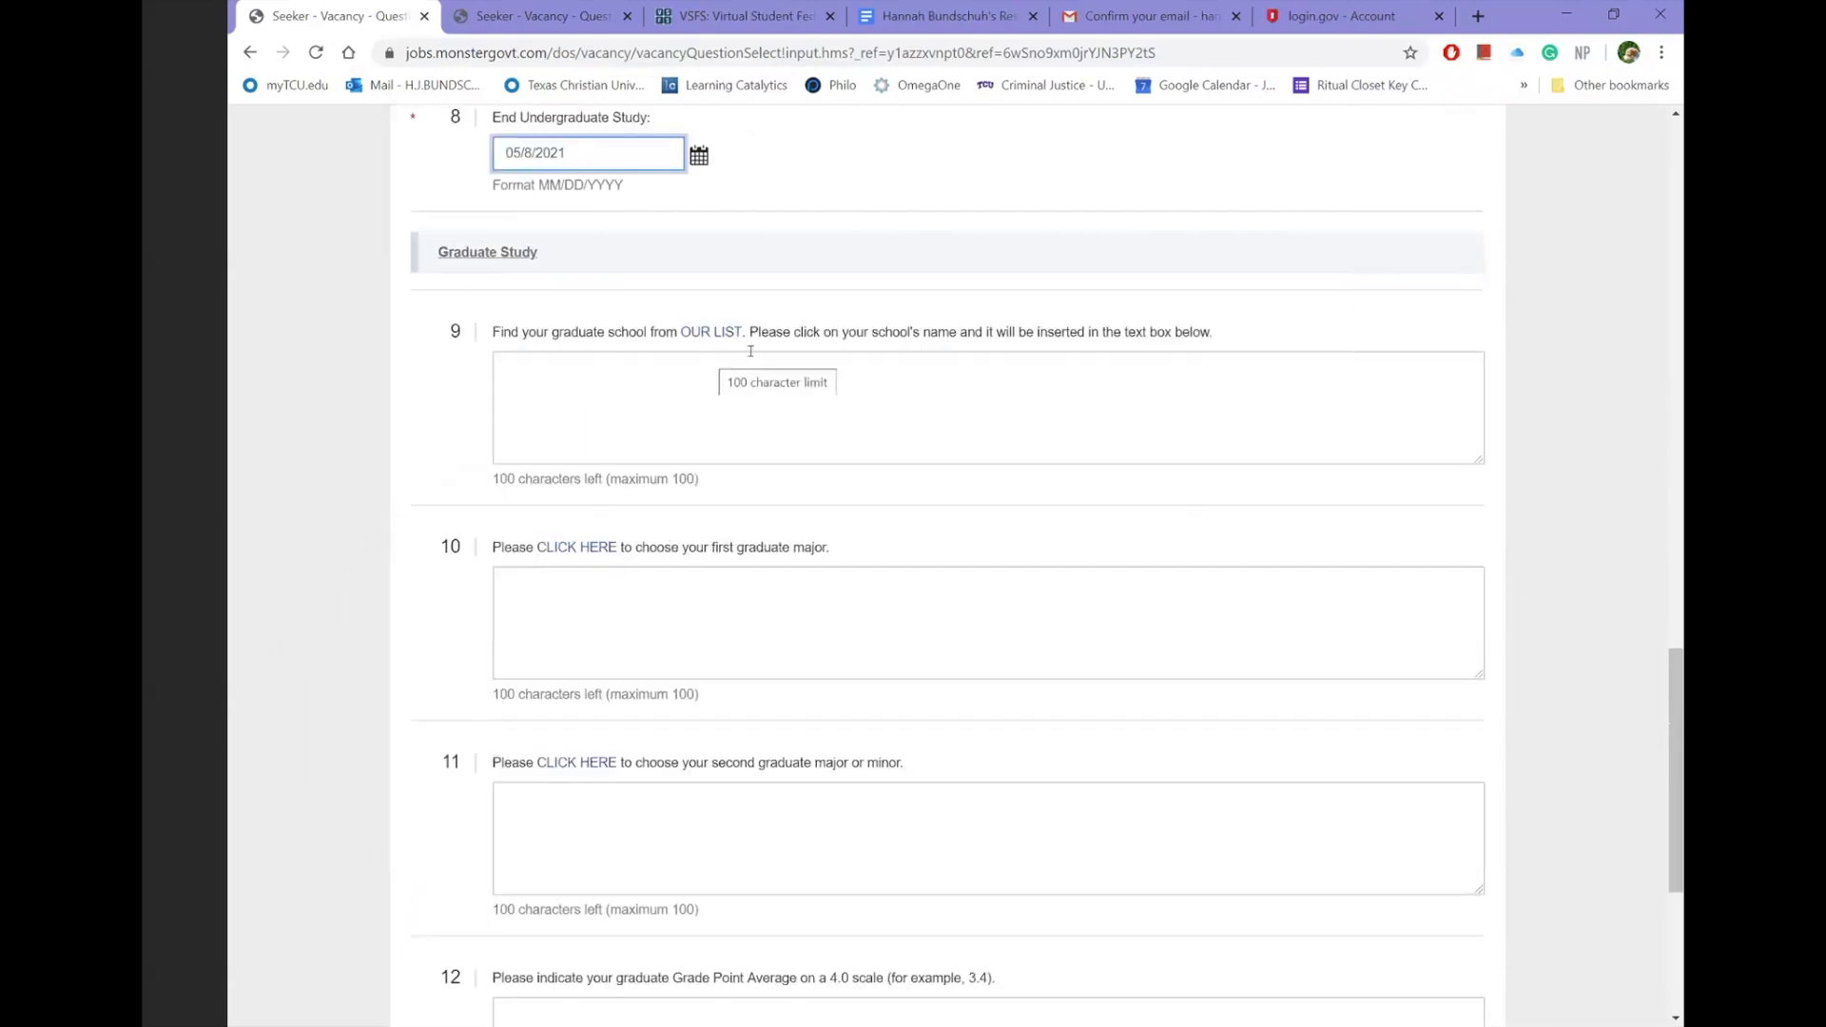
{"action": "scroll", "scroll_direction": "down", "scroll_amount": 3}
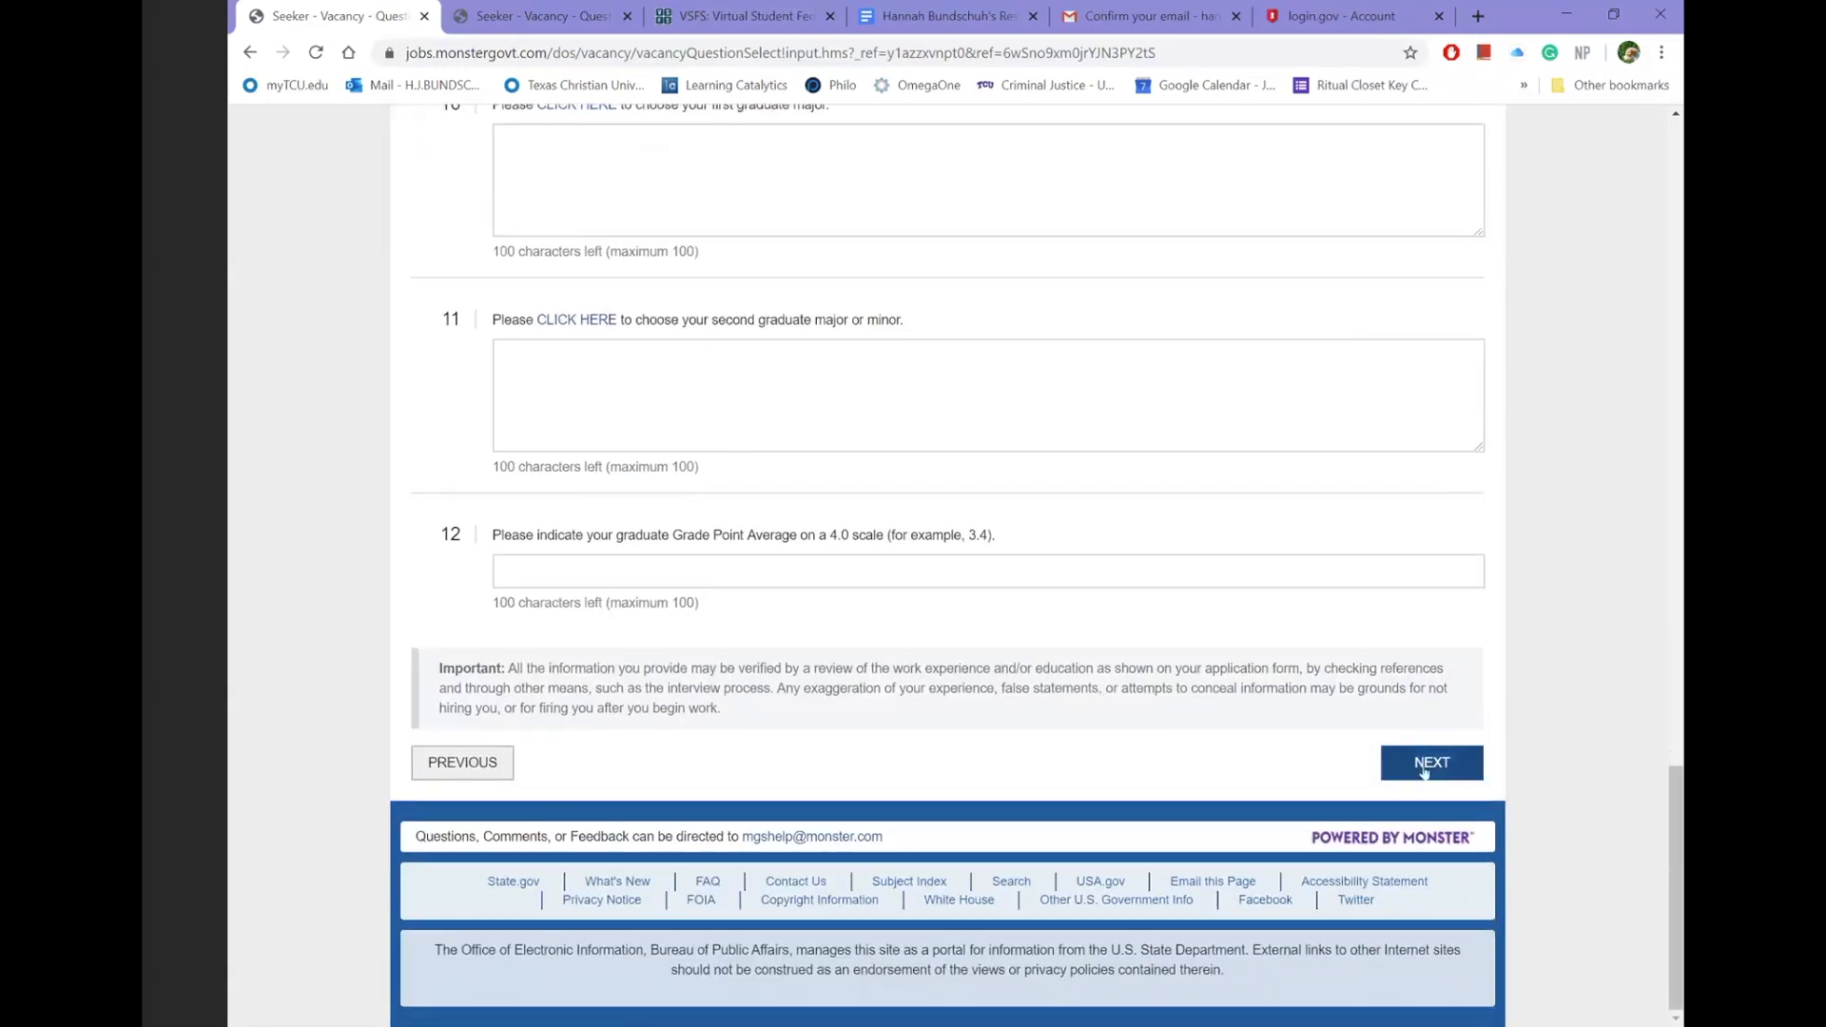
{"action": "left_click", "coordinate": [1431, 761]}
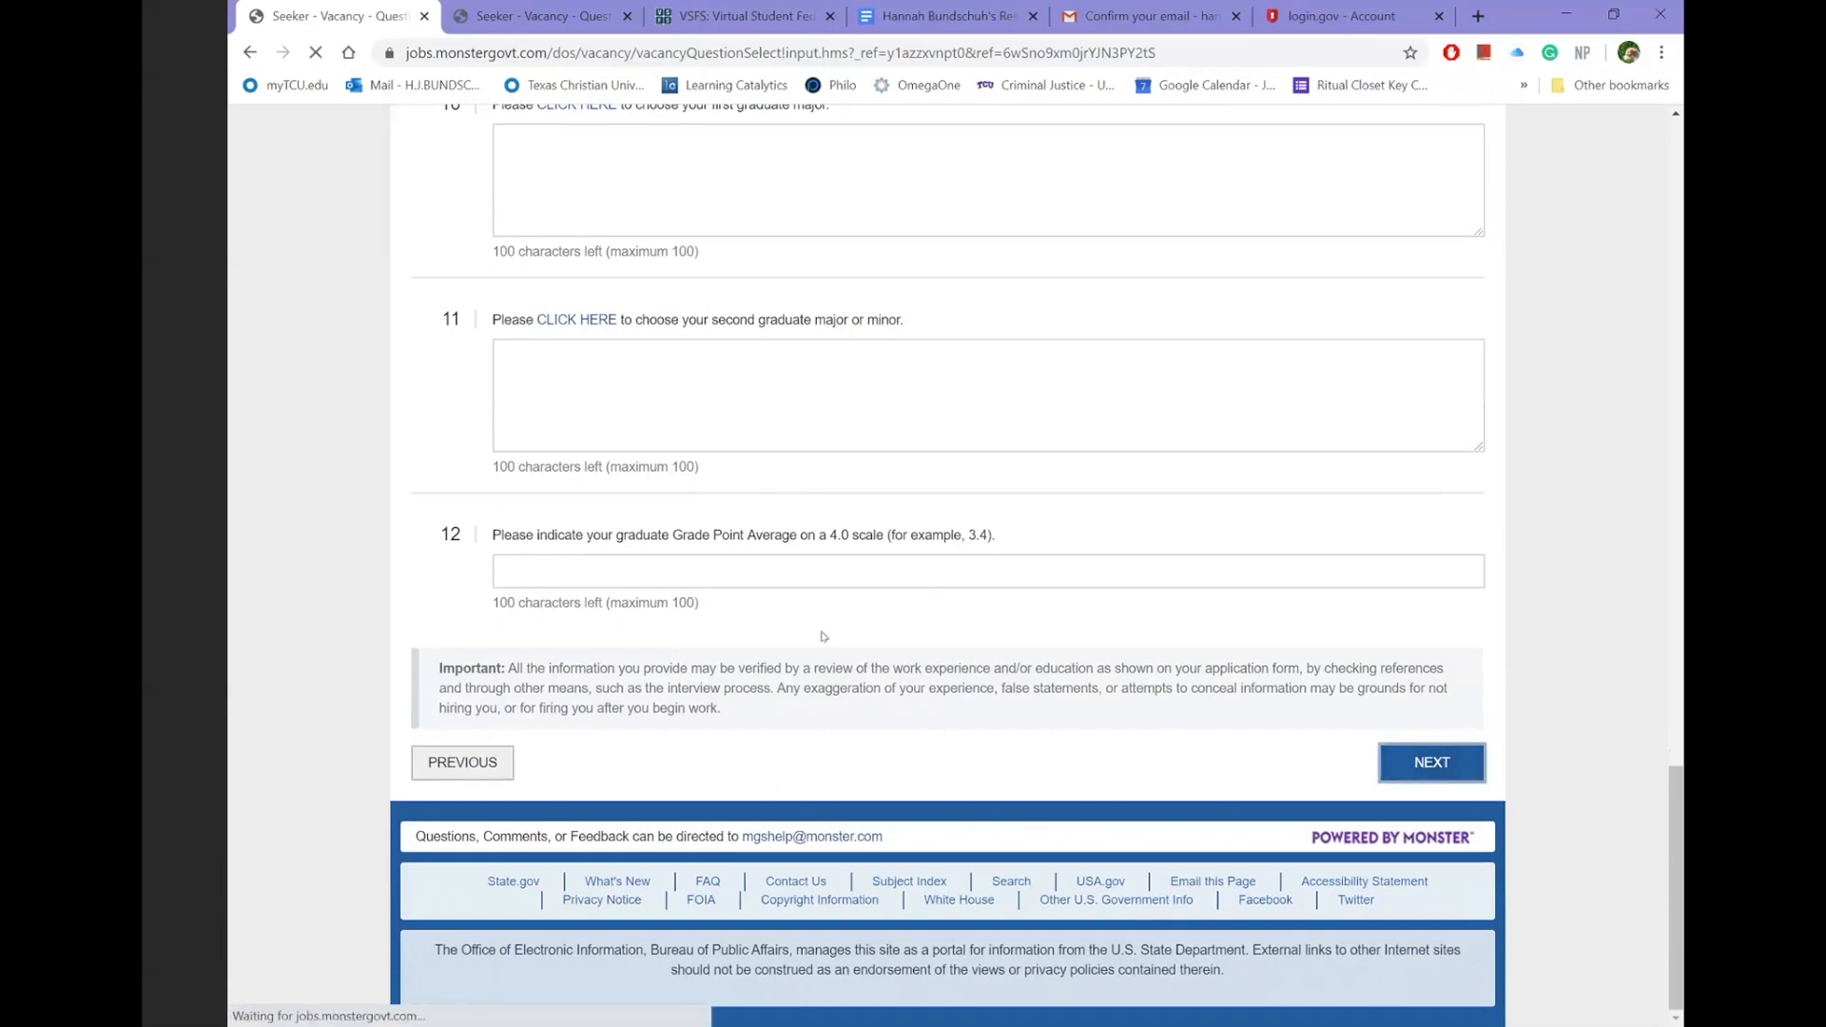
{"action": "left_click", "coordinate": [1431, 761]}
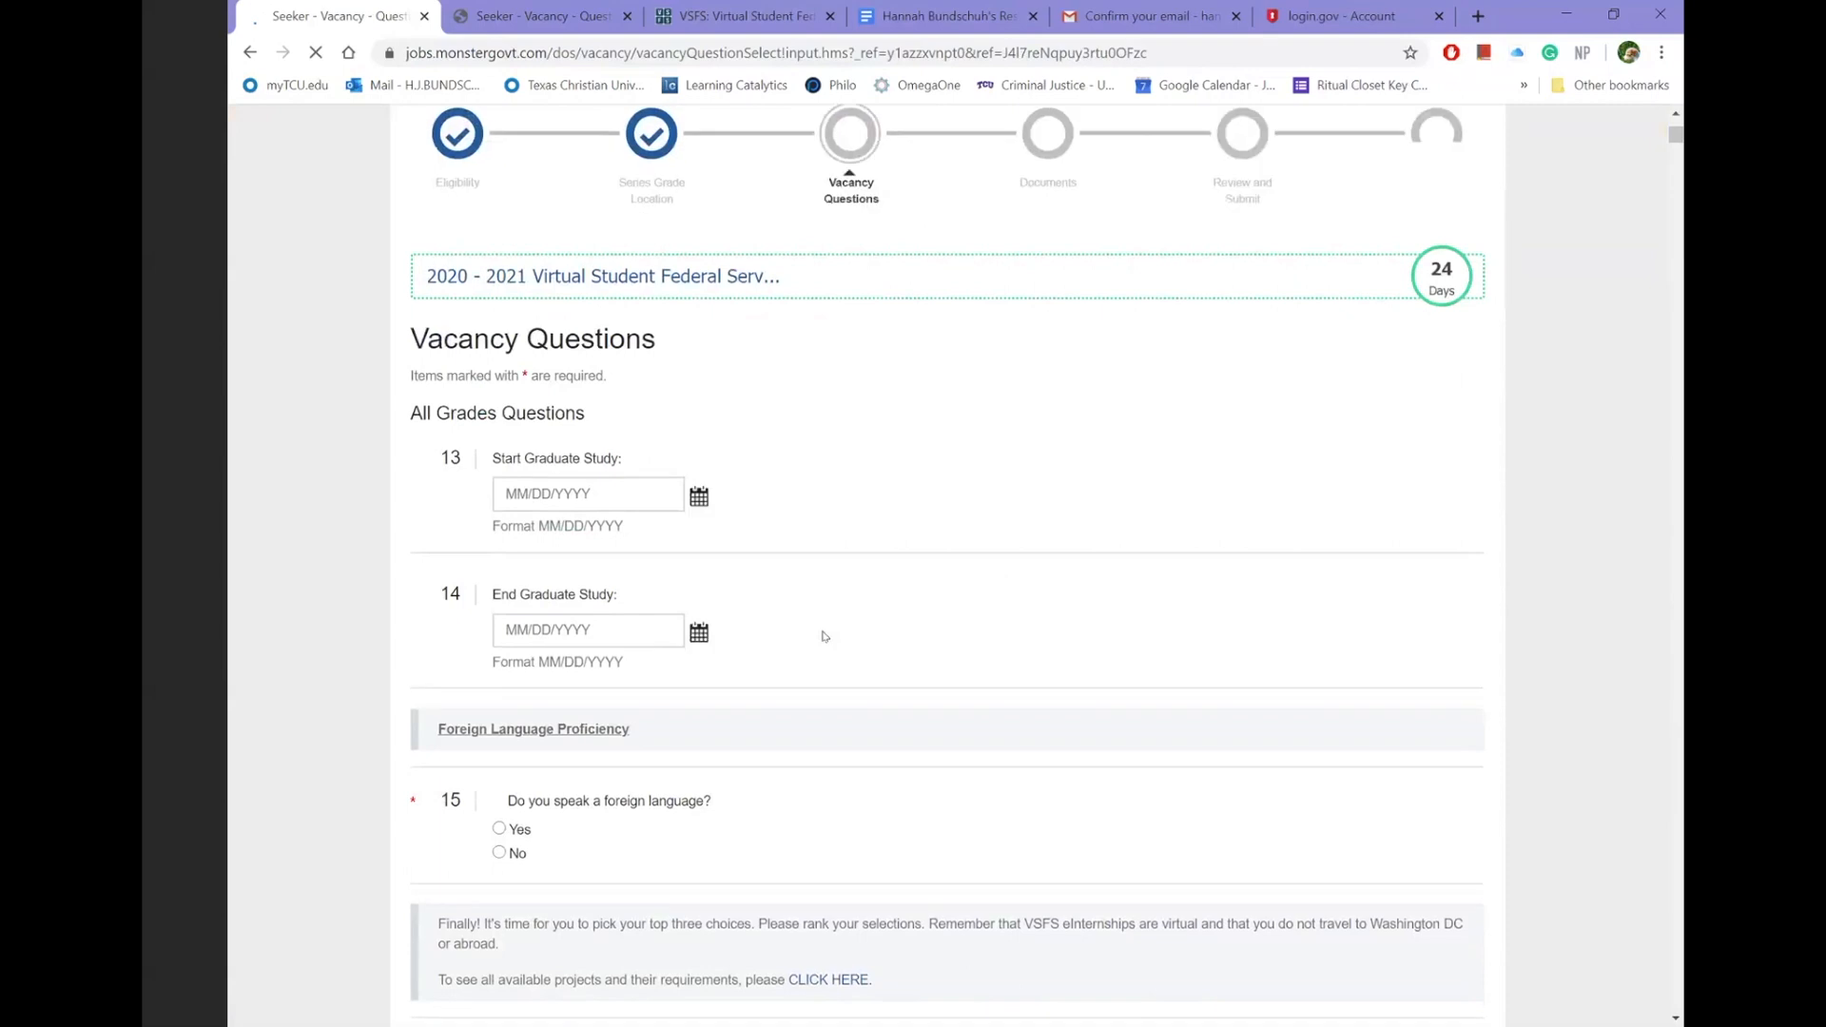
- Answer No to speaking a foreign language
{"action": "scroll", "scroll_direction": "down", "scroll_amount": 3}
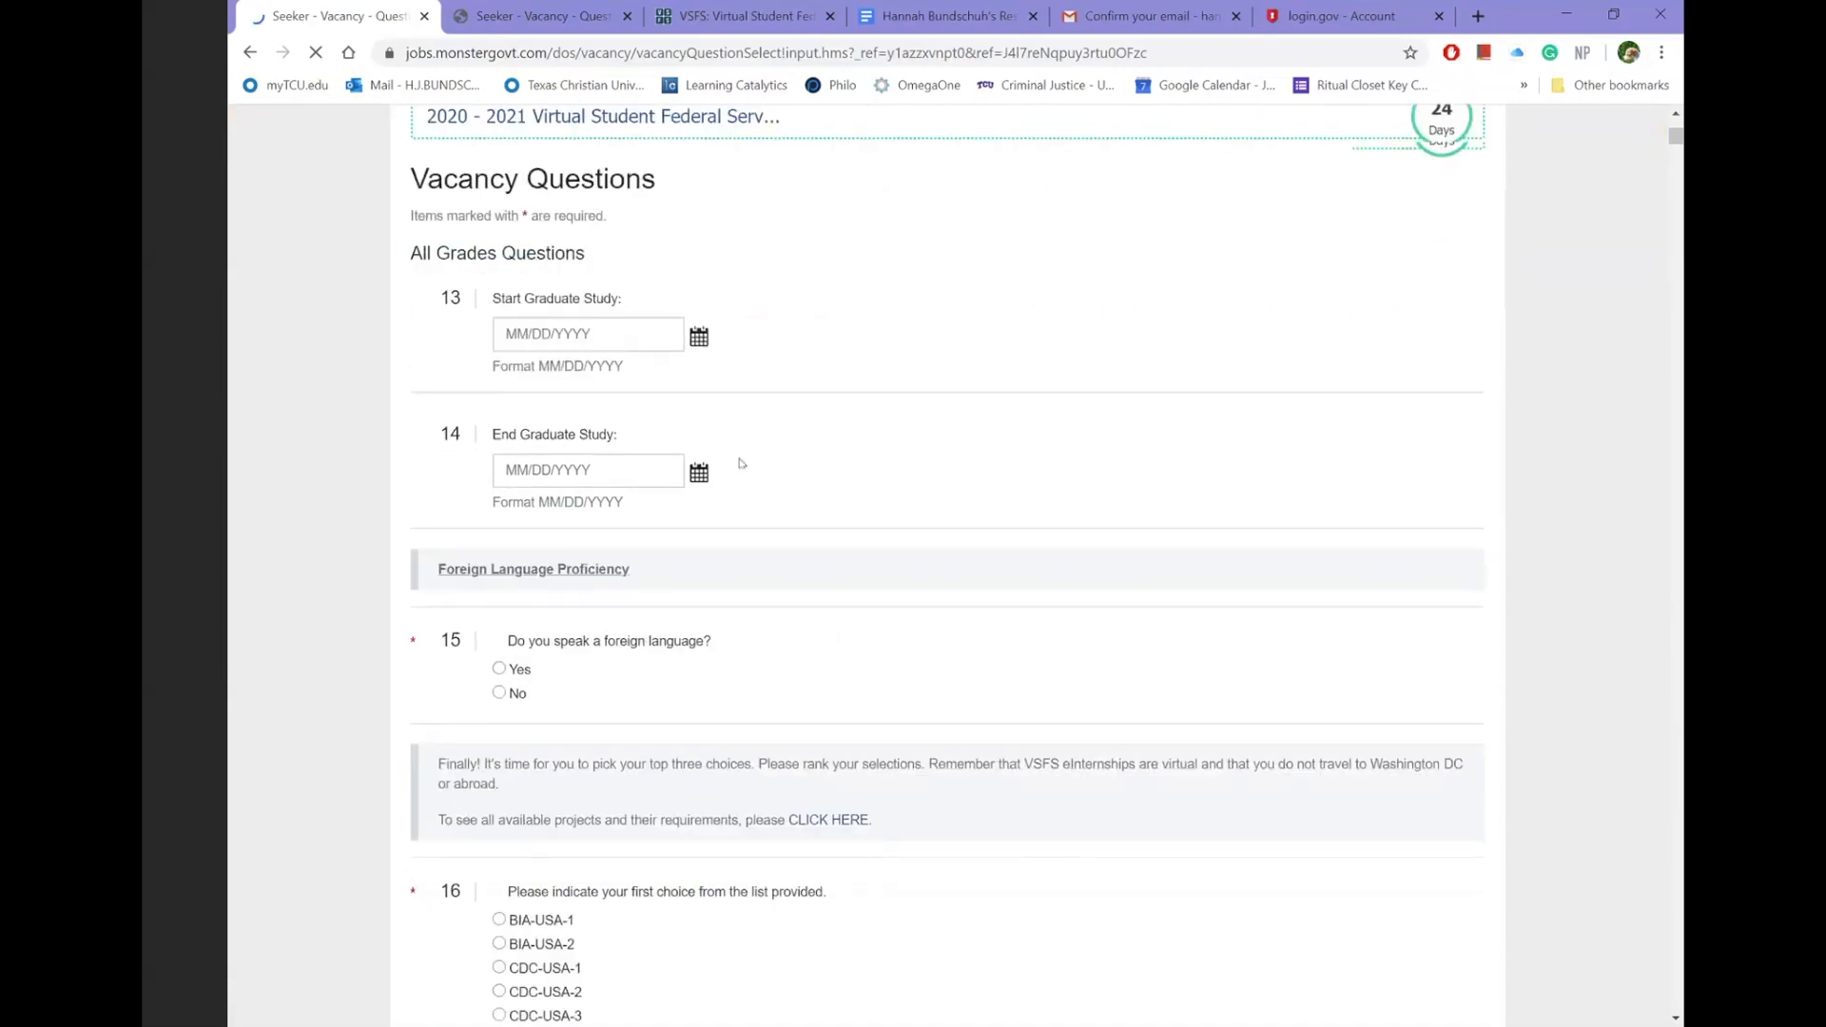
{"action": "scroll", "scroll_direction": "down", "scroll_amount": 3}
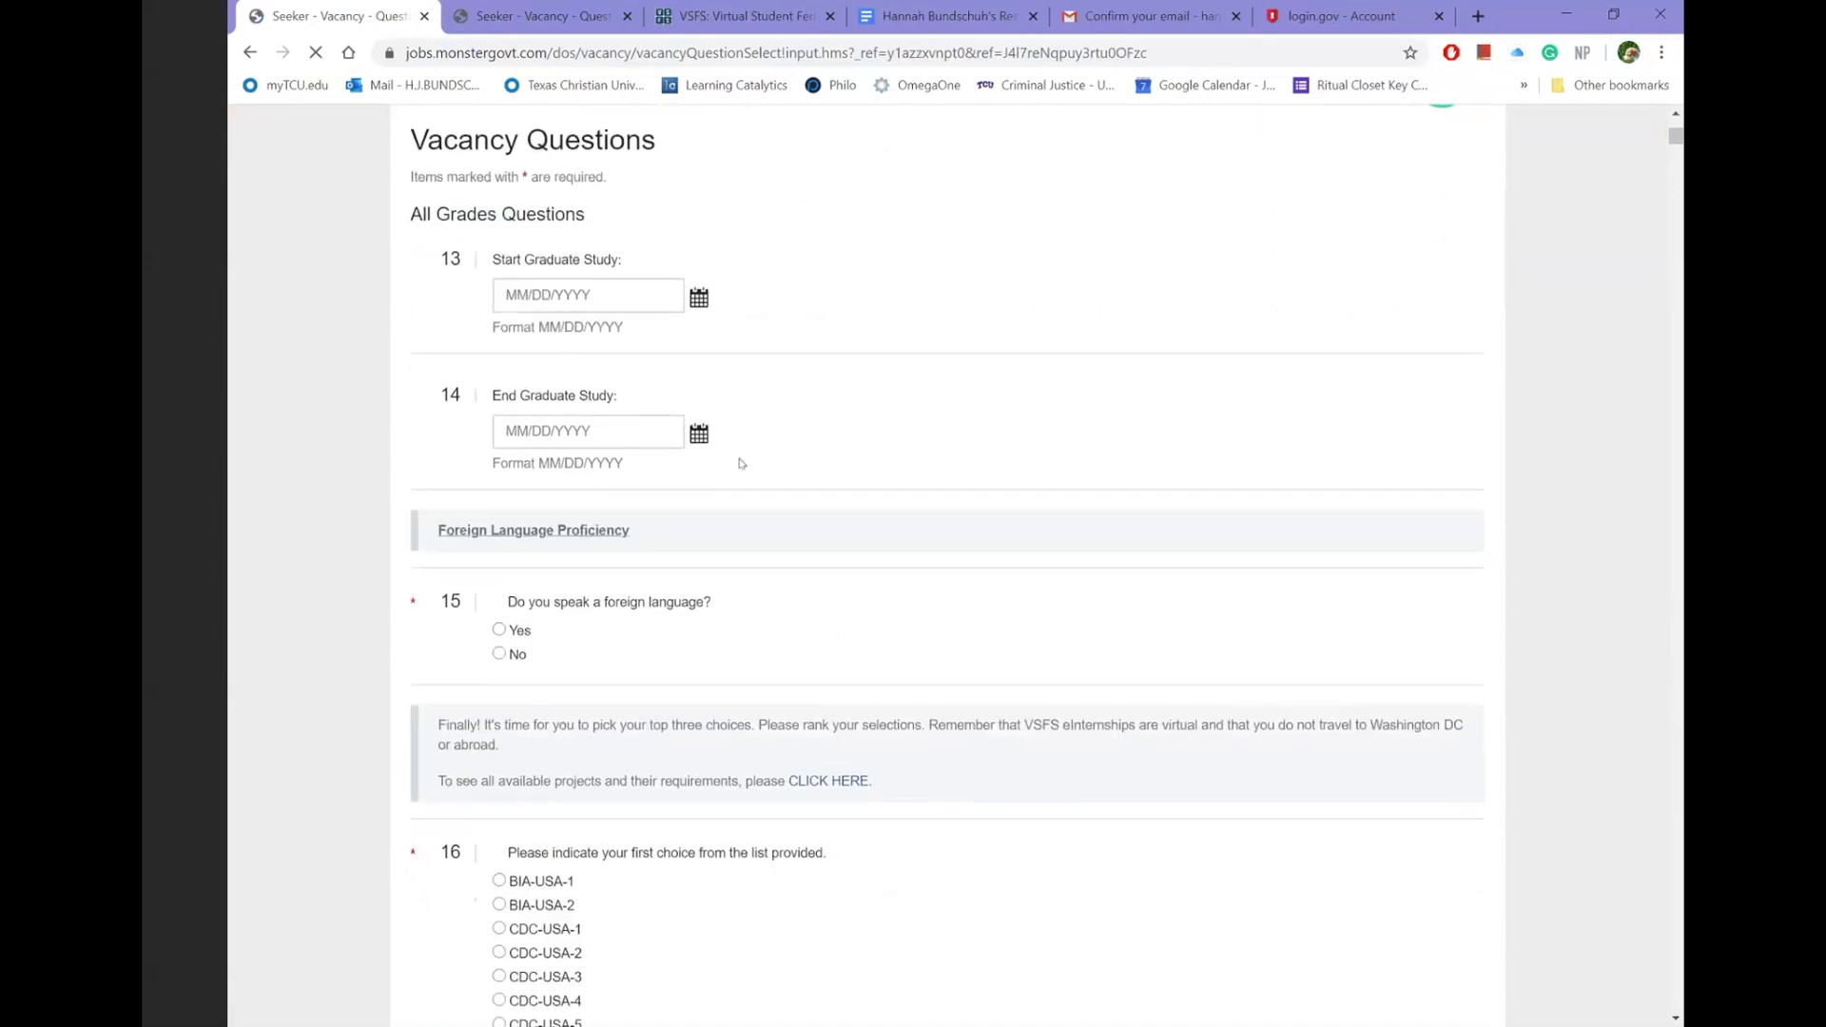
{"action": "scroll", "scroll_direction": "down", "scroll_amount": 3}
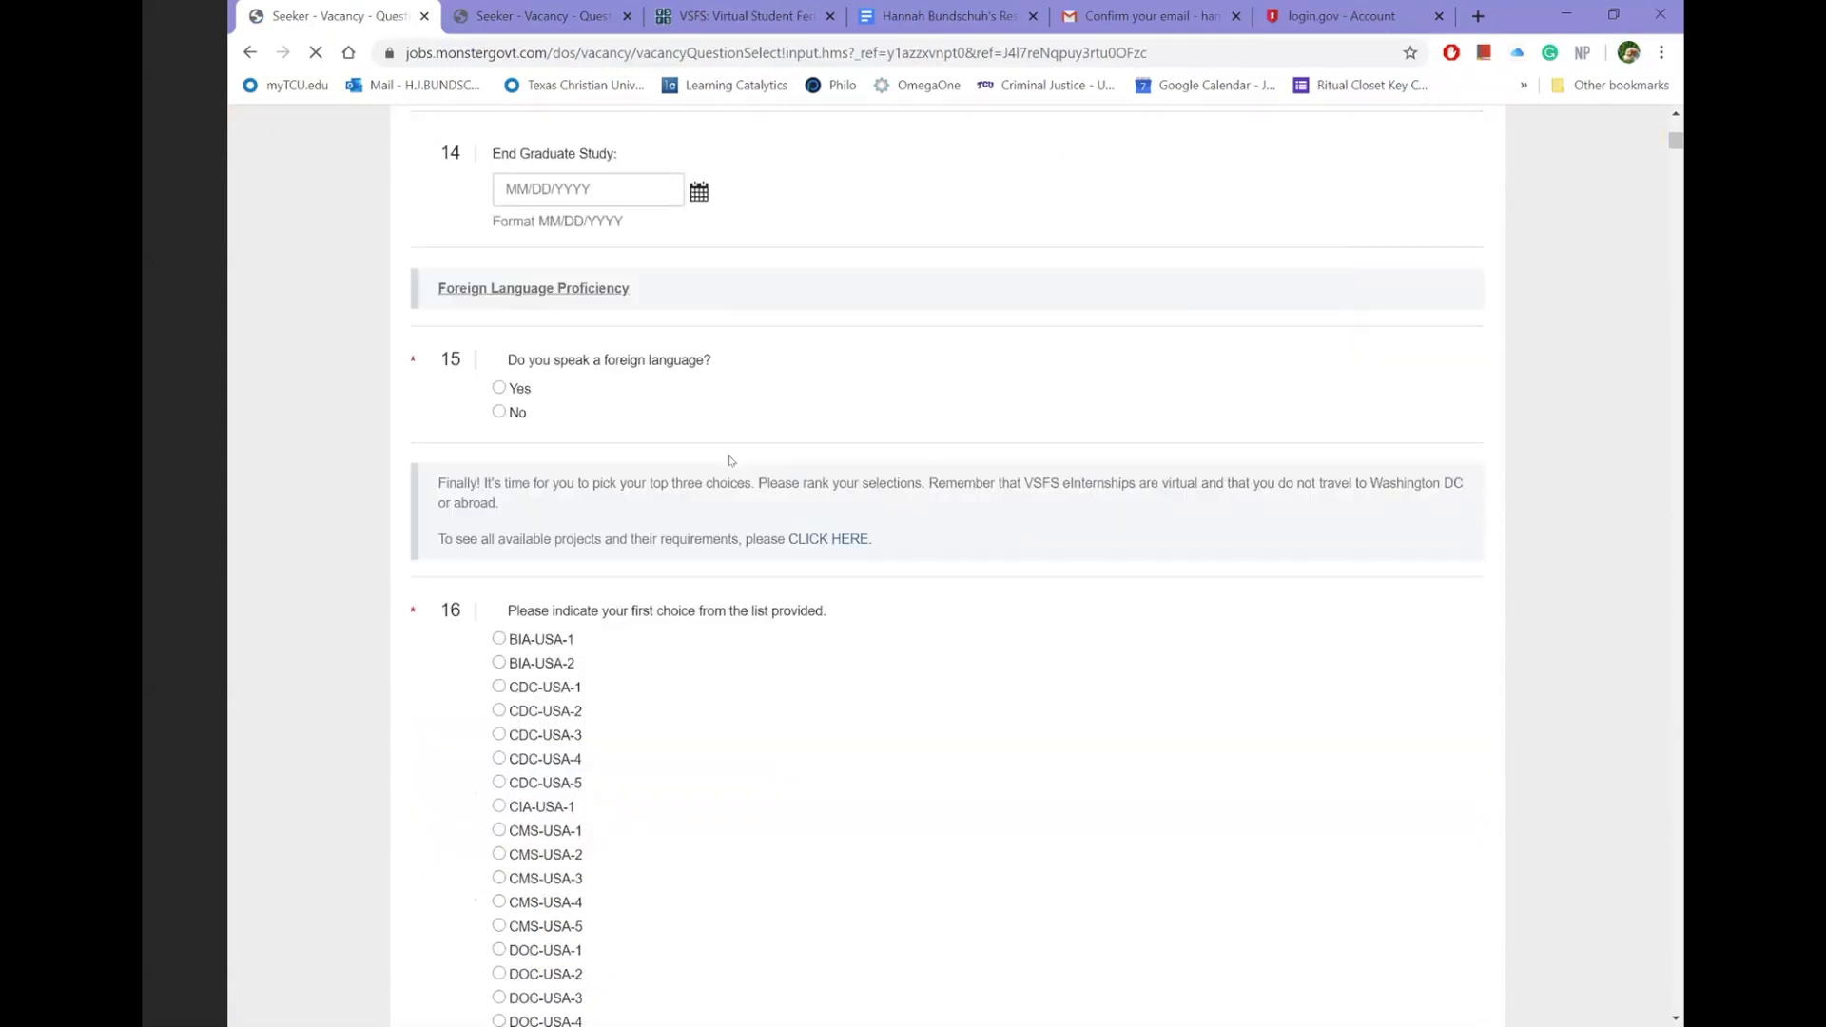
{"action": "left_click", "coordinate": [498, 411]}
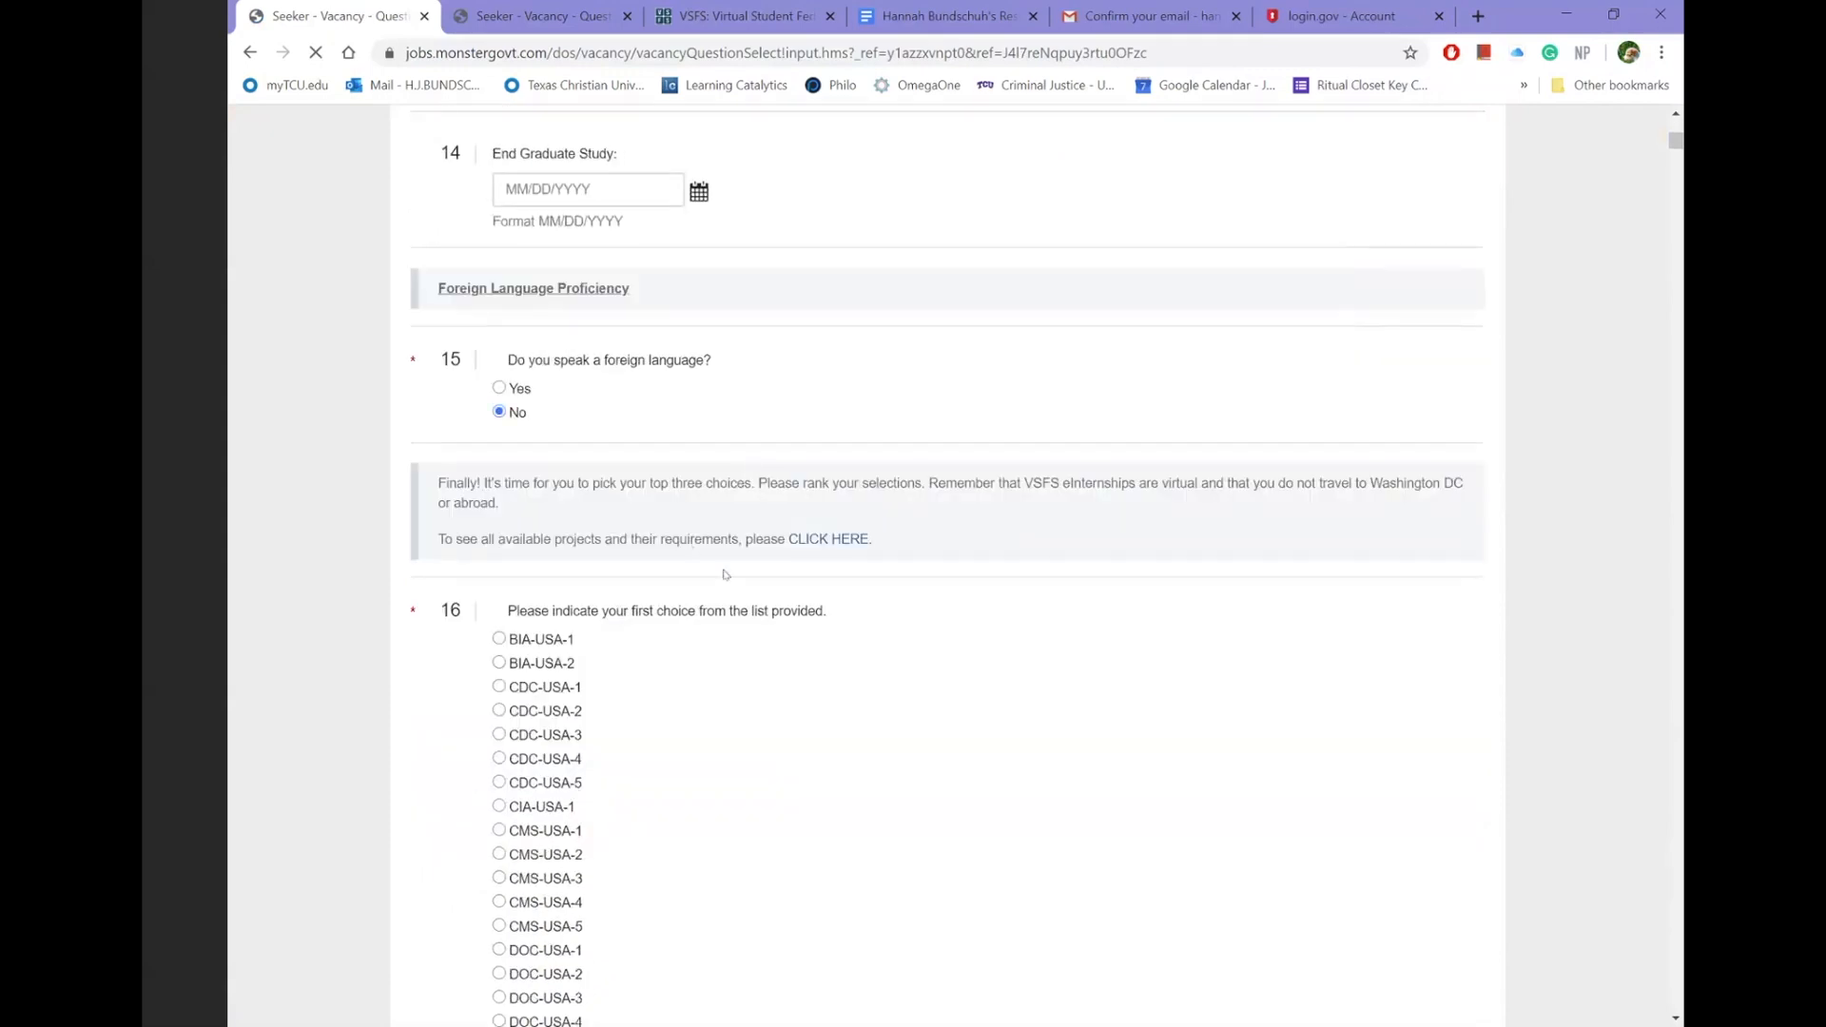
- Scroll through the question 16 first-choice project list without selecting one
{"action": "scroll", "scroll_direction": "down", "scroll_amount": 3}
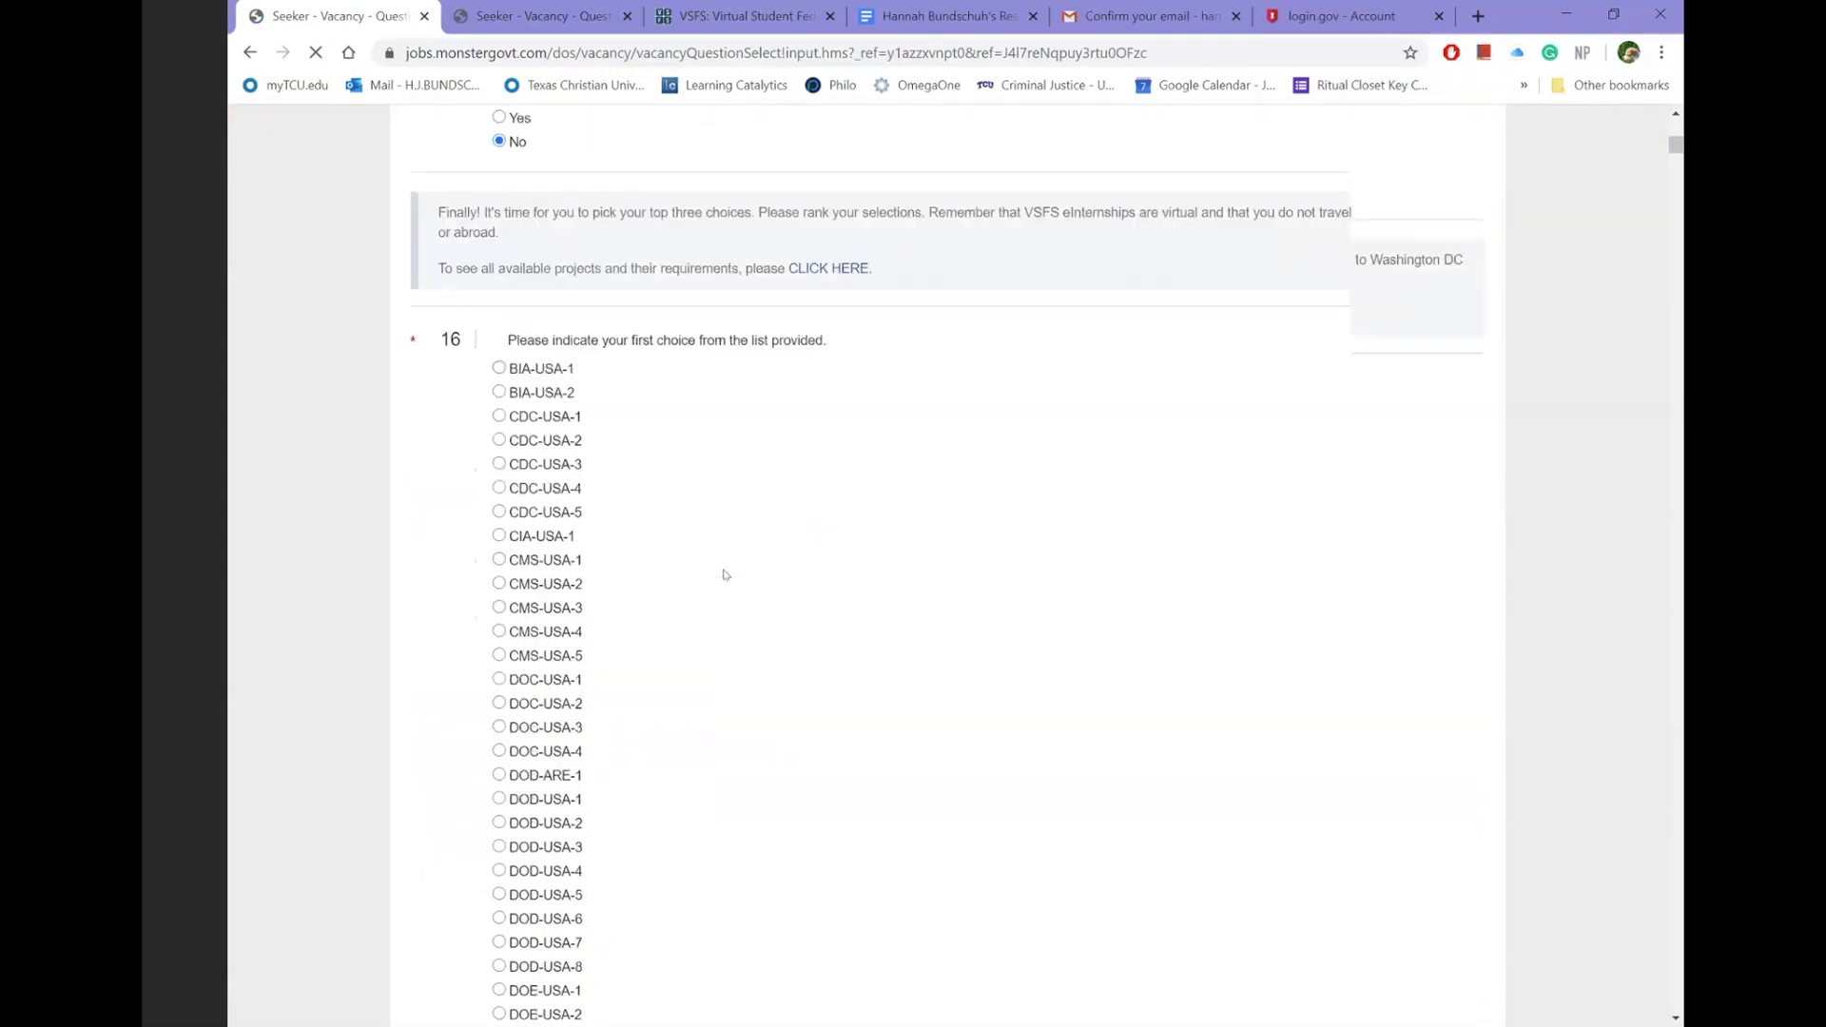
{"action": "scroll", "scroll_direction": "down", "scroll_amount": 3}
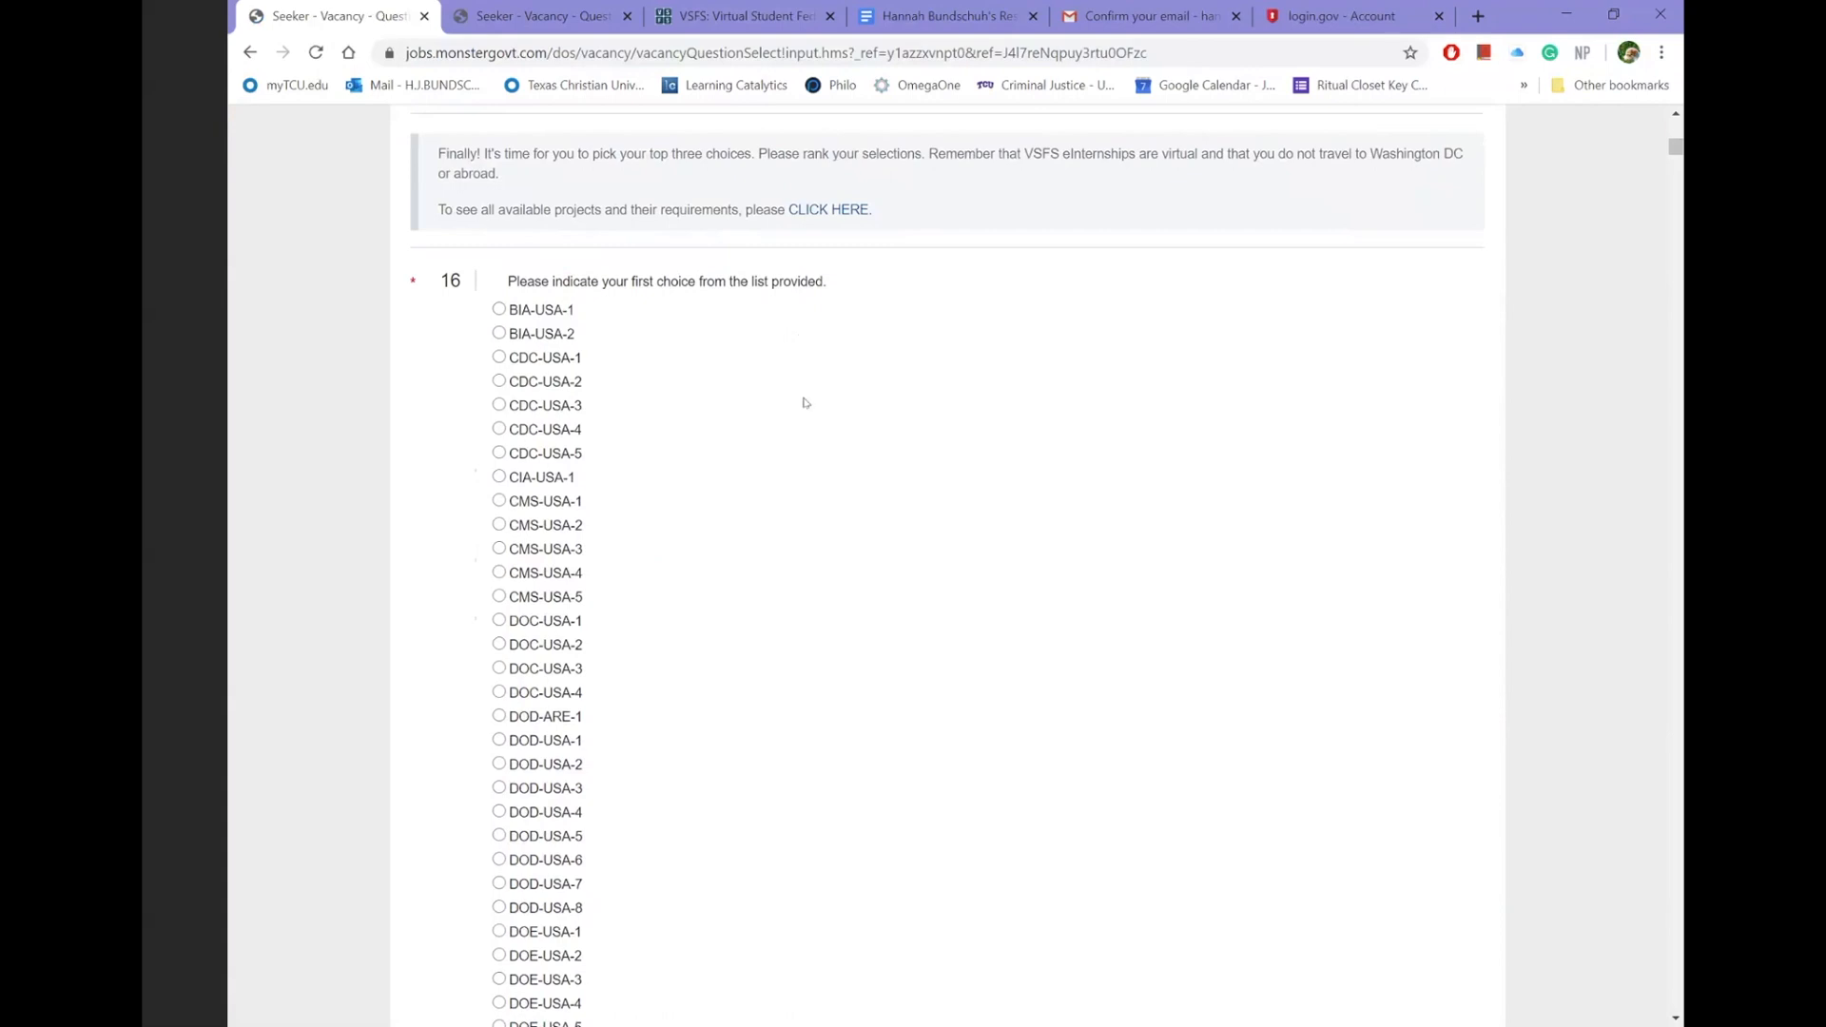
{"action": "scroll", "scroll_direction": "down", "scroll_amount": 3}
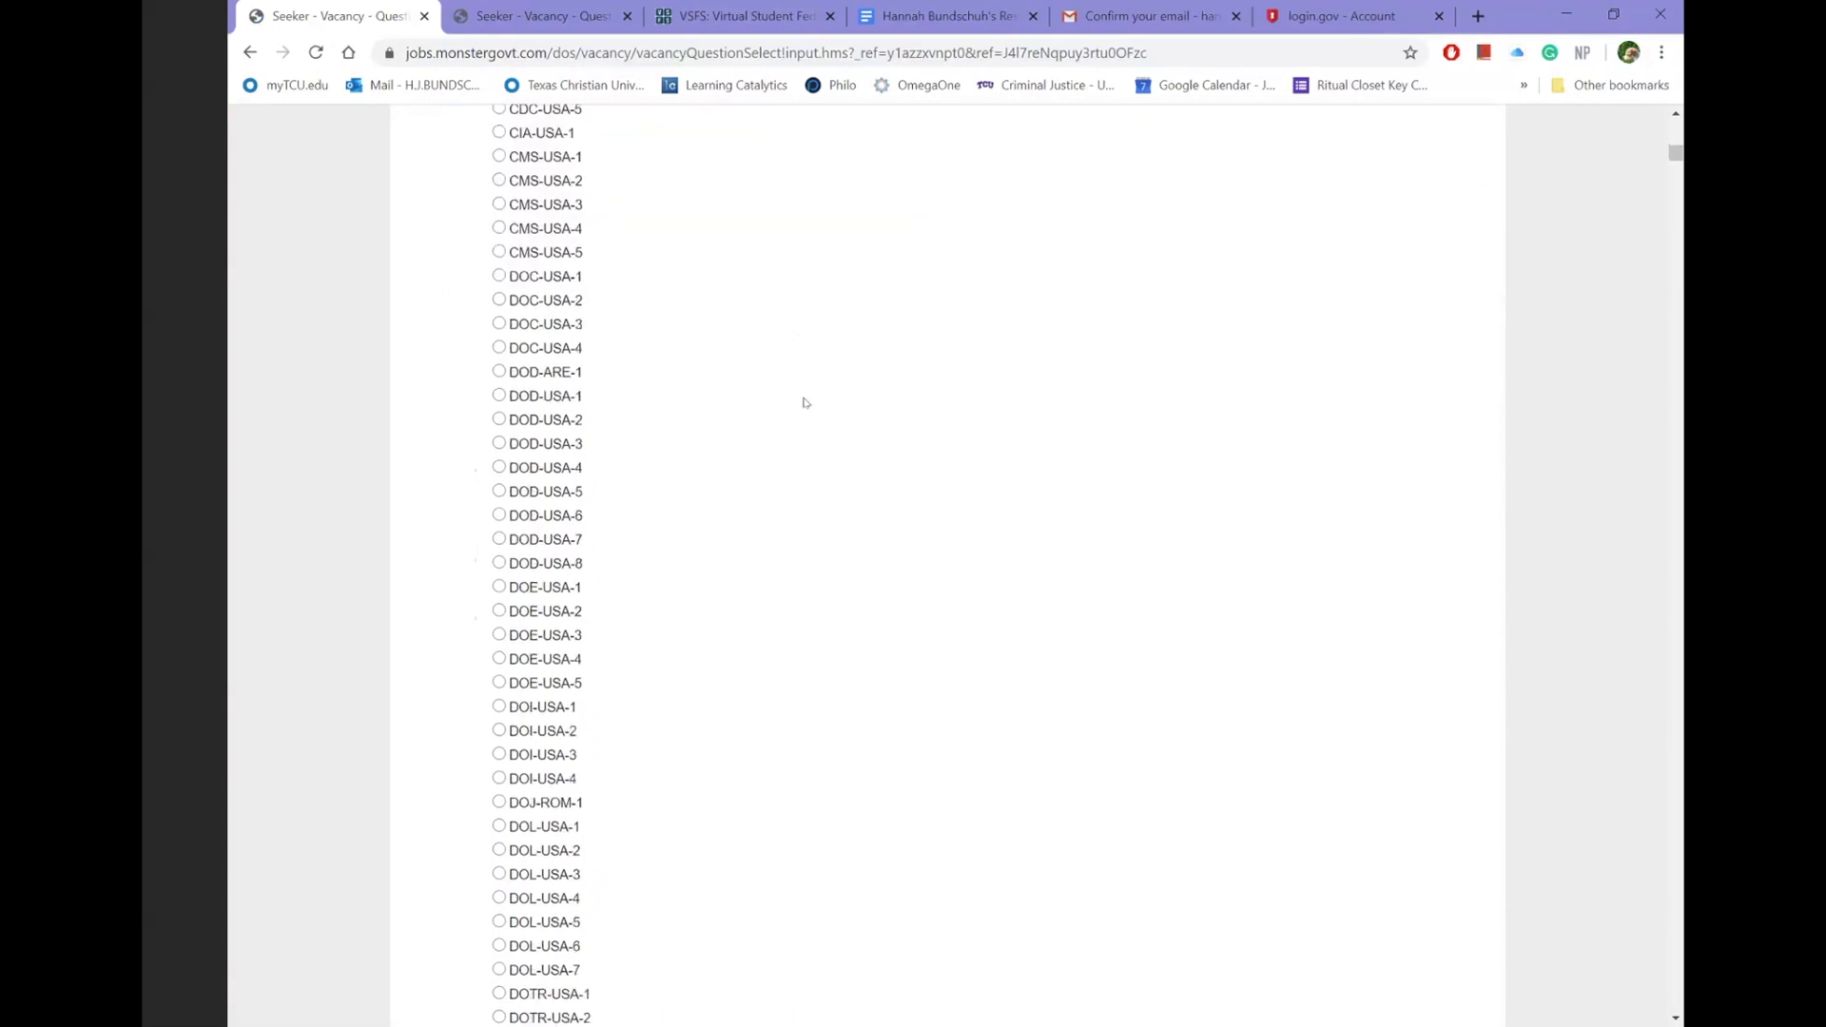
{"action": "scroll", "scroll_direction": "down", "scroll_amount": 3}
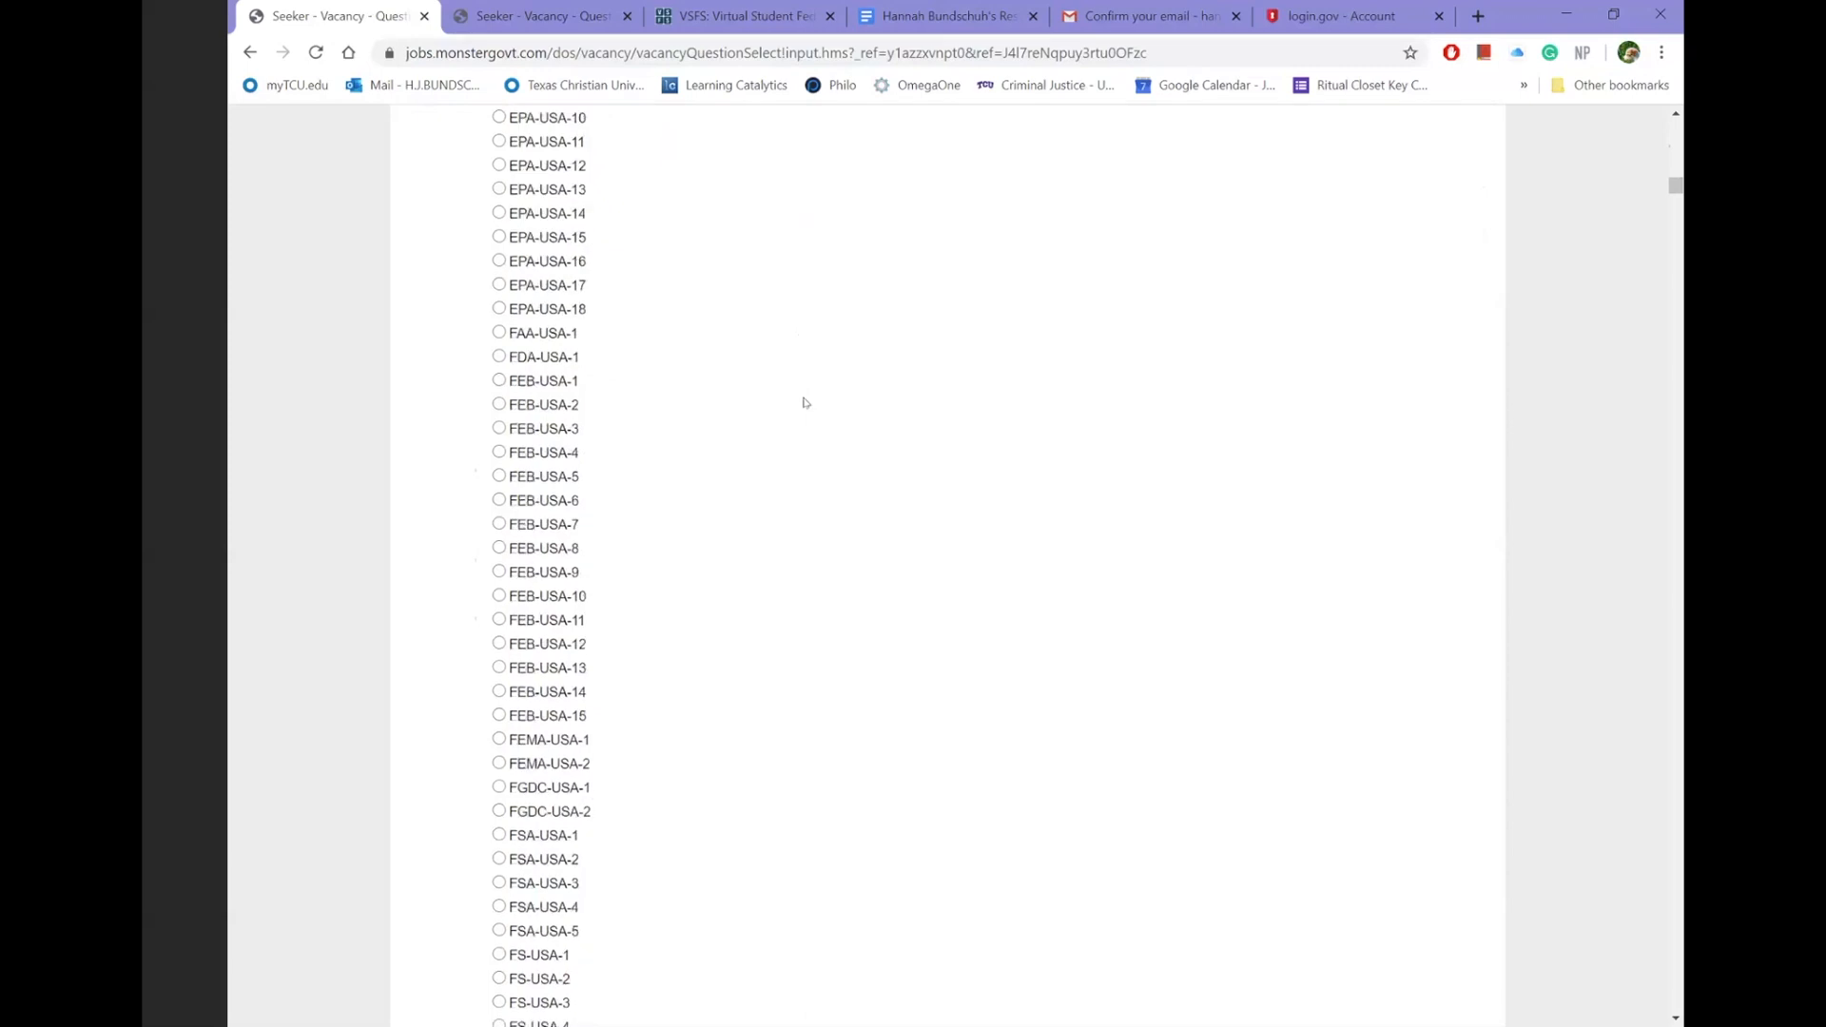
{"action": "scroll", "scroll_direction": "up", "scroll_amount": 3}
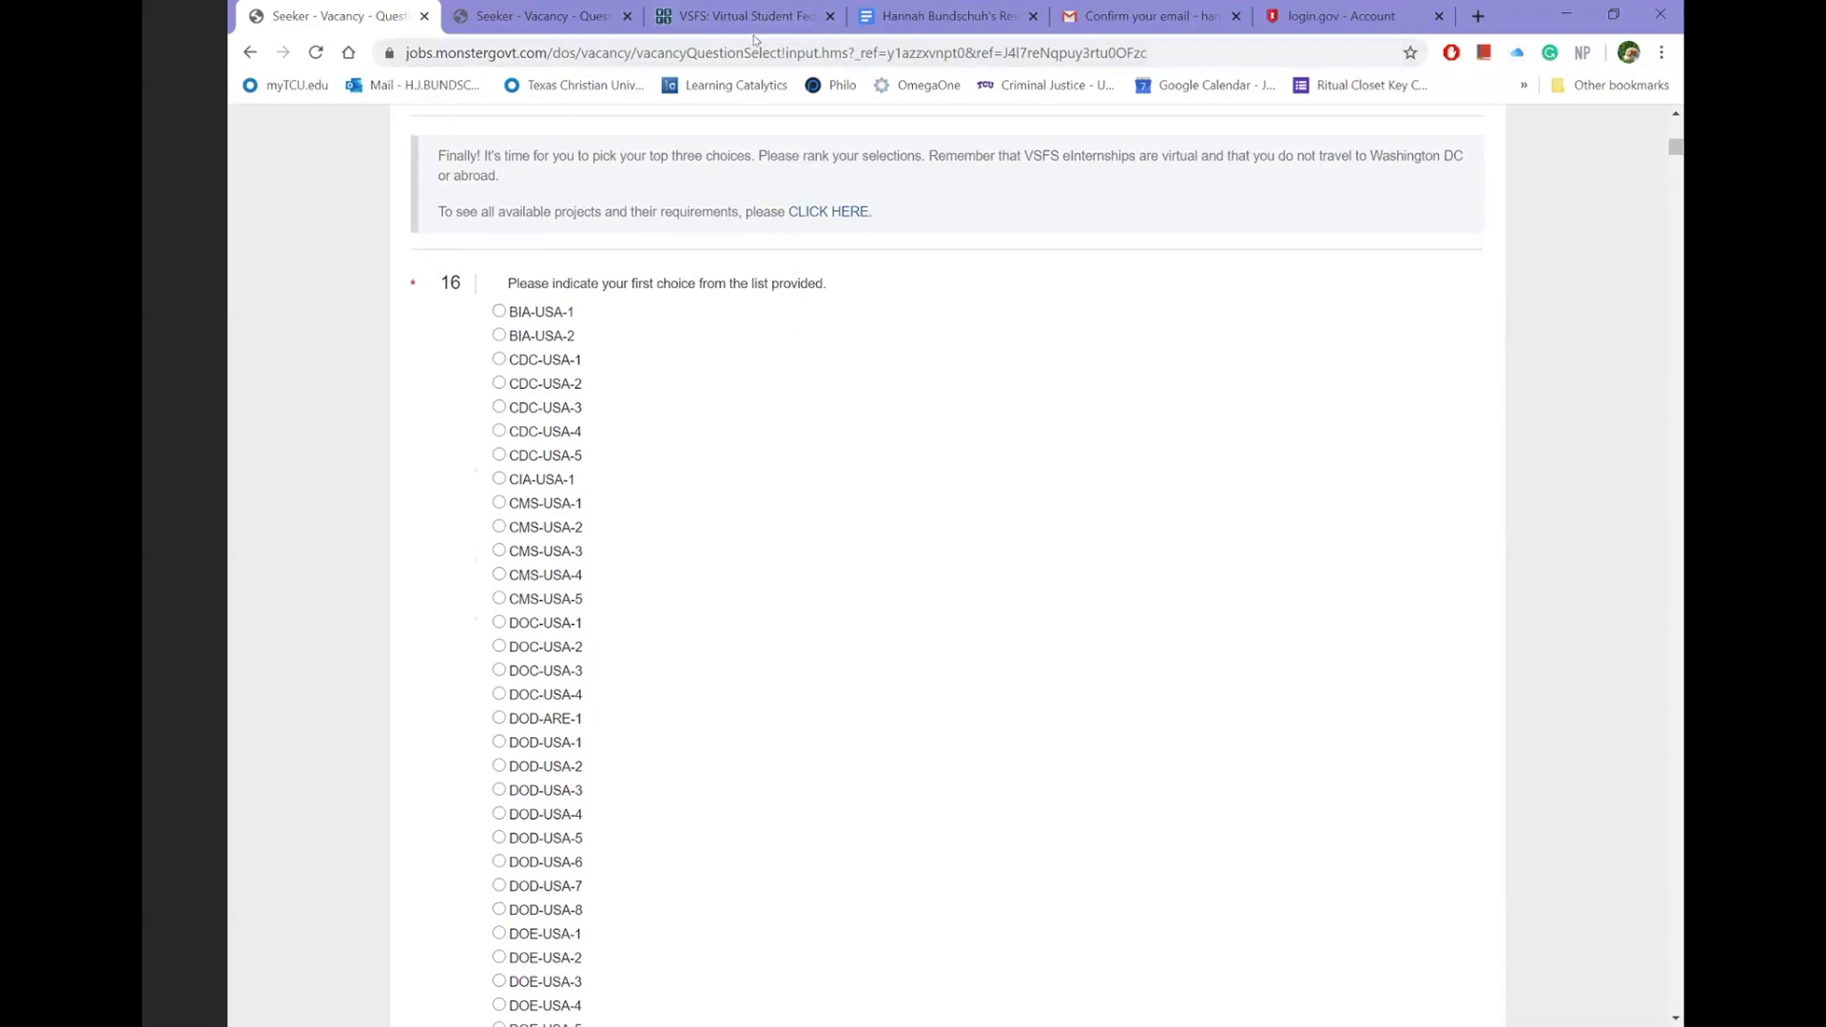
{"action": "mouse_move", "coordinate": [806, 434]}
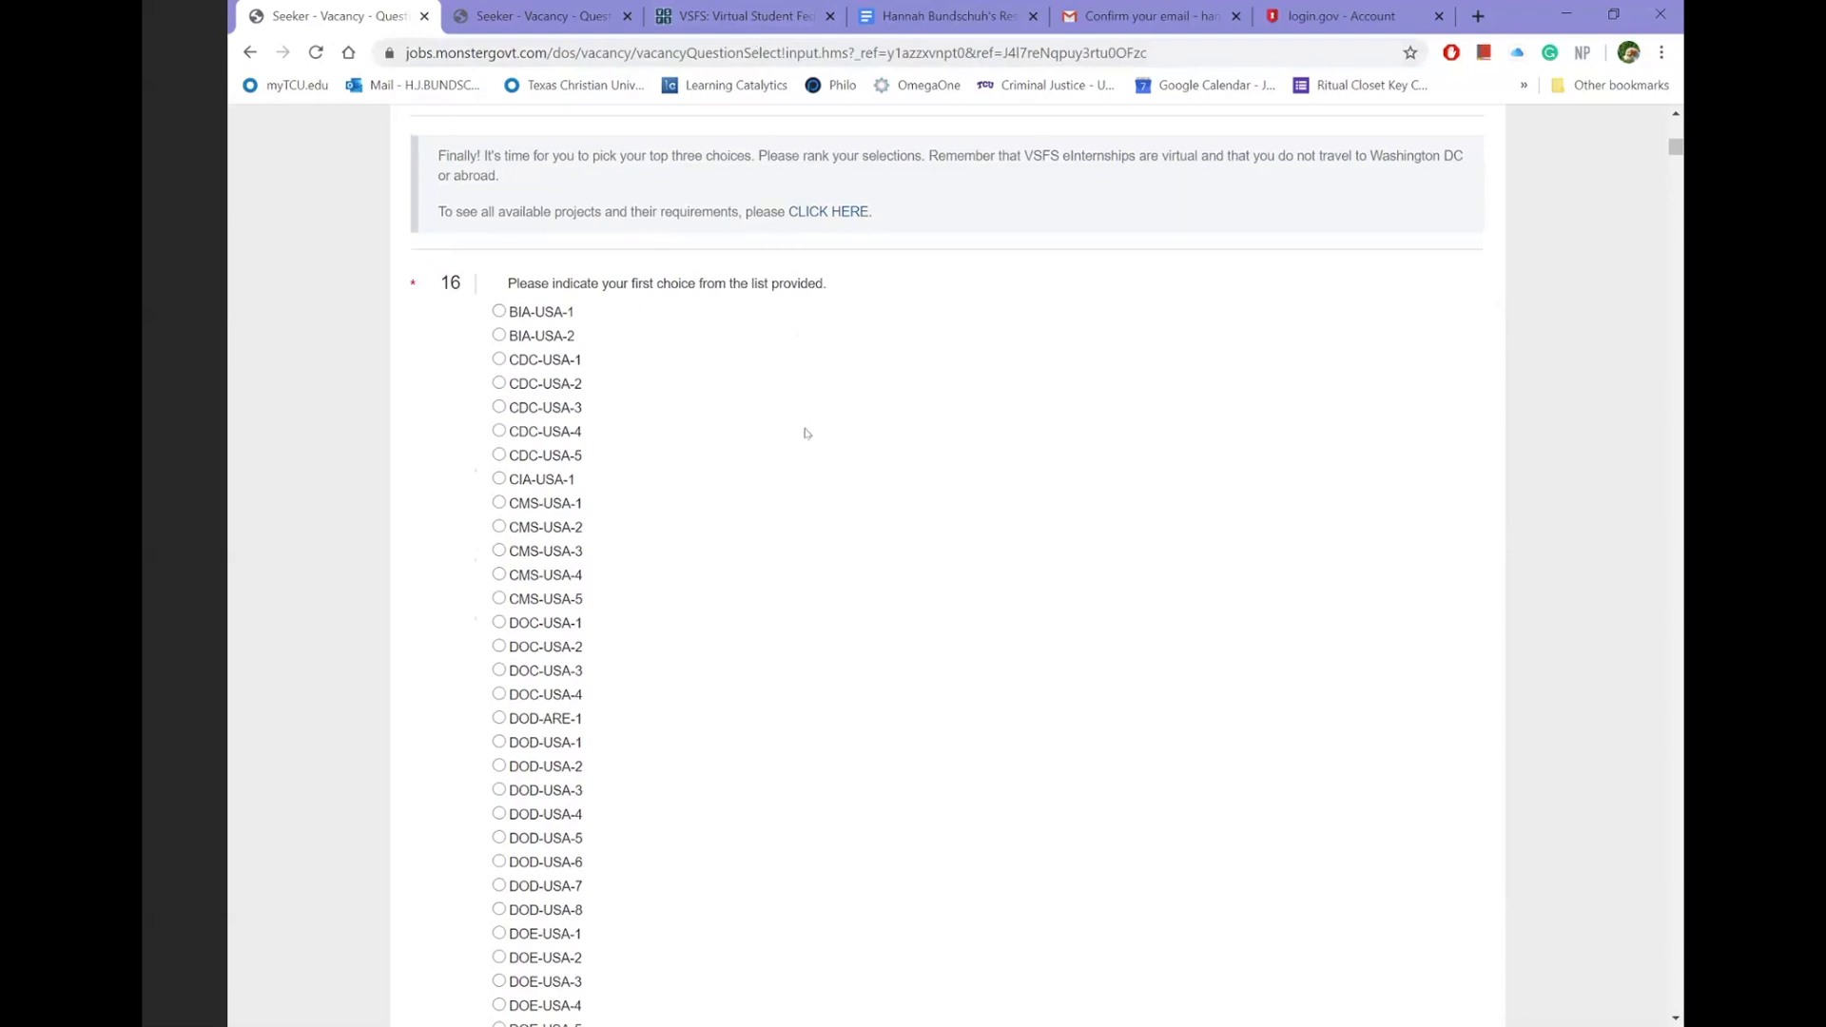
{"action": "scroll", "scroll_direction": "down", "scroll_amount": 3}
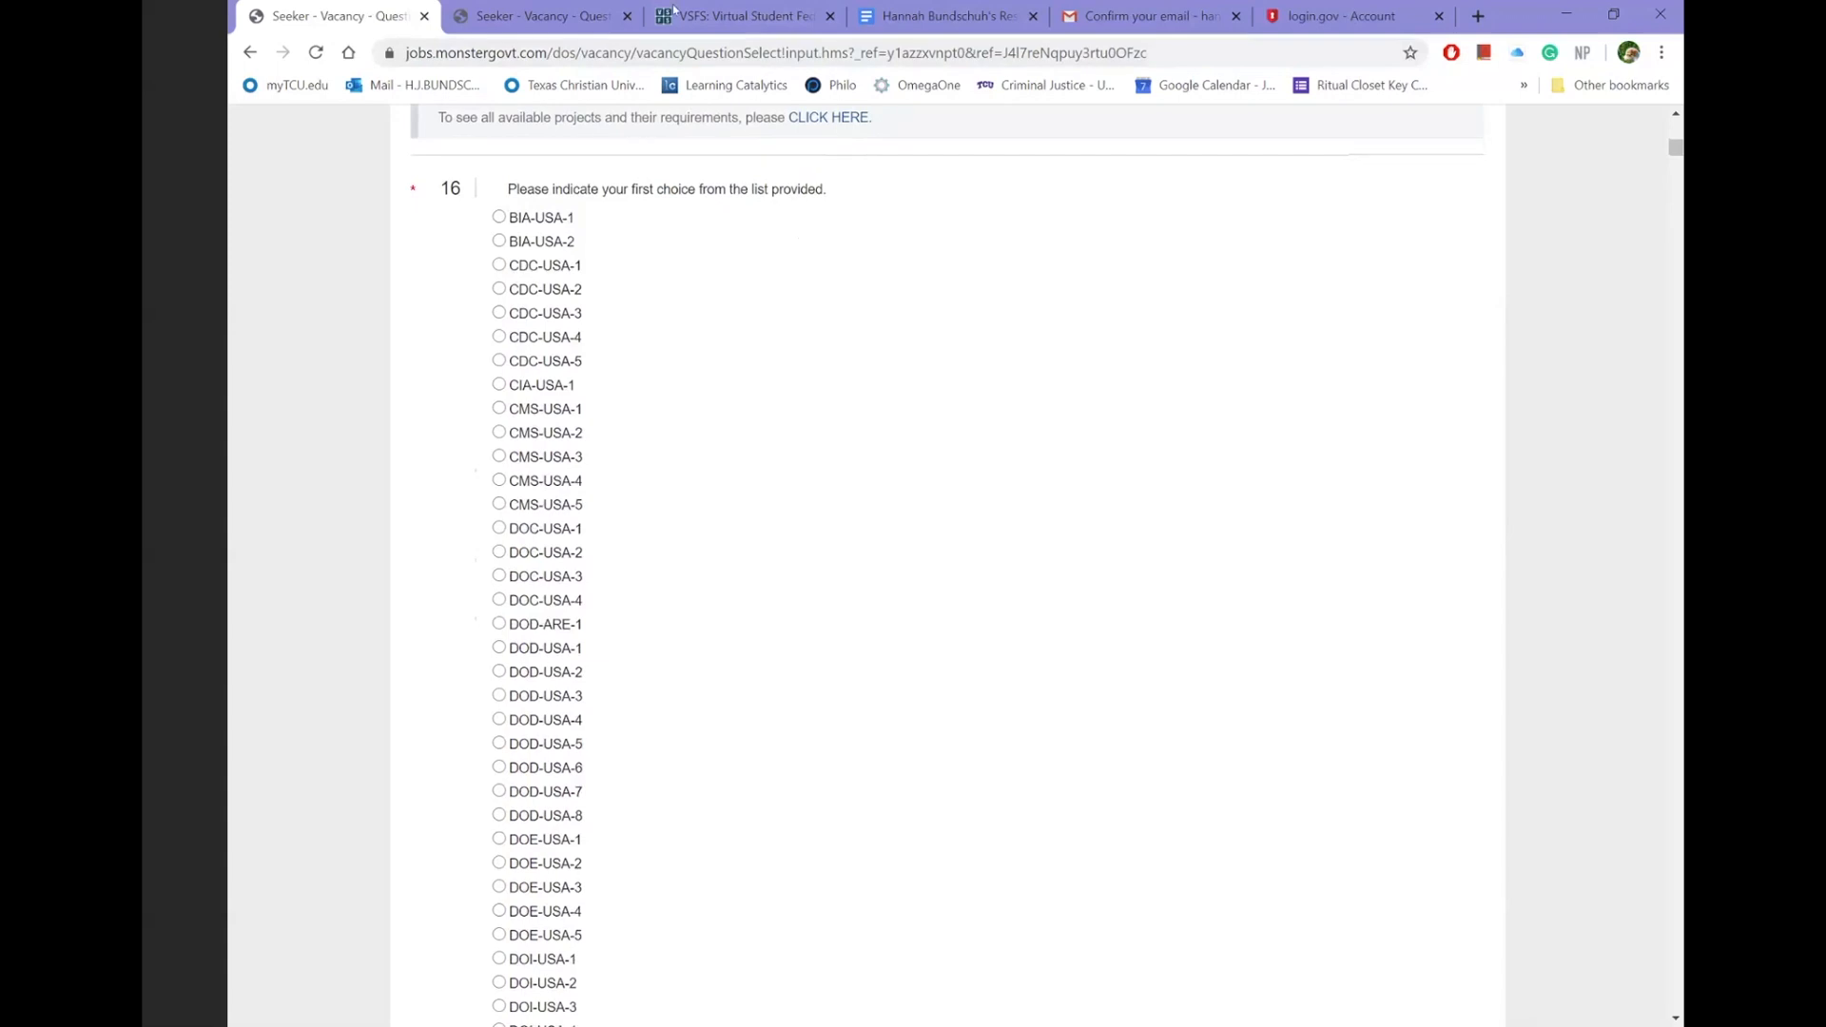
- Select the project code VA-USA-23 on the VSFS Researcher project page
{"action": "left_click", "coordinate": [743, 15]}
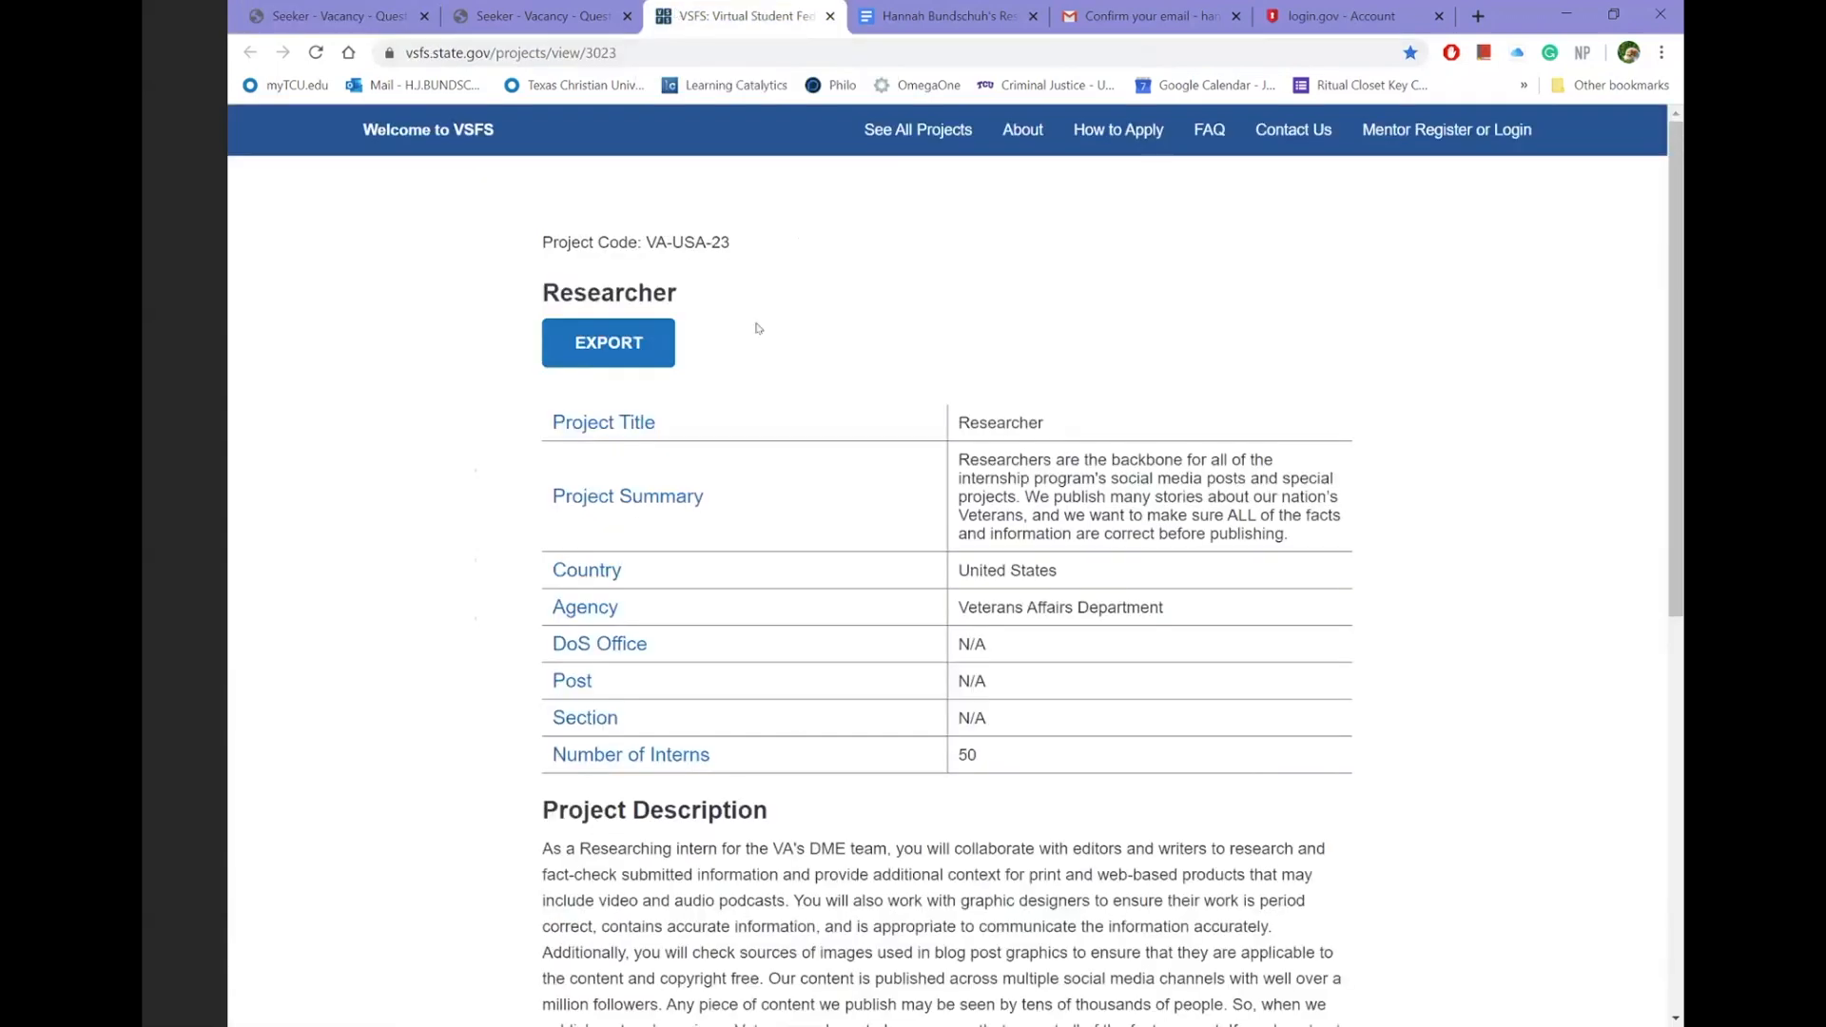
{"action": "mouse_move", "coordinate": [645, 537]}
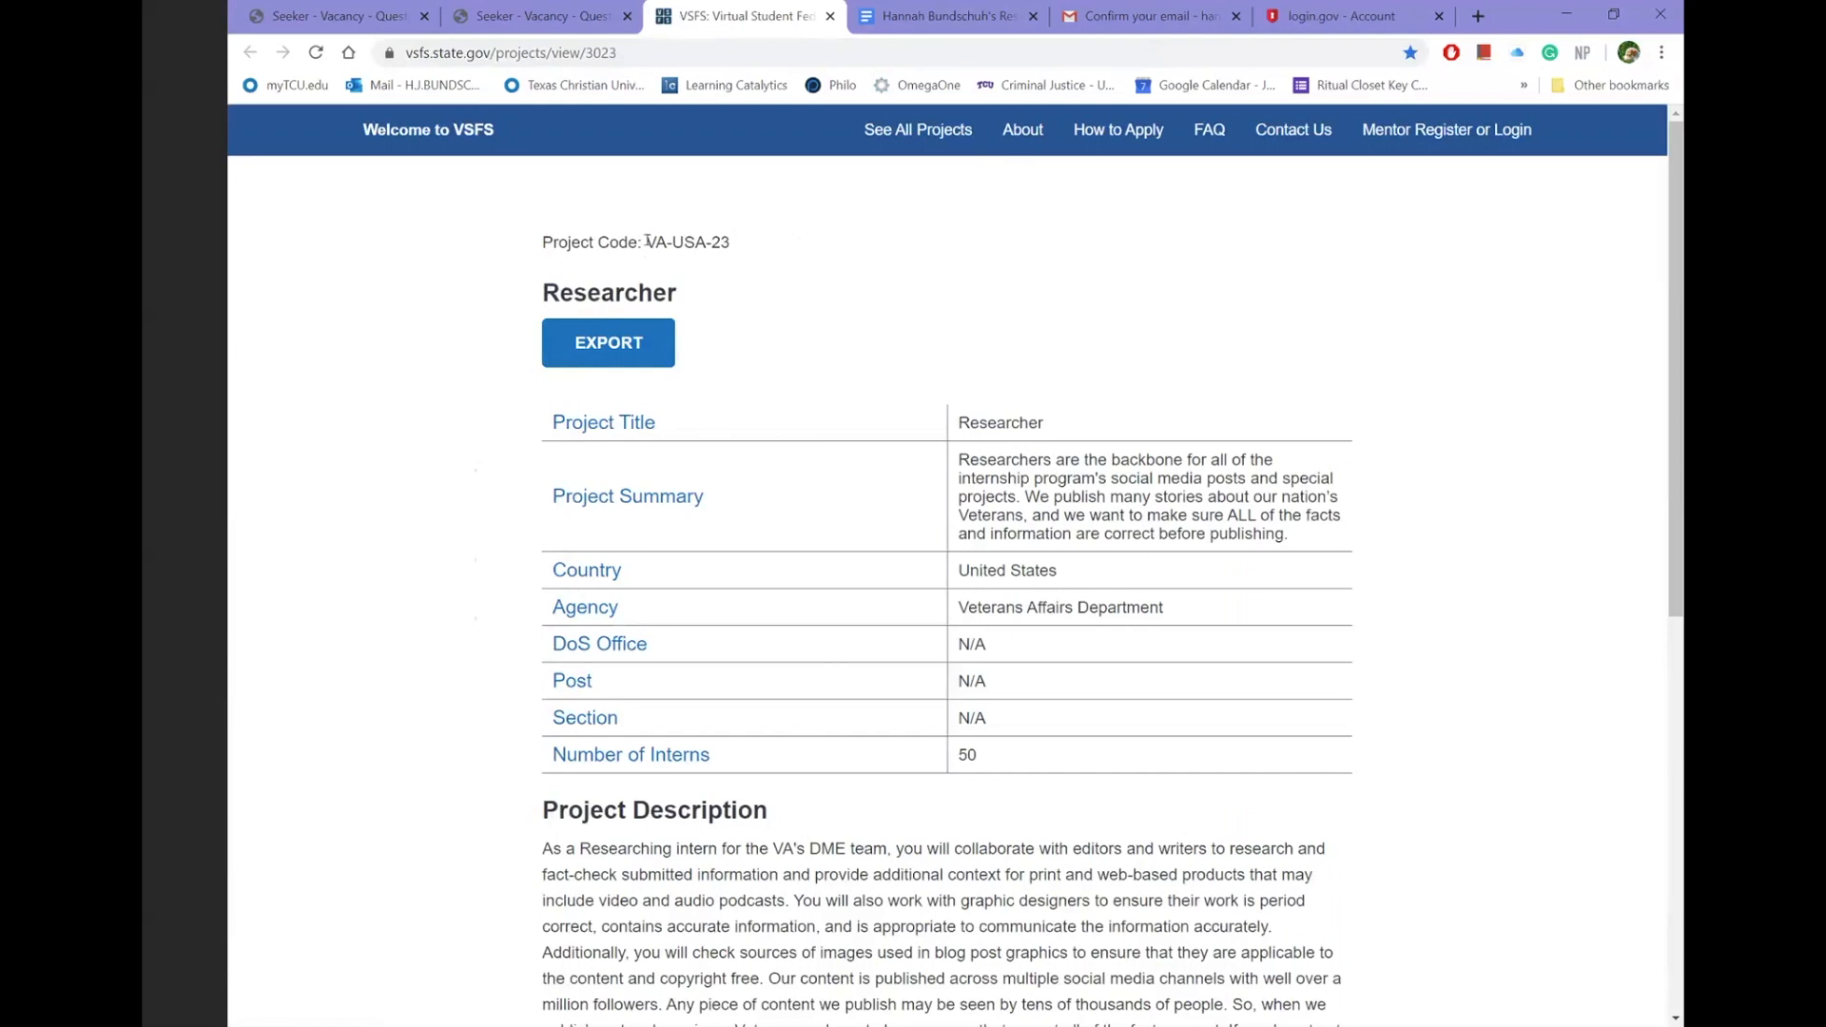
{"action": "mouse_move", "coordinate": [700, 211]}
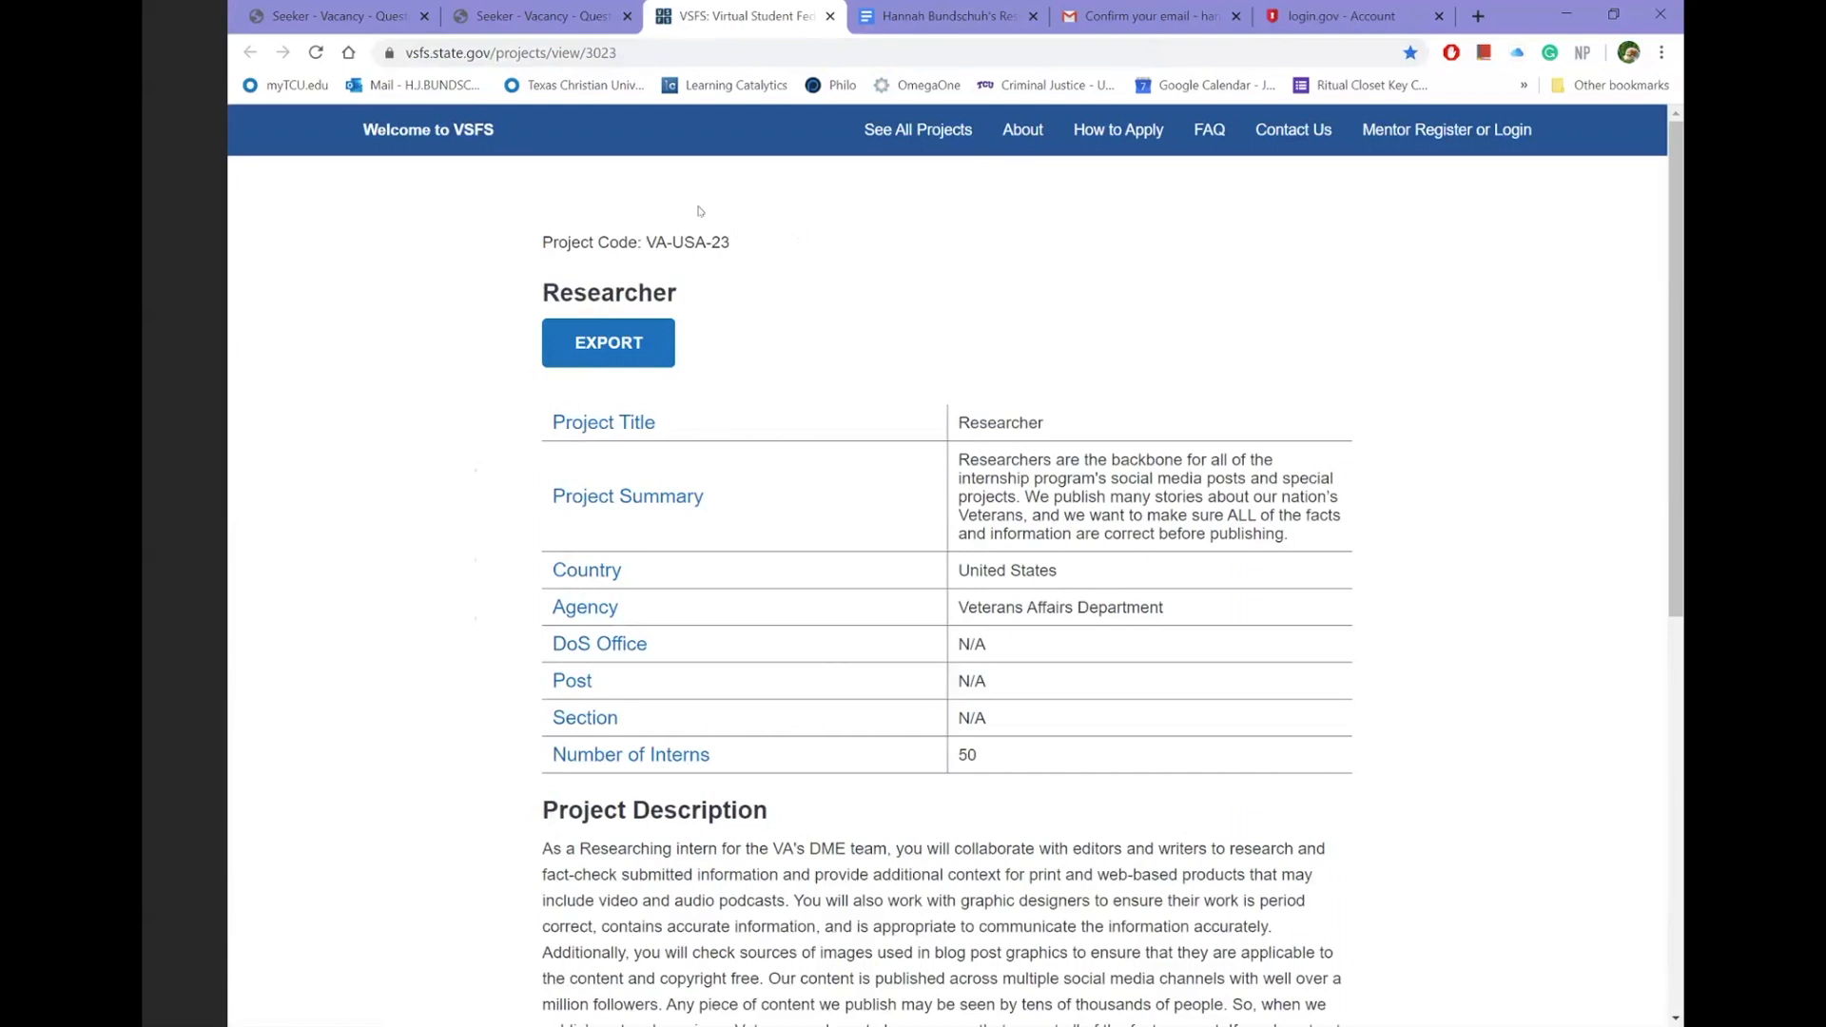
{"action": "double_click", "coordinate": [687, 241]}
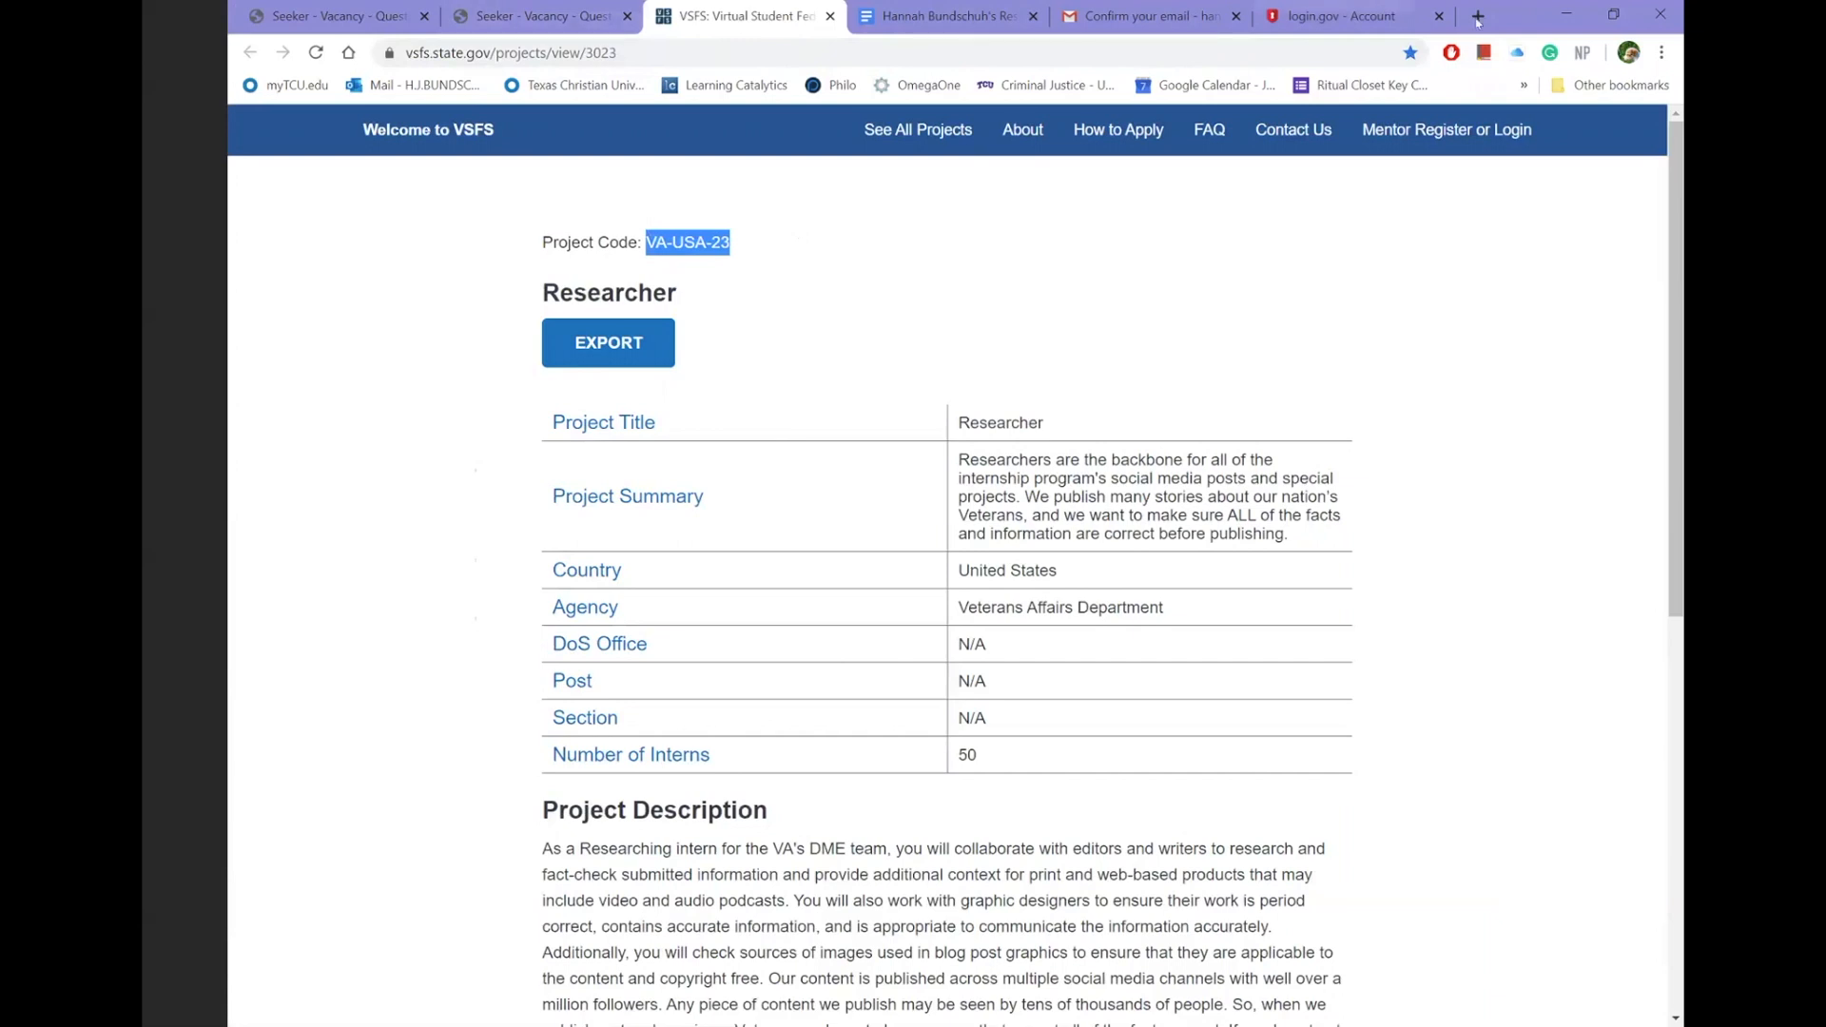
- Load DMEinterns.org in a new tab, showing the DME Interns homepage
{"action": "left_click", "coordinate": [1476, 15]}
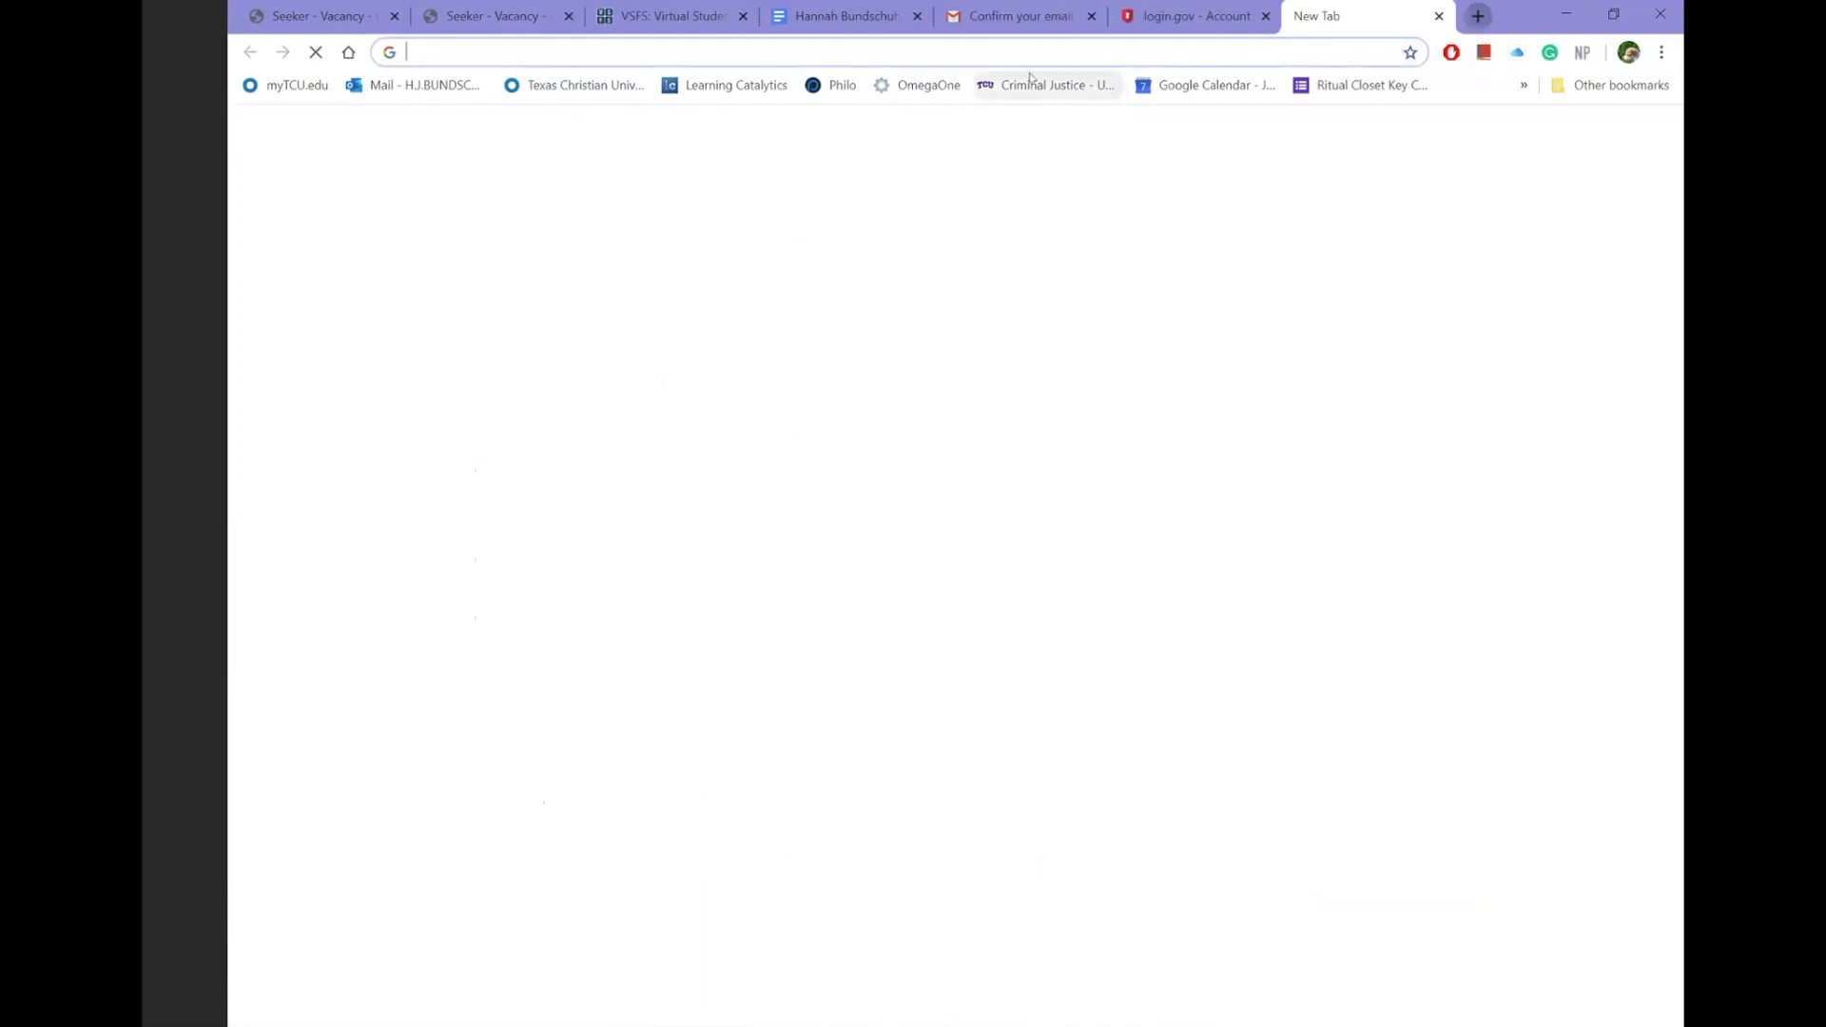
{"action": "type", "text": "DE"}
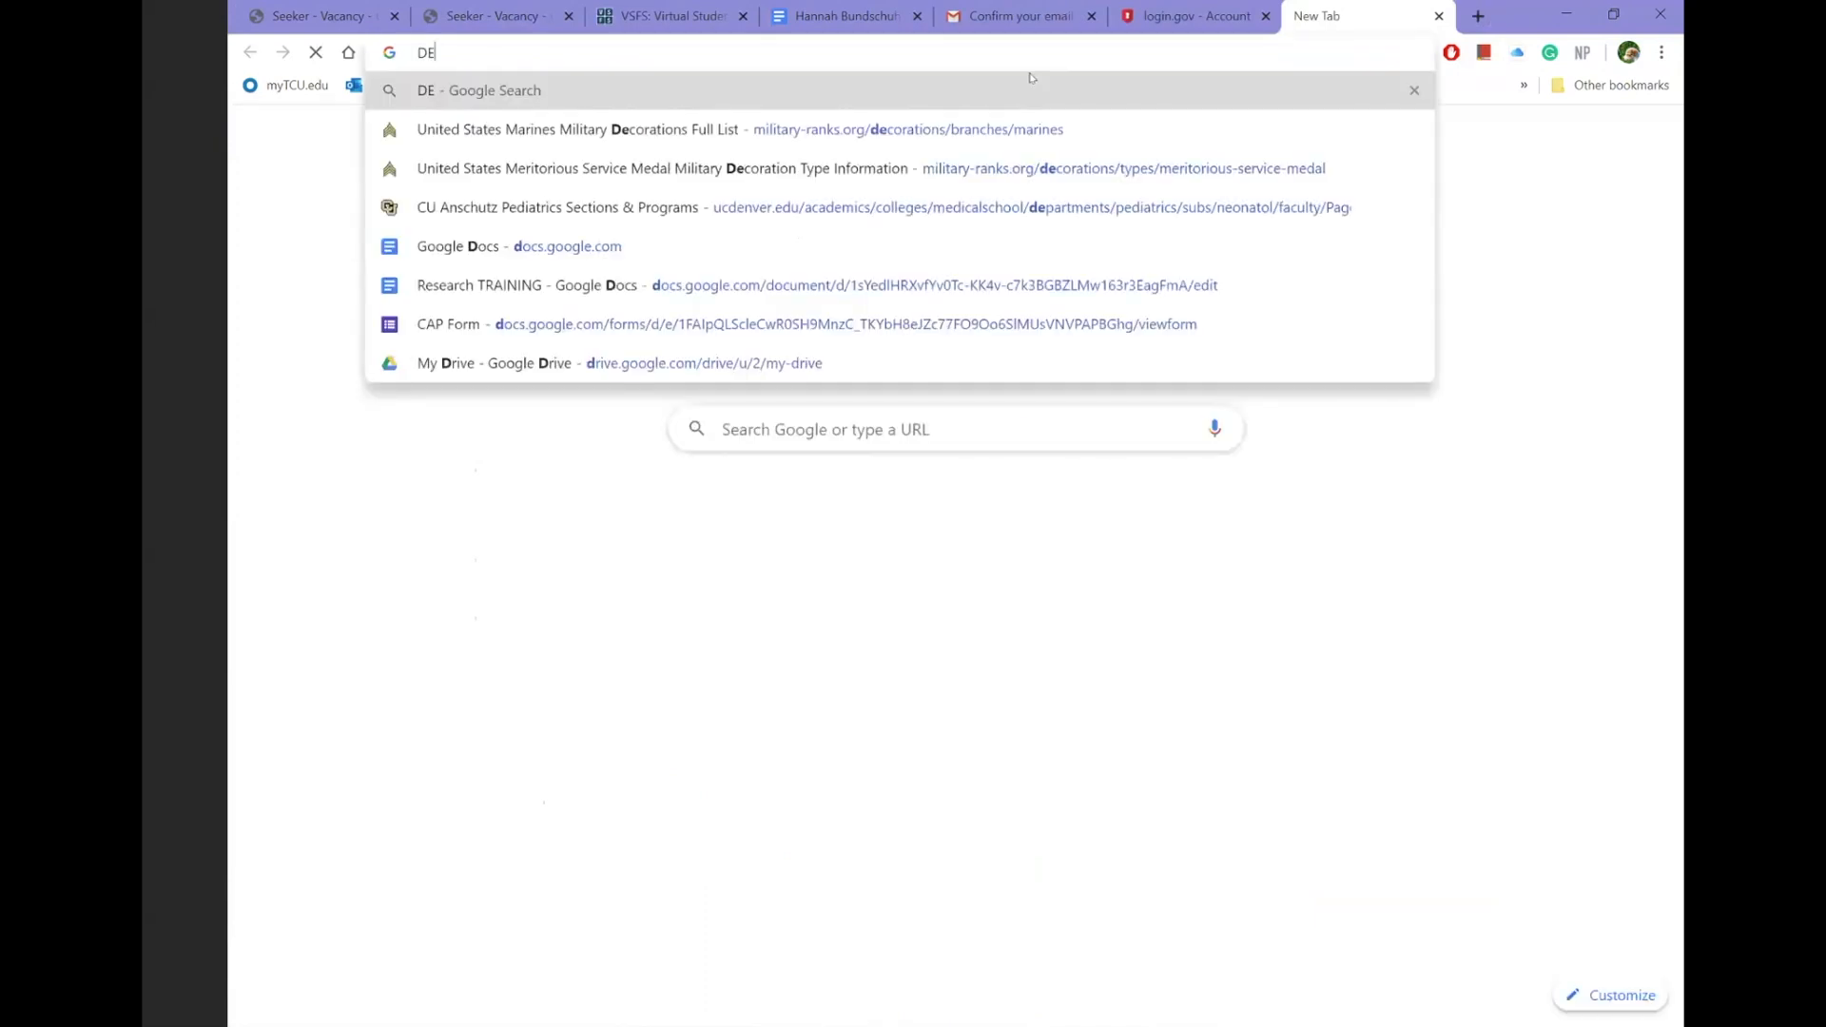
{"action": "type", "text": "DMEinterns.org/wp-login.ph"}
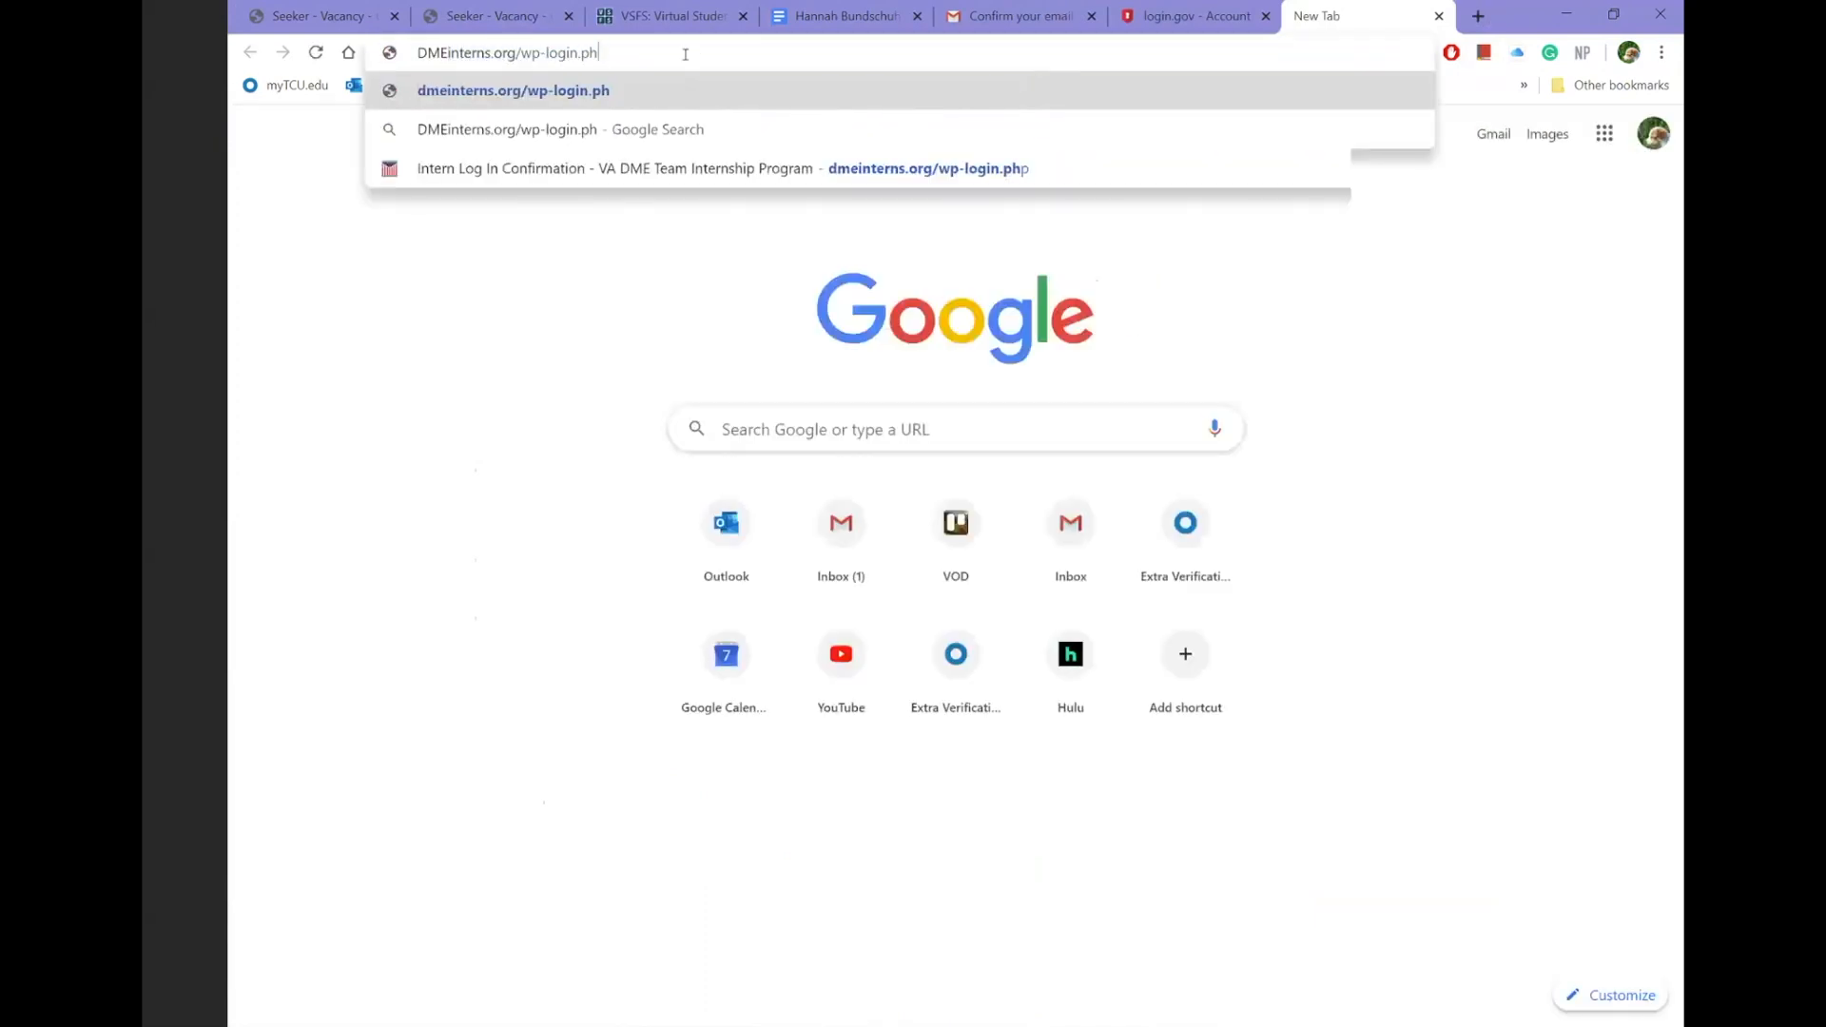
{"action": "key", "text": "Backspace"}
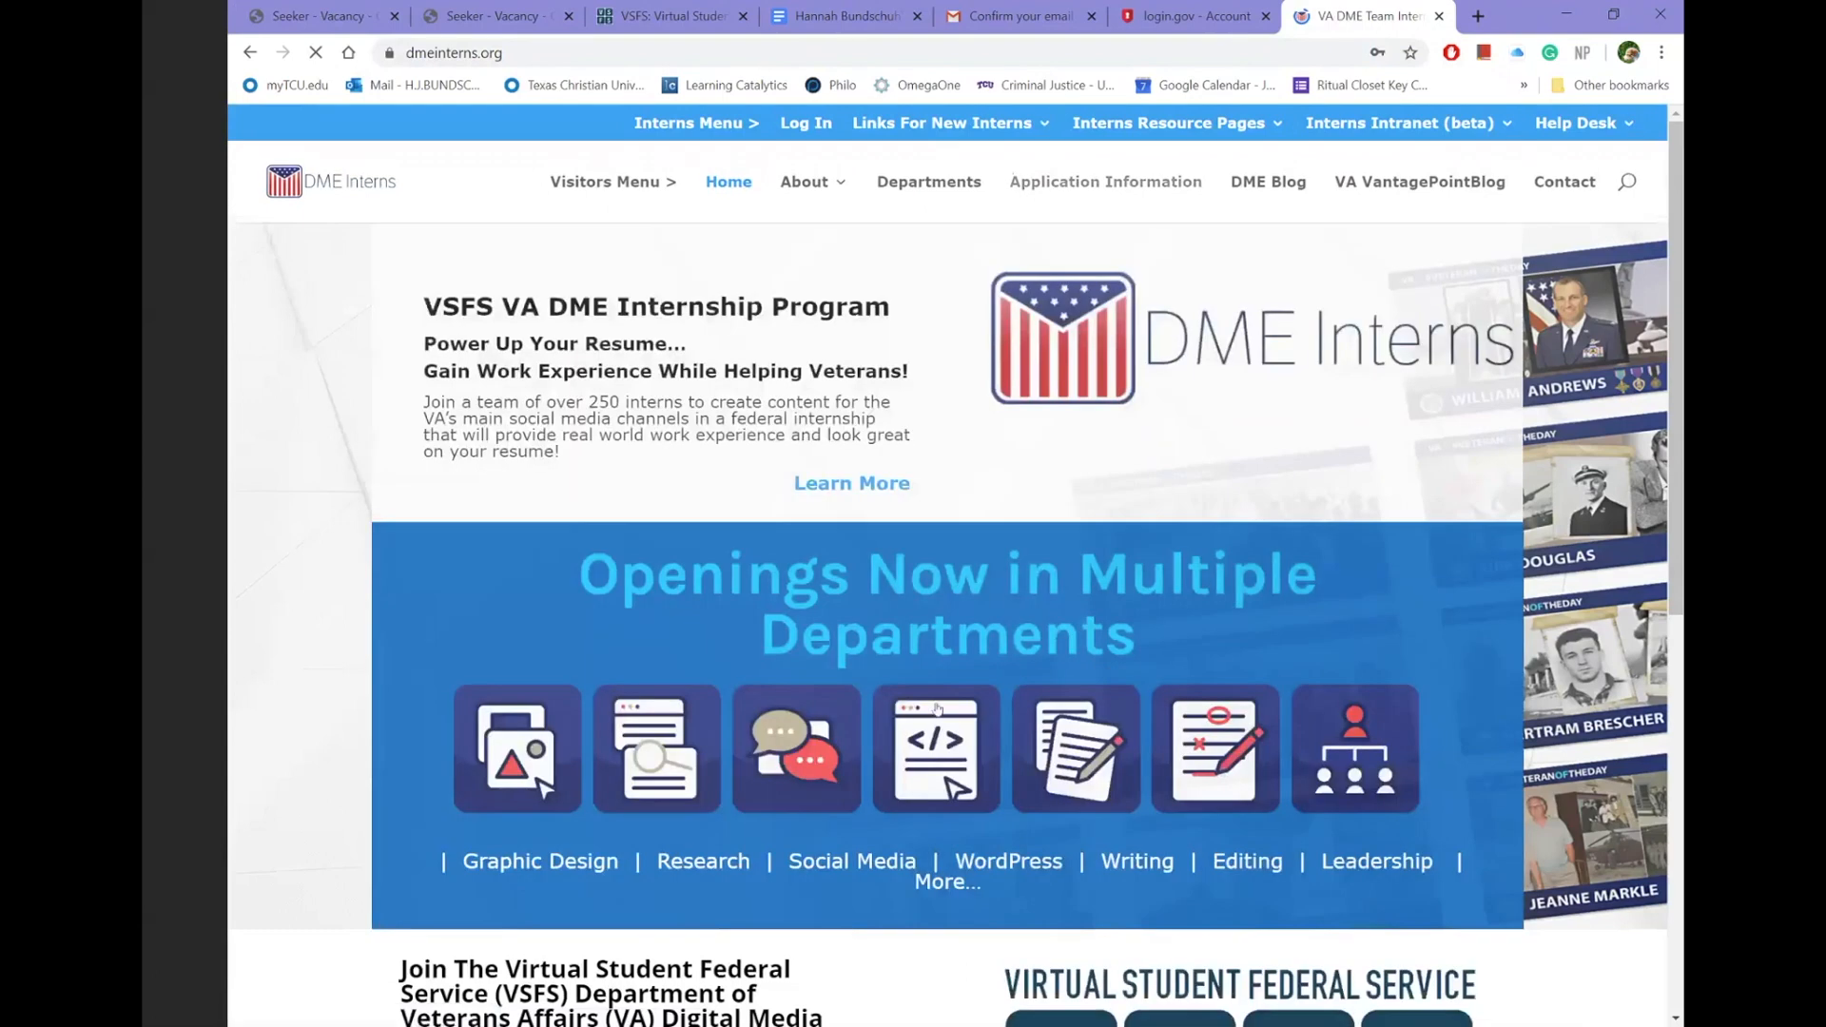
{"action": "left_click", "coordinate": [1103, 181]}
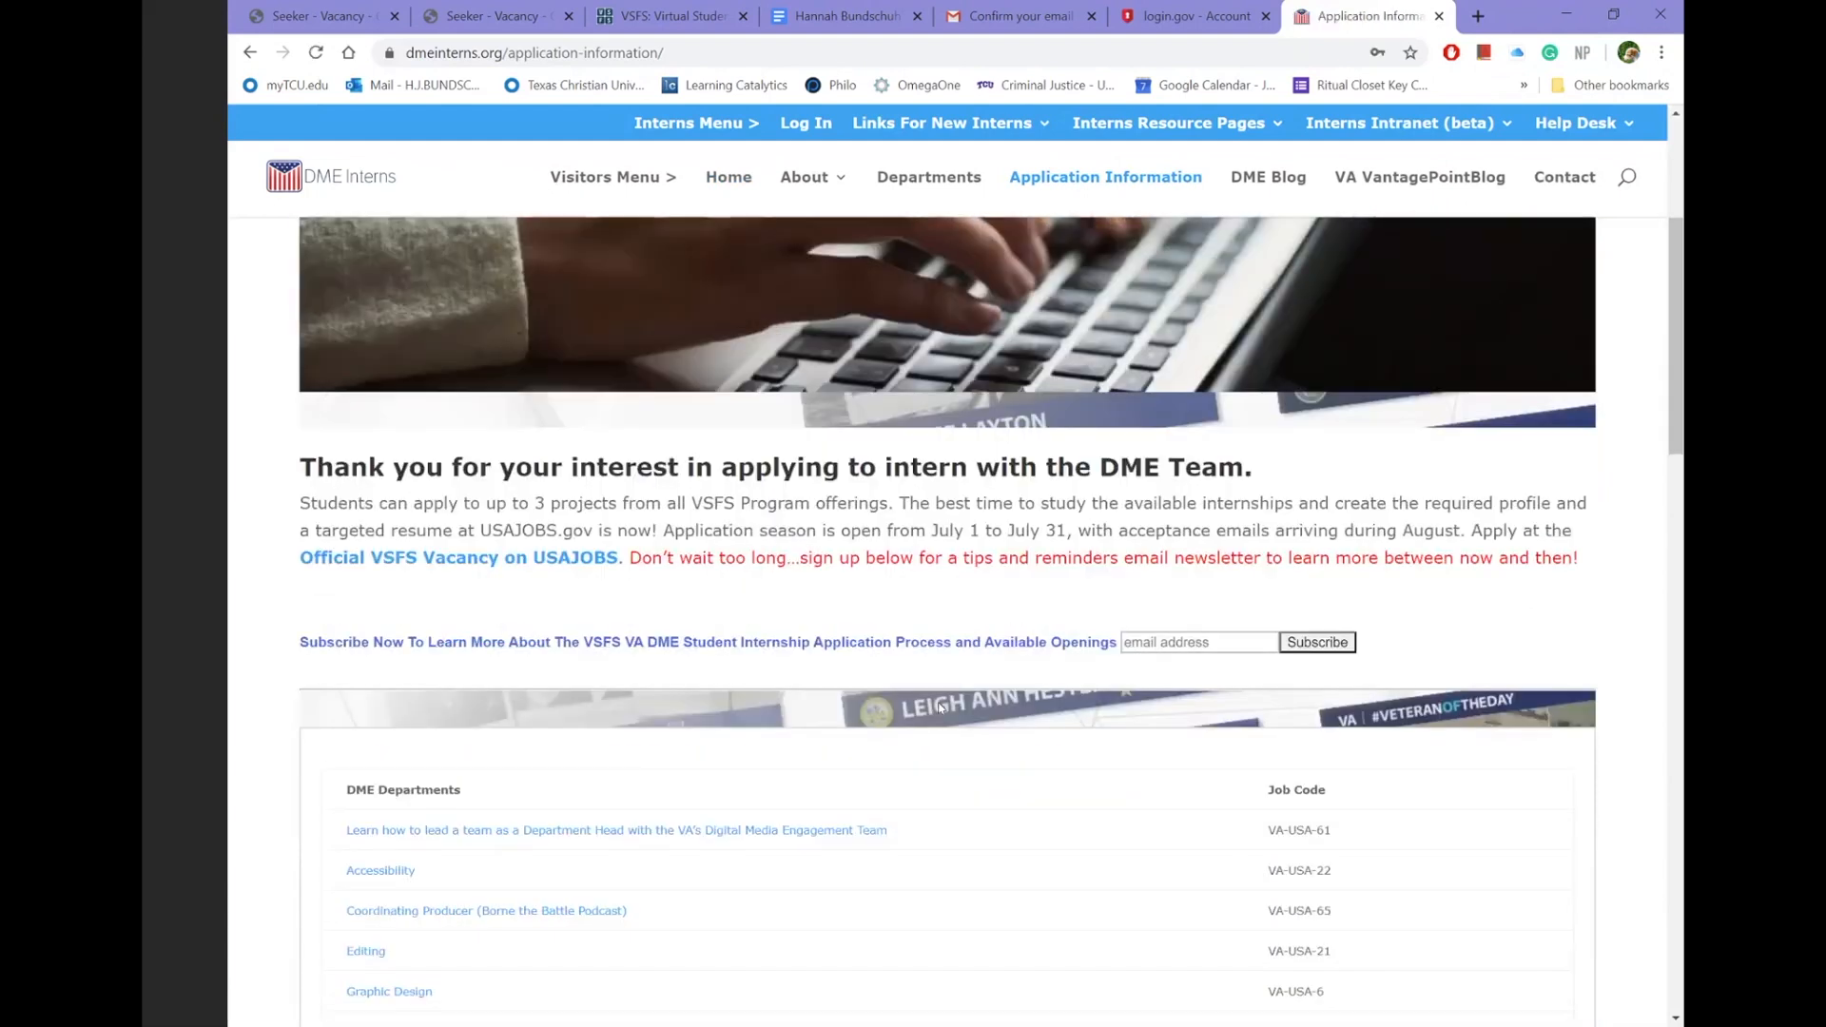
{"action": "scroll", "scroll_direction": "down", "scroll_amount": 3}
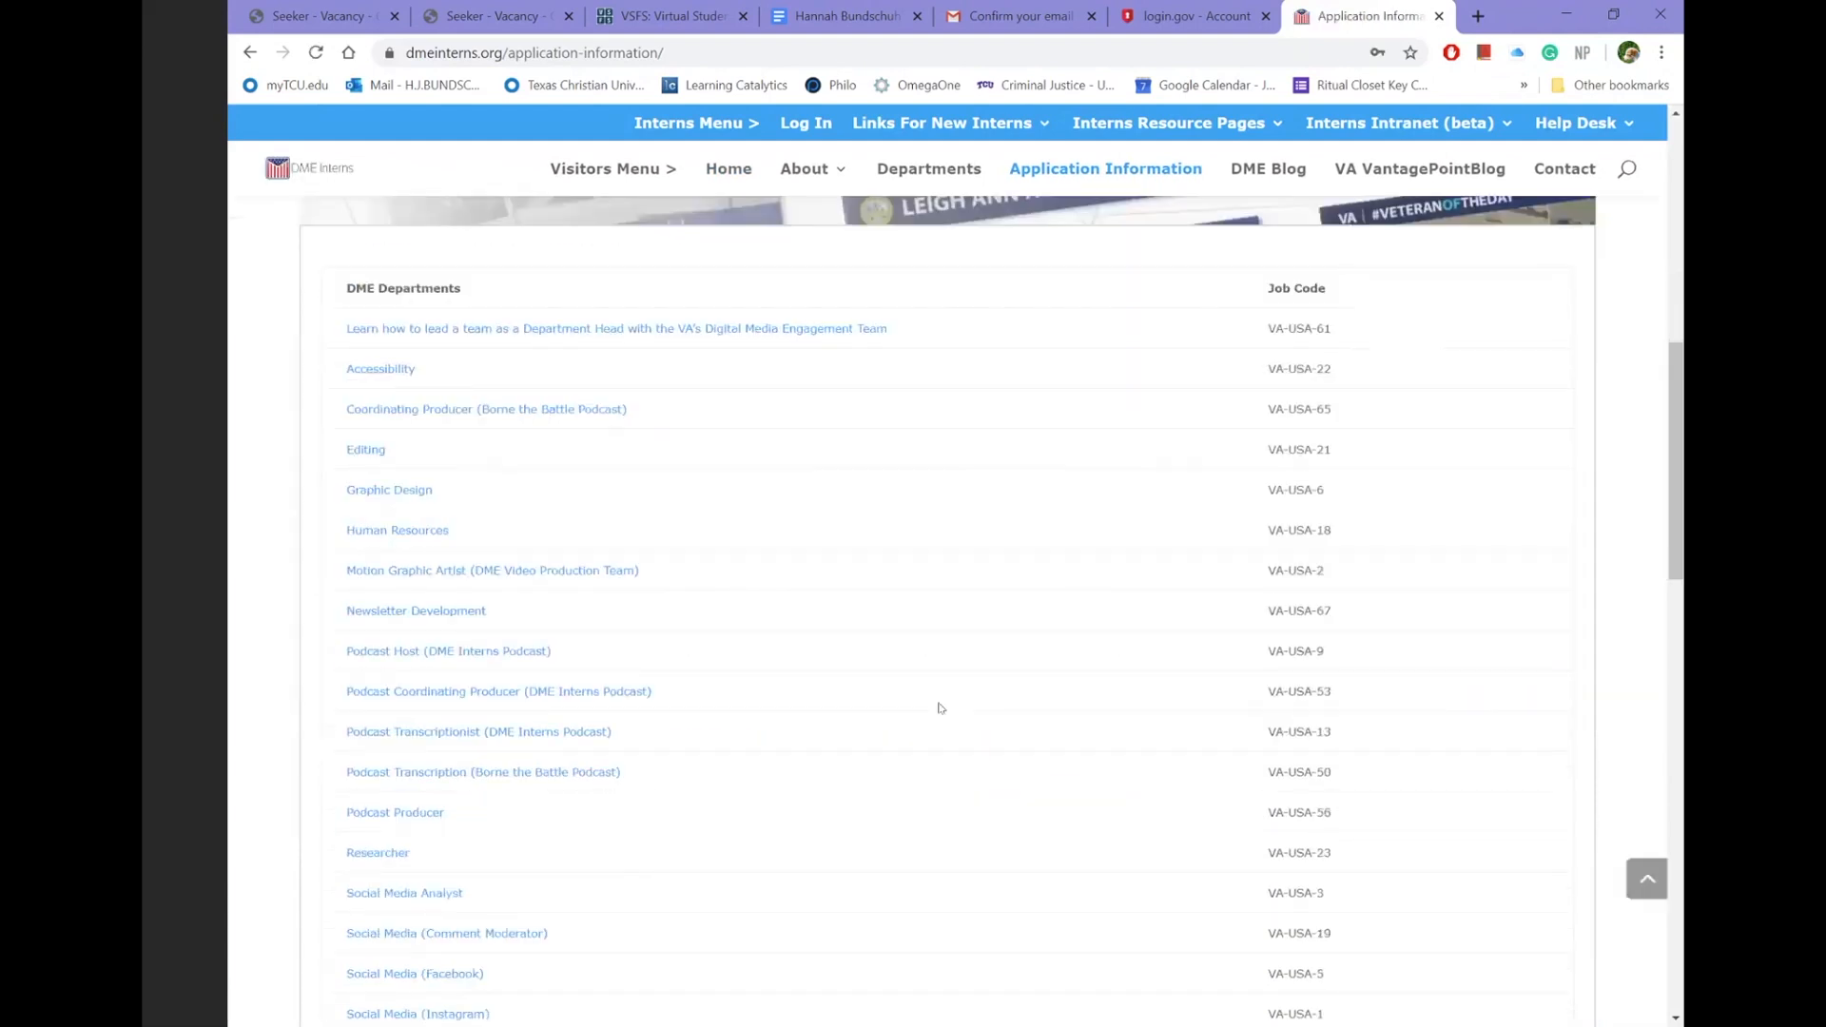
{"action": "scroll", "scroll_direction": "down", "scroll_amount": 3}
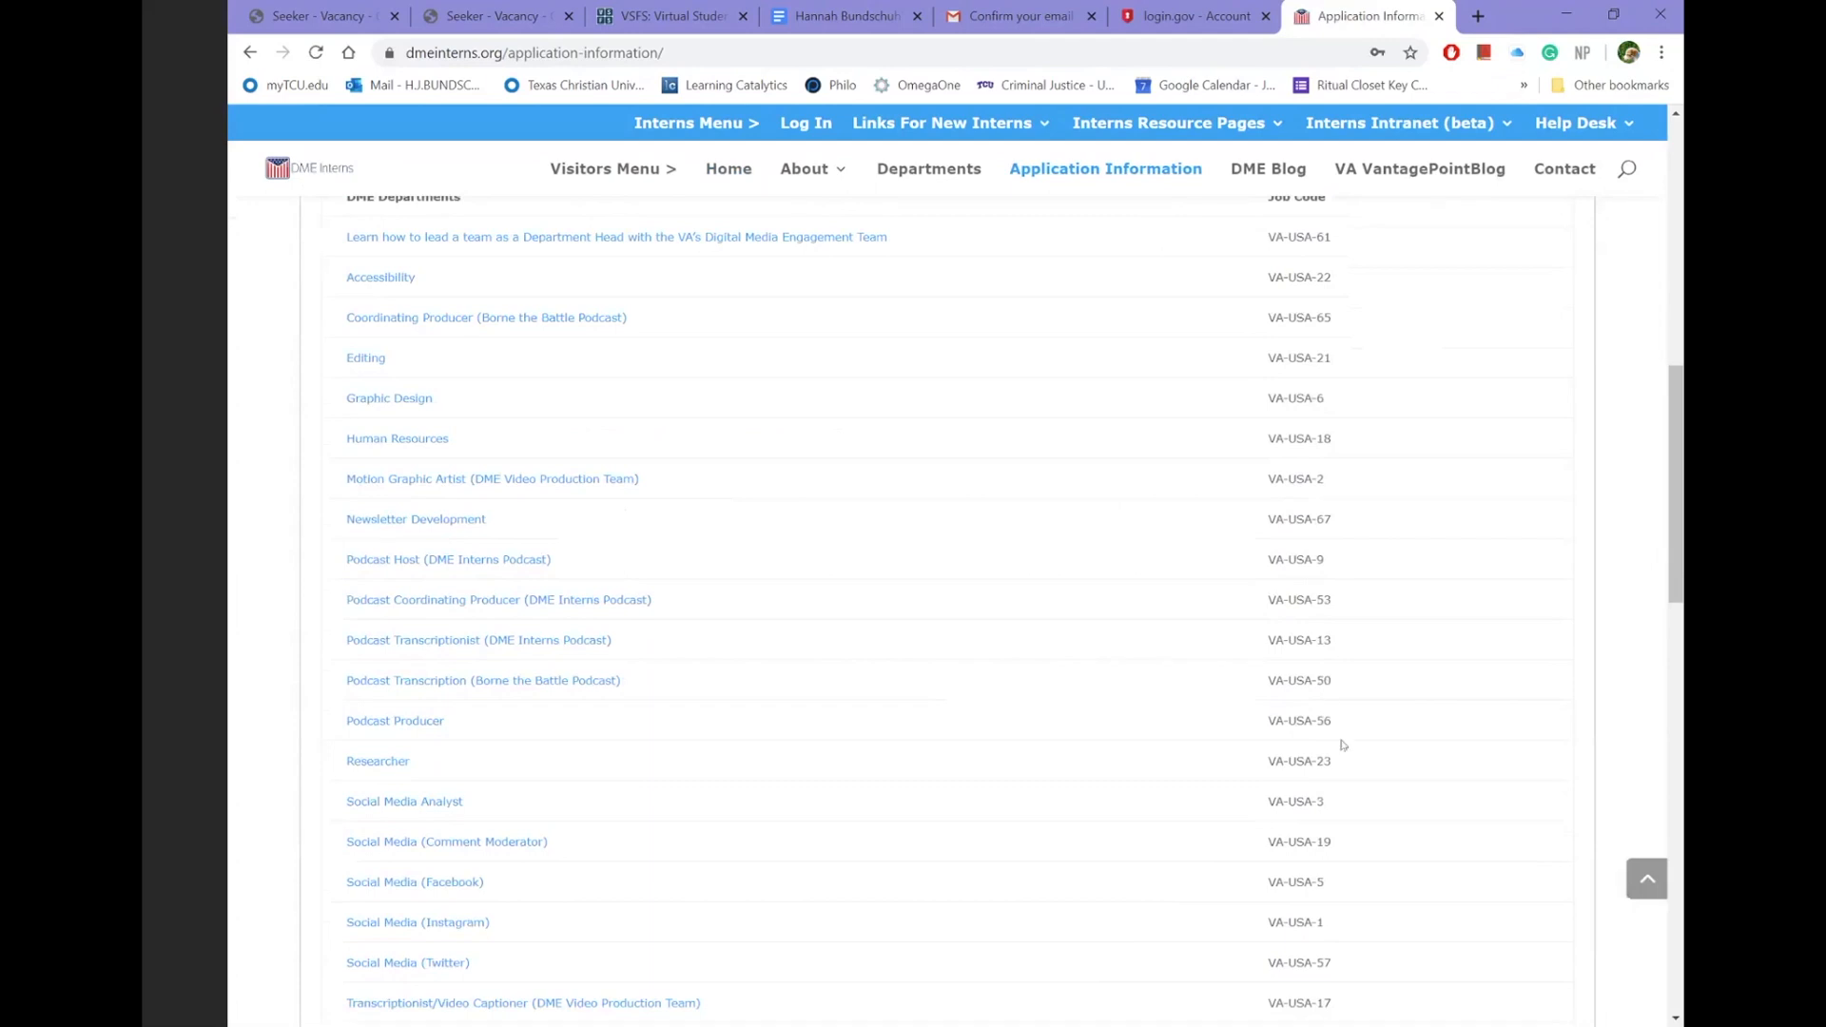
{"action": "scroll", "scroll_direction": "down", "scroll_amount": 3}
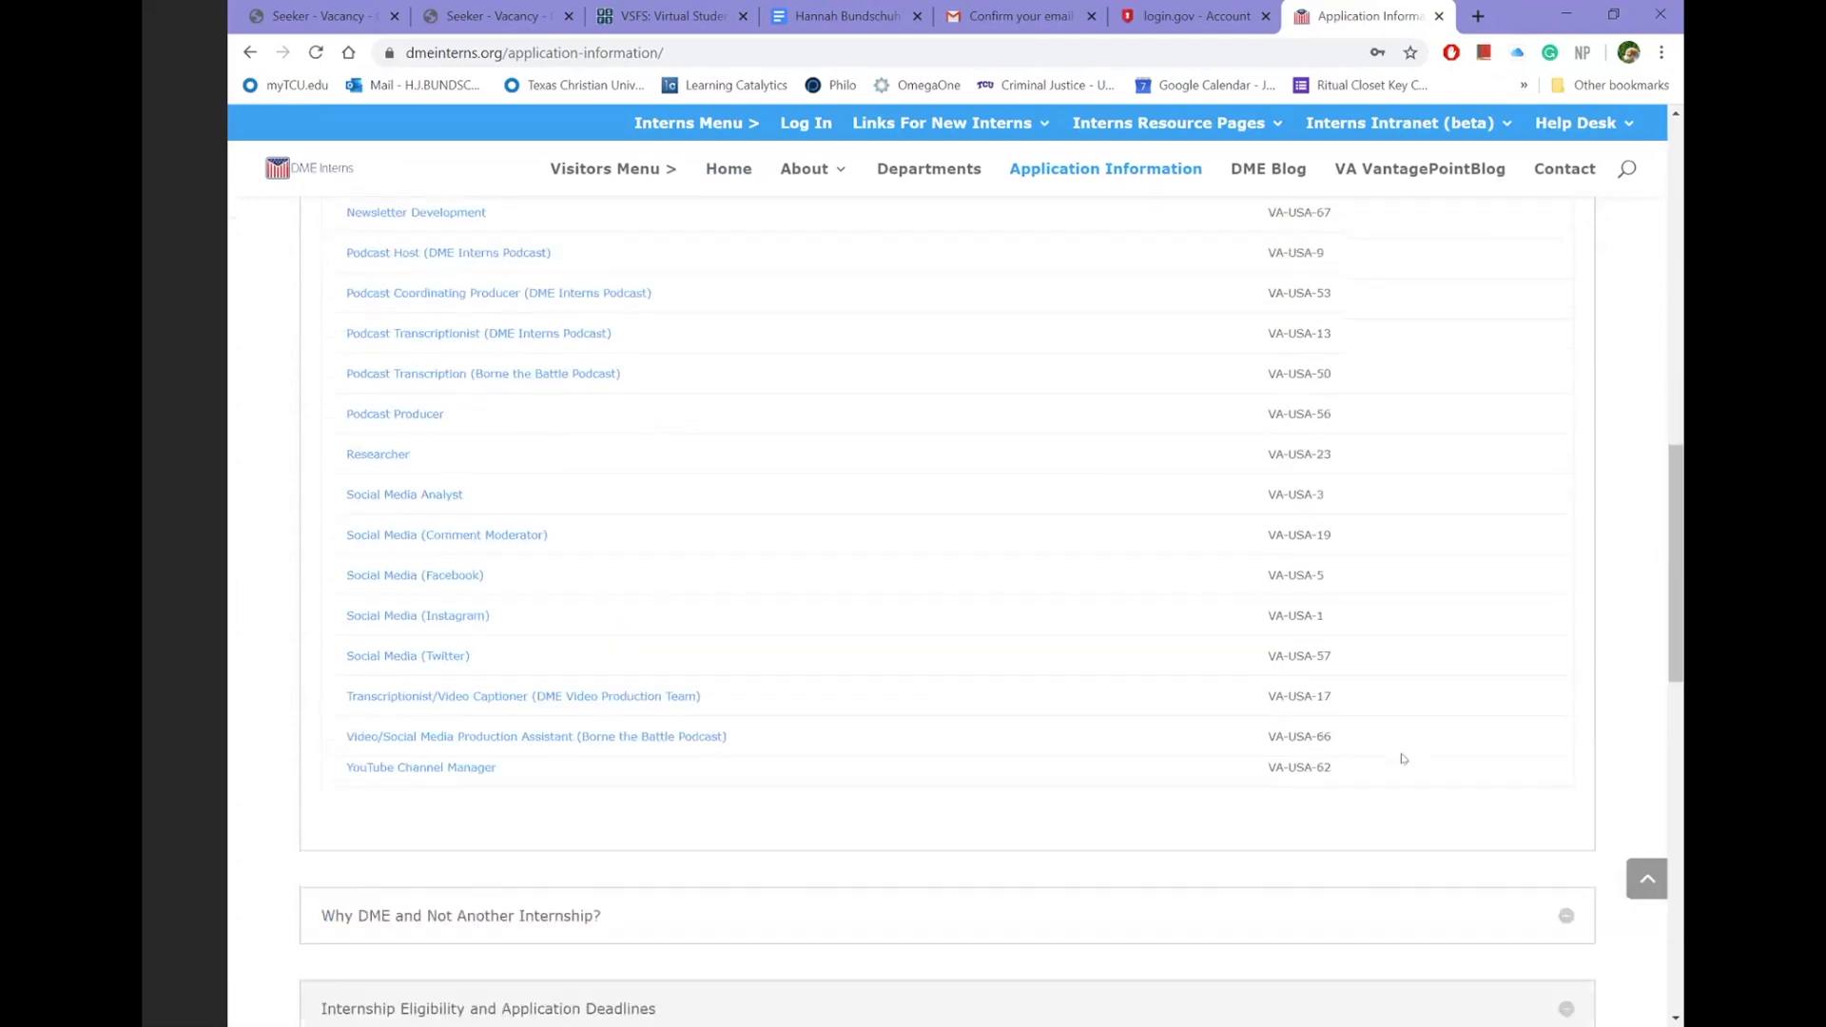
{"action": "scroll", "scroll_direction": "down", "scroll_amount": 3}
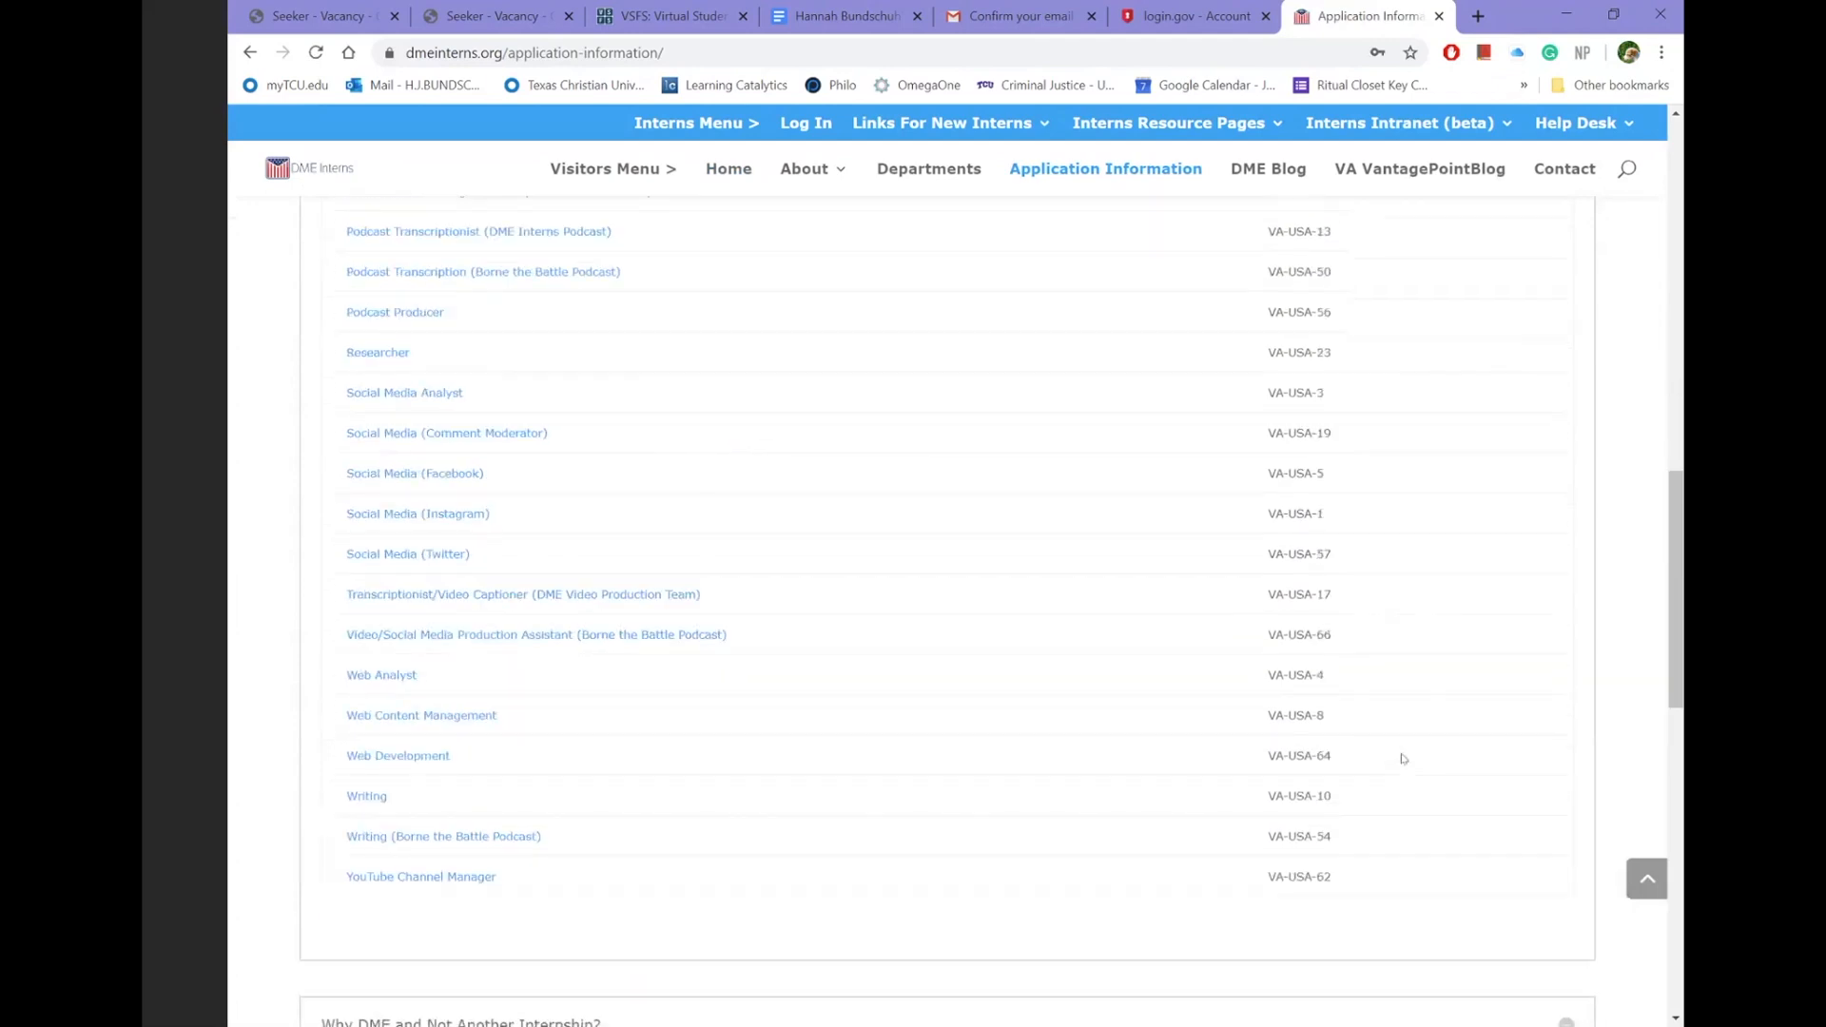
{"action": "scroll", "scroll_direction": "down", "scroll_amount": 3}
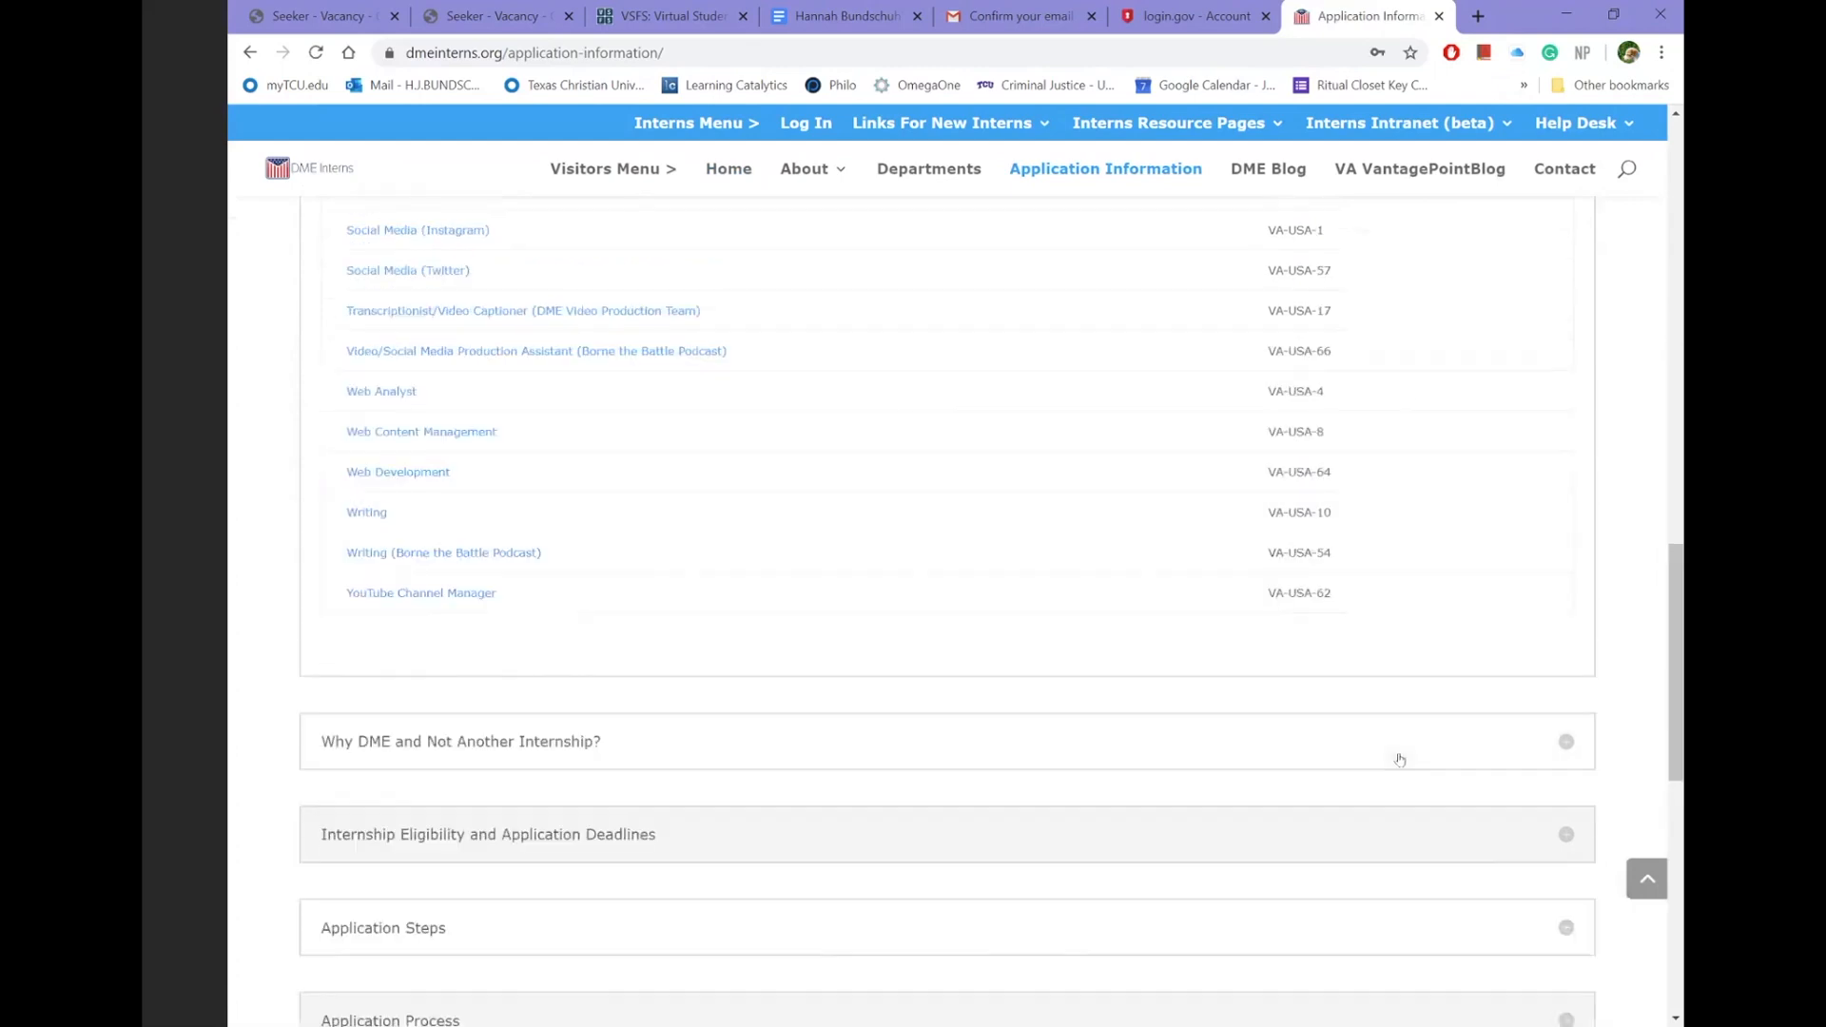
{"action": "scroll", "scroll_direction": "up", "scroll_amount": 3}
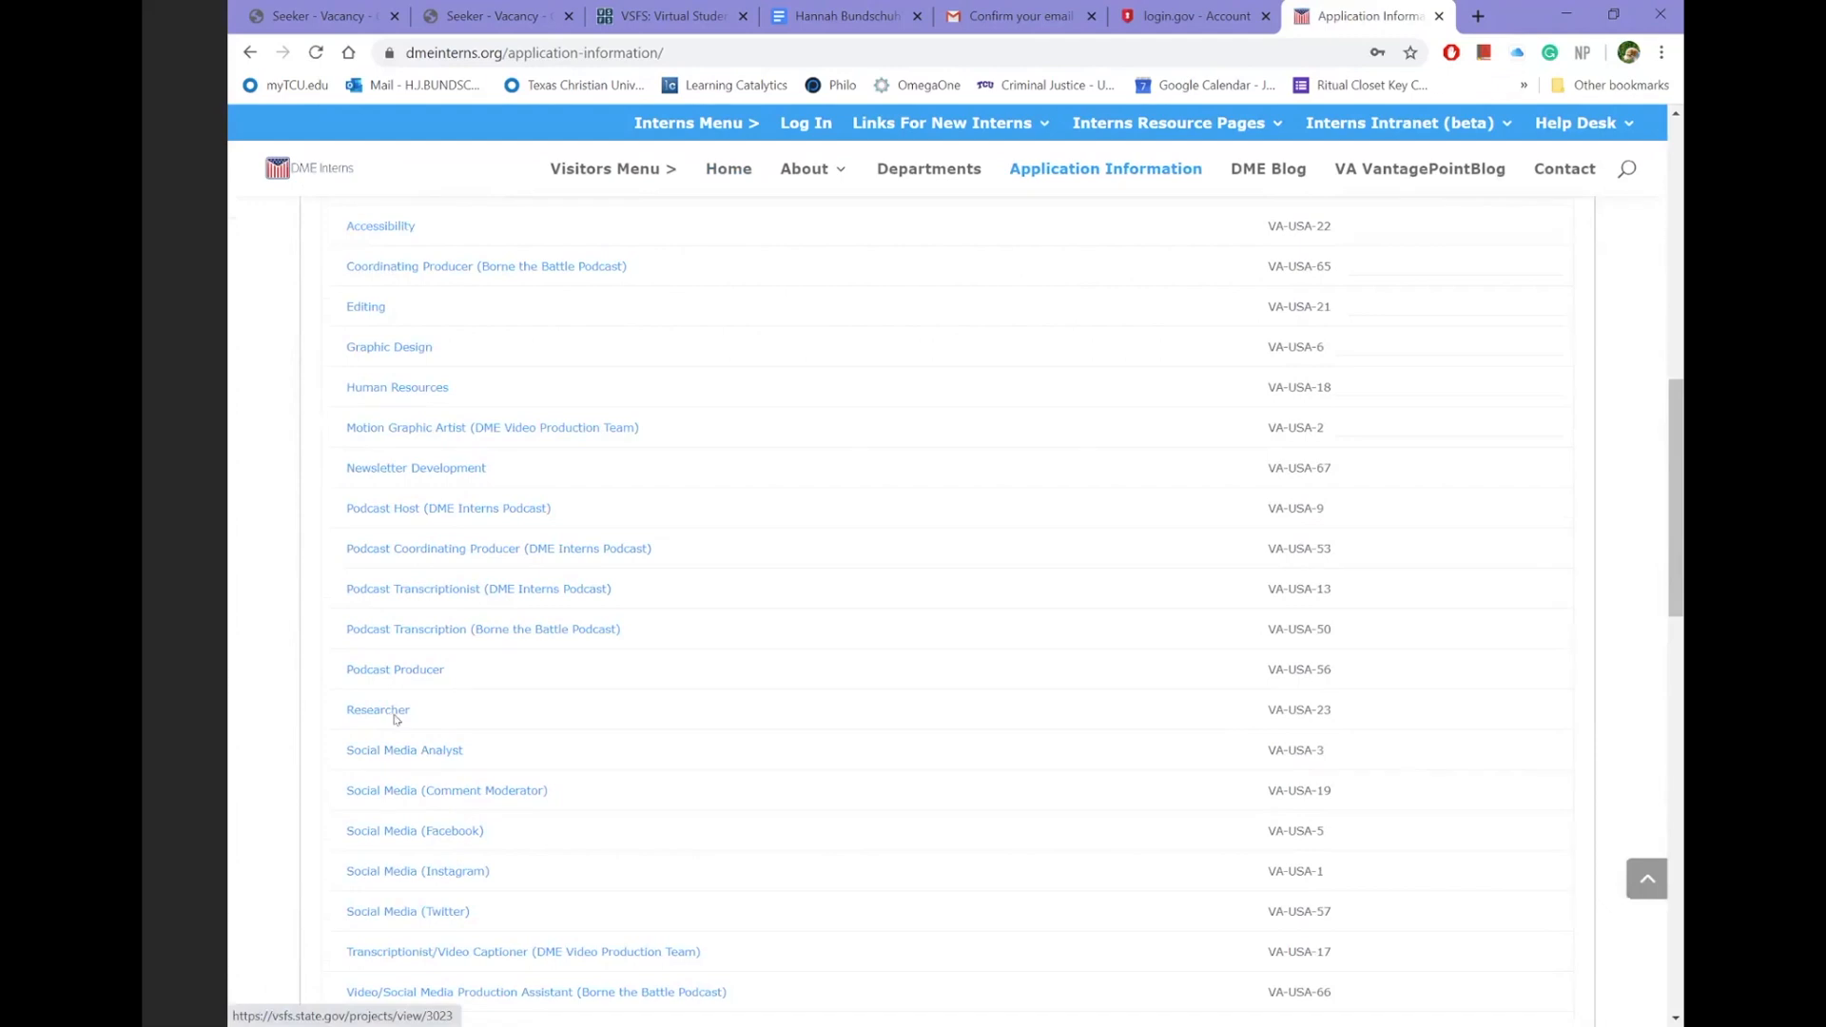
{"action": "left_click", "coordinate": [377, 710]}
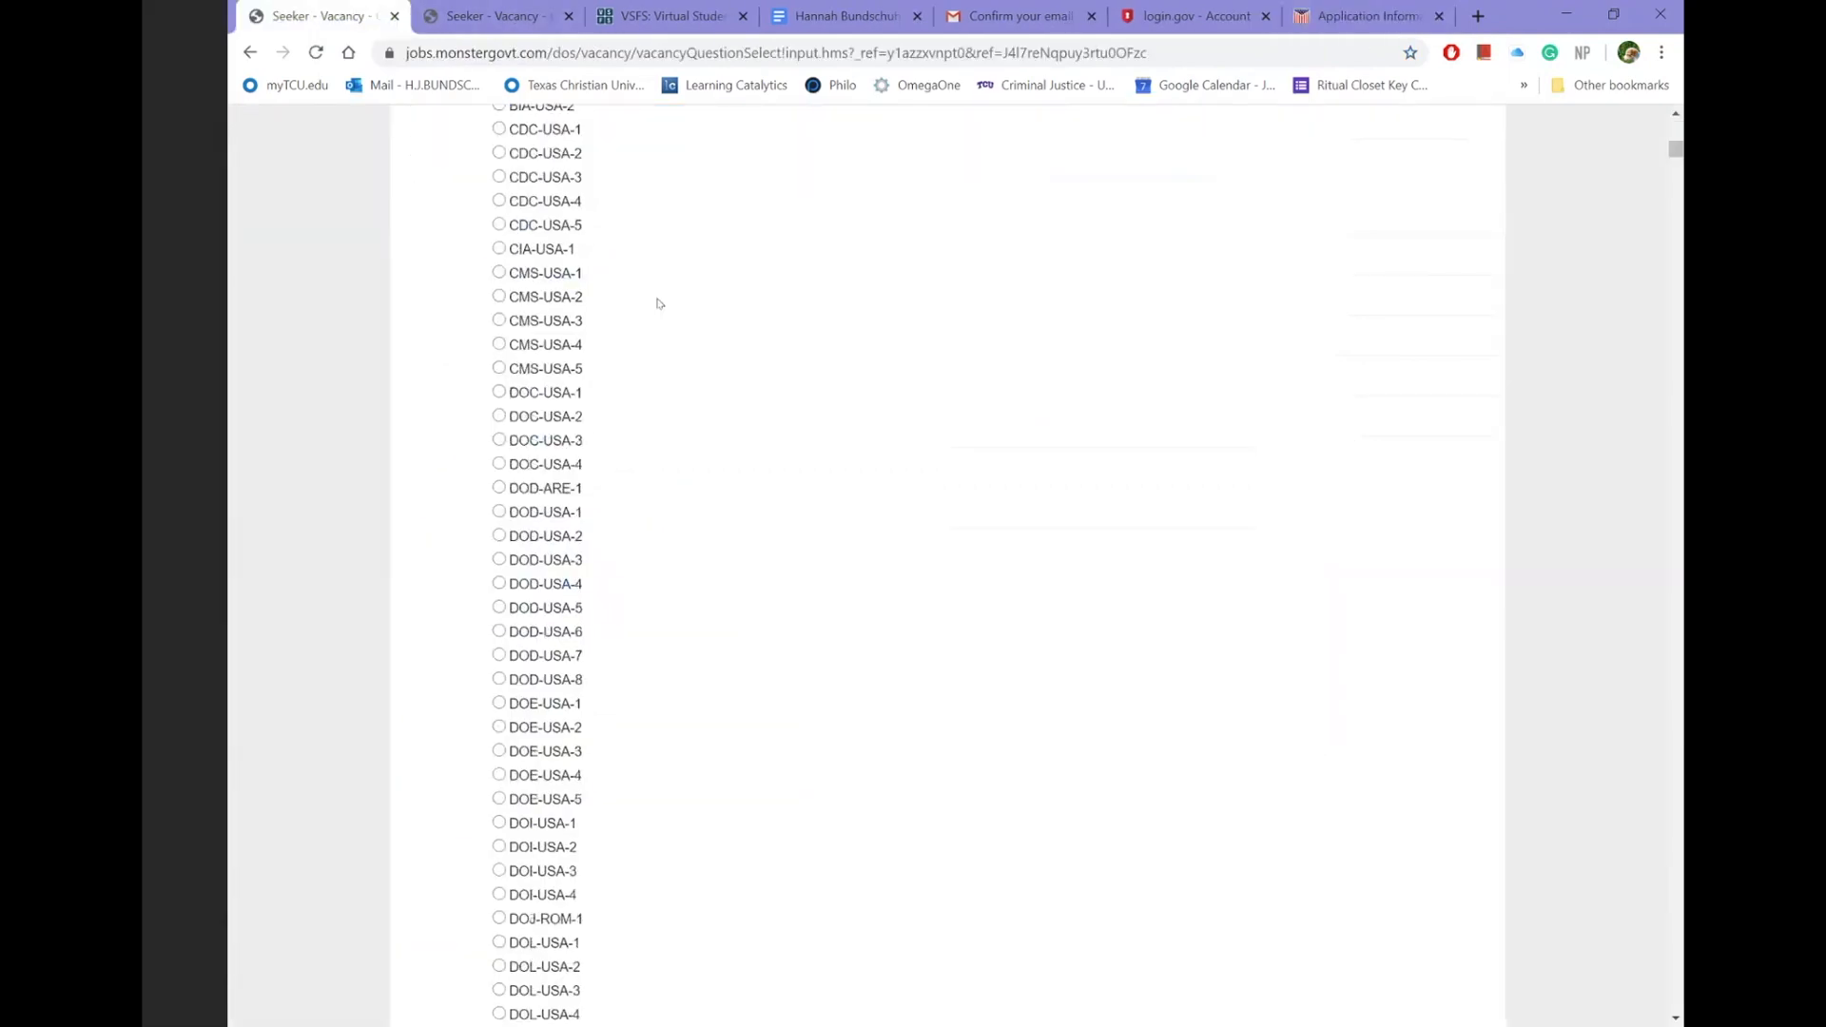
- Select VA-USA-23 in question 16's project list as the first-choice project
{"action": "scroll", "scroll_direction": "down", "scroll_amount": 3}
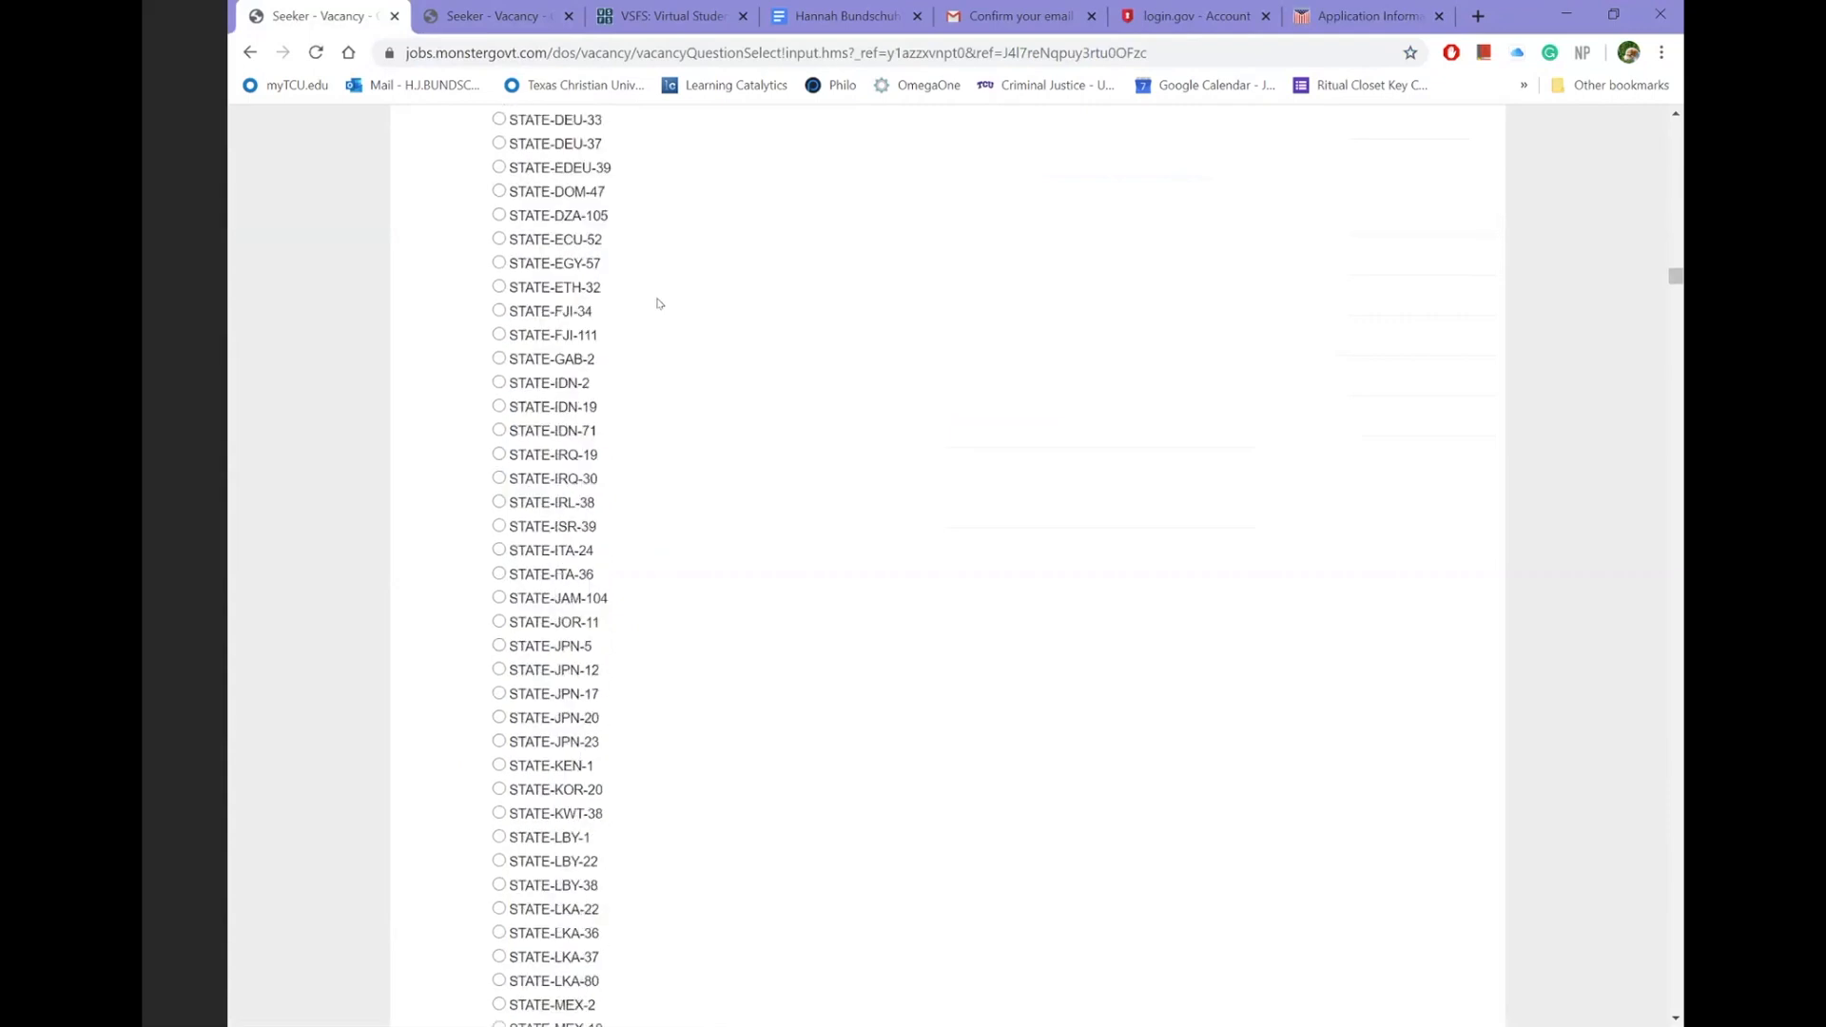
{"action": "scroll", "scroll_direction": "down", "scroll_amount": 3}
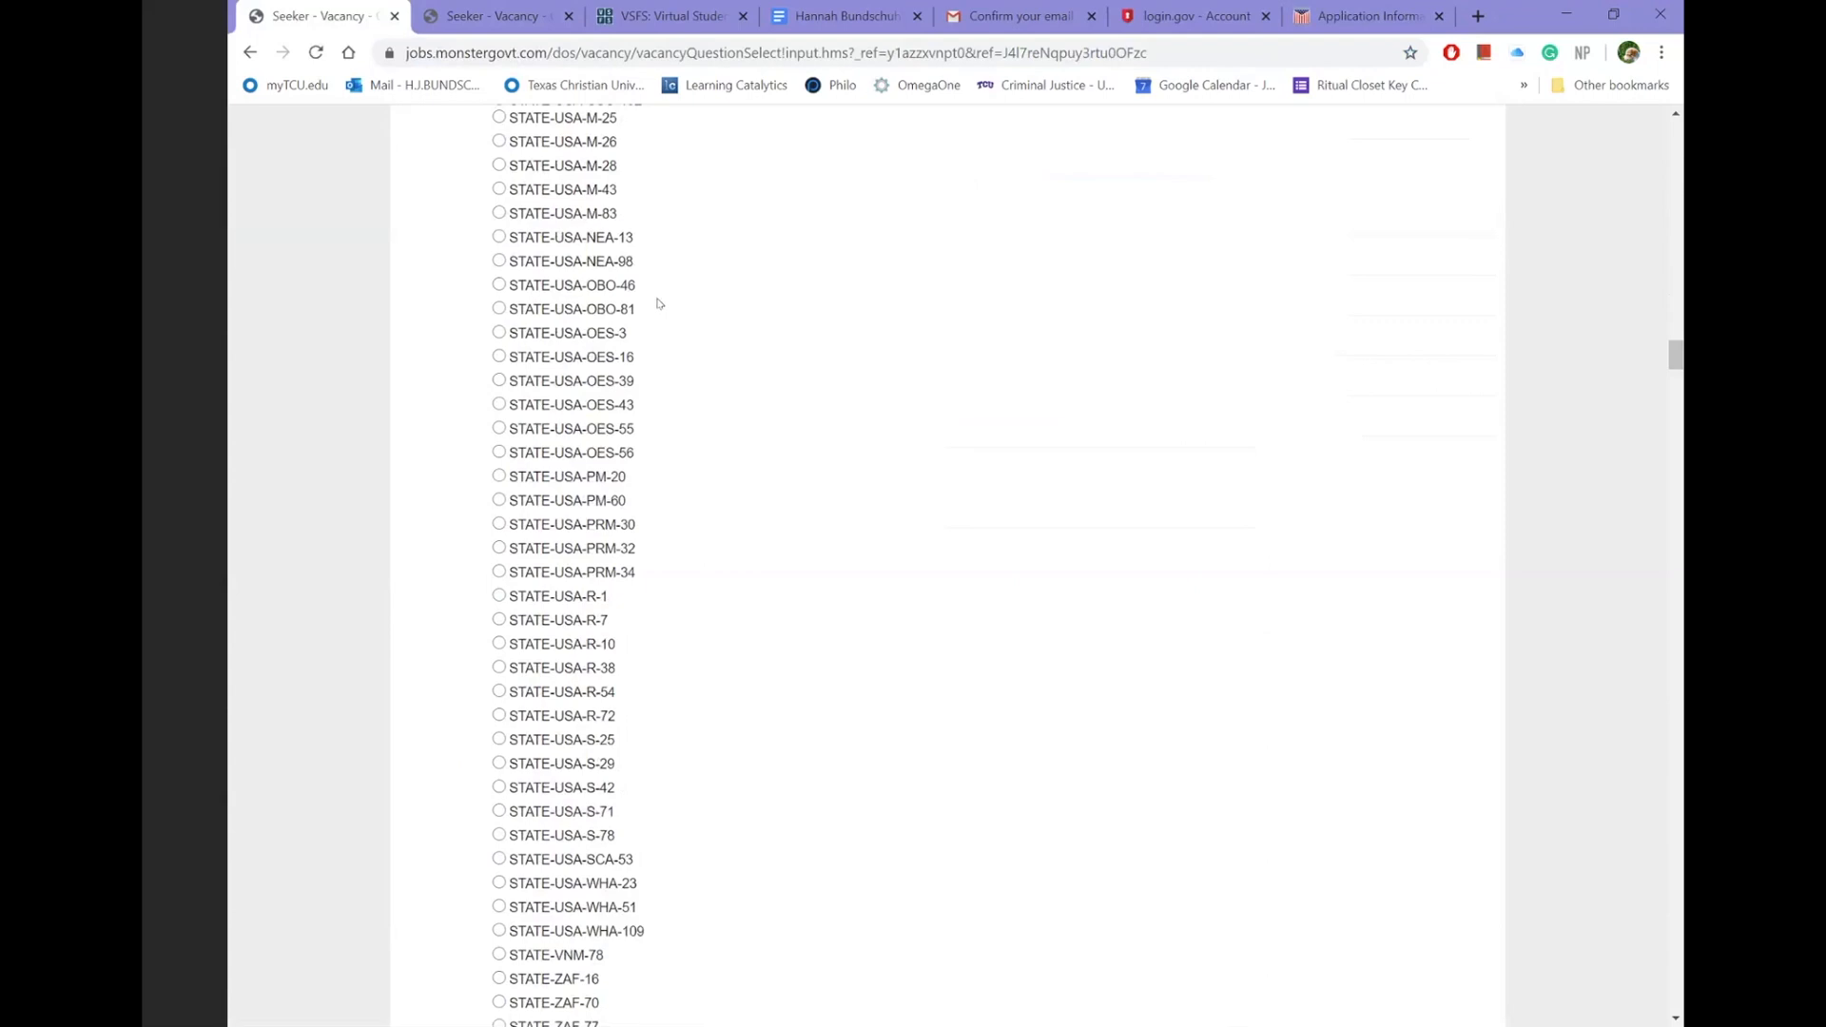
{"action": "scroll", "scroll_direction": "down", "scroll_amount": 3}
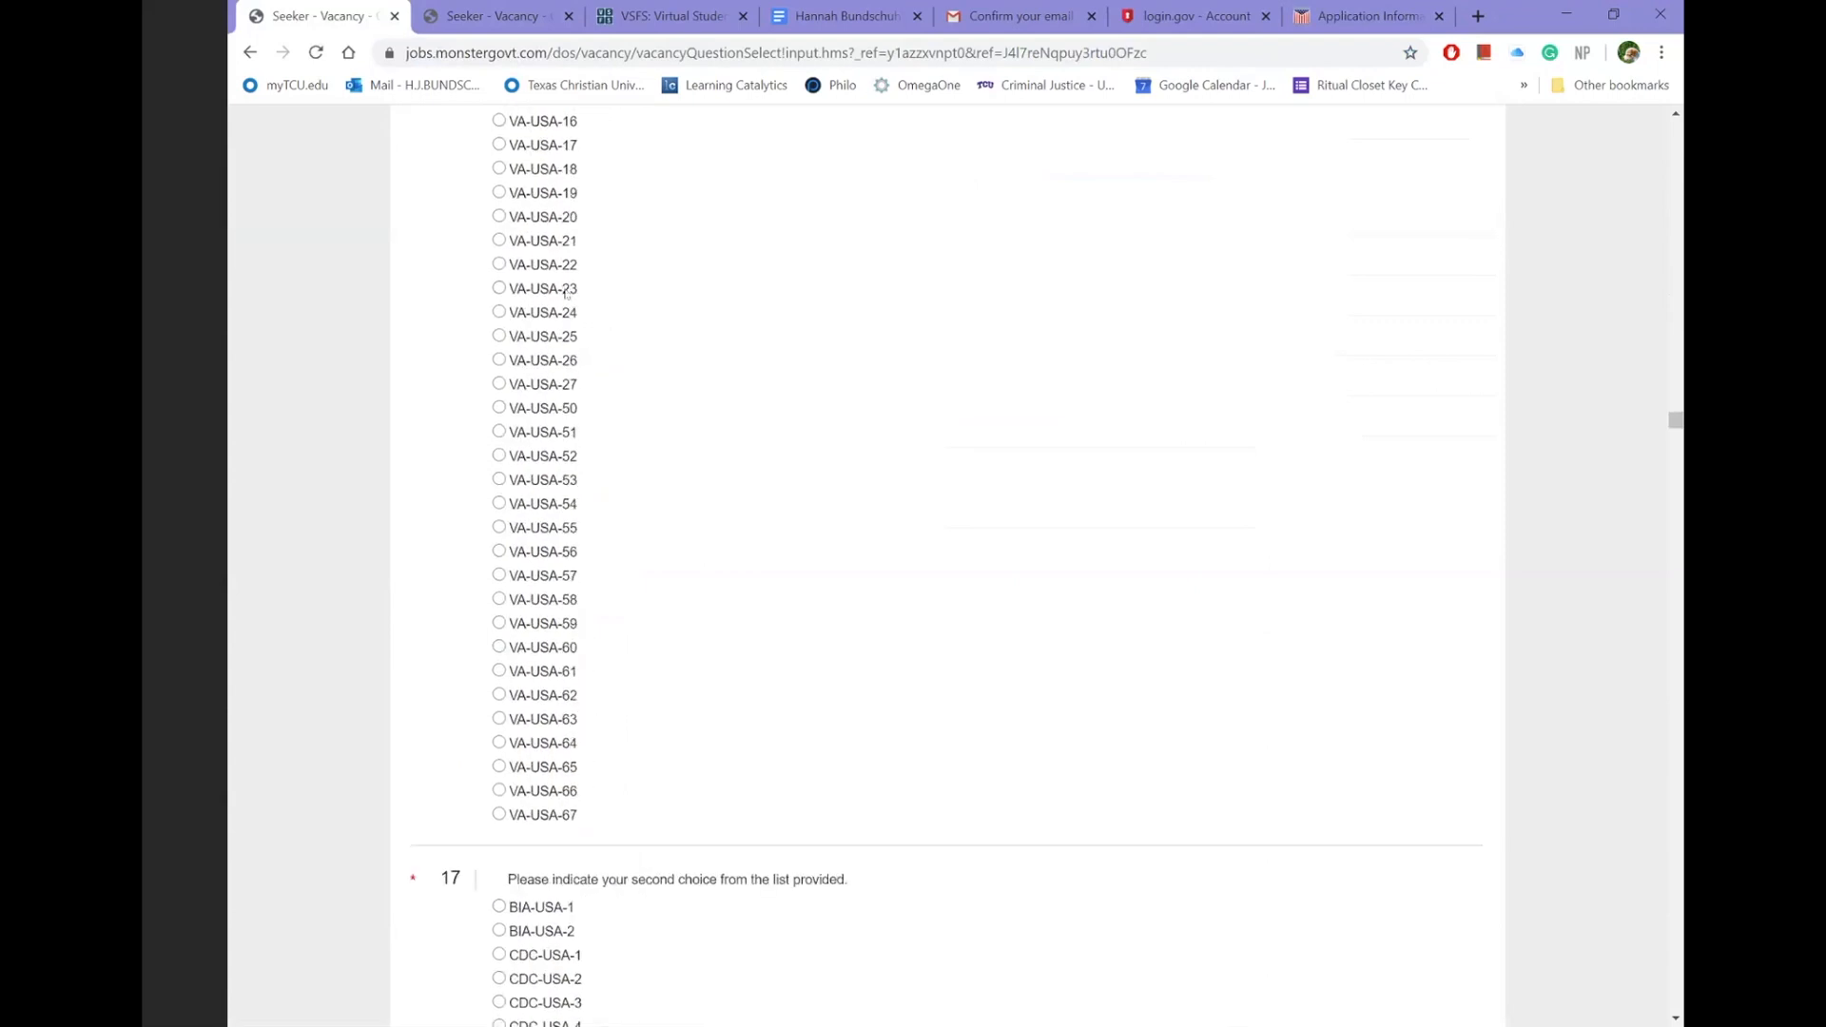
{"action": "left_click", "coordinate": [501, 288]}
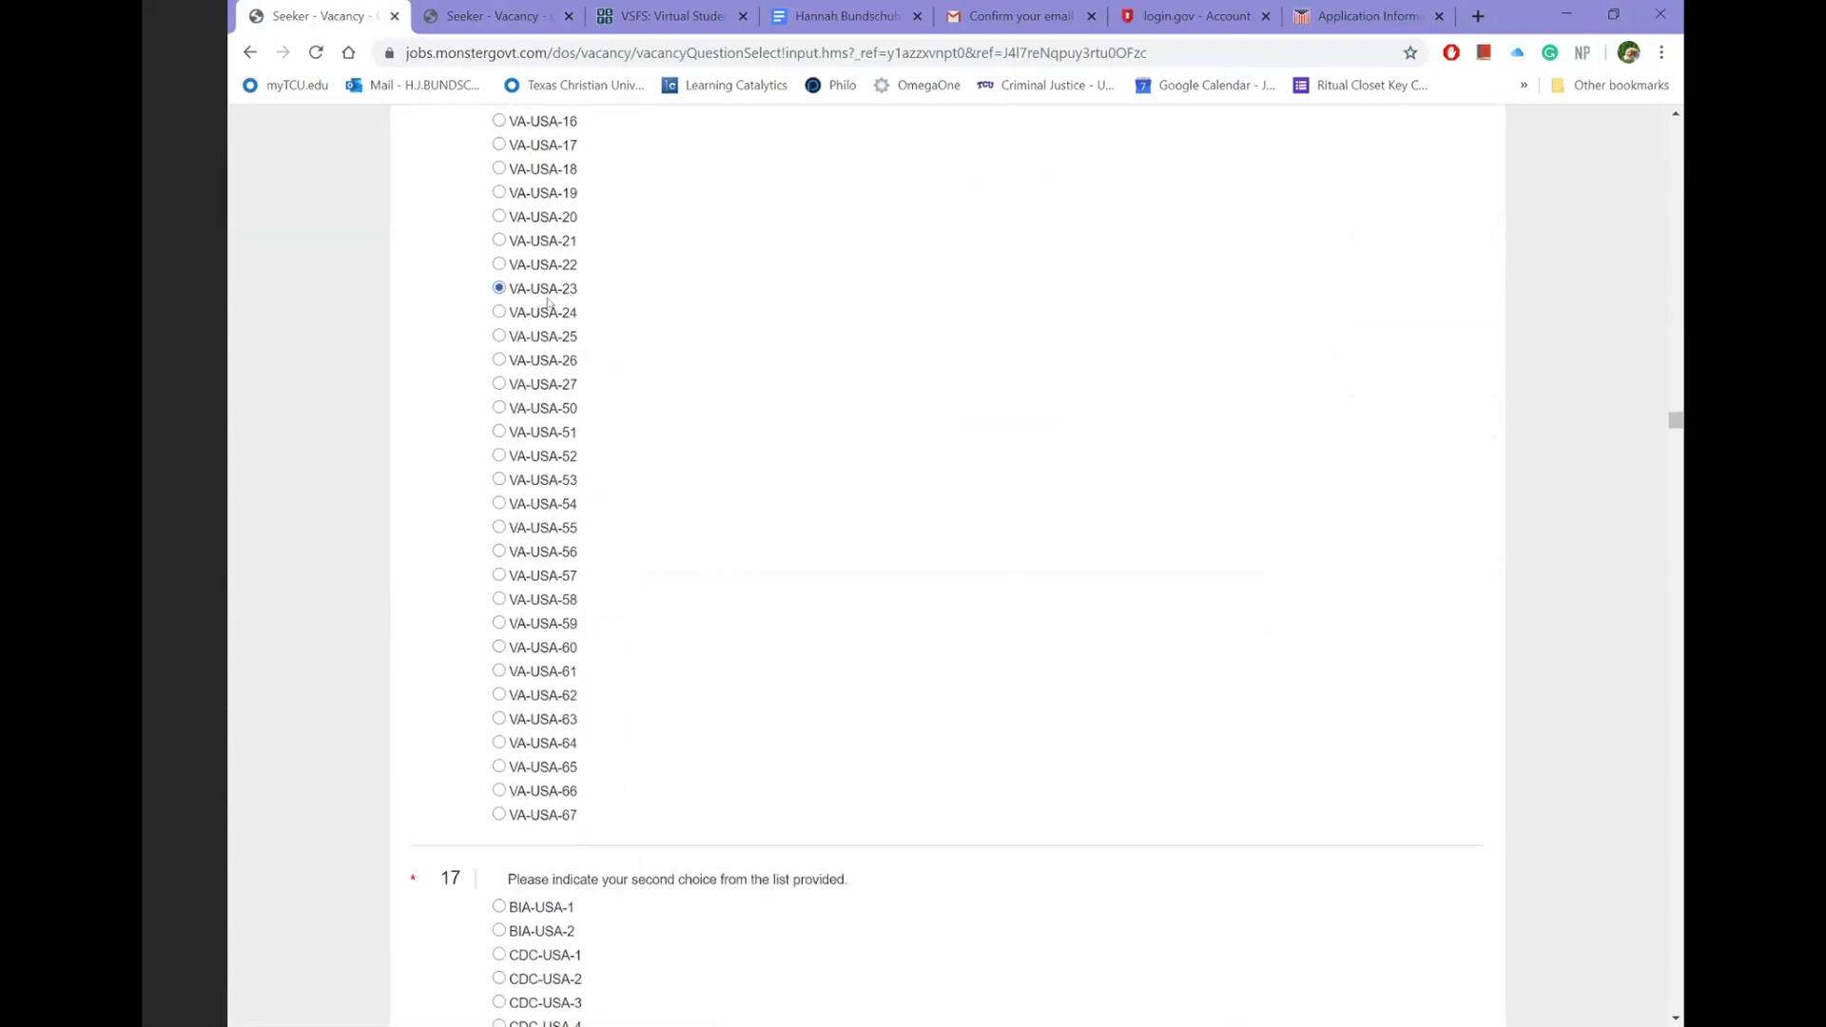
{"action": "scroll", "scroll_direction": "down", "scroll_amount": 3}
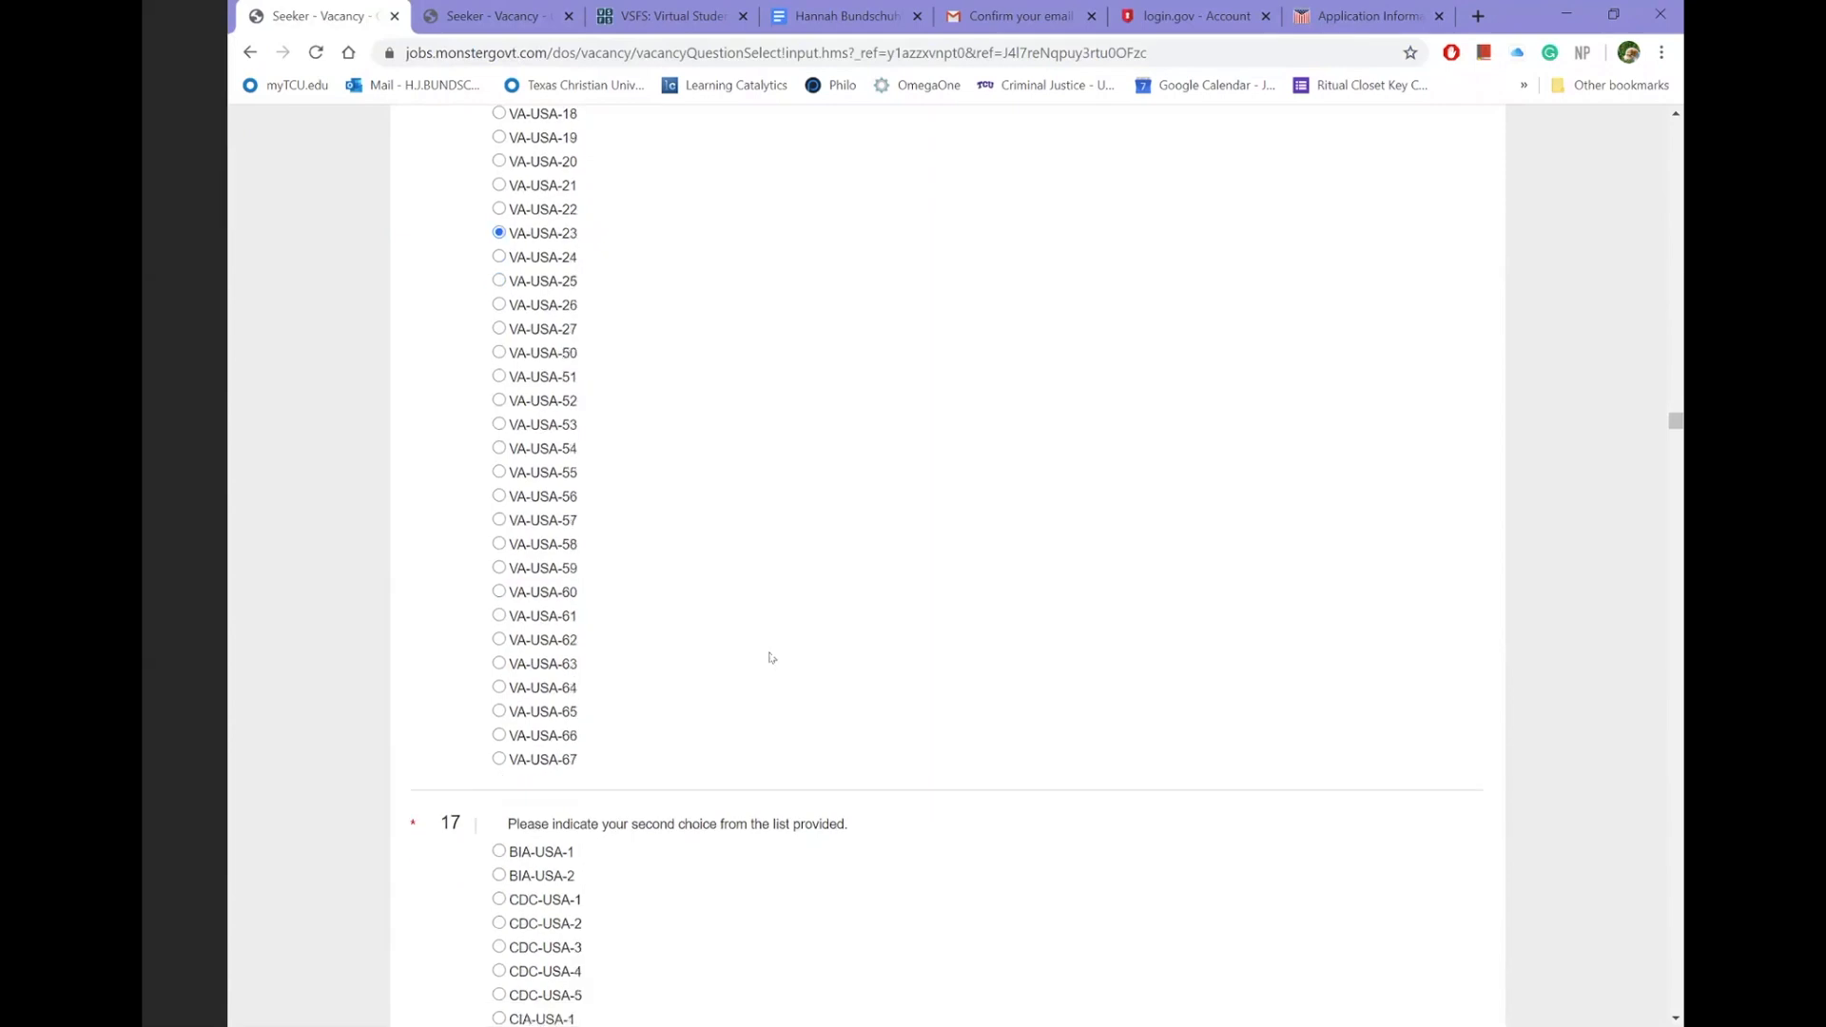
{"action": "scroll", "scroll_direction": "down", "scroll_amount": 3}
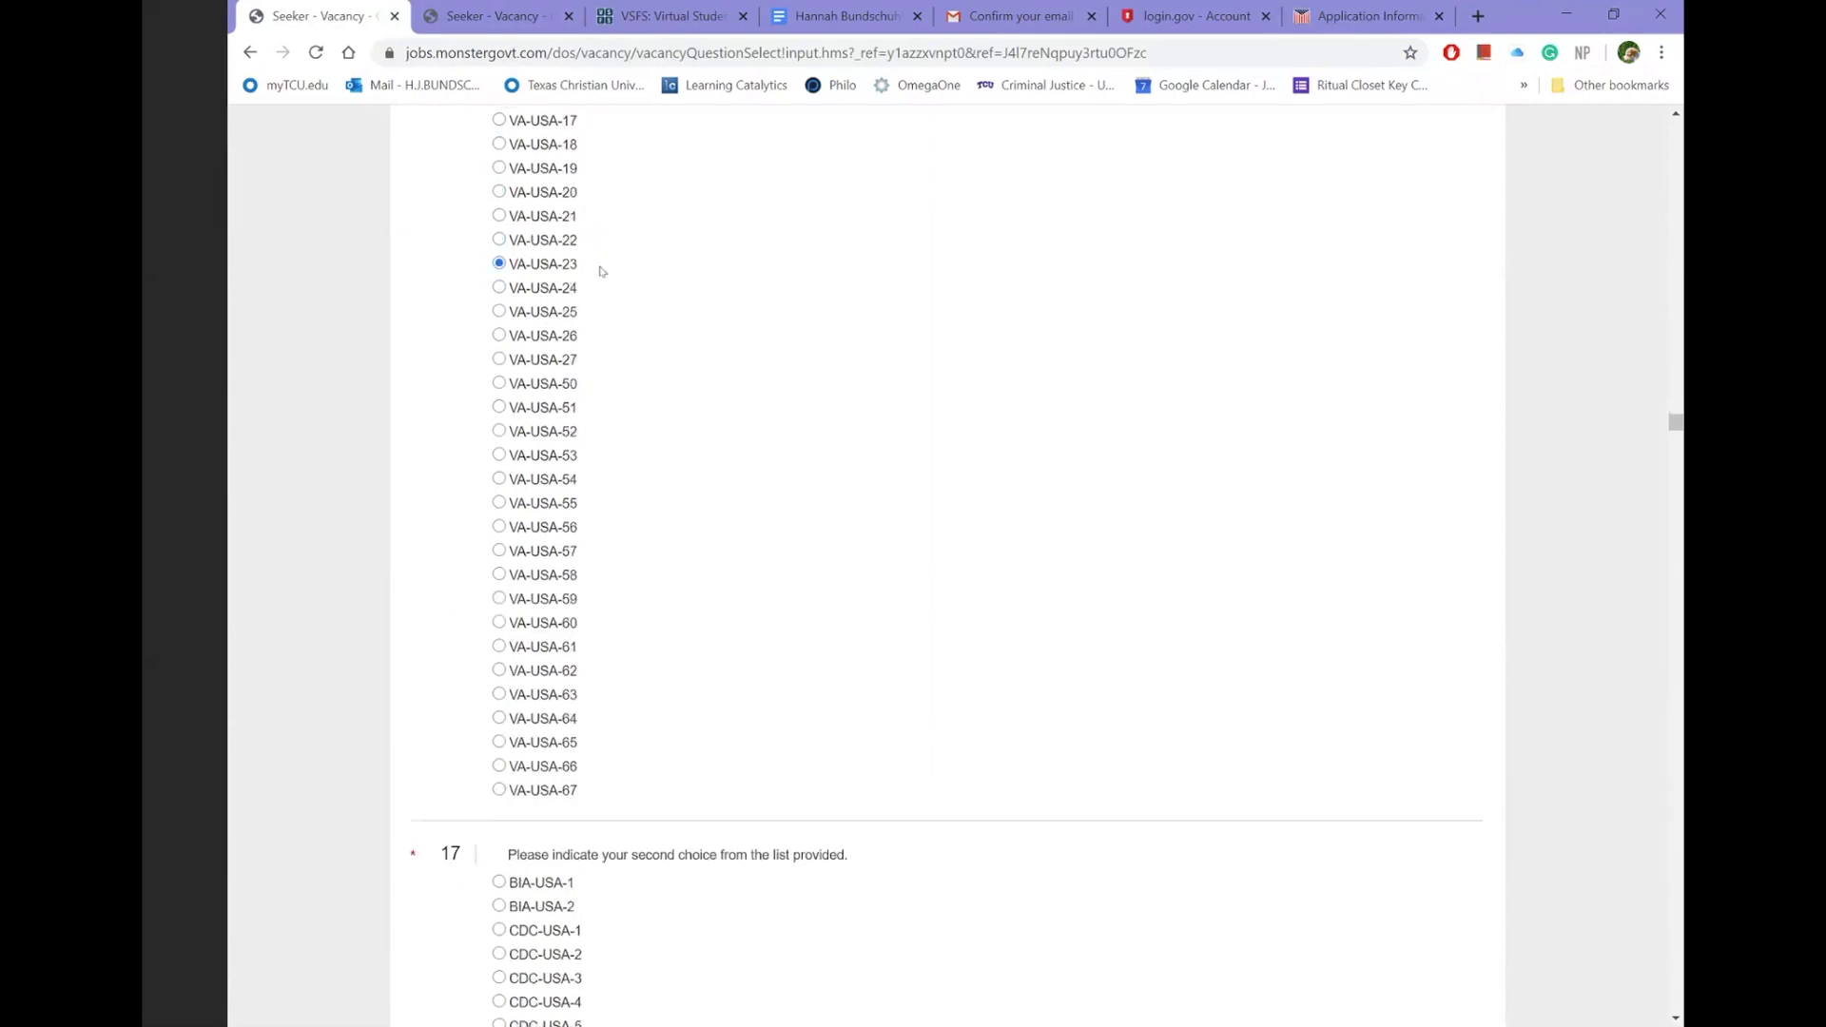
{"action": "mouse_move", "coordinate": [755, 260]}
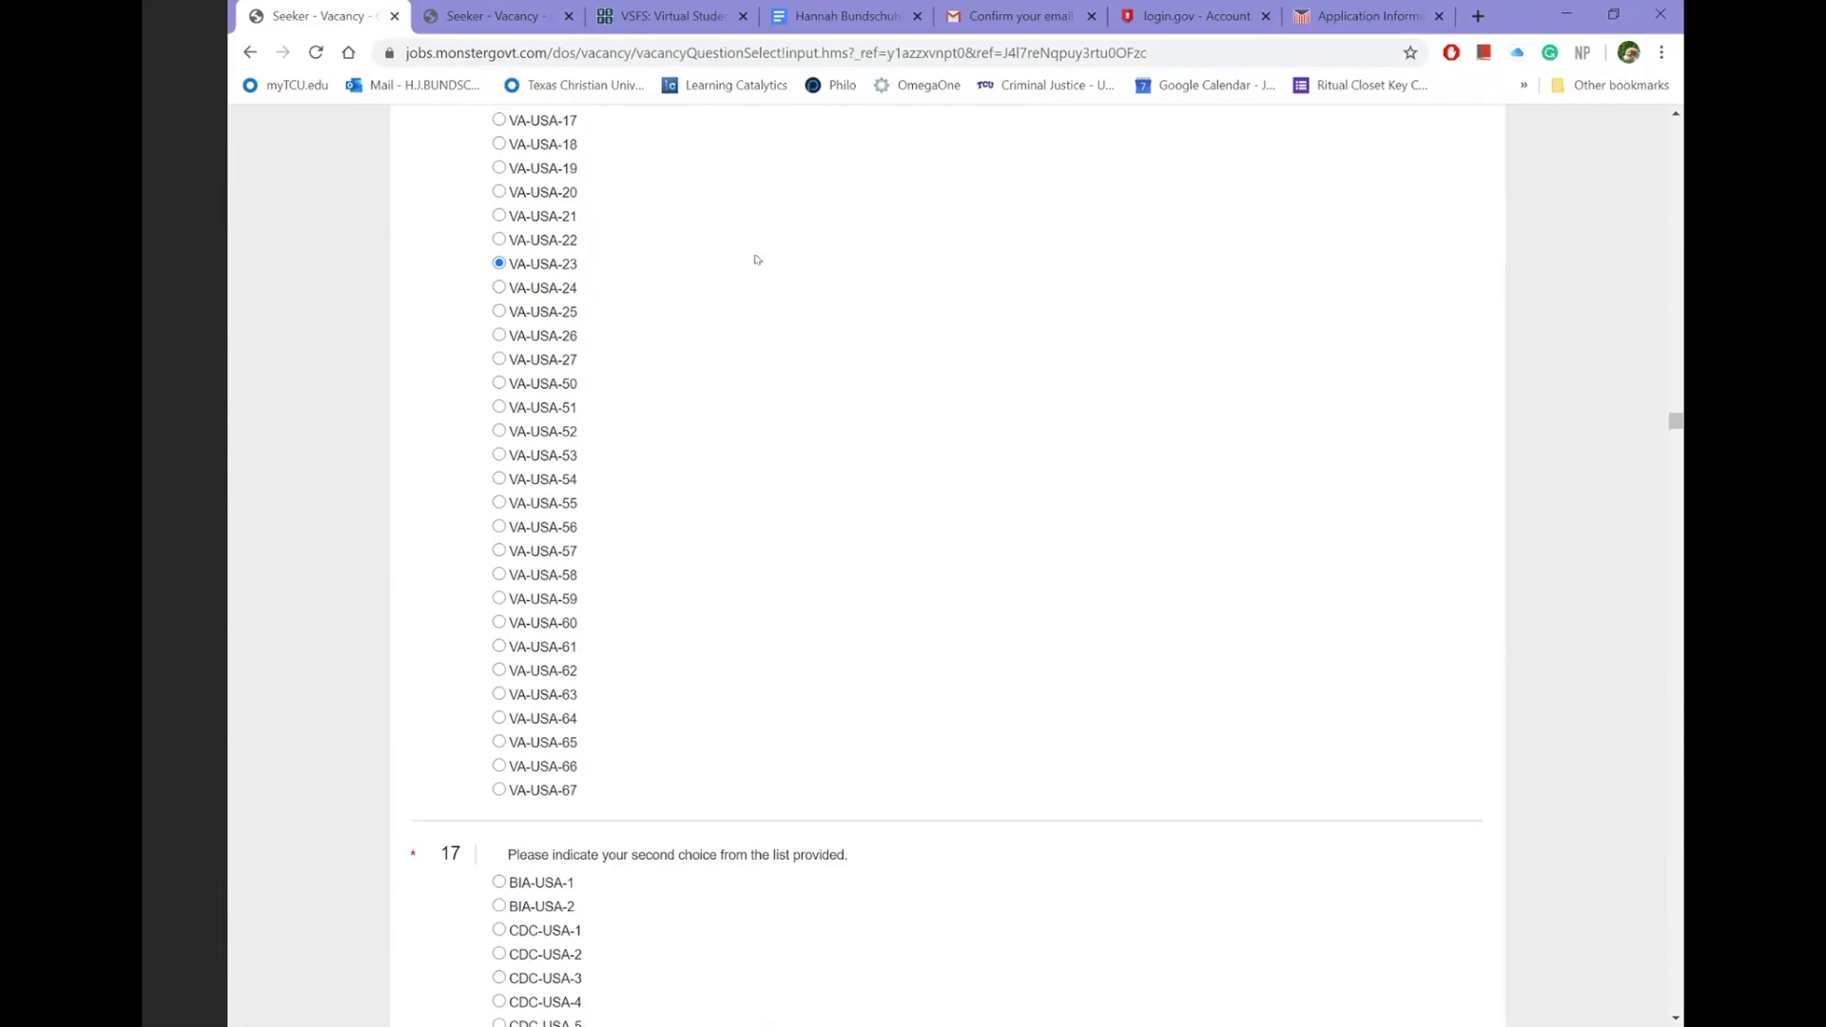
{"action": "mouse_move", "coordinate": [672, 261]}
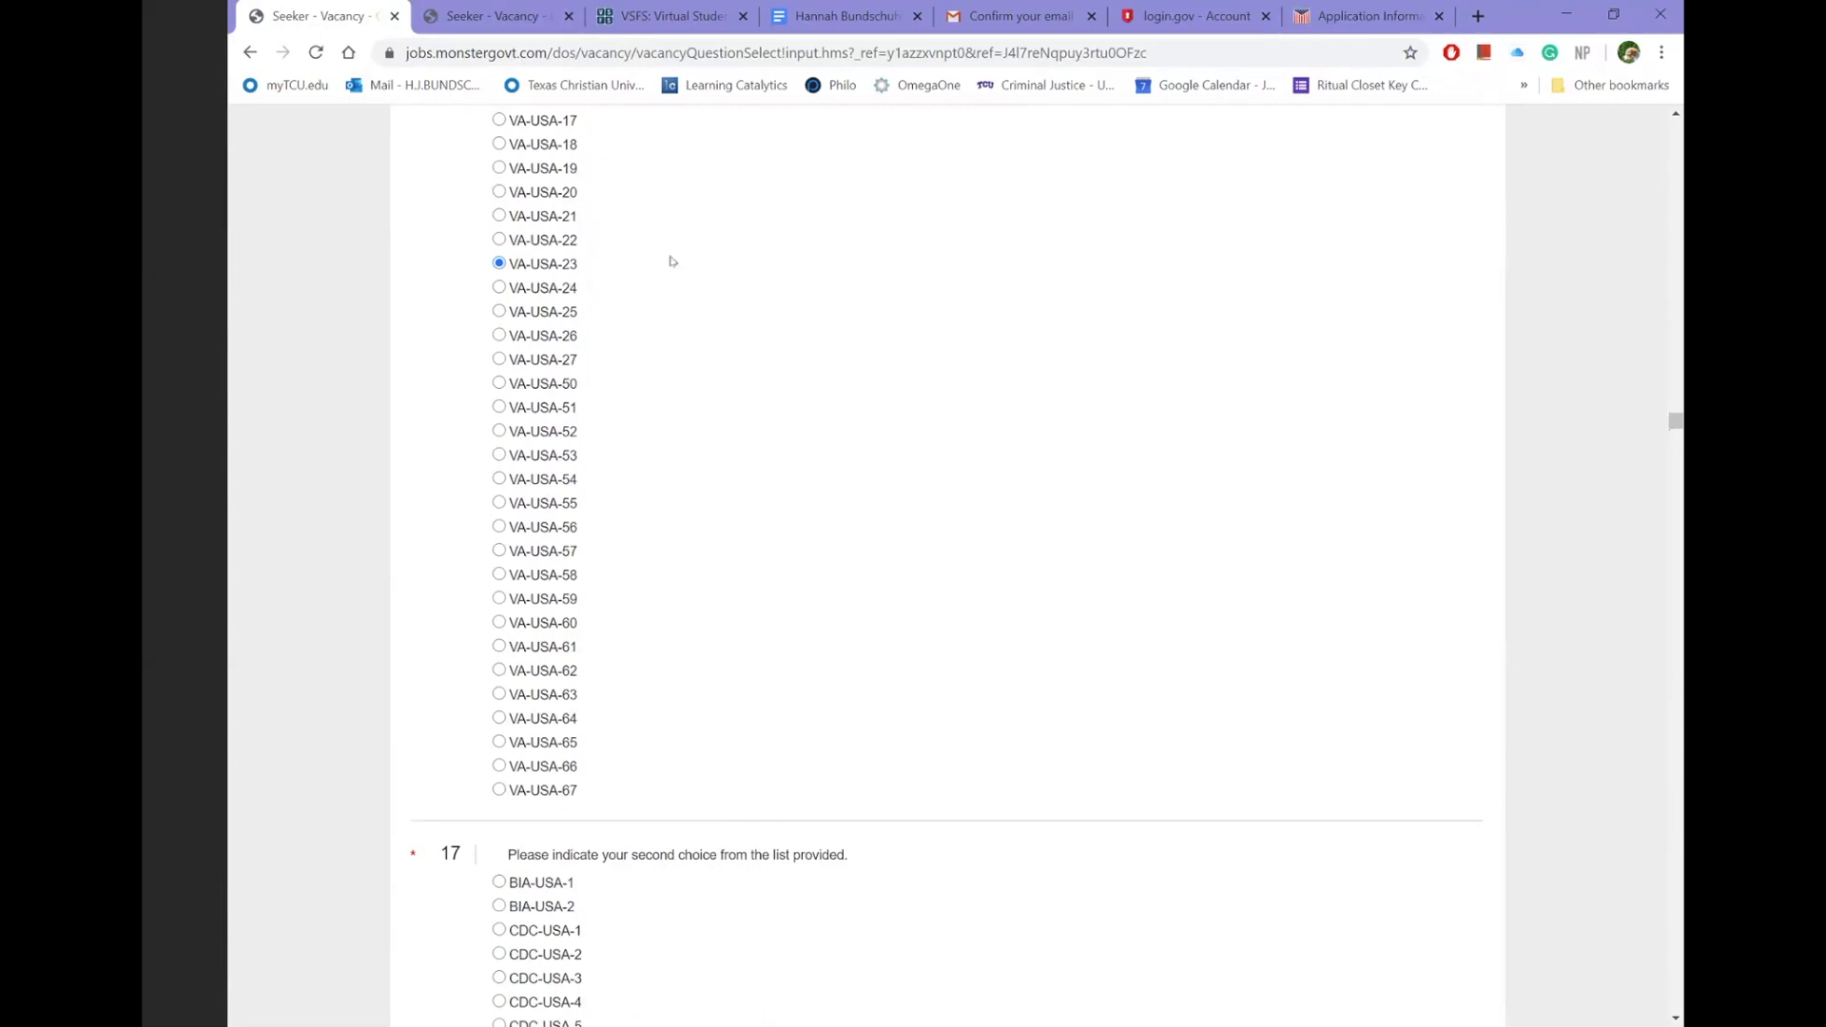
{"action": "mouse_move", "coordinate": [610, 285]}
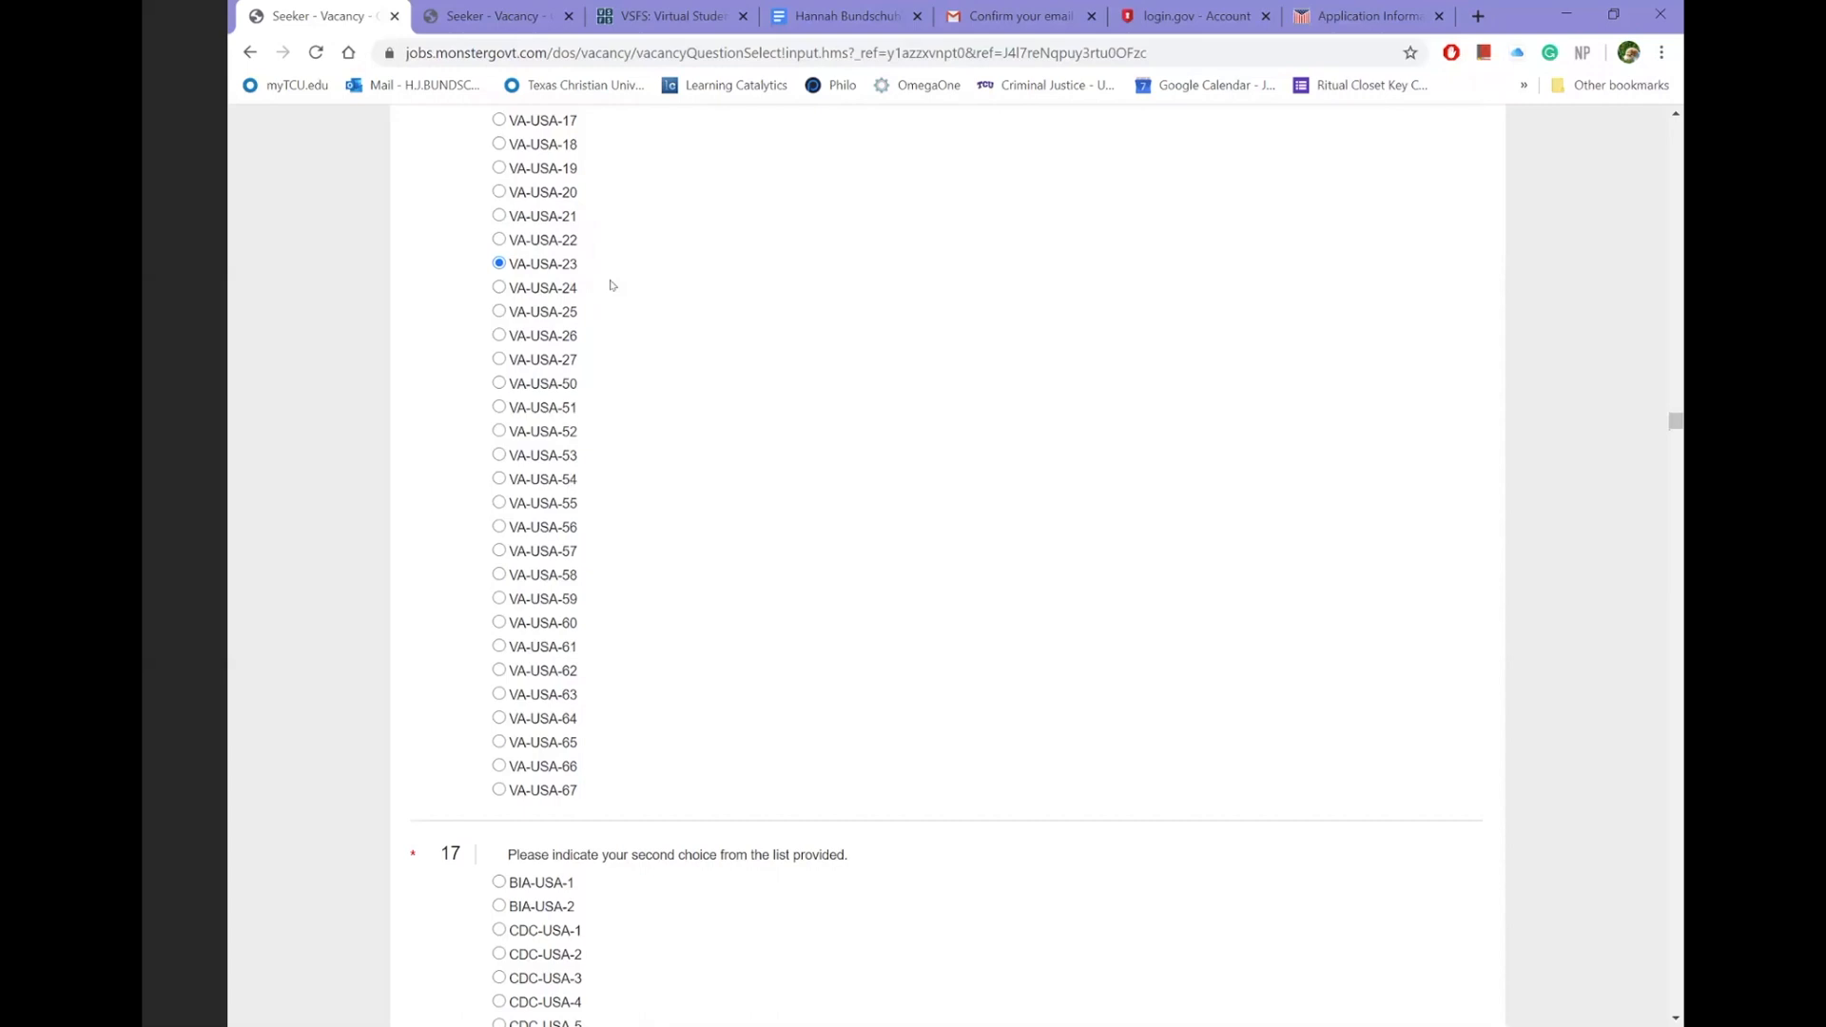
{"action": "mouse_move", "coordinate": [654, 274]}
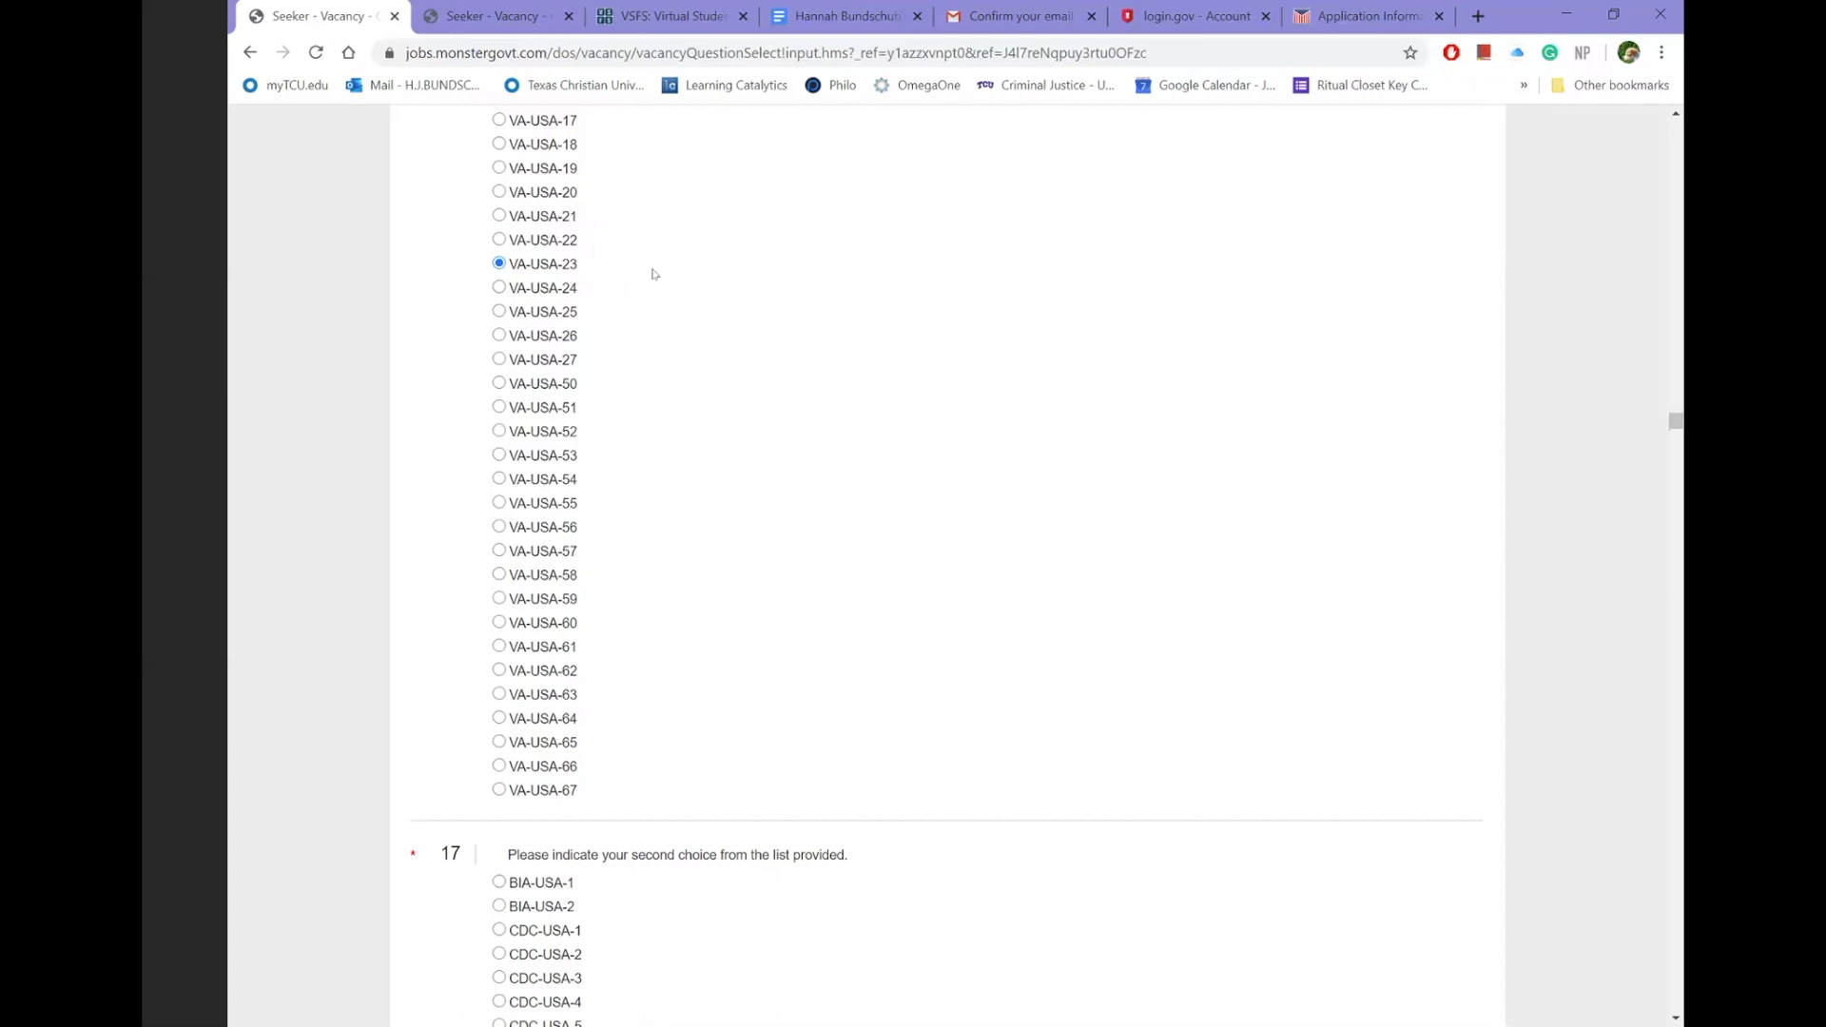
- Scroll past questions 17 and 18 and select VA-USA-23 as the third-choice project
{"action": "scroll", "scroll_direction": "down", "scroll_amount": 3}
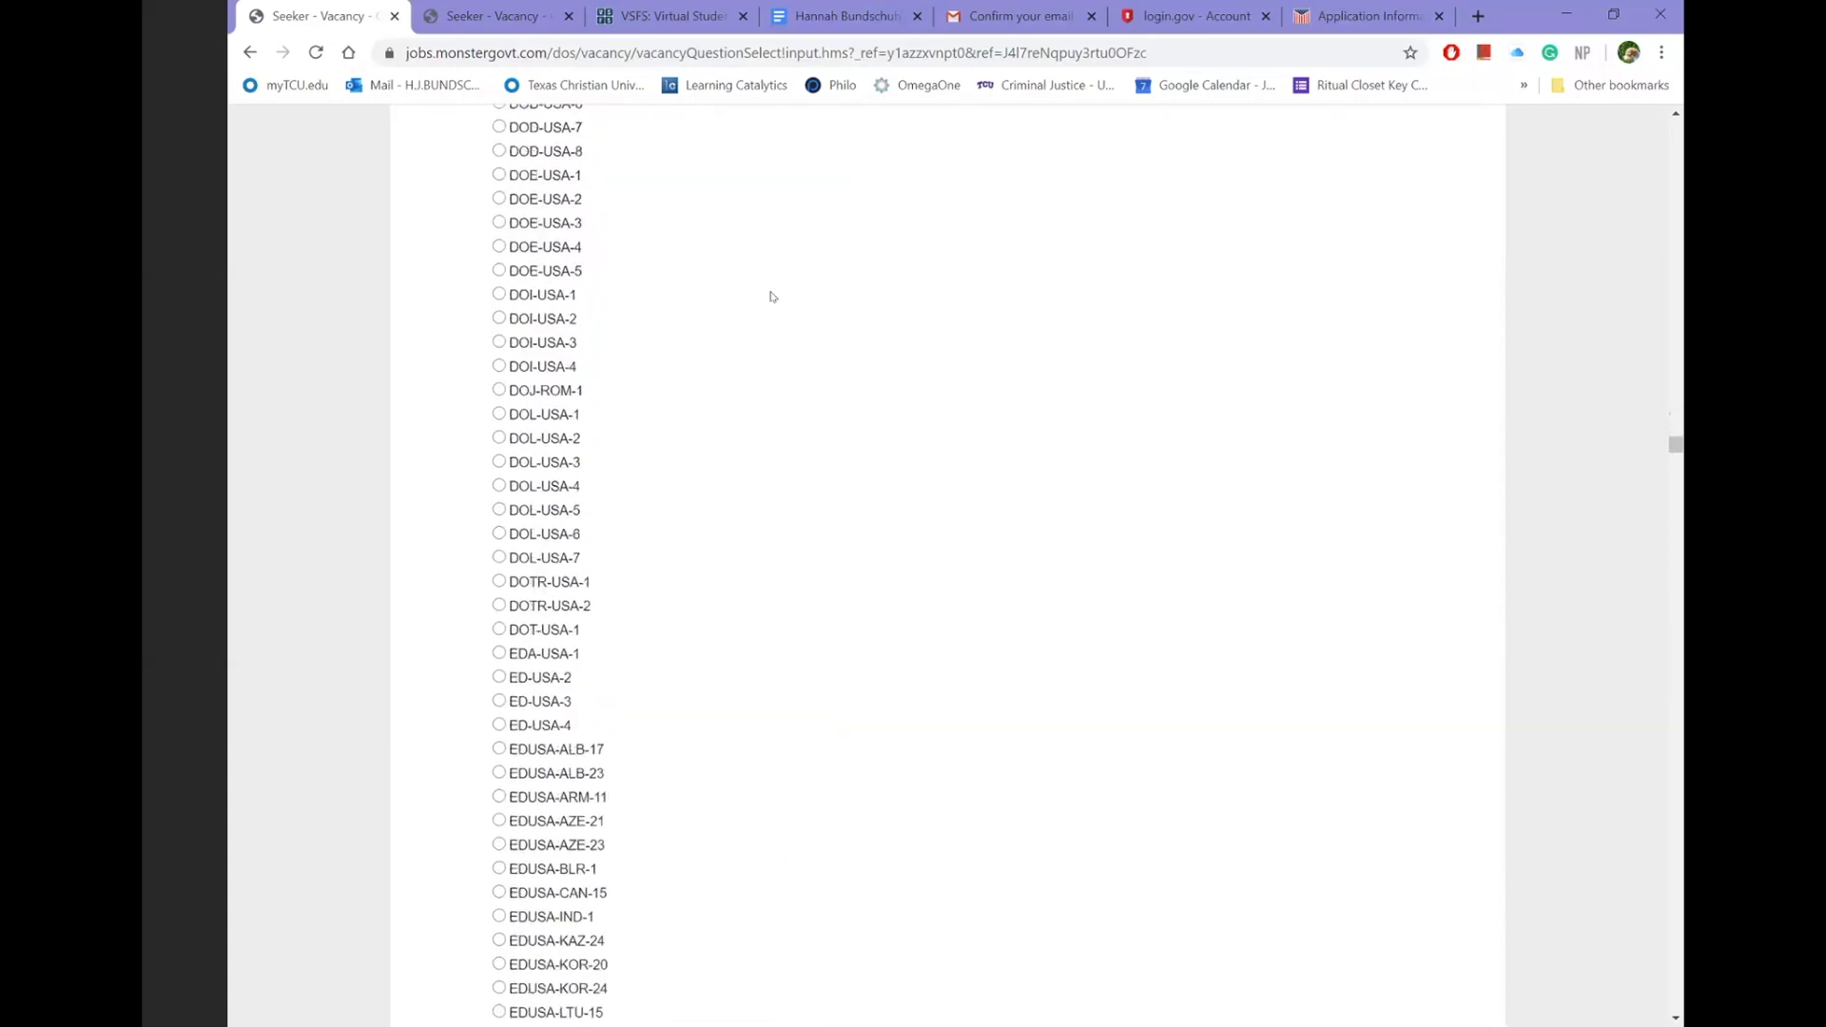
{"action": "scroll", "scroll_direction": "down", "scroll_amount": 3}
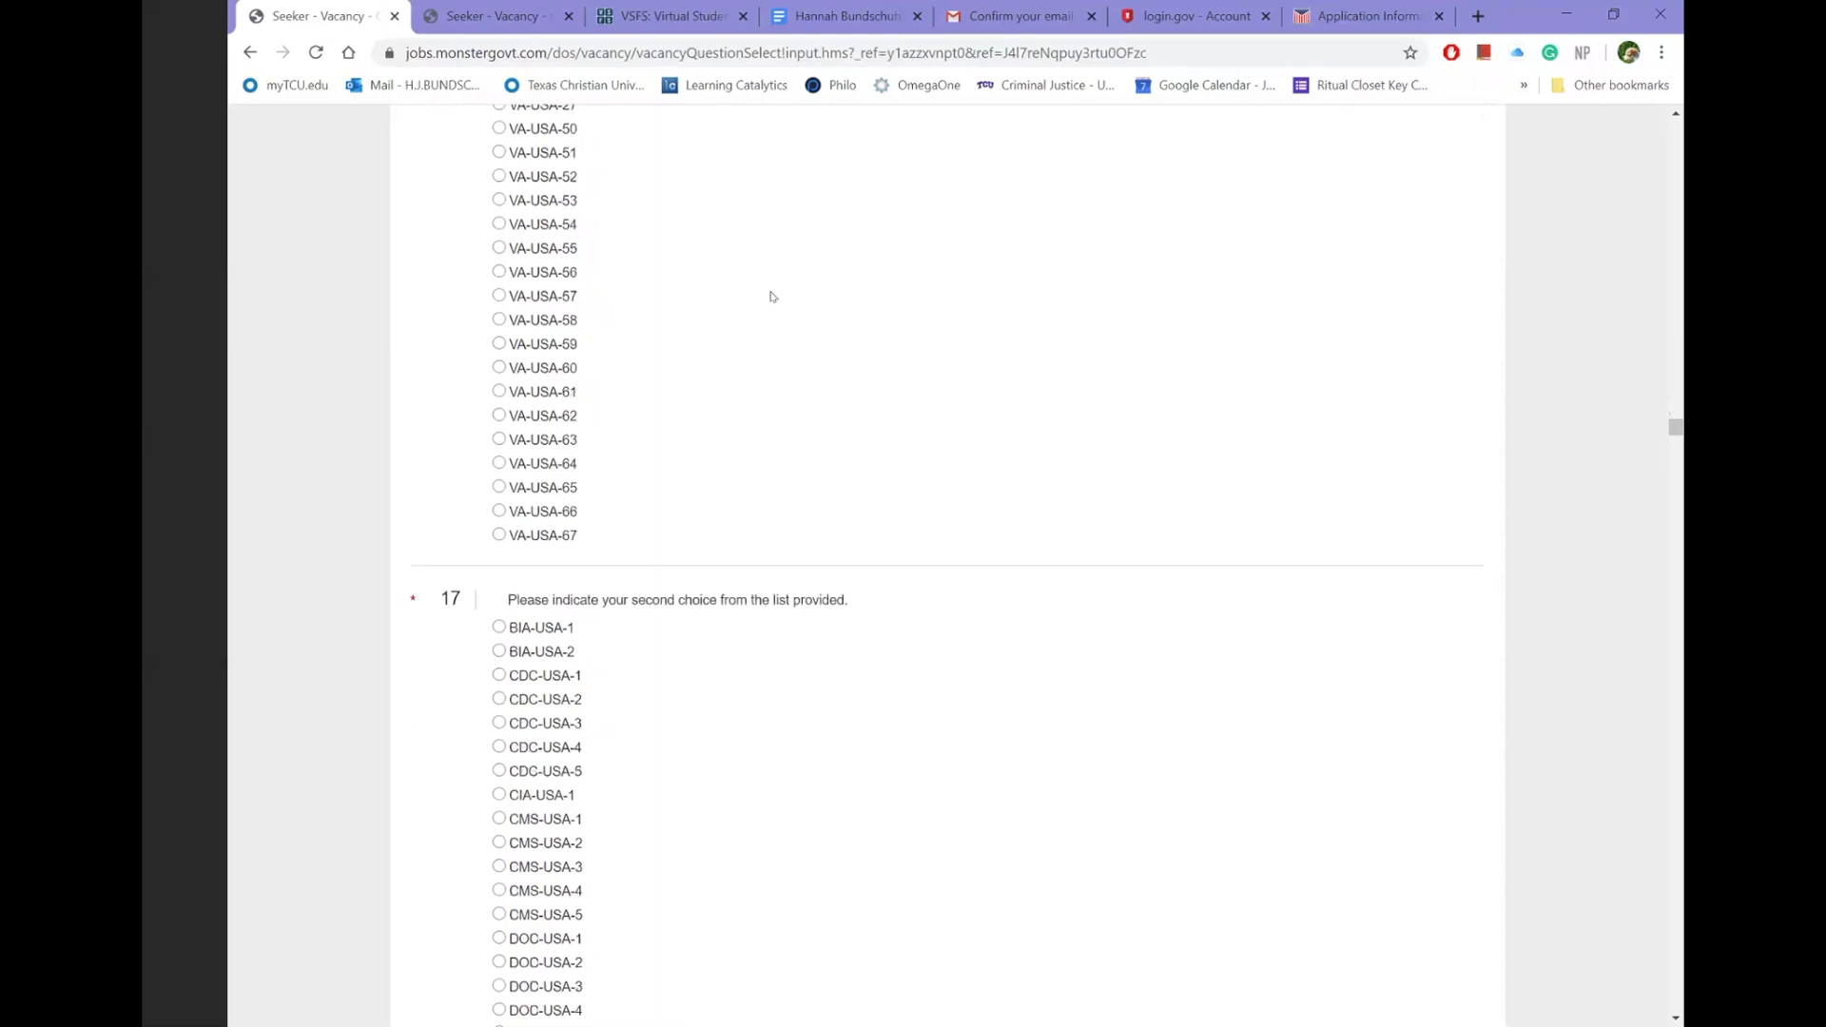
{"action": "mouse_move", "coordinate": [426, 609]}
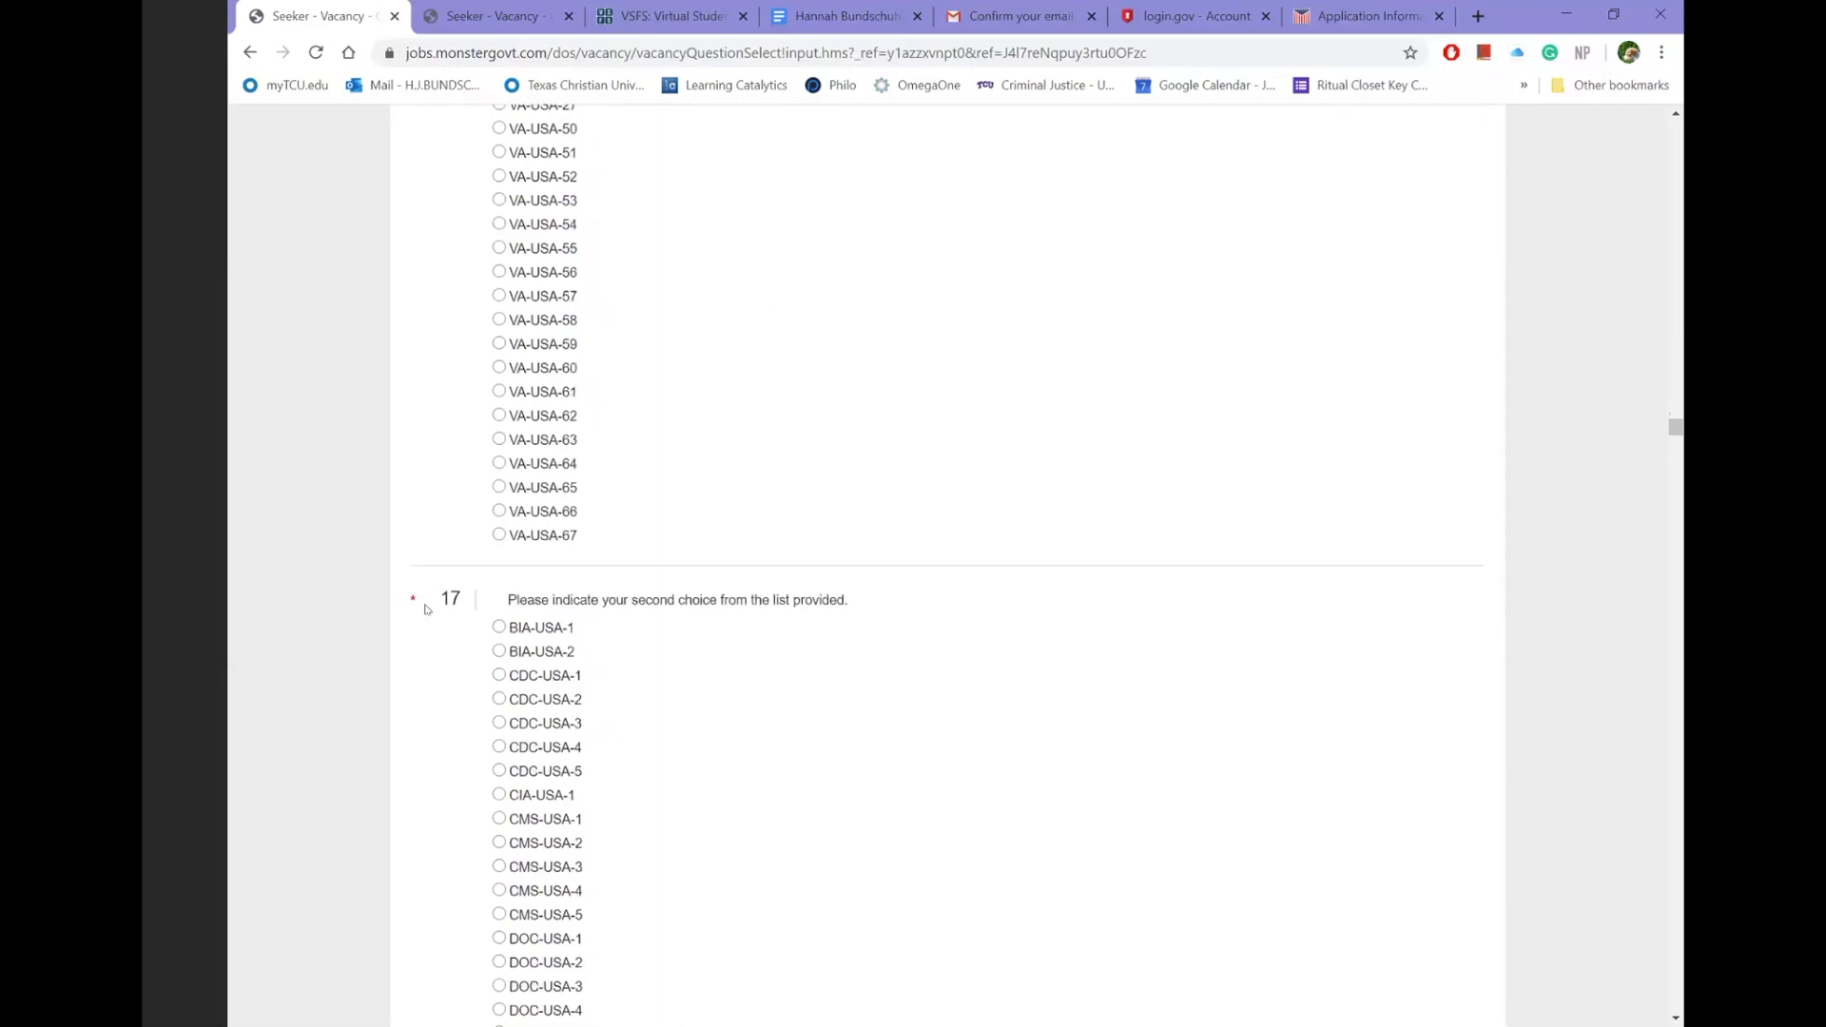
{"action": "scroll", "scroll_direction": "down", "scroll_amount": 3}
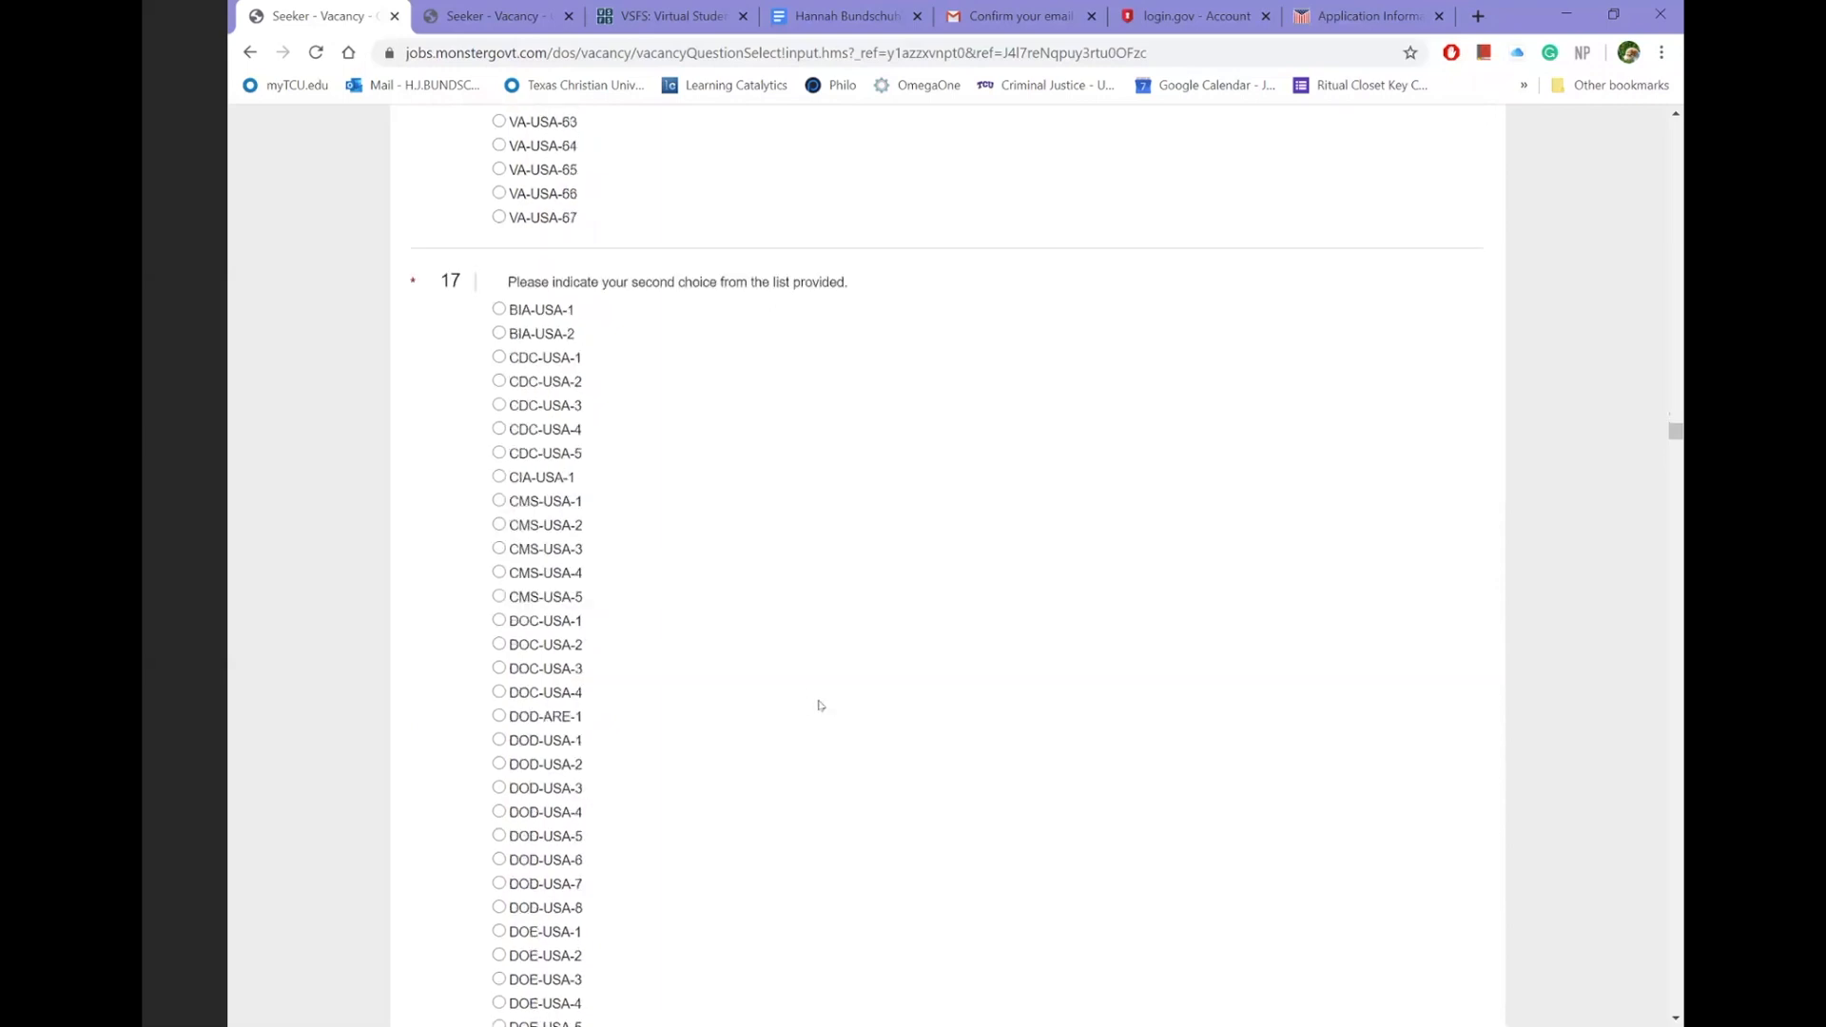
{"action": "scroll", "scroll_direction": "down", "scroll_amount": 3}
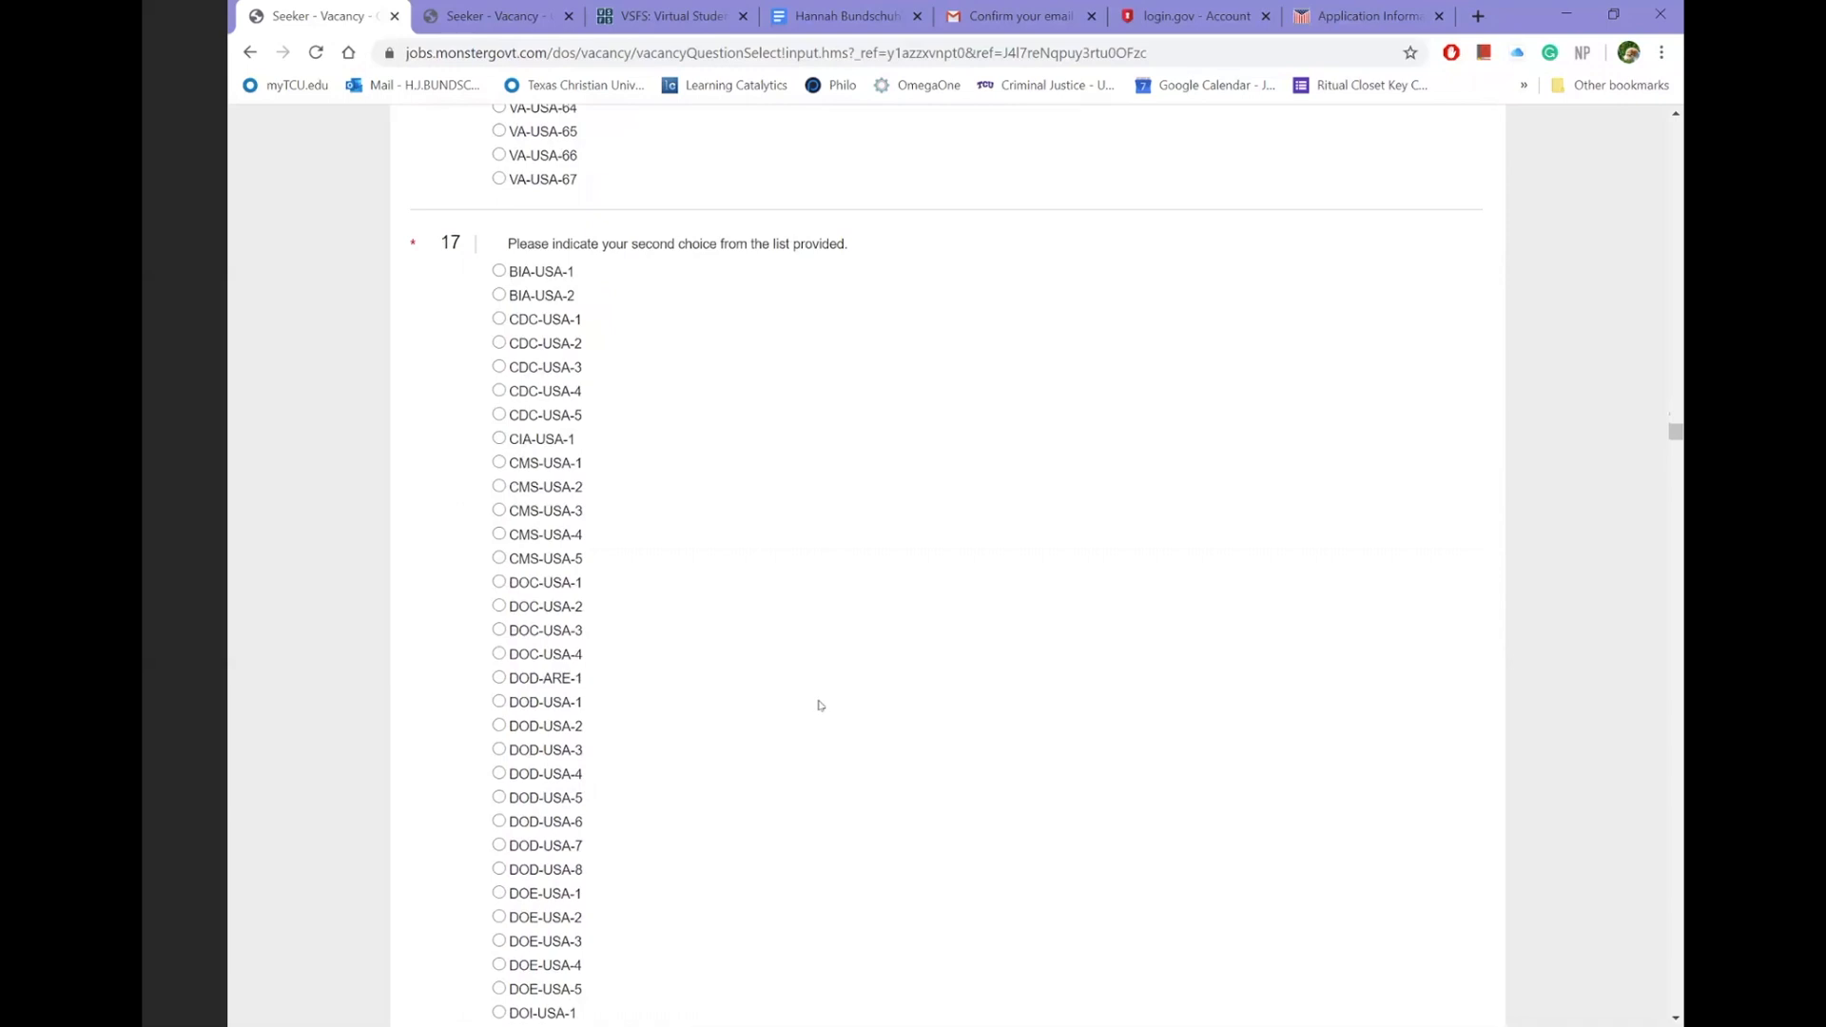
{"action": "scroll", "scroll_direction": "down", "scroll_amount": 3}
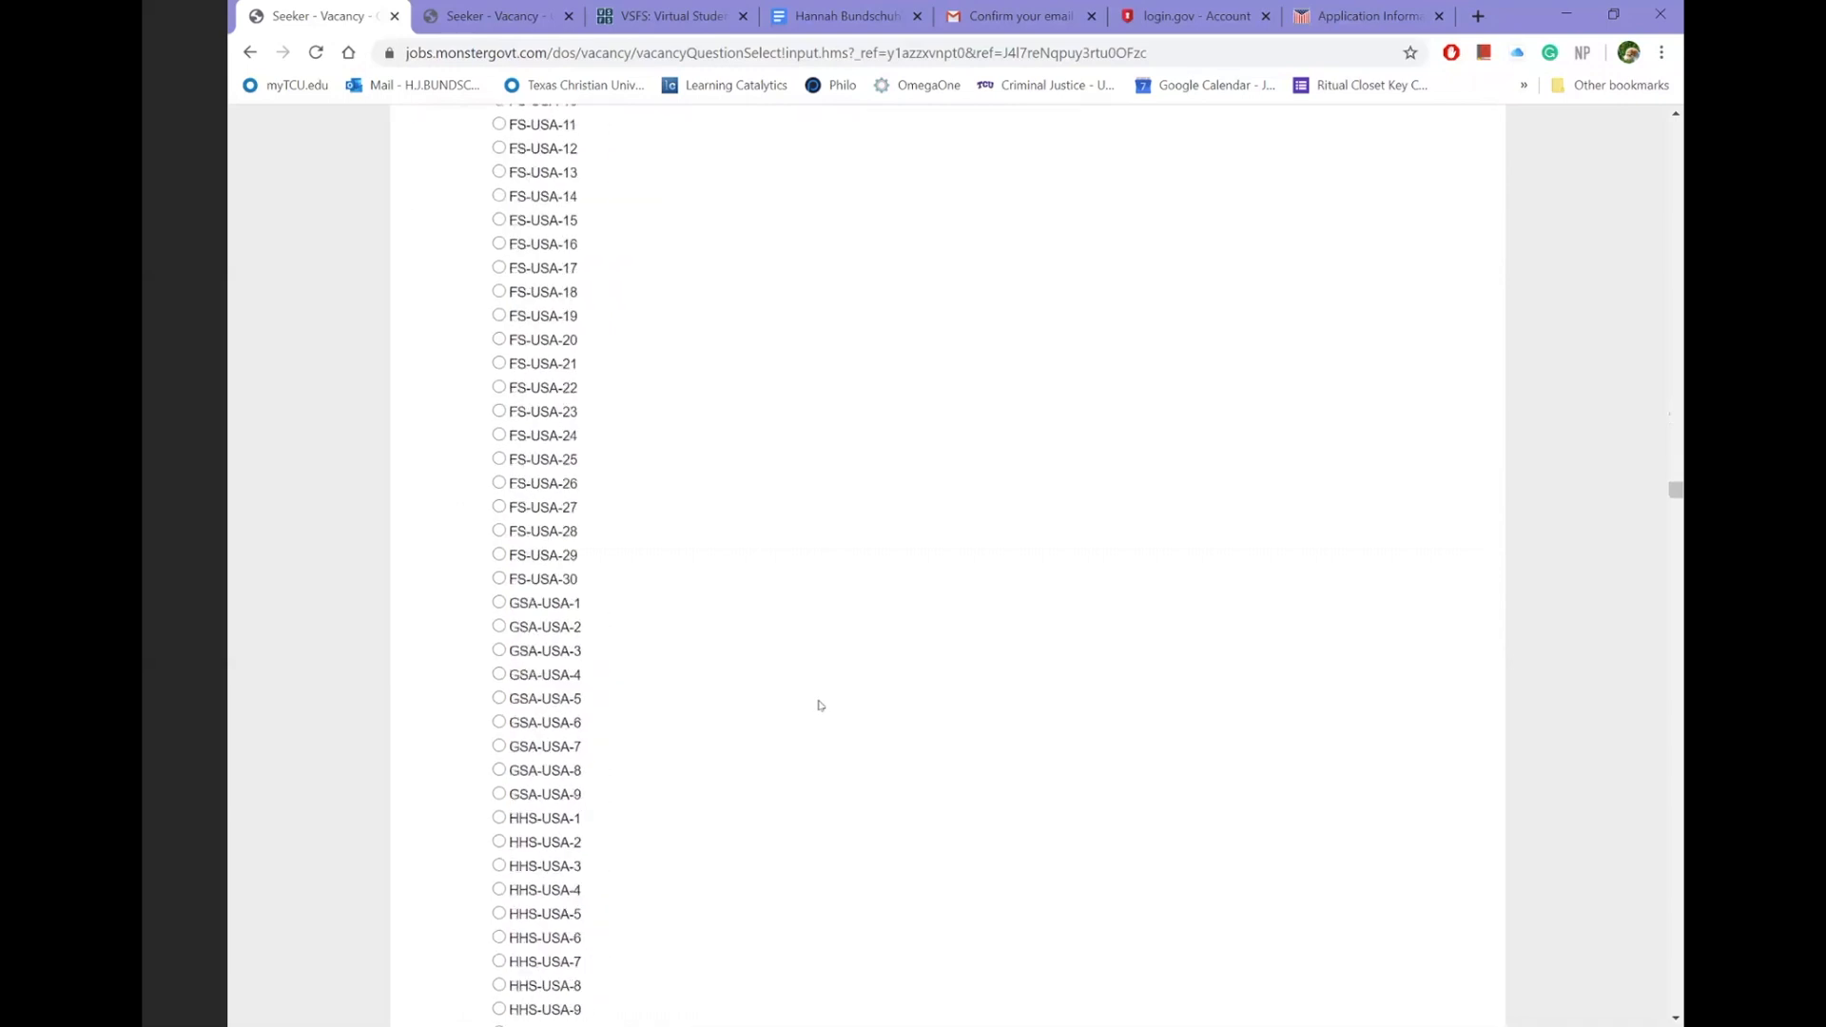
{"action": "scroll", "scroll_direction": "down", "scroll_amount": 3}
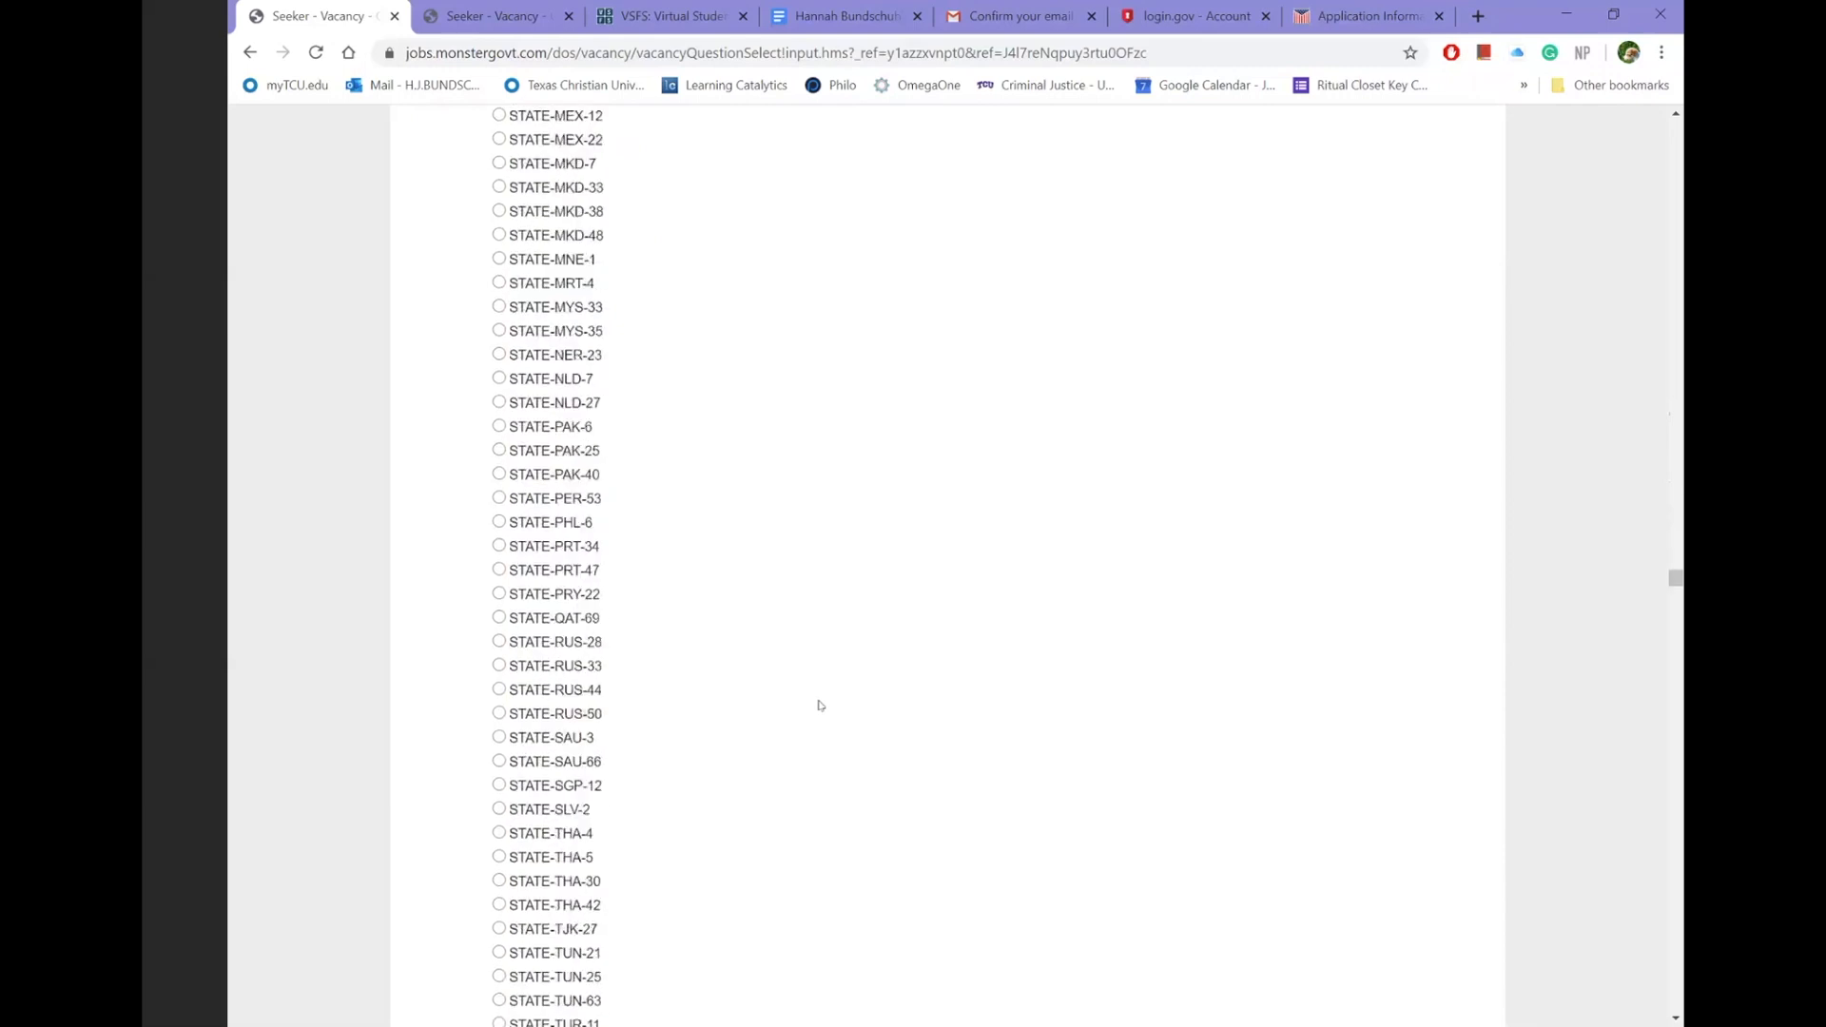
{"action": "scroll", "scroll_direction": "down", "scroll_amount": 3}
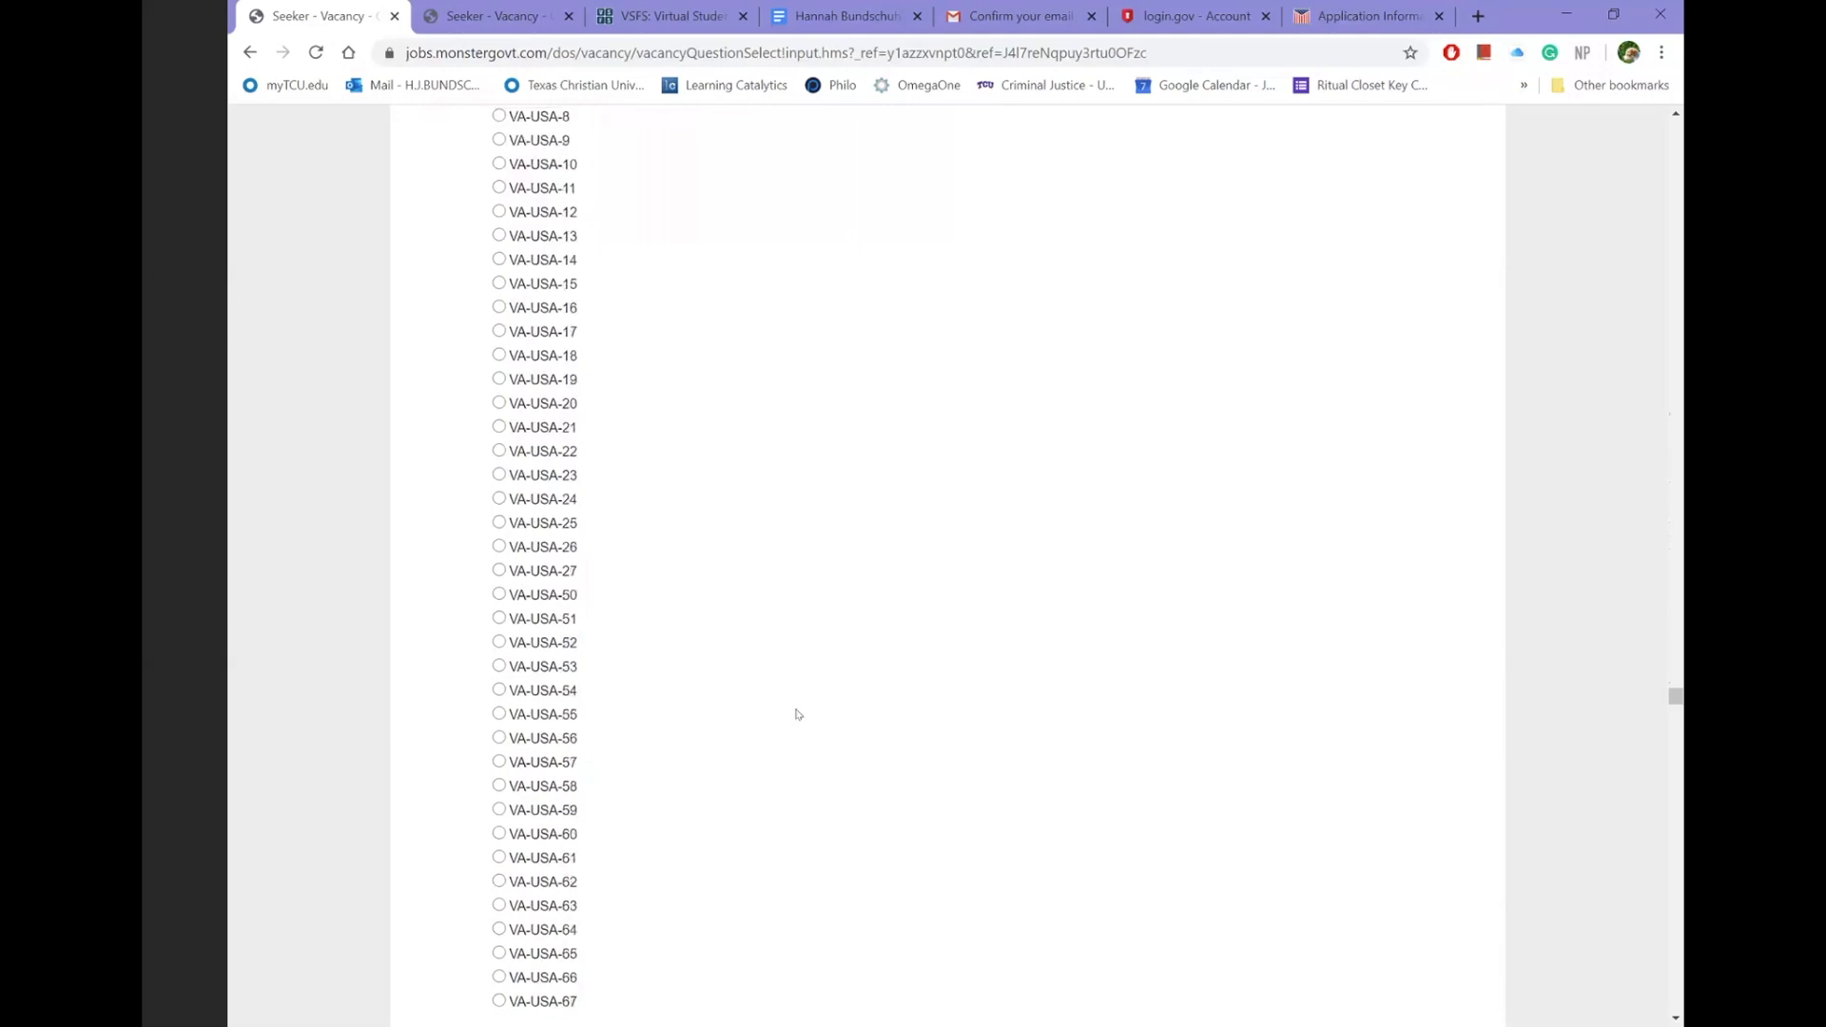
{"action": "scroll", "scroll_direction": "down", "scroll_amount": 3}
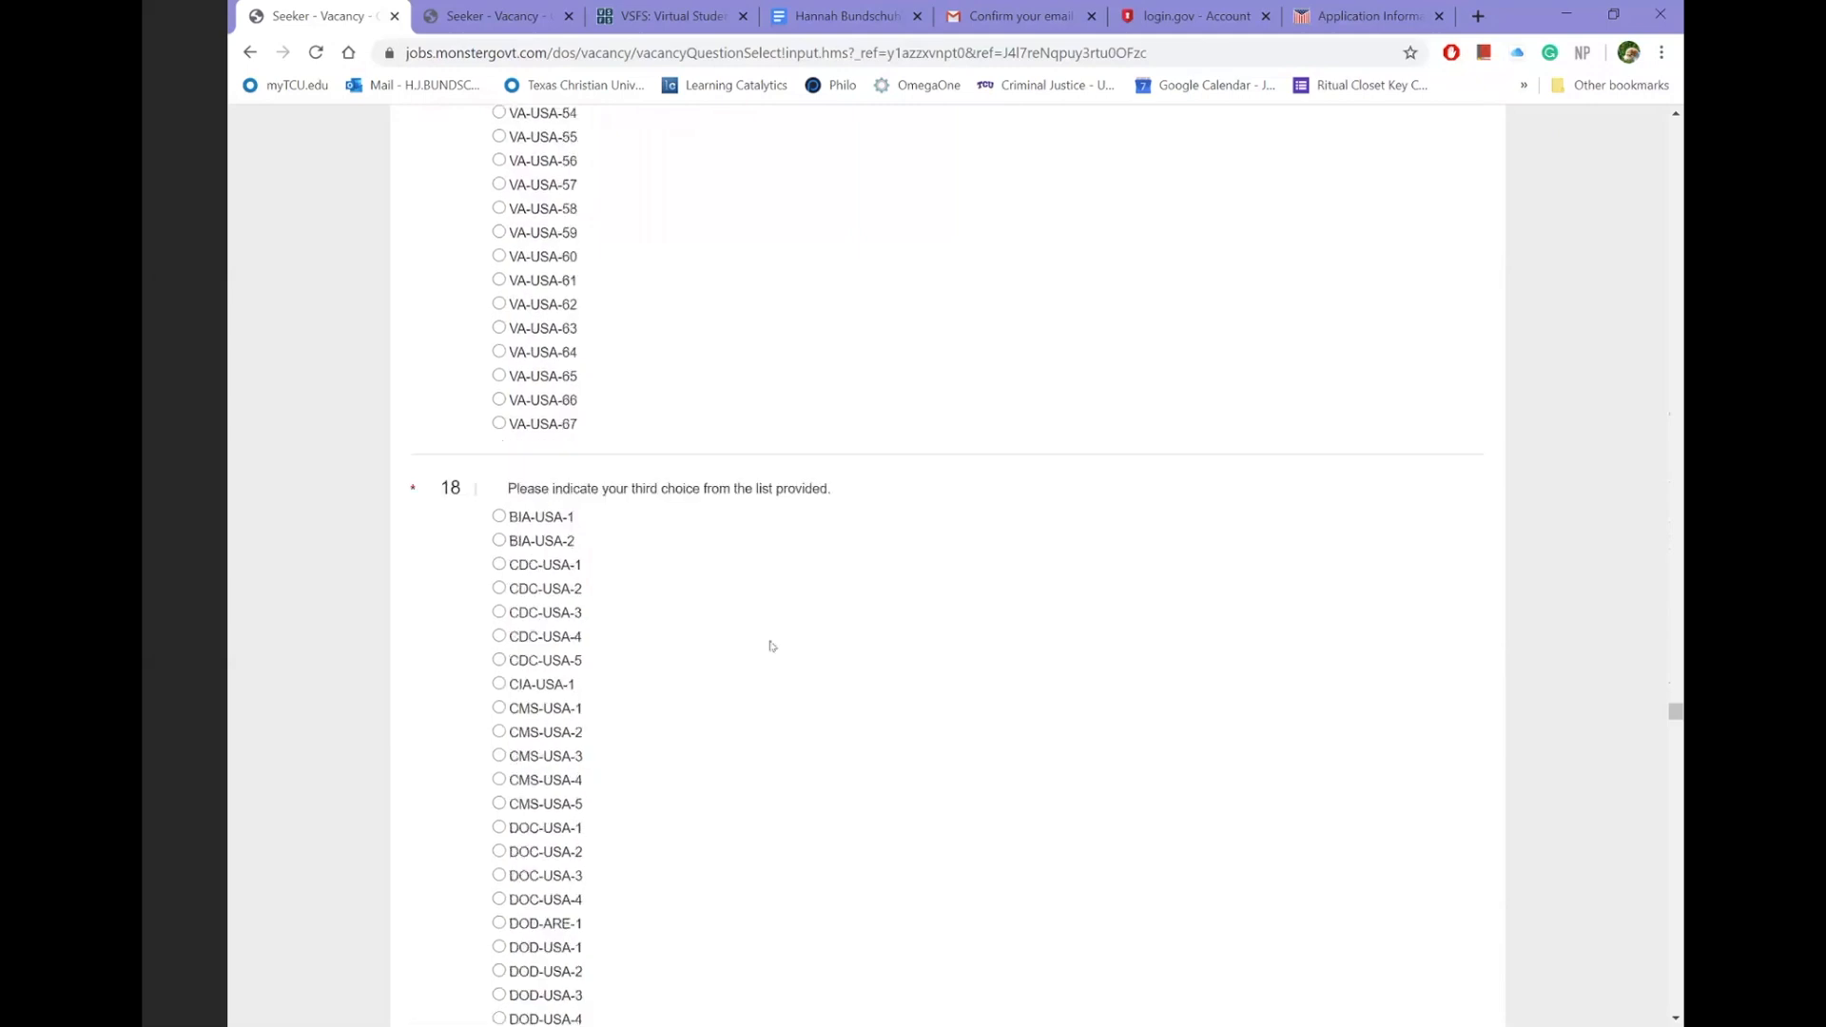
{"action": "scroll", "scroll_direction": "down", "scroll_amount": 3}
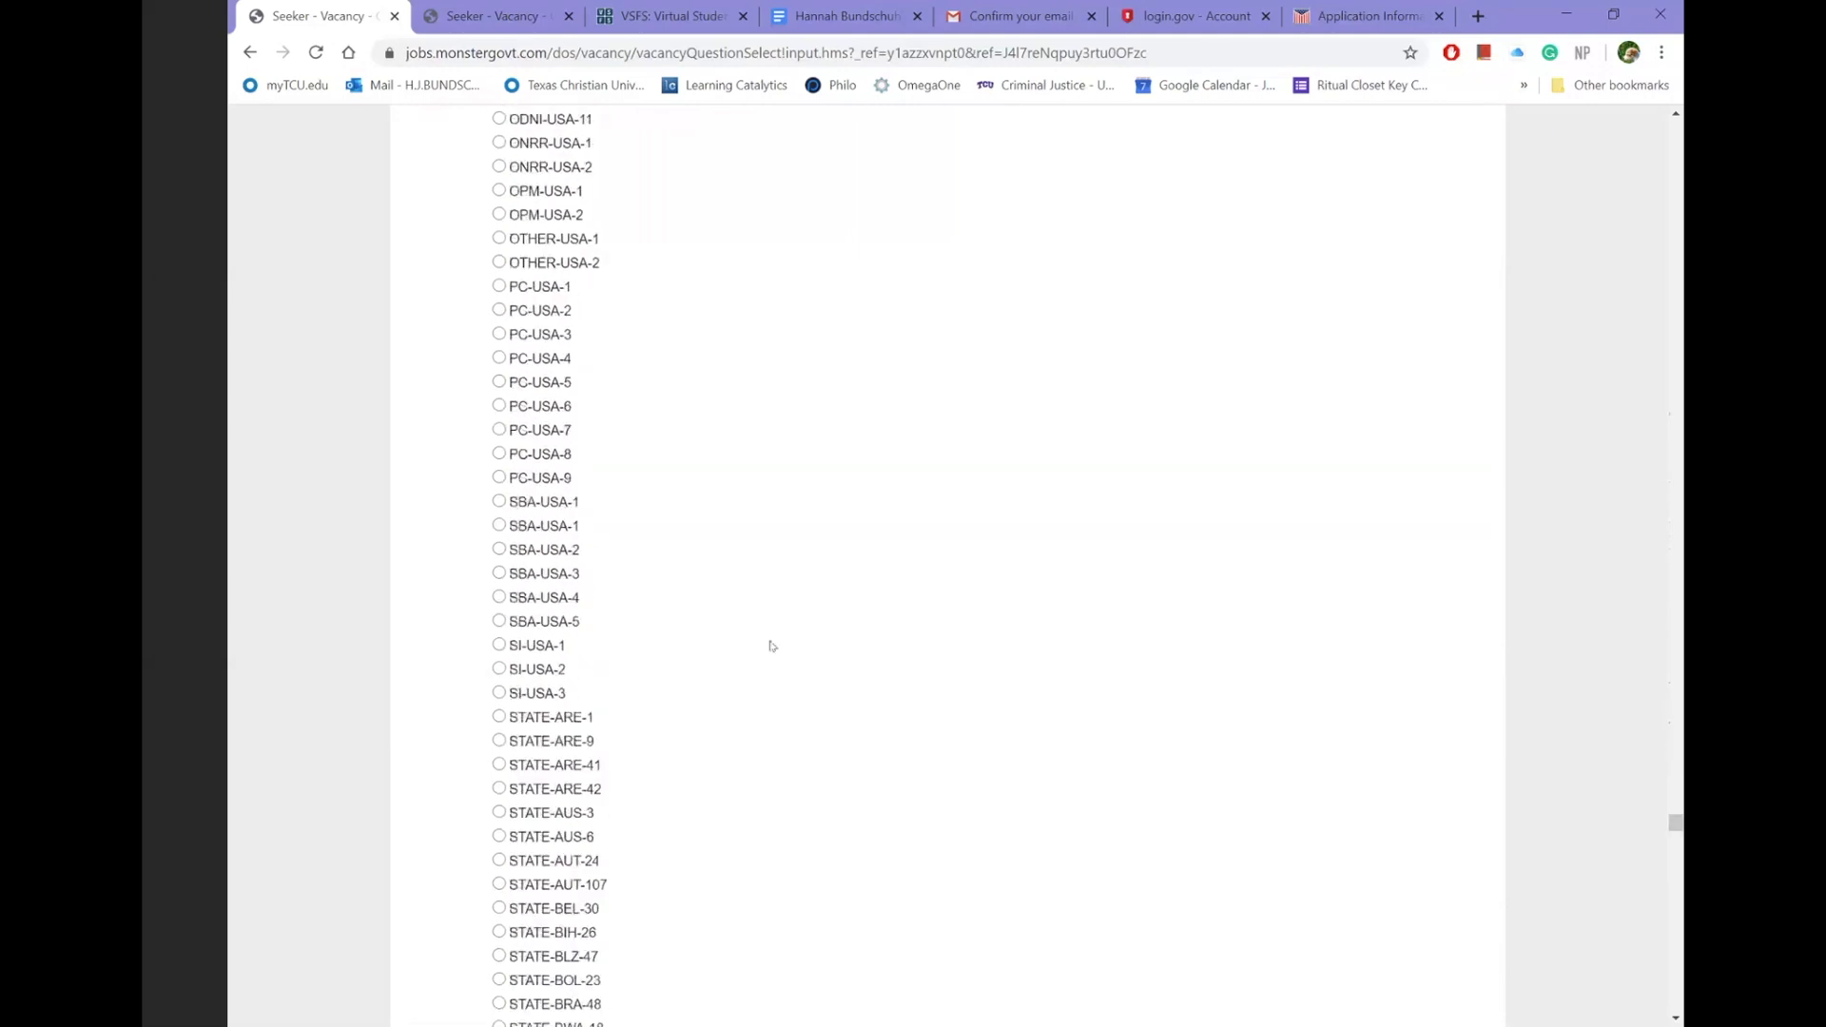
{"action": "scroll", "scroll_direction": "down", "scroll_amount": 3}
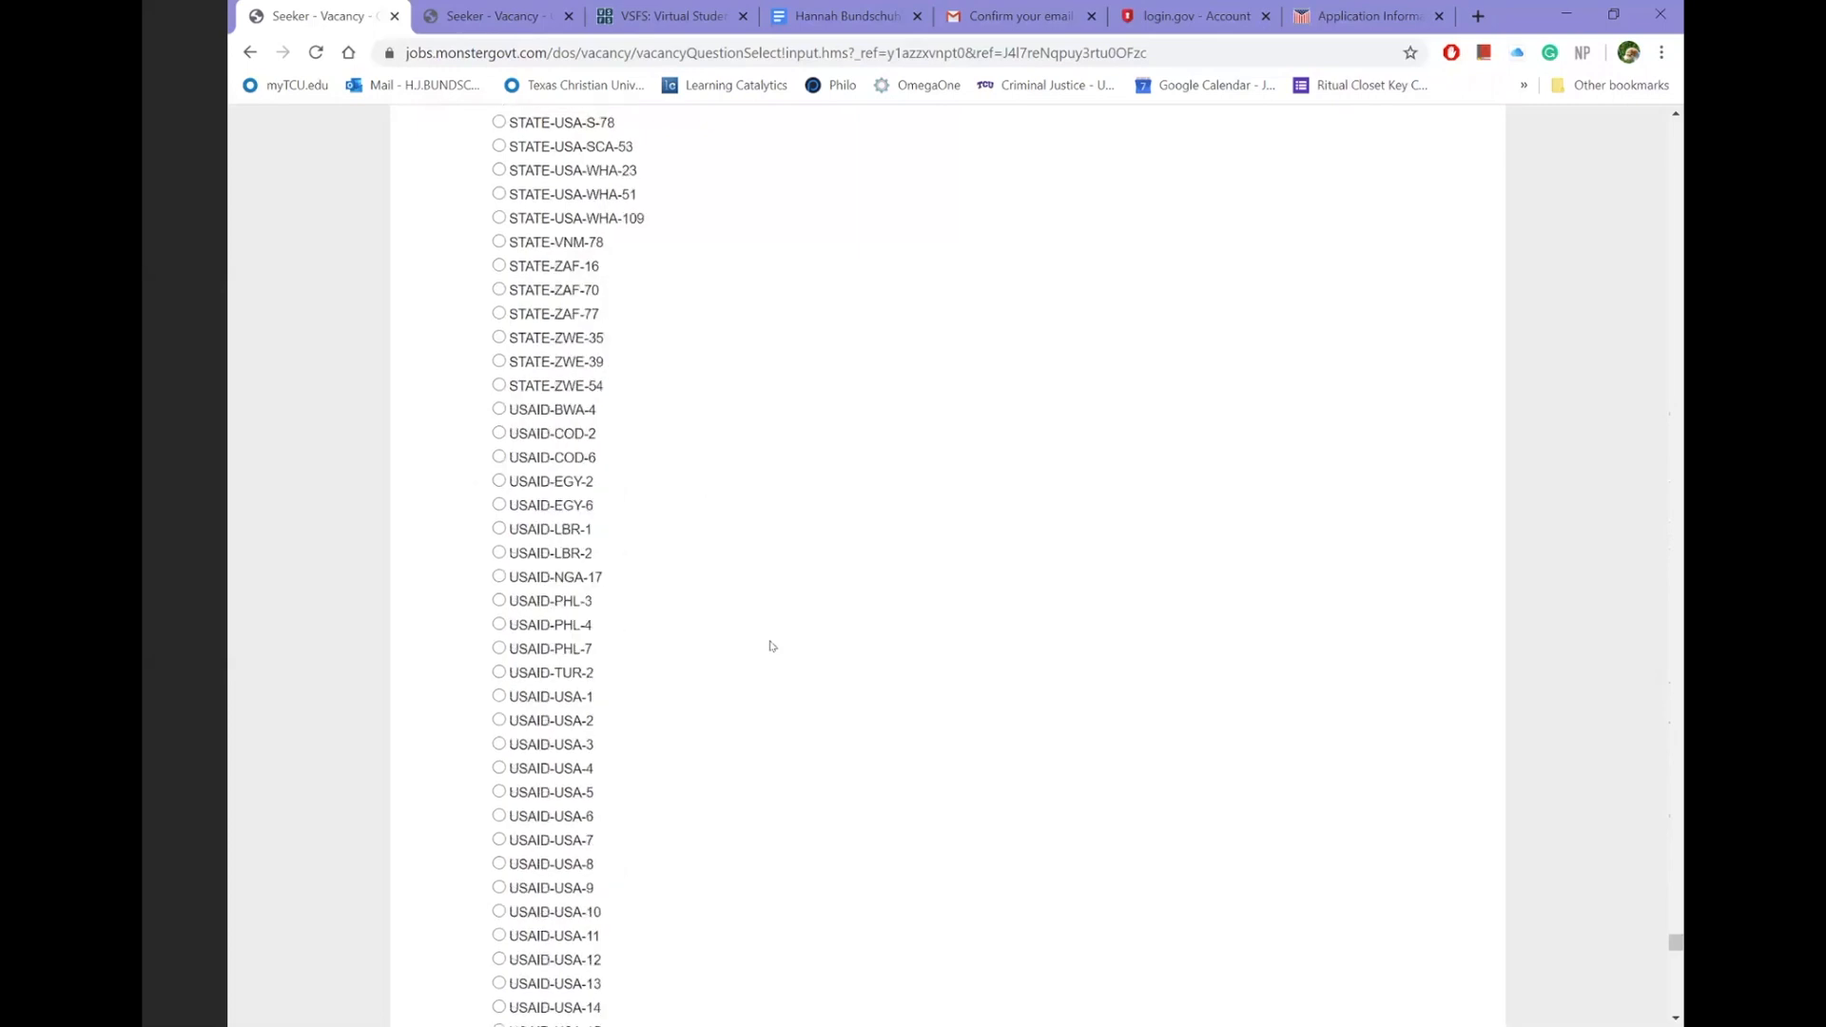
{"action": "scroll", "scroll_direction": "down", "scroll_amount": 3}
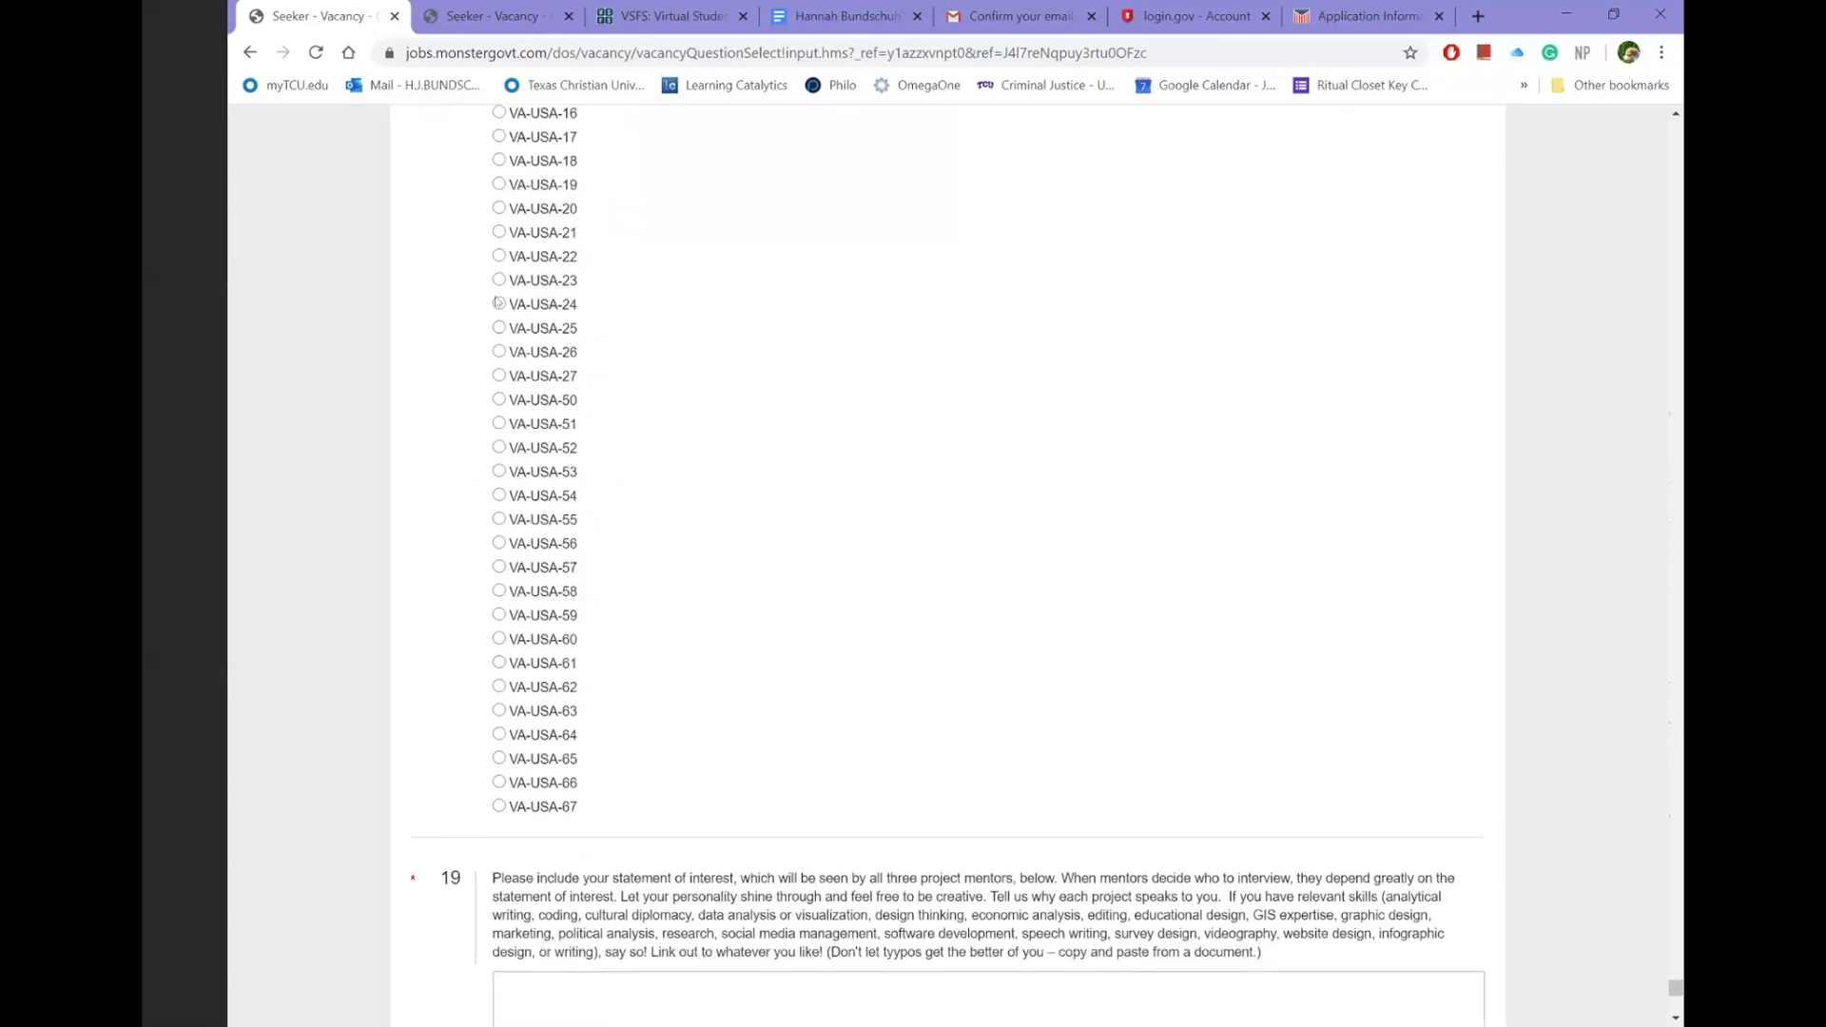
{"action": "left_click", "coordinate": [499, 280]}
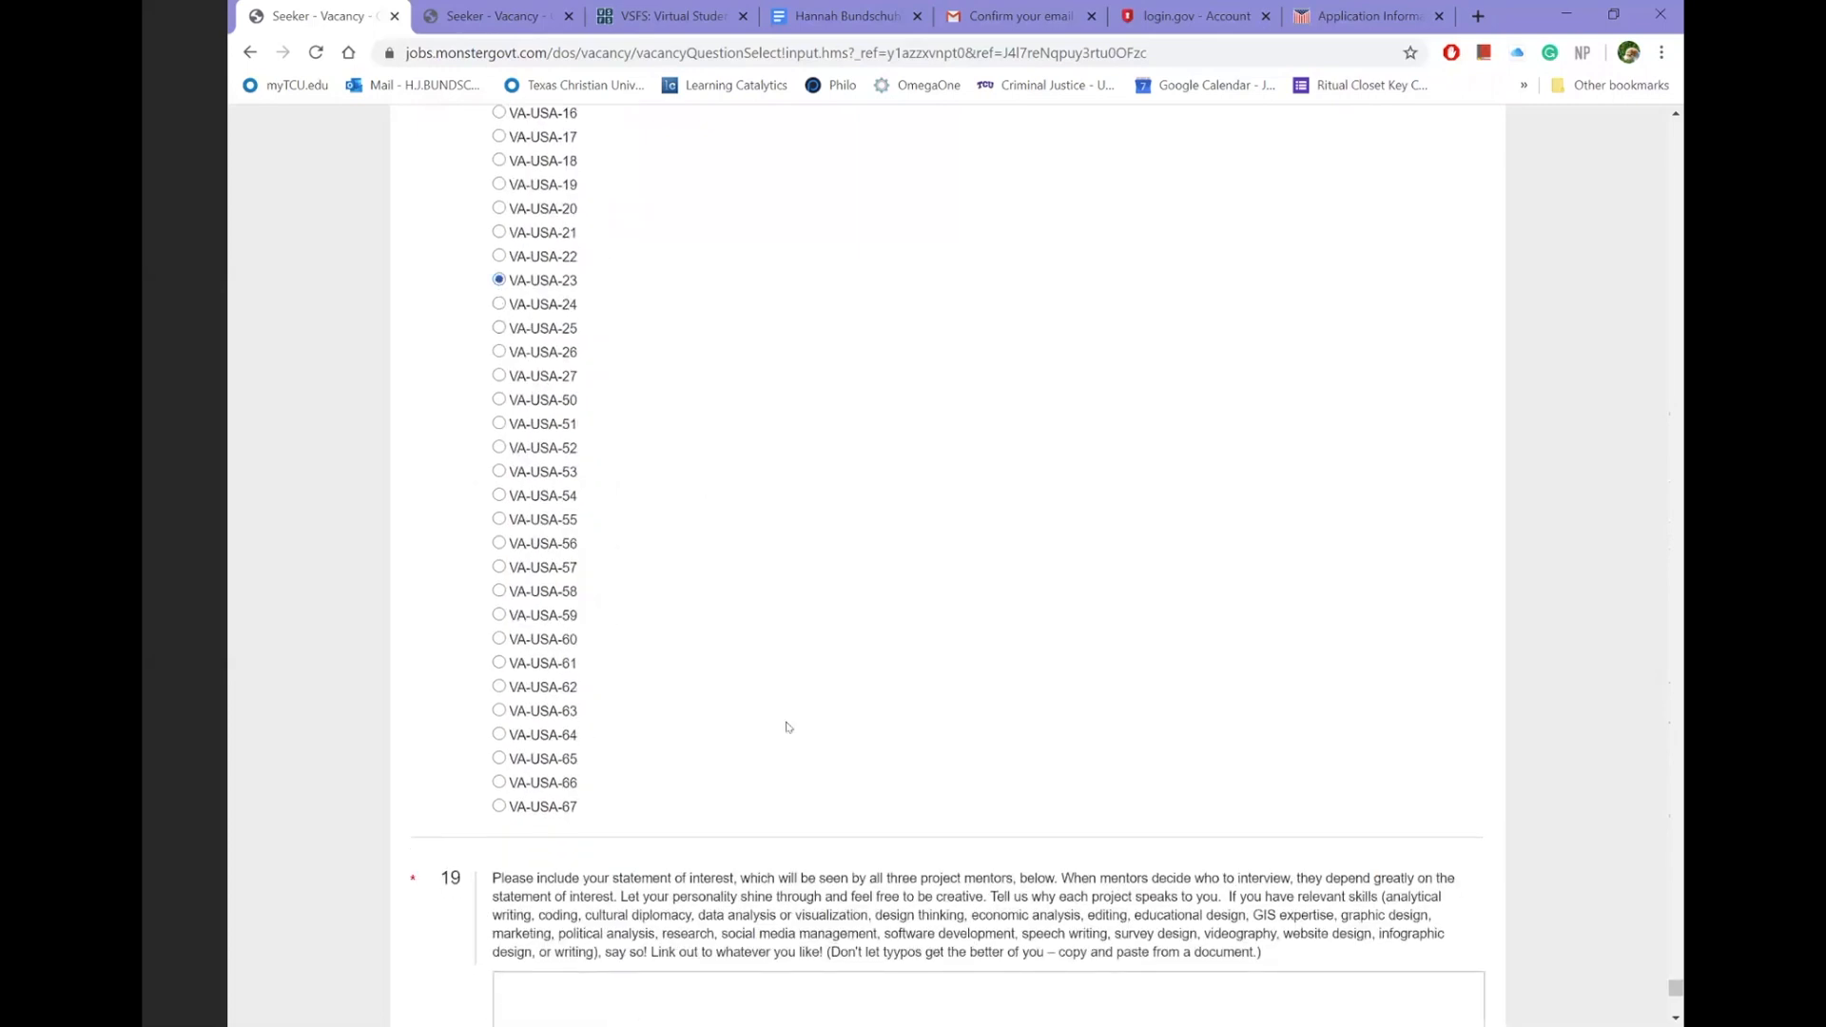
{"action": "scroll", "scroll_direction": "down", "scroll_amount": 3}
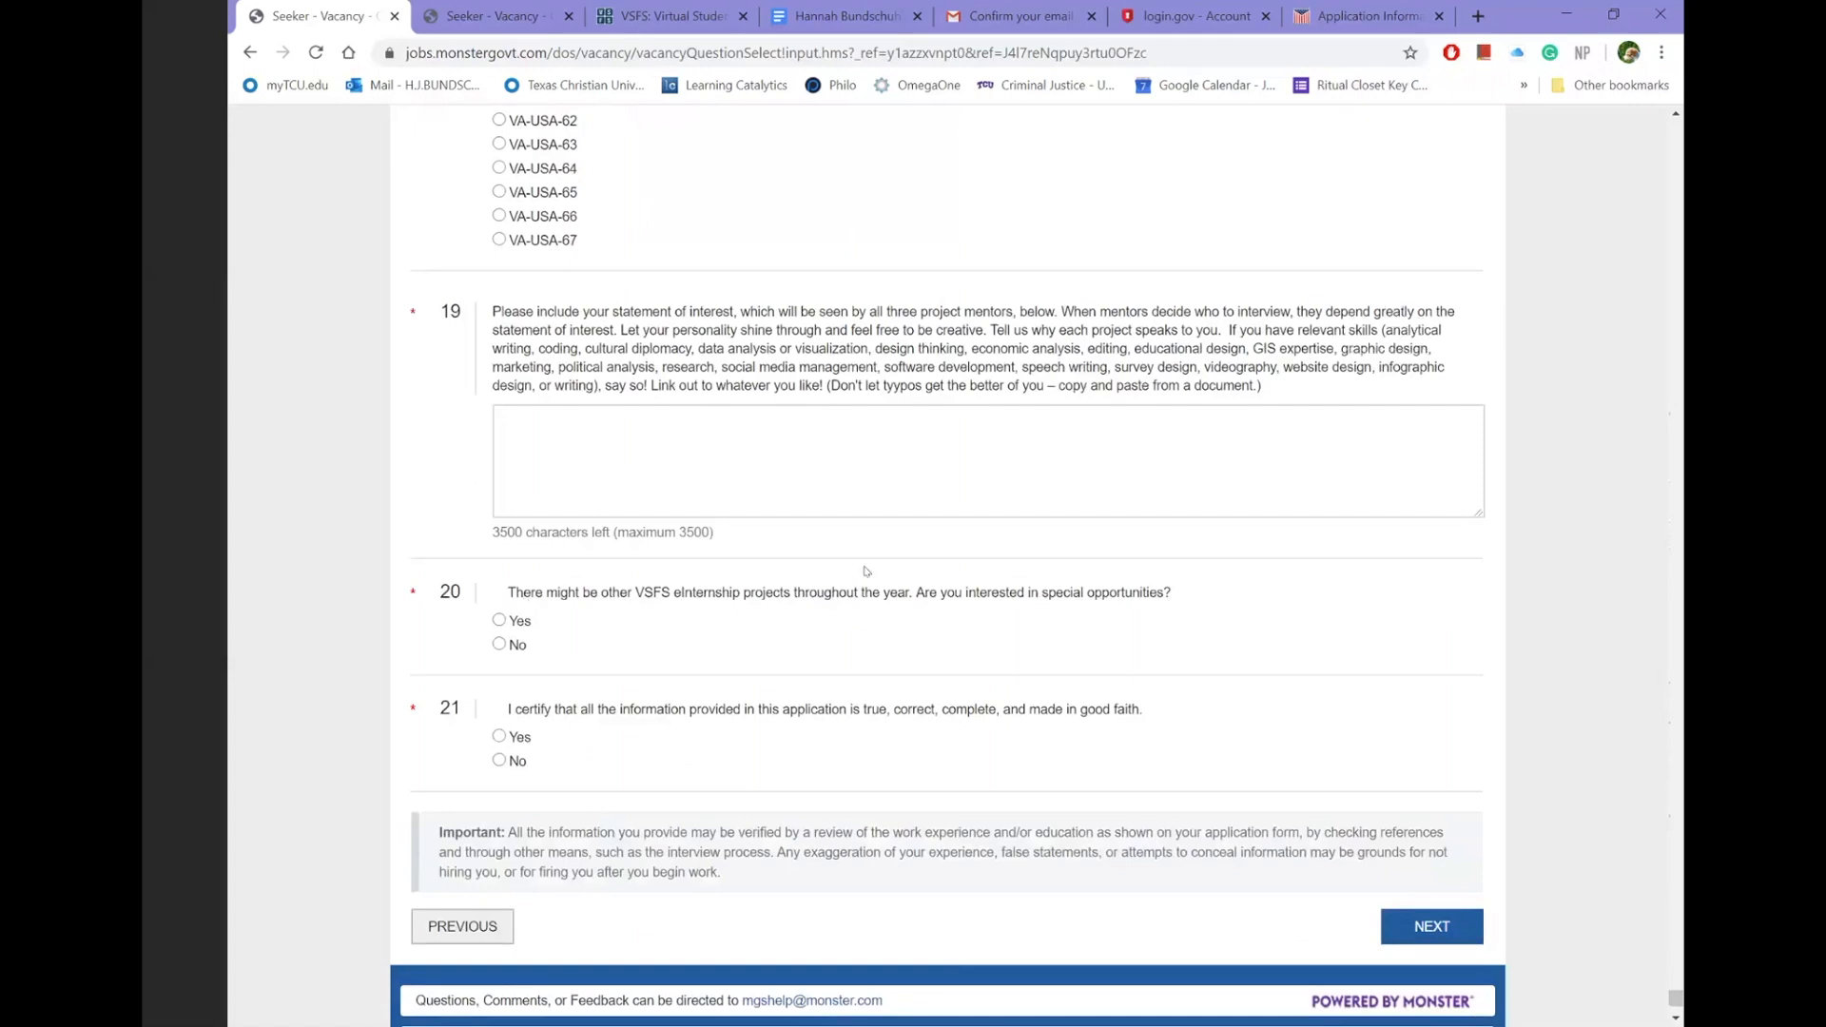
{"action": "mouse_move", "coordinate": [1301, 419]}
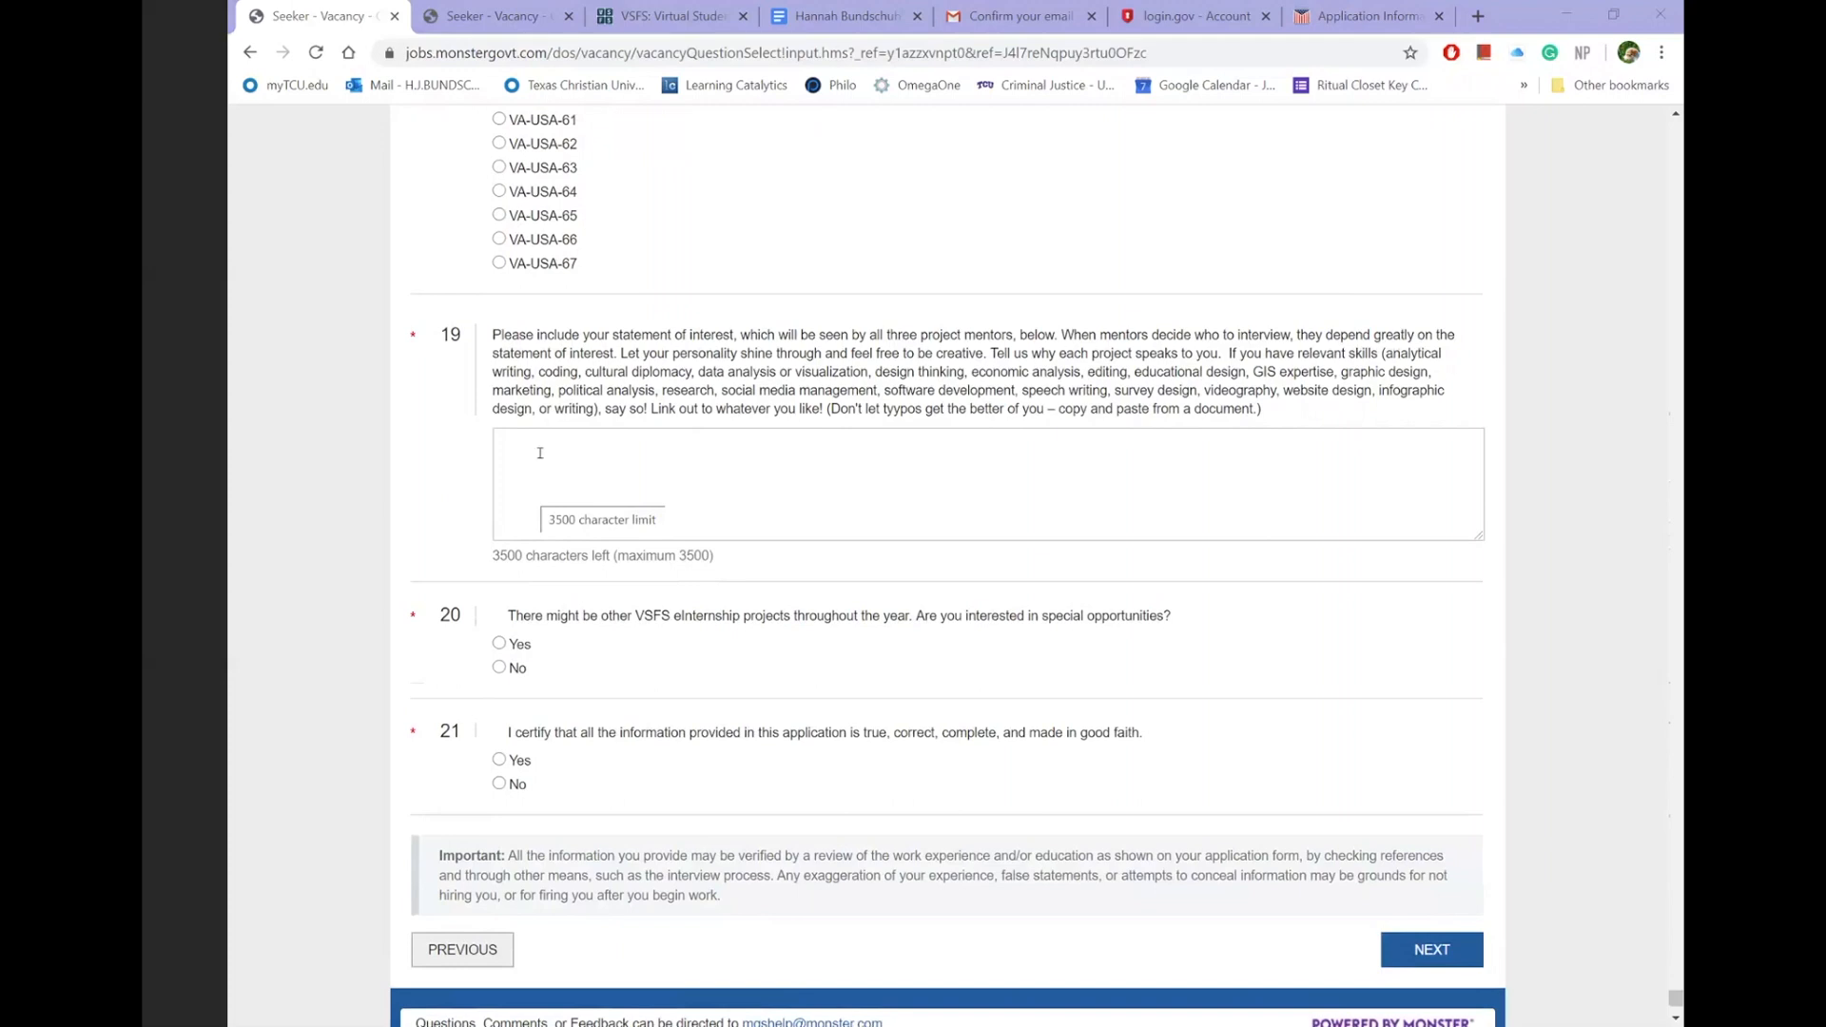
{"action": "mouse_move", "coordinate": [578, 460]}
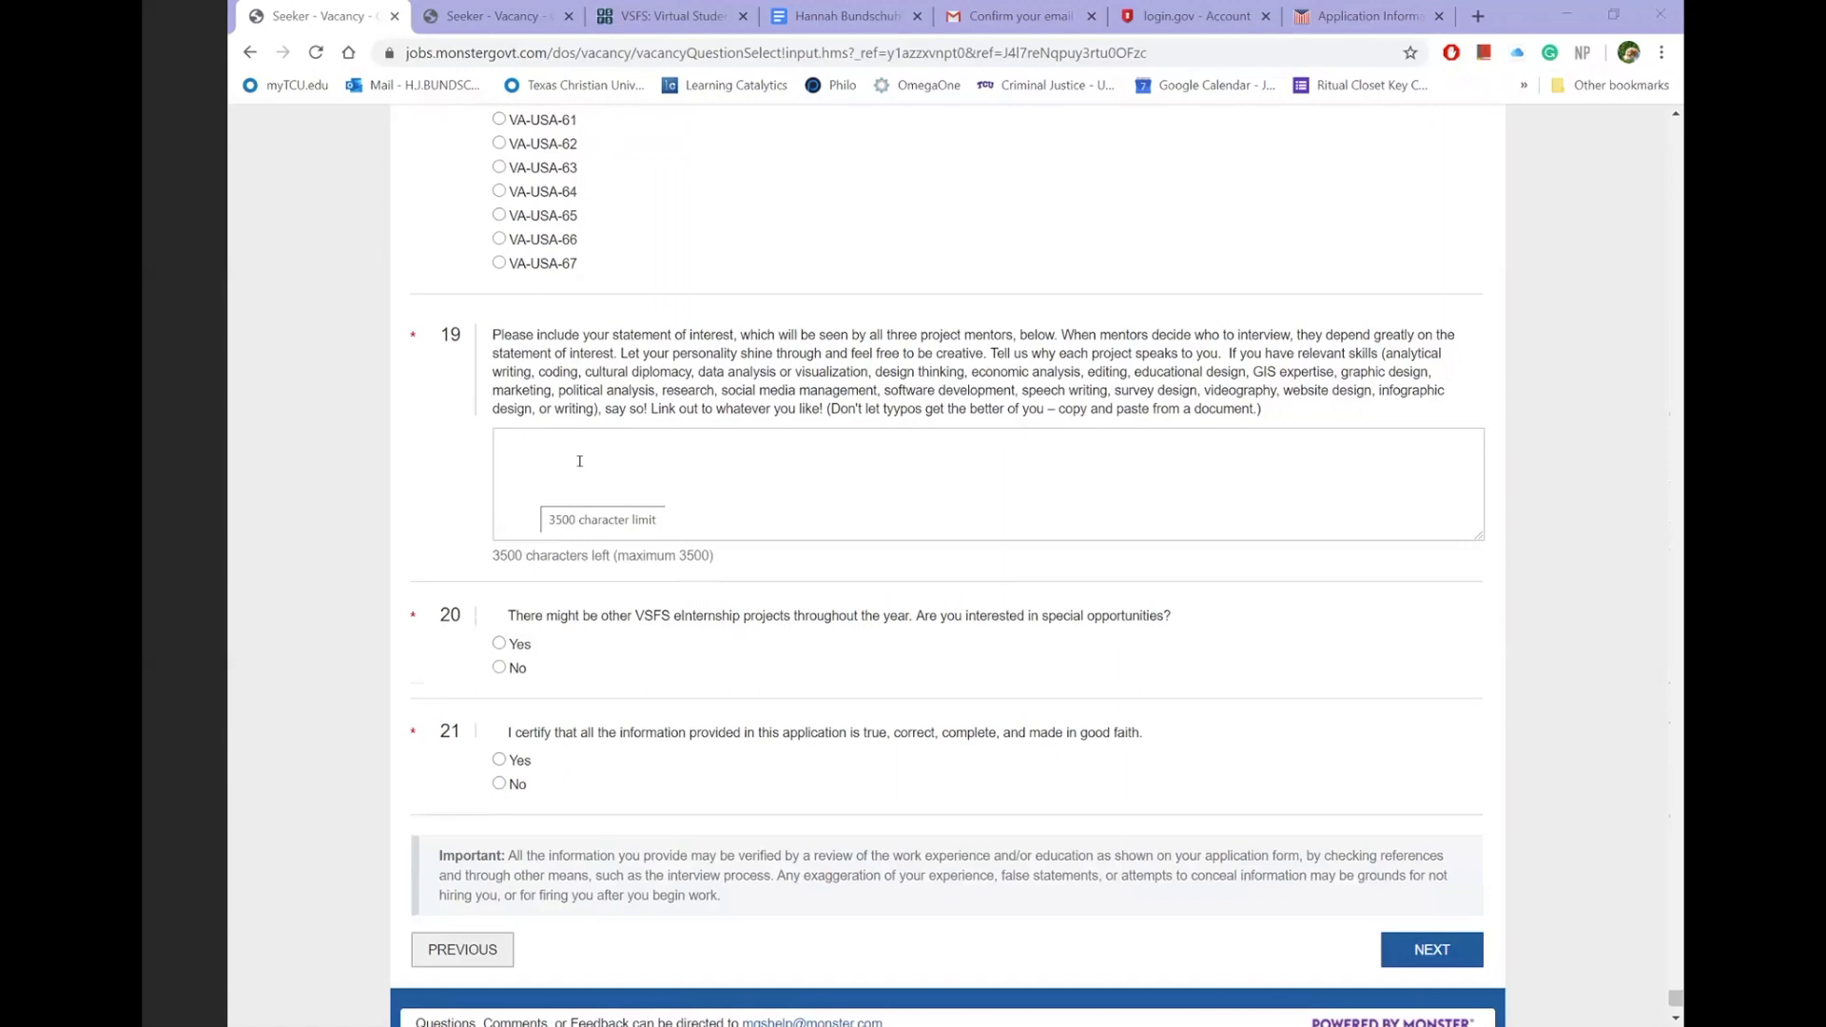
{"action": "mouse_move", "coordinate": [194, 342]}
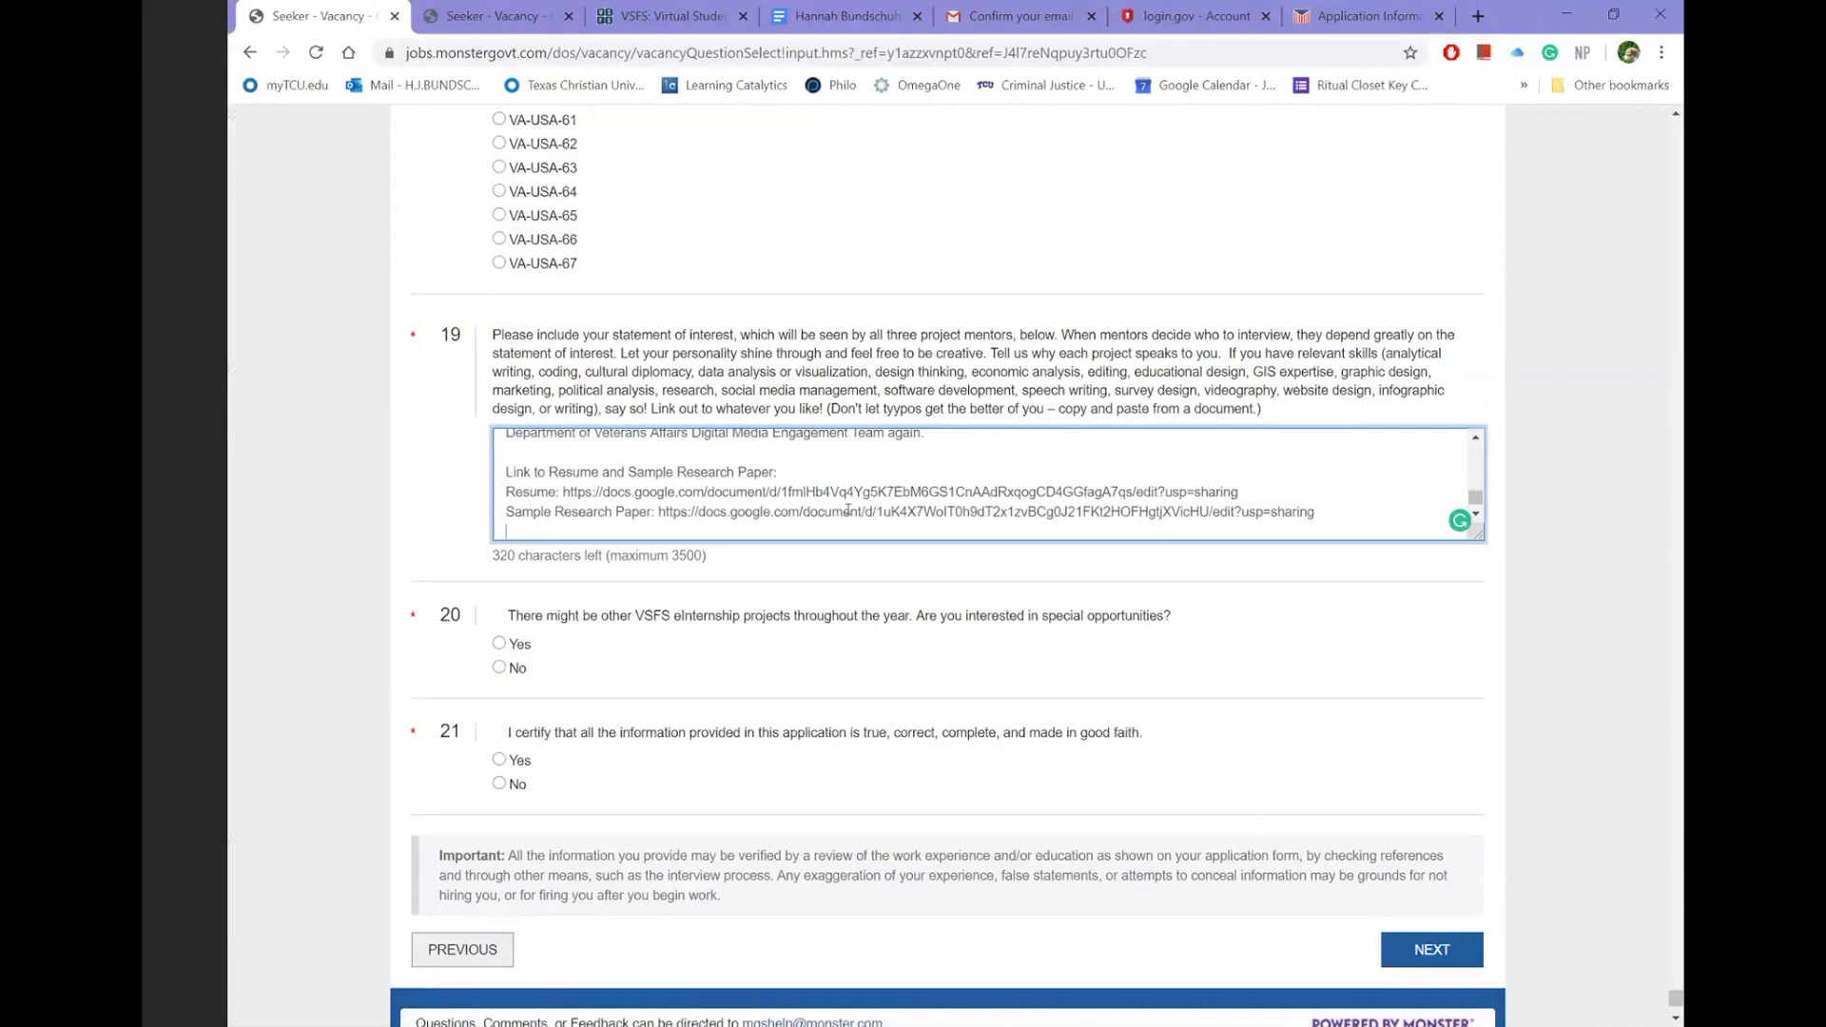
- Paste and edit the Veterans Affairs statement of interest in question 19, leaving 437 characters
{"action": "double_click", "coordinate": [591, 471]}
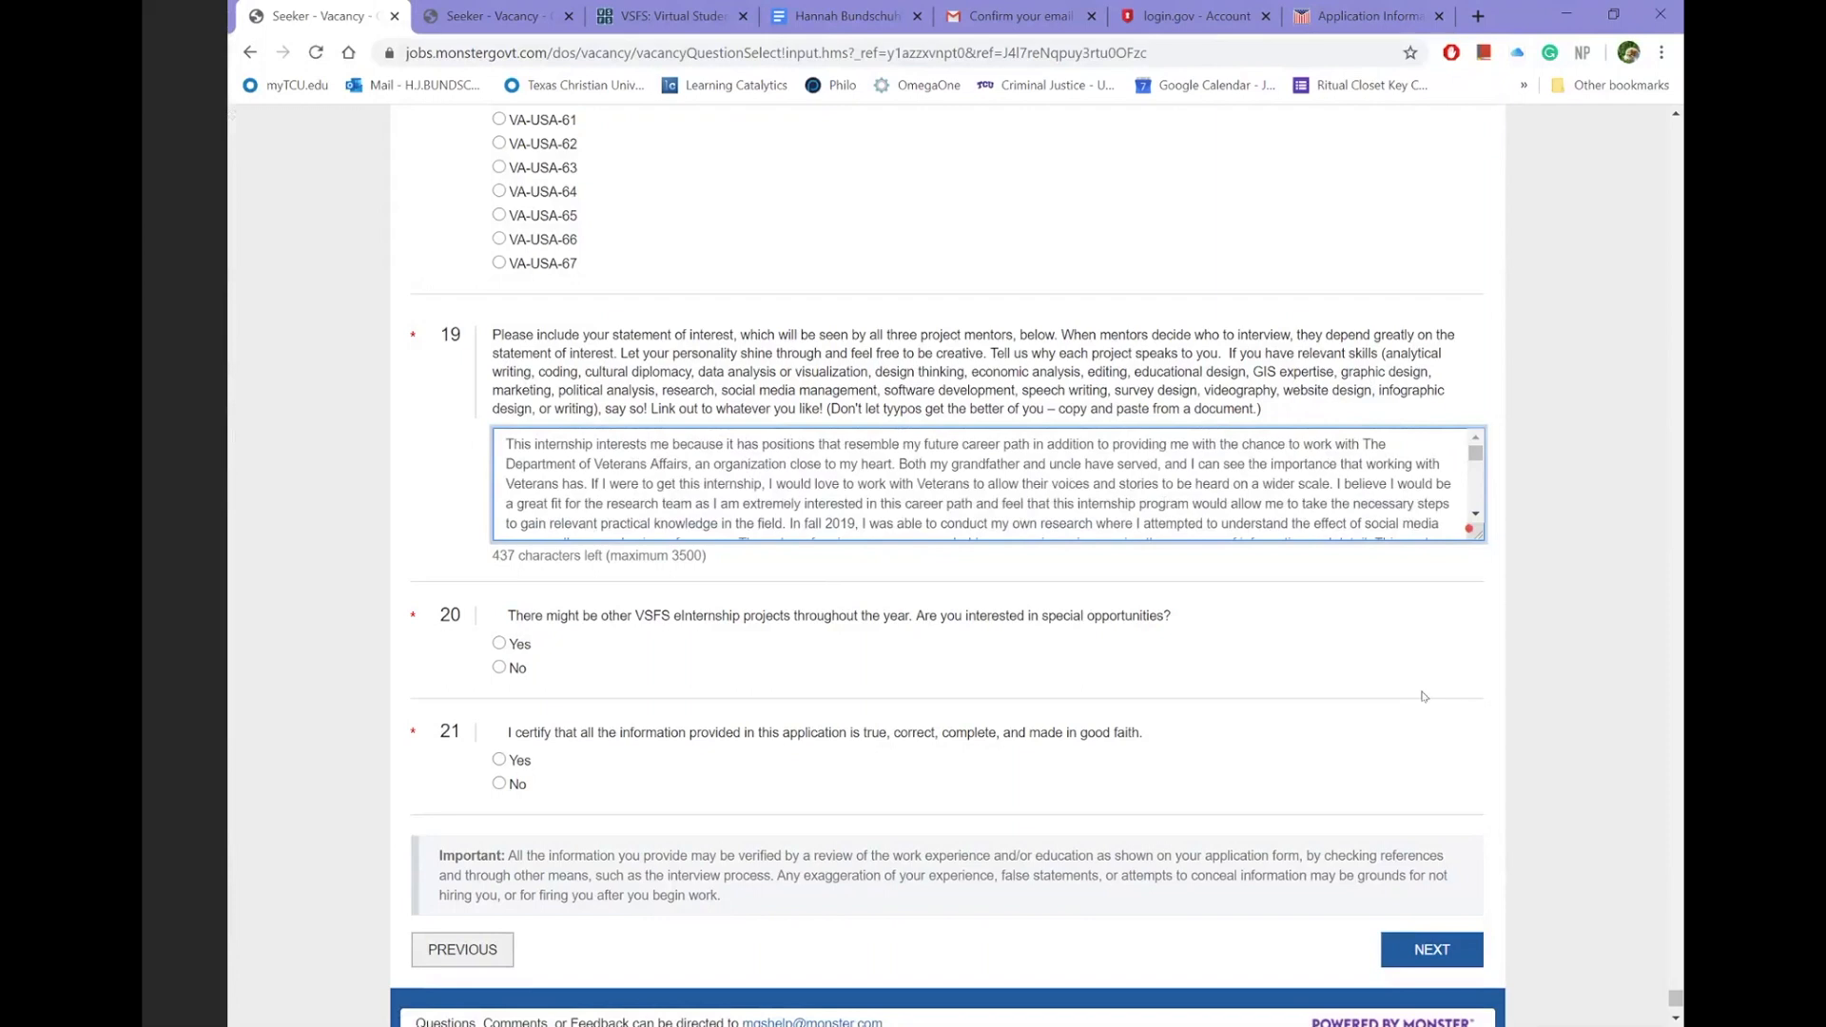
{"action": "mouse_move", "coordinate": [1201, 595]}
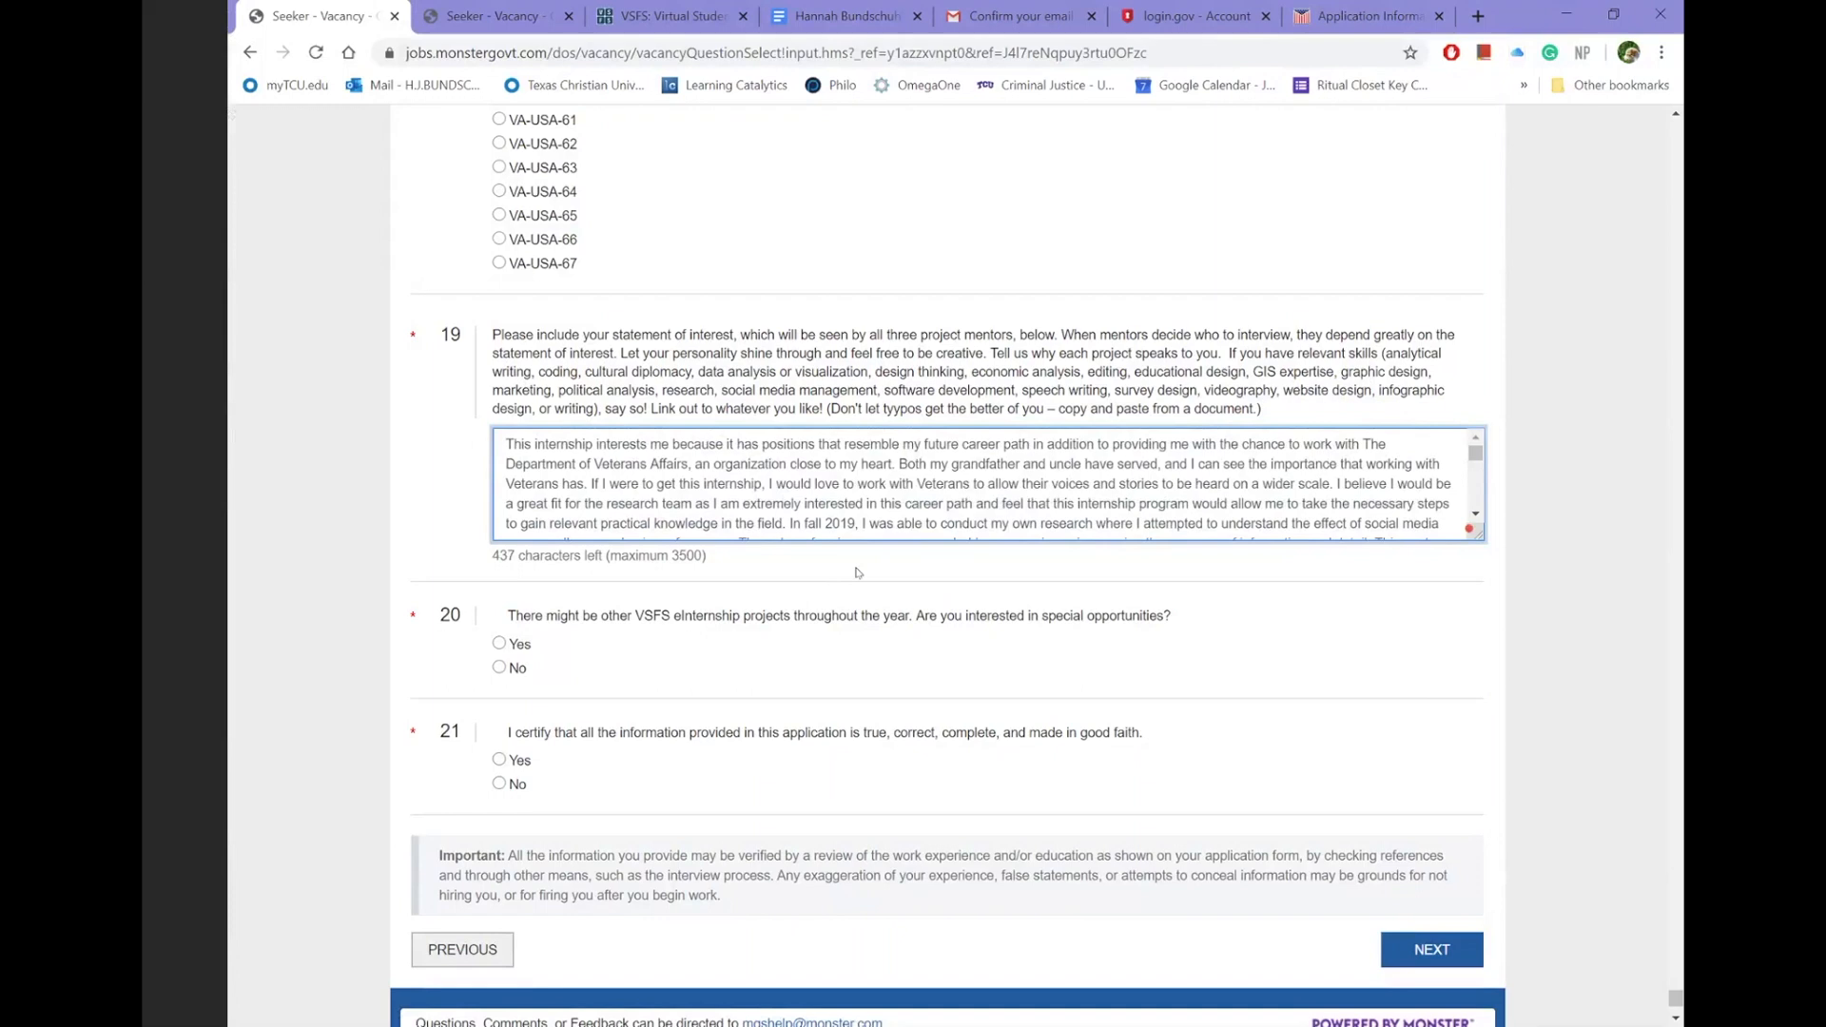
{"action": "mouse_move", "coordinate": [787, 590]}
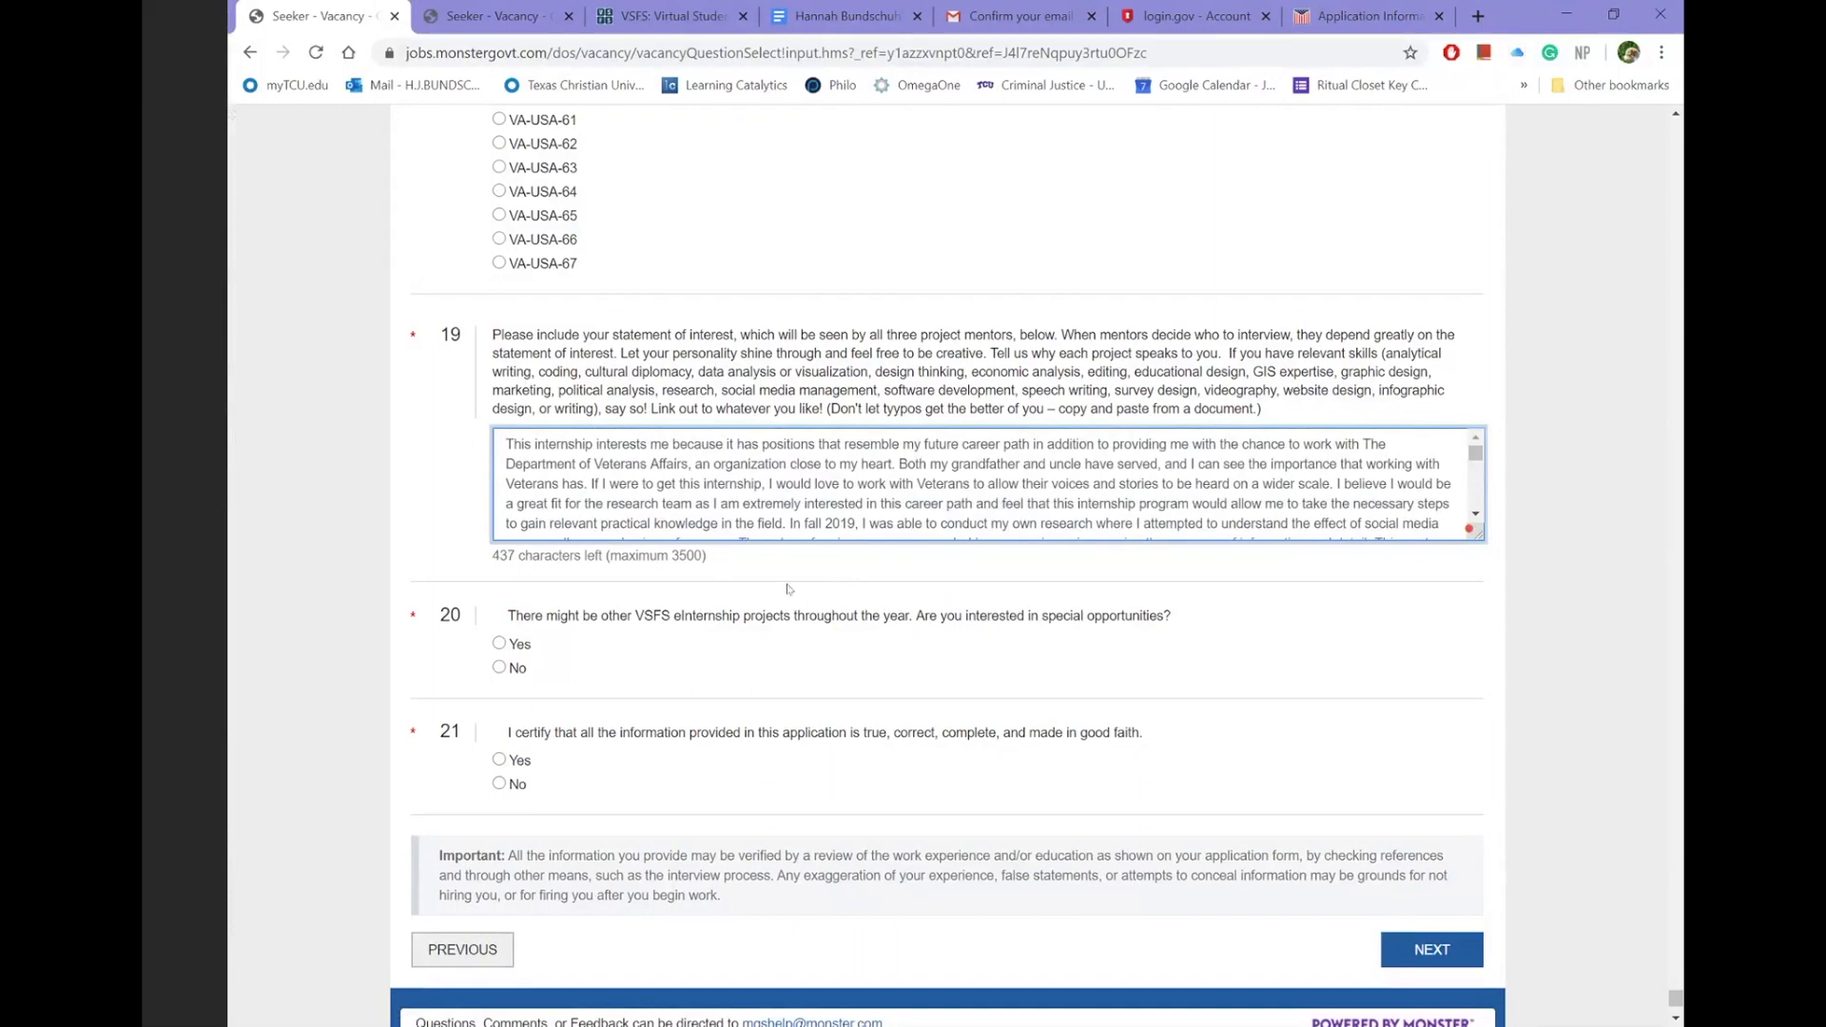
{"action": "scroll", "scroll_direction": "down", "scroll_amount": 3}
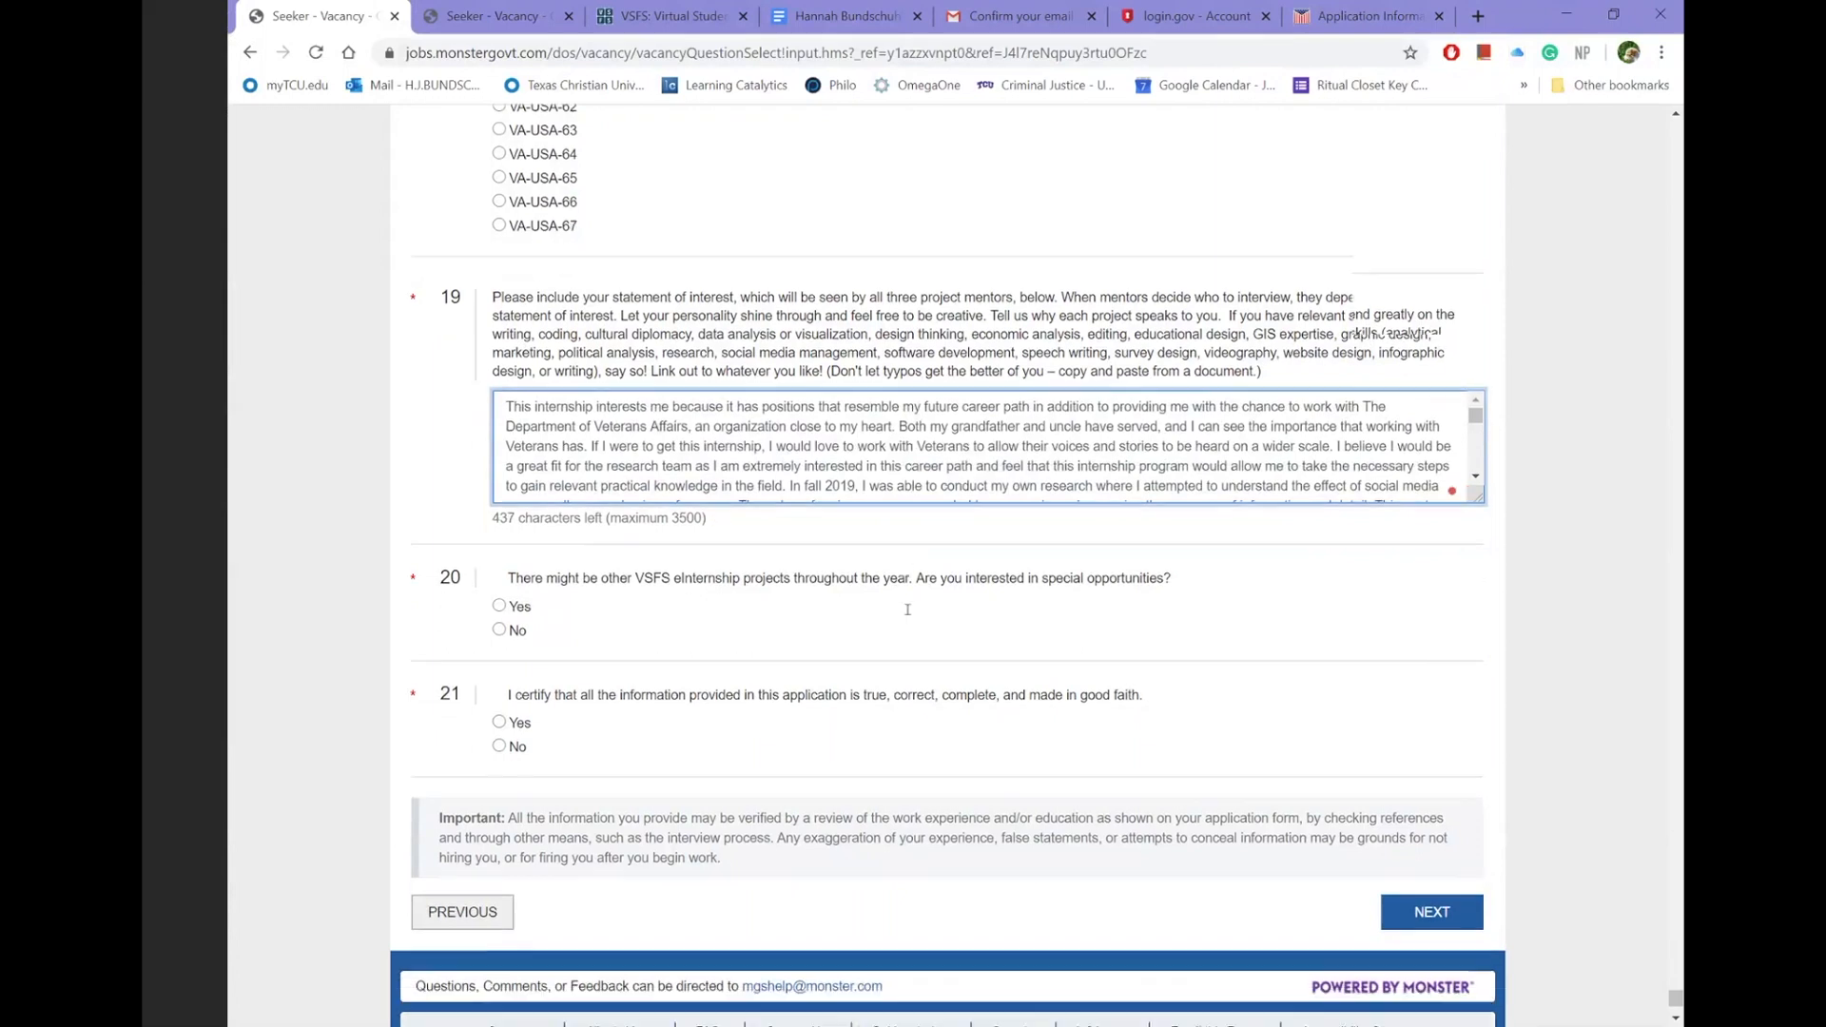
{"action": "scroll", "scroll_direction": "down", "scroll_amount": 3}
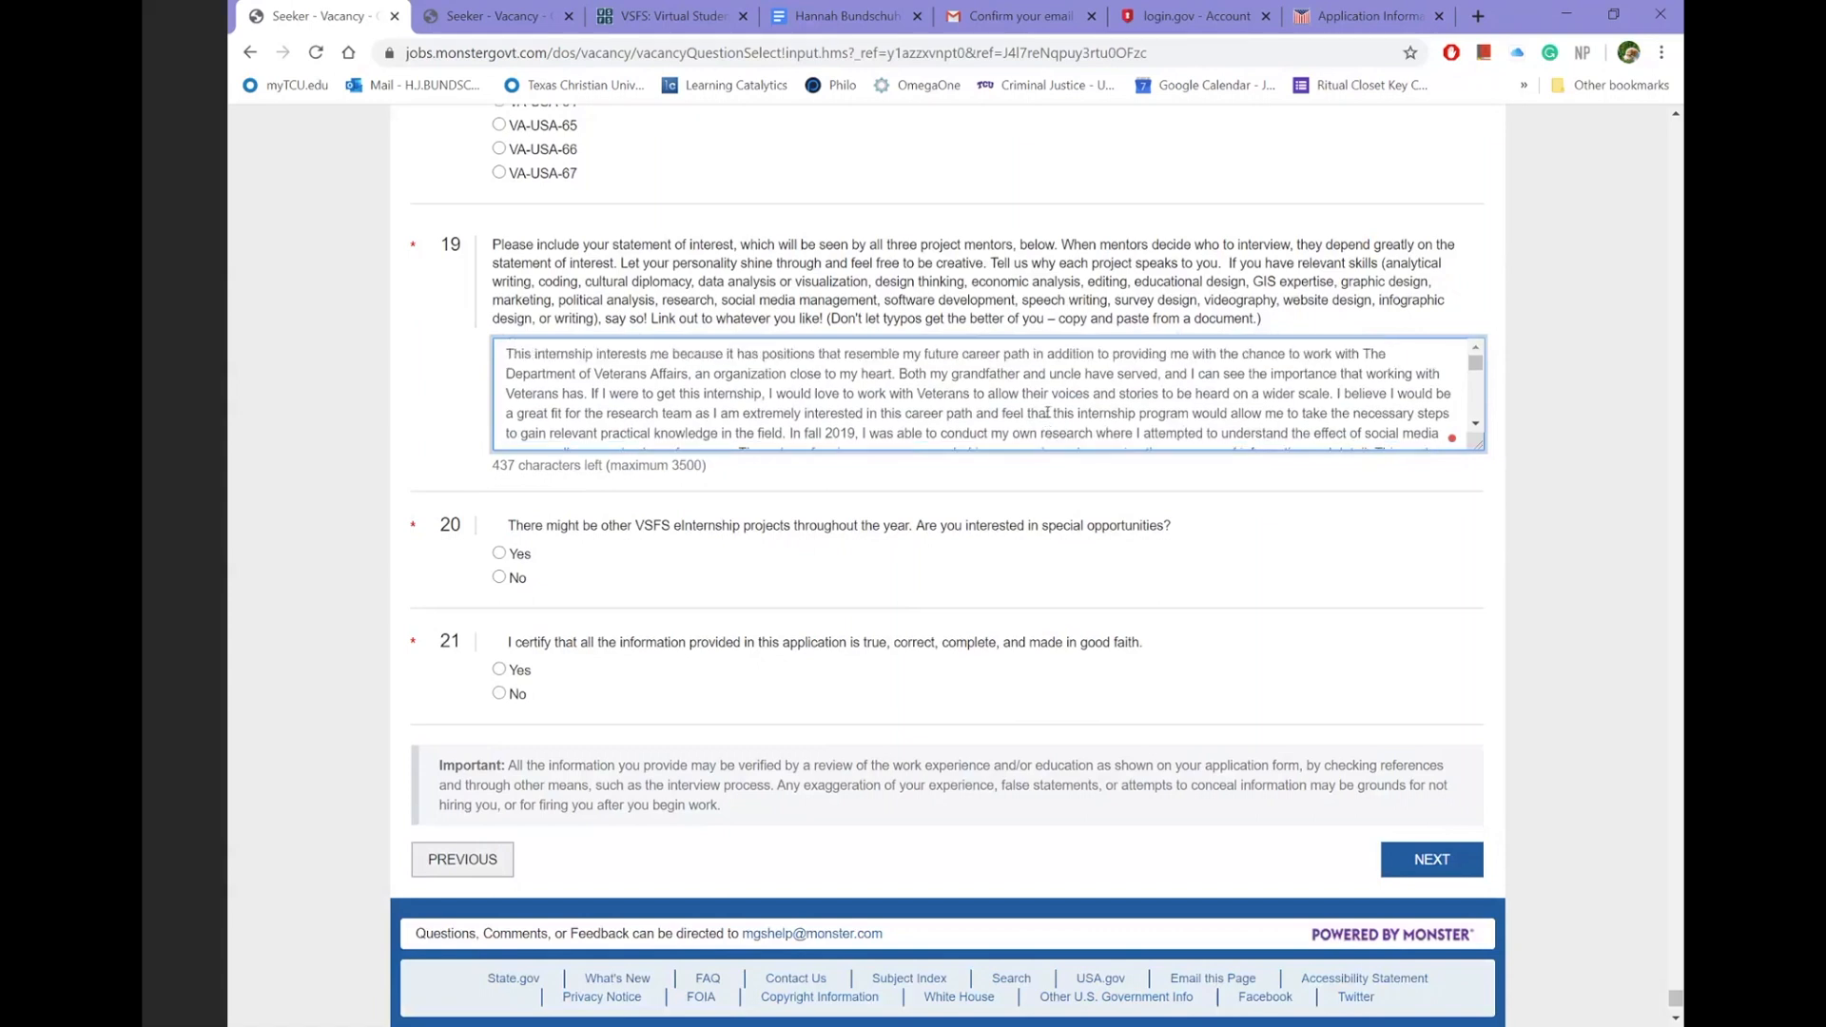
{"action": "mouse_move", "coordinate": [605, 569]}
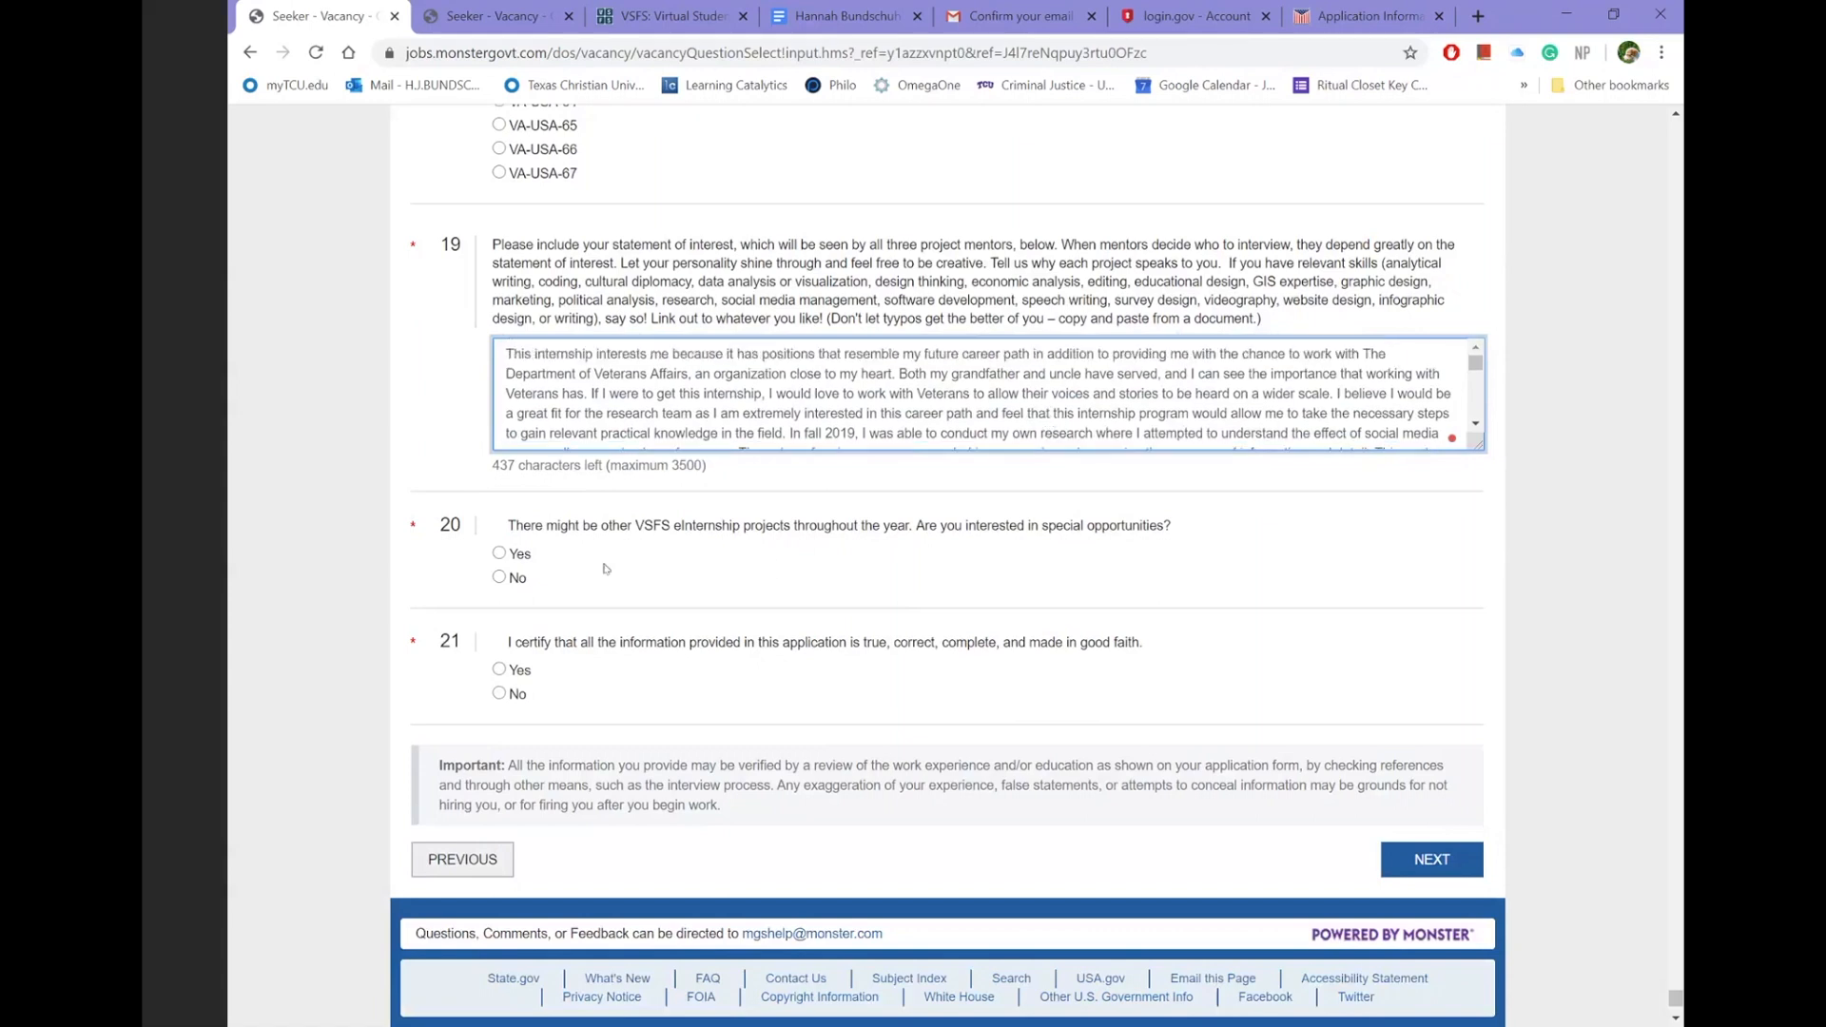
- Answer Yes to special eInternship opportunities and Yes to certification, then submit the vacancy answers
{"action": "scroll", "scroll_direction": "down", "scroll_amount": 3}
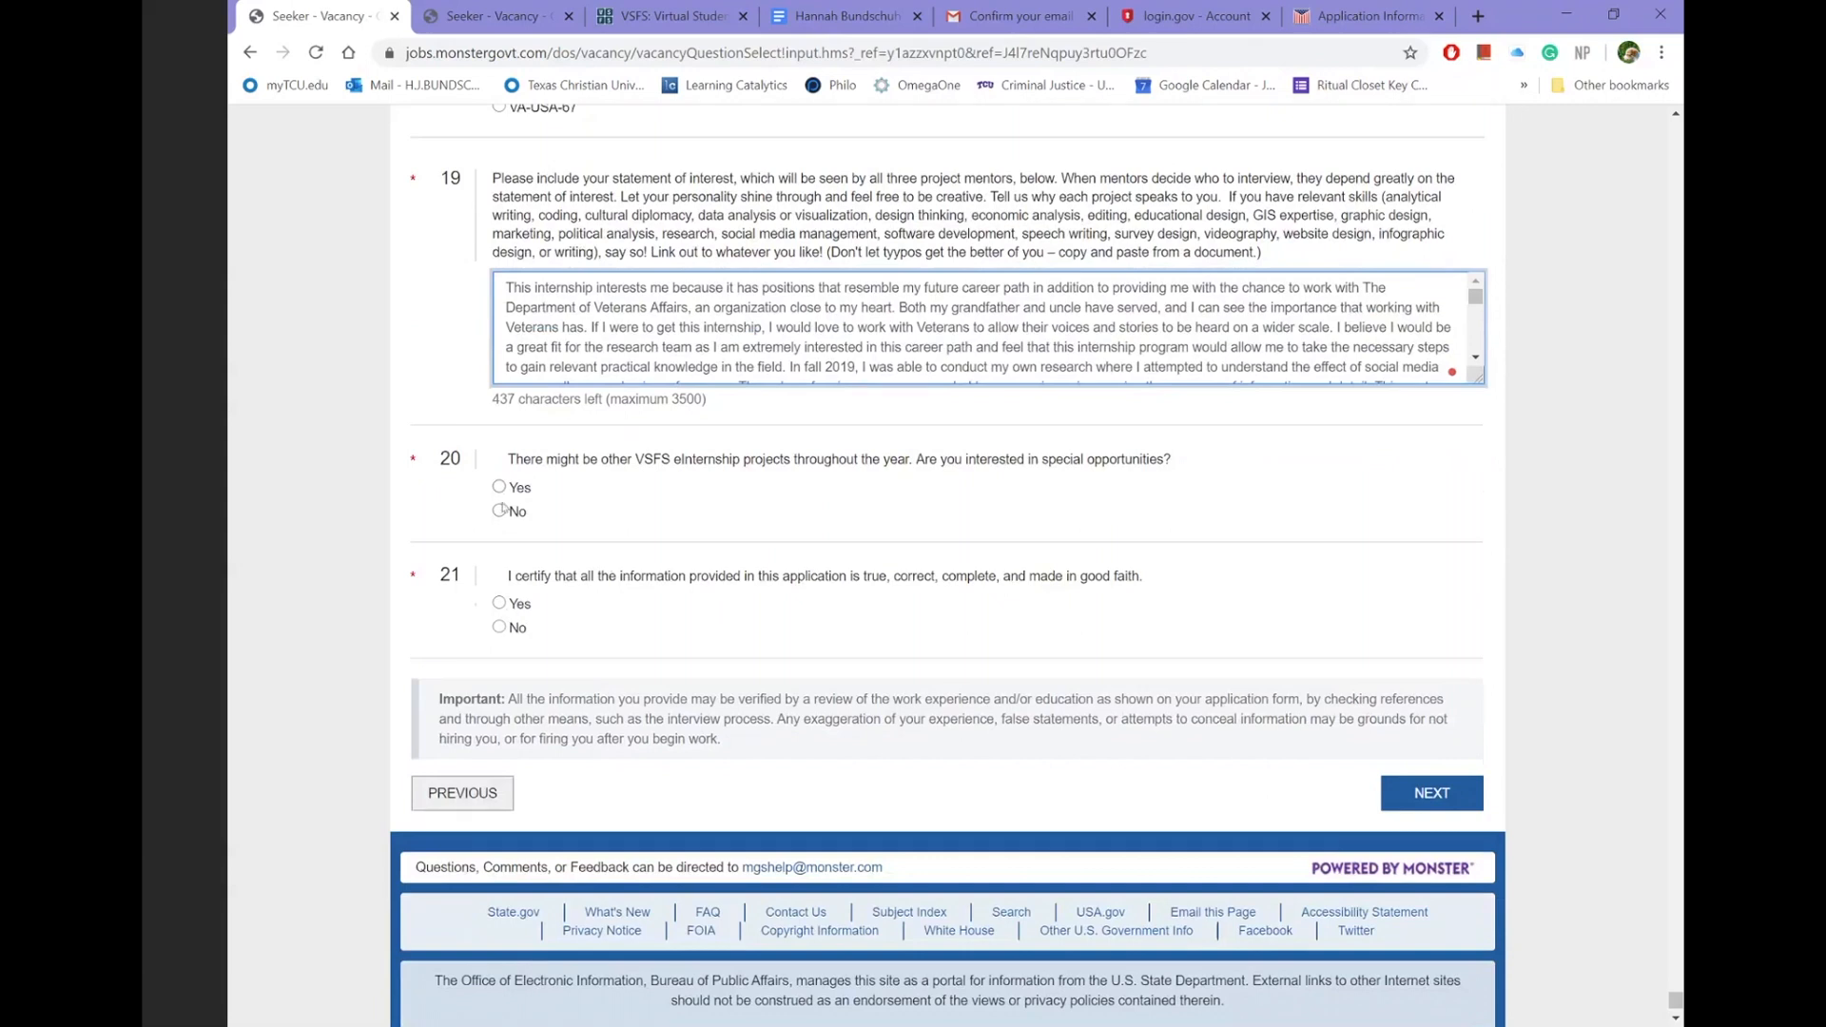
{"action": "left_click", "coordinate": [499, 487]}
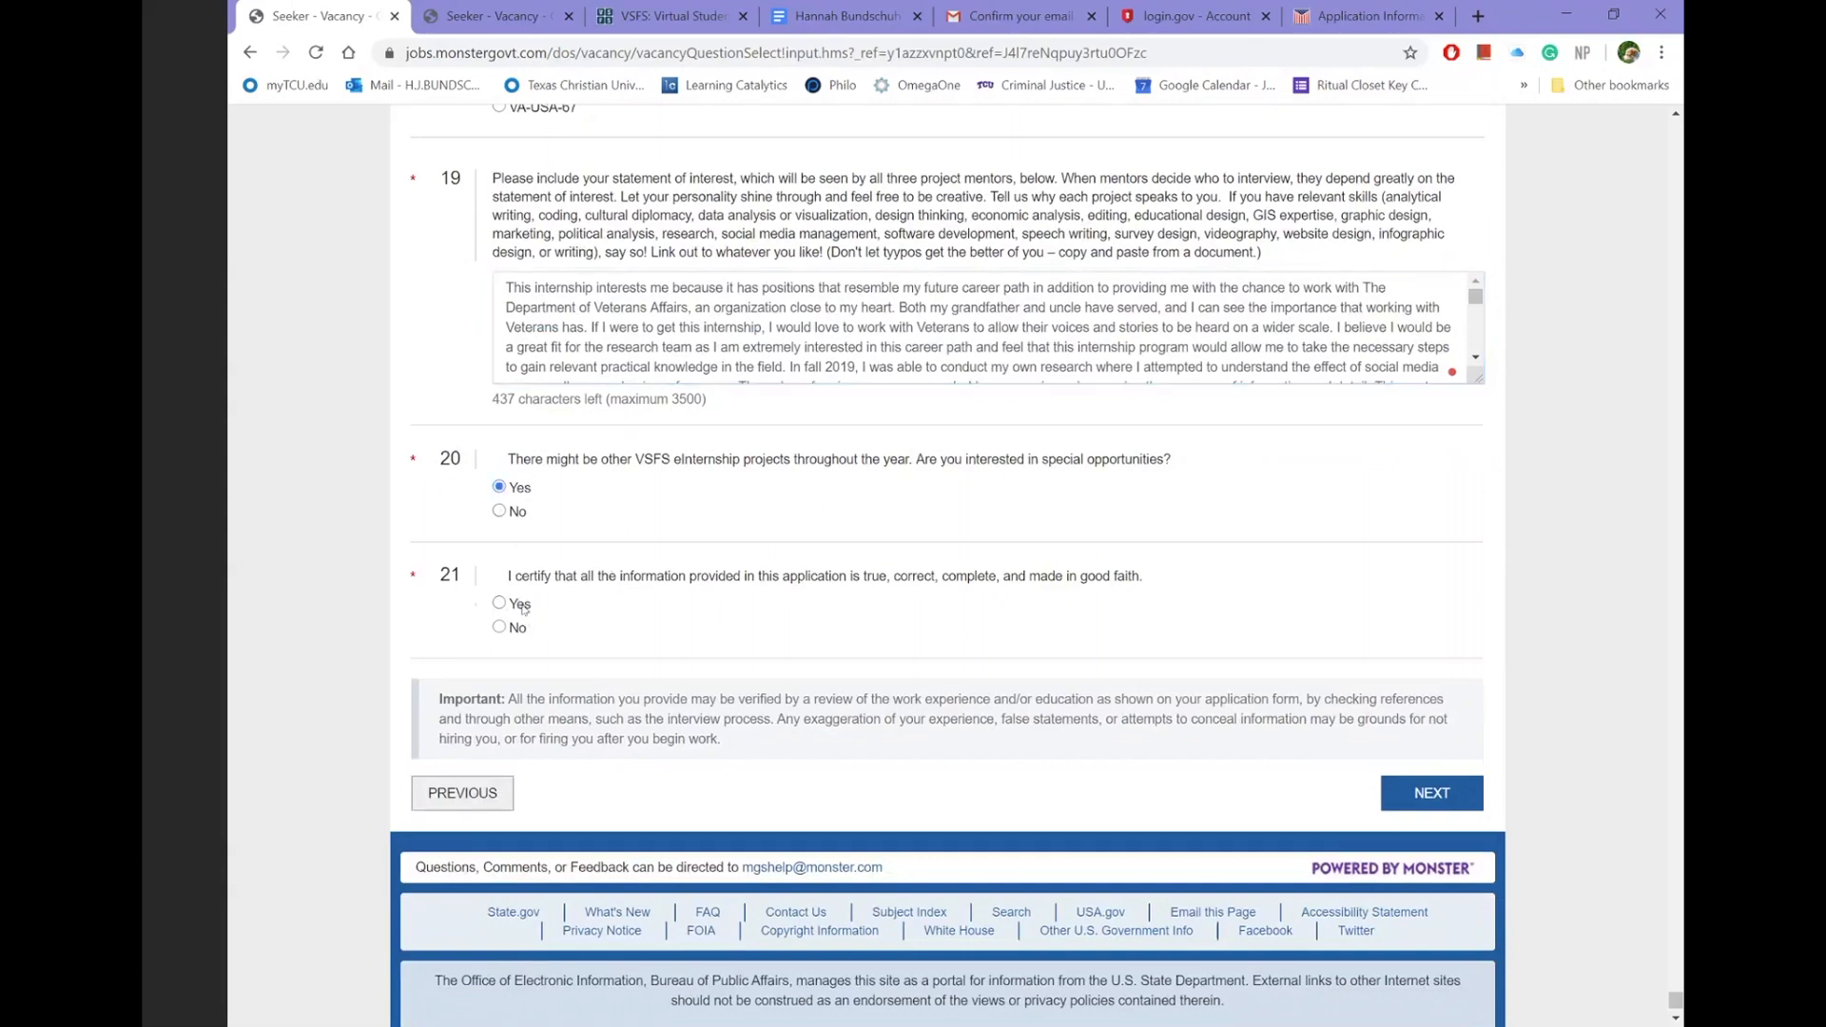
{"action": "left_click", "coordinate": [498, 603]}
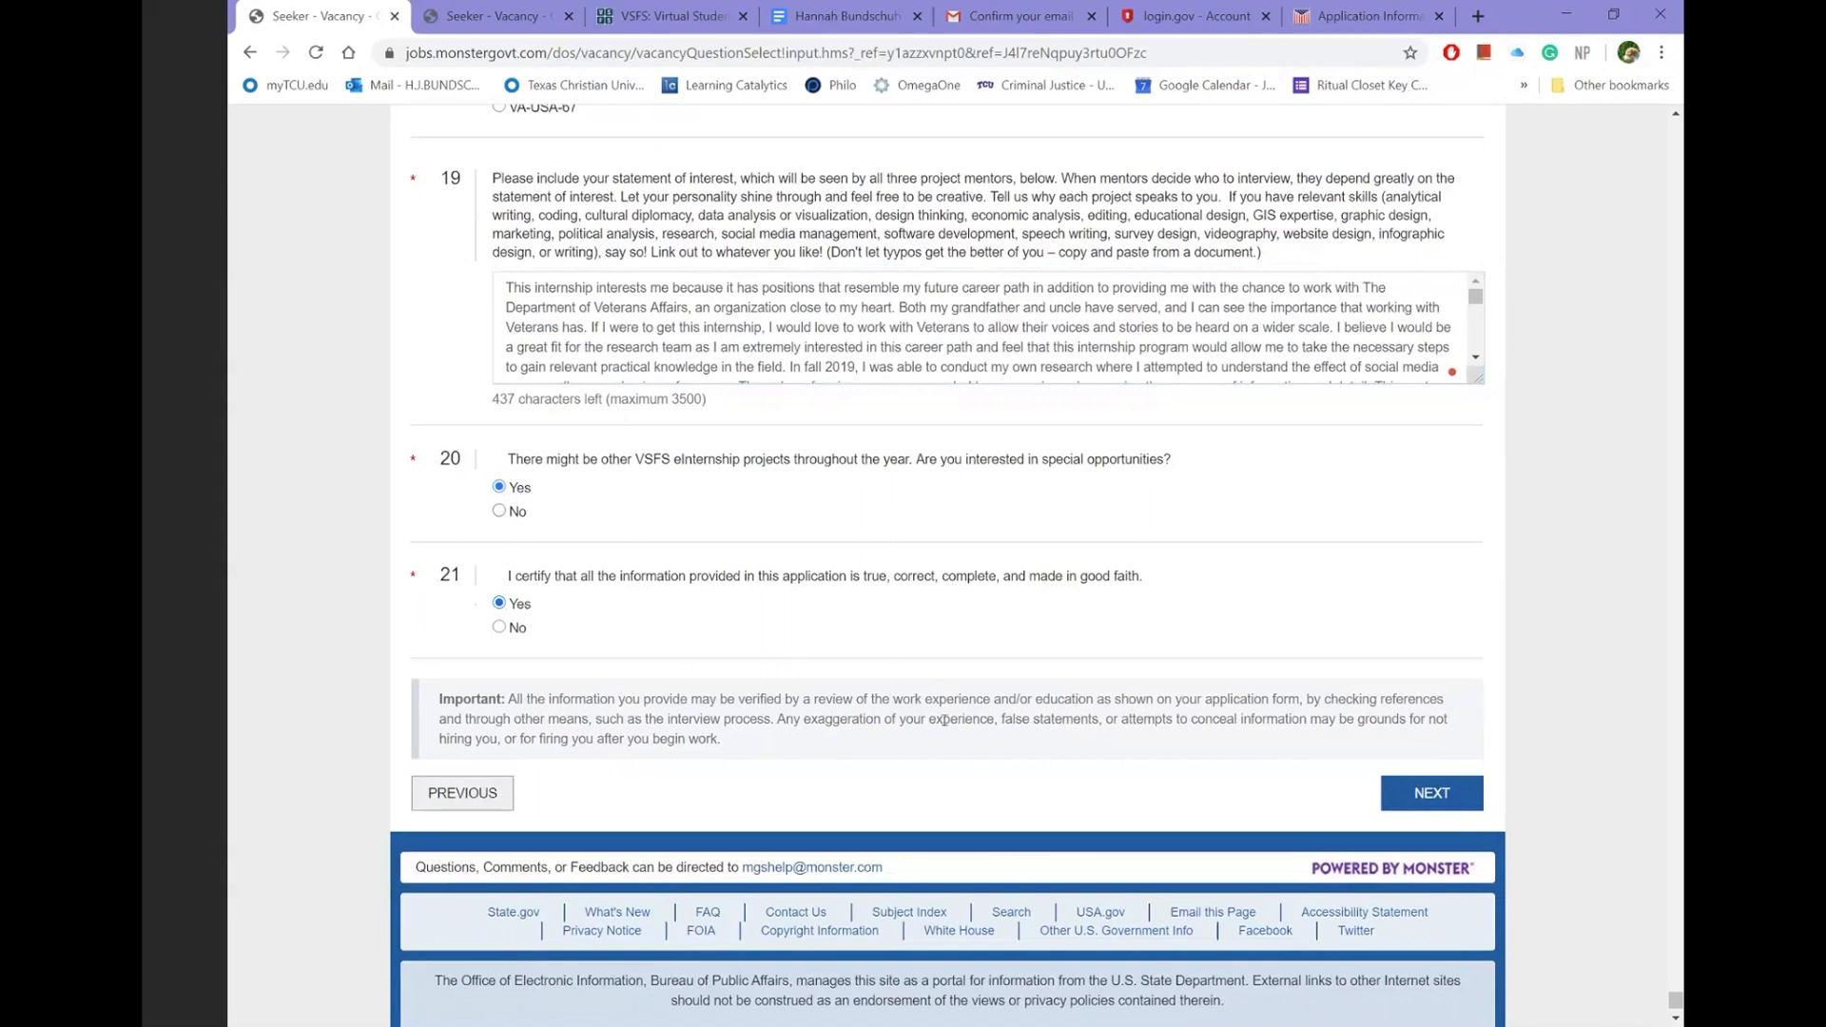
{"action": "scroll", "scroll_direction": "down", "scroll_amount": 3}
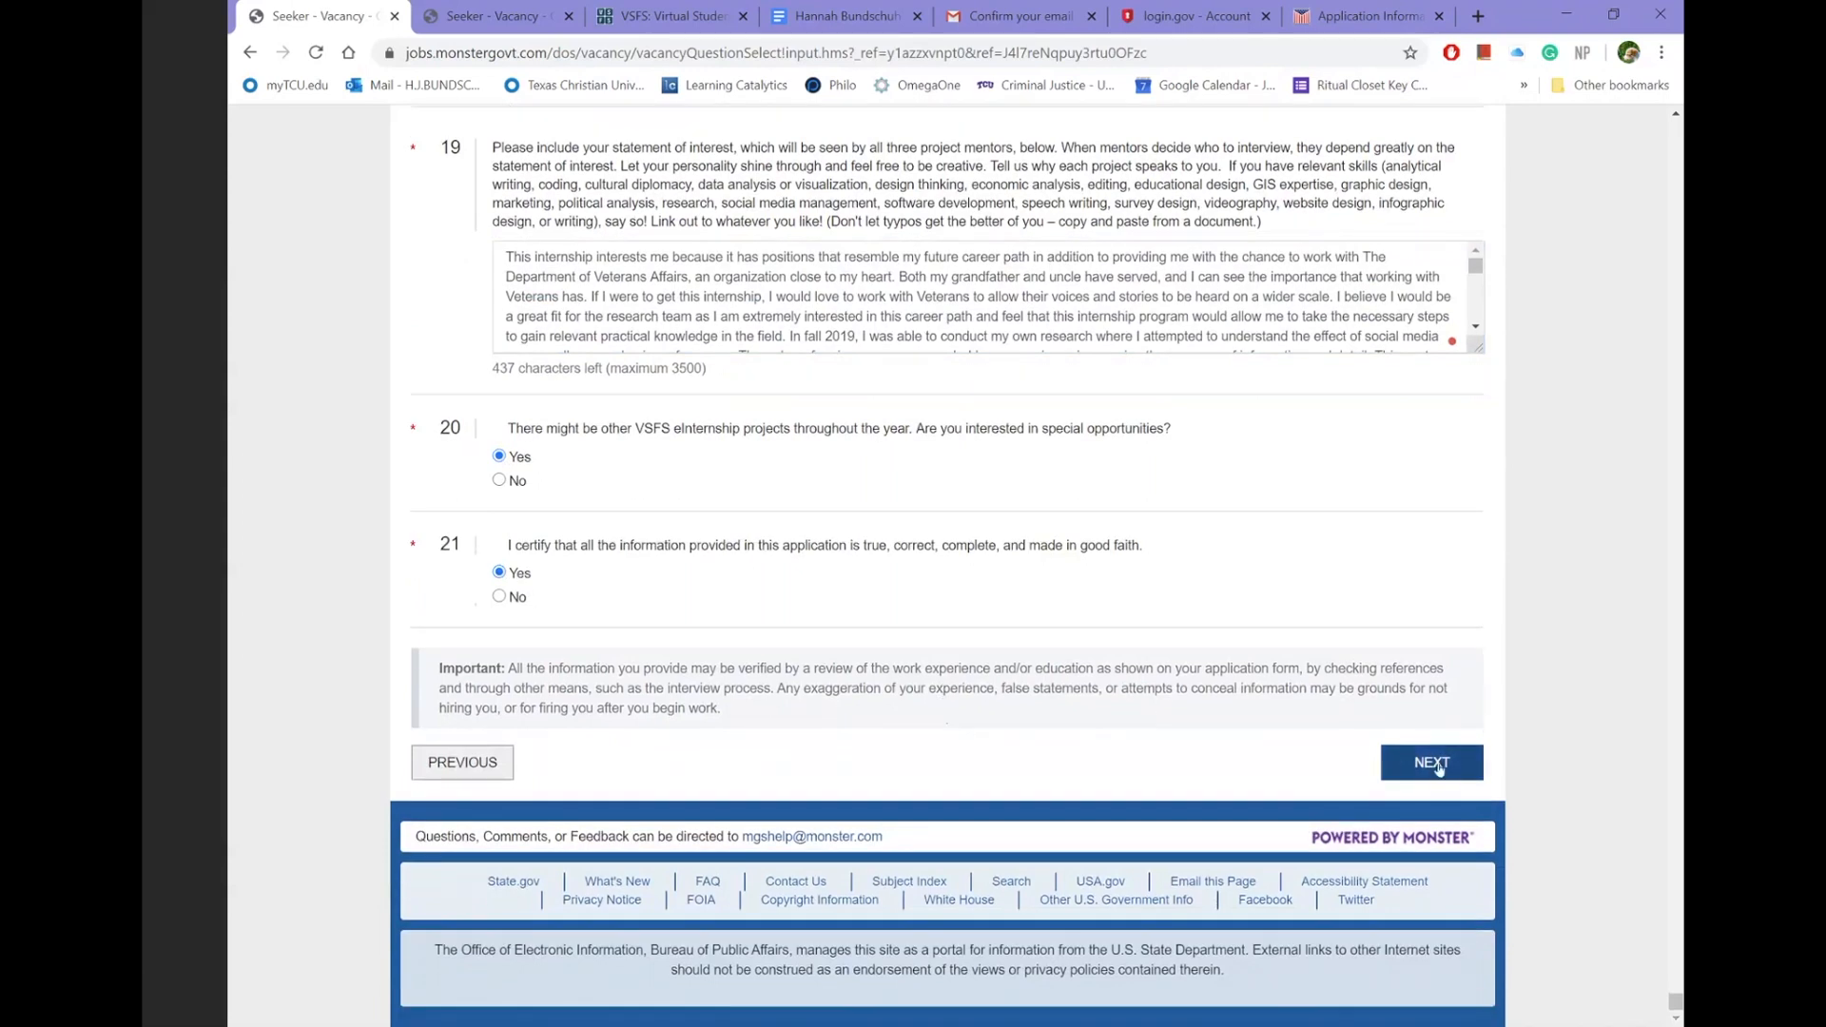
{"action": "left_click", "coordinate": [1431, 761]}
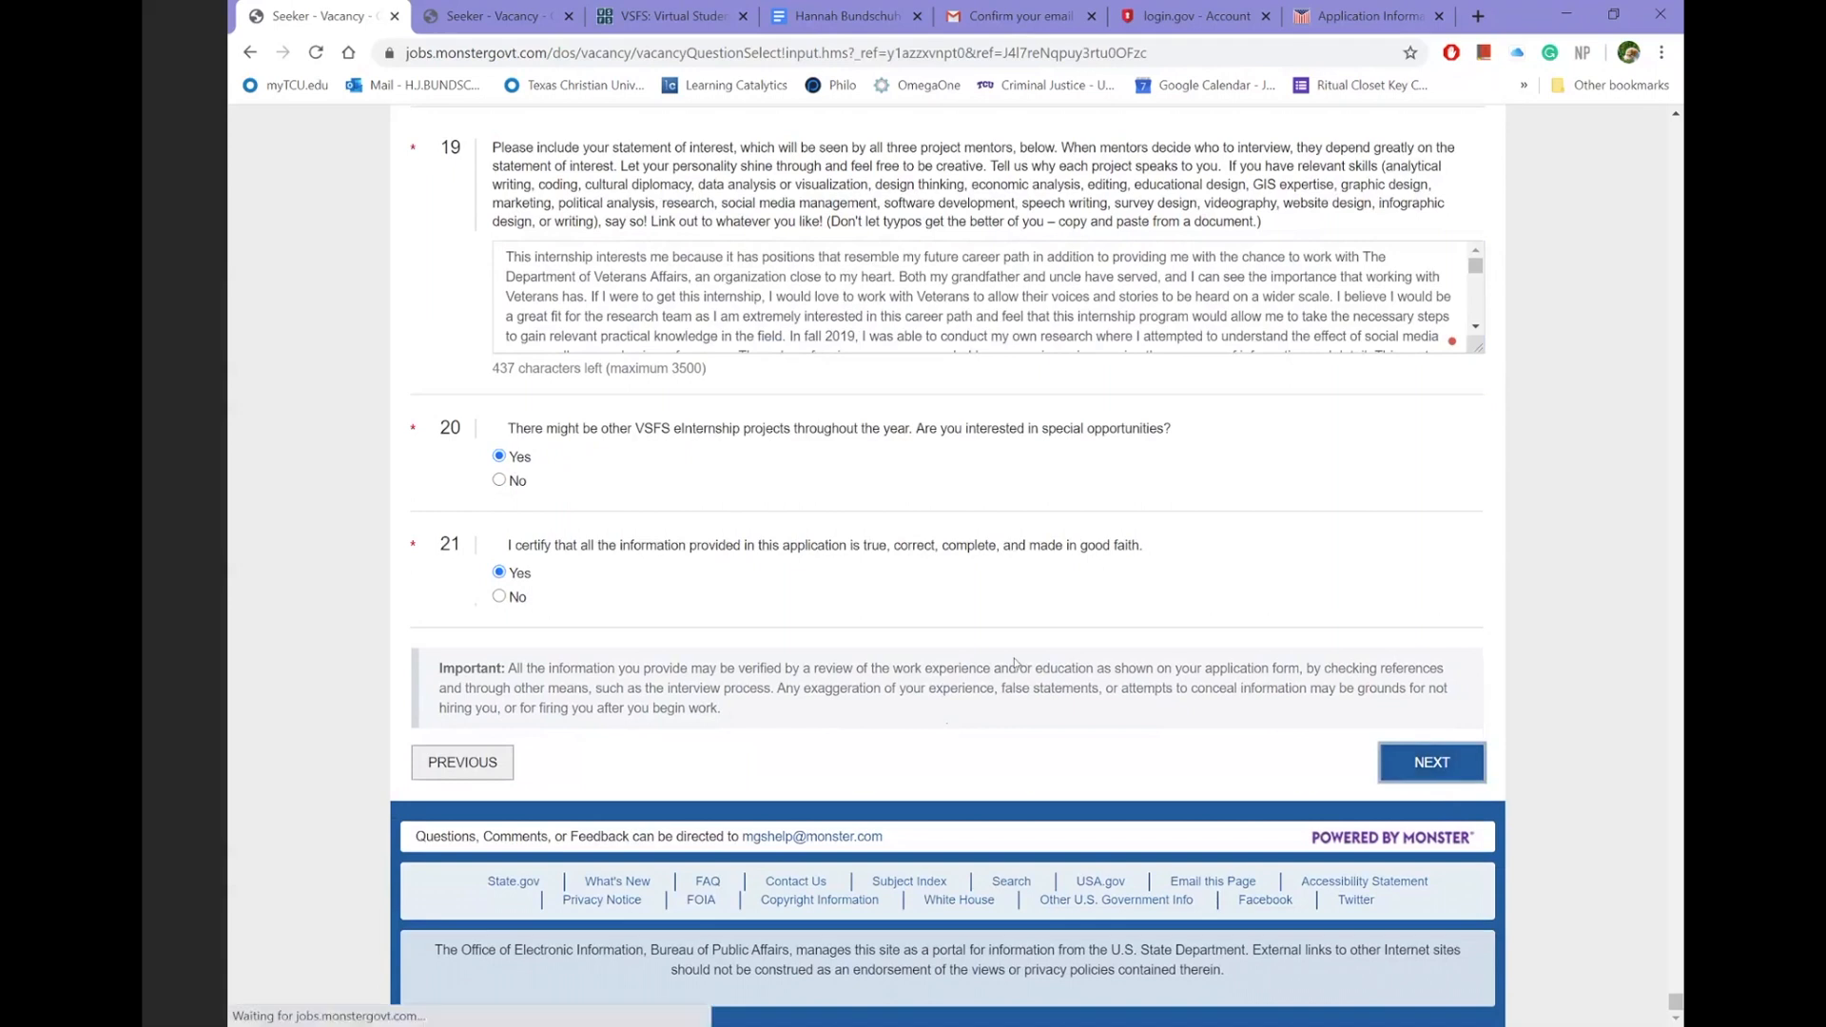
{"action": "left_click", "coordinate": [1431, 761]}
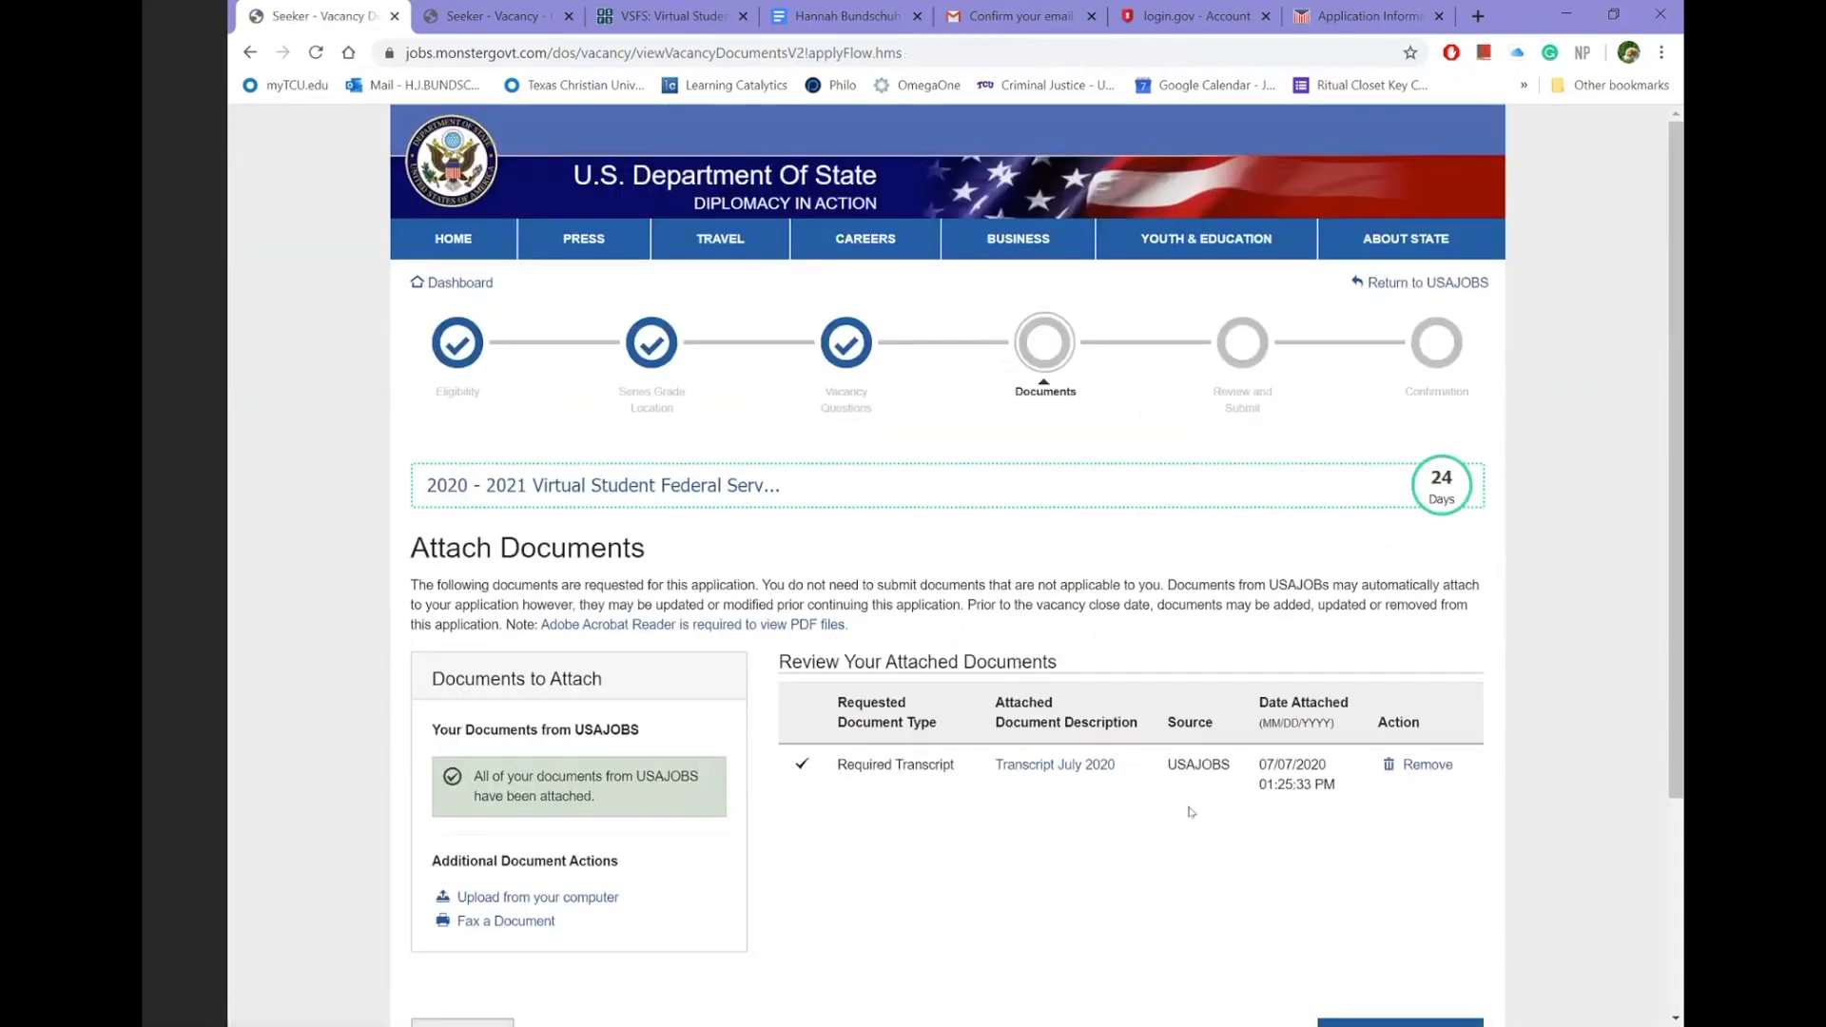
- Keep the attached Transcript July 2020 and save and continue to submit the application
{"action": "scroll", "scroll_direction": "down", "scroll_amount": 3}
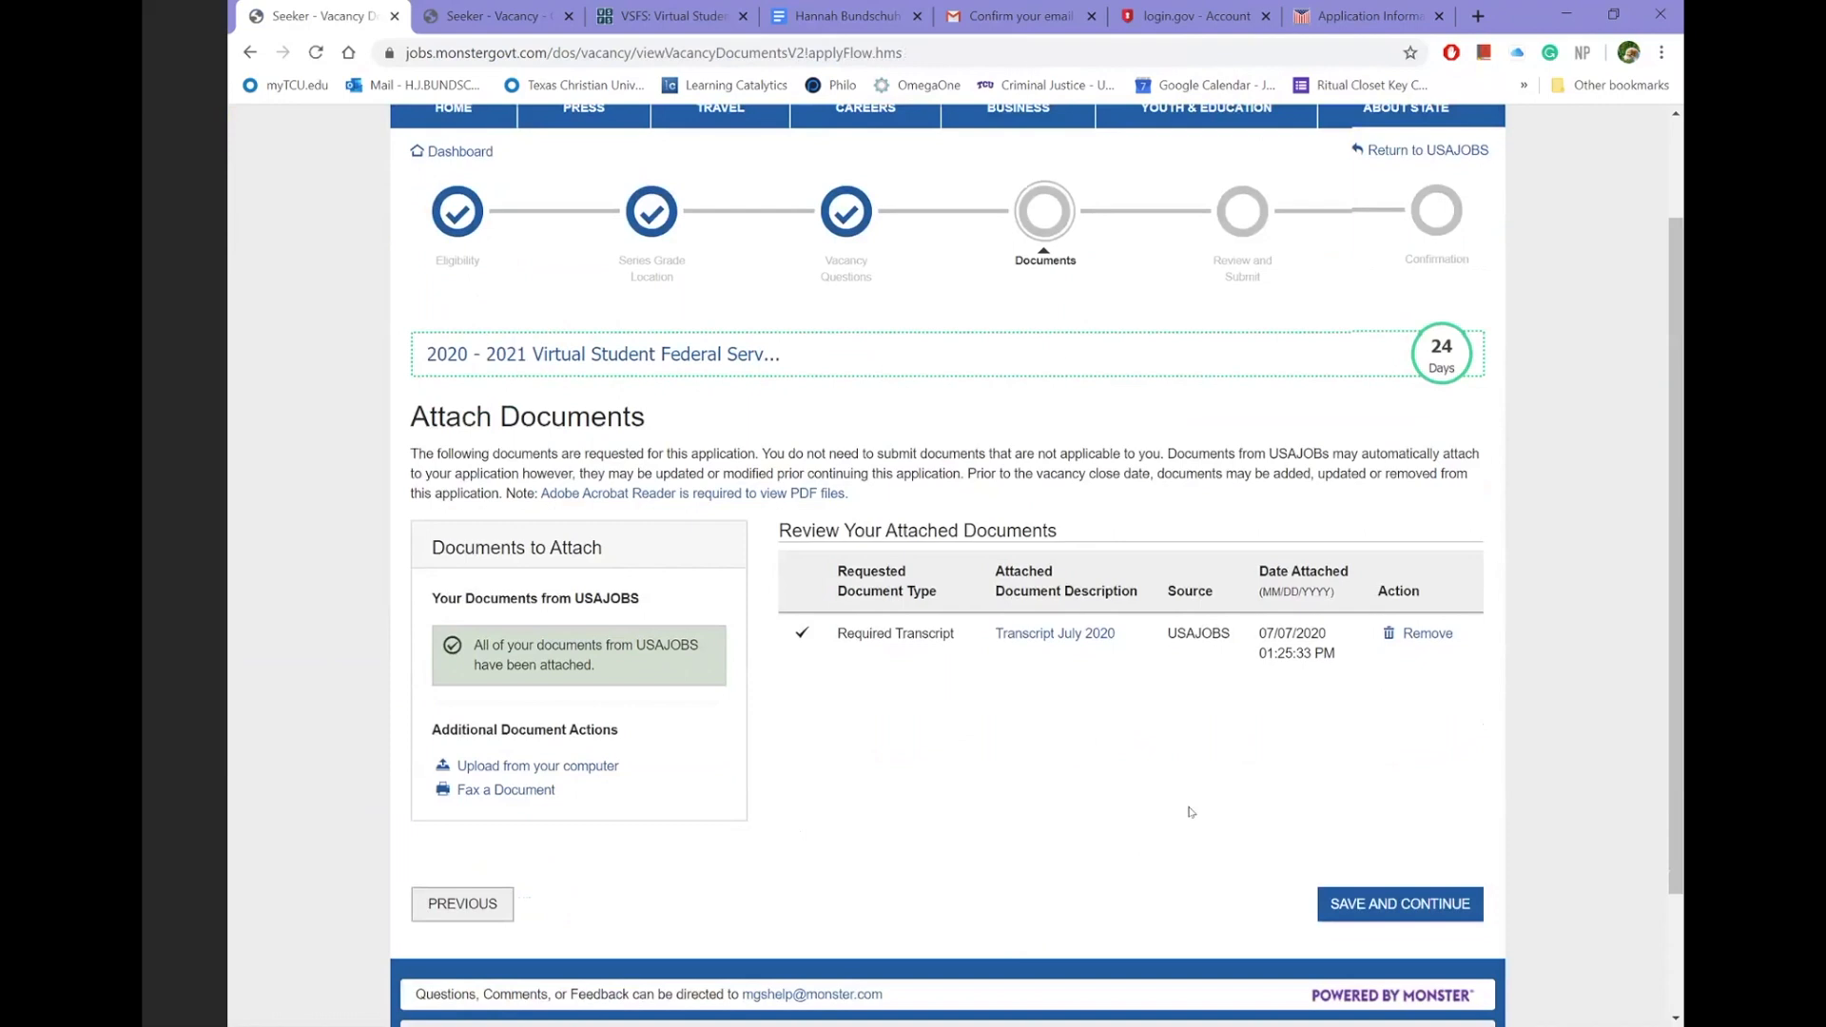
{"action": "scroll", "scroll_direction": "down", "scroll_amount": 3}
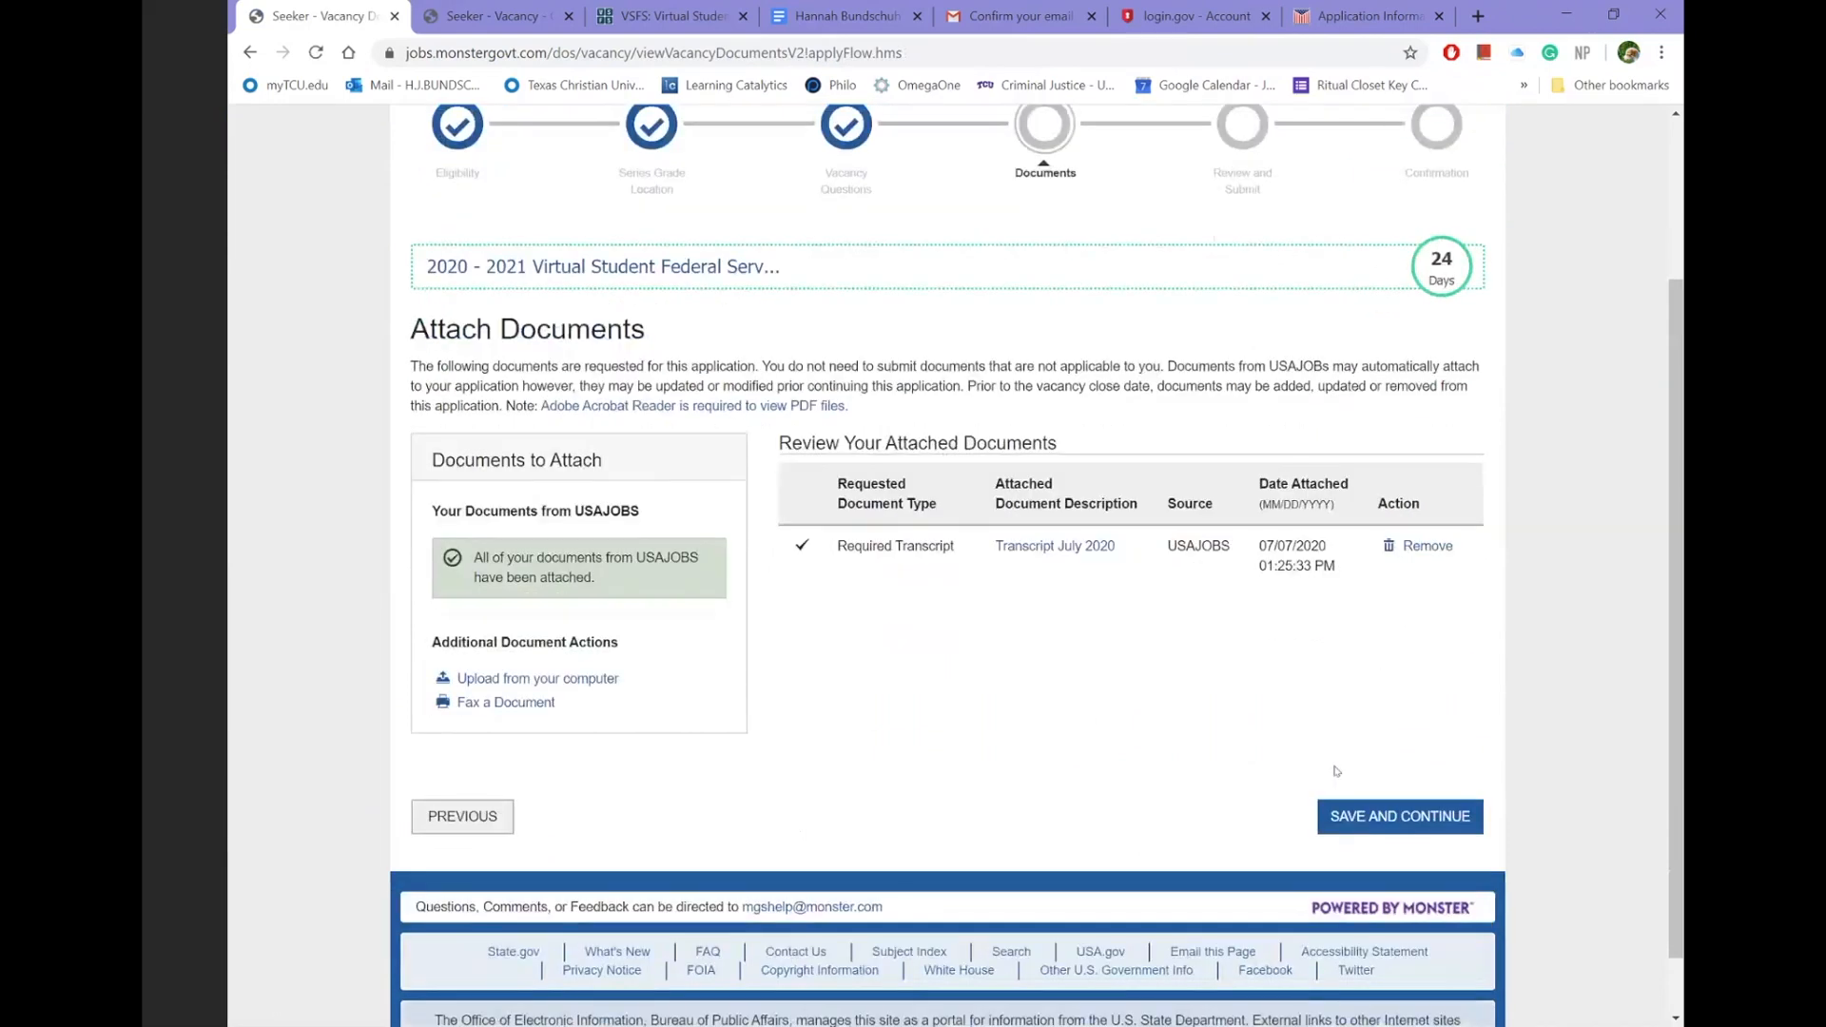
{"action": "mouse_move", "coordinate": [1231, 856]}
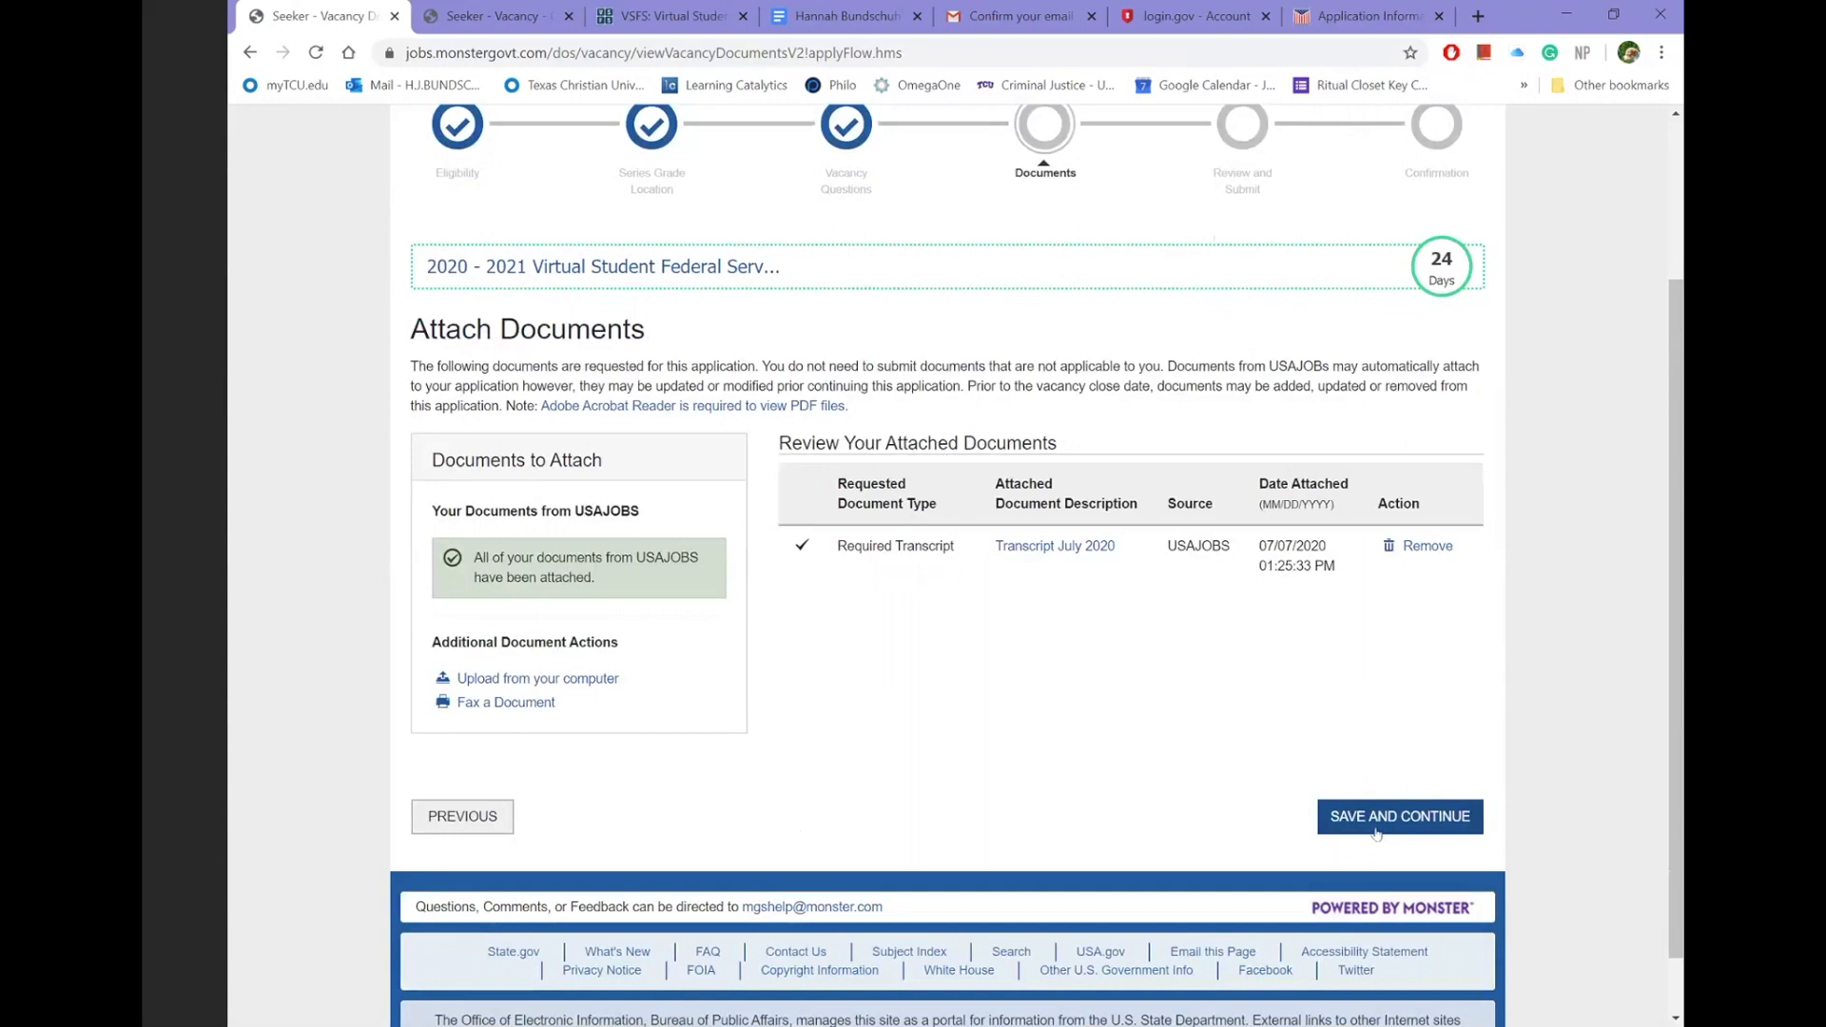
{"action": "left_click", "coordinate": [1398, 816]}
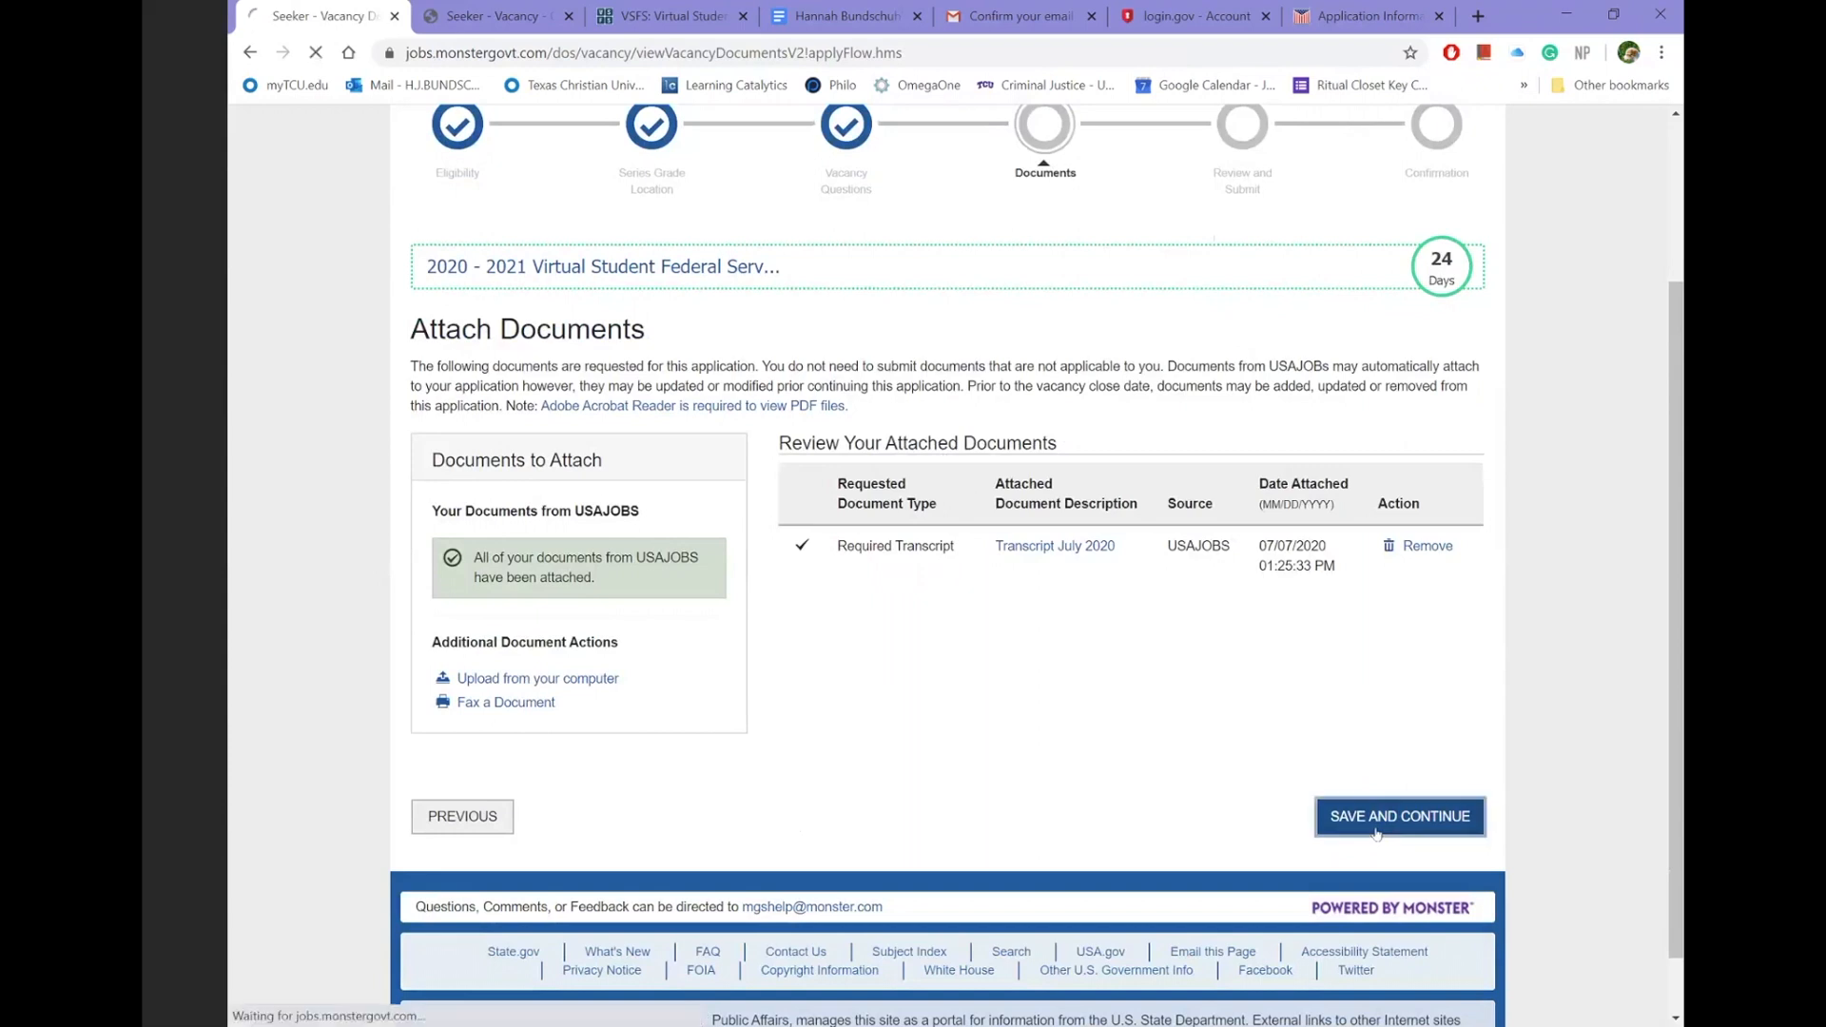
{"action": "left_click", "coordinate": [1398, 816]}
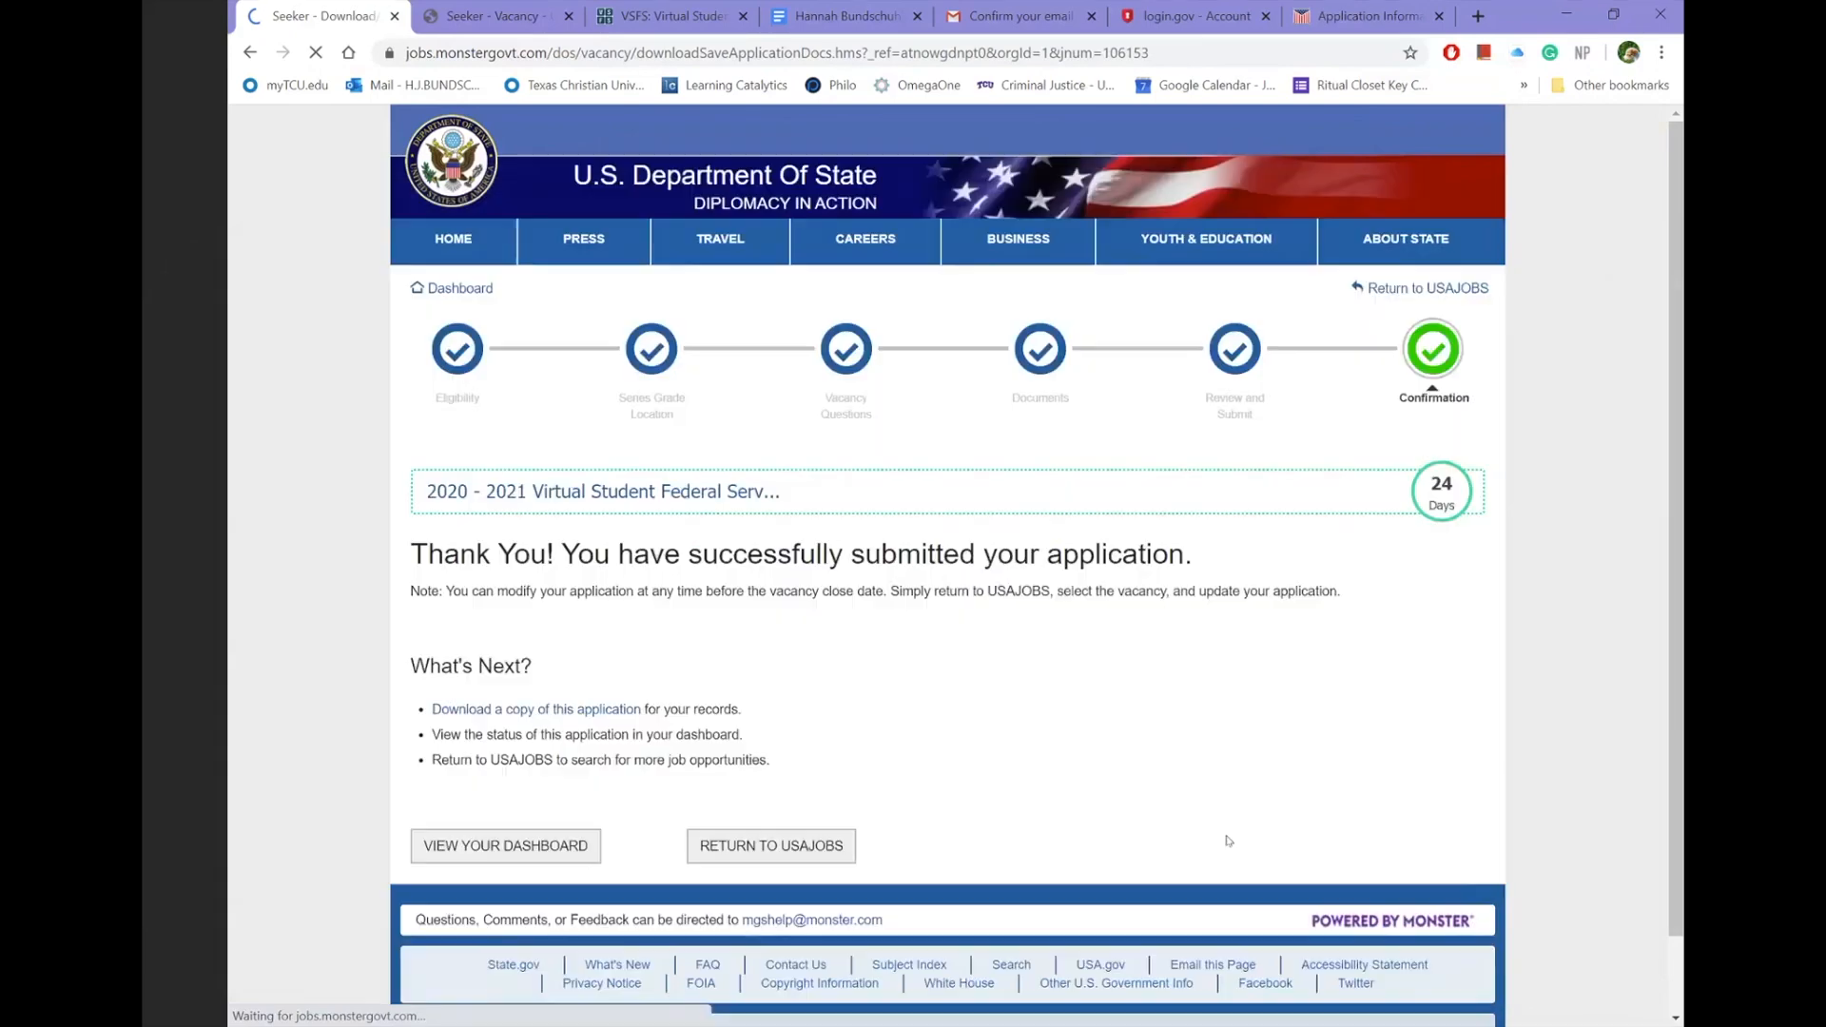
- View the applicant dashboard listing the 2020–2021 VSFS Internship as Application Received
{"action": "scroll", "scroll_direction": "down", "scroll_amount": 3}
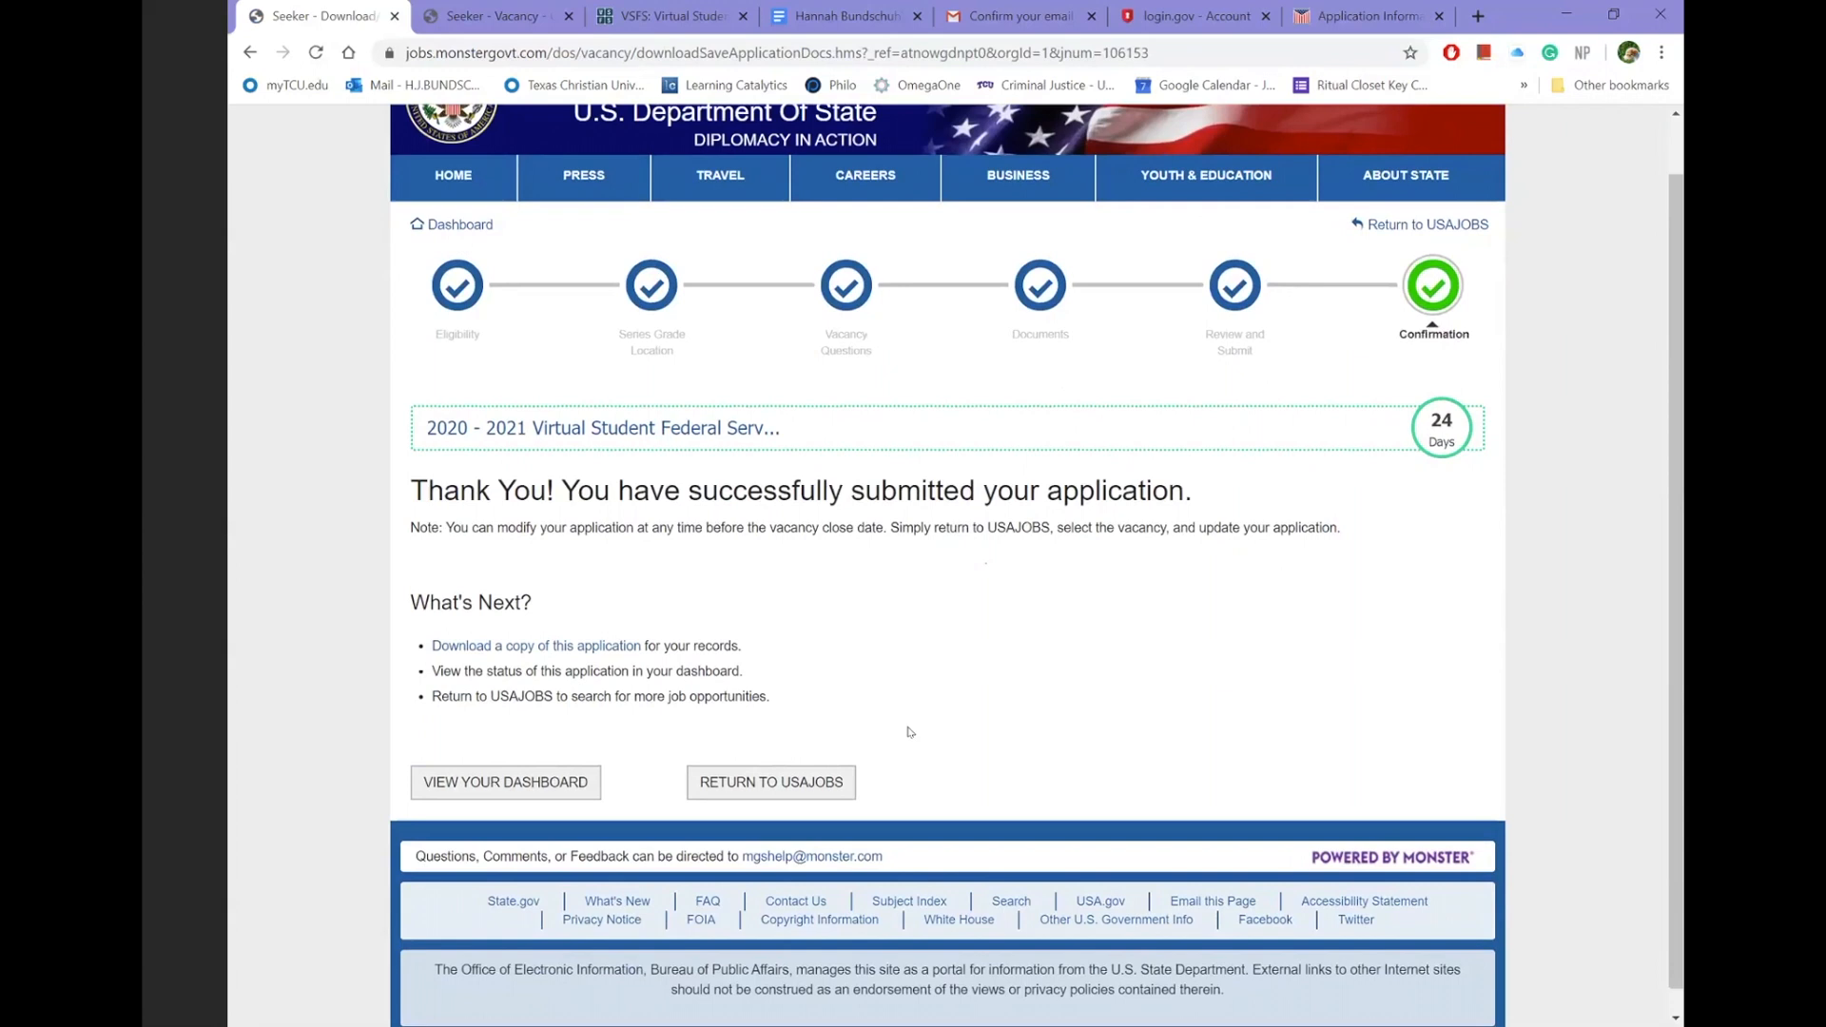
{"action": "mouse_move", "coordinate": [742, 719]}
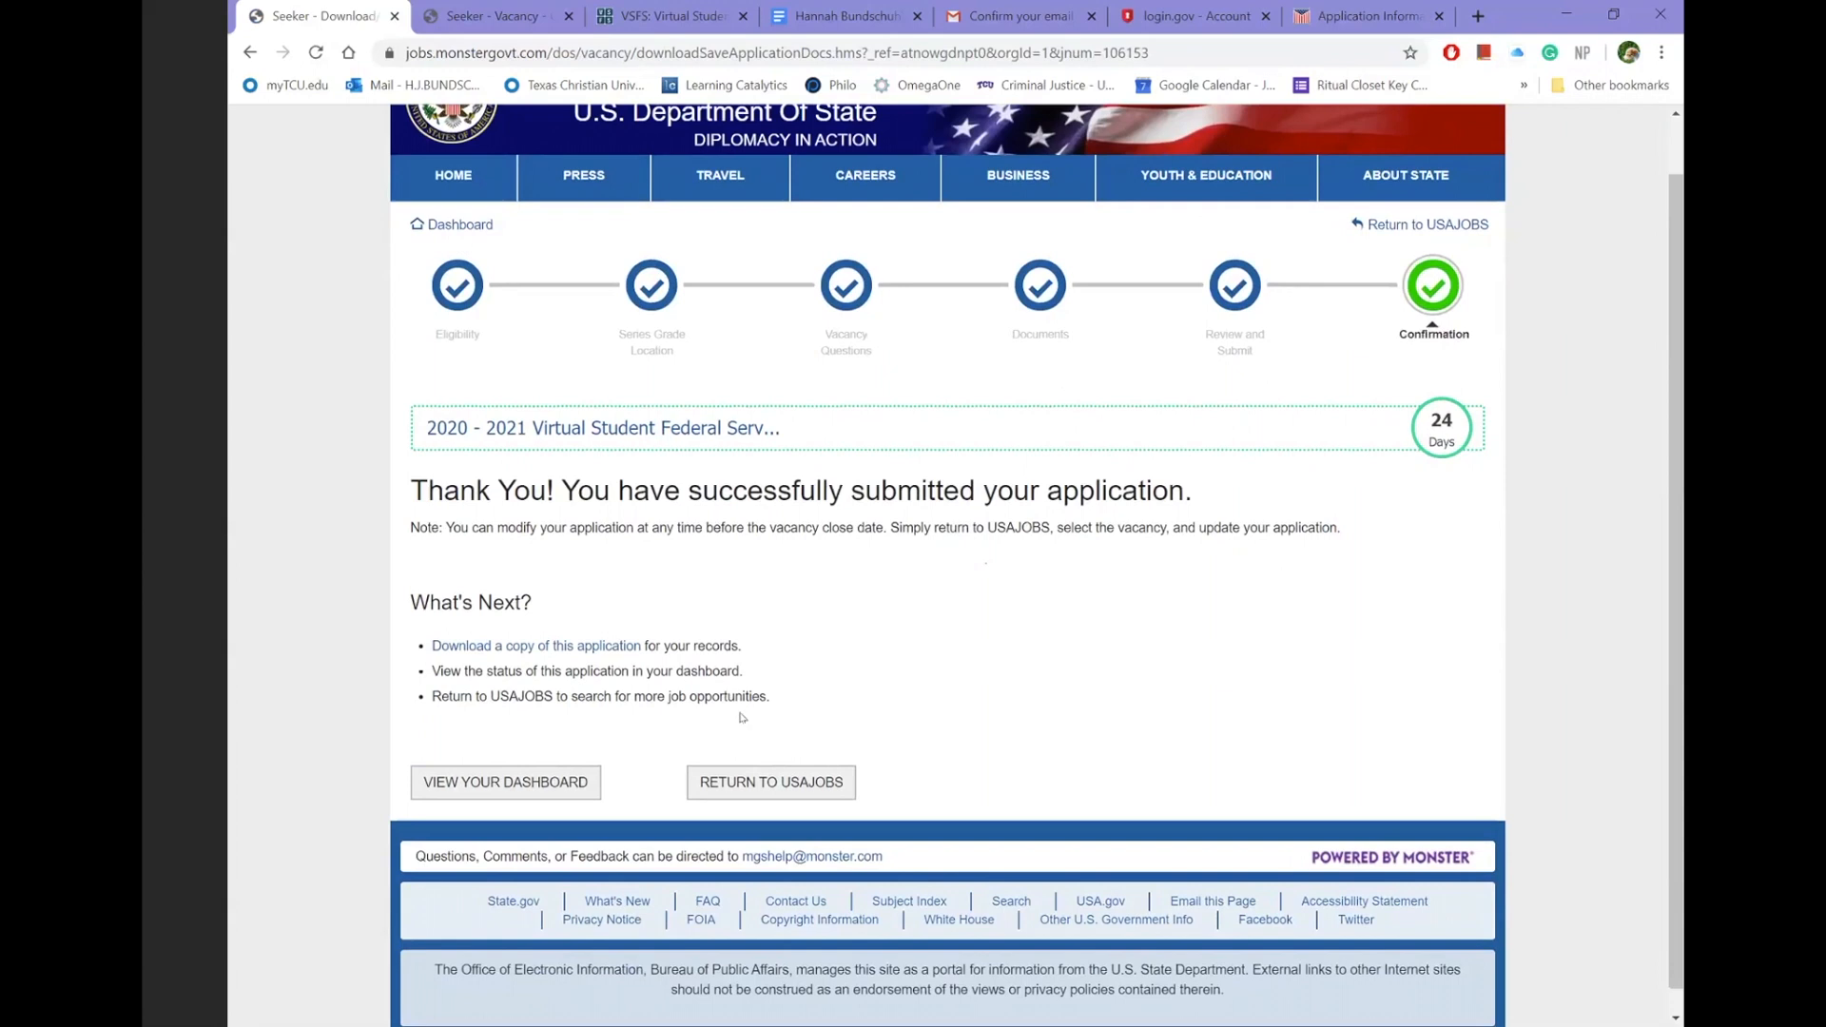
{"action": "left_click", "coordinate": [504, 782]}
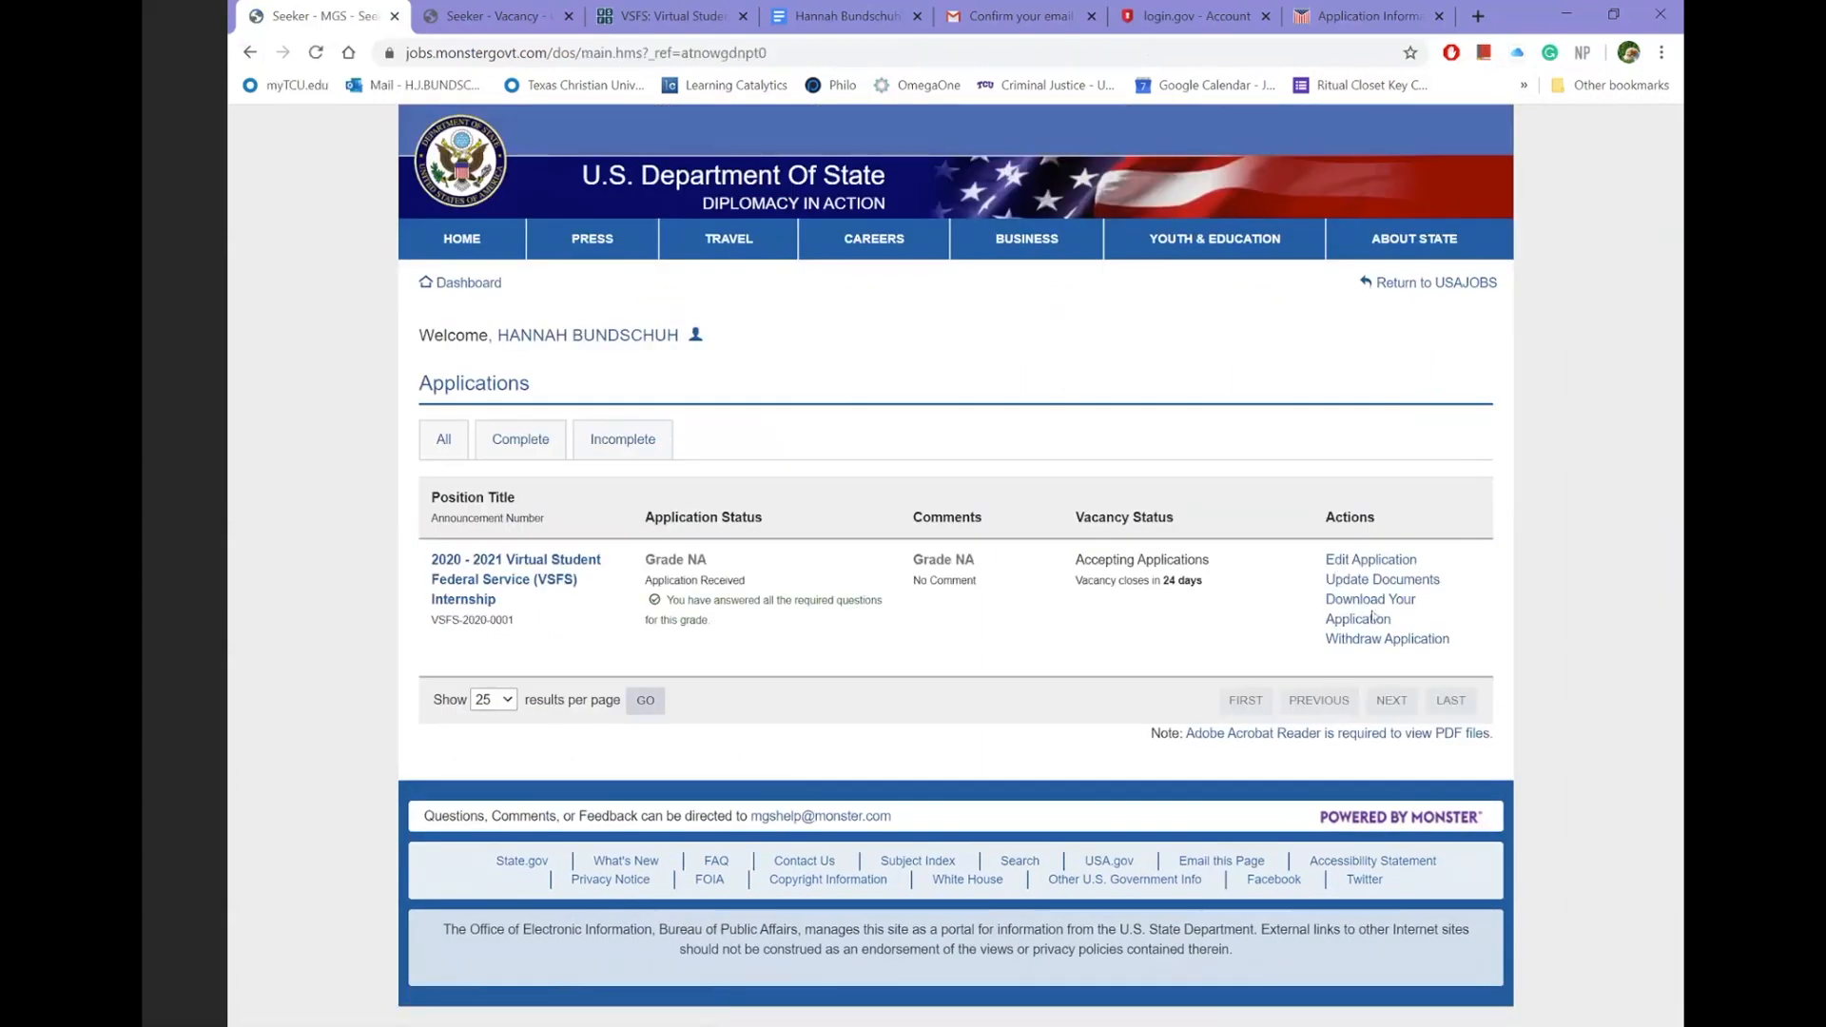
- Download the submitted VSFS application as a PDF in a new tab
{"action": "left_click", "coordinate": [1370, 609]}
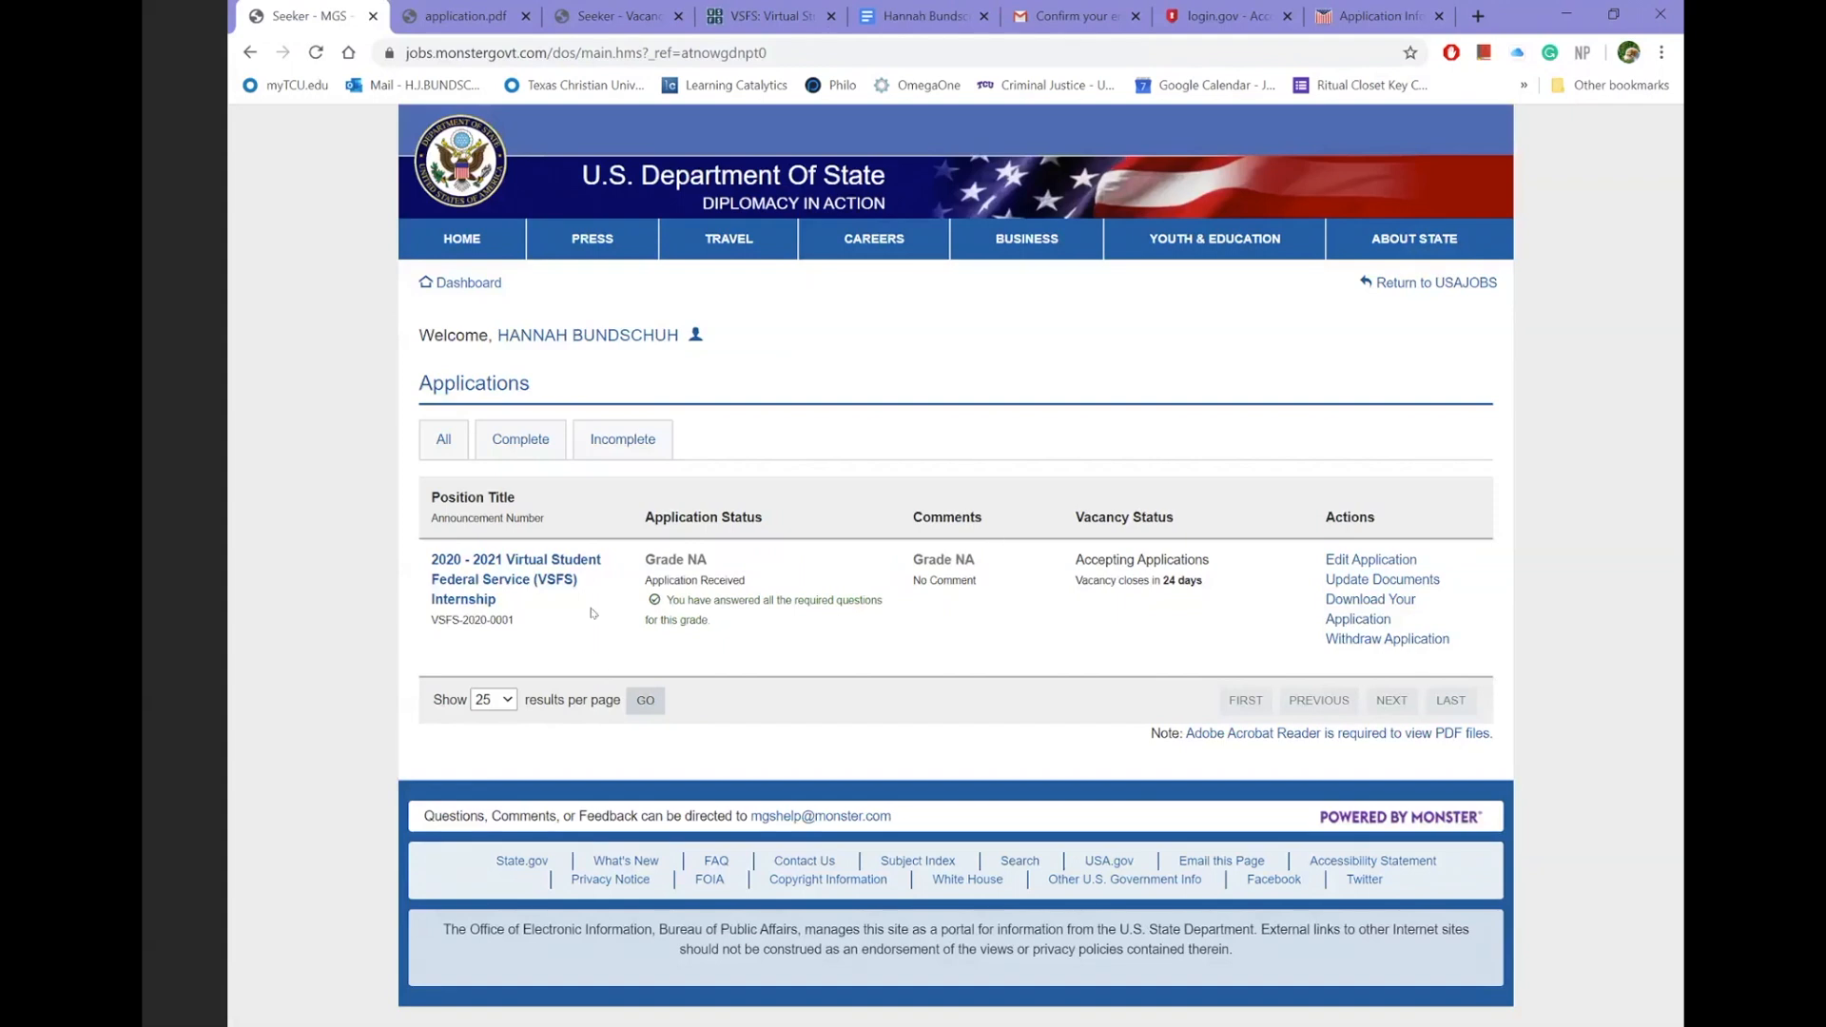
{"action": "mouse_move", "coordinate": [1081, 602]}
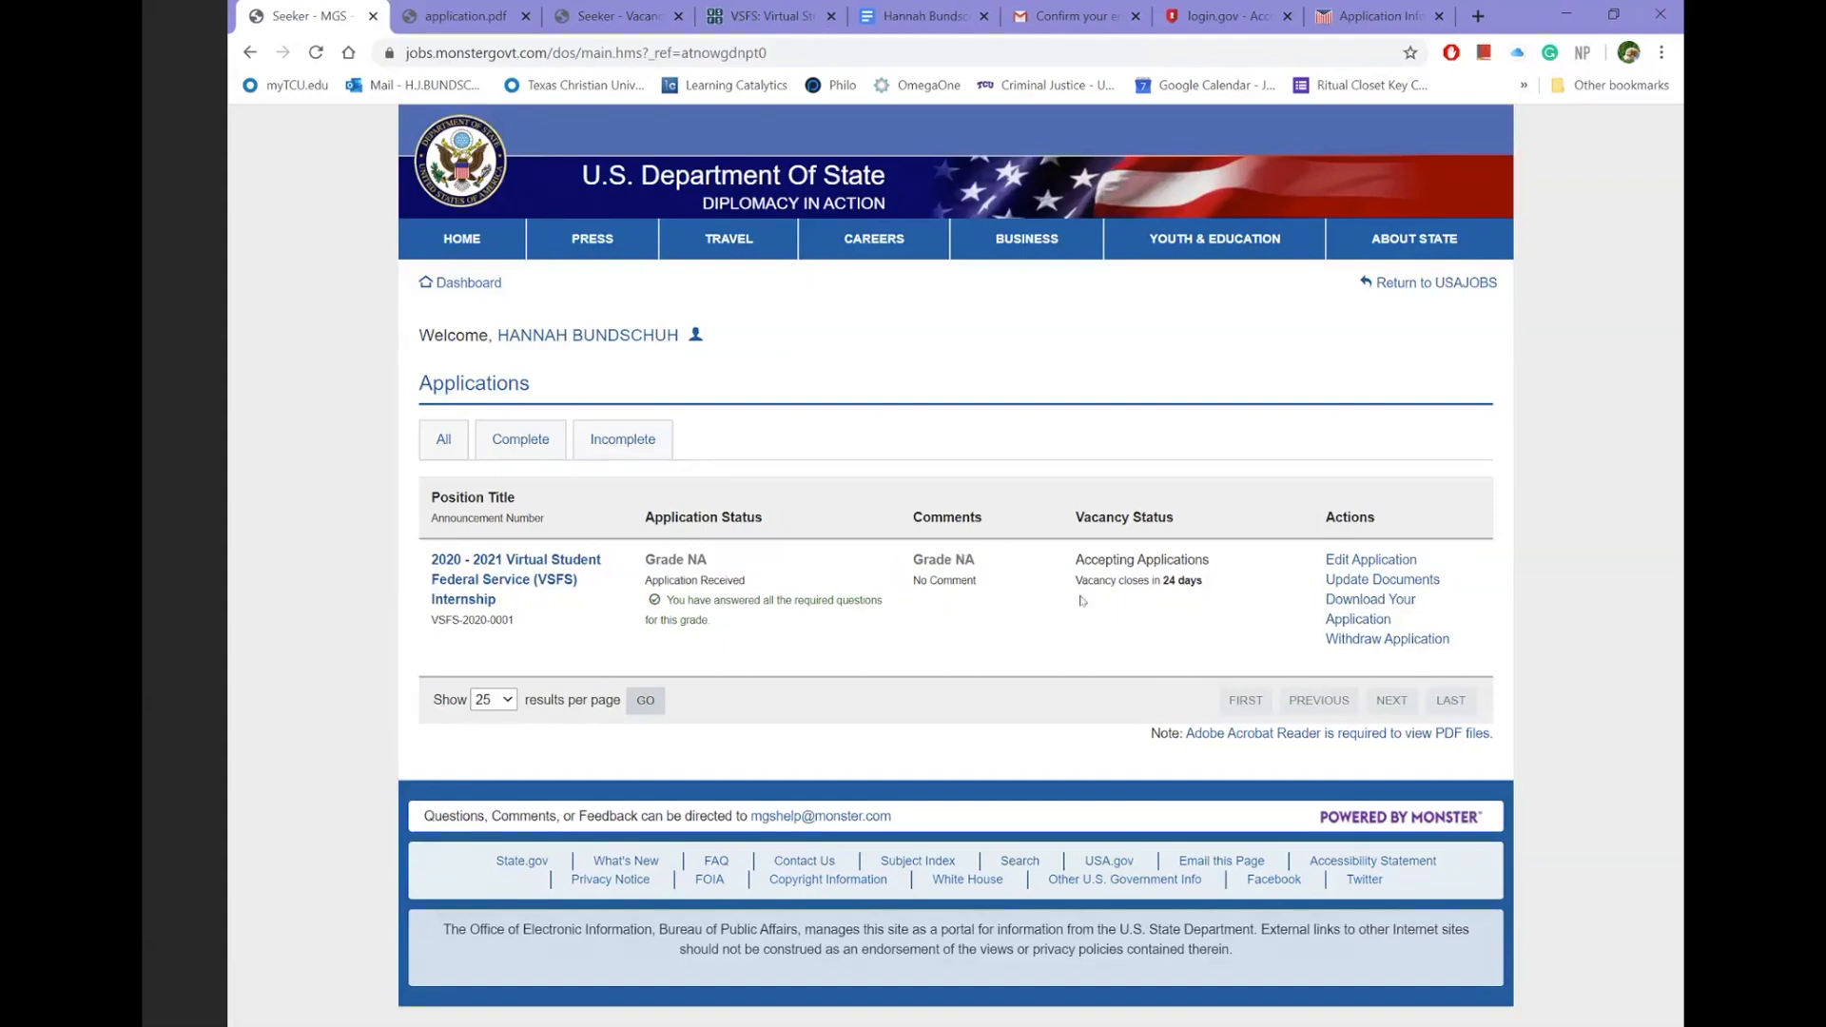
{"action": "mouse_move", "coordinate": [1112, 609]}
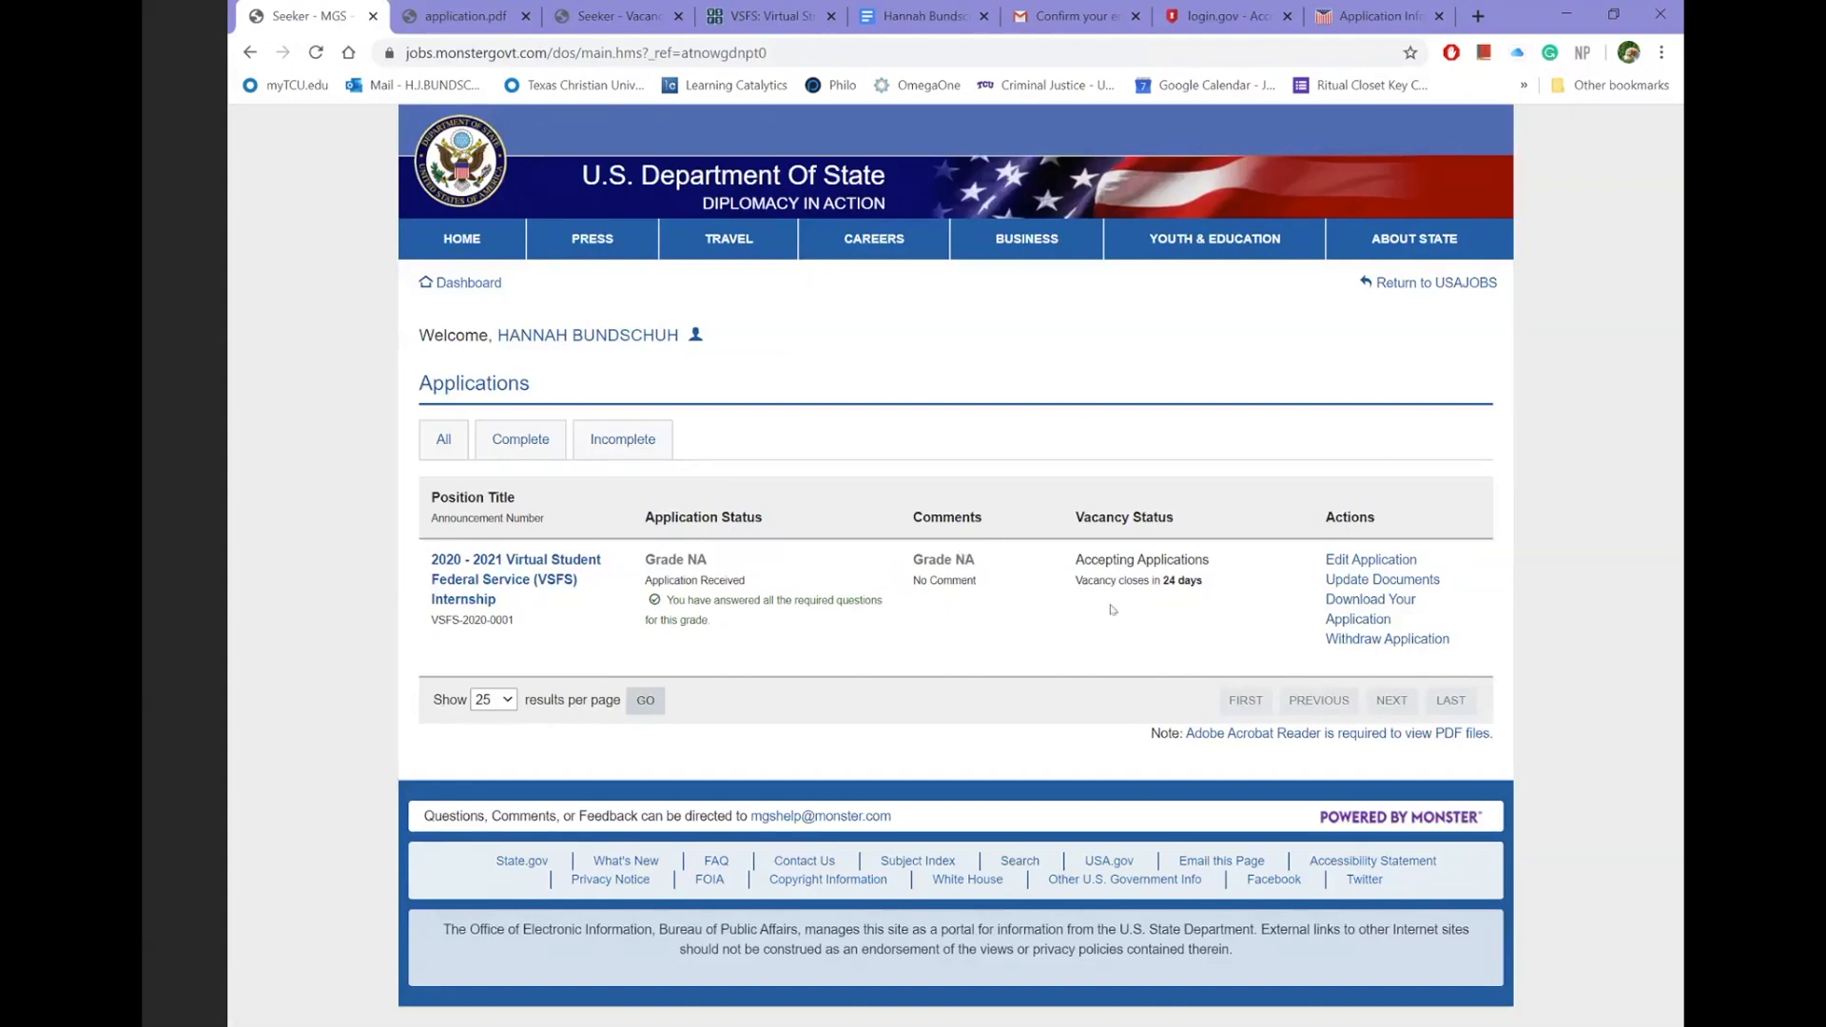
{"action": "mouse_move", "coordinate": [1418, 626]}
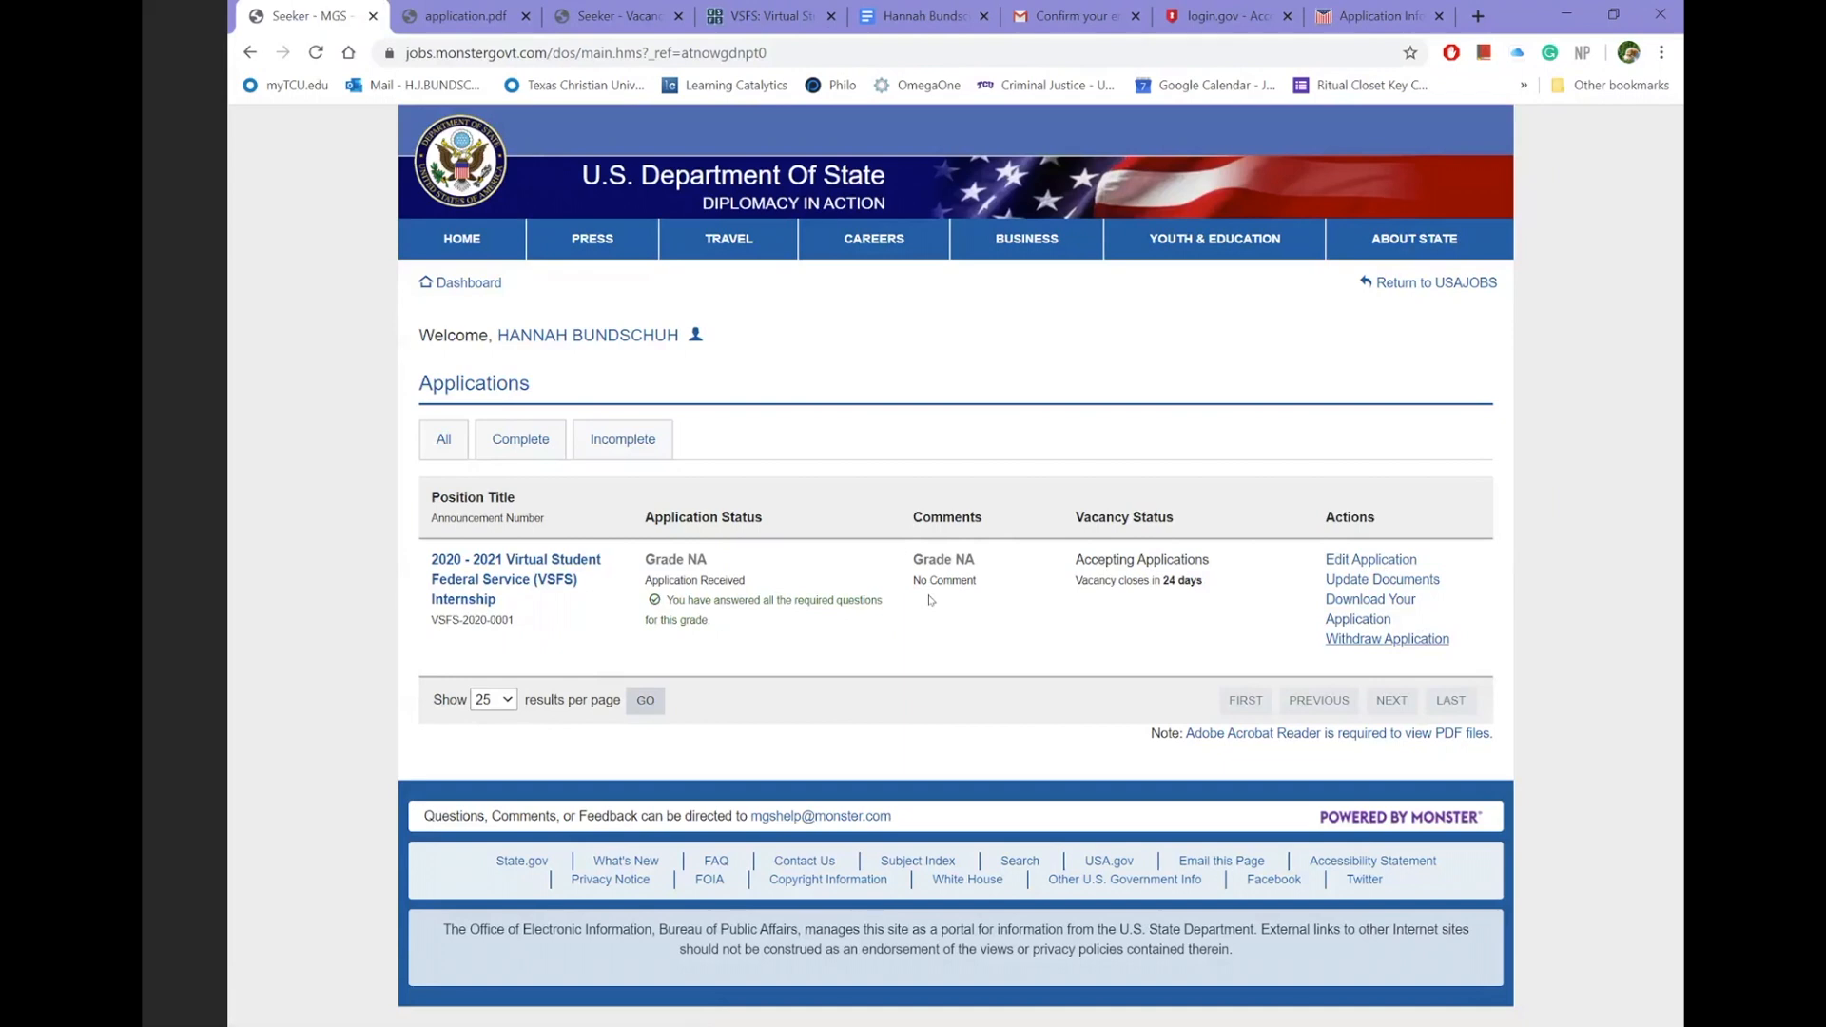
{"action": "mouse_move", "coordinate": [807, 401]}
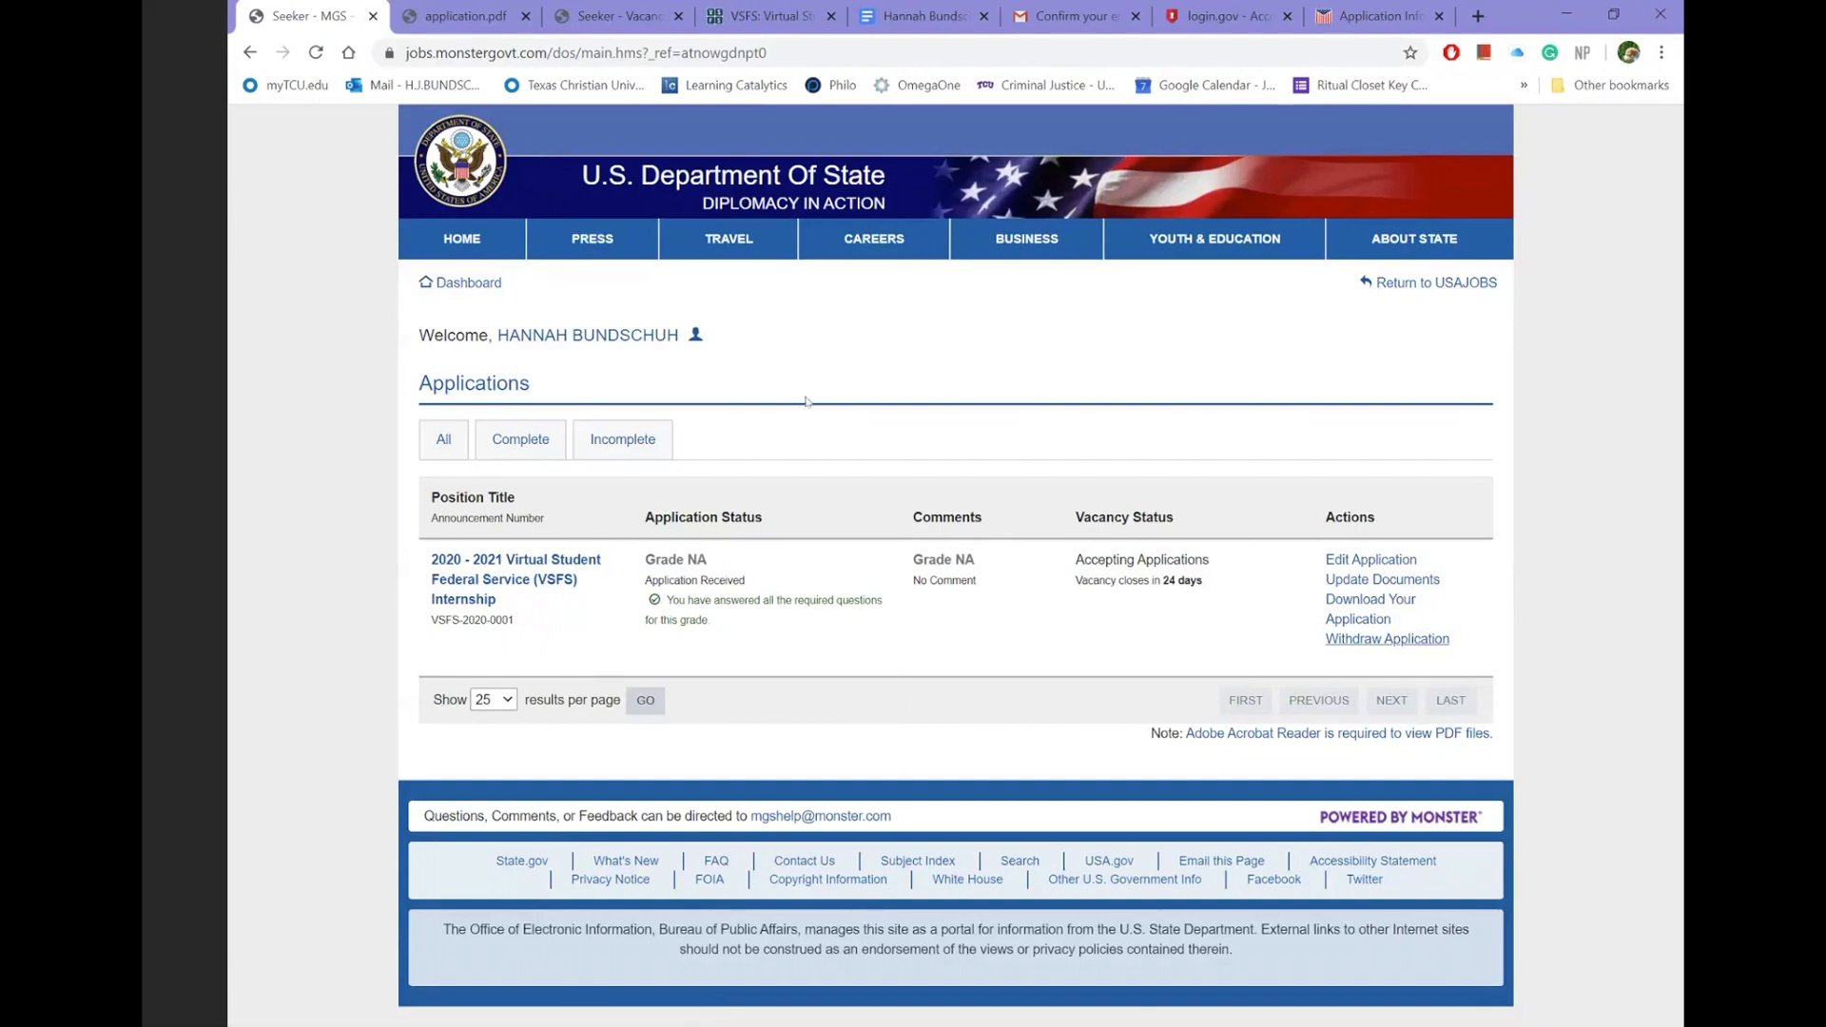
{"action": "mouse_move", "coordinate": [1180, 398]}
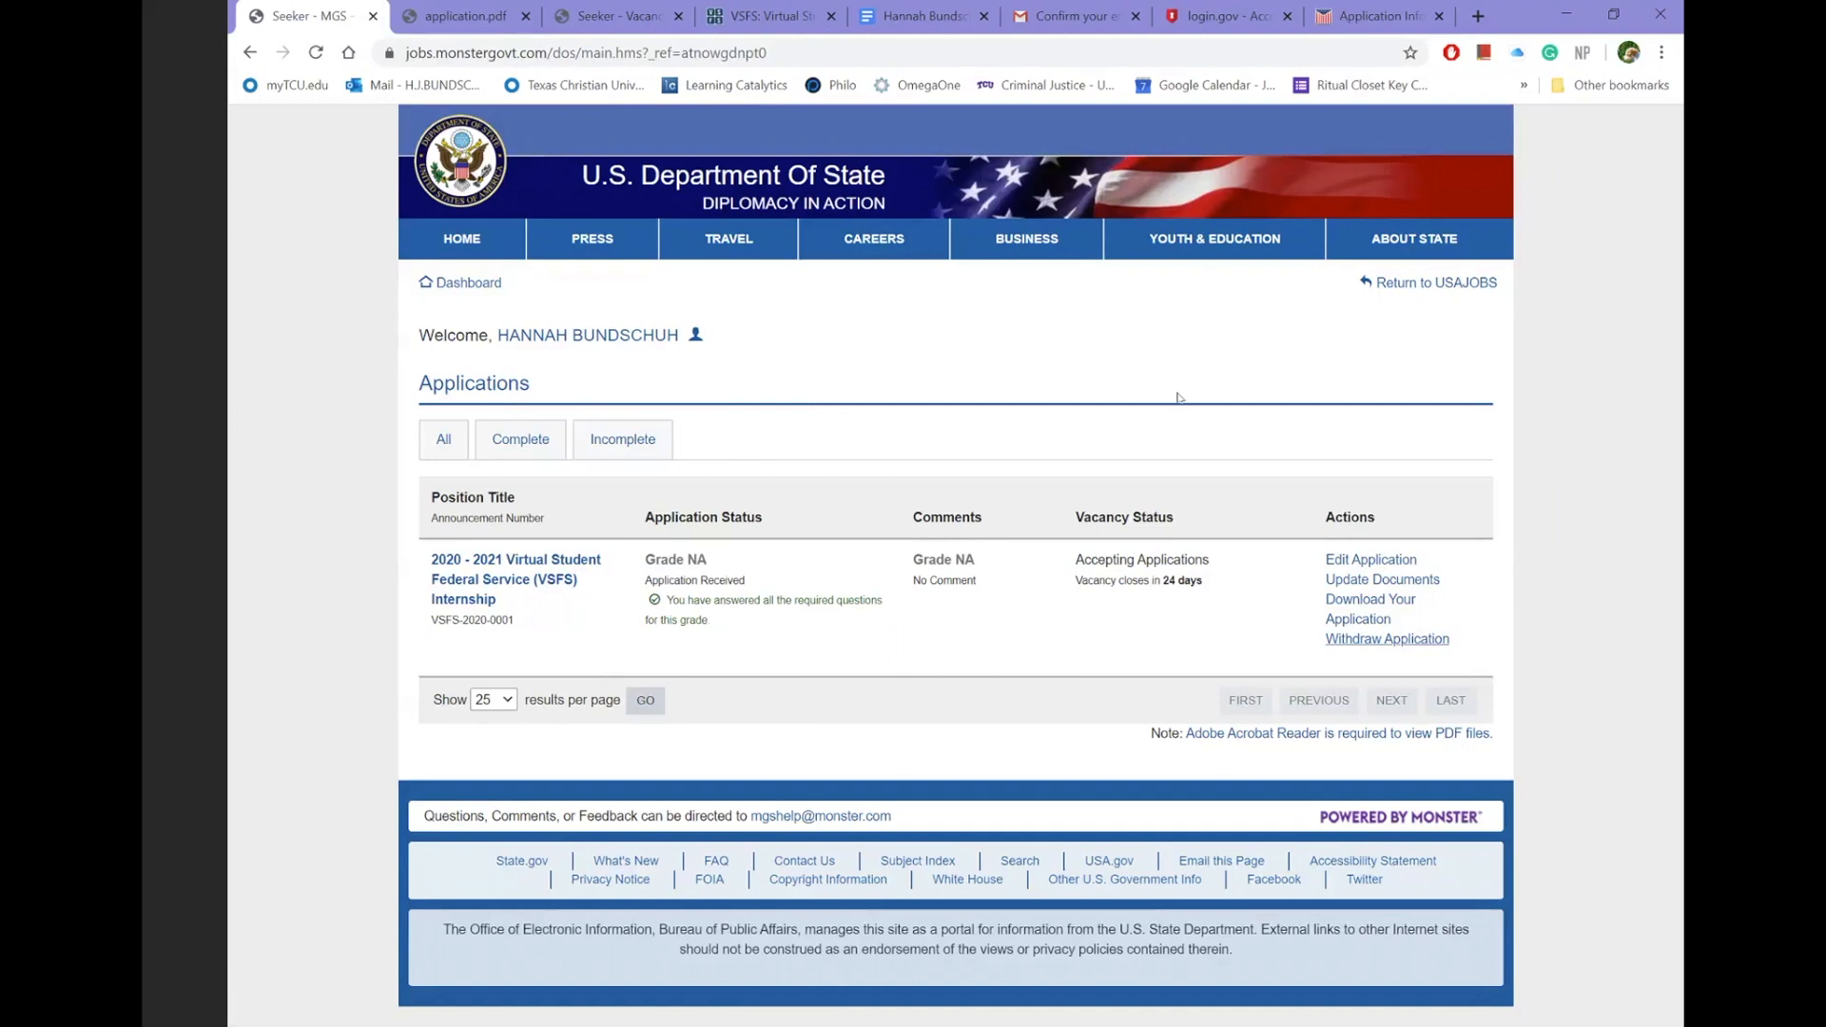